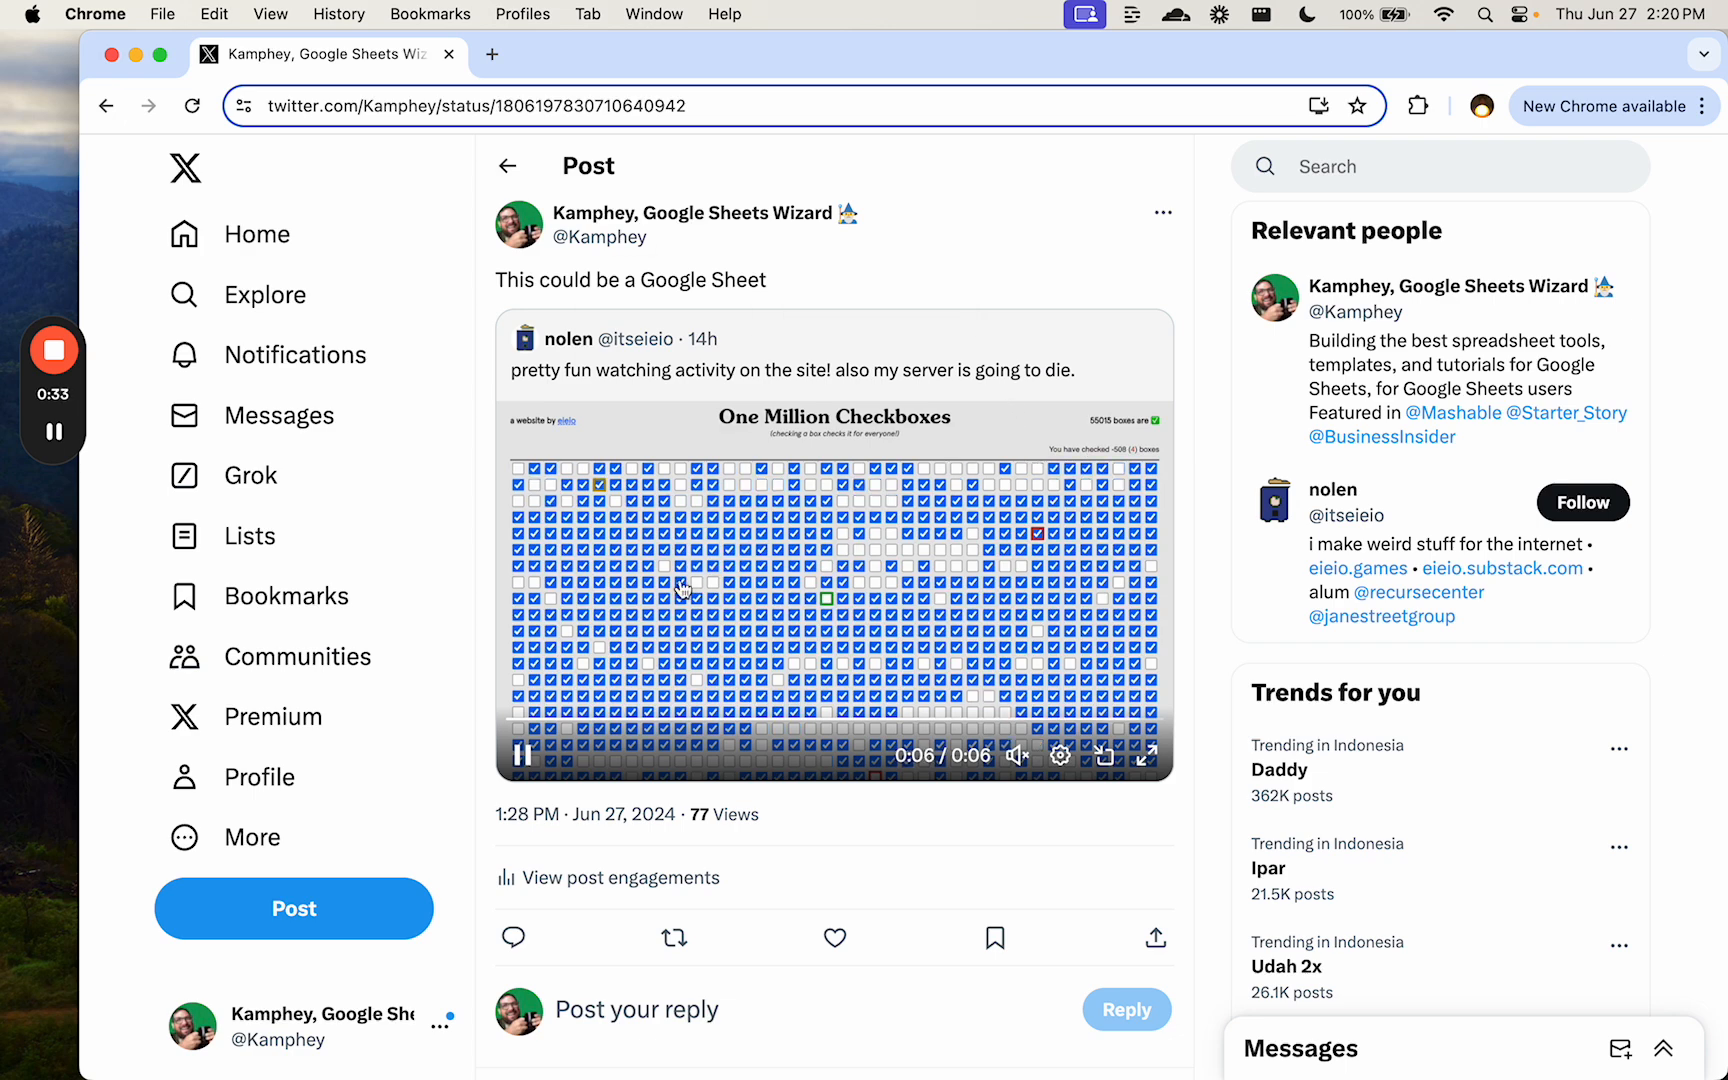
- Open a new tab for a blank Google Sheet titled One Million Checkboxes
click(492, 54)
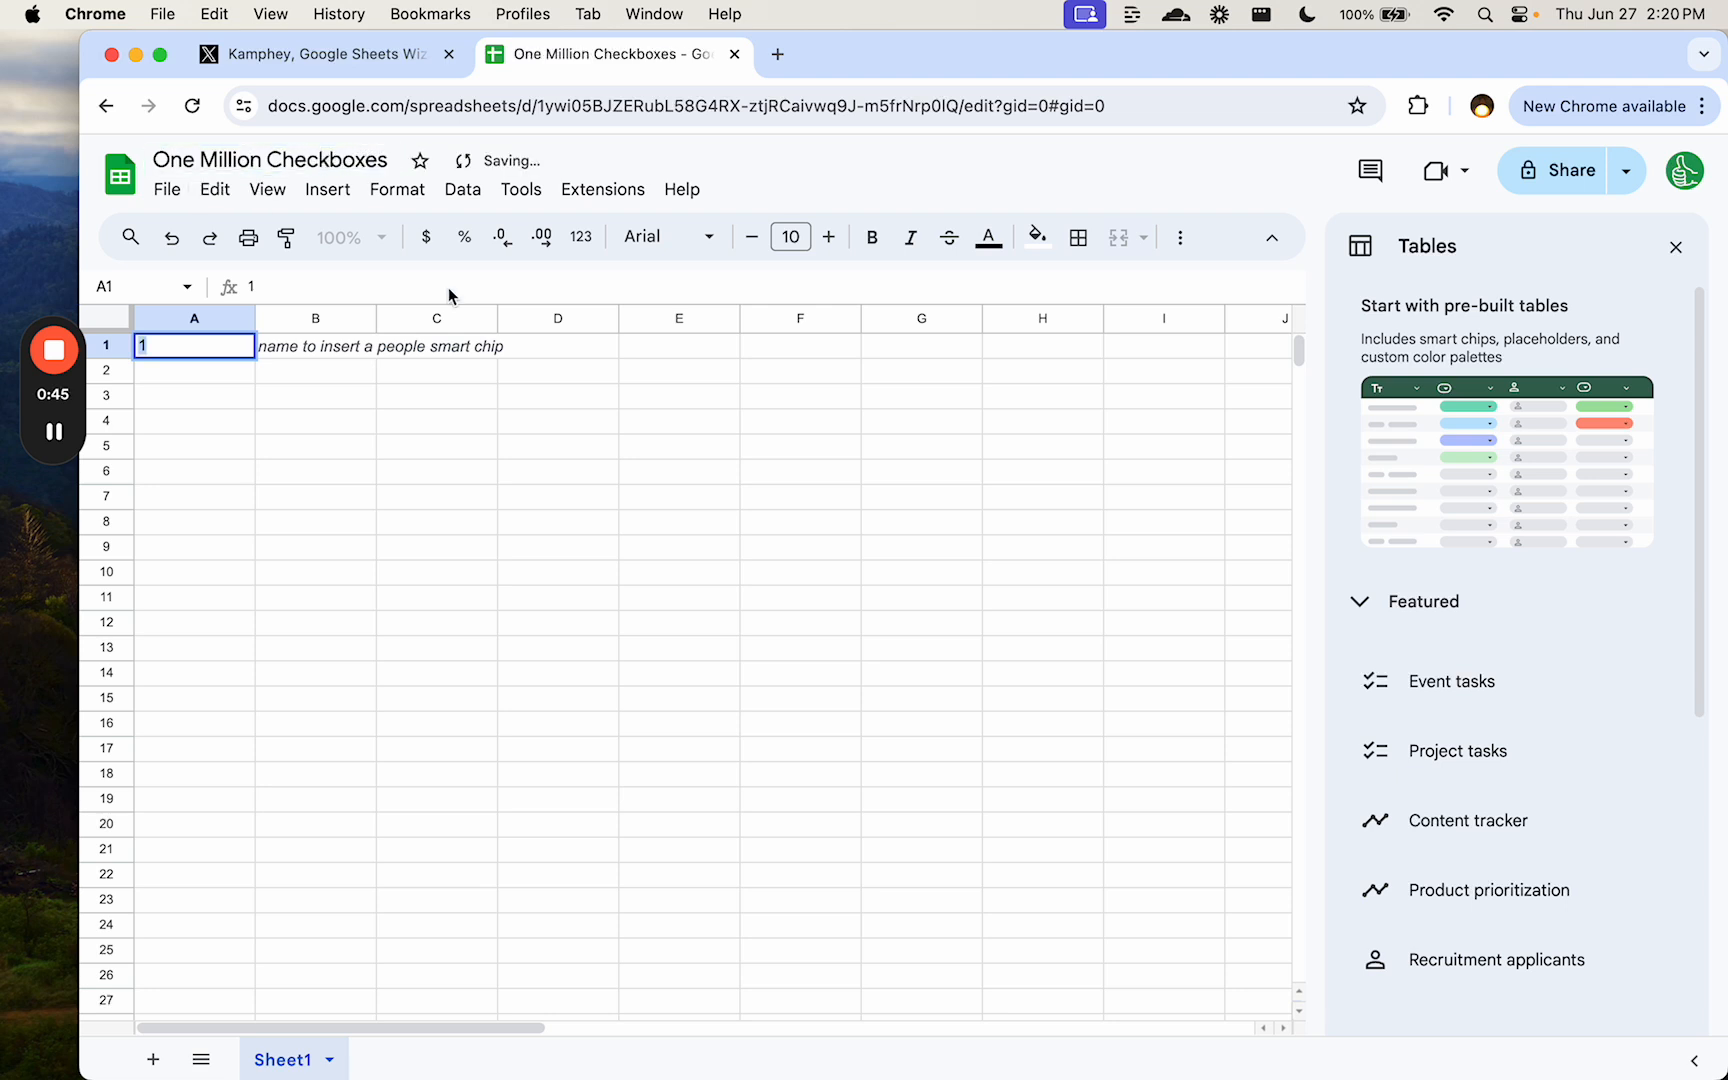
- Close the Tables panel and resize columns A–Z twice into narrow square cells
click(315, 346)
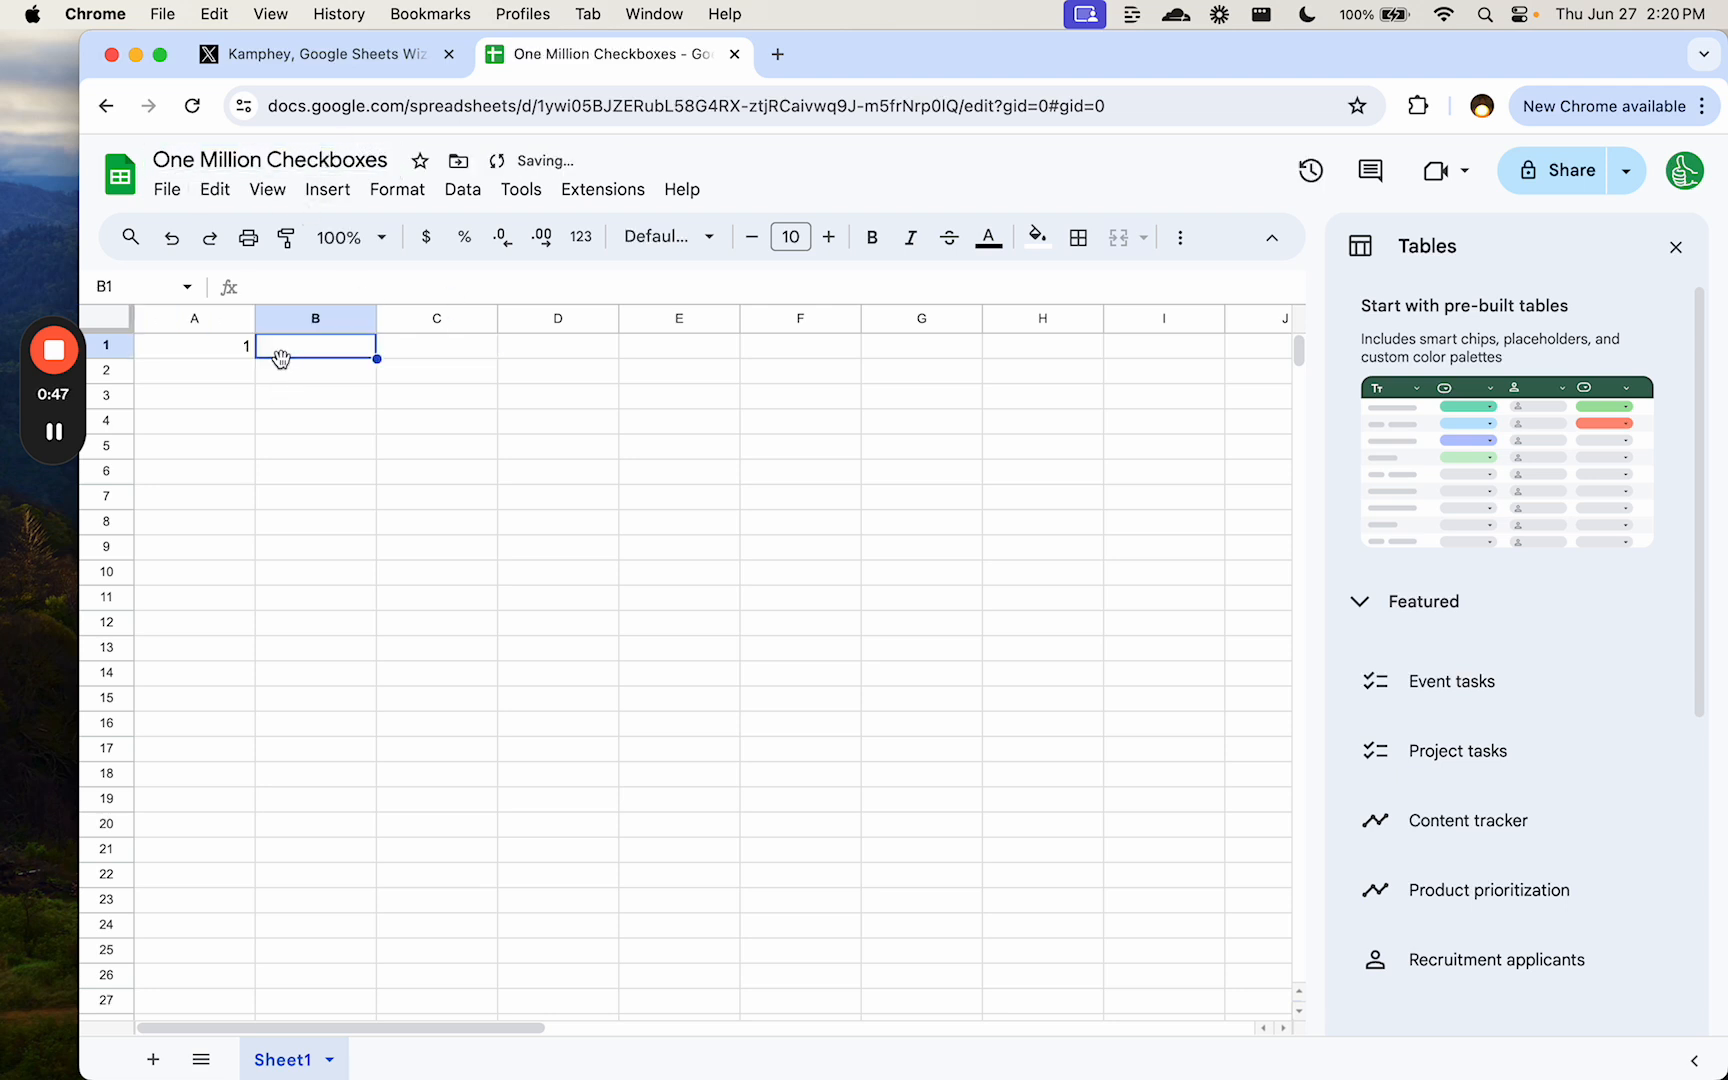
click(1675, 246)
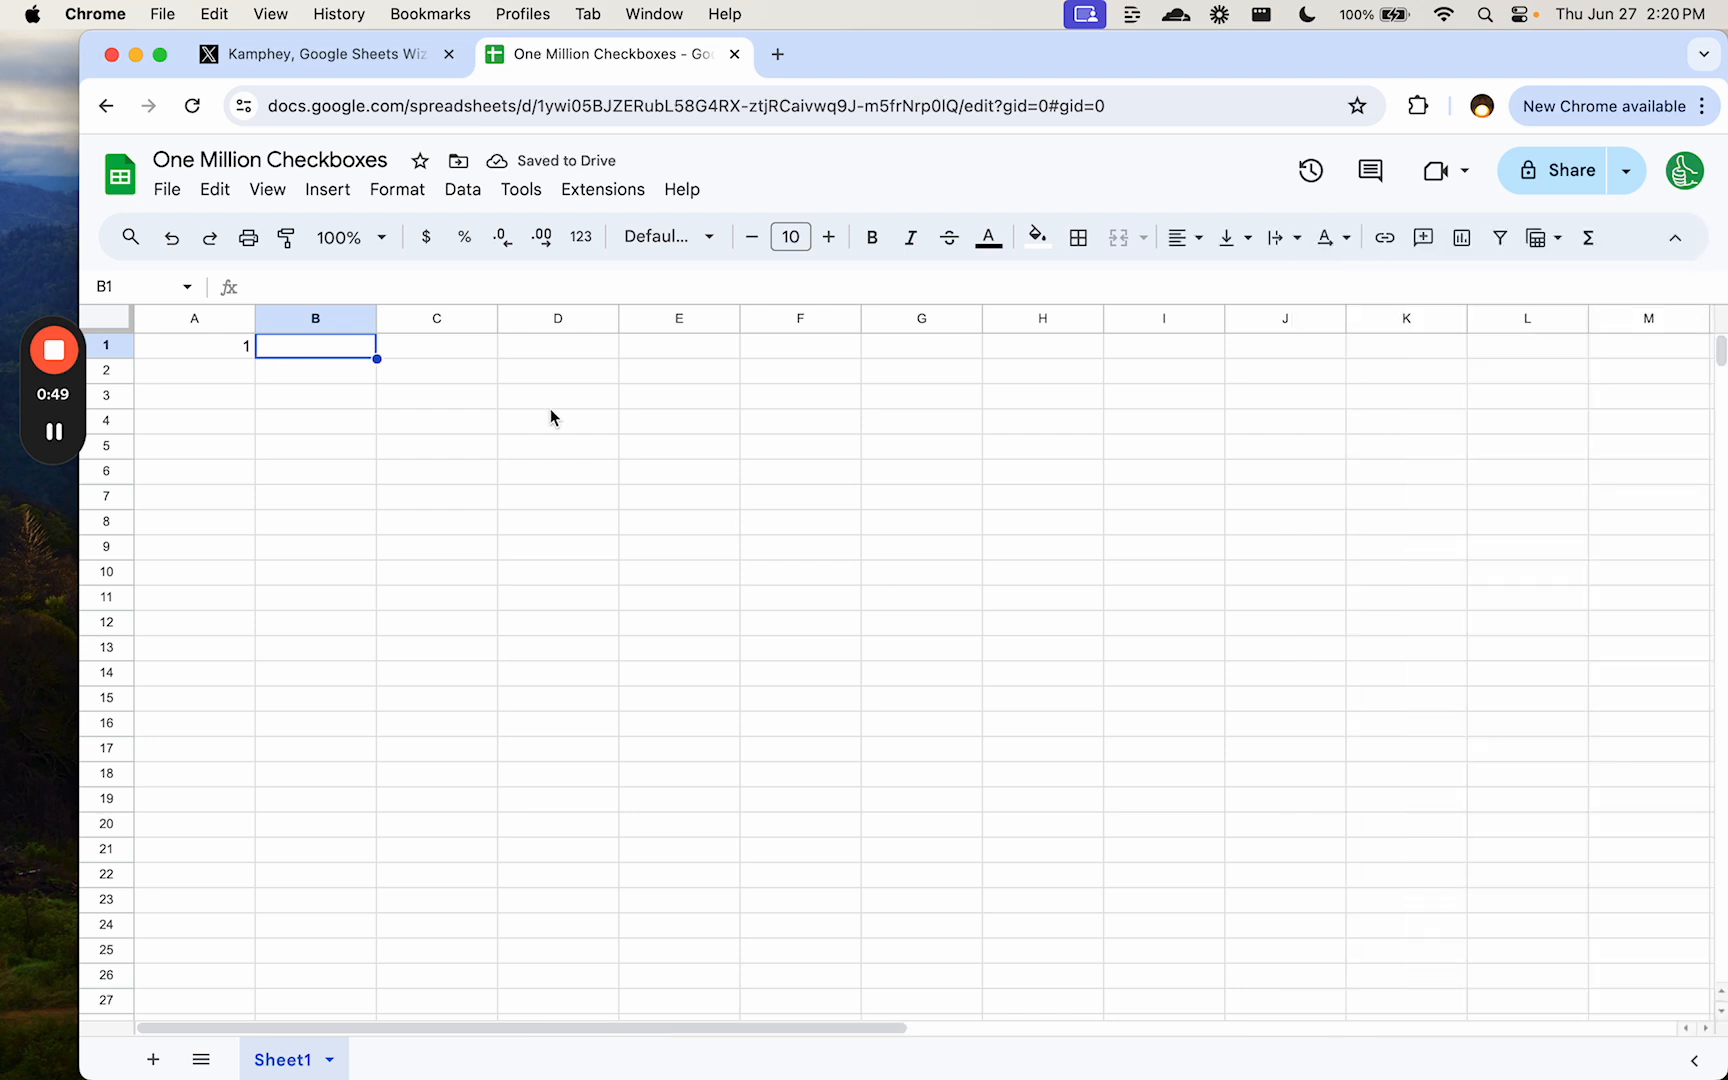
click(106, 318)
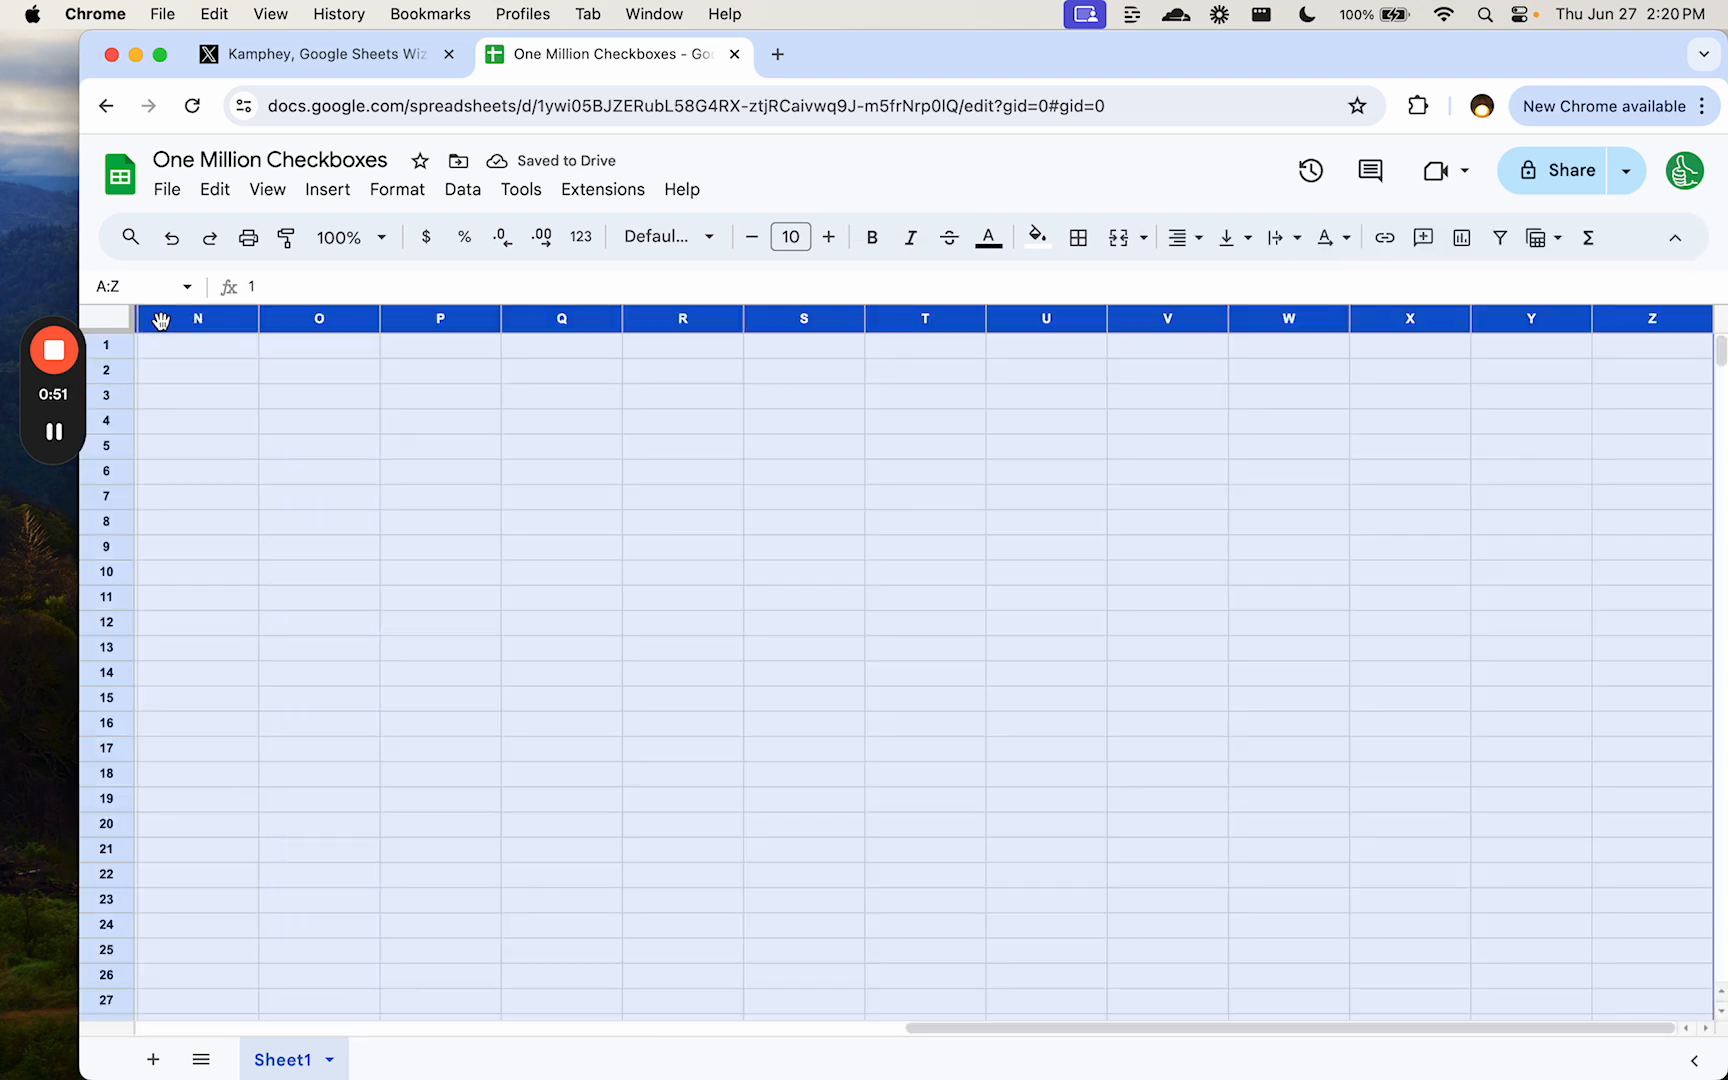
right_click(161, 320)
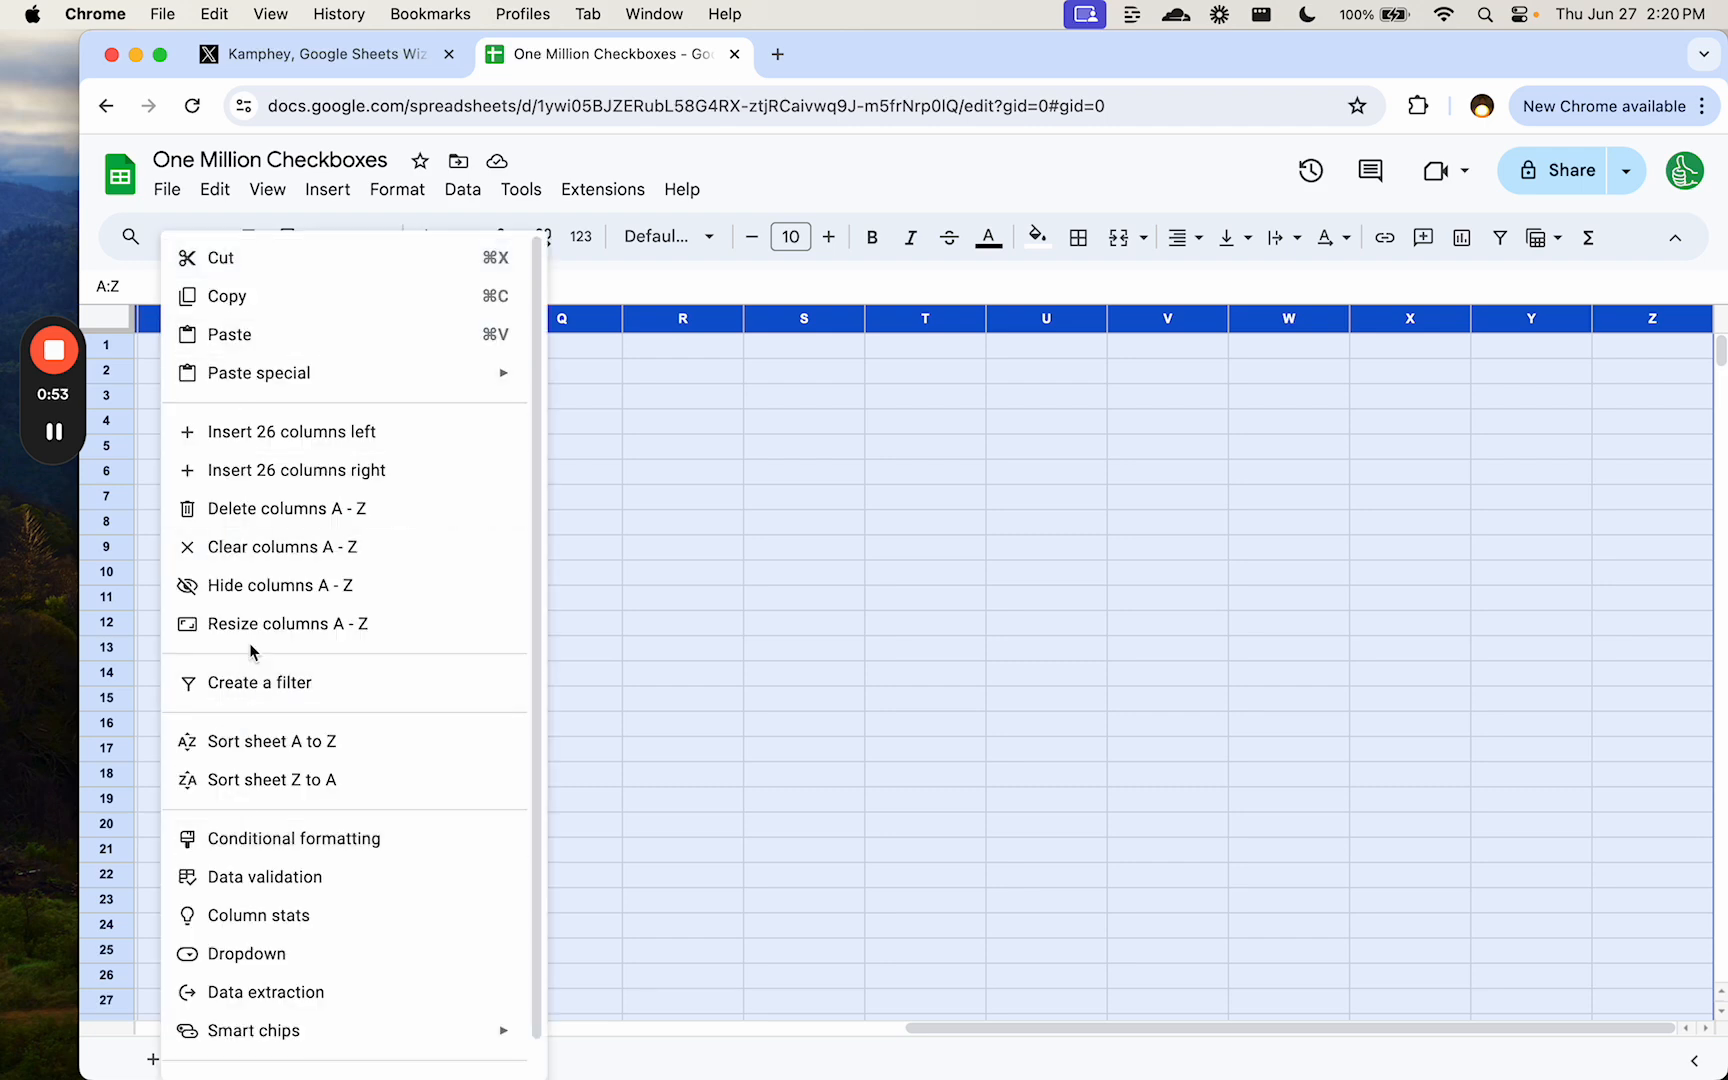
click(290, 624)
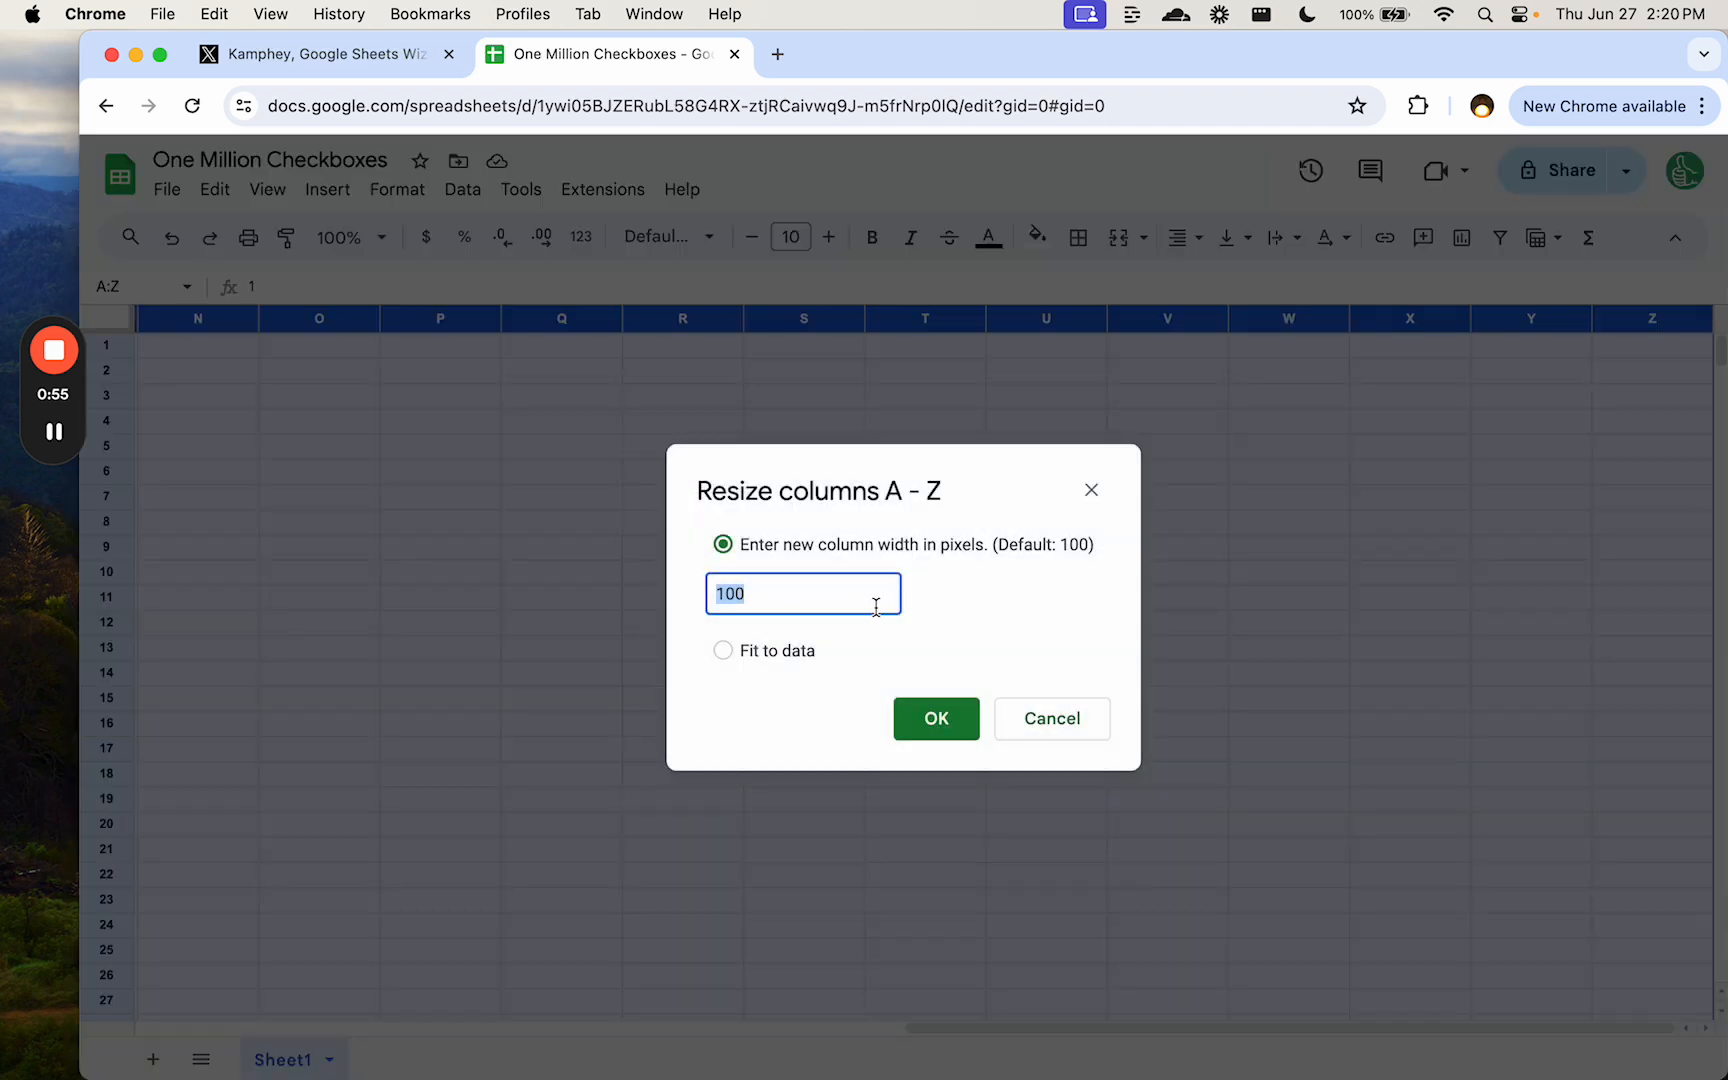
click(935, 717)
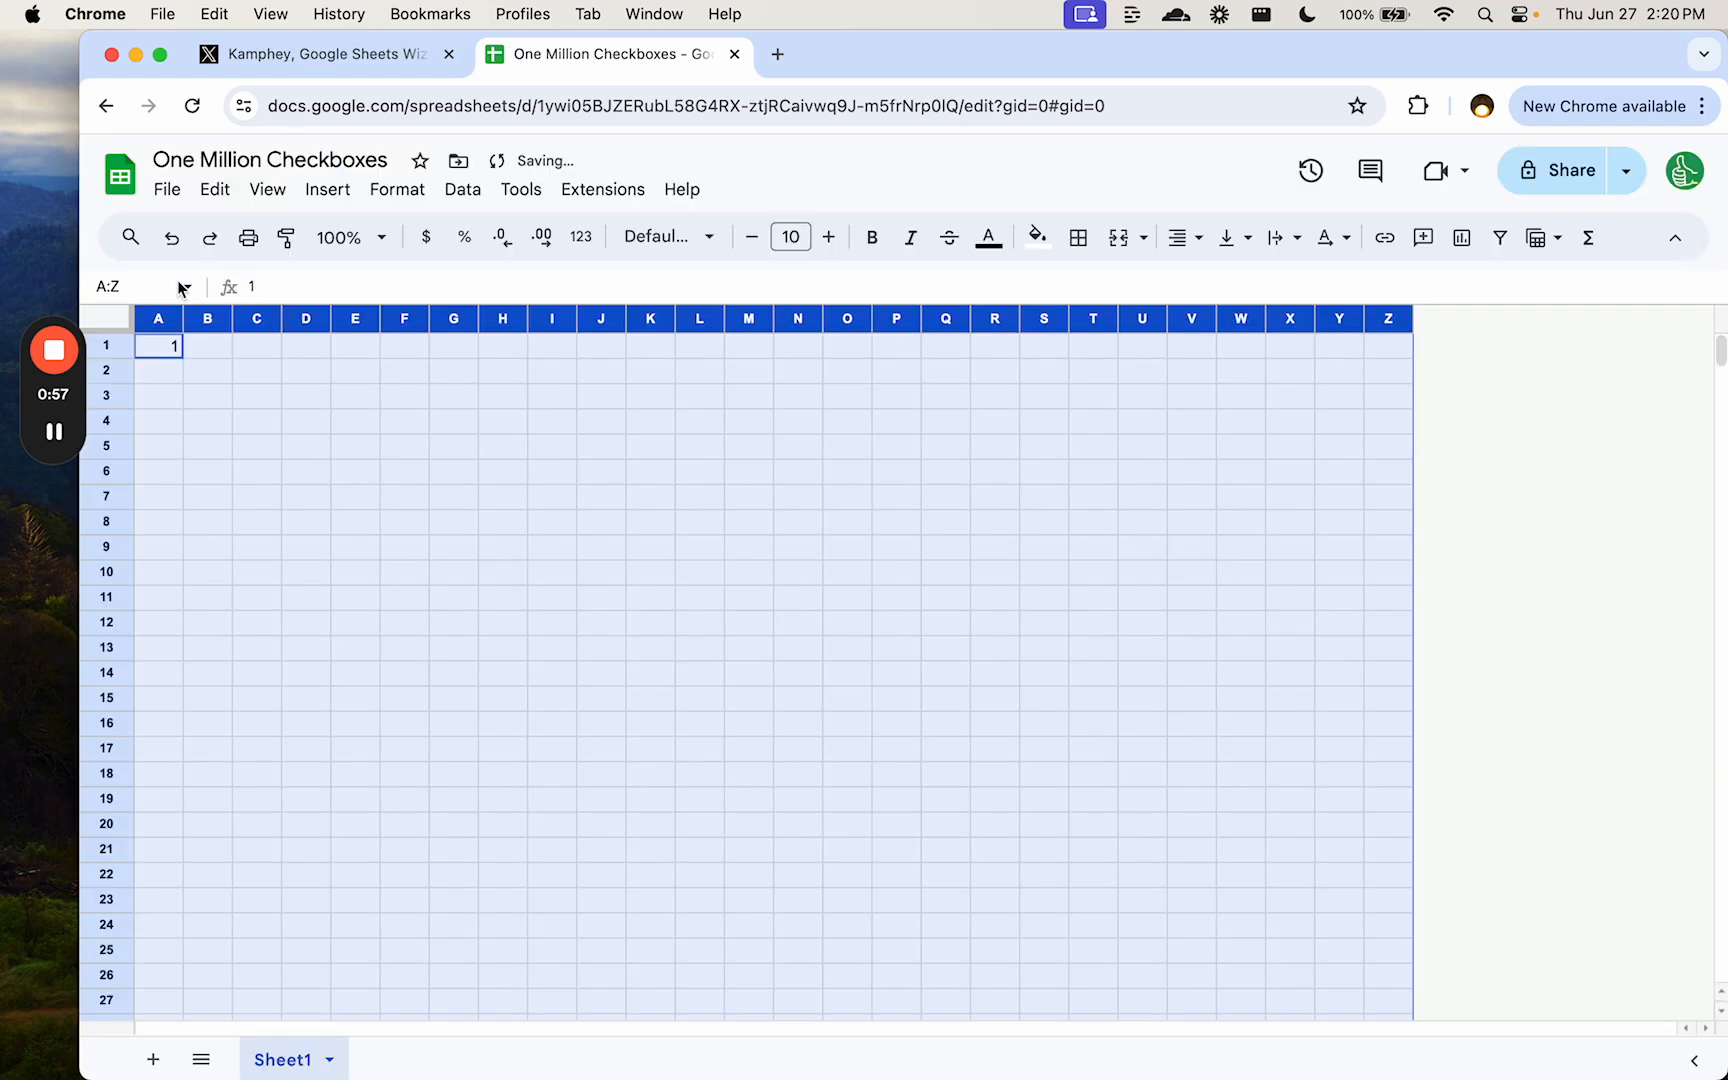
right_click(158, 318)
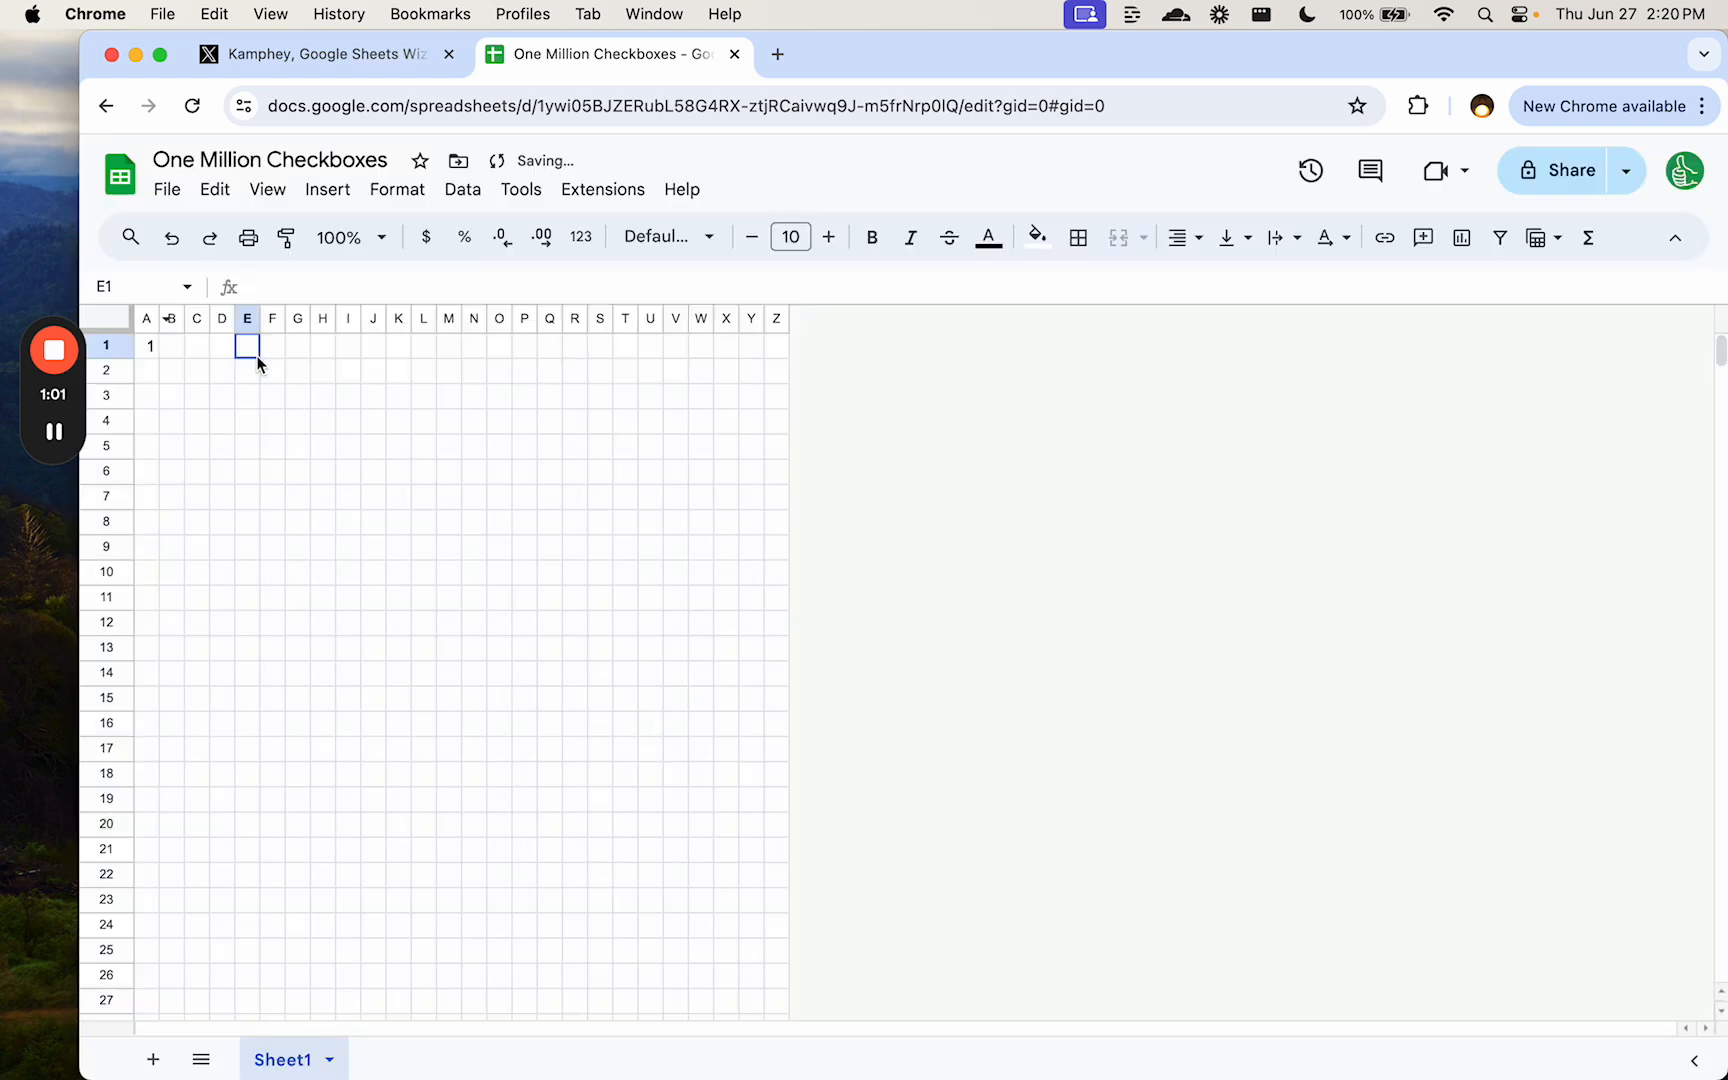
click(147, 345)
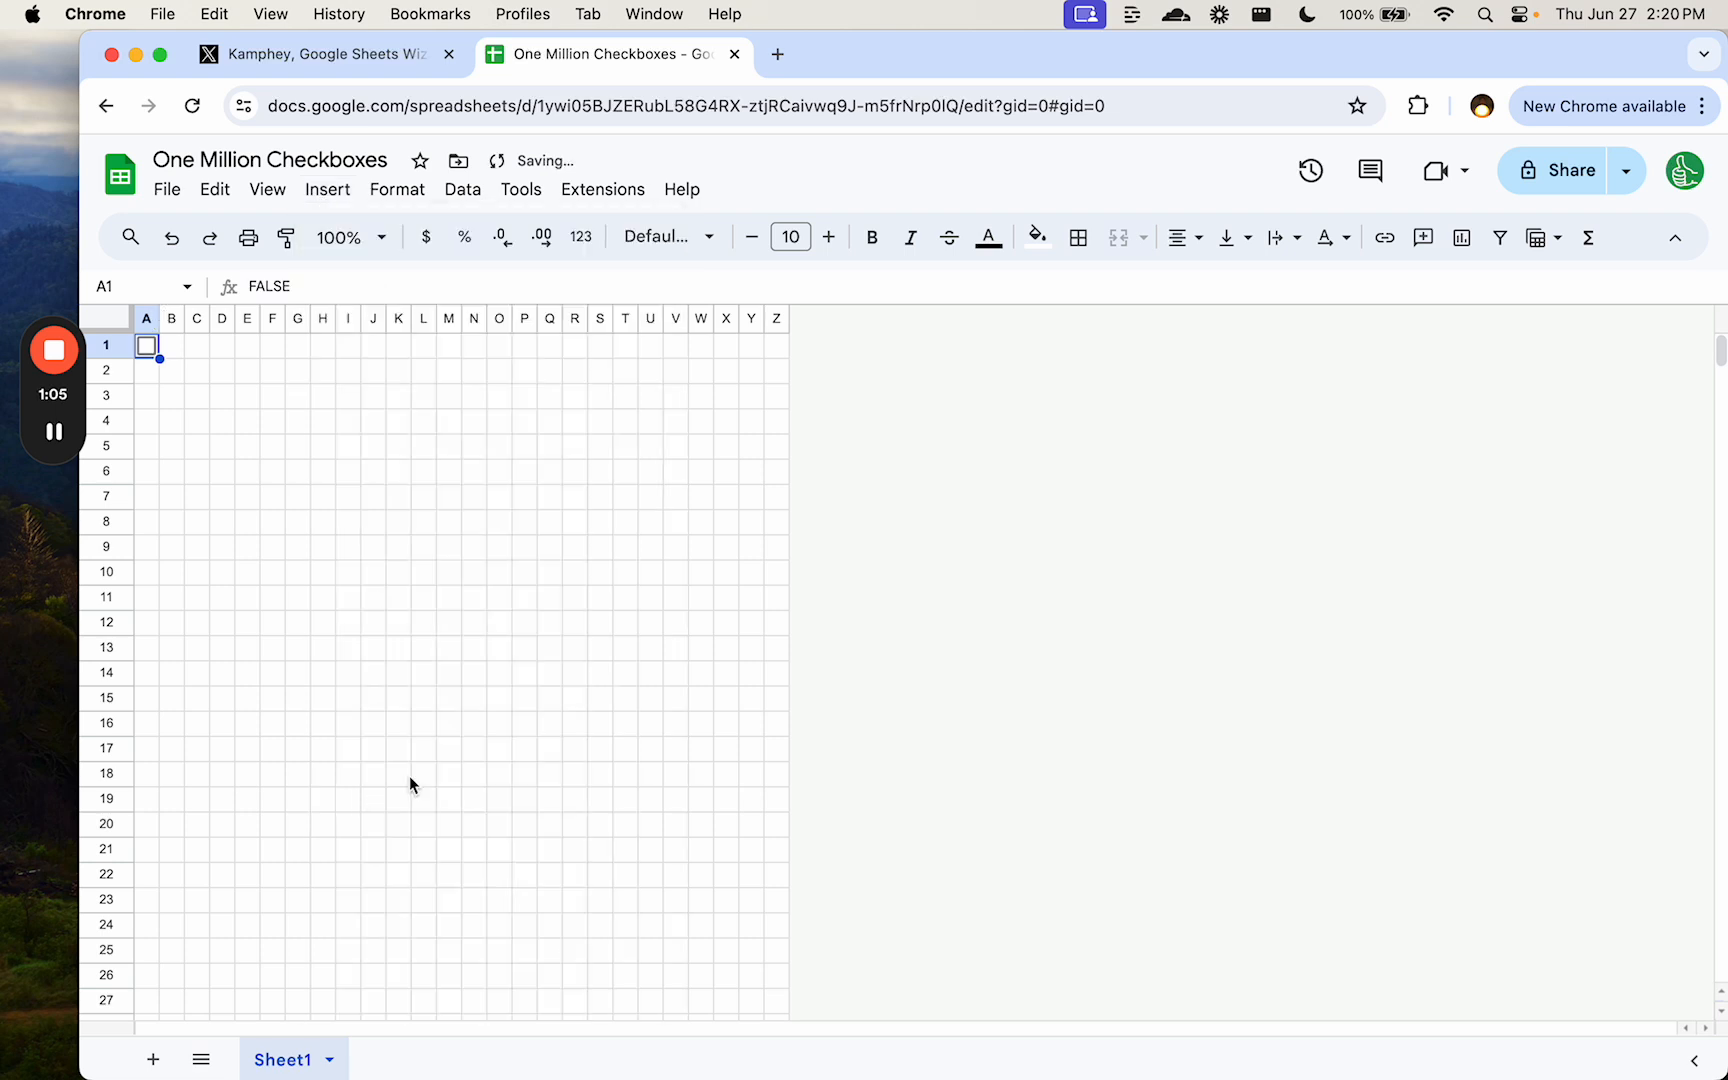
- Fill the sheet's columns A–Z with checkboxes
click(145, 318)
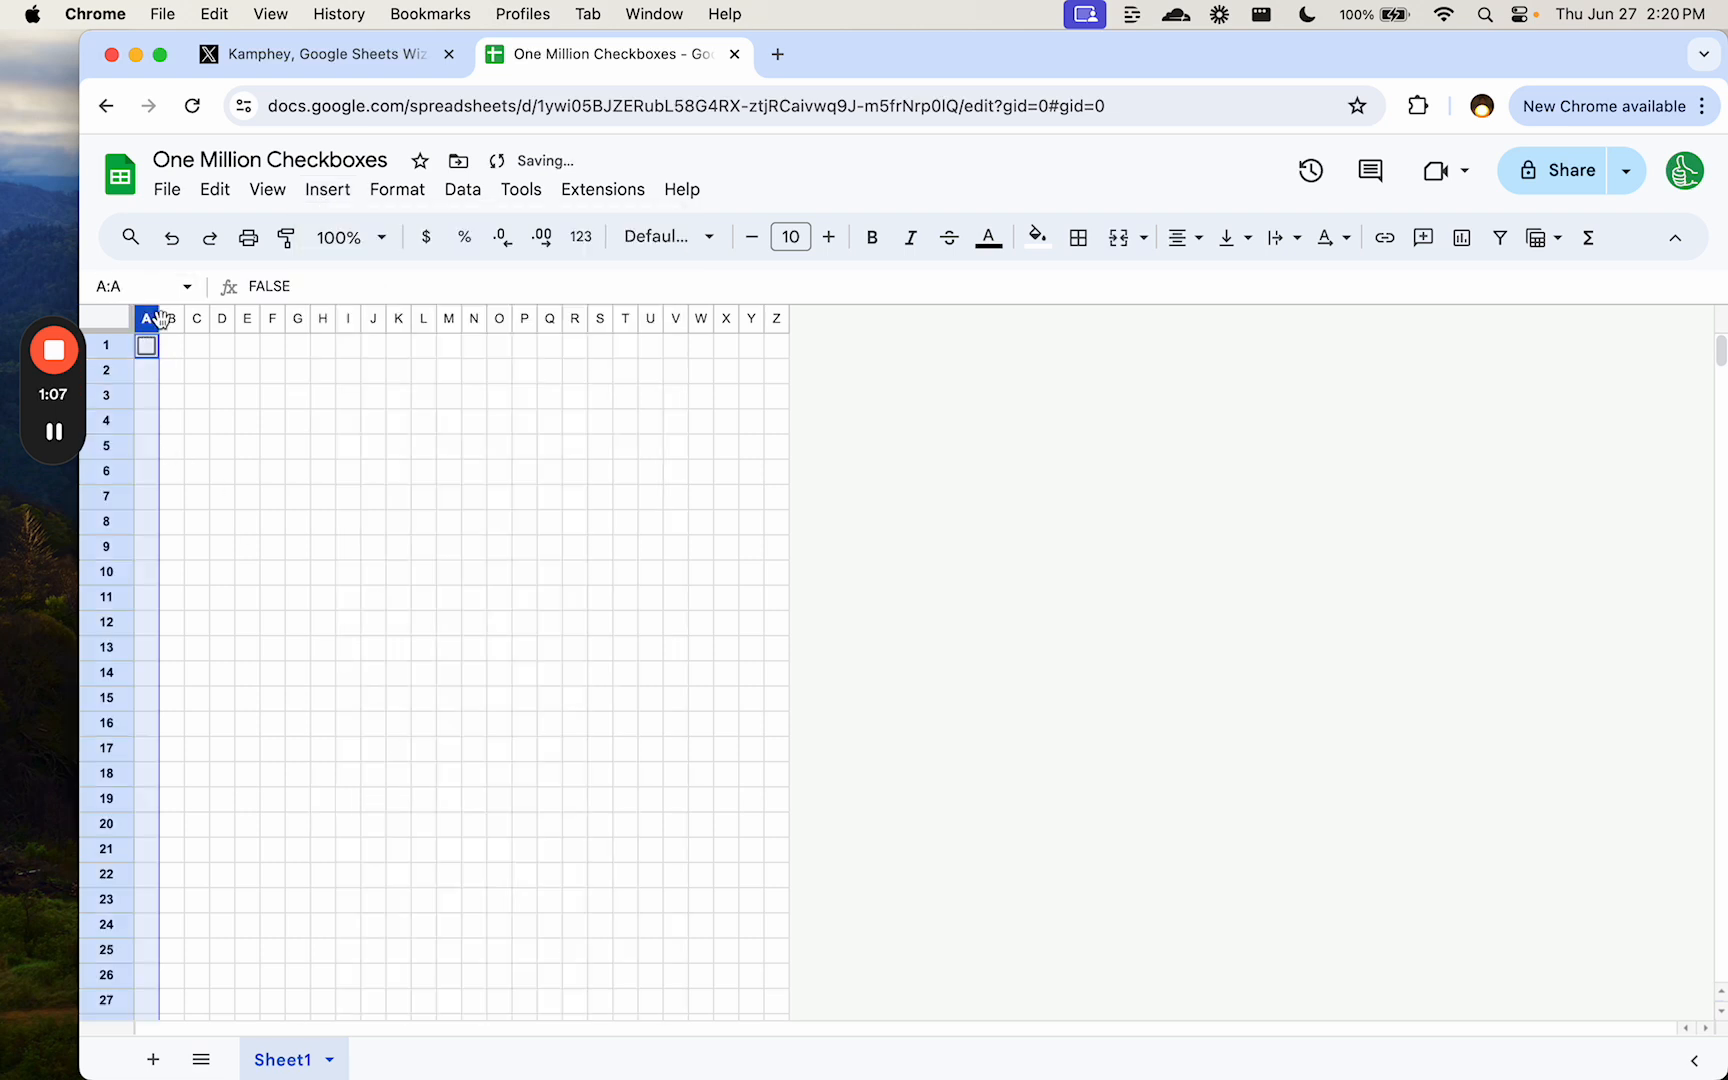
click(145, 318)
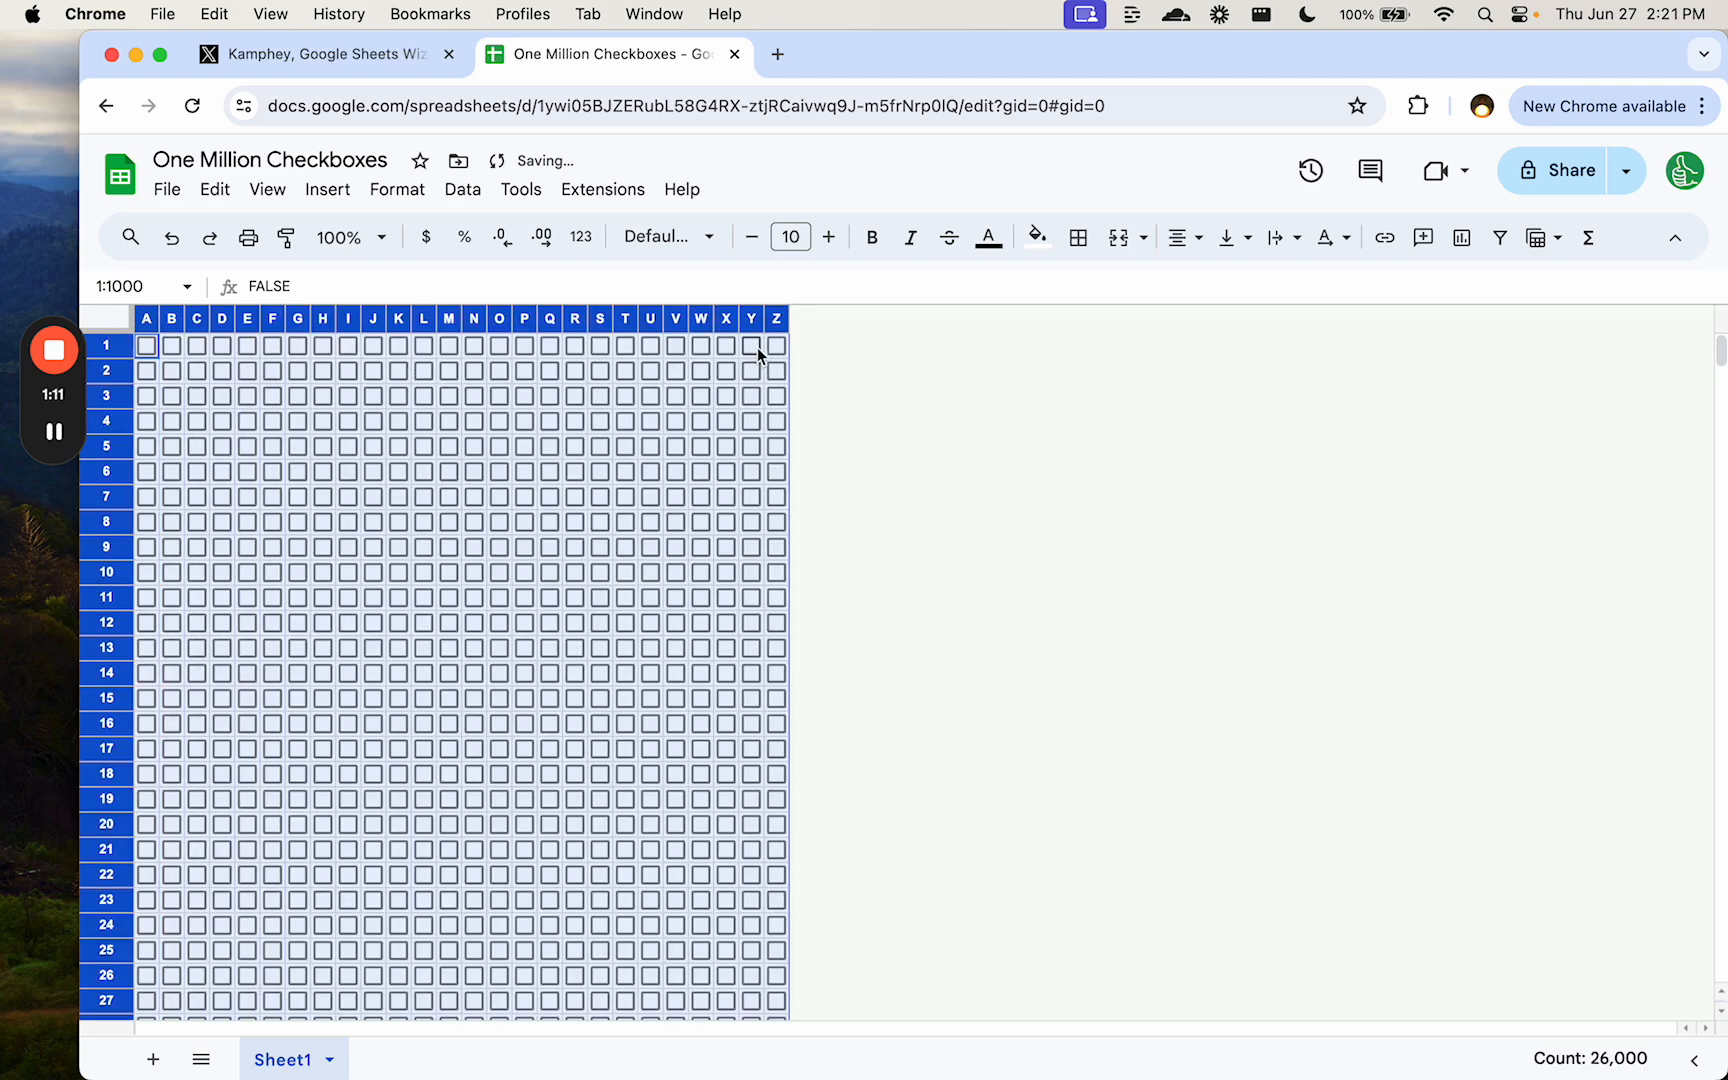
click(776, 318)
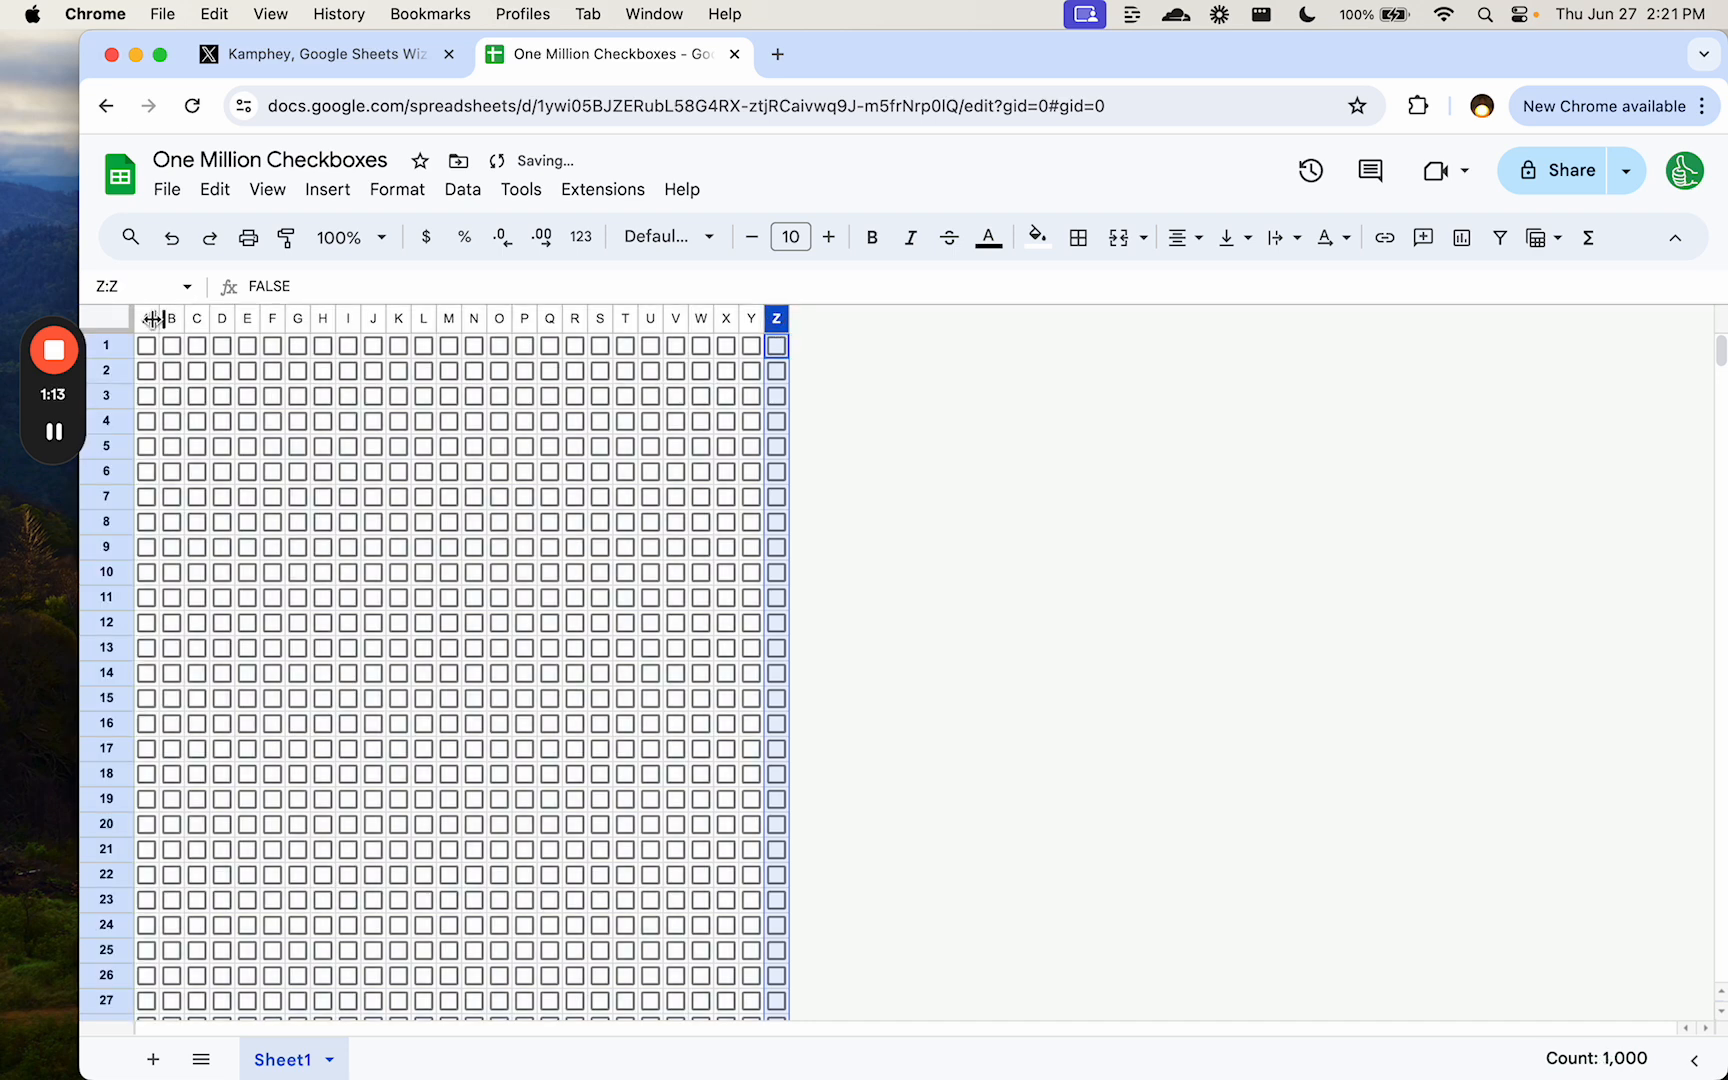
click(776, 395)
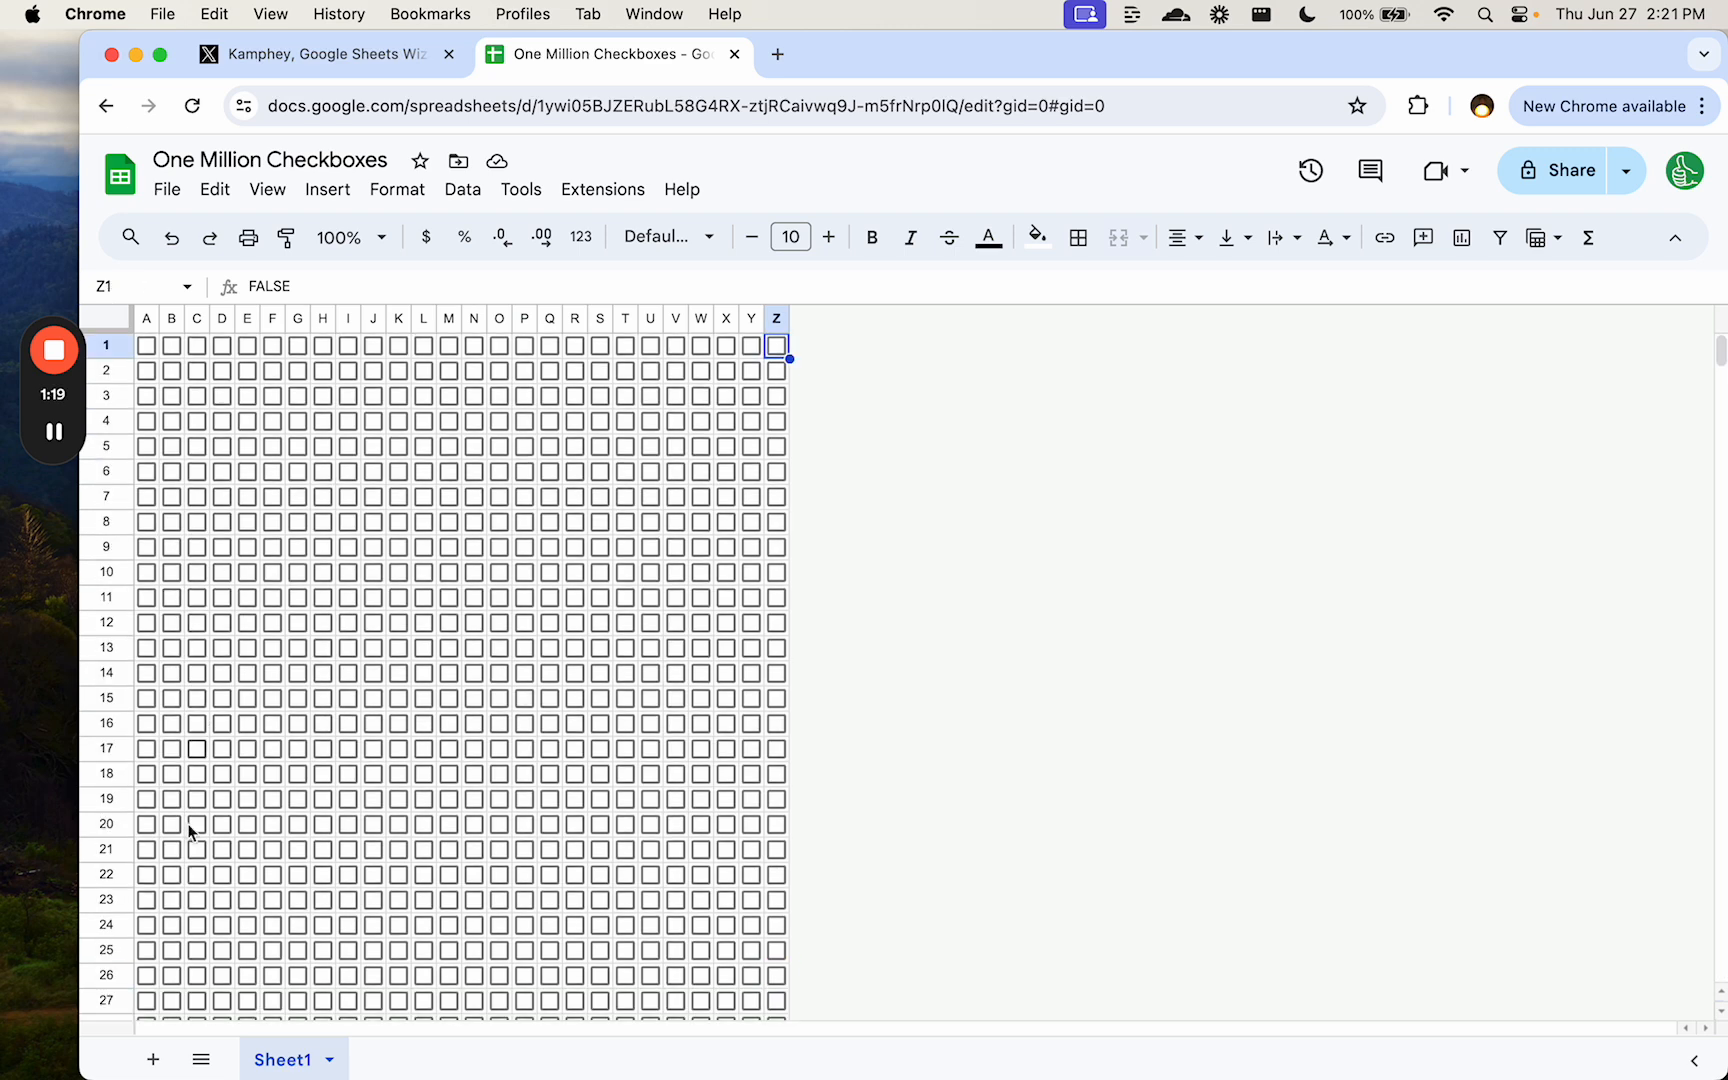
- Delete rows 26 through 1000
click(145, 975)
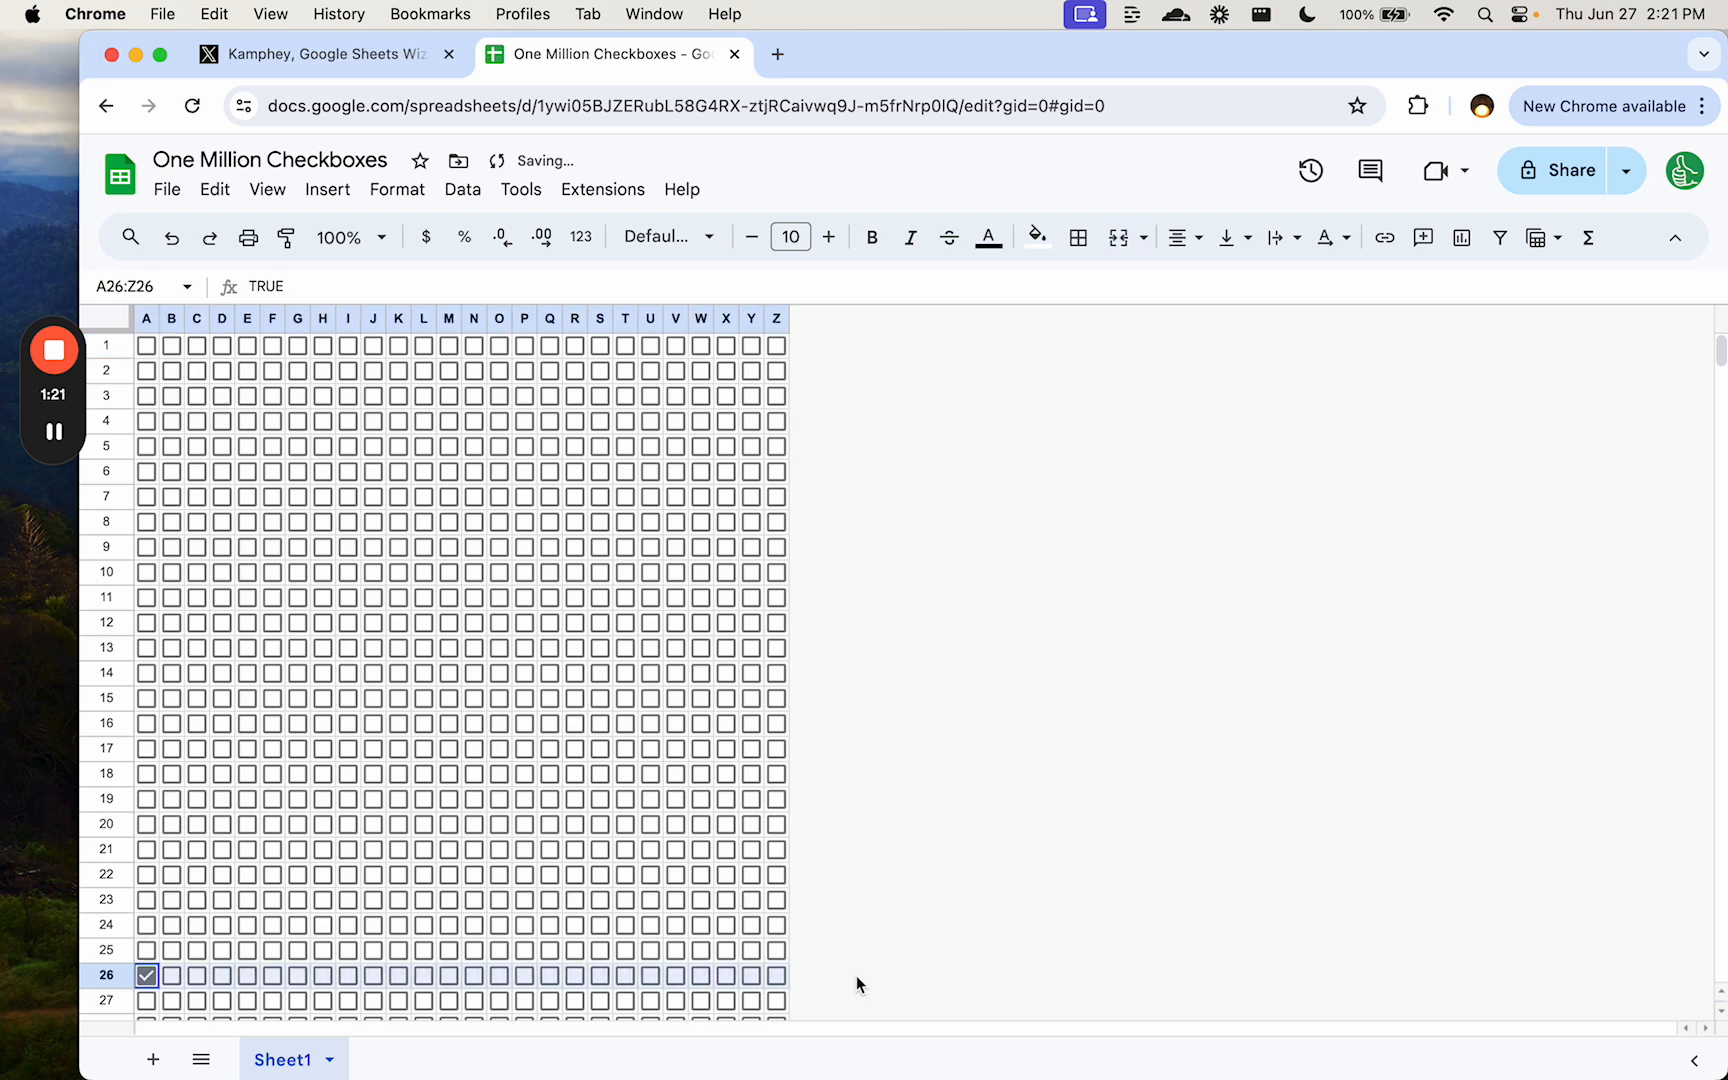
click(196, 974)
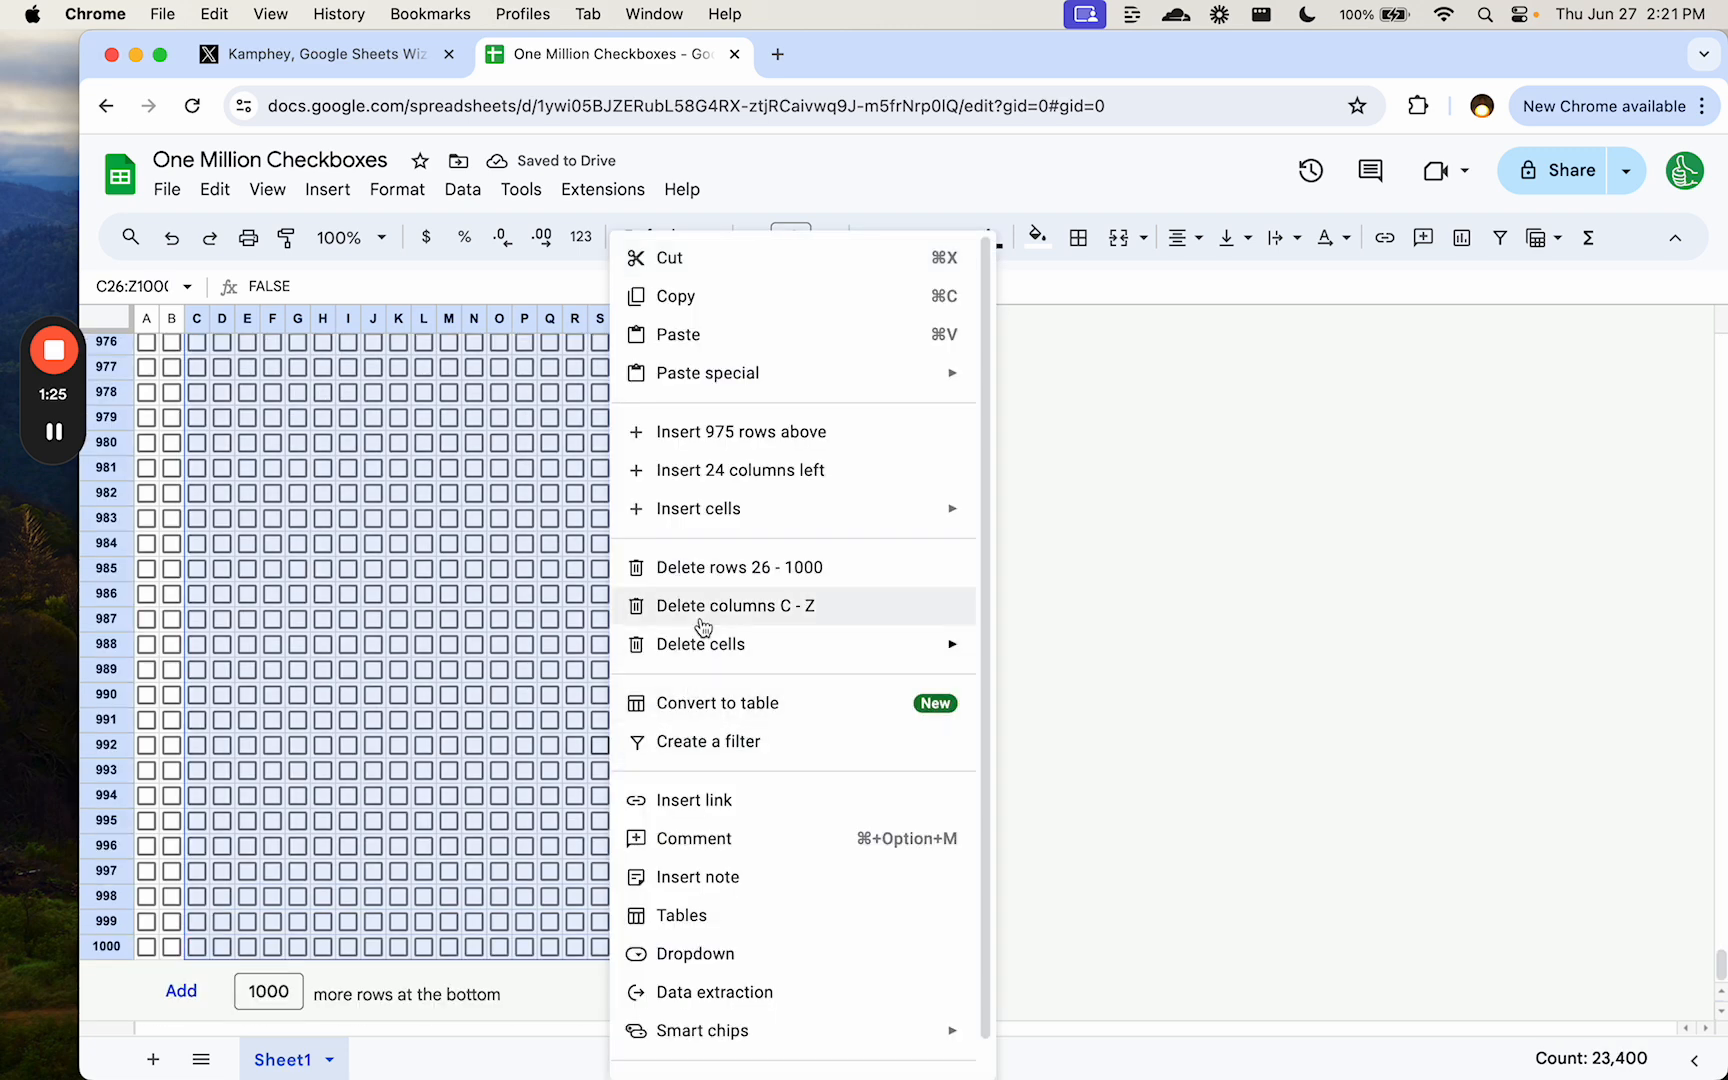
mouse_move(738, 565)
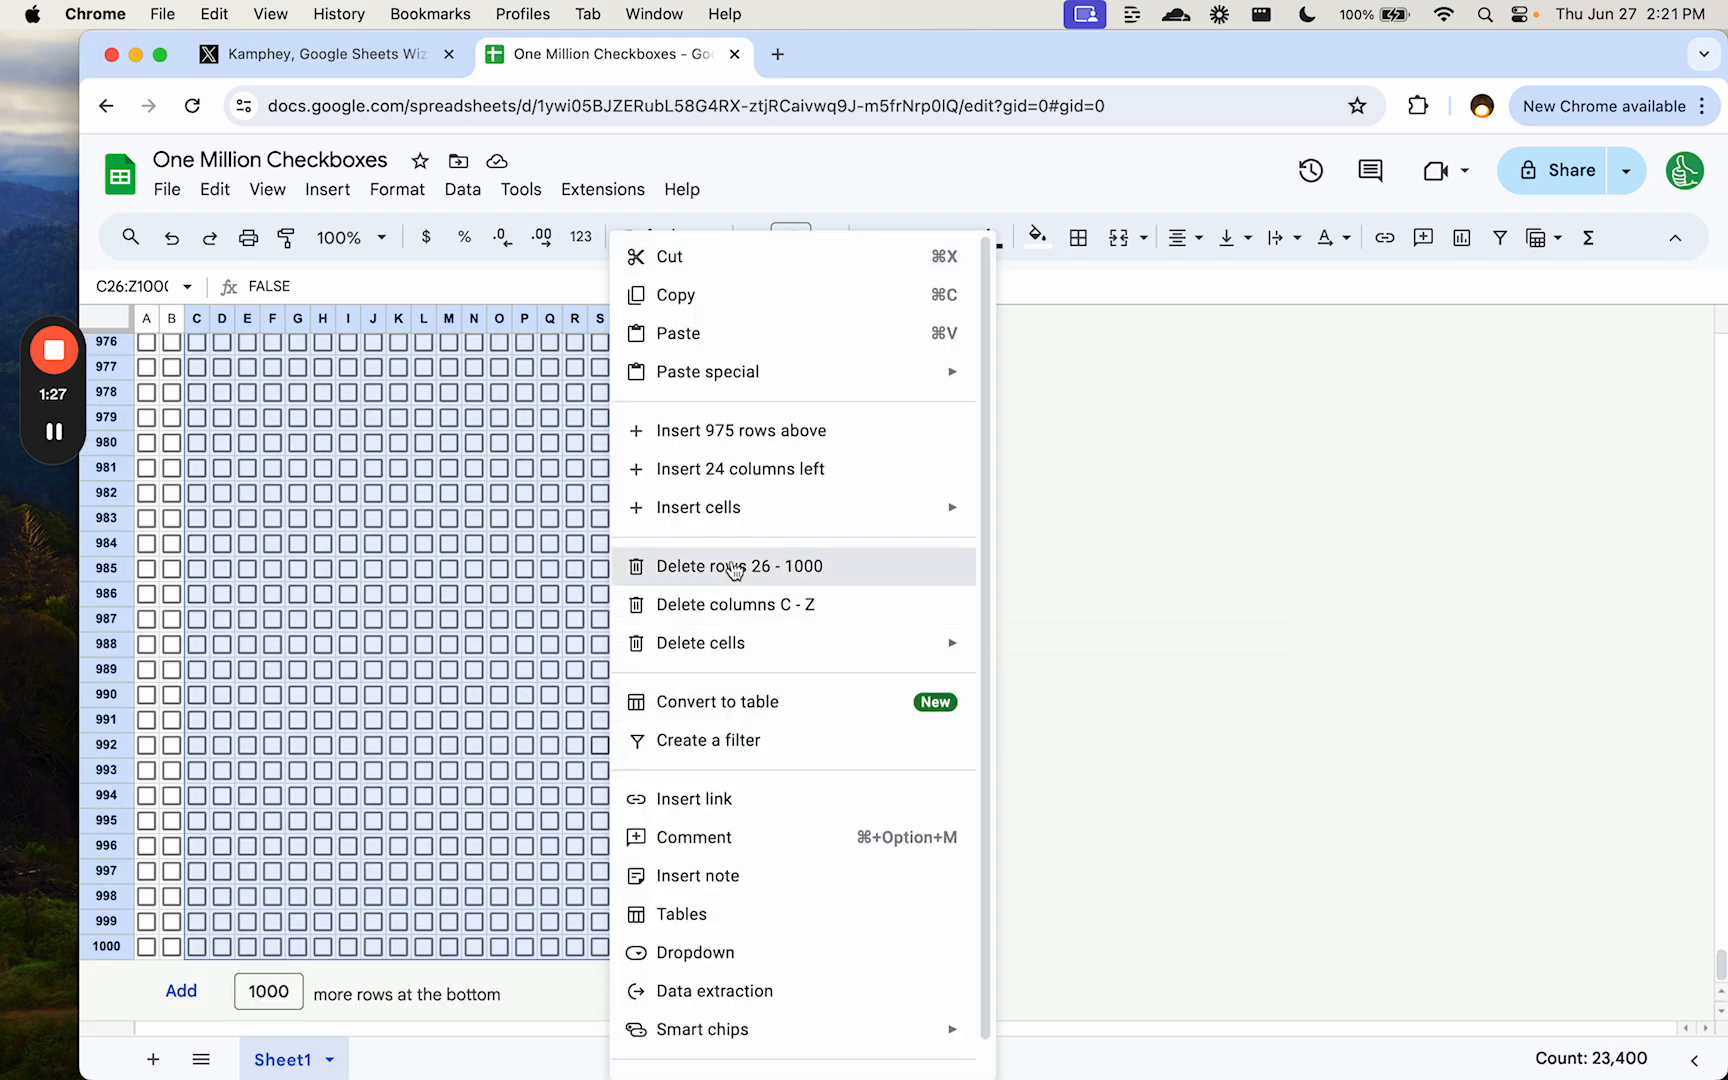
click(741, 565)
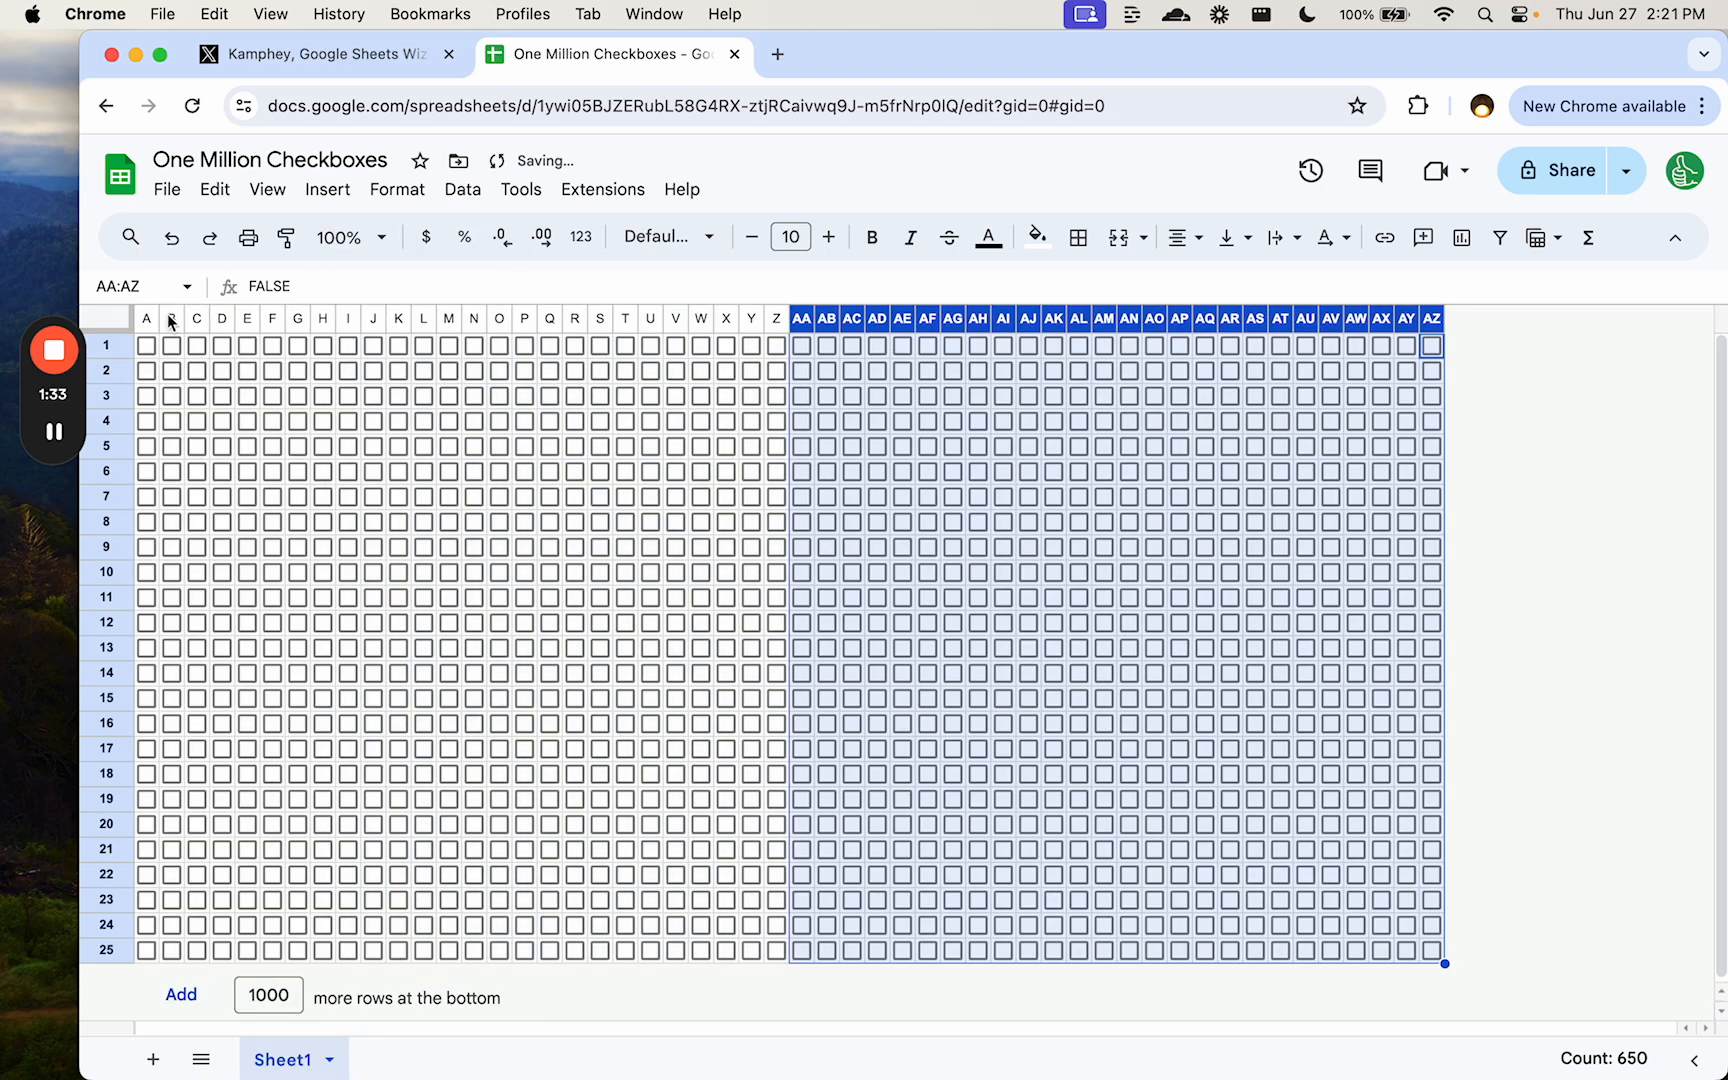
- Tick a few checkboxes and insert a new row above the grid
click(825, 647)
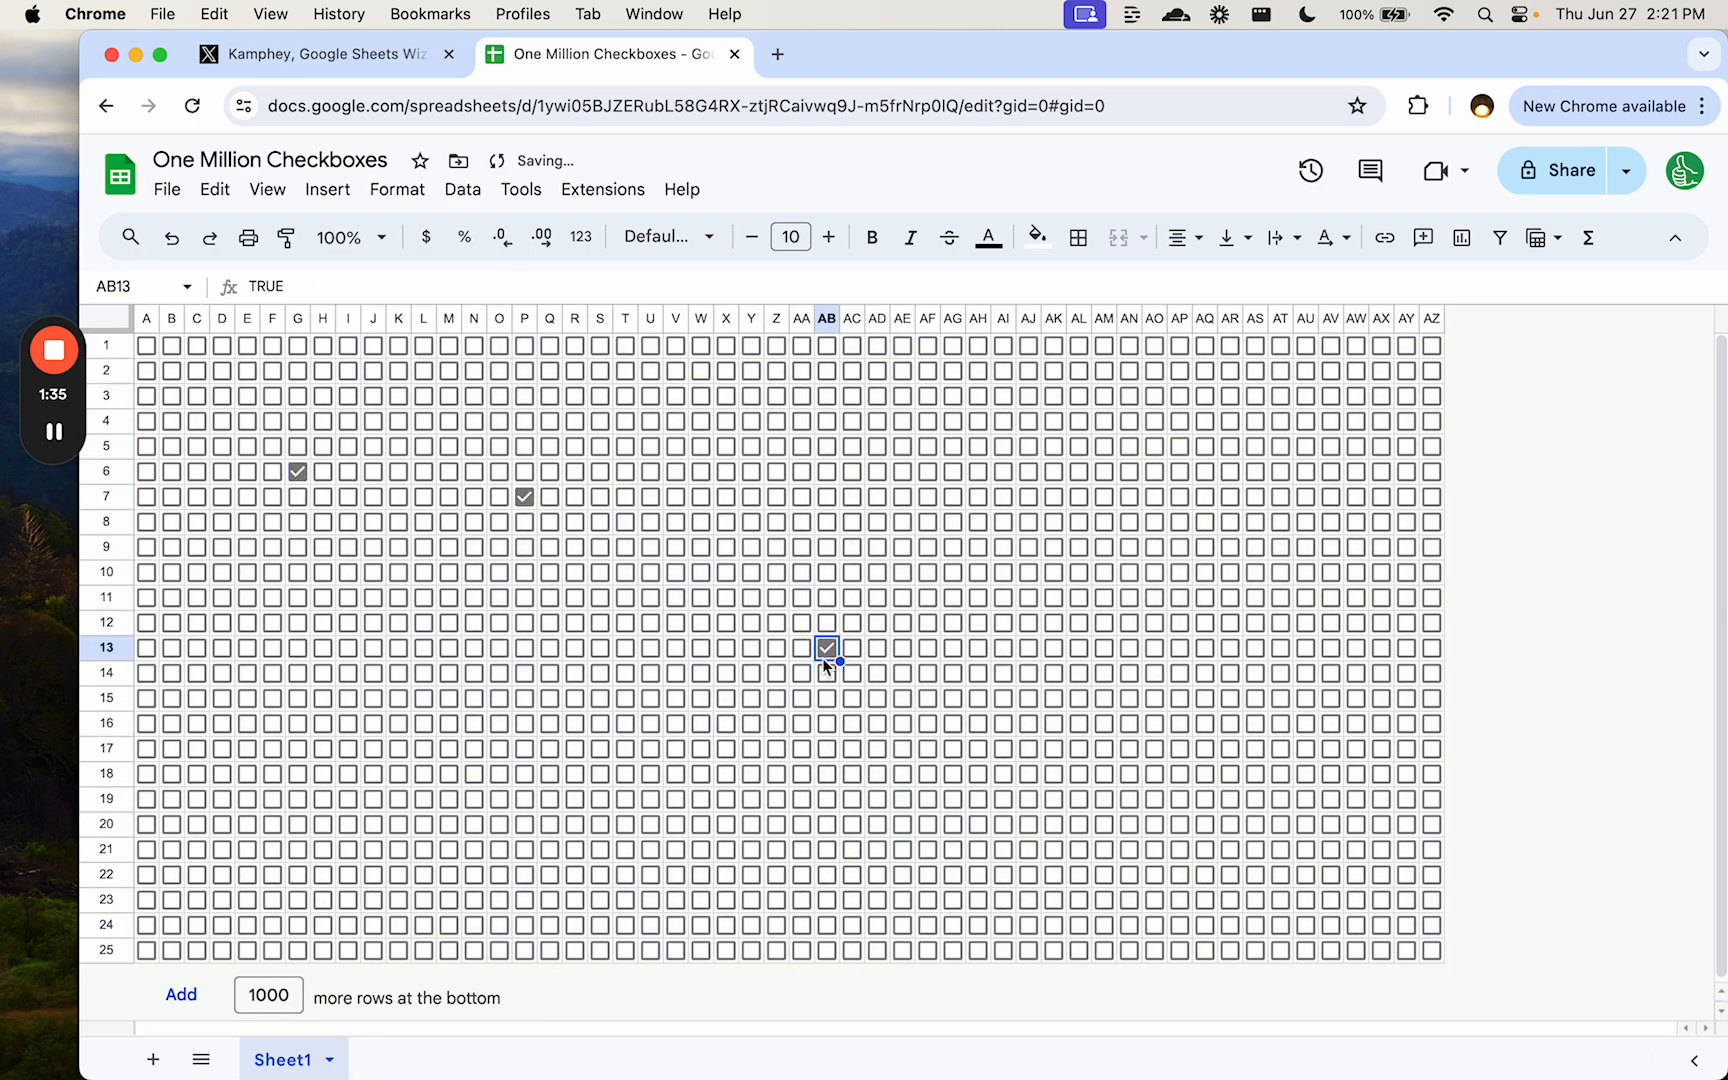
click(1178, 698)
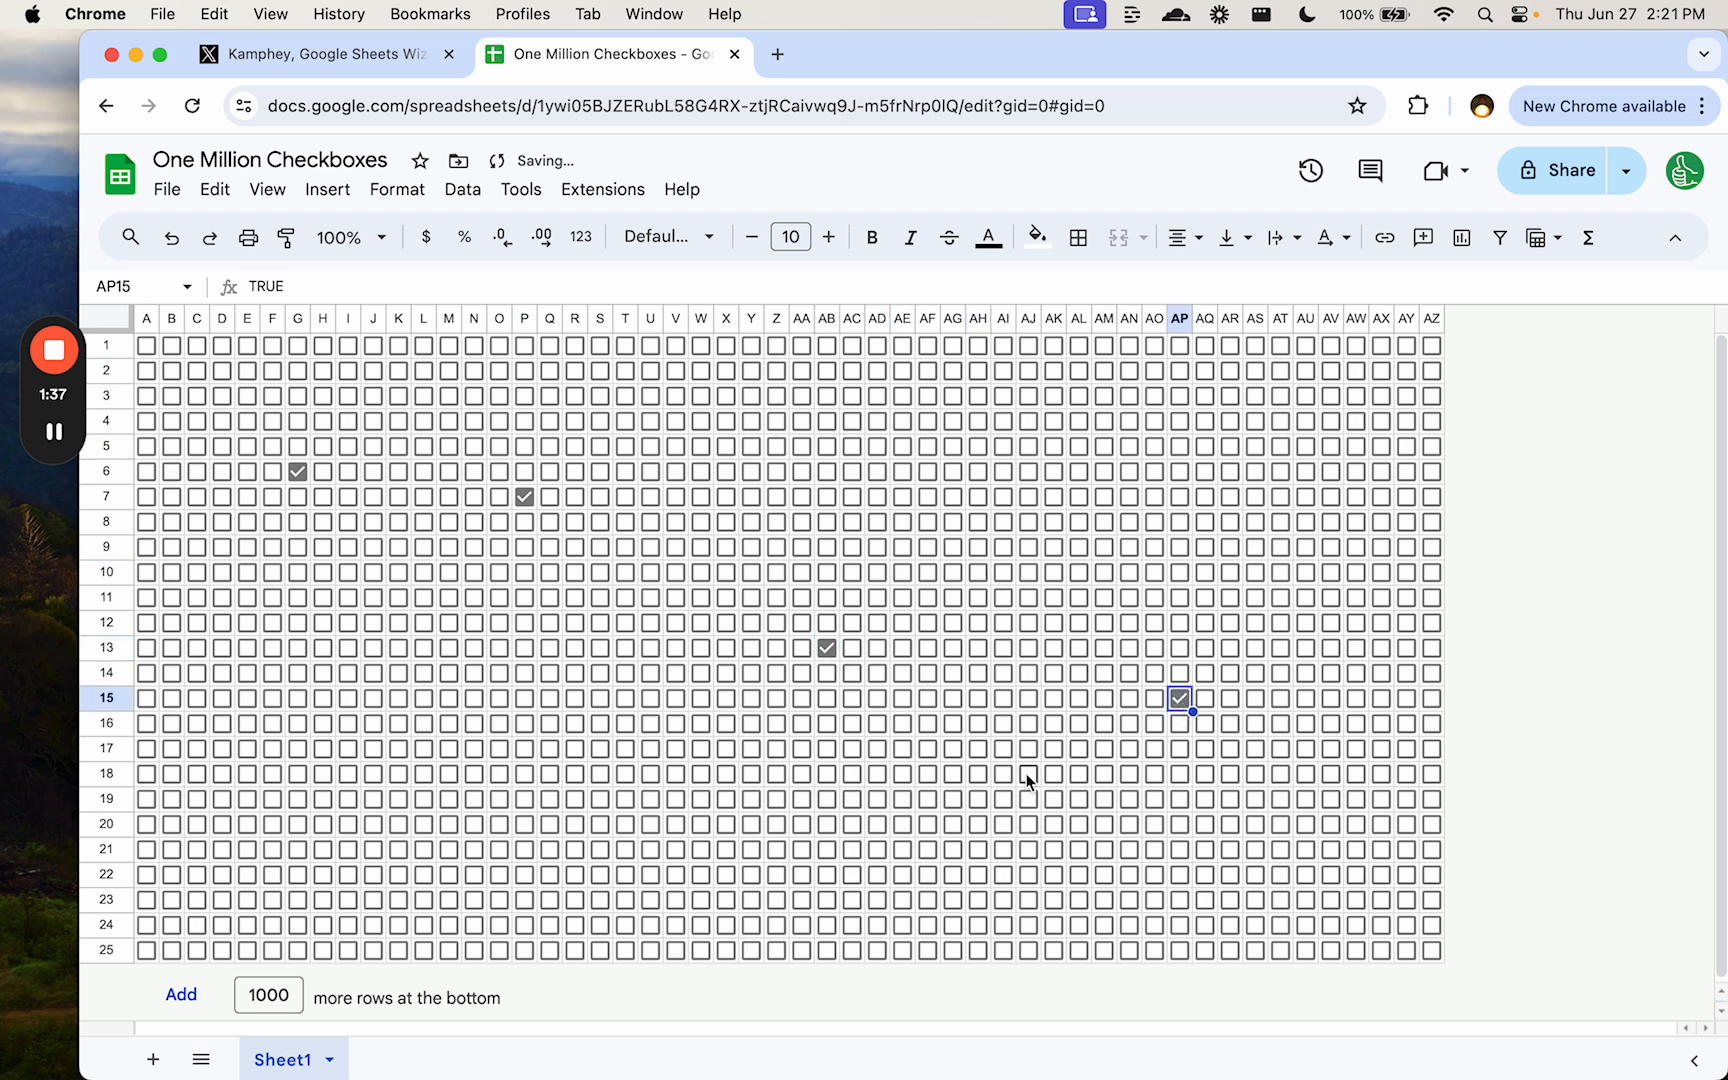
click(1027, 774)
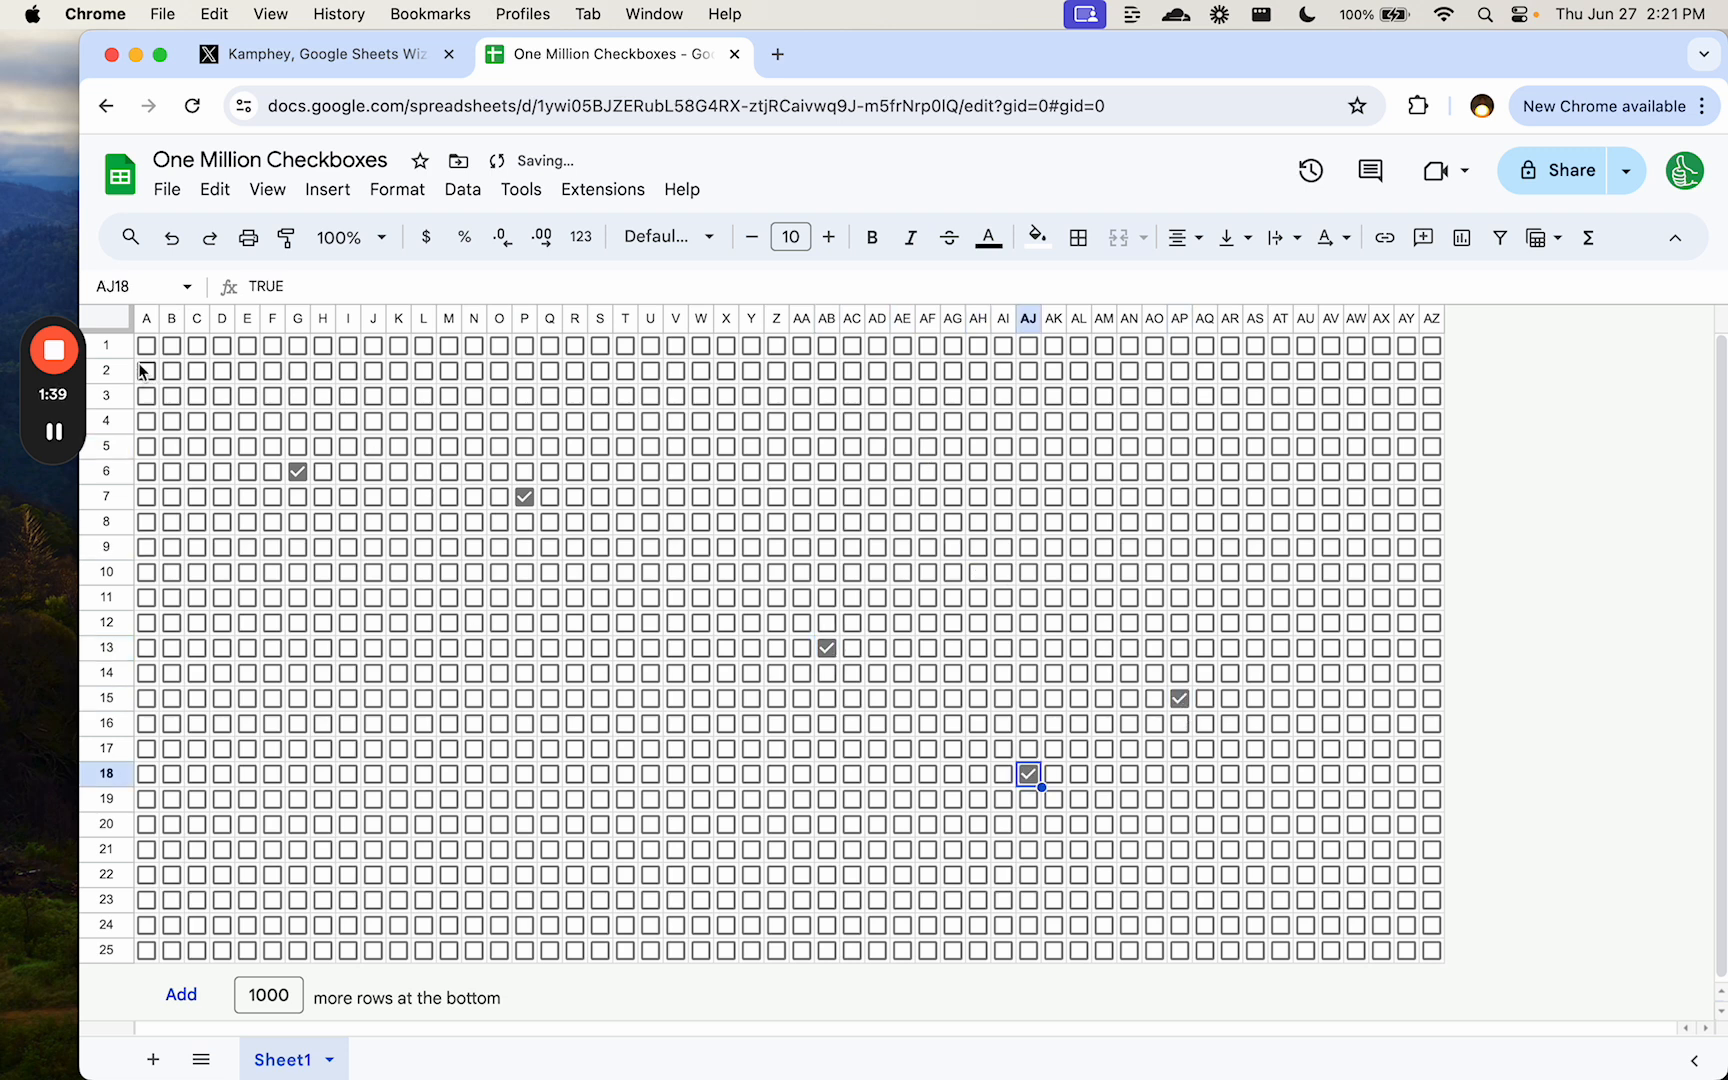
click(144, 345)
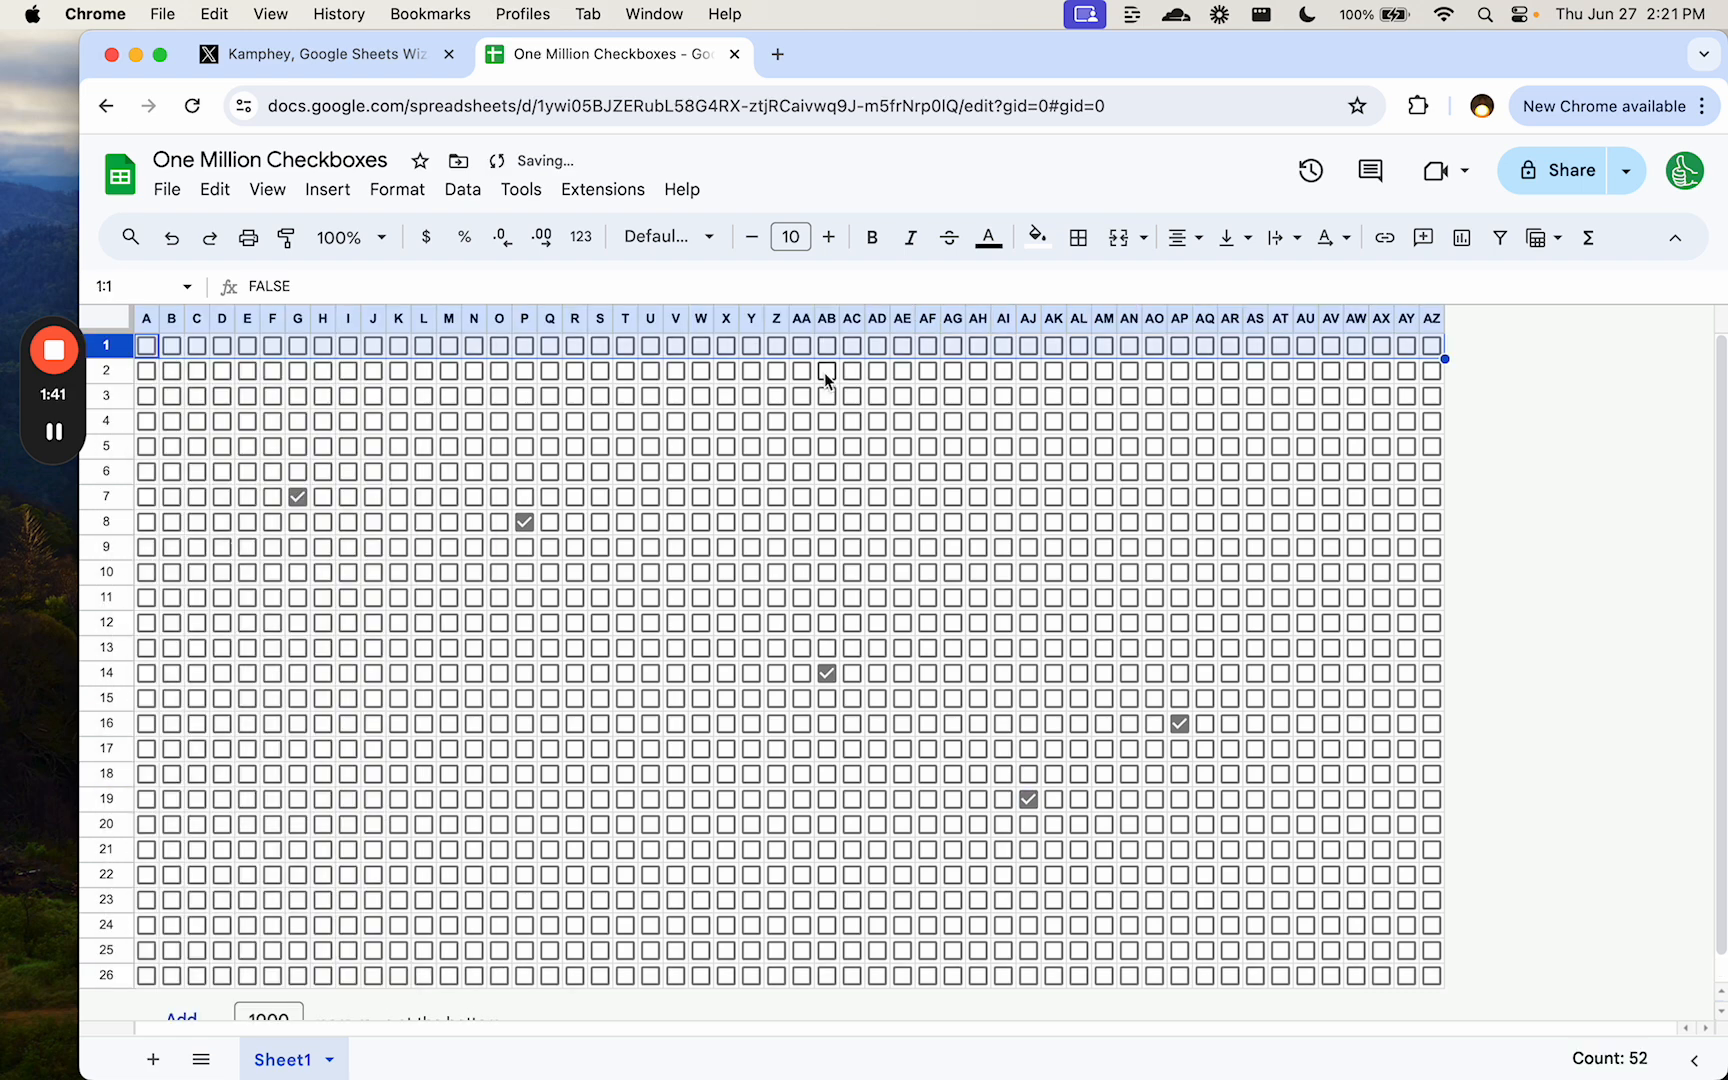
- Merge A1:D1 beside the 'Checkboxes Checked' label and tick boxes A2 and B2
click(196, 345)
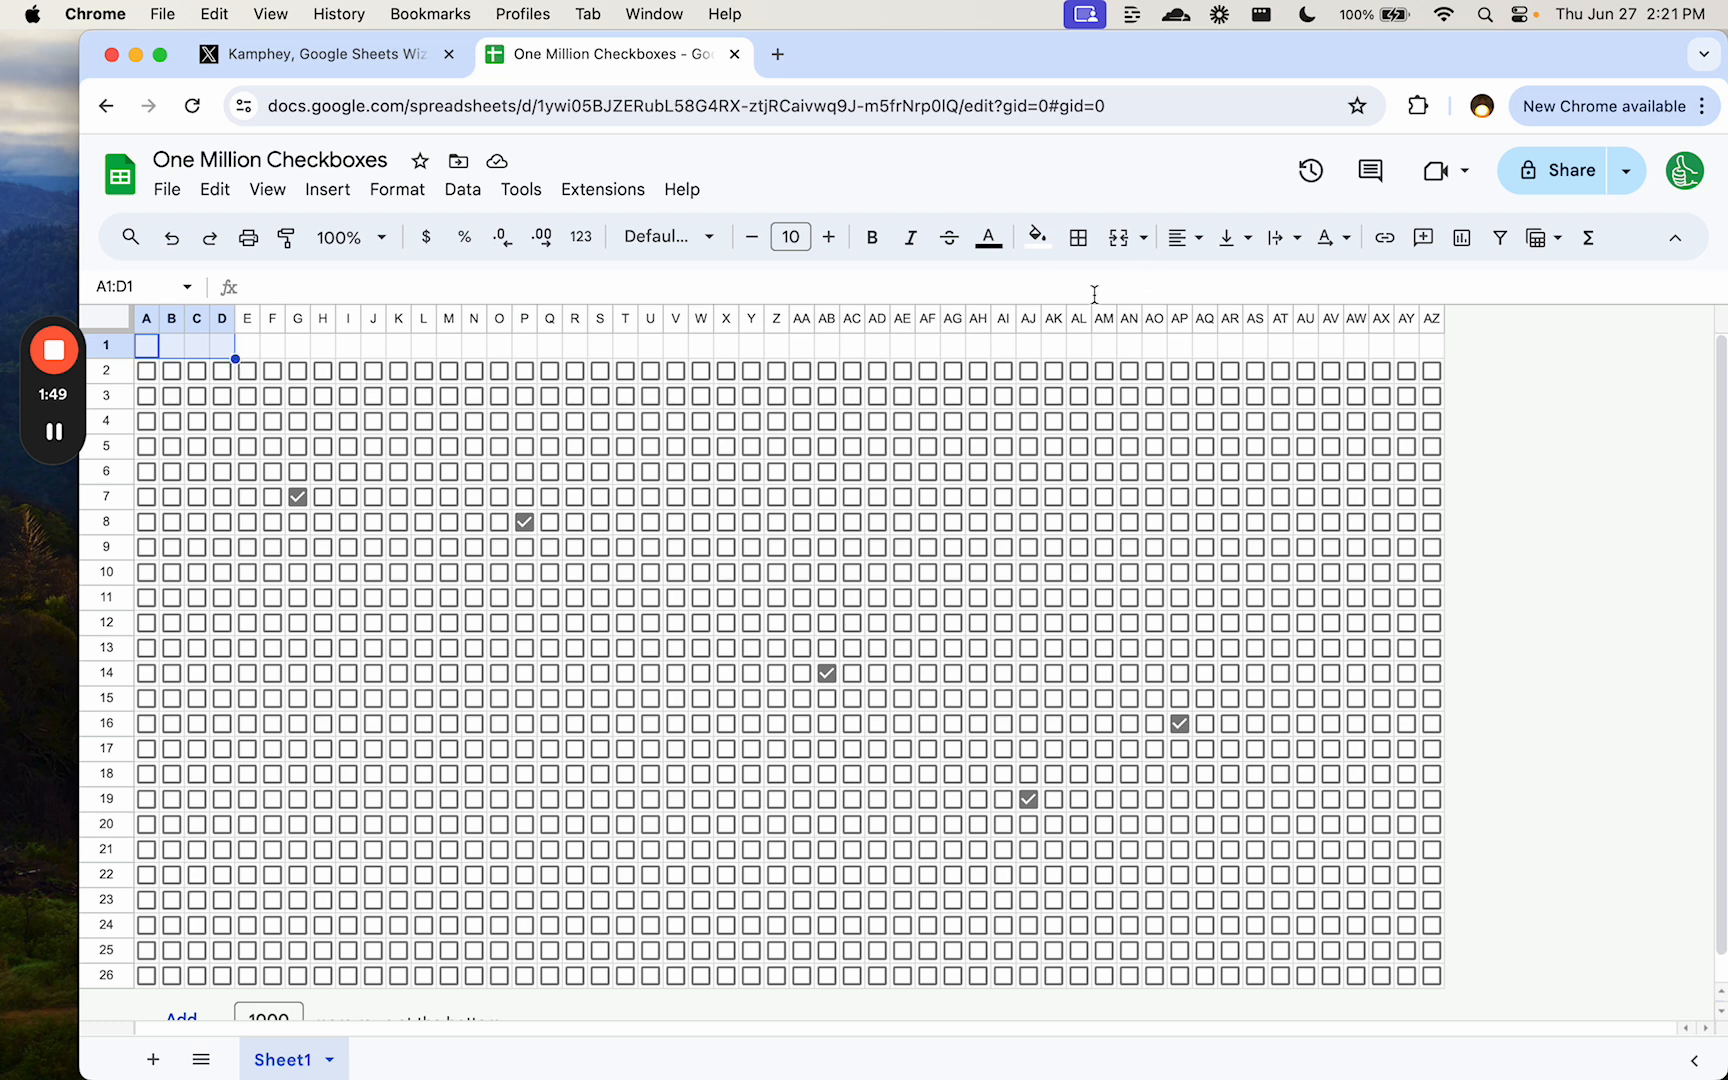
mouse_move(215, 355)
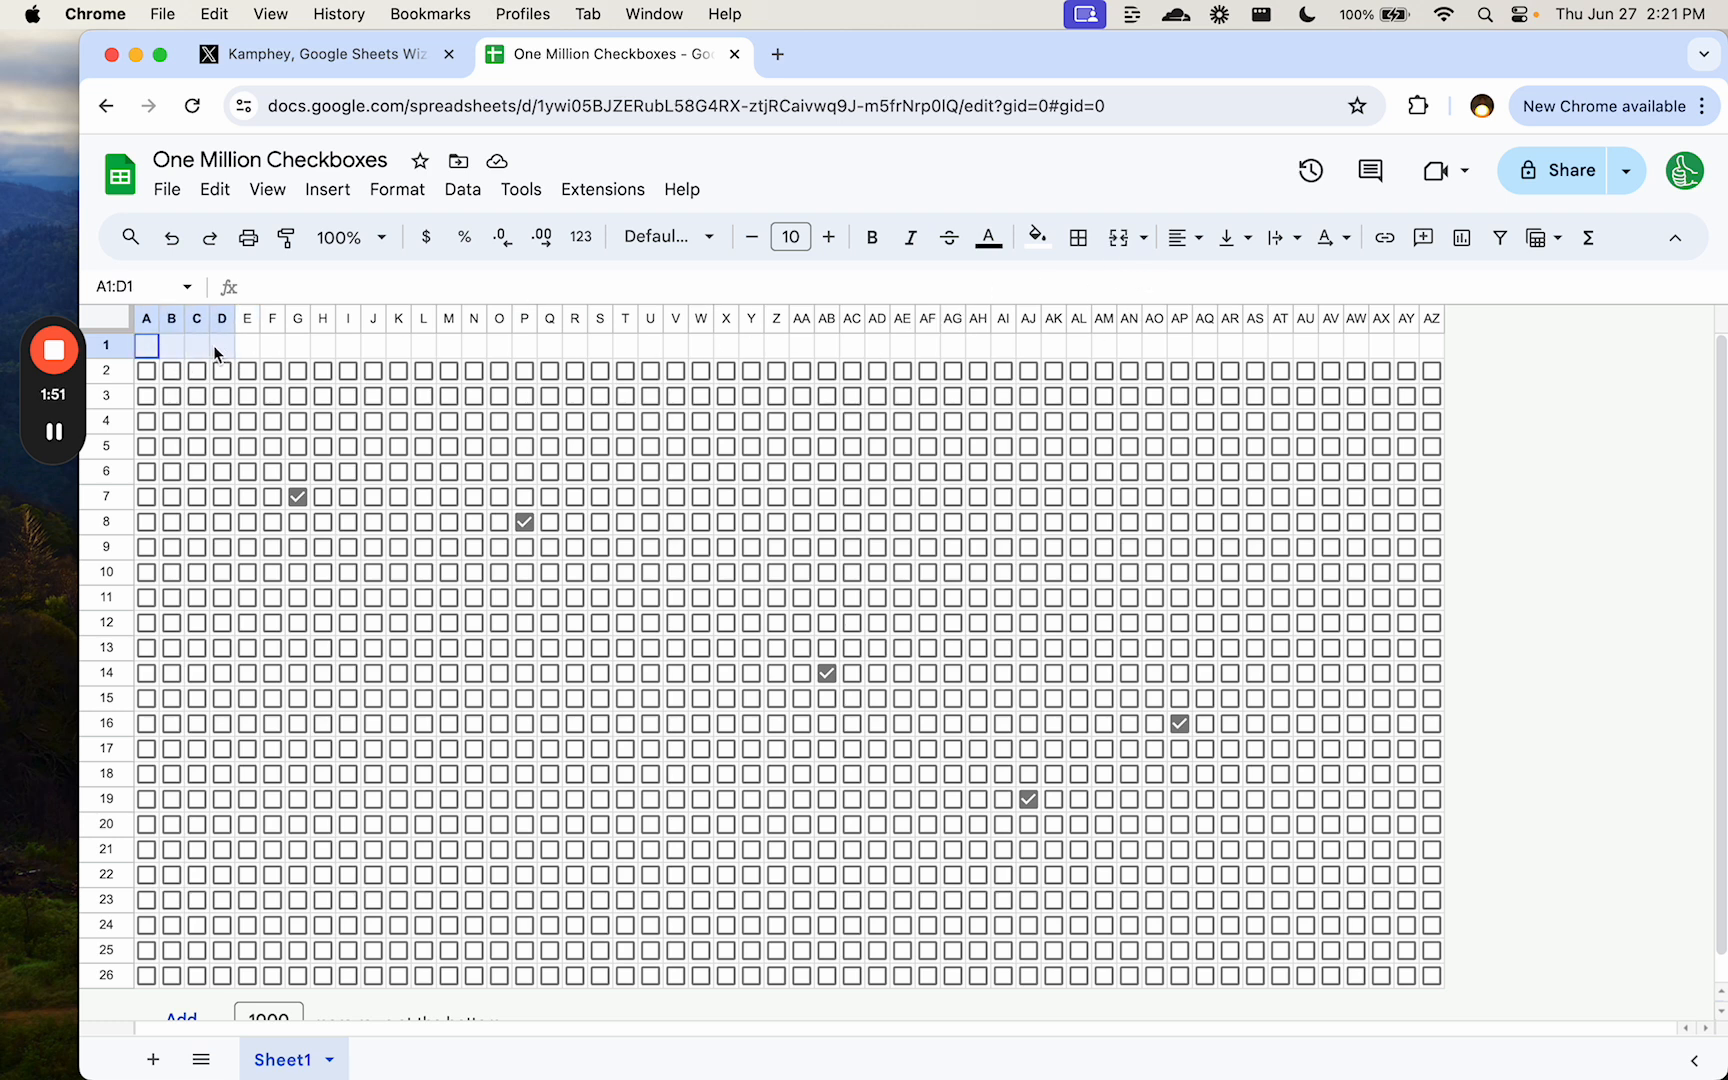
mouse_move(1227, 237)
text(Checkboxes Checked)
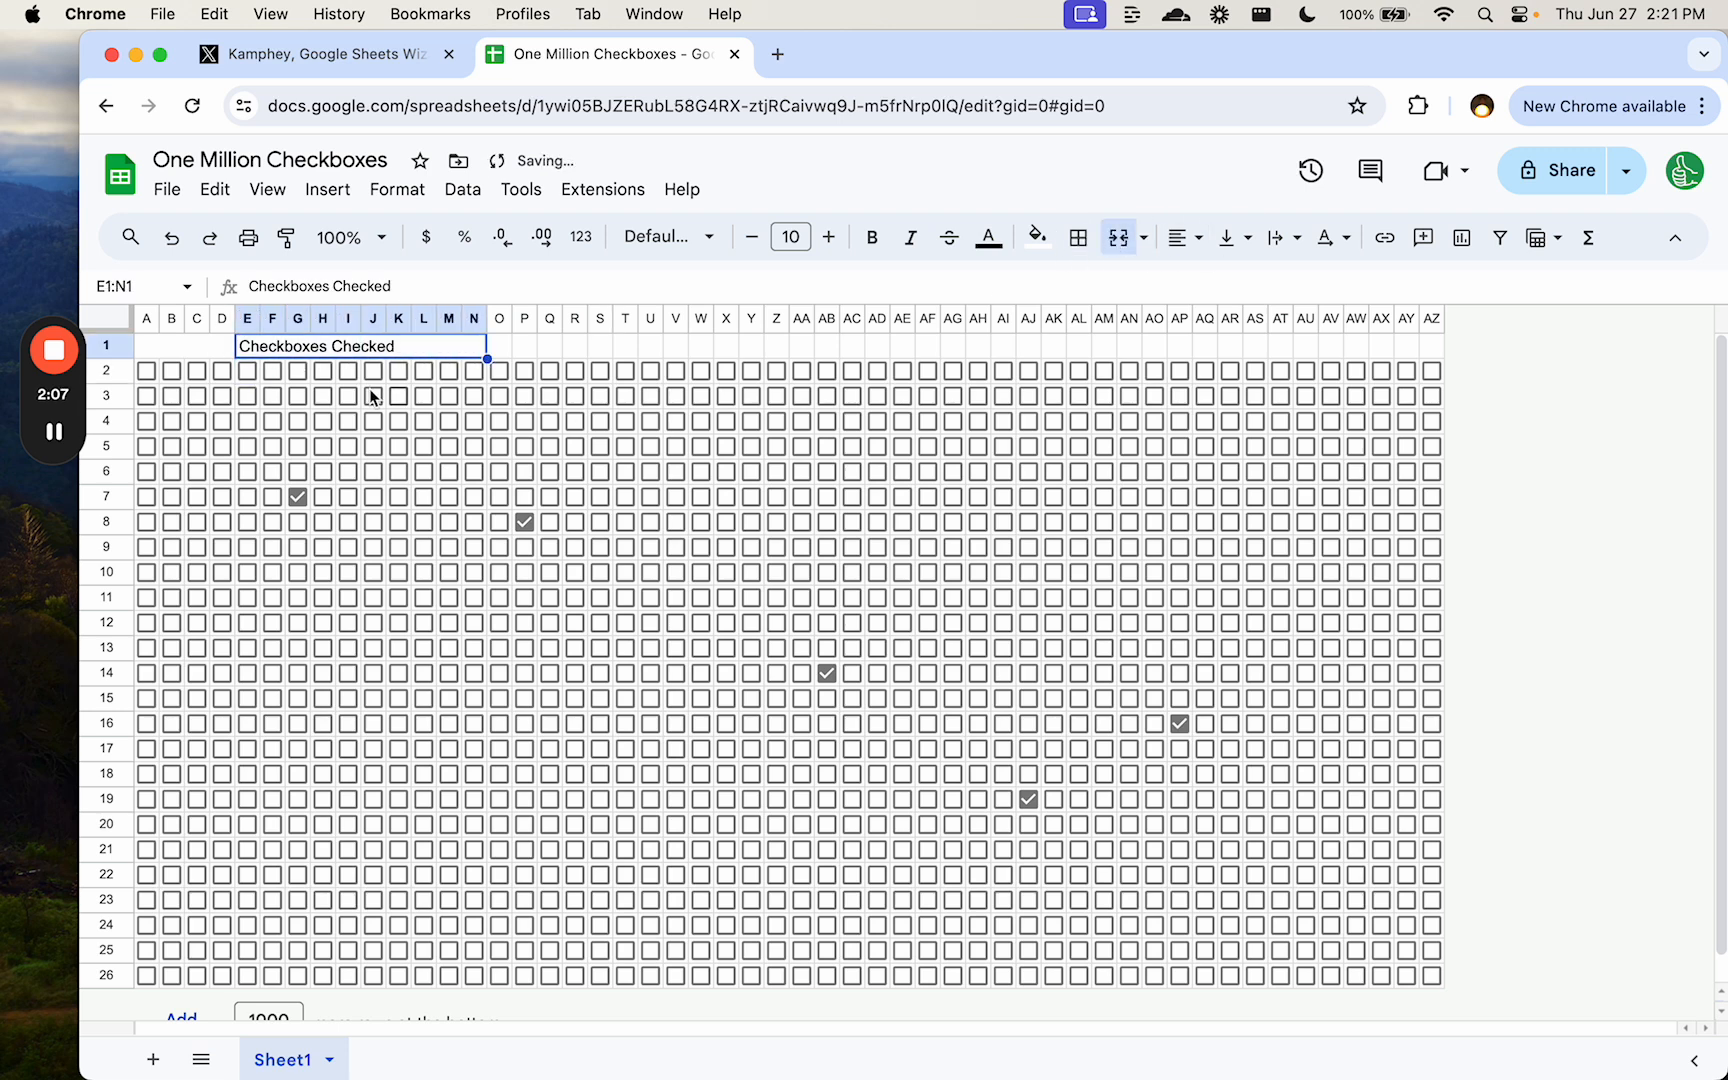
click(165, 346)
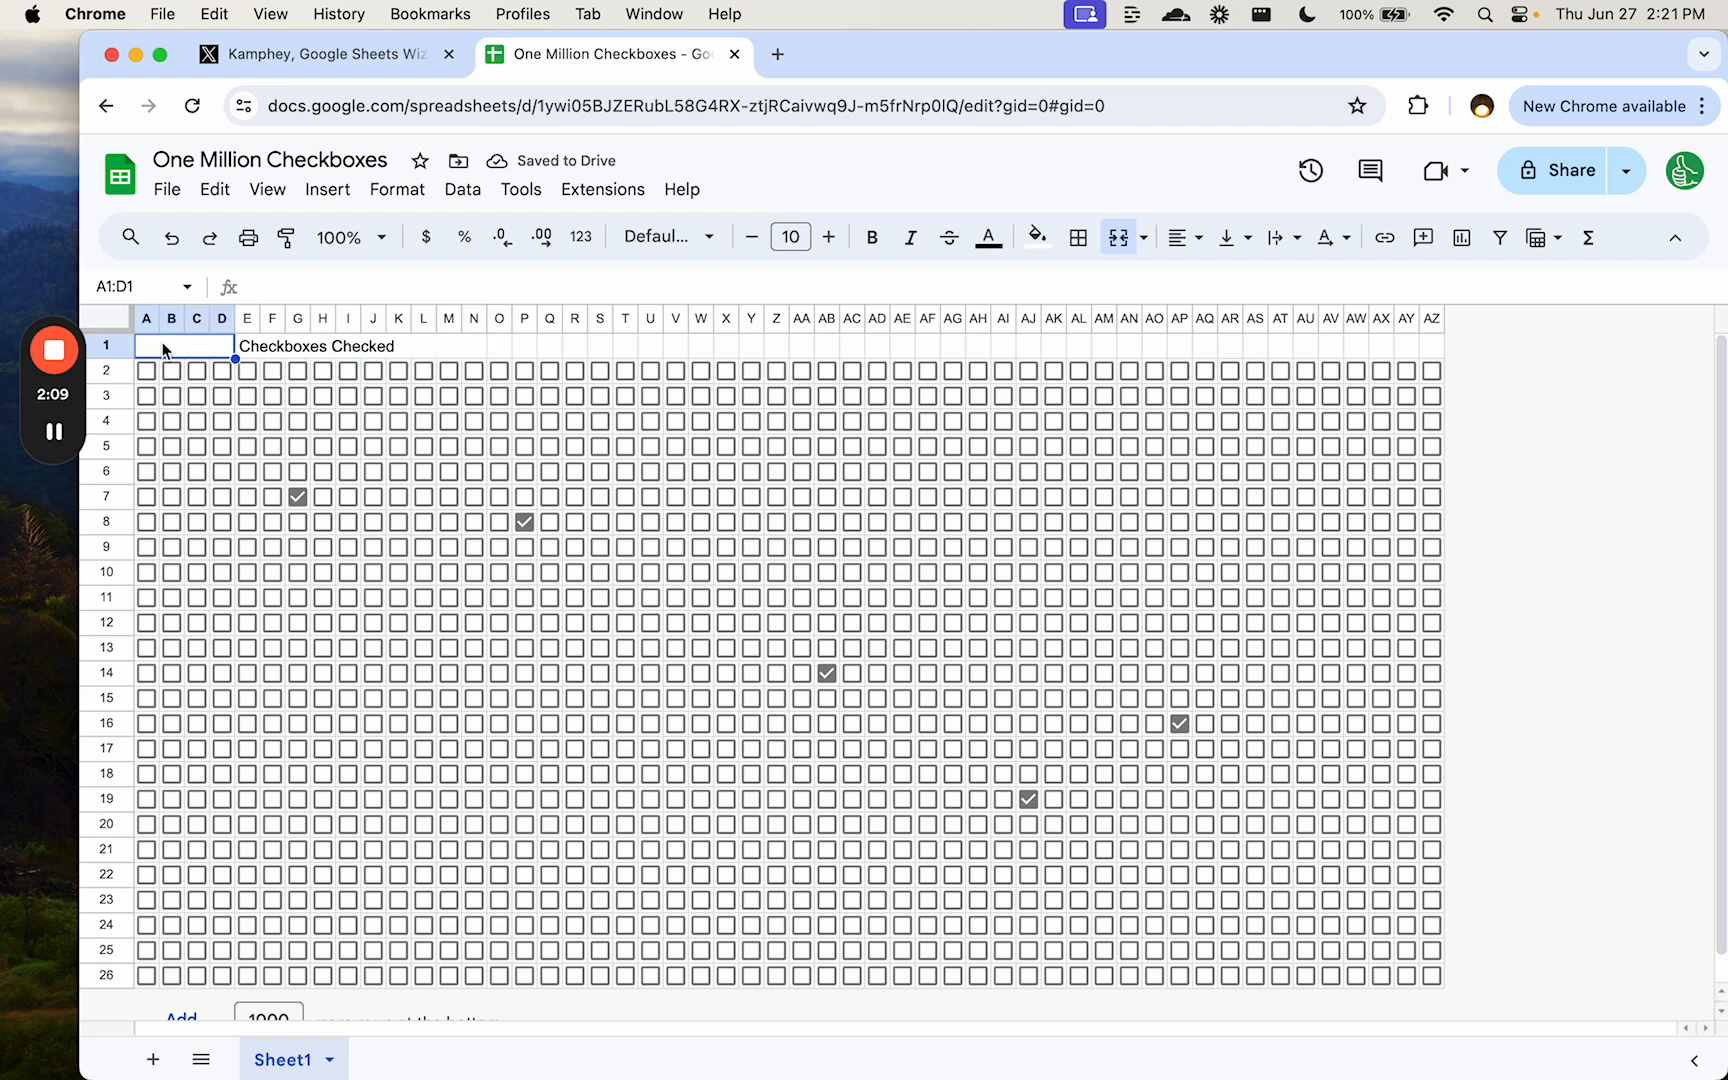
click(144, 370)
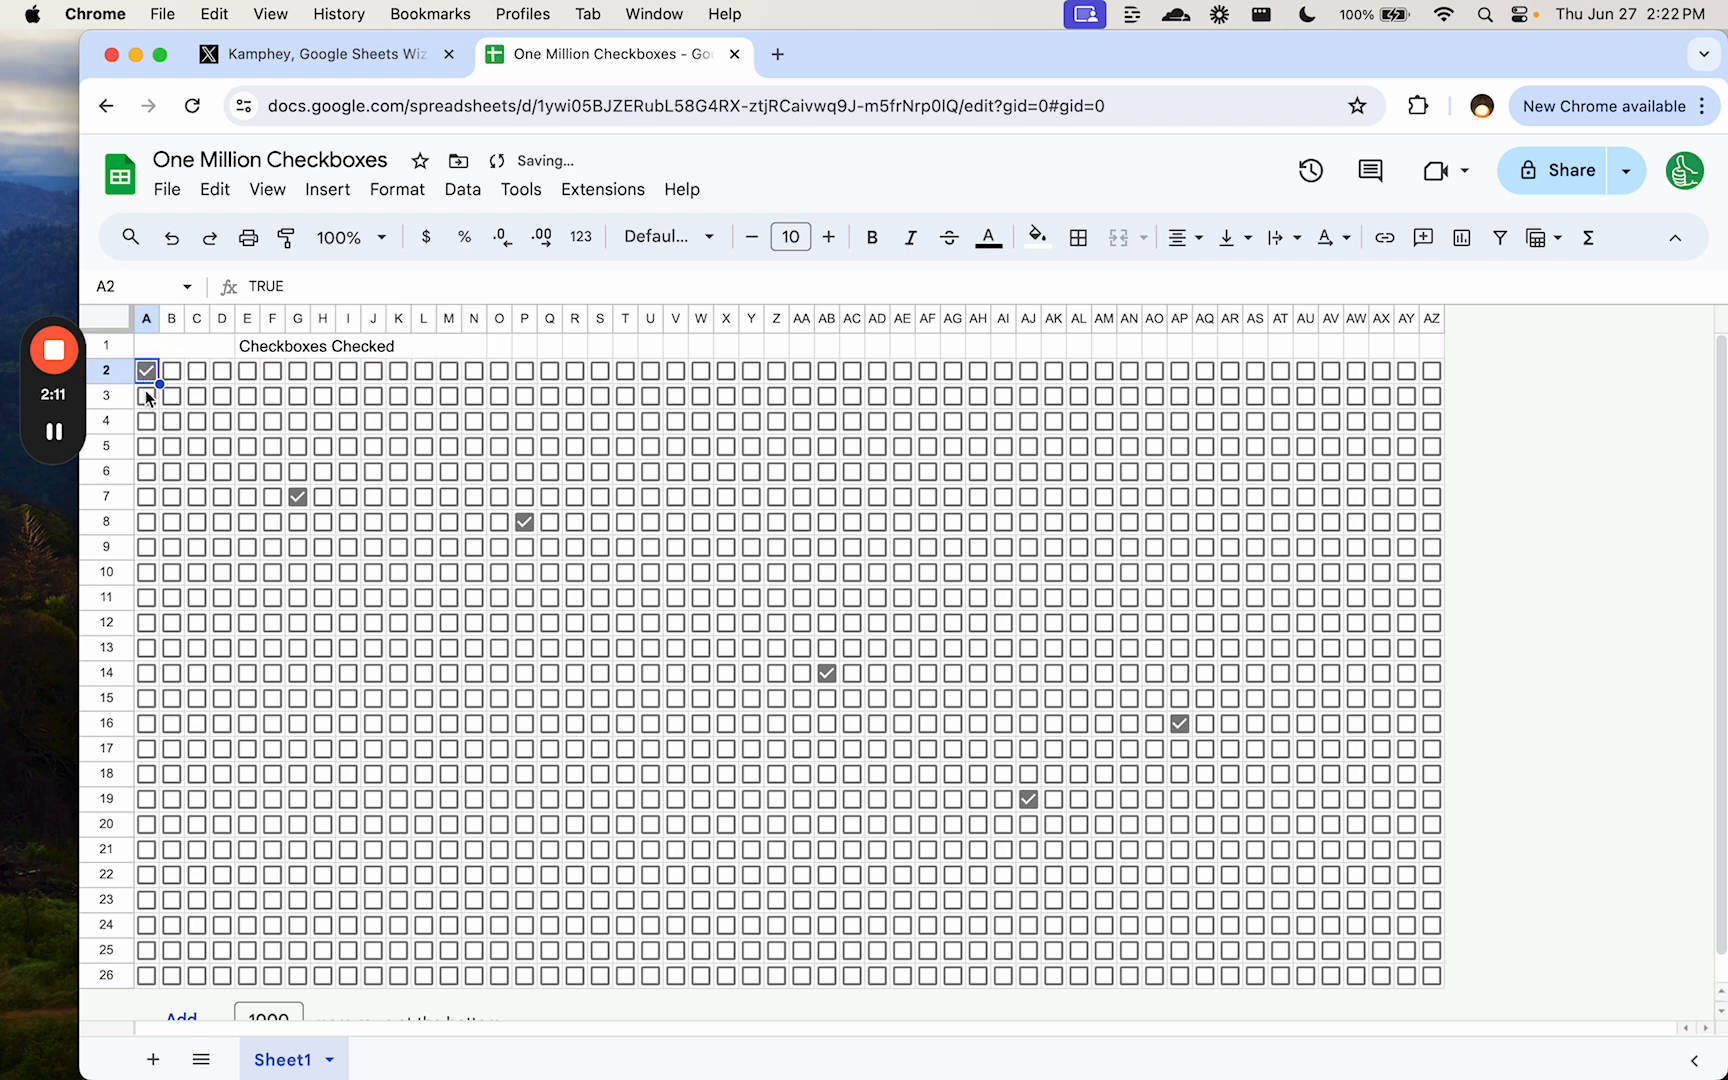
click(172, 370)
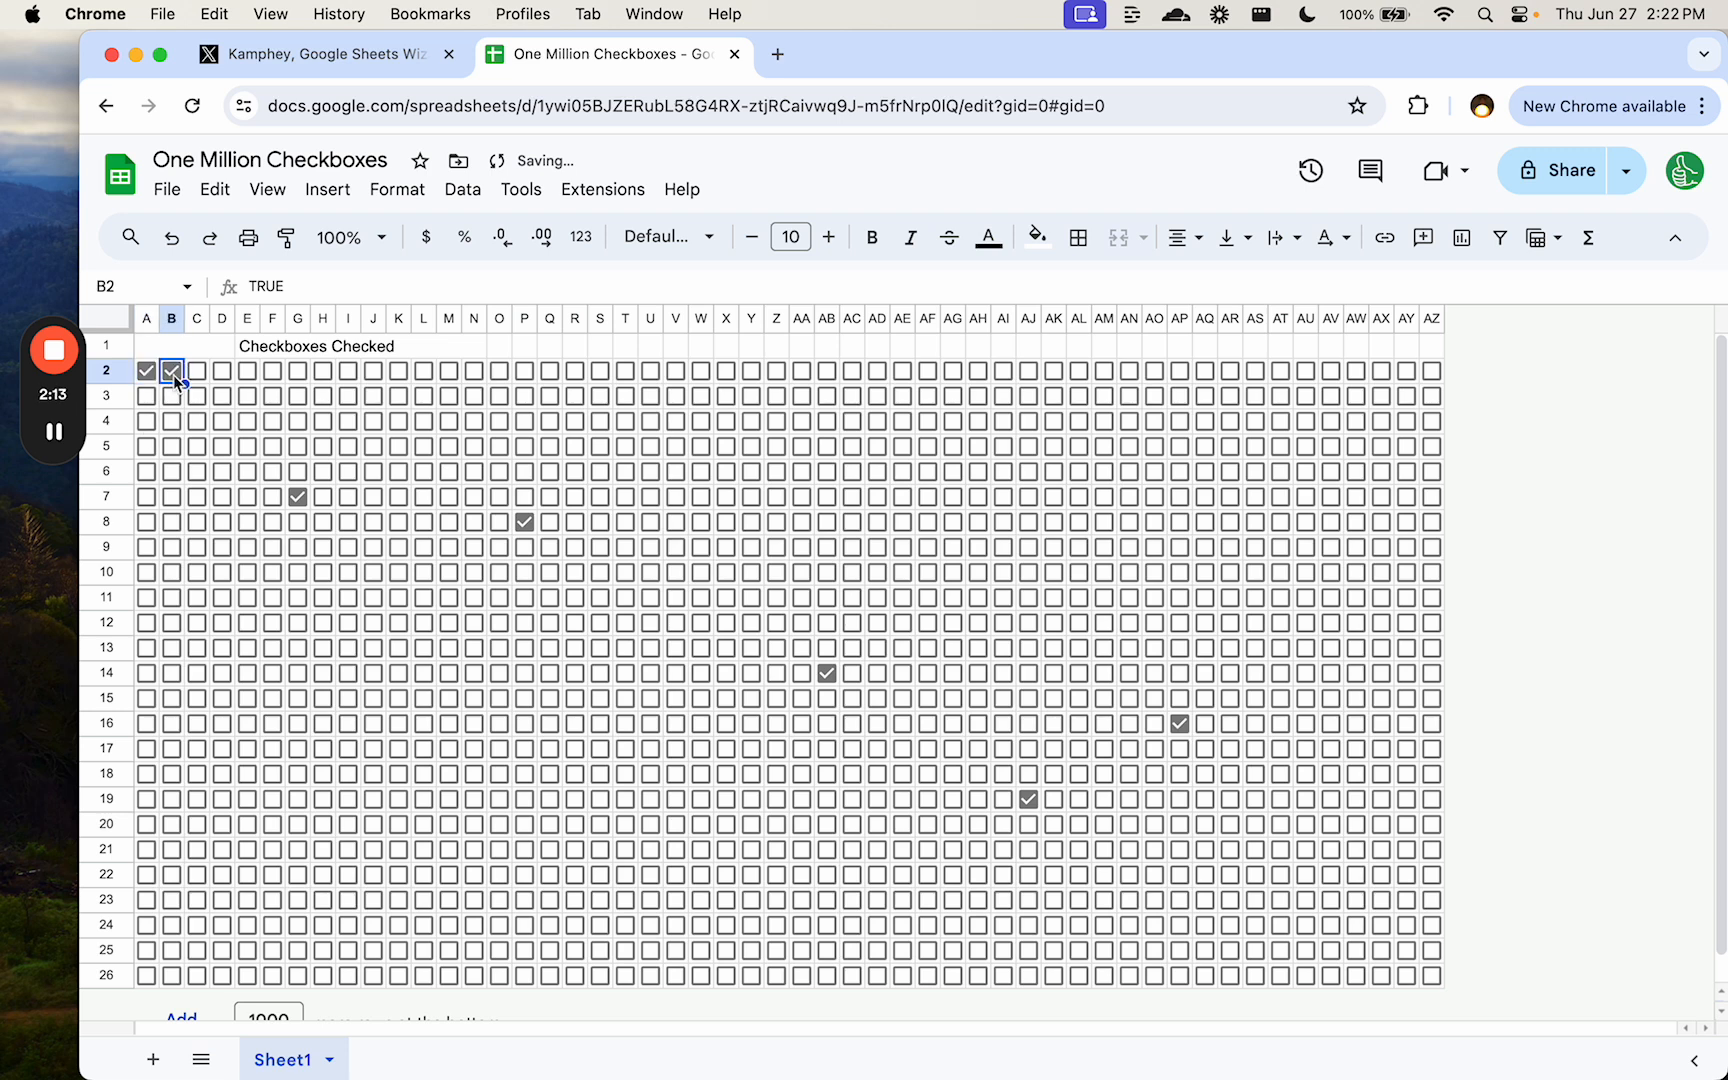
mouse_move(570, 321)
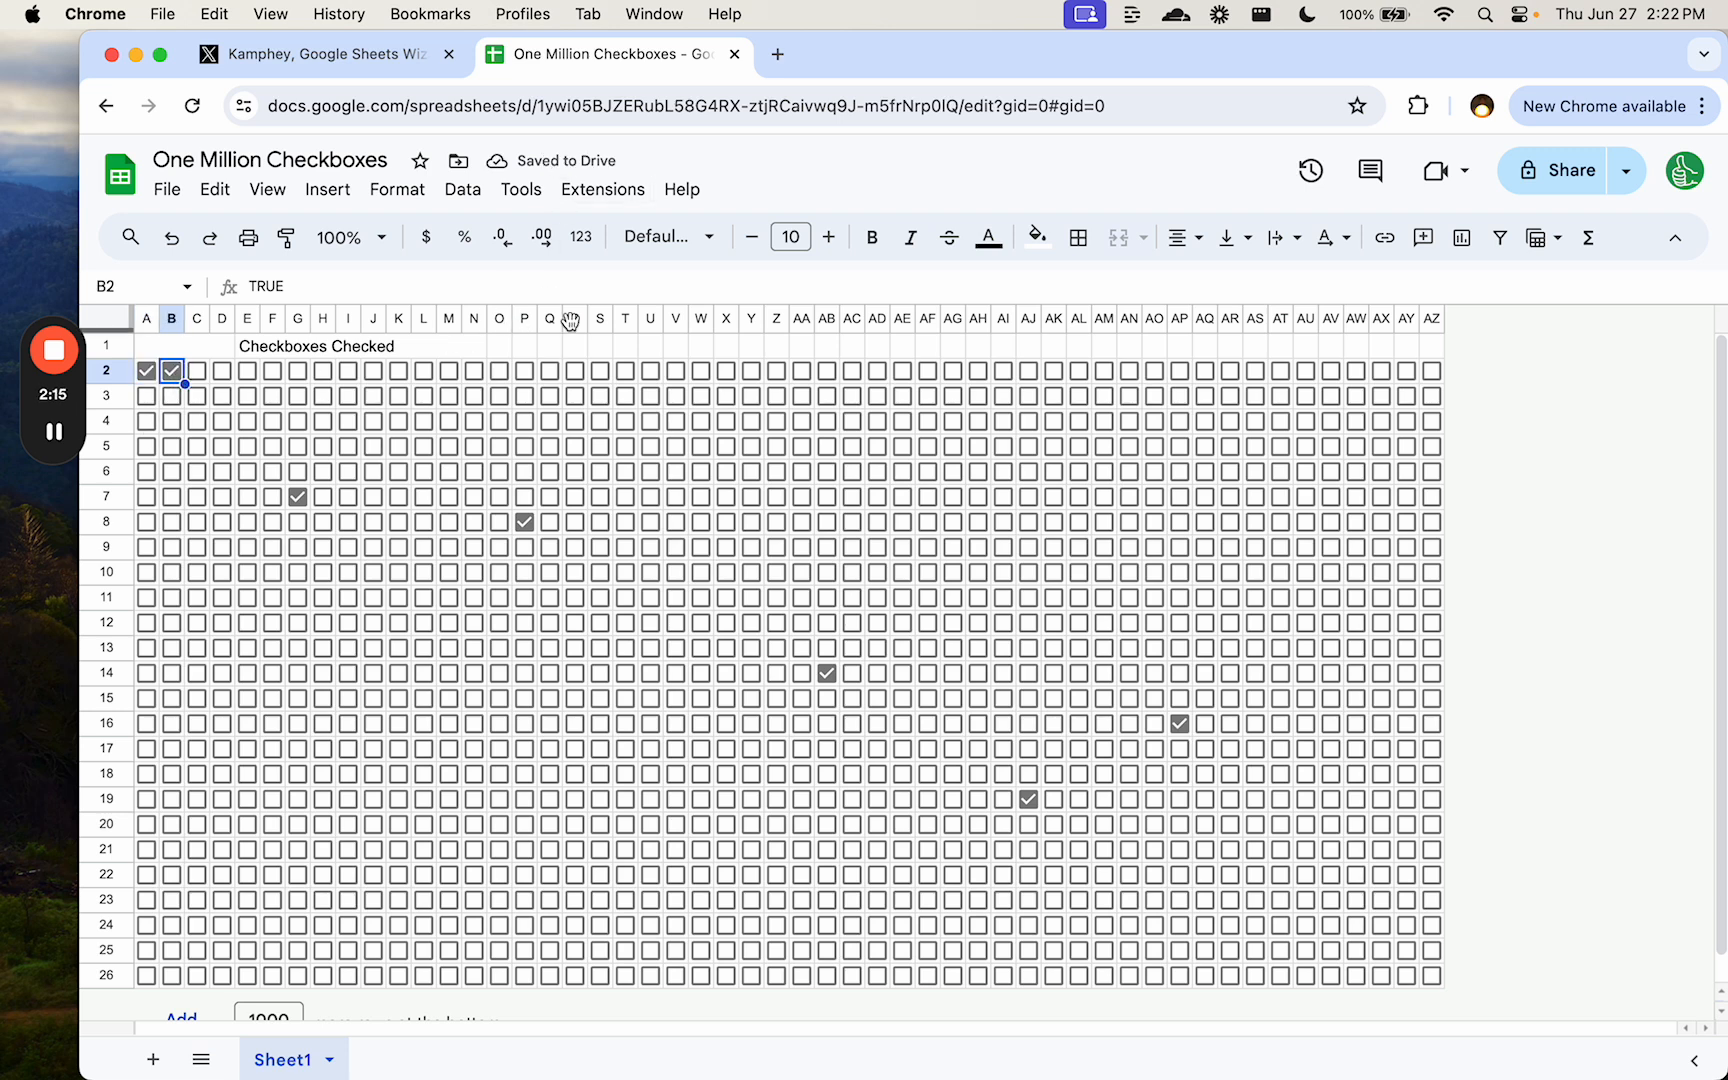
click(602, 188)
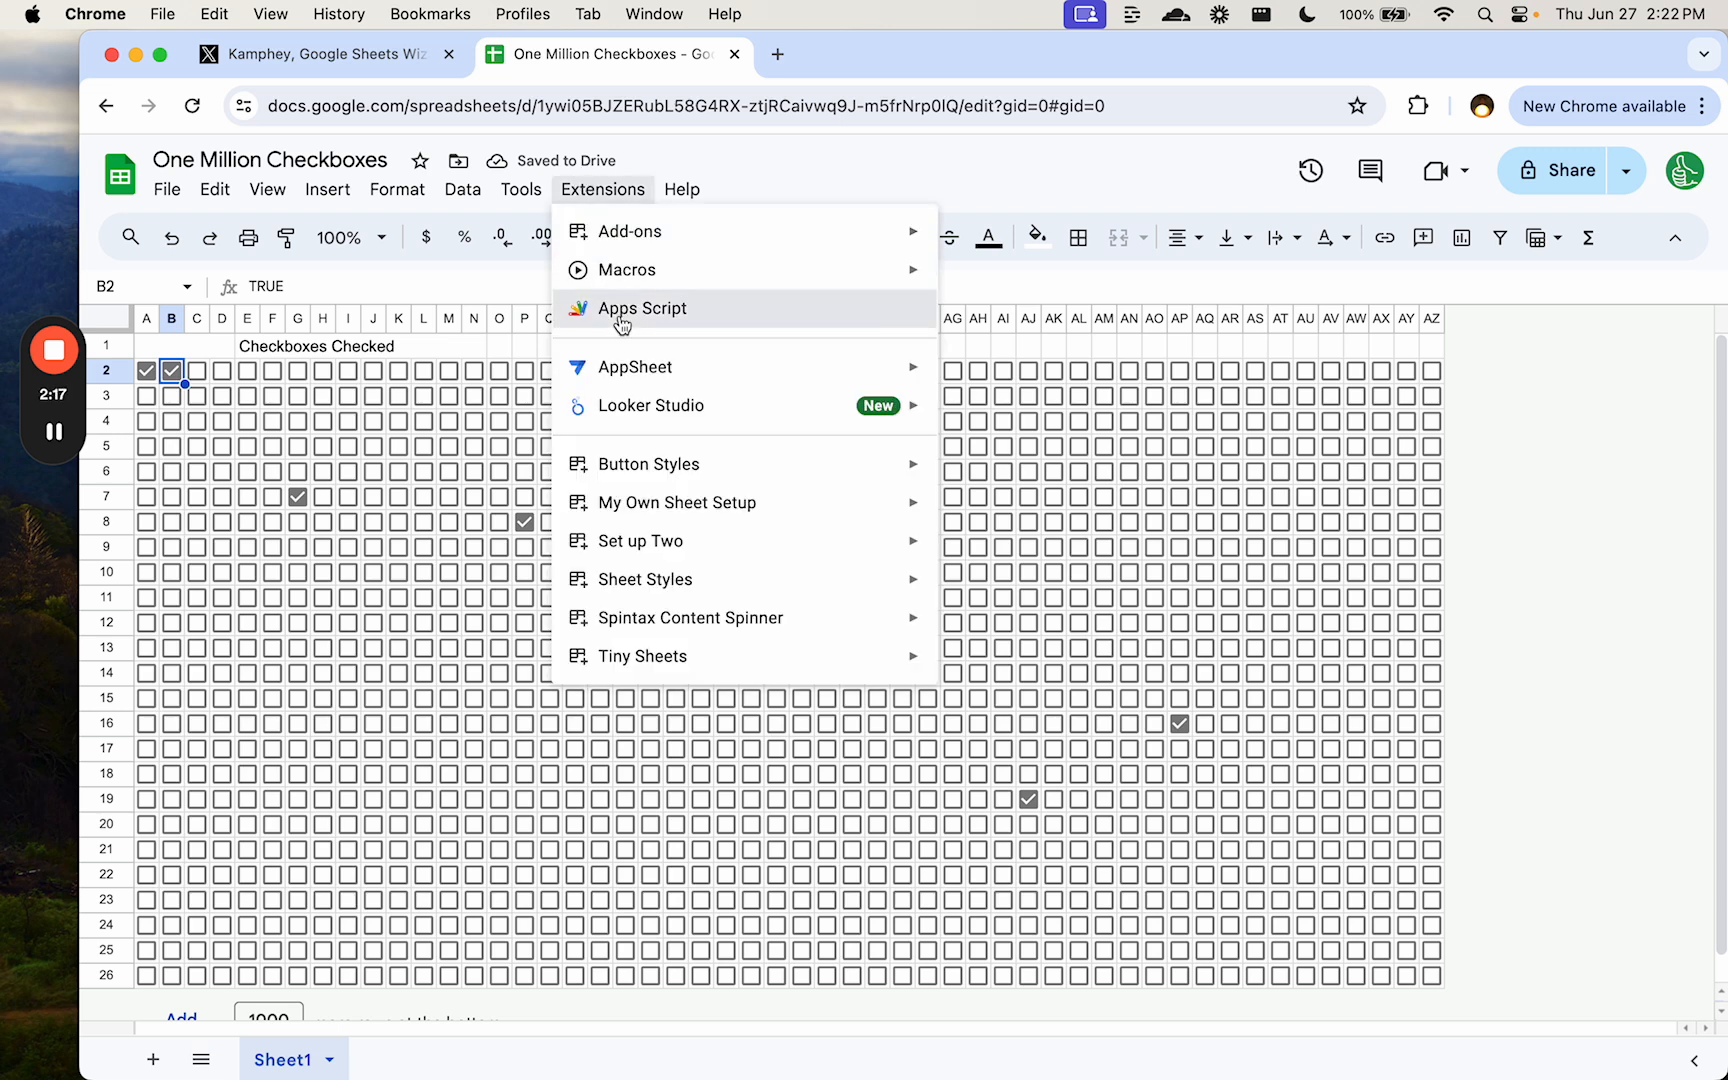
- Launch Apps Script, then share the sheet so anyone with the link can view
click(641, 307)
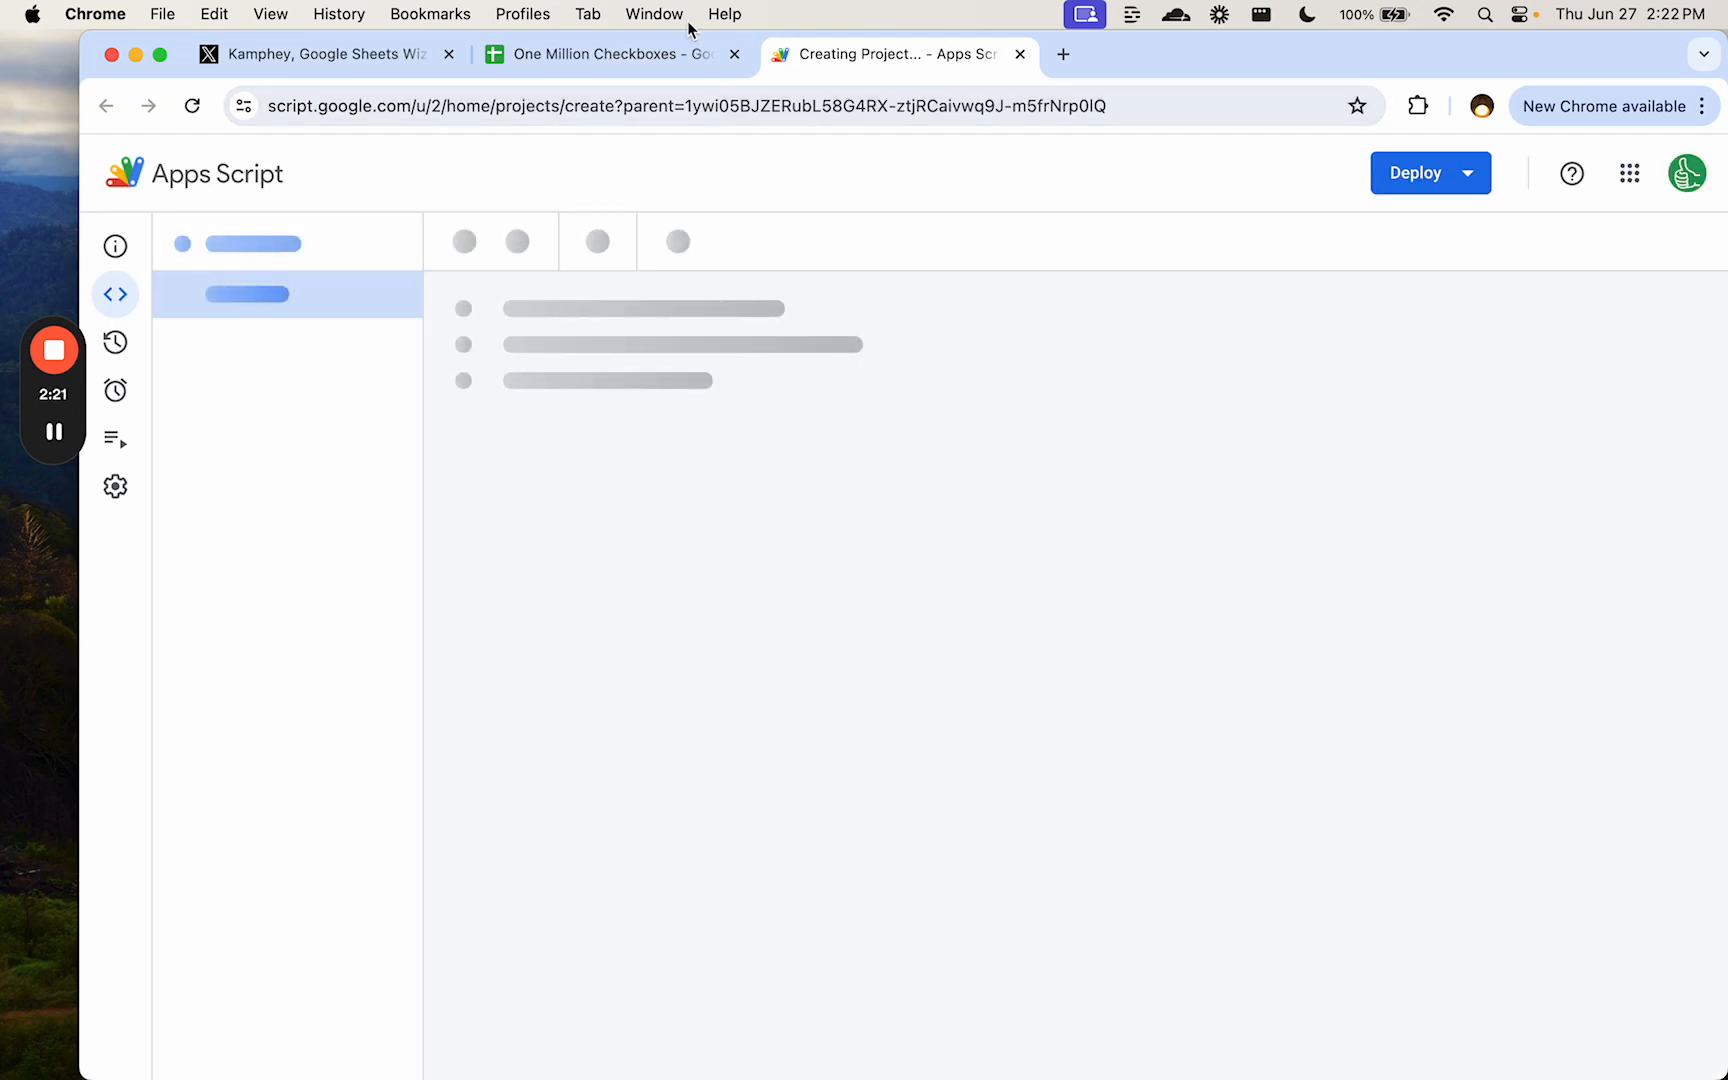
click(604, 54)
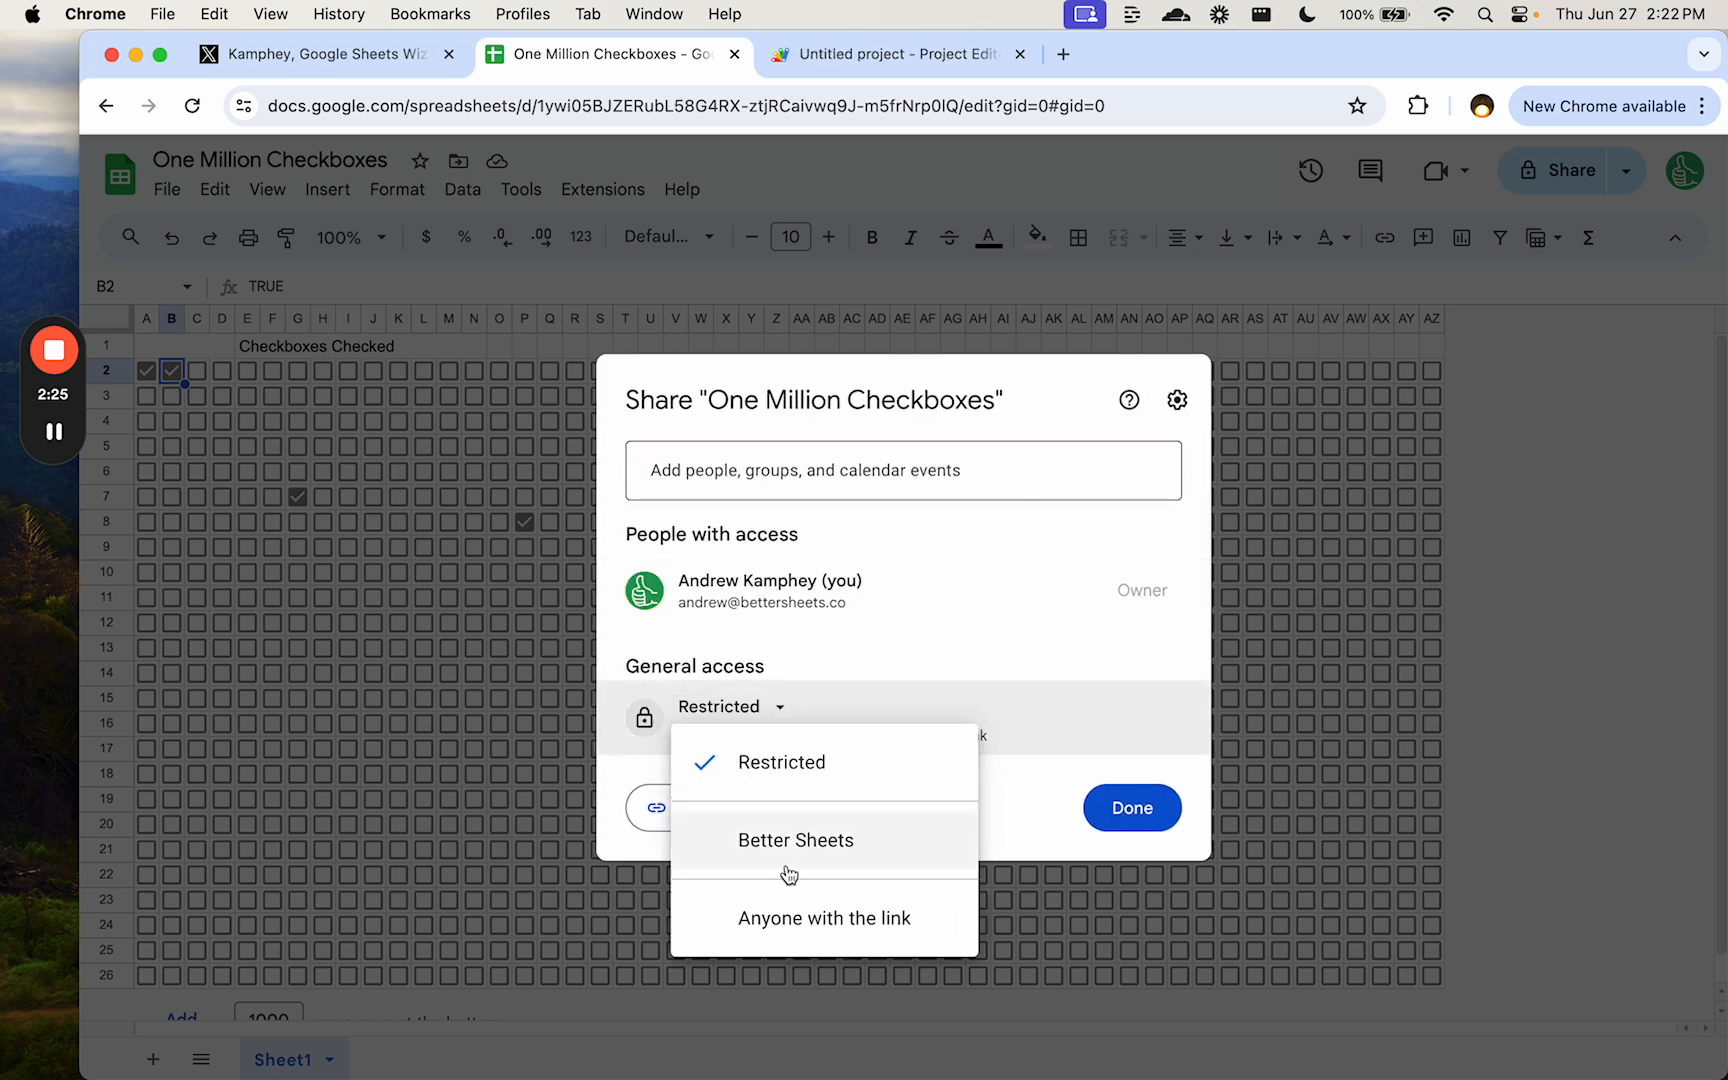
click(824, 918)
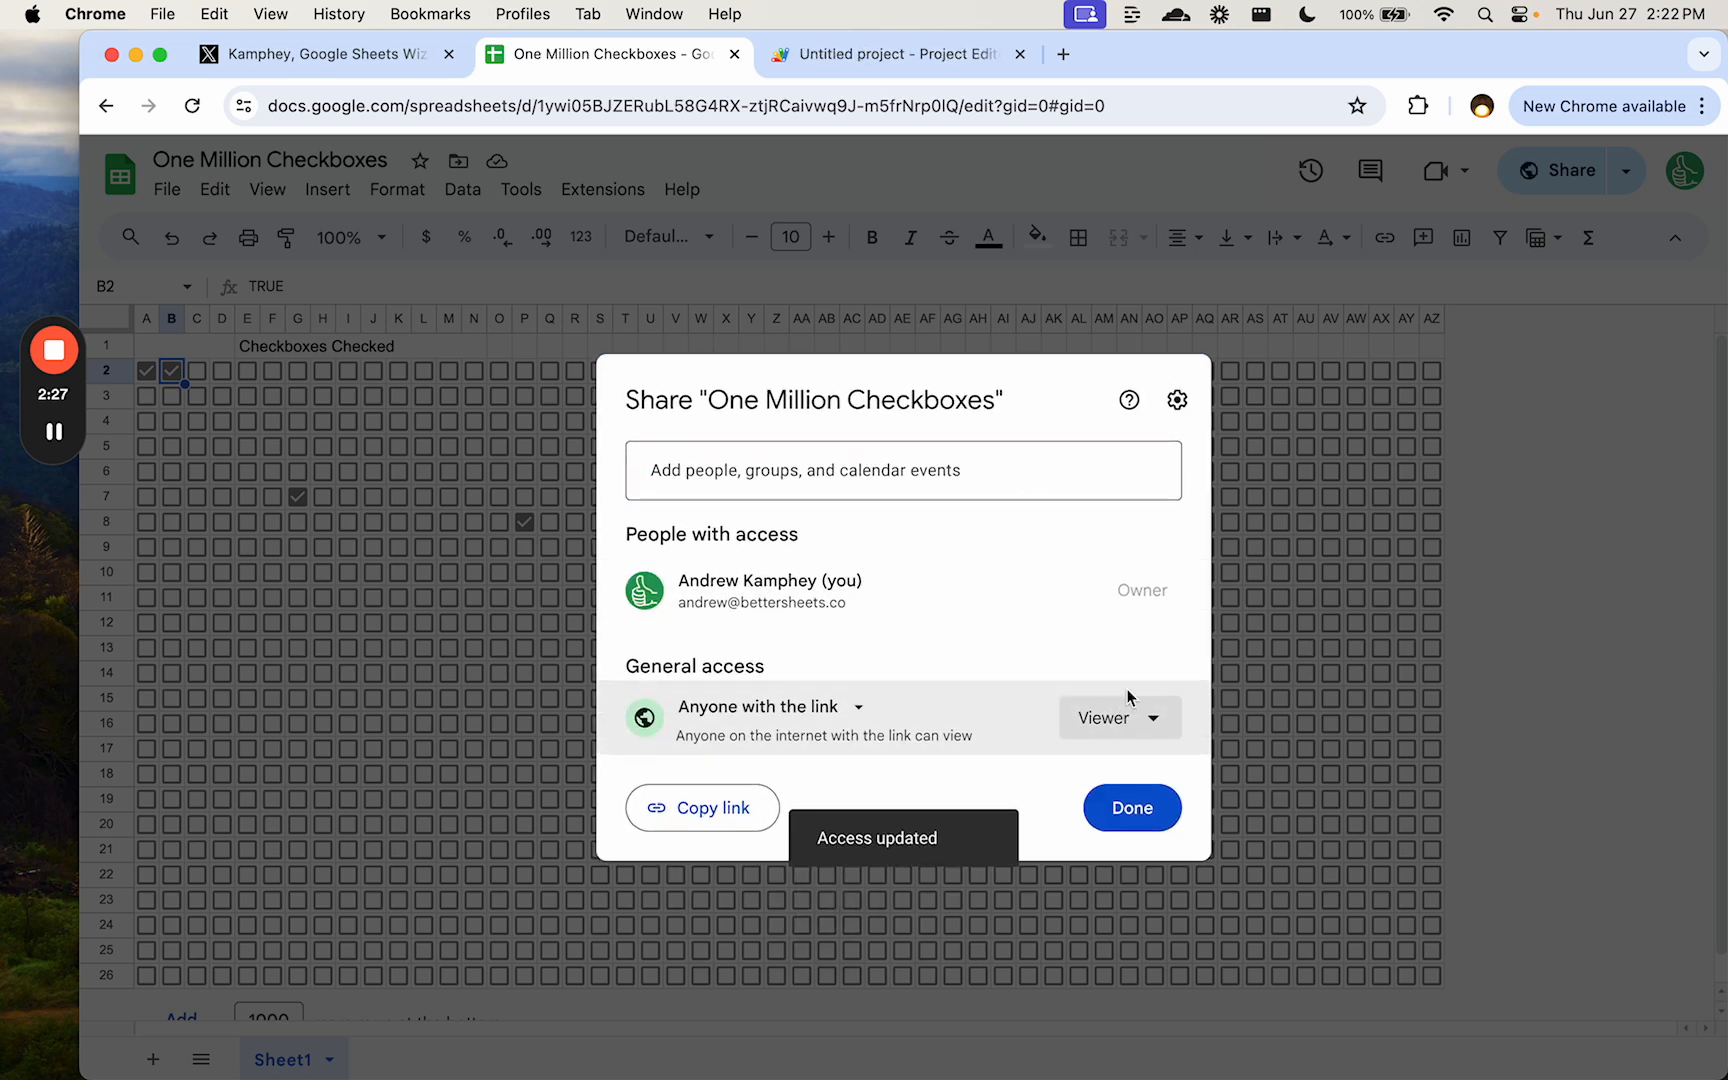
click(1155, 717)
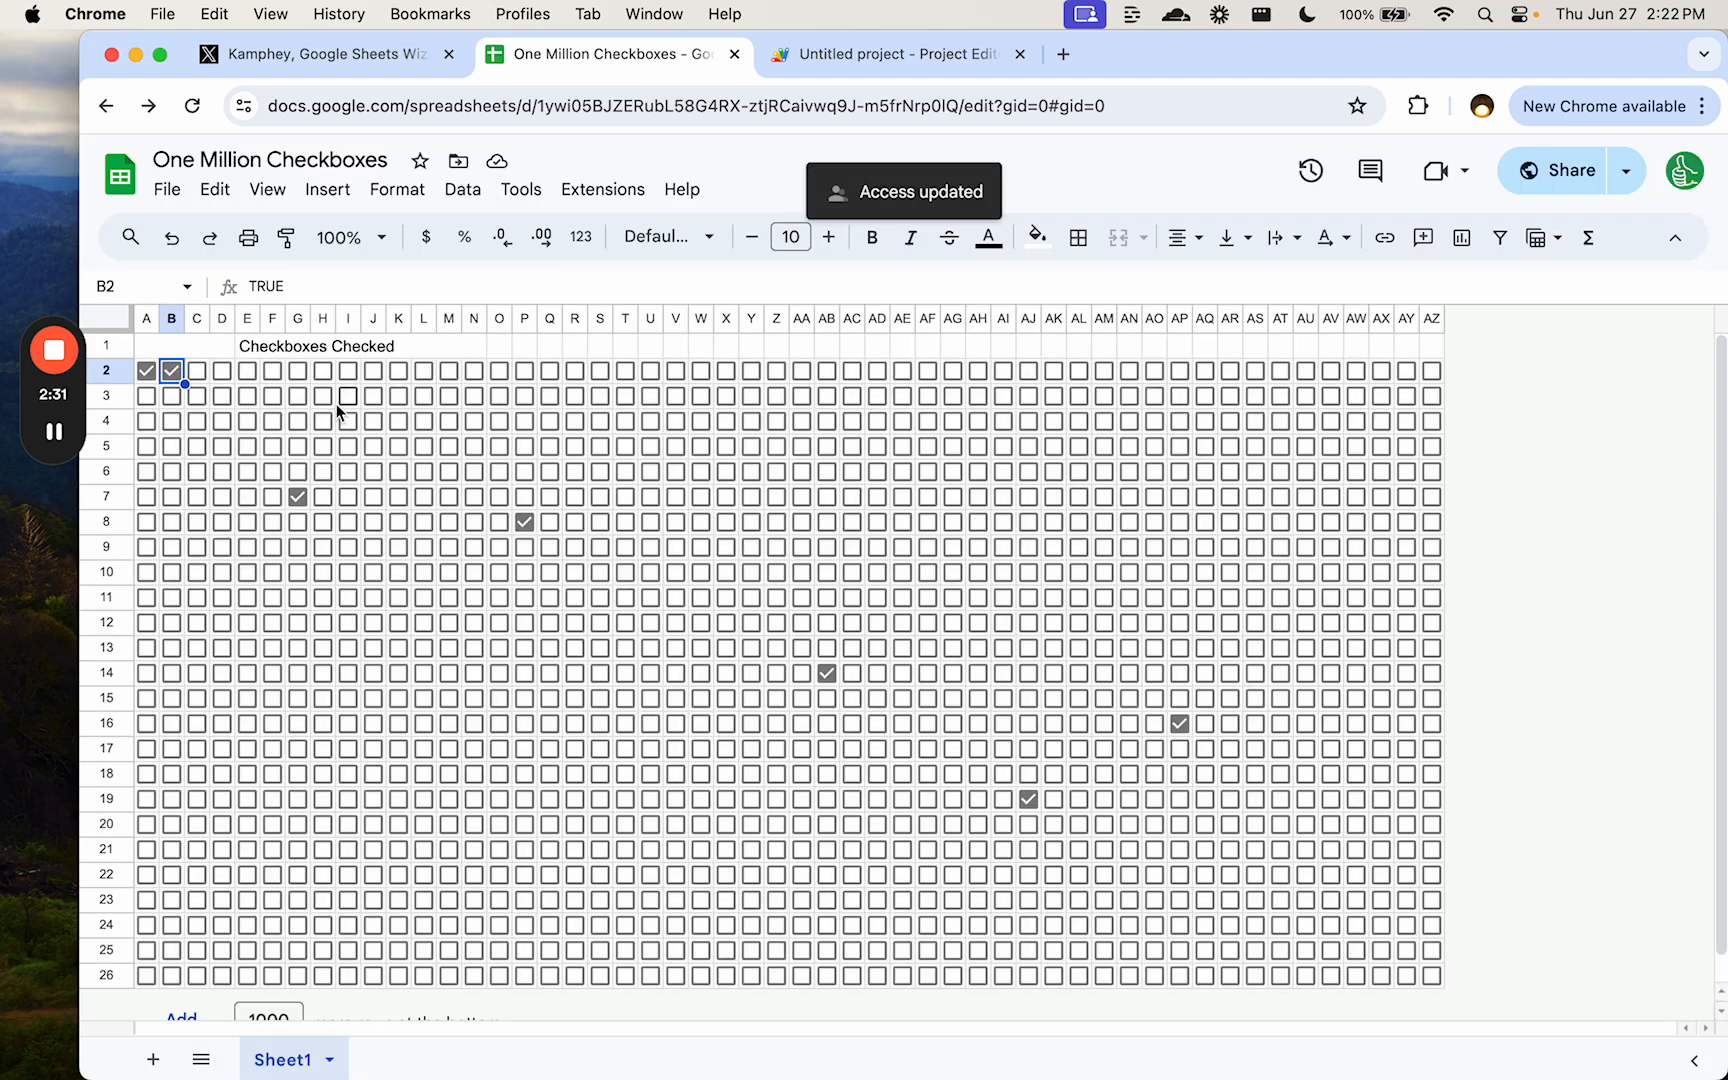
- Tick two more boxes, including O7, and return to the script project
click(222, 396)
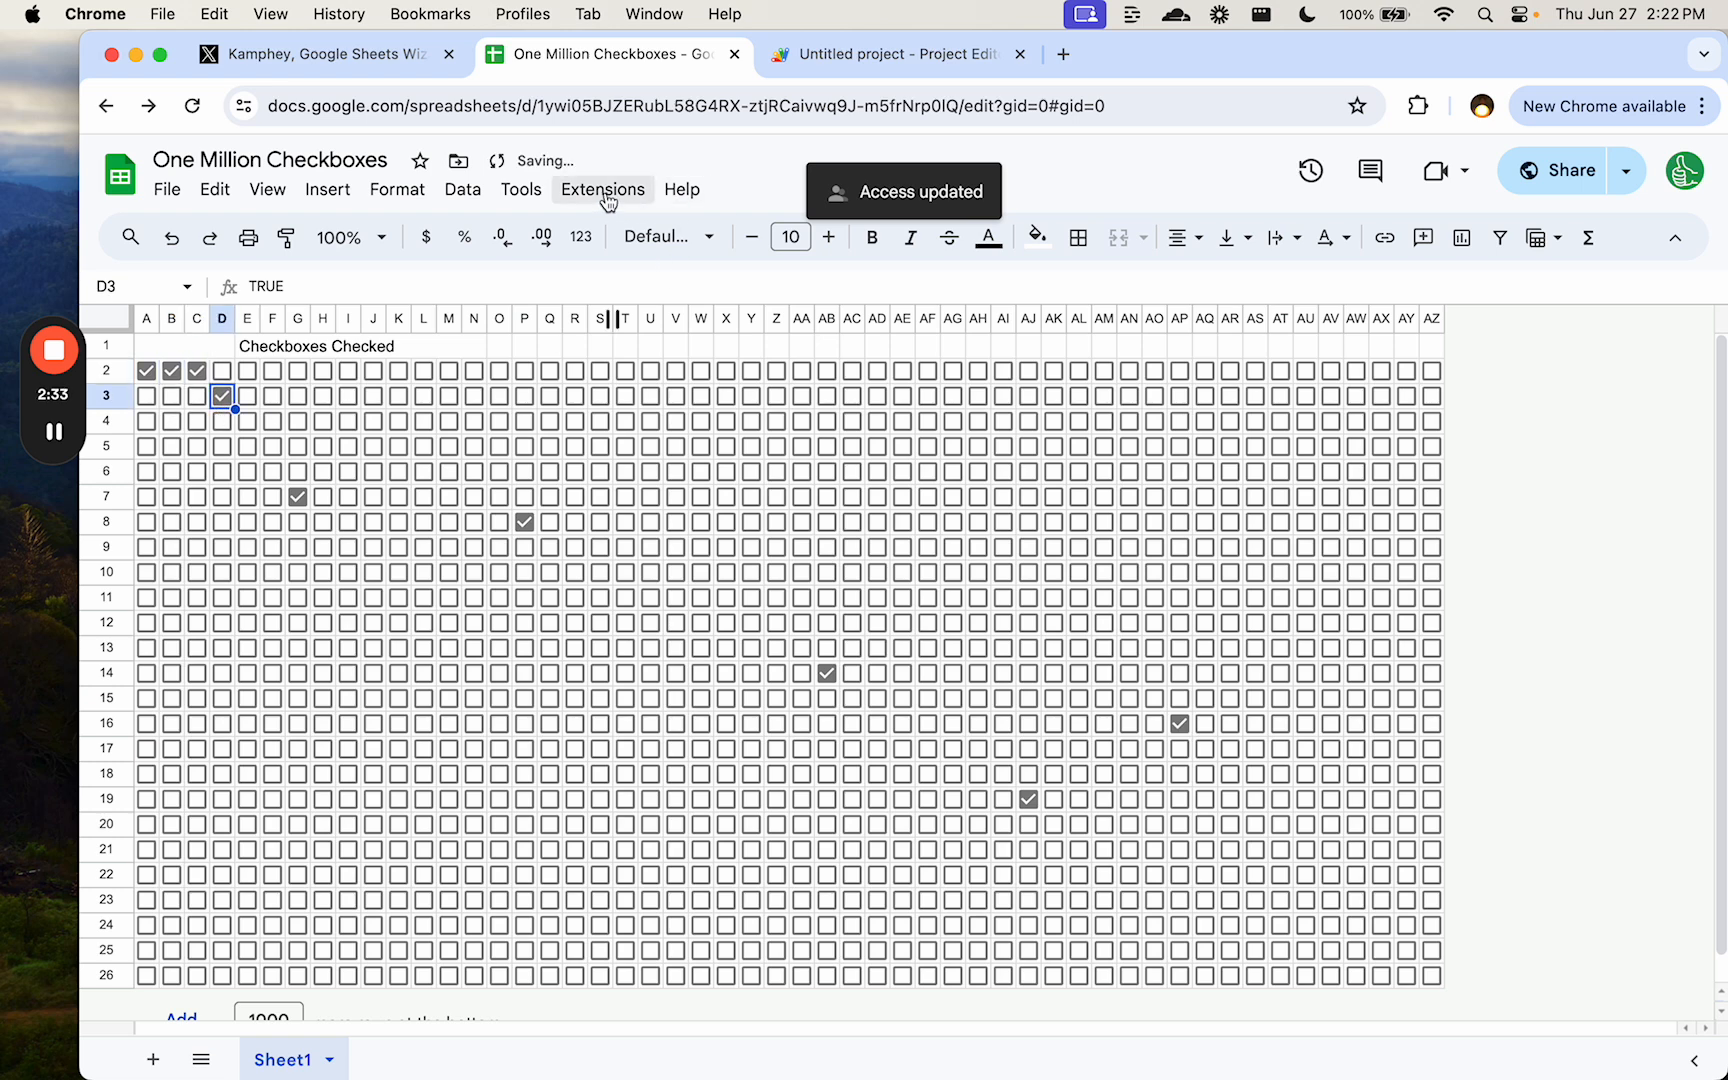
click(498, 496)
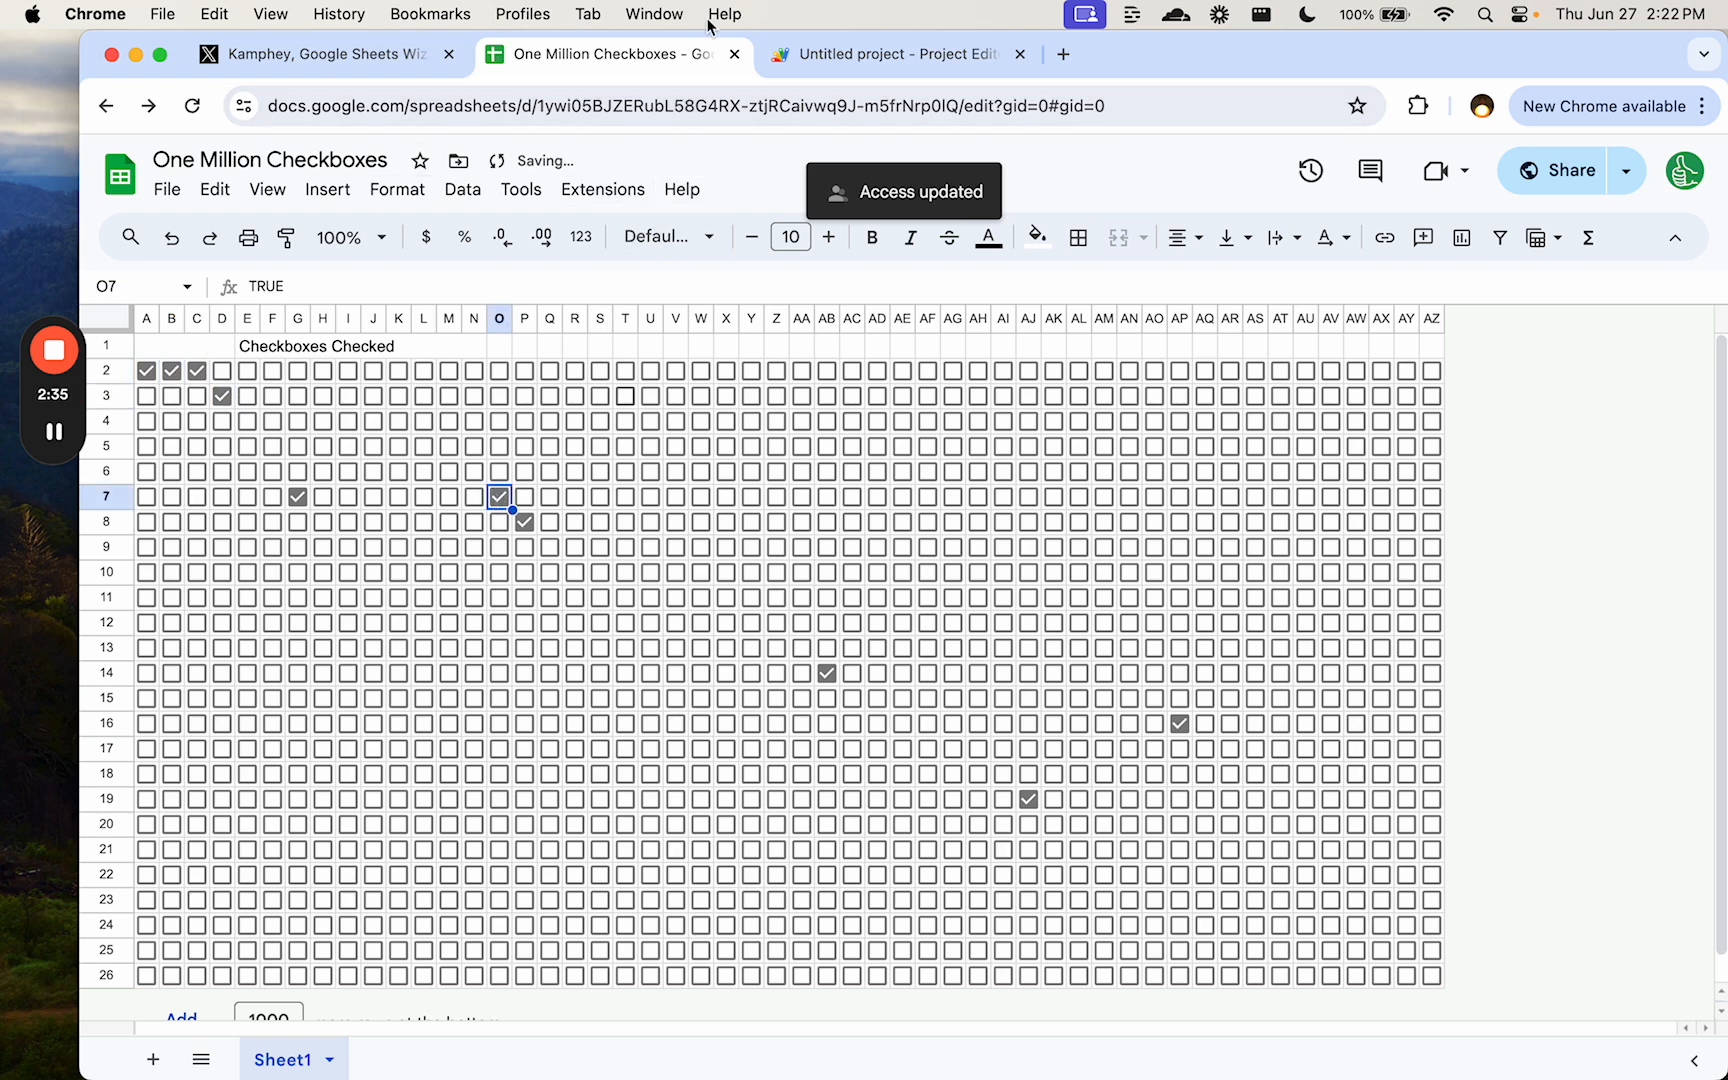
click(893, 54)
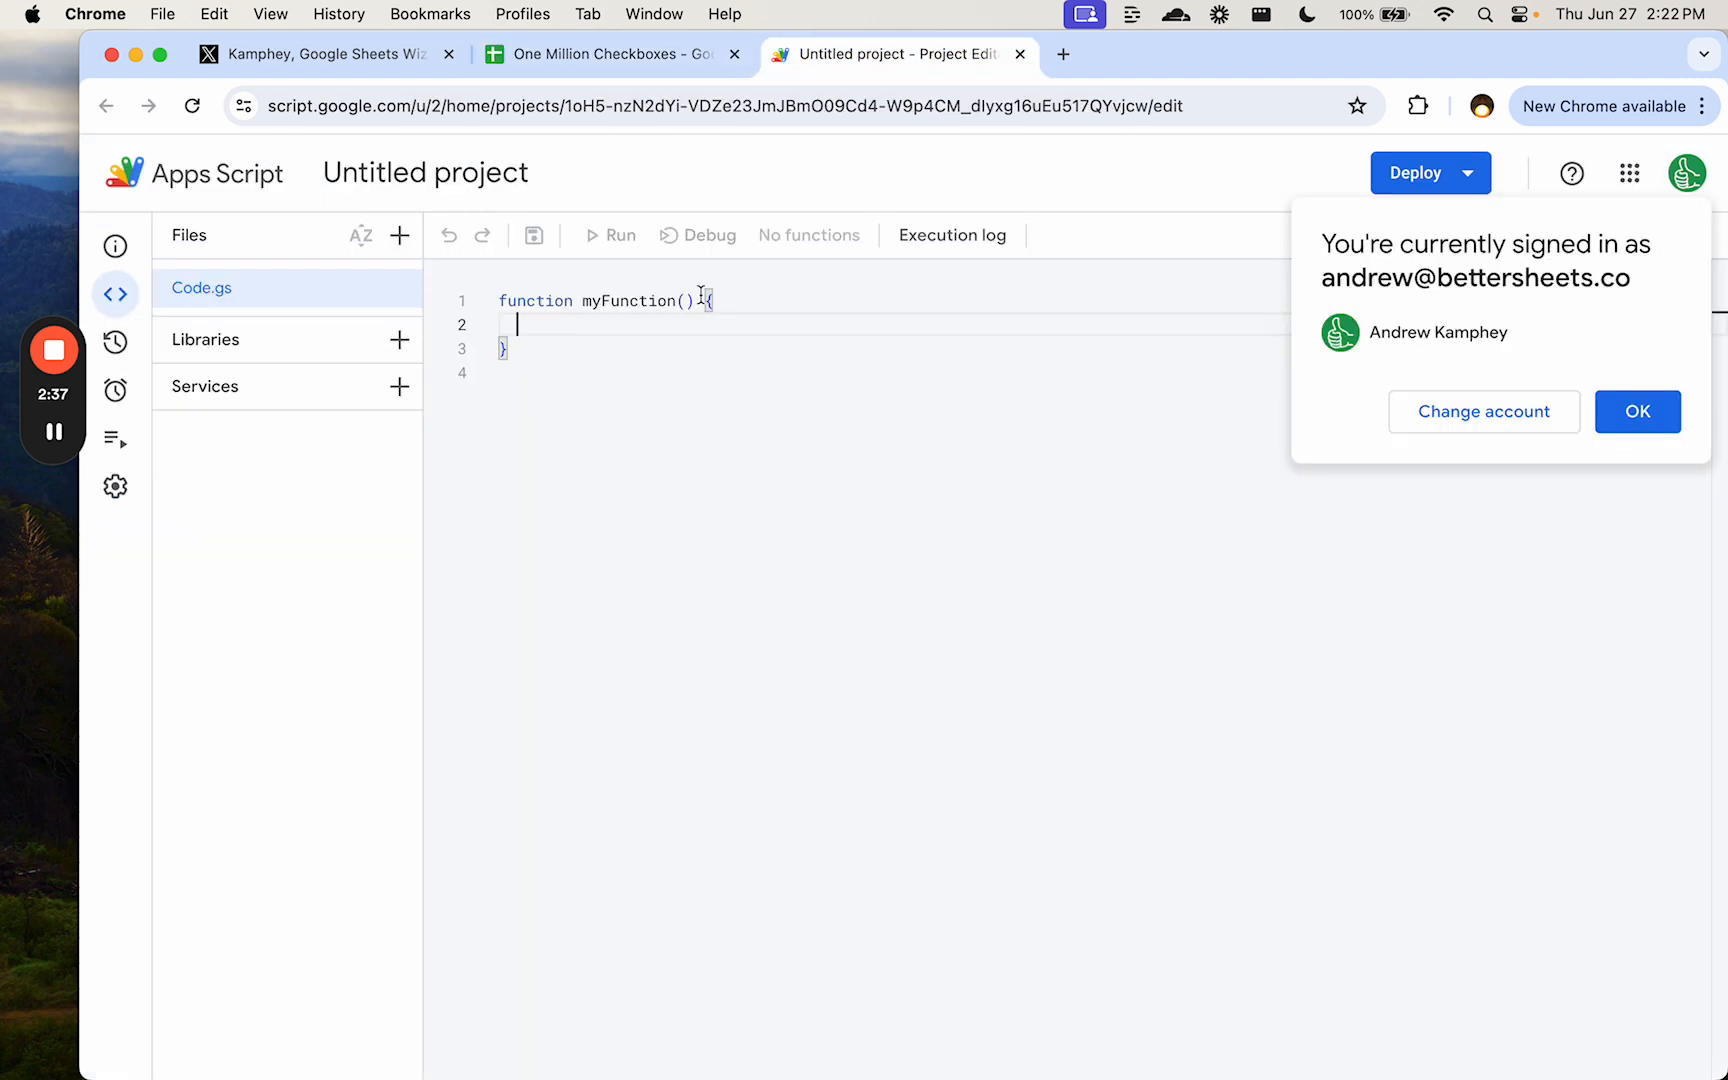
- Rename myFunction to onEdit with an e parameter and start a var declaration
text(onEdit)
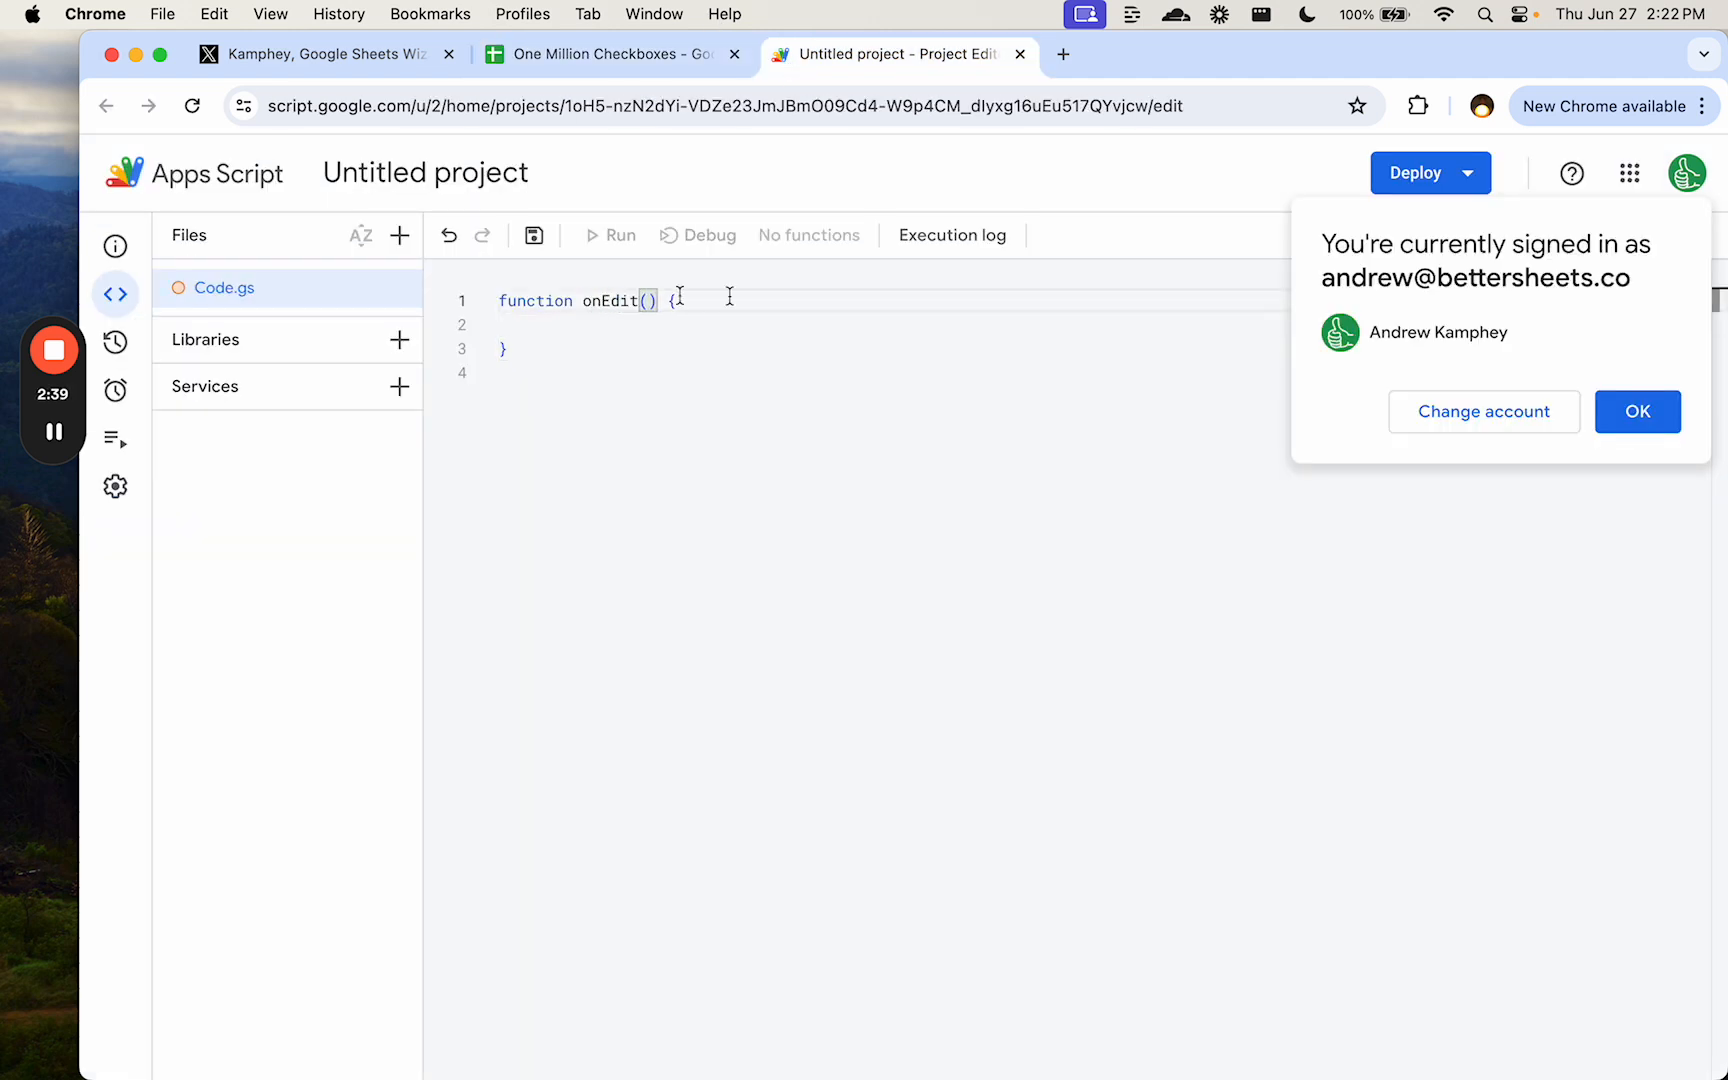
click(1635, 411)
text(e)
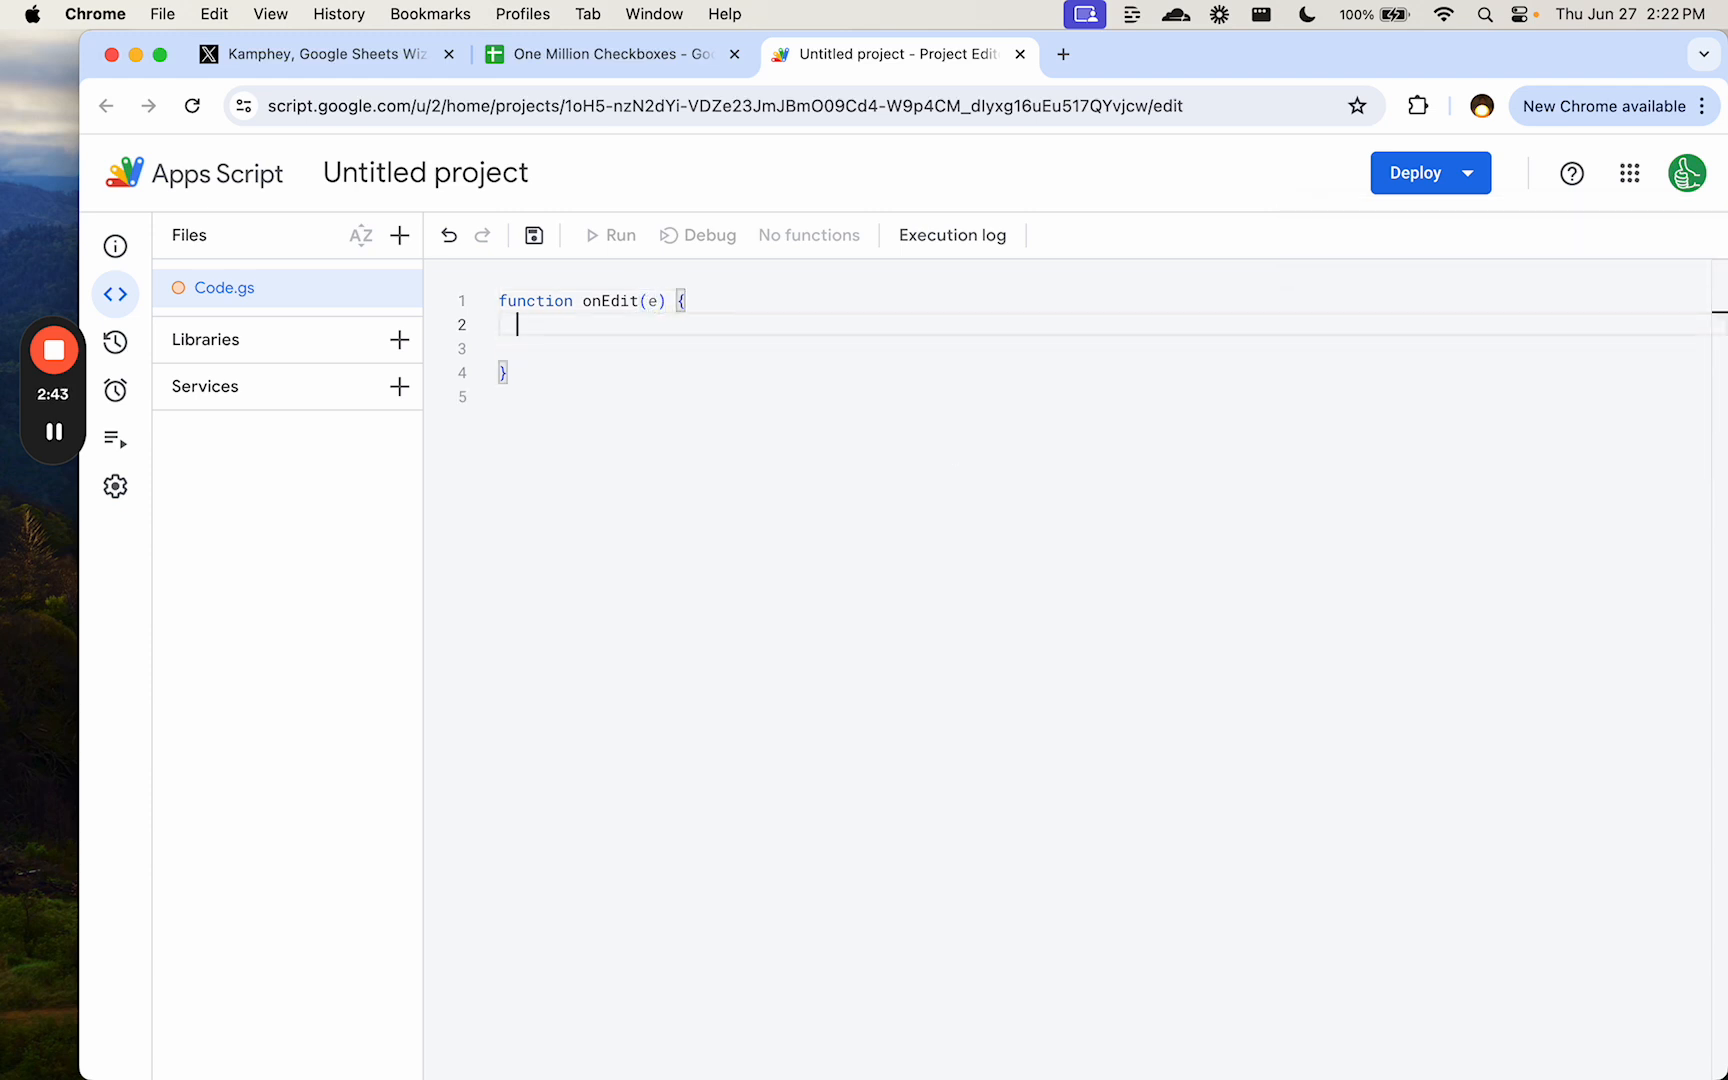
text(var row)
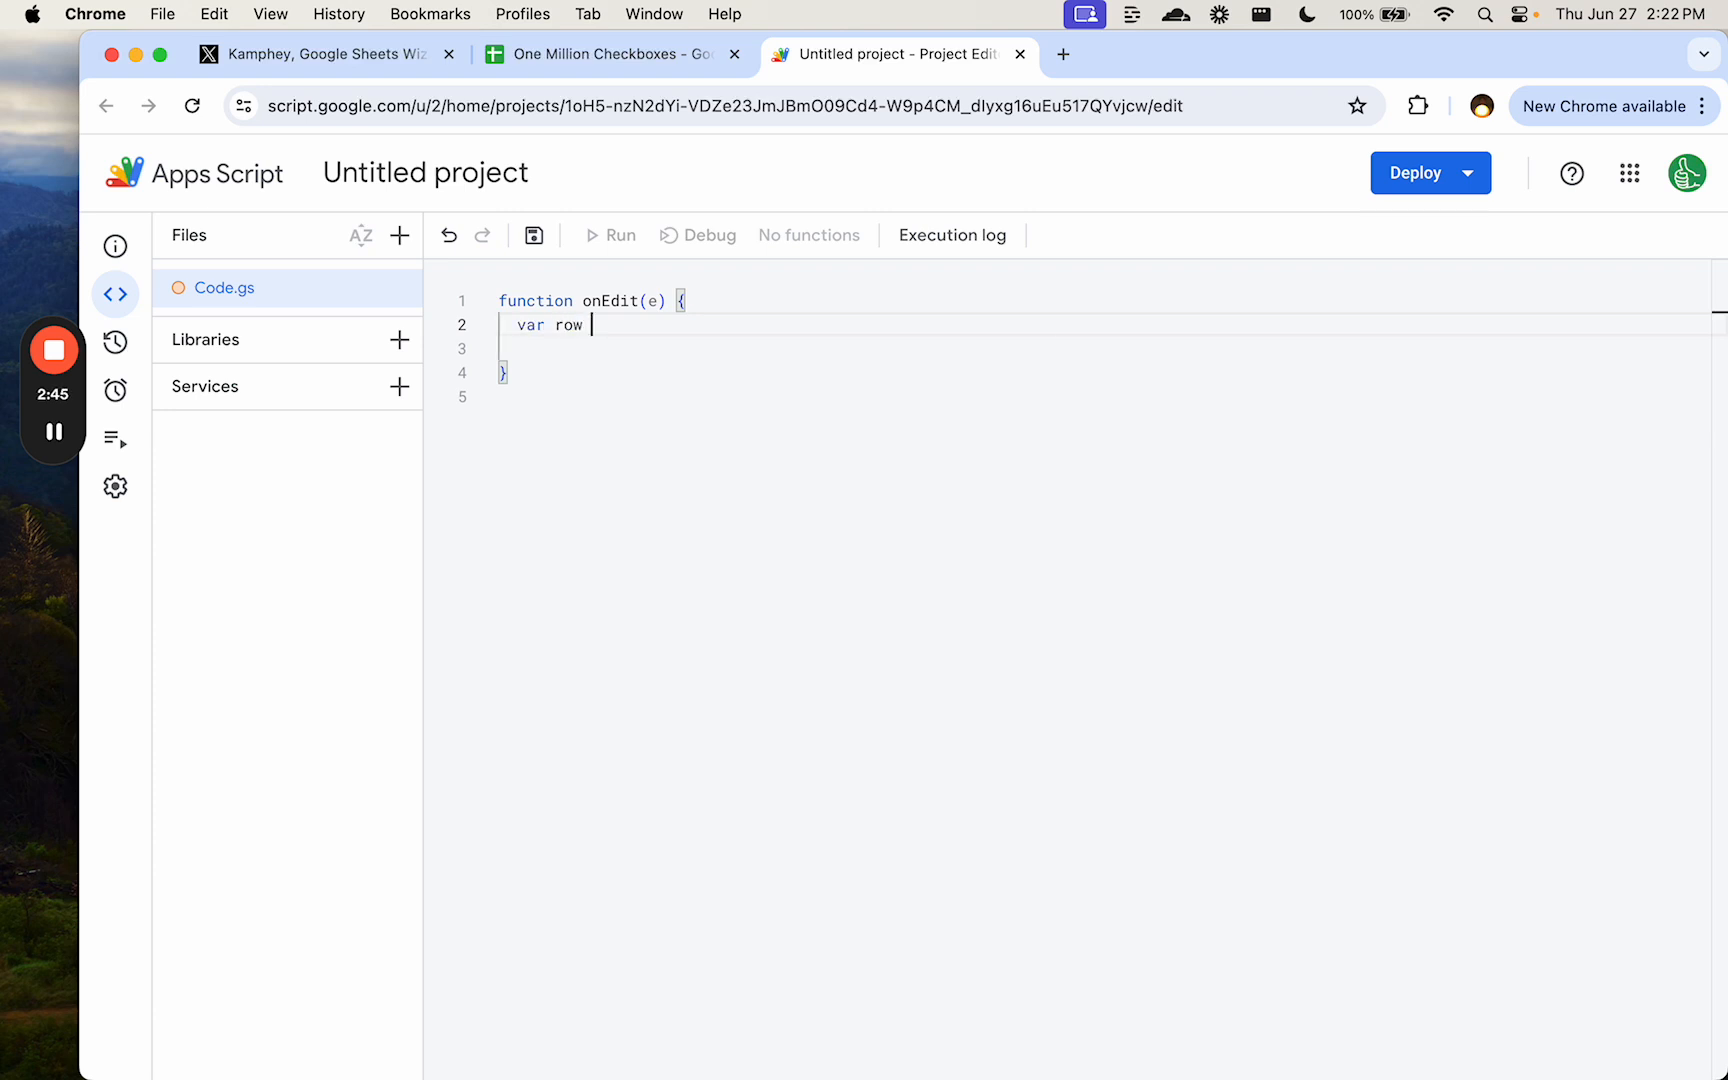
key(Backspace)
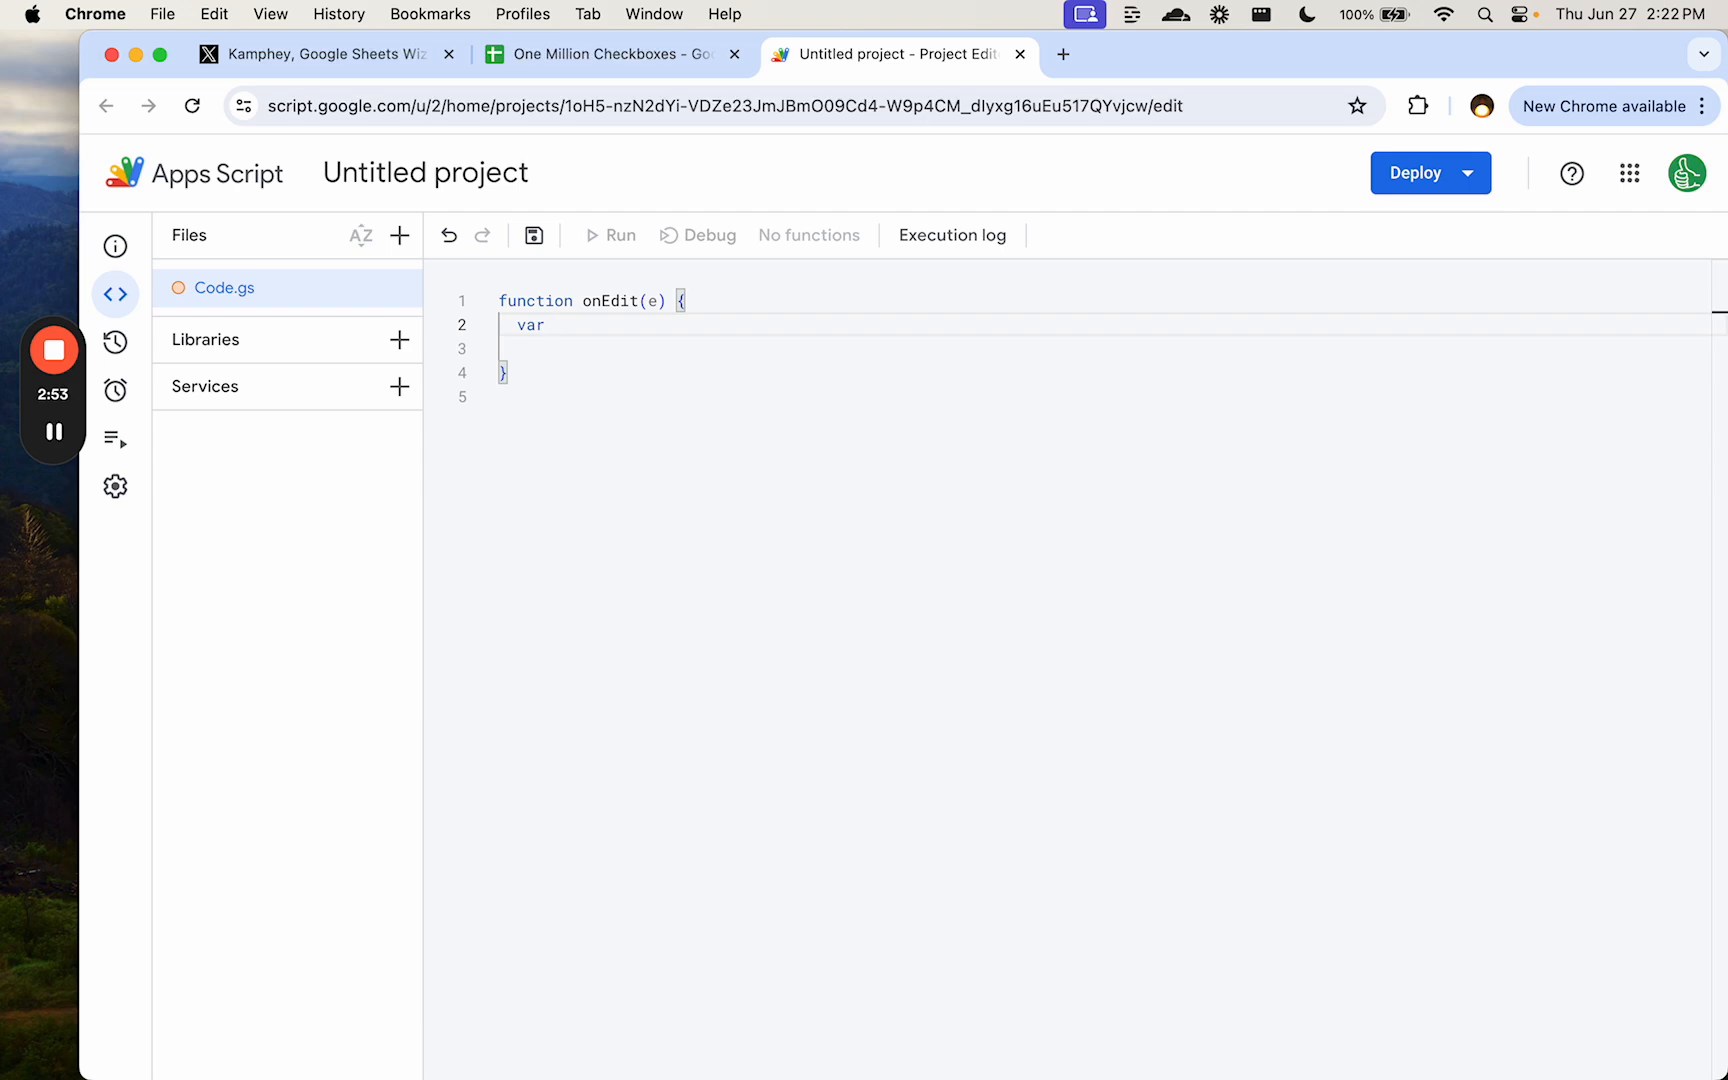
- Uncheck G3 in the sheet, then continue the line as 'var newValue = e.n'
click(609, 54)
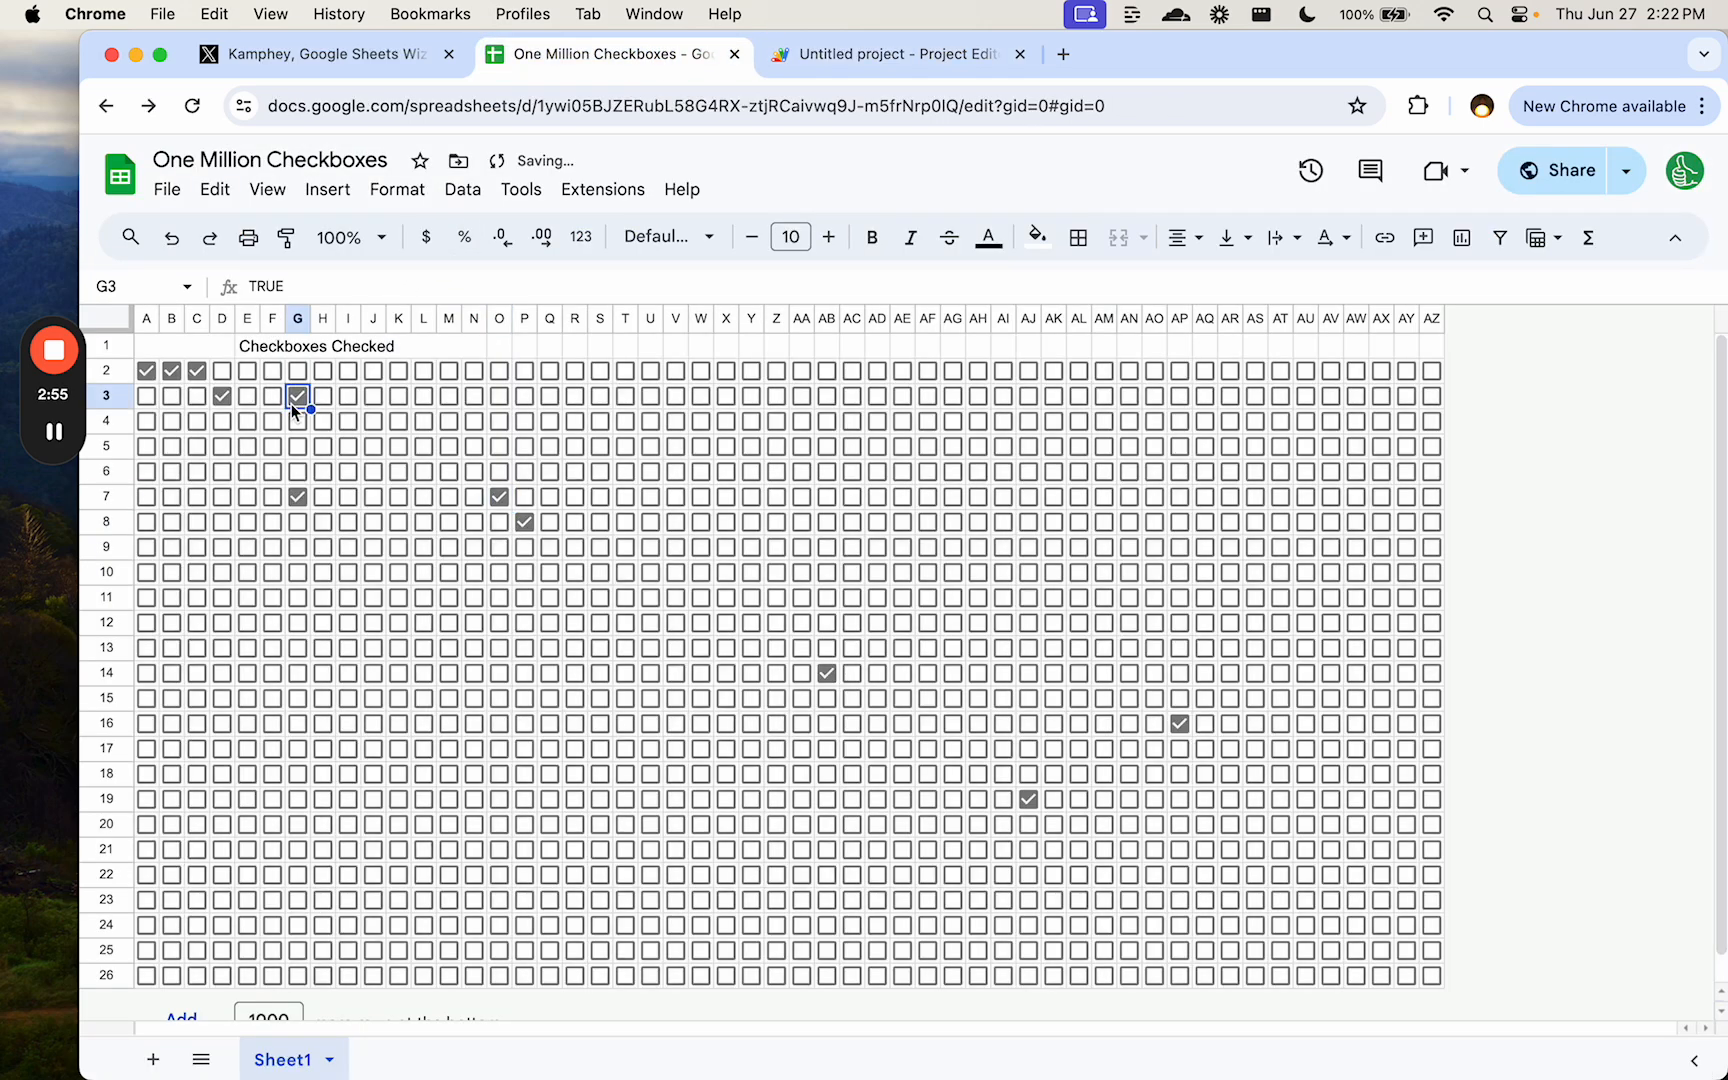
click(296, 396)
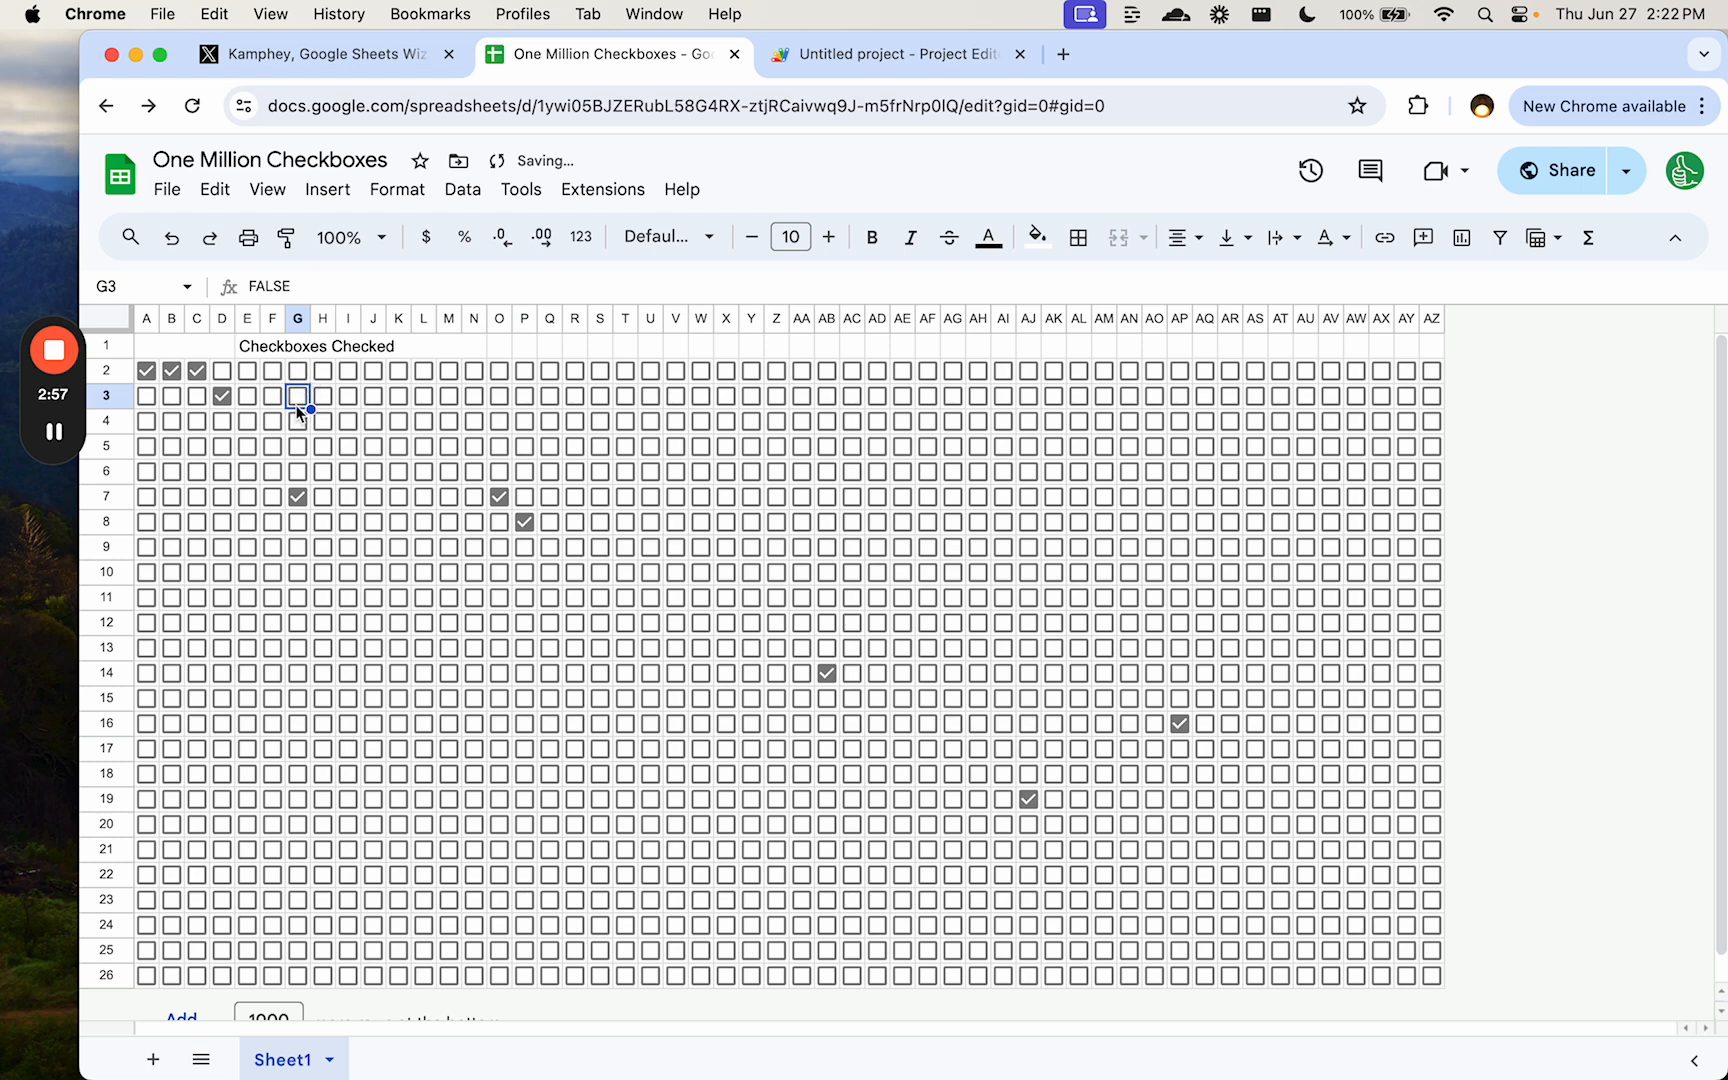
click(890, 54)
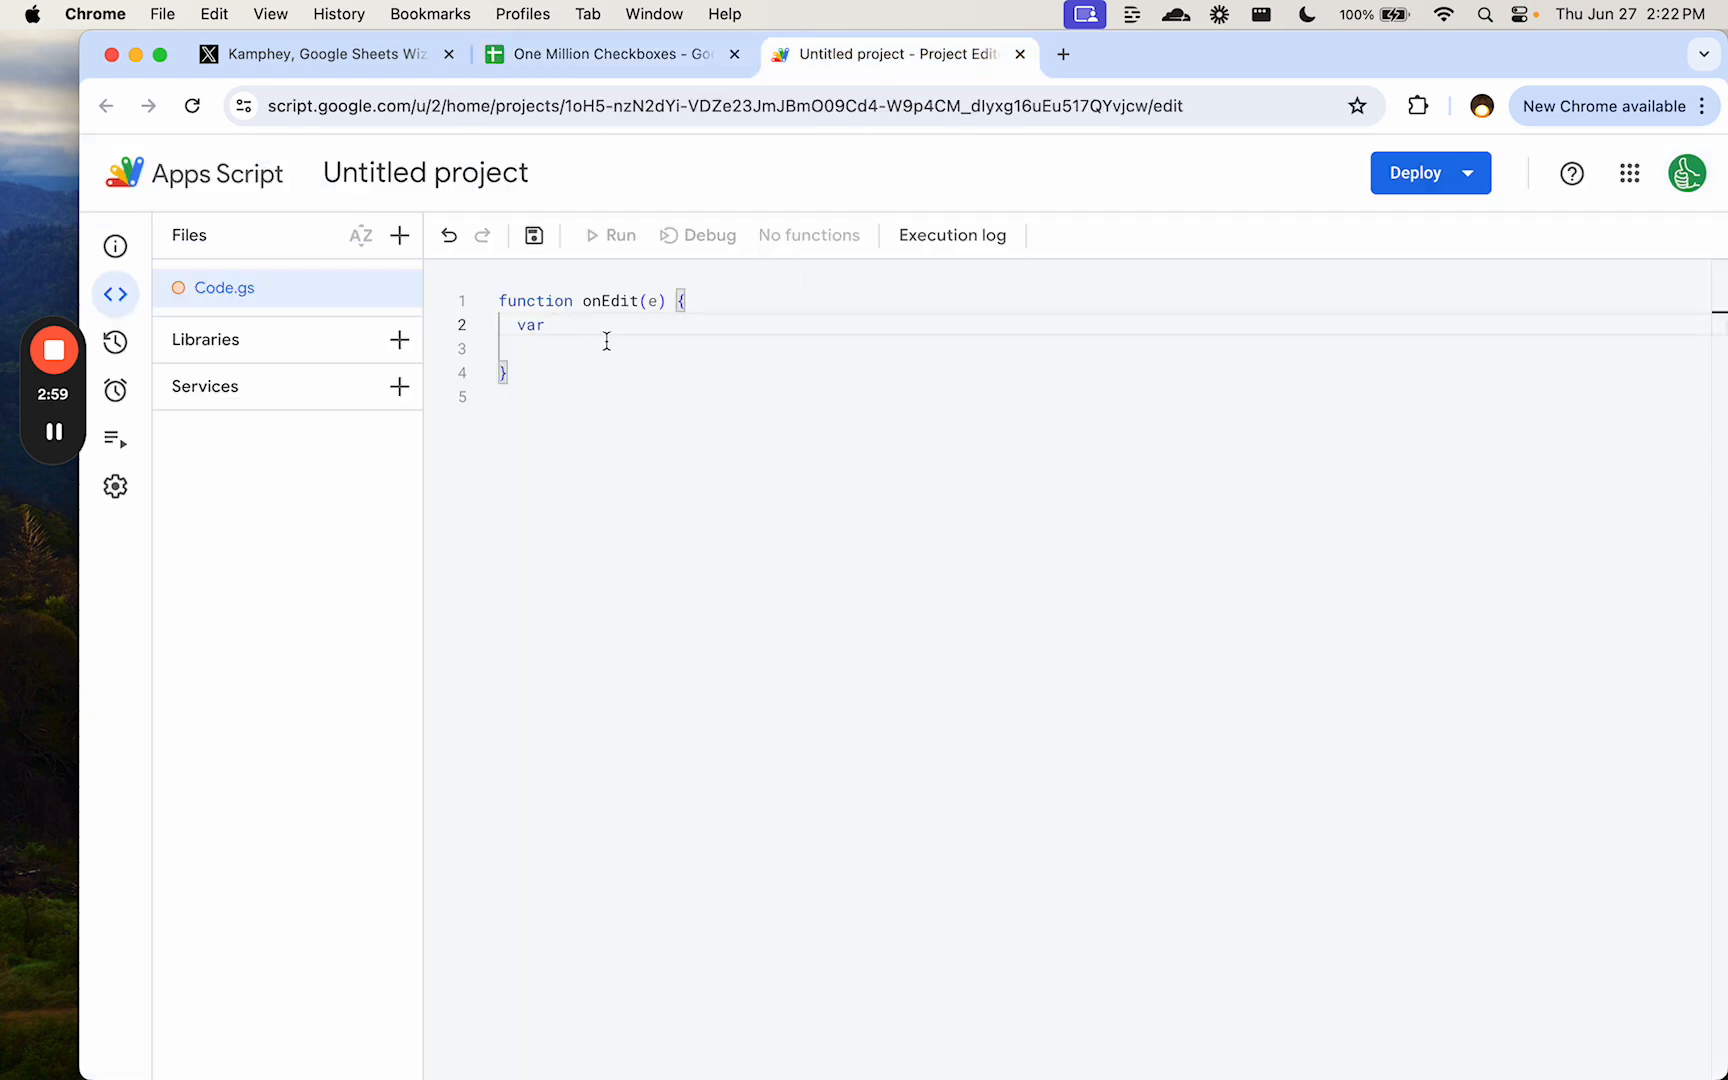
text(newValue =)
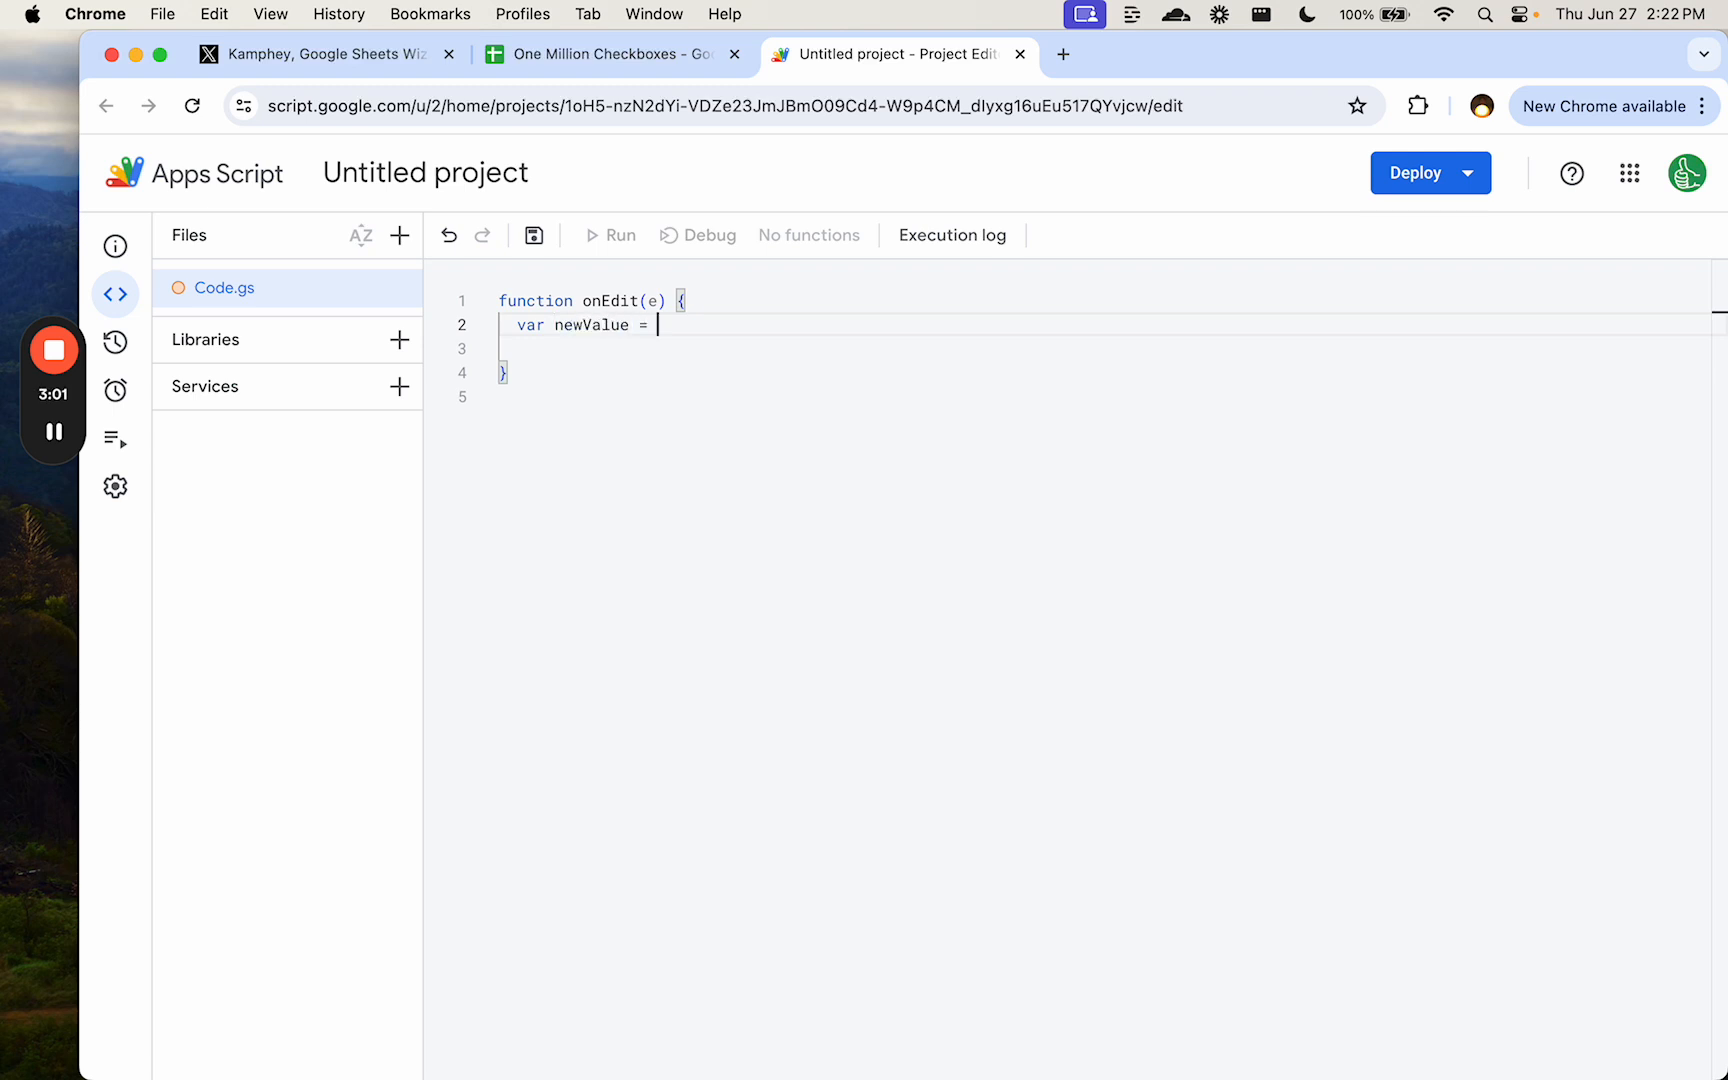
text(e.newValue)
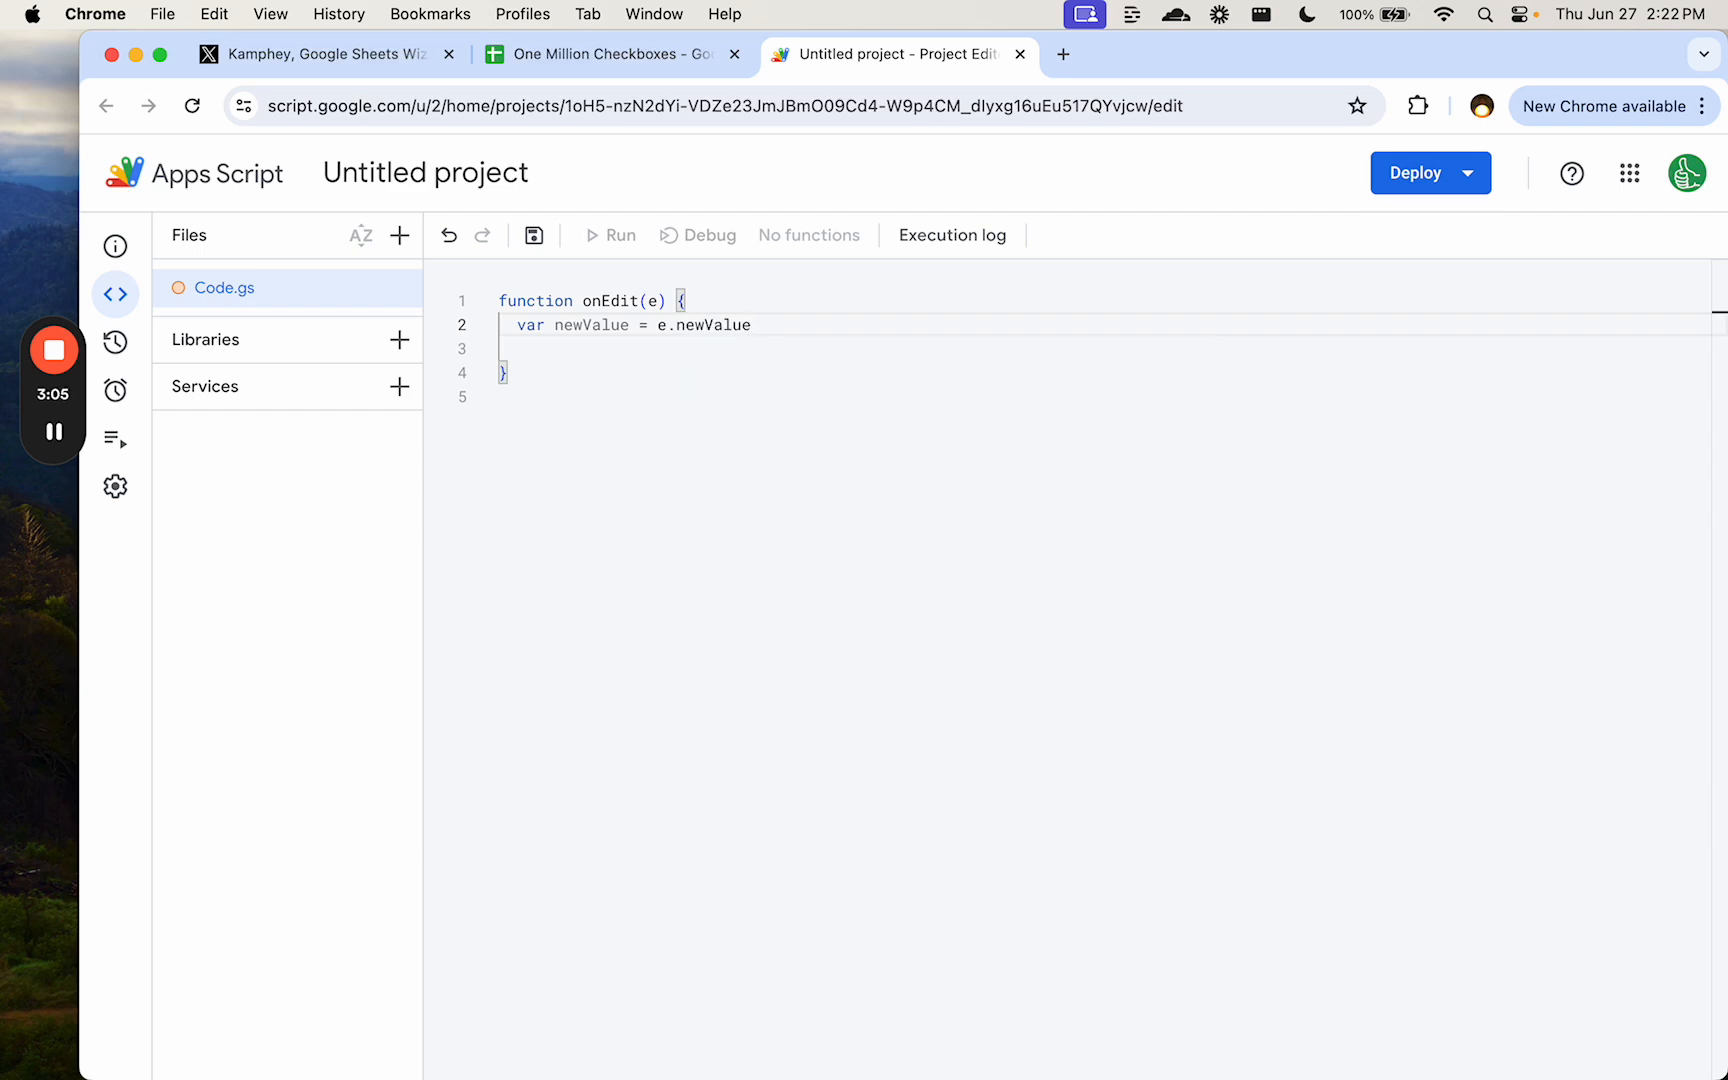
- Search Google for 'onedit events simple triggers'
text(onetid)
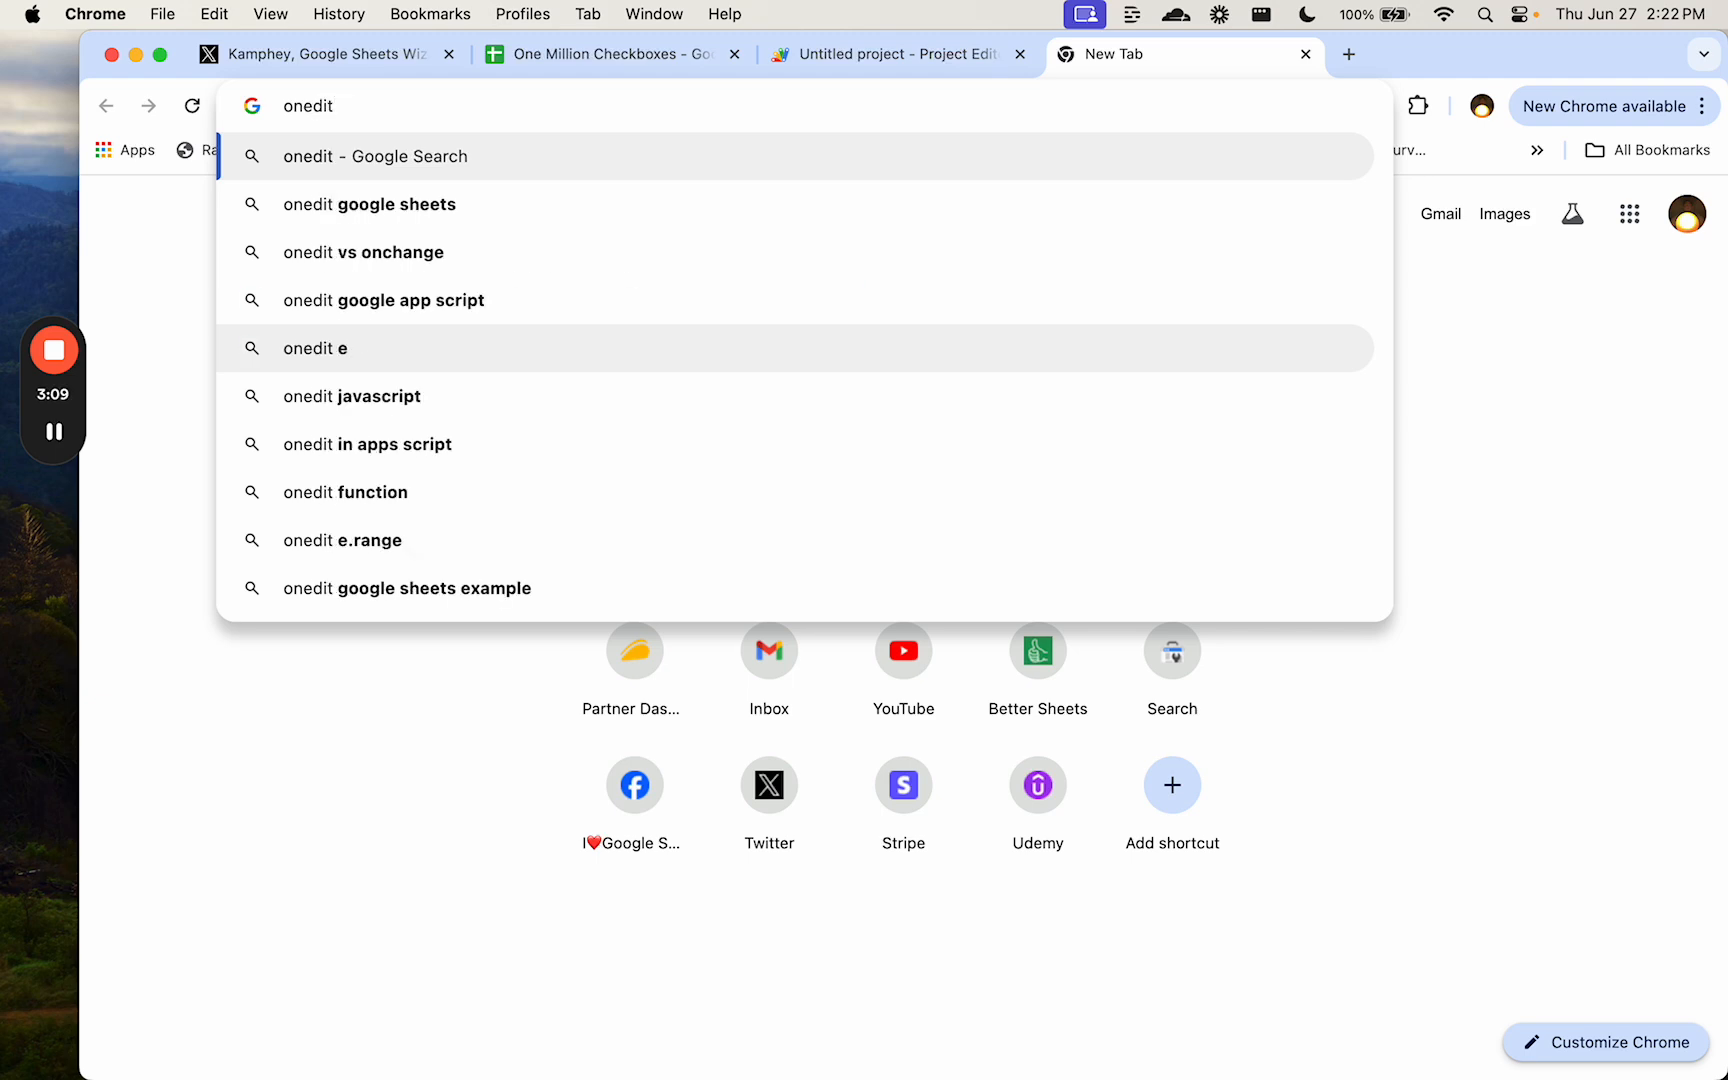
text(events)
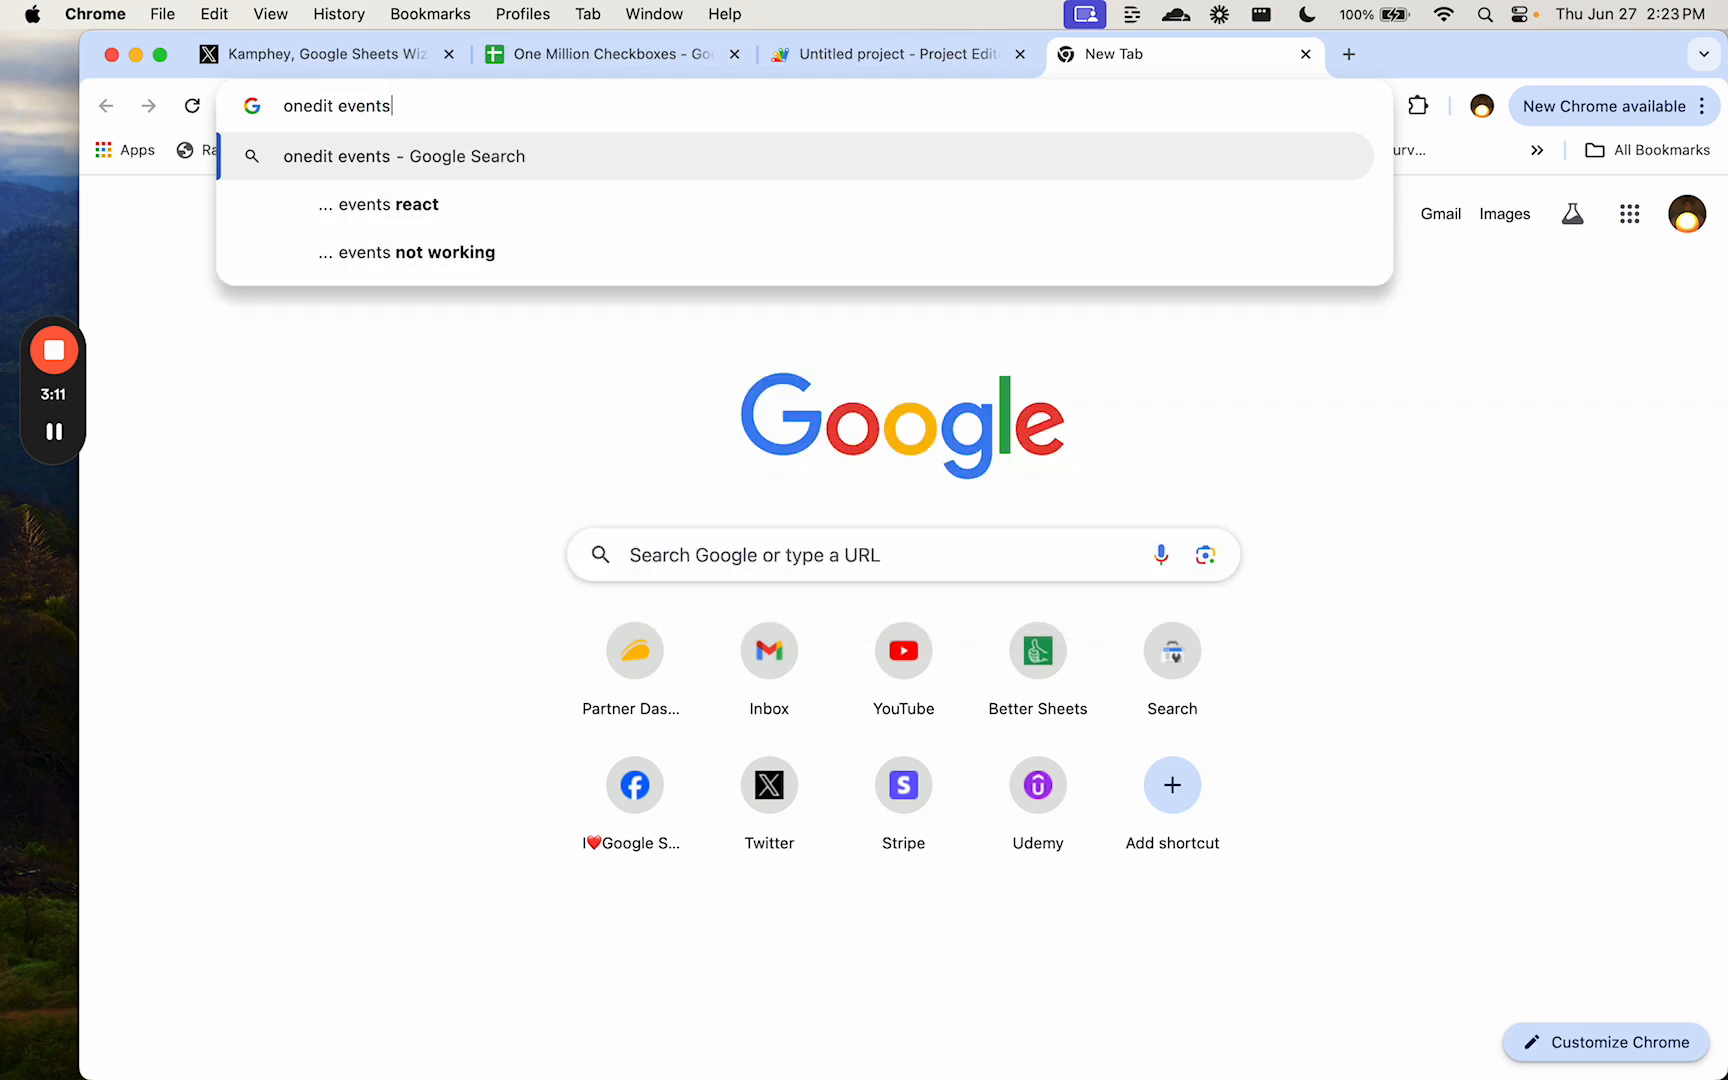
text(s)
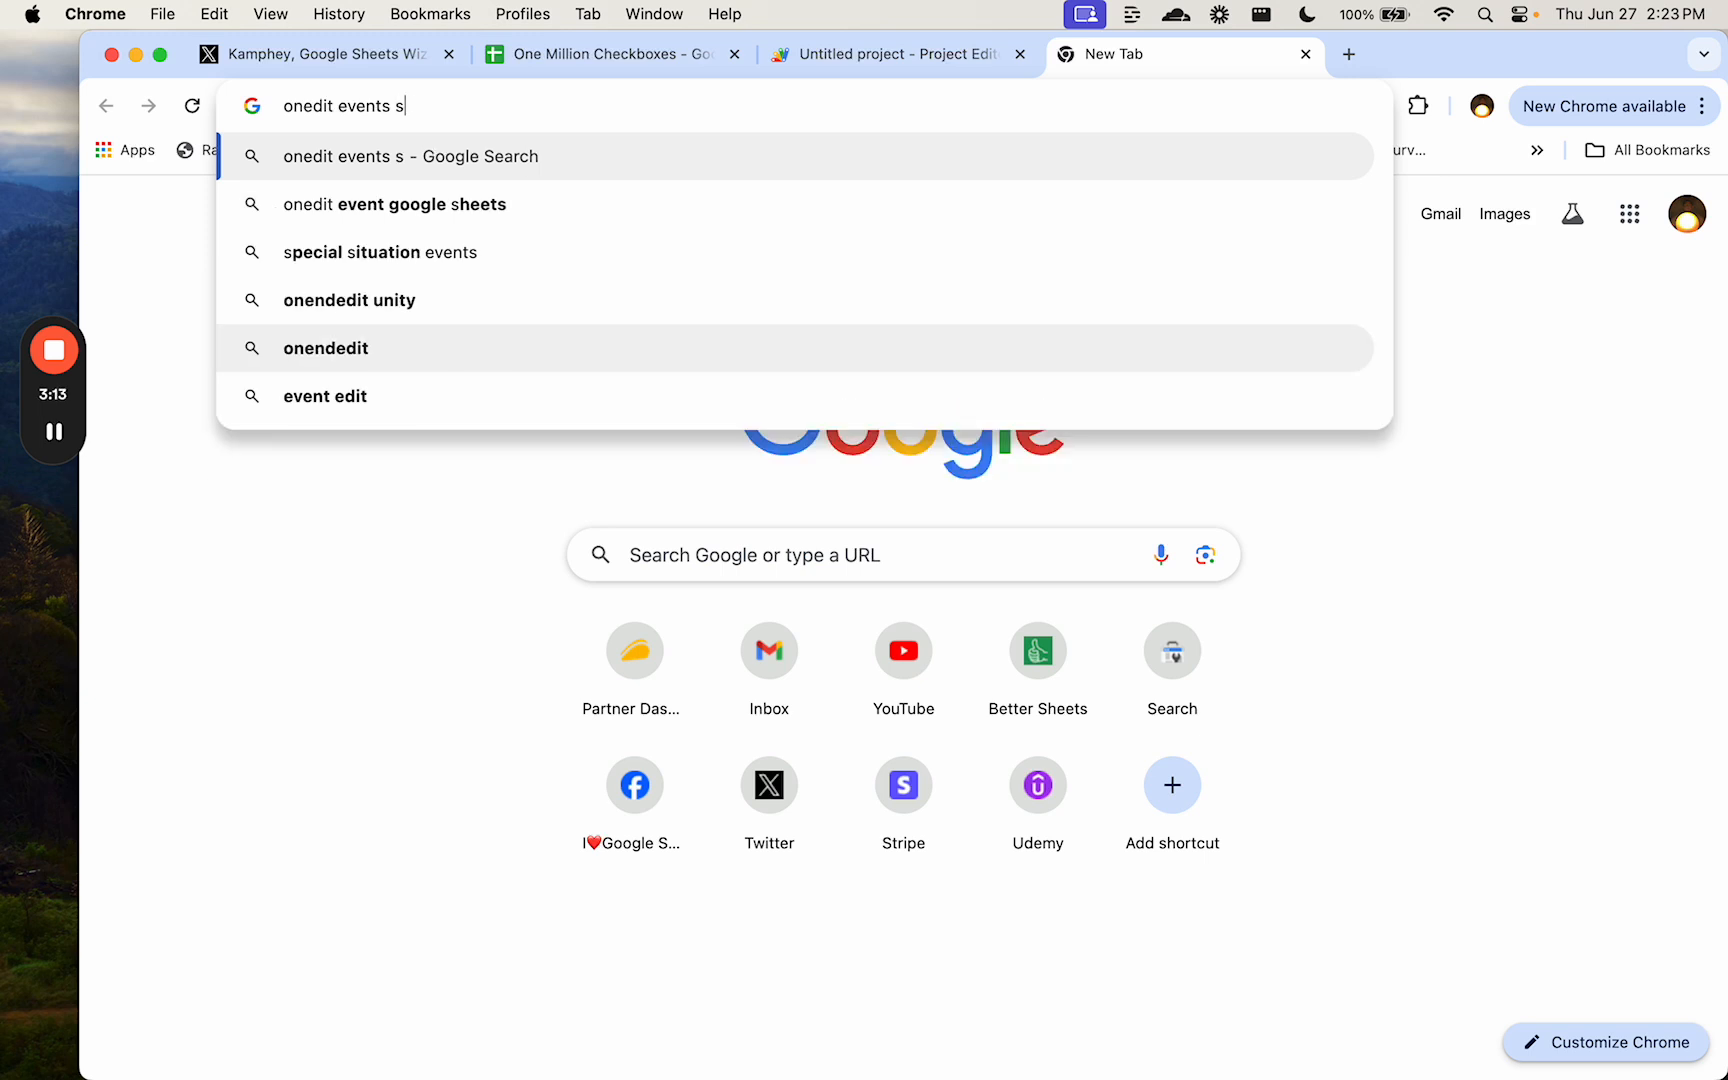
key(Return)
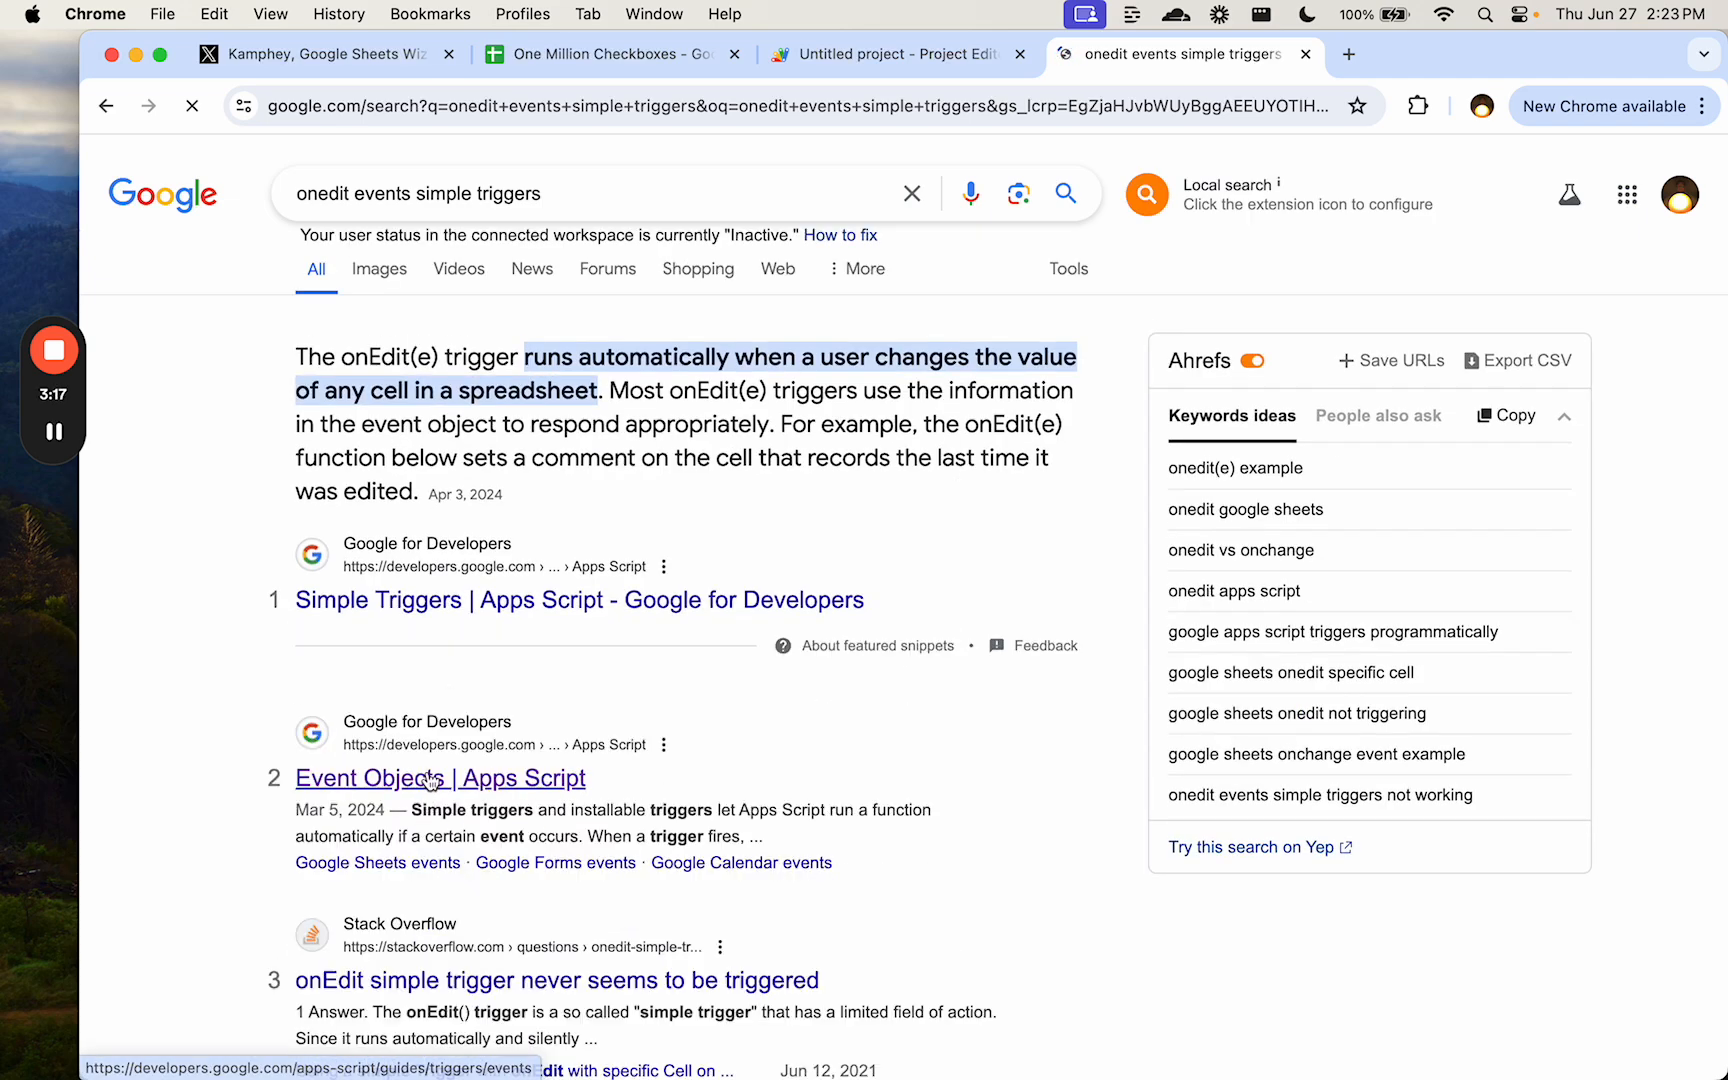
- Open the Event Objects | Apps Script page and scroll to the Sheets edit event fields
click(440, 778)
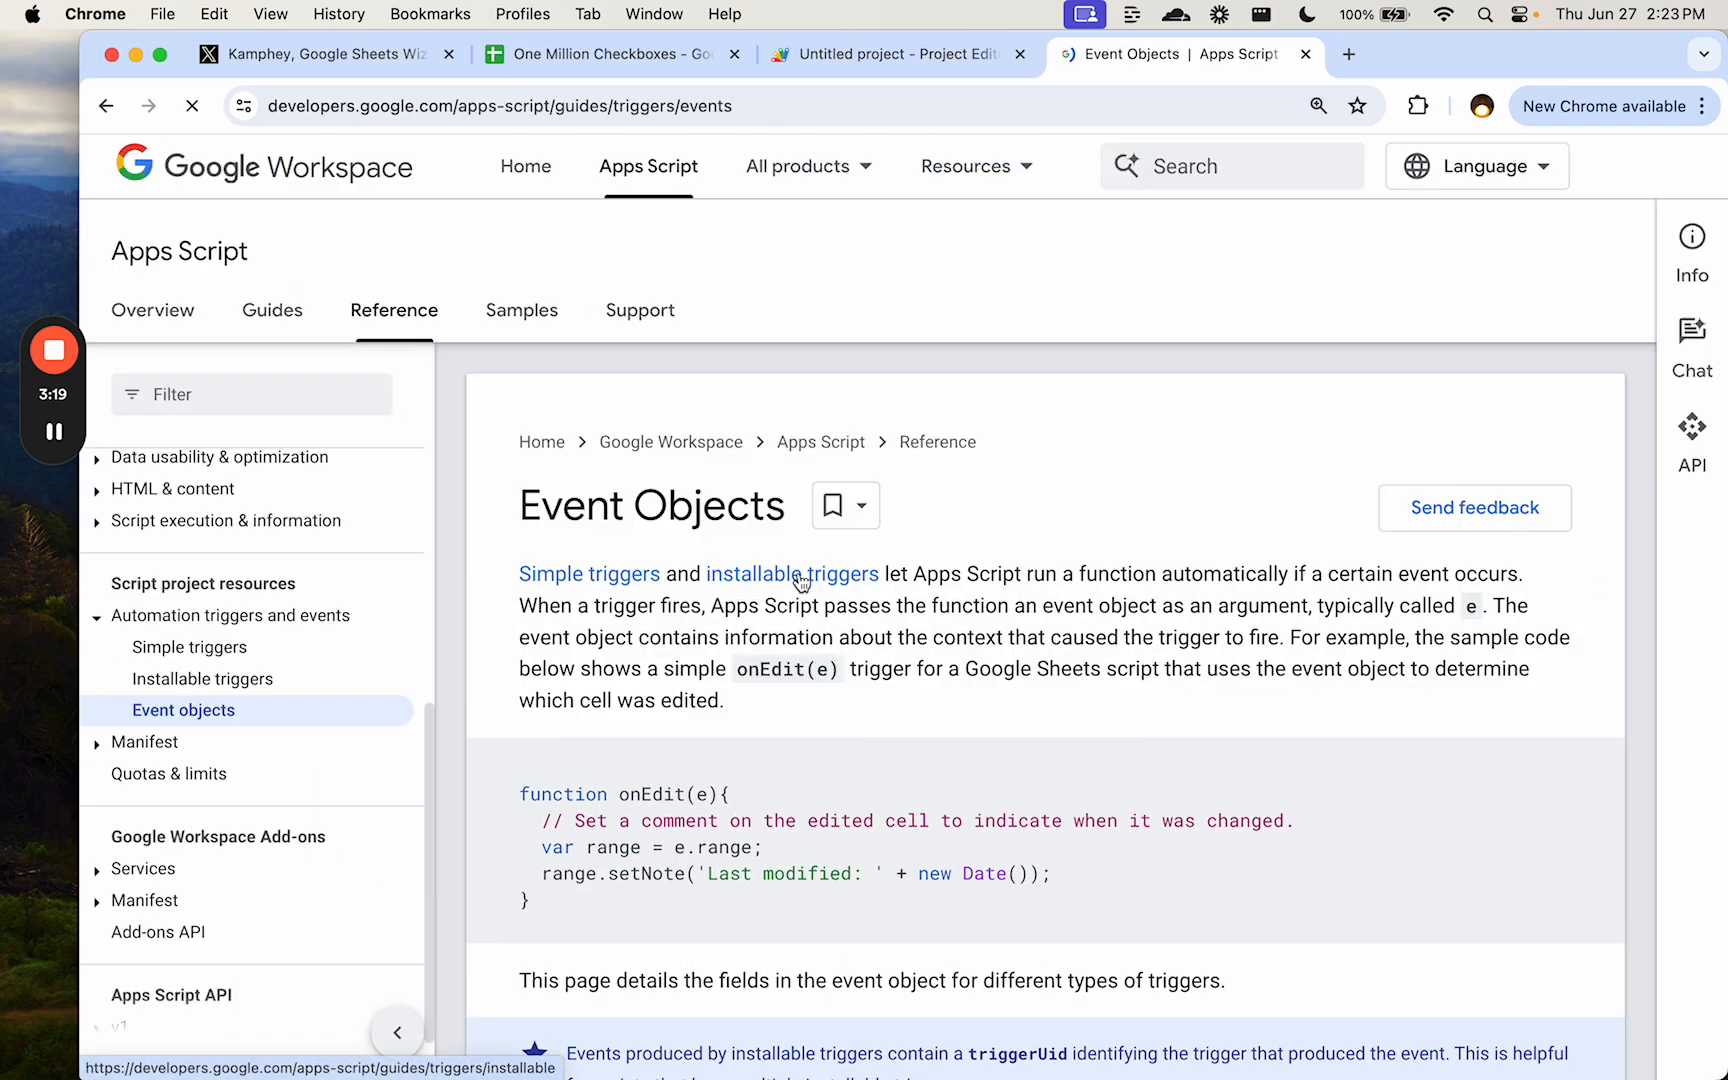
scroll(down, 3)
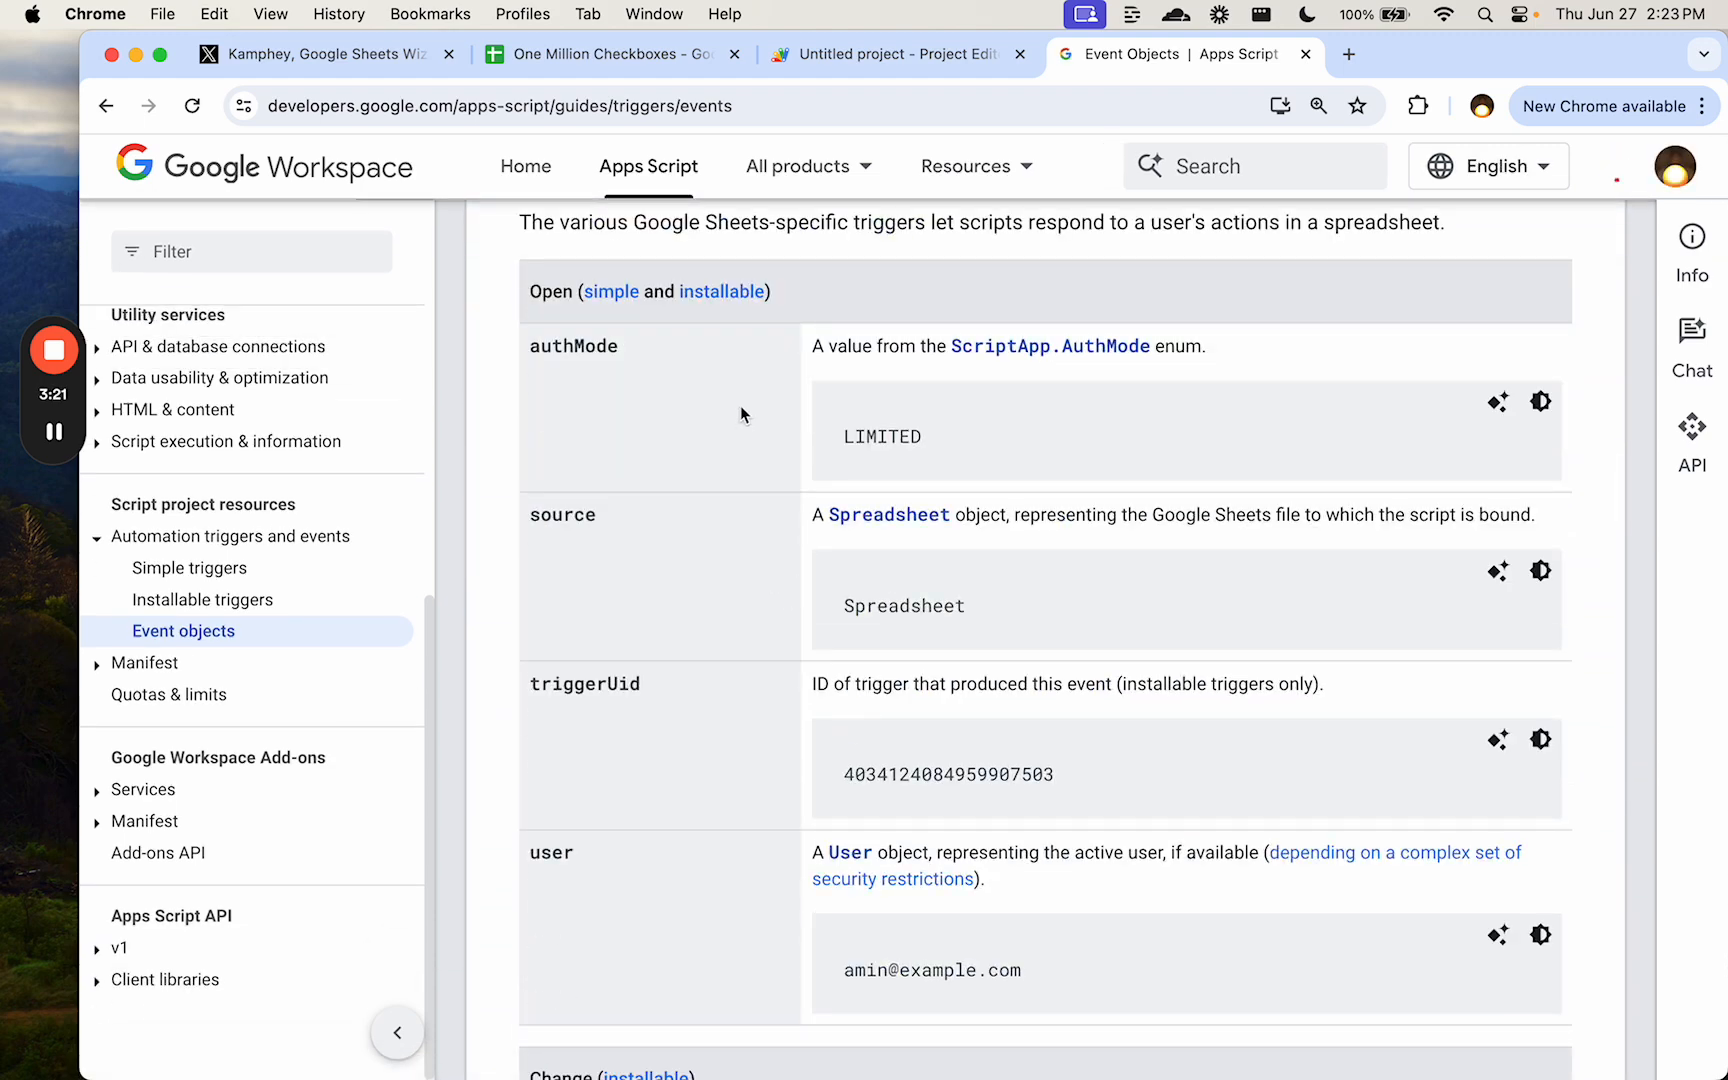
scroll(up, 3)
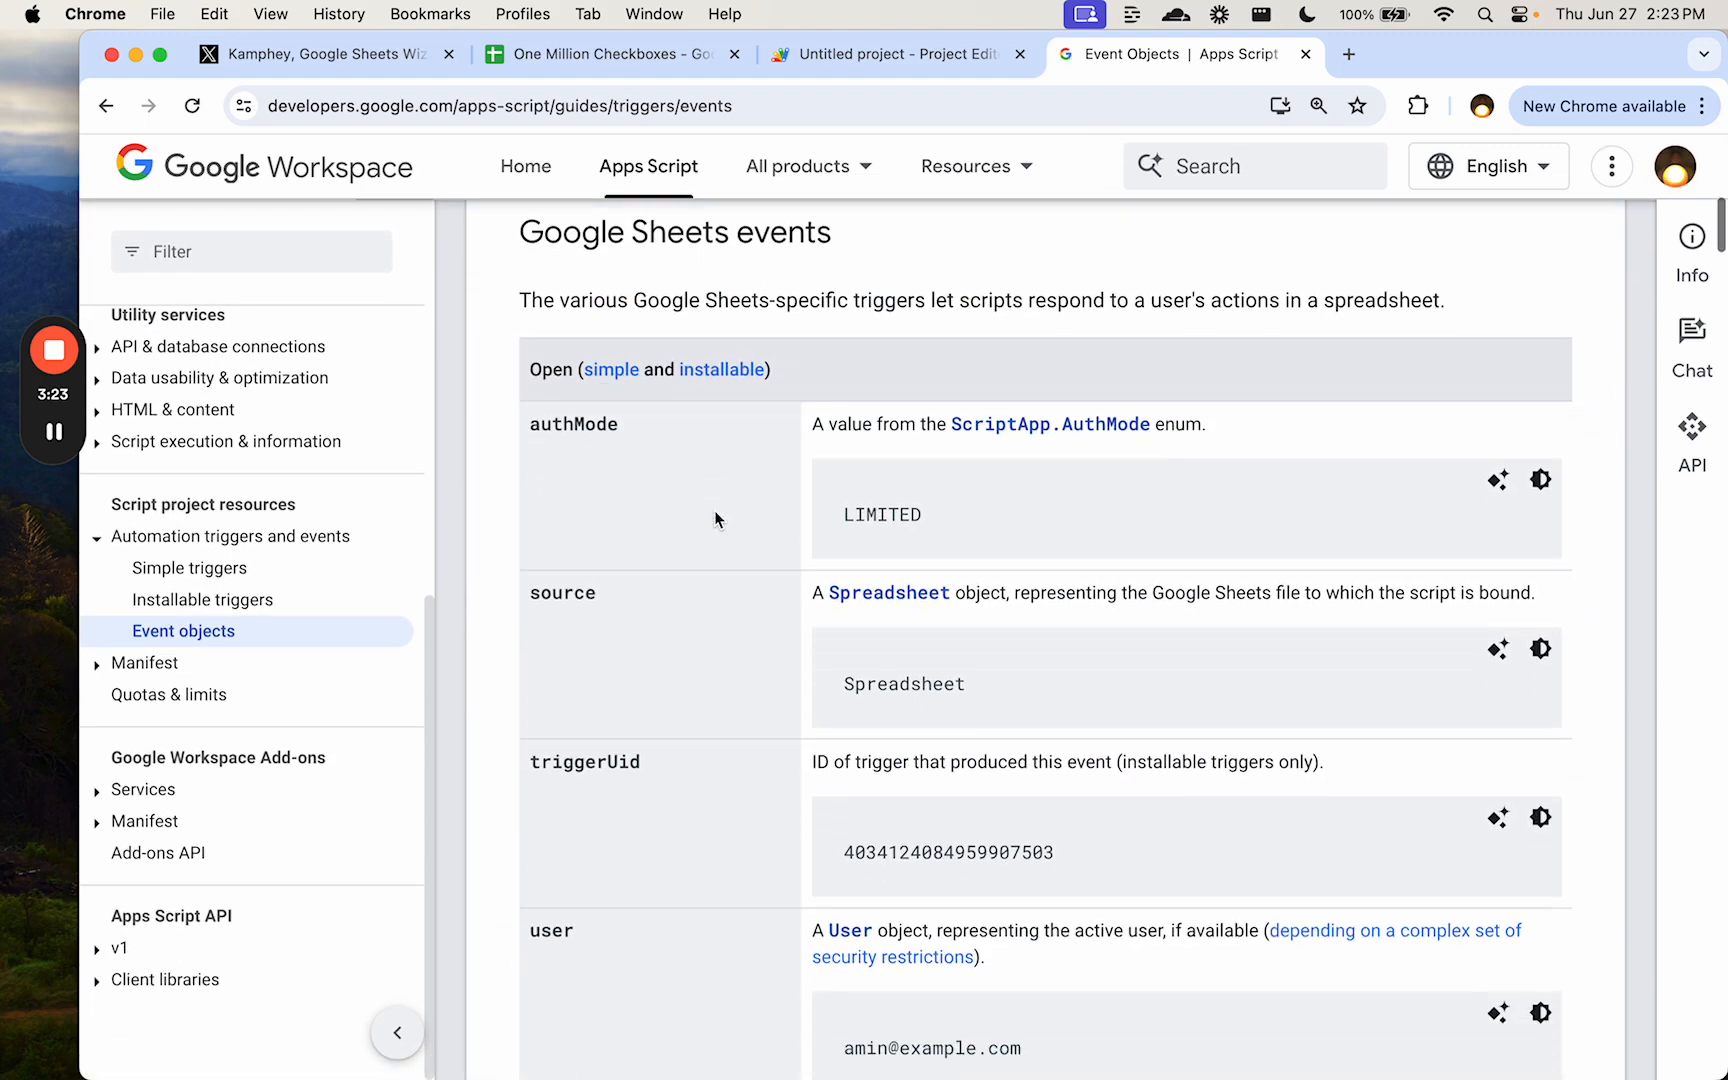
scroll(down, 3)
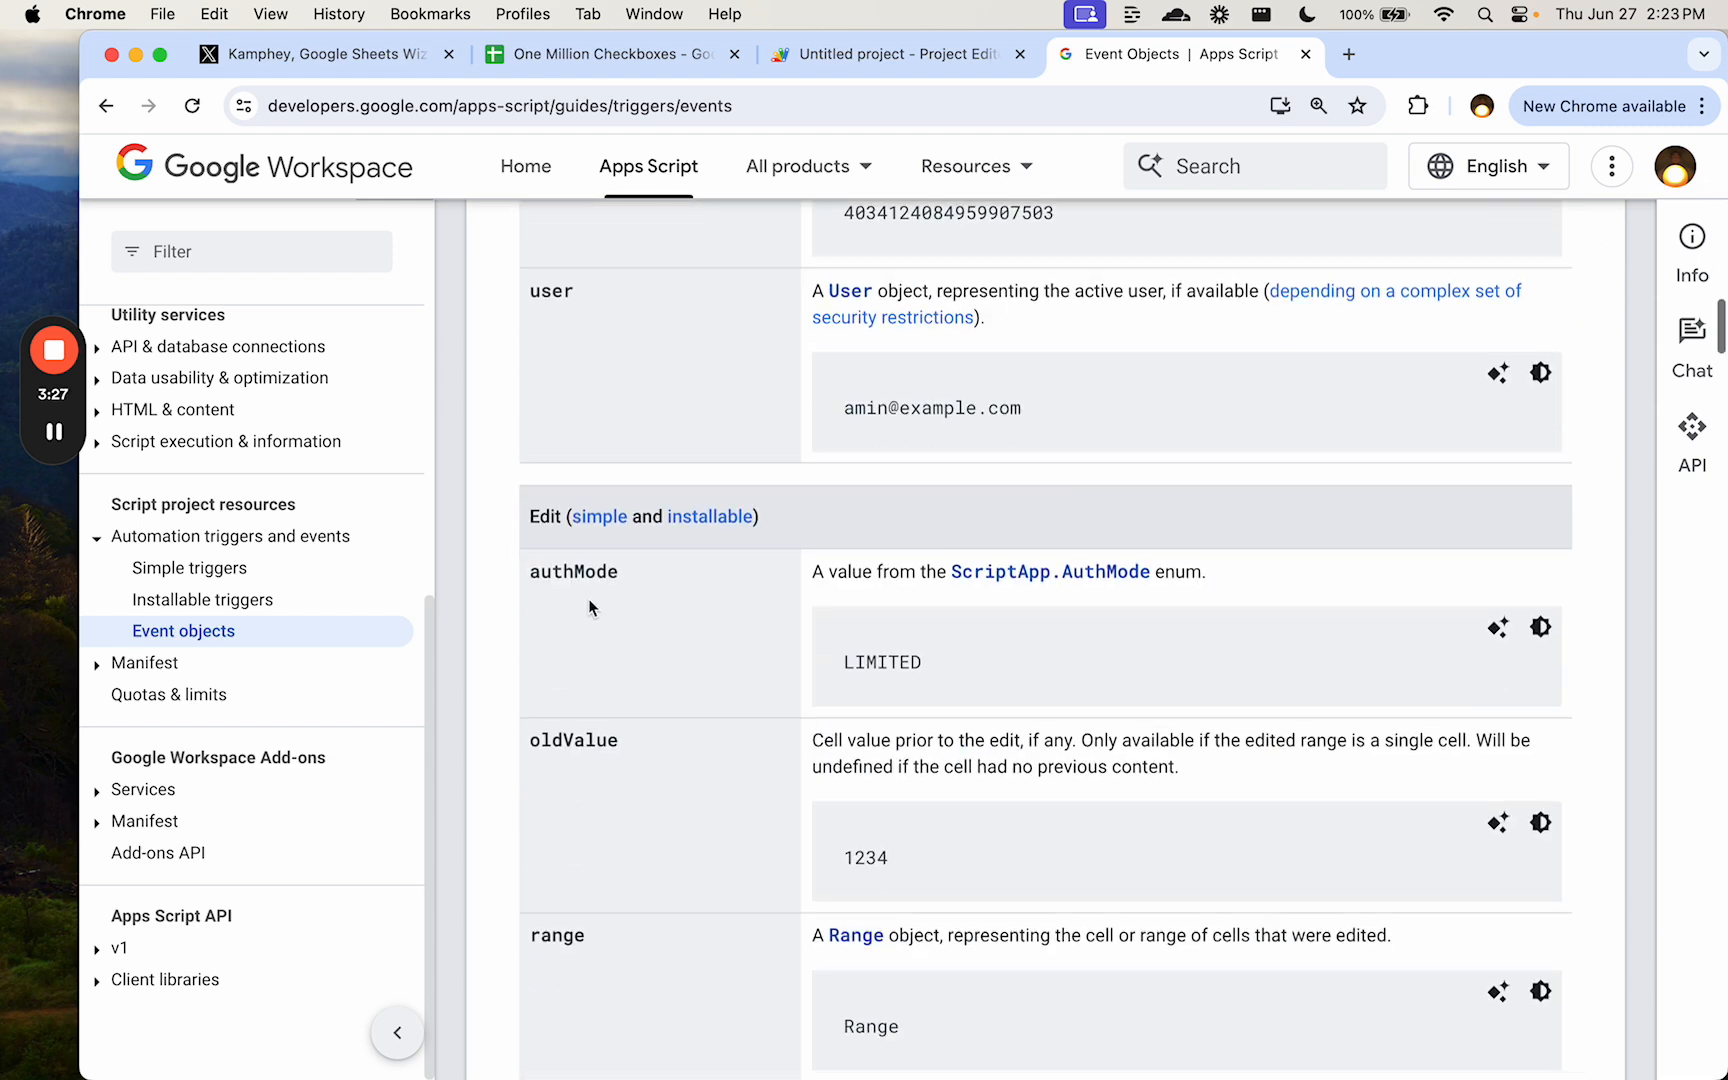
scroll(down, 3)
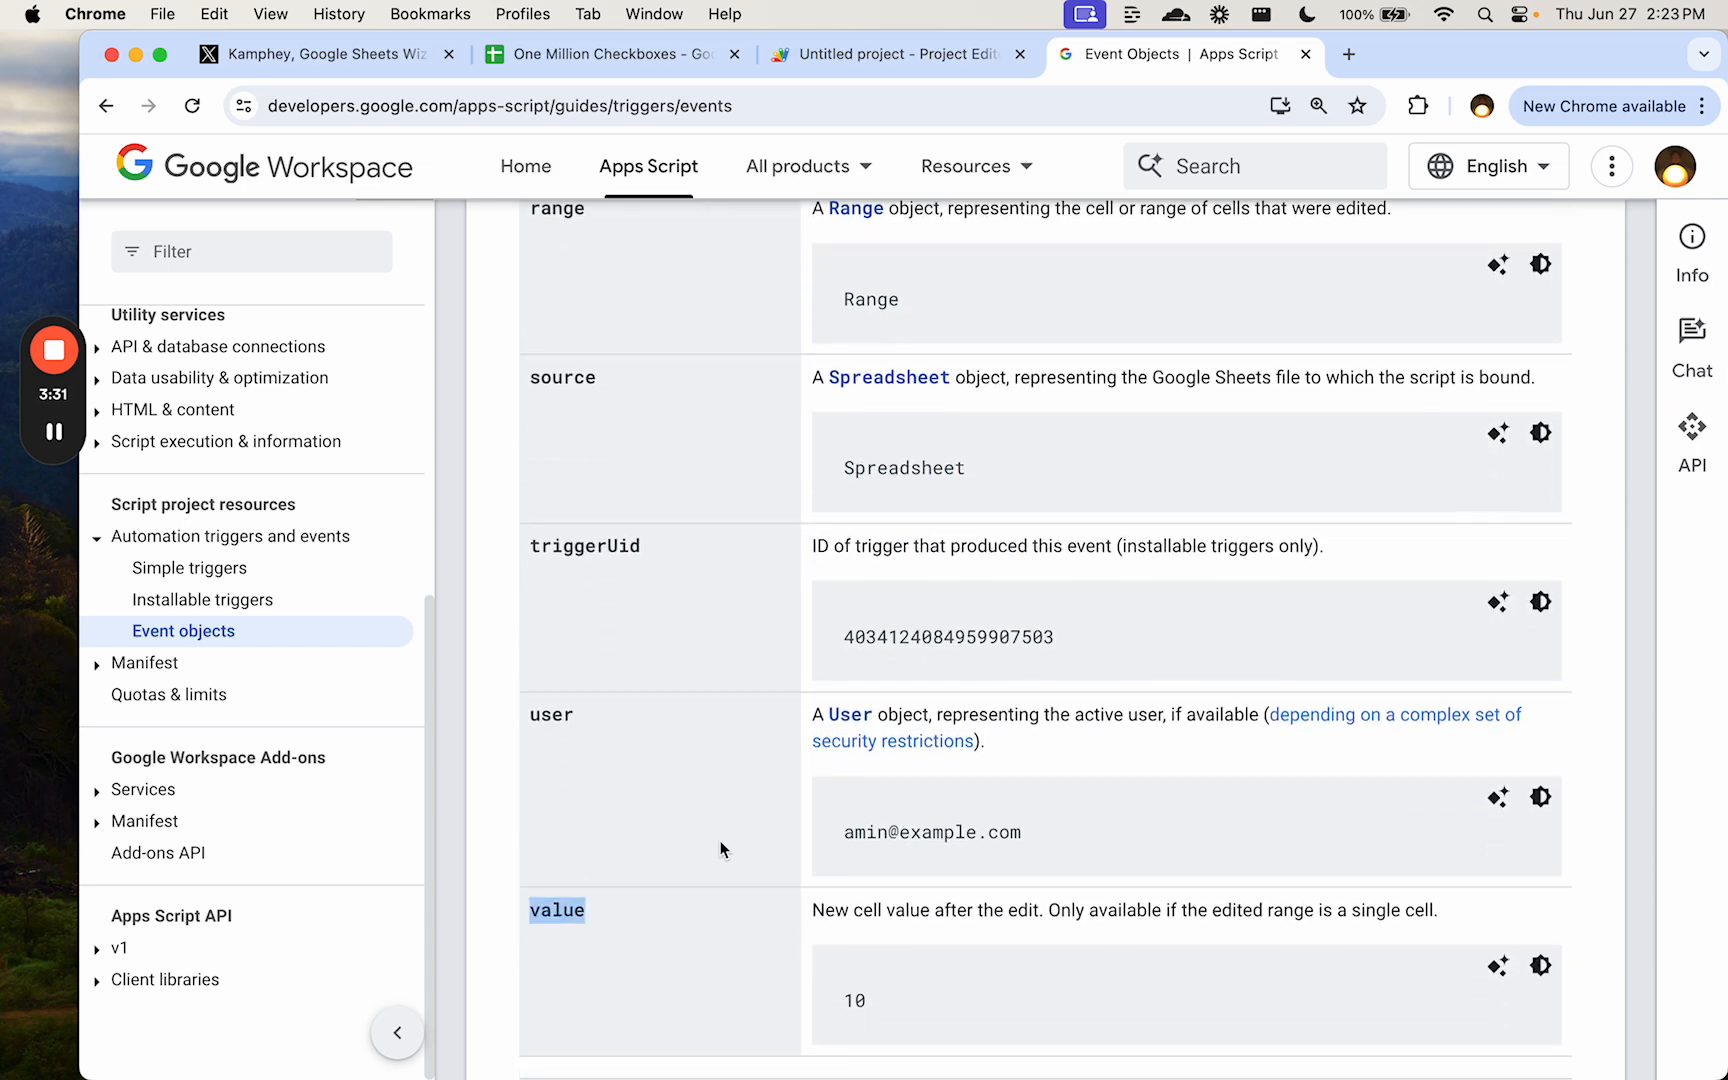
- Finish the newValue line, add Logger.log(newValue), and name the project One Million Checkboxes
click(889, 54)
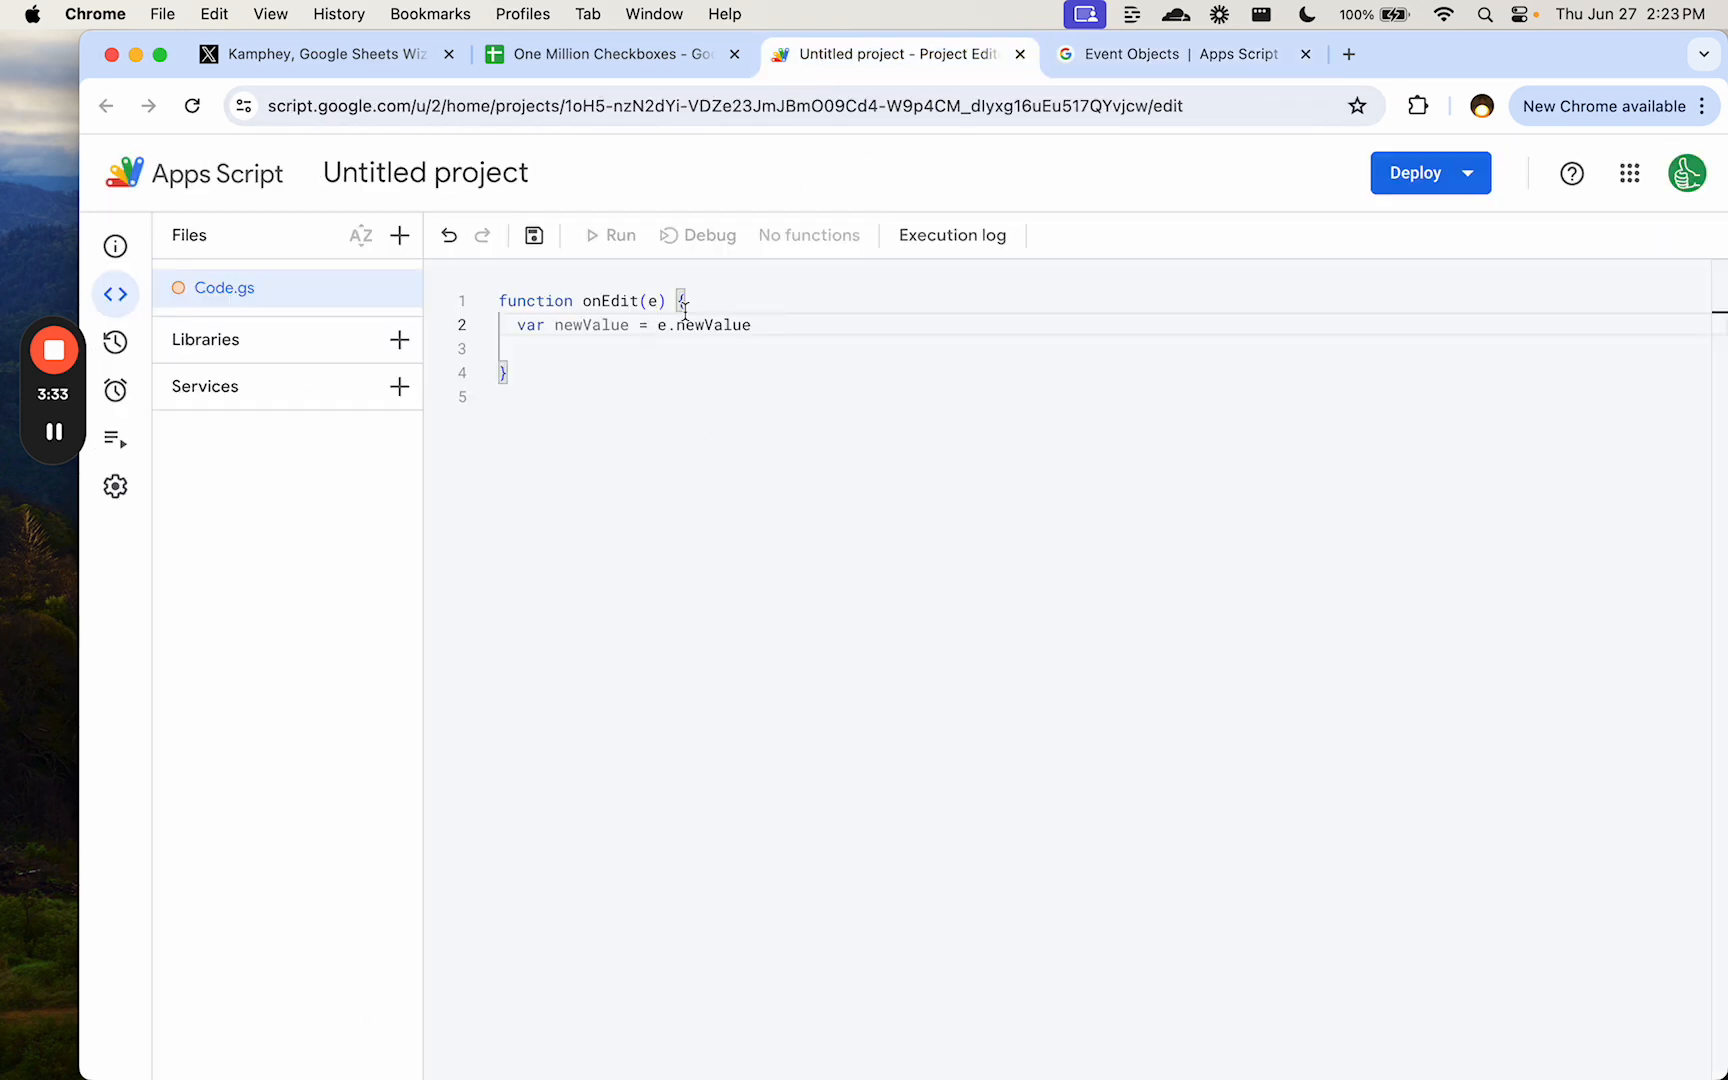
text(value)
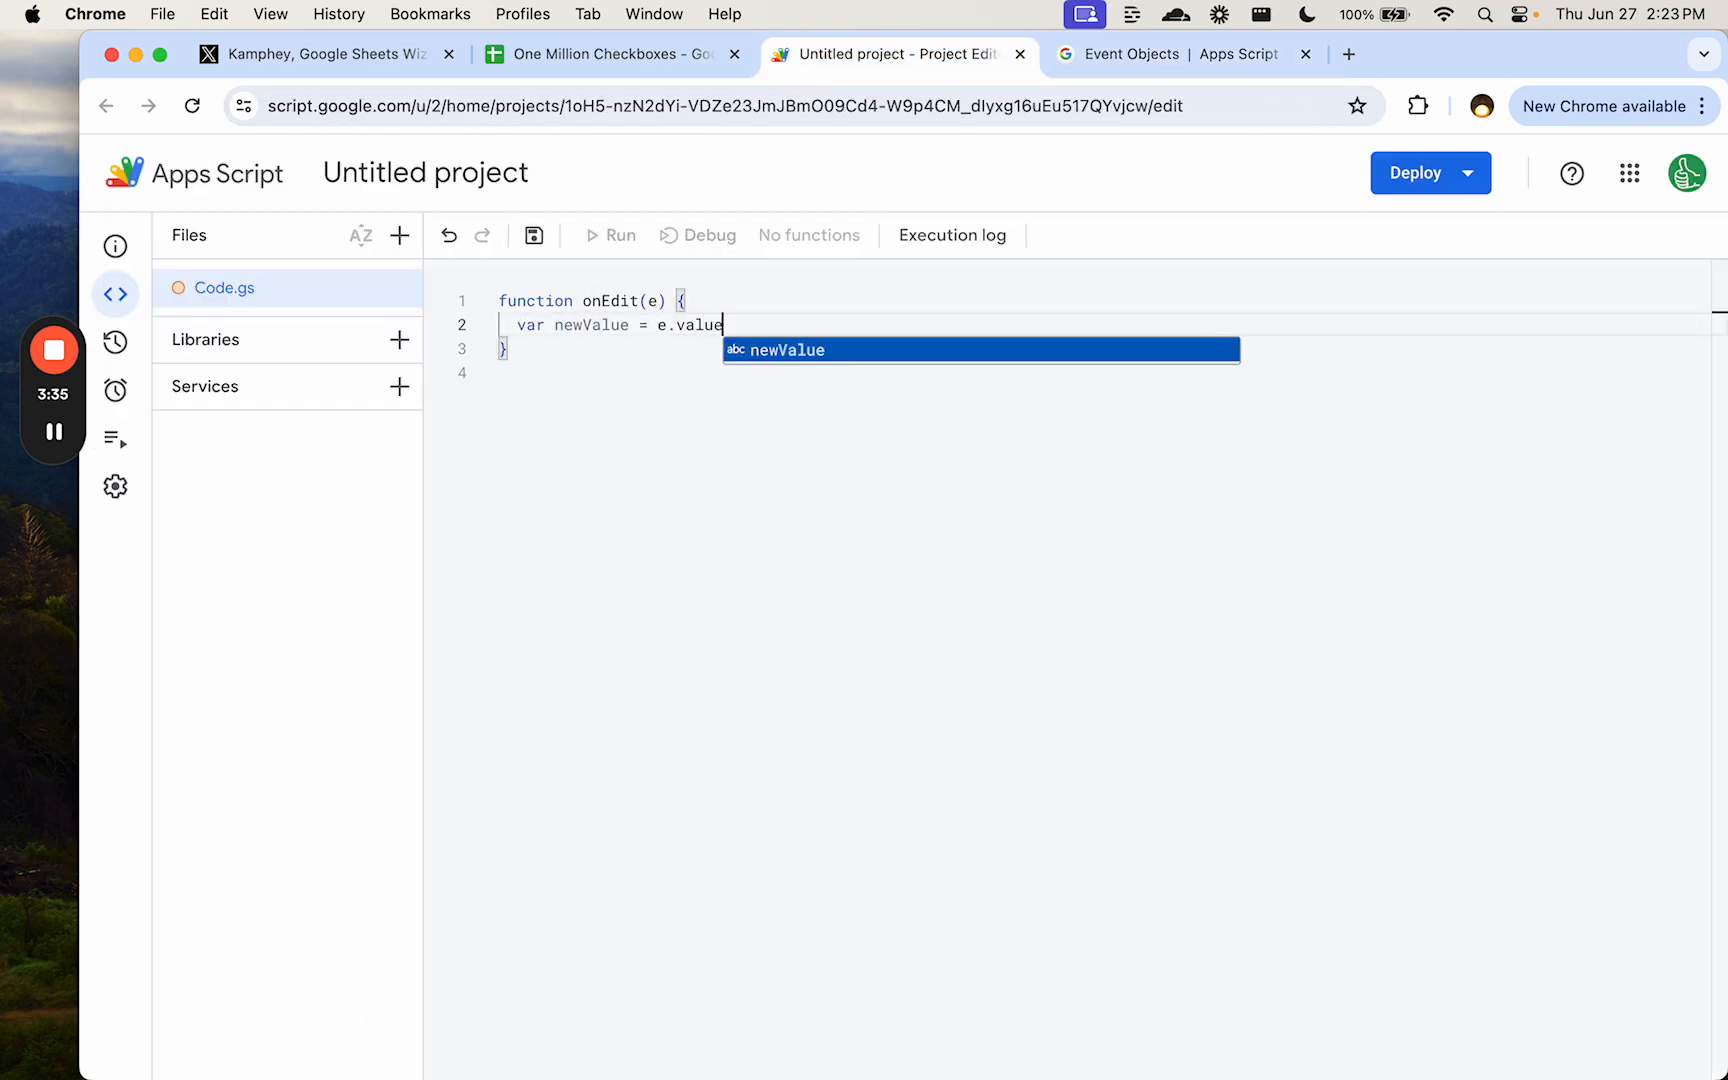
key(Enter)
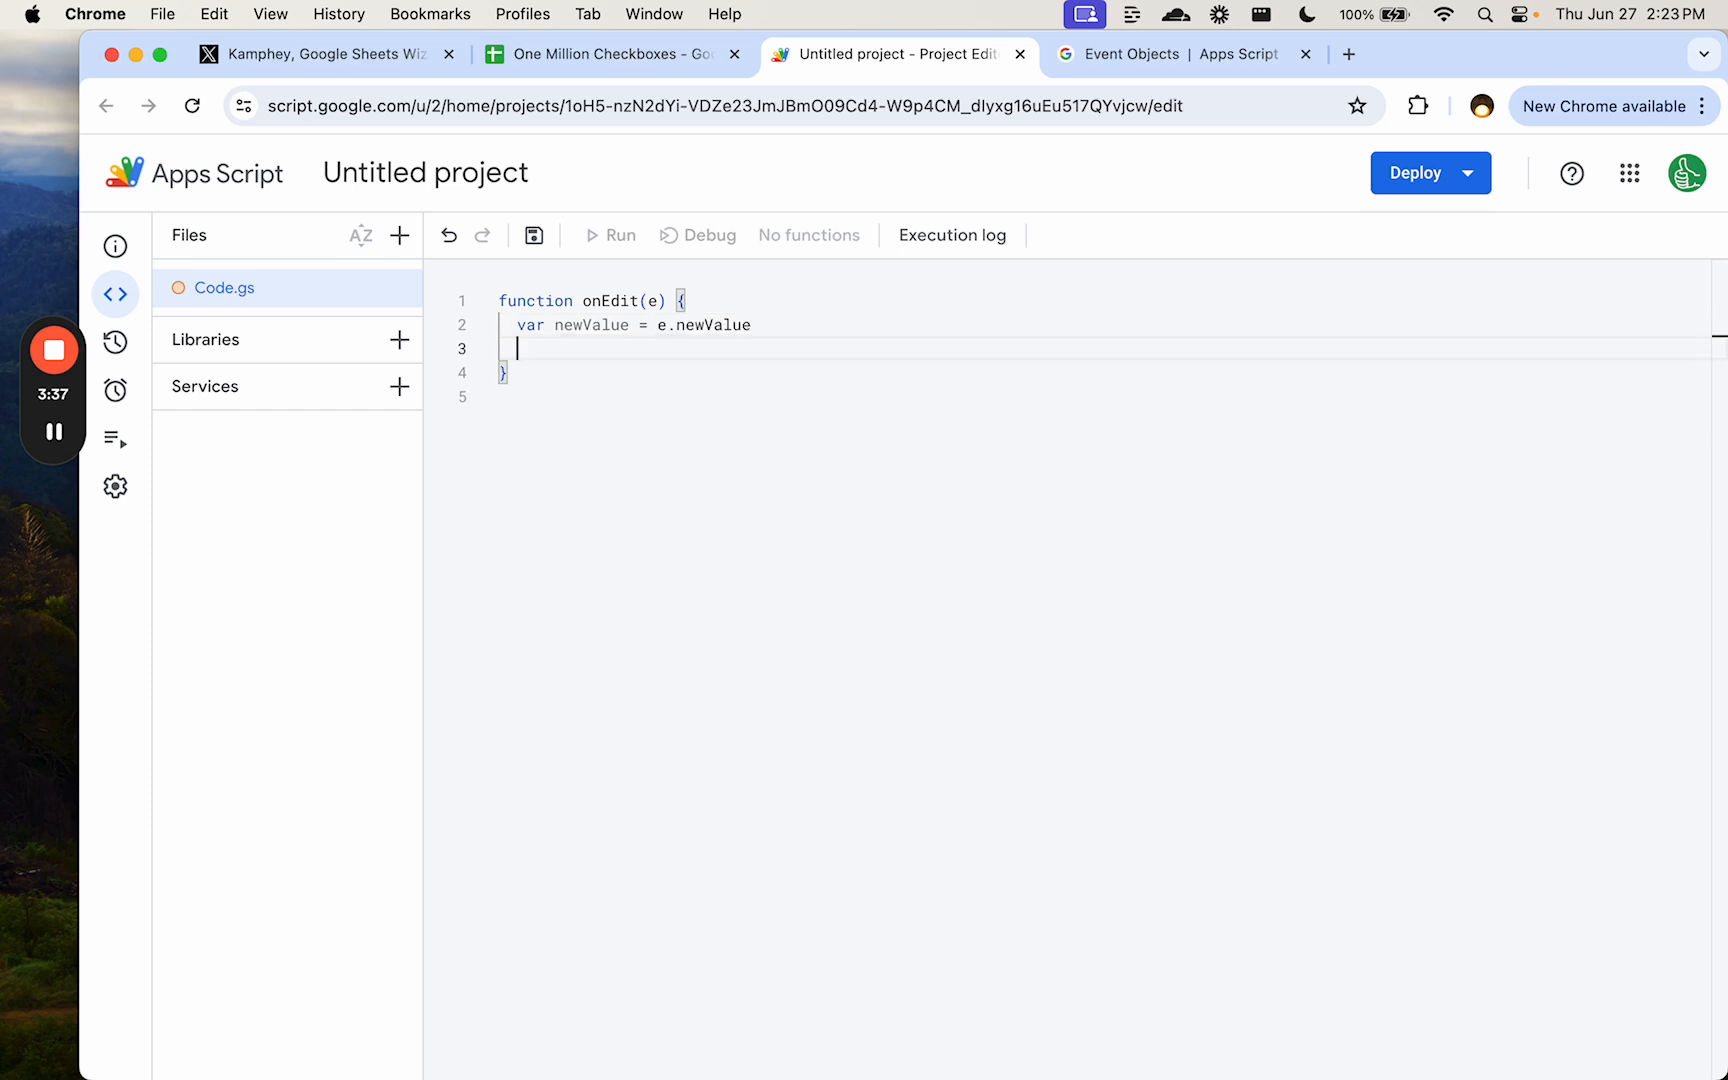
text(Logger.log)
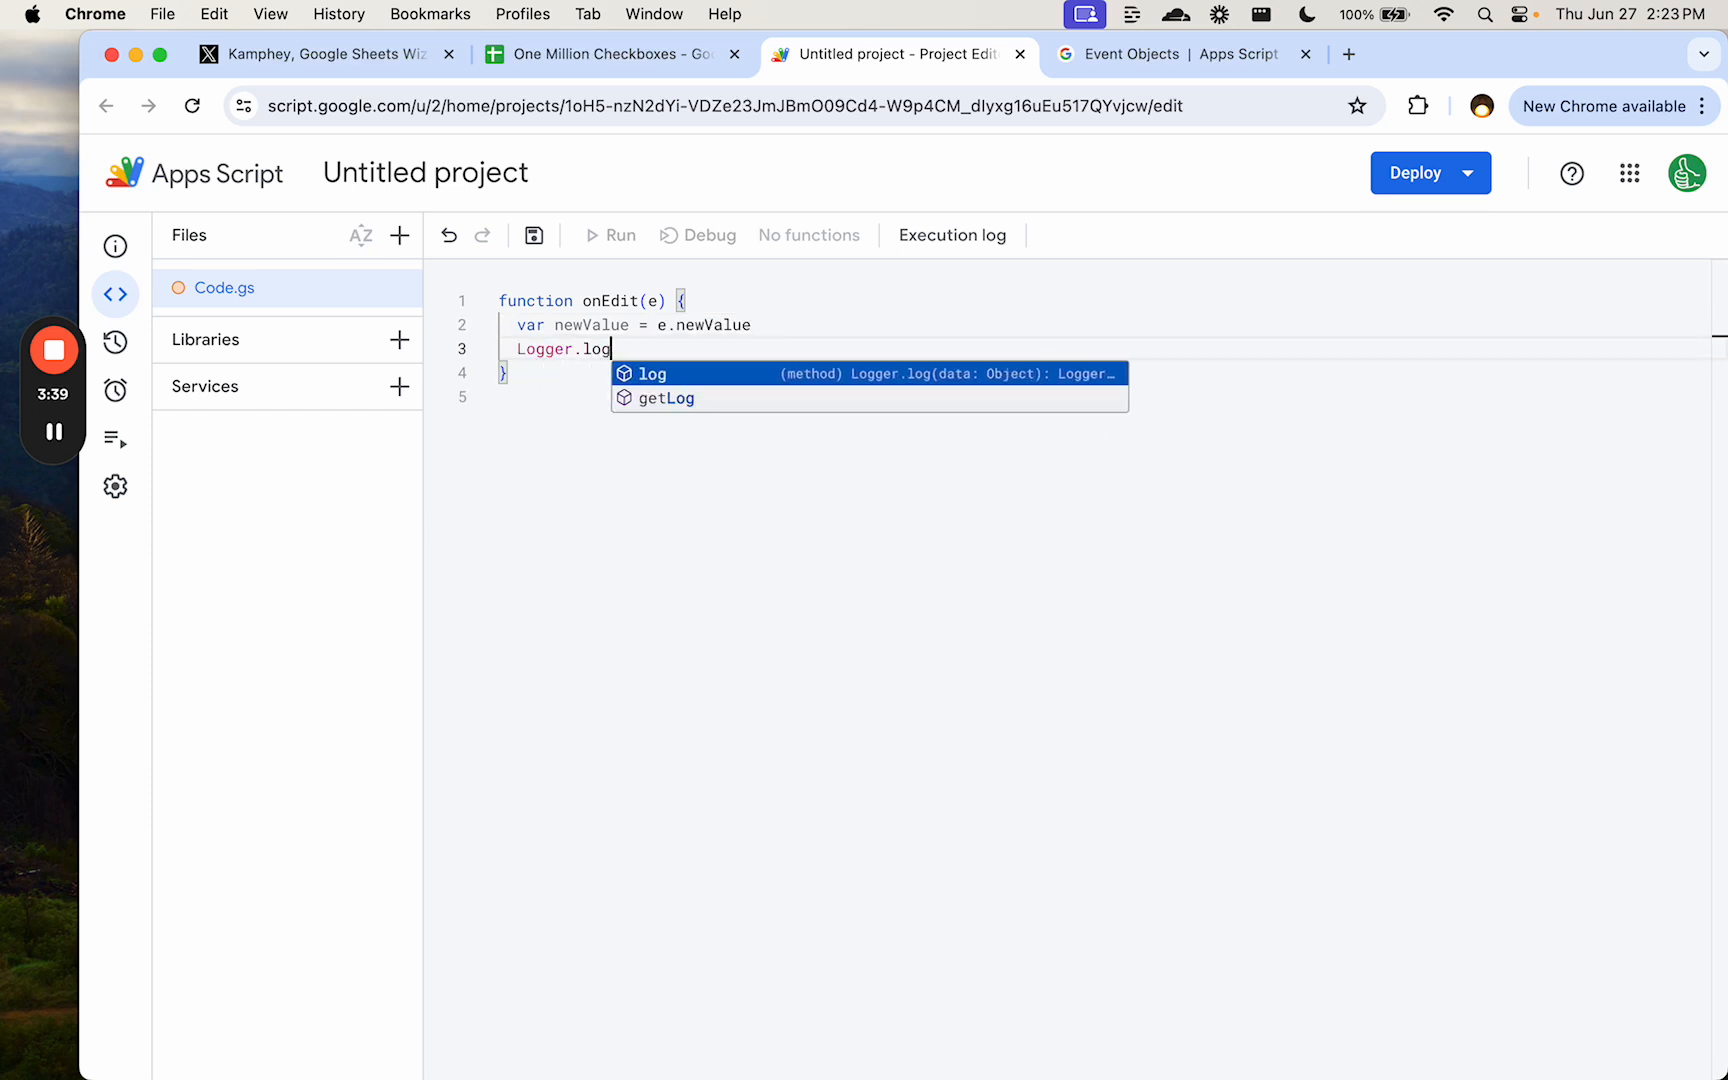
text((newValue)
text(One Million Checkboxes)
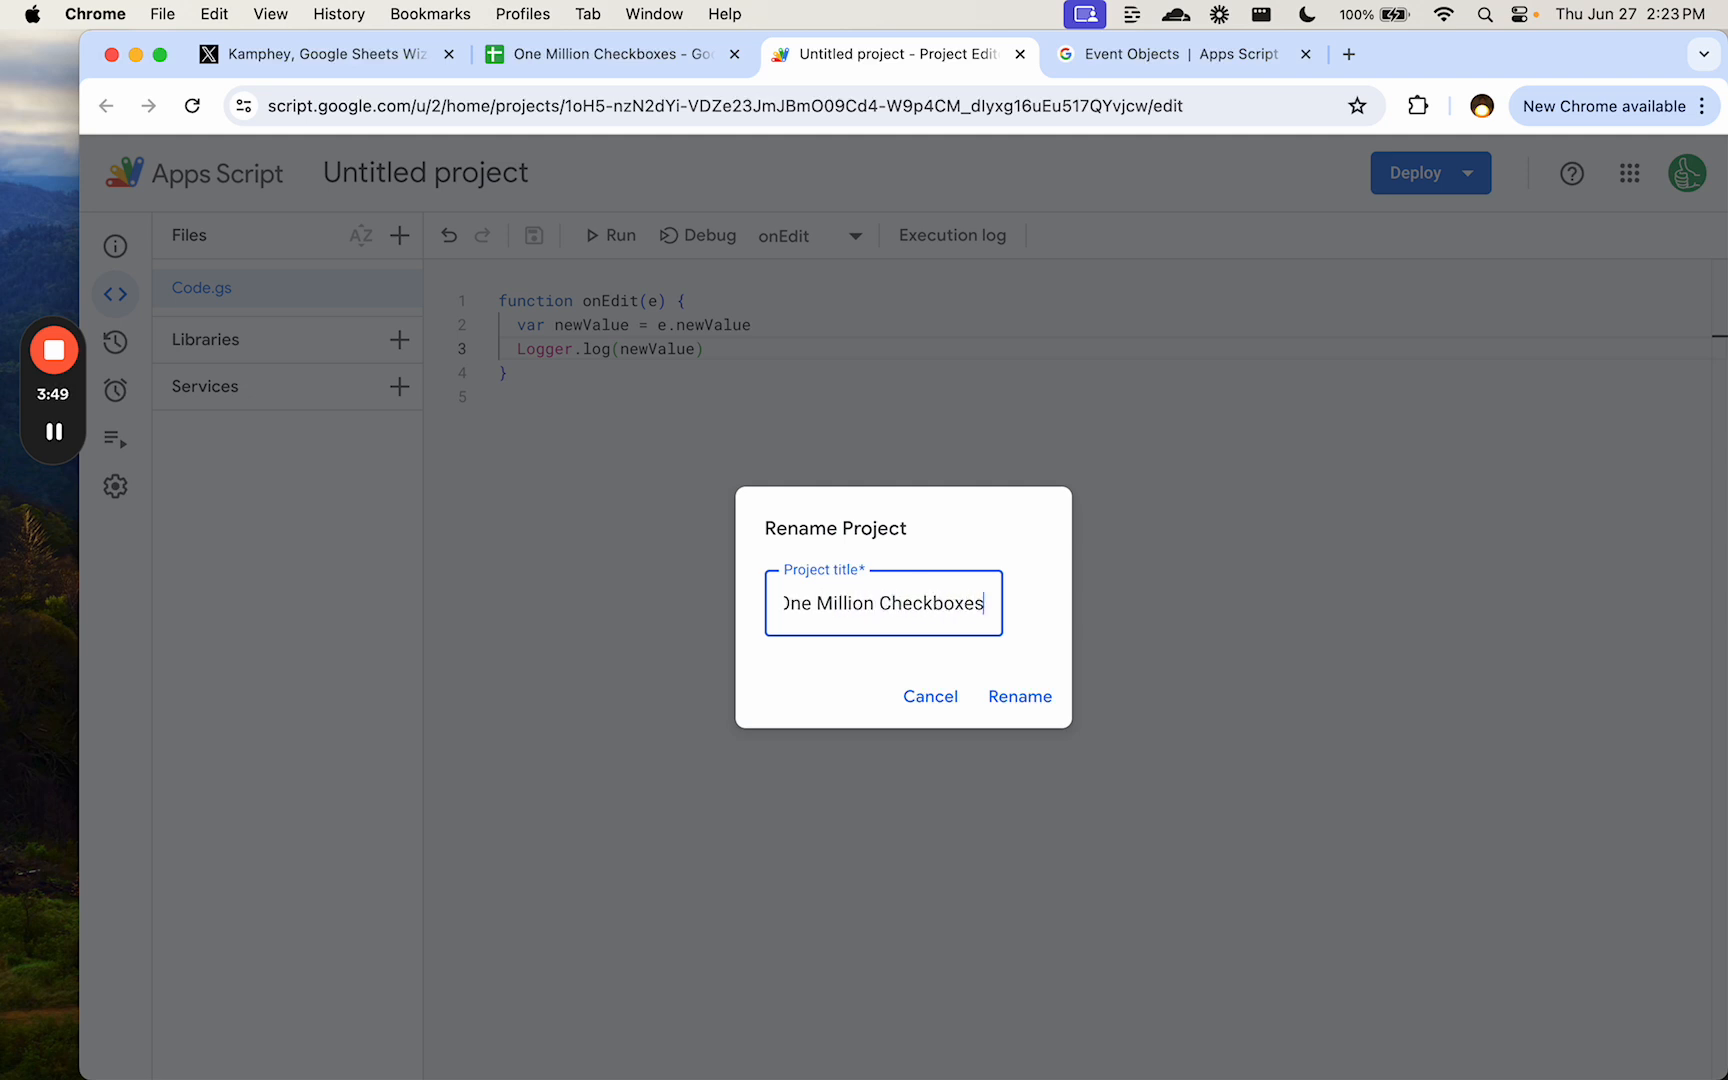
click(1018, 695)
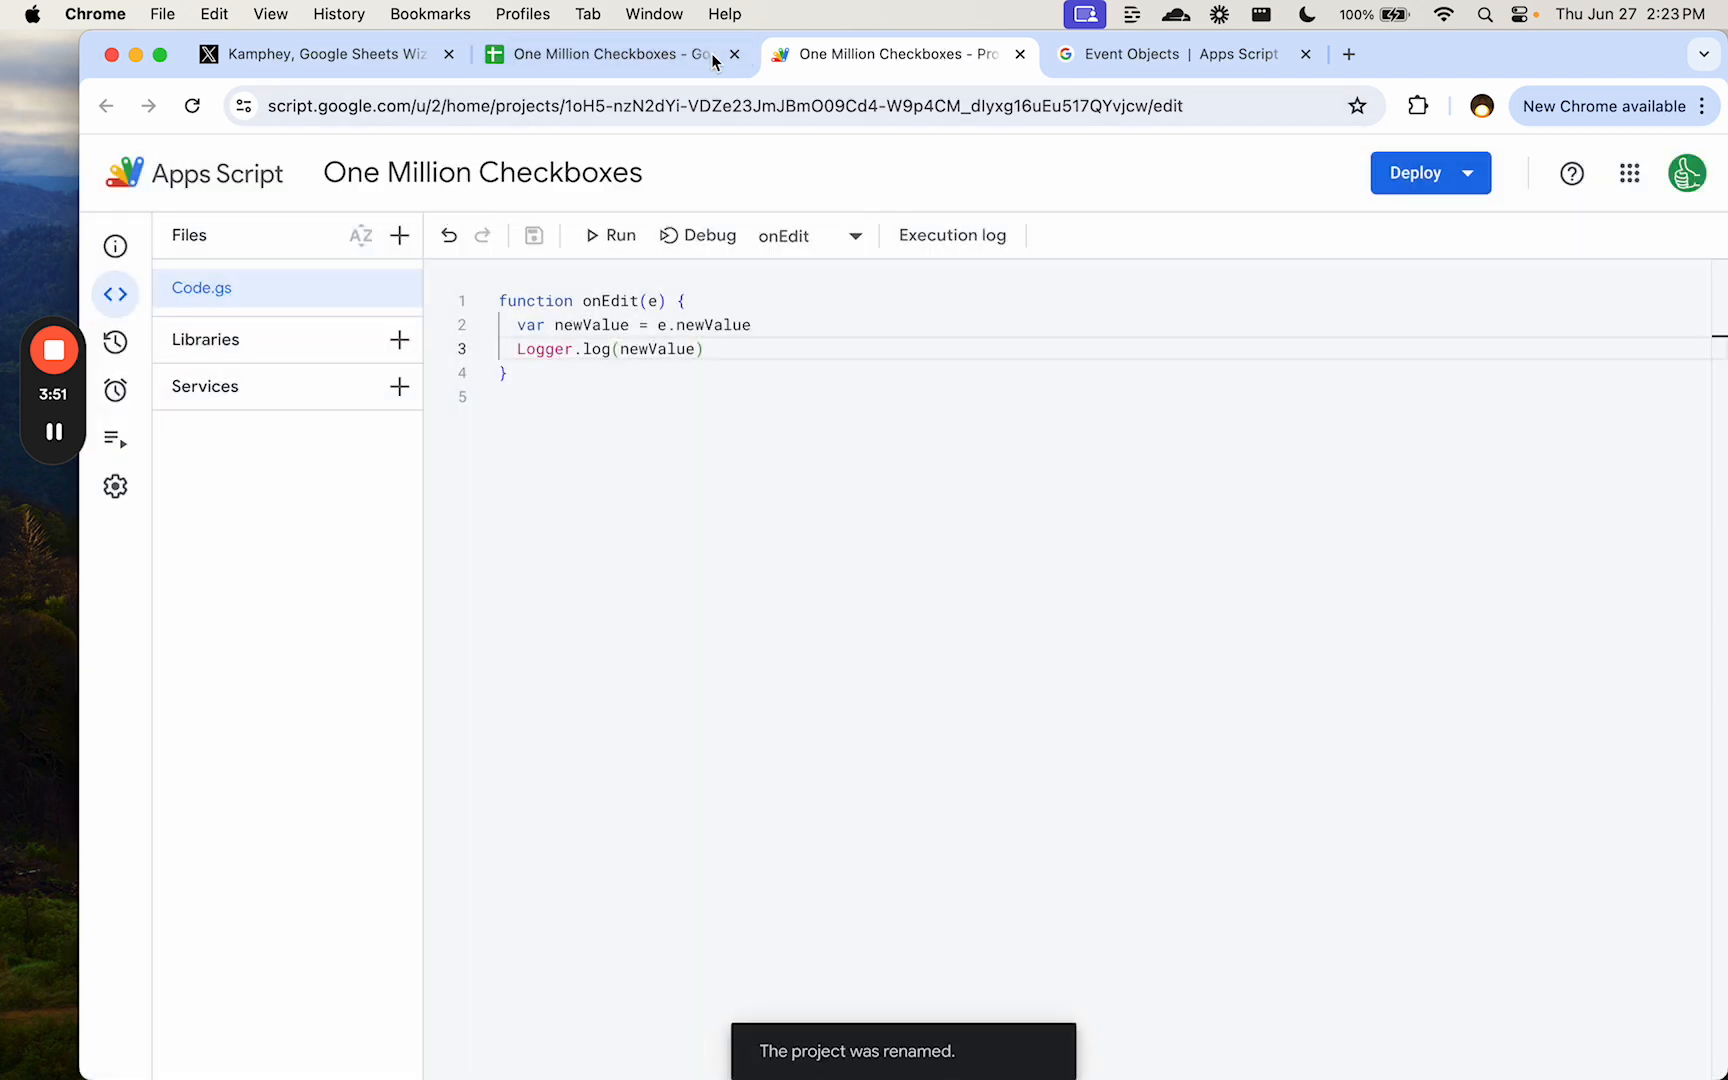
click(604, 54)
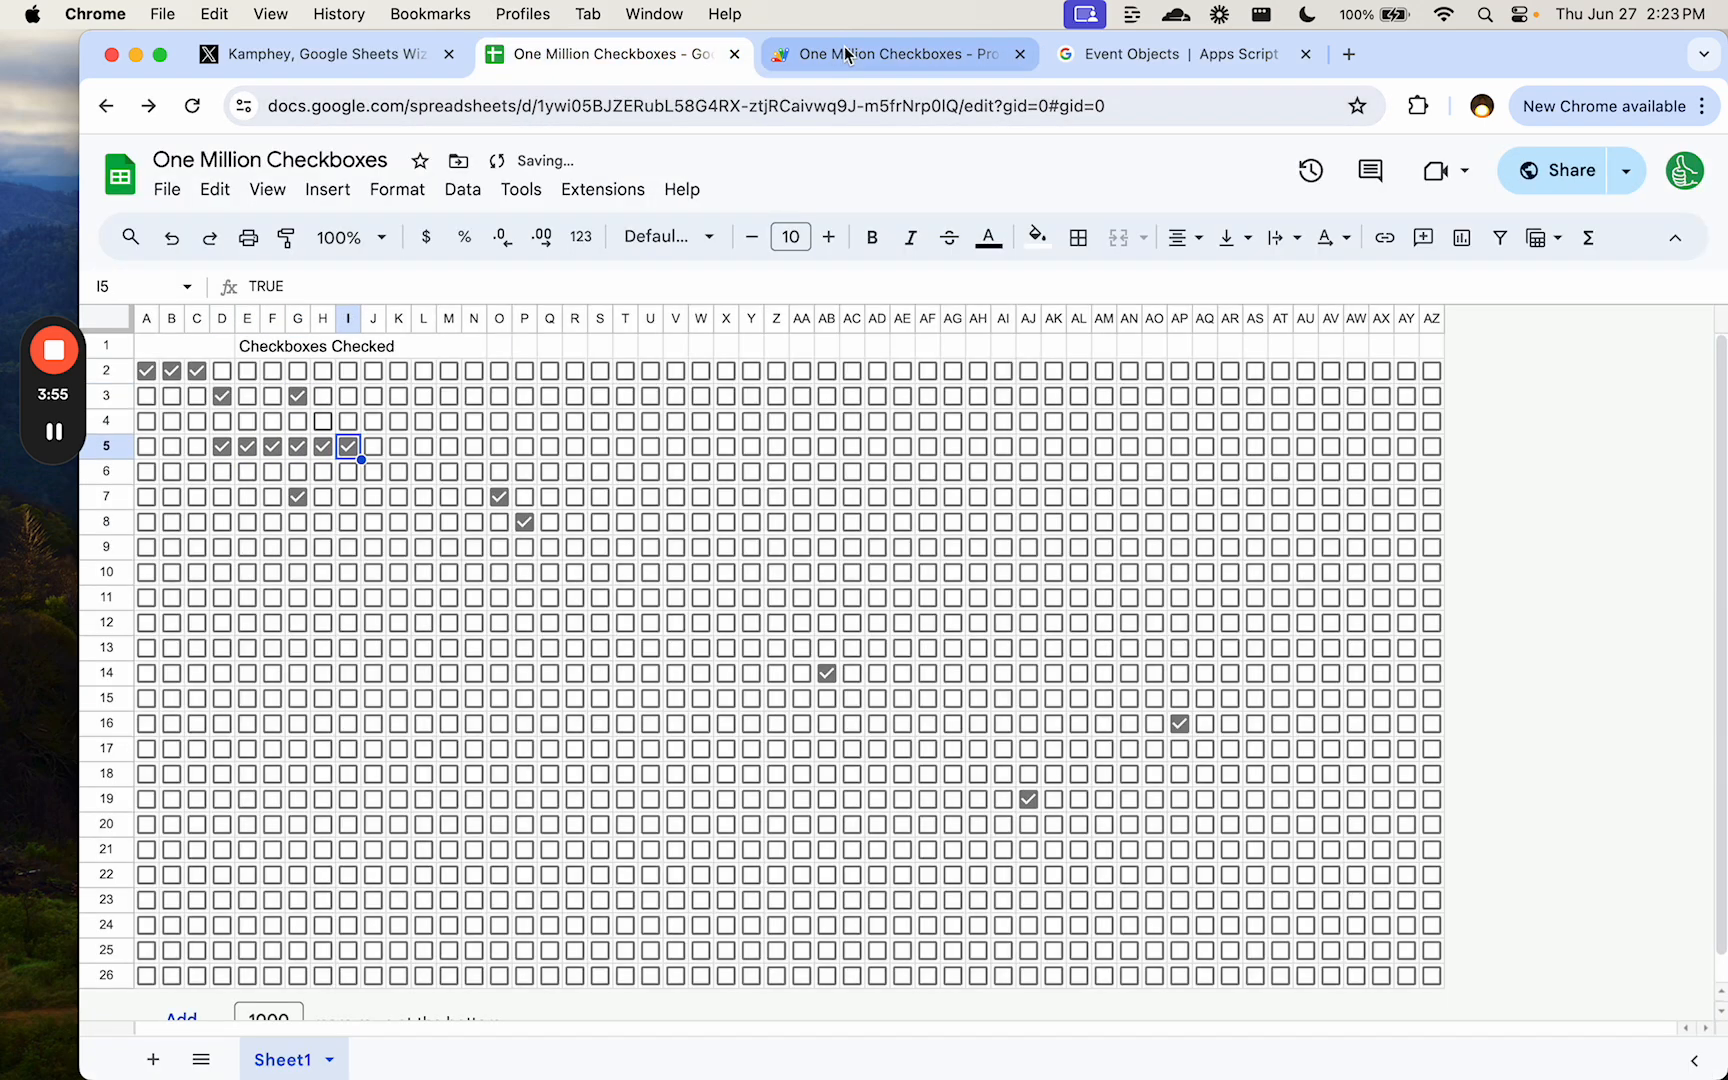
- Open the Executions page and expand the latest onEdit run's logs
click(895, 54)
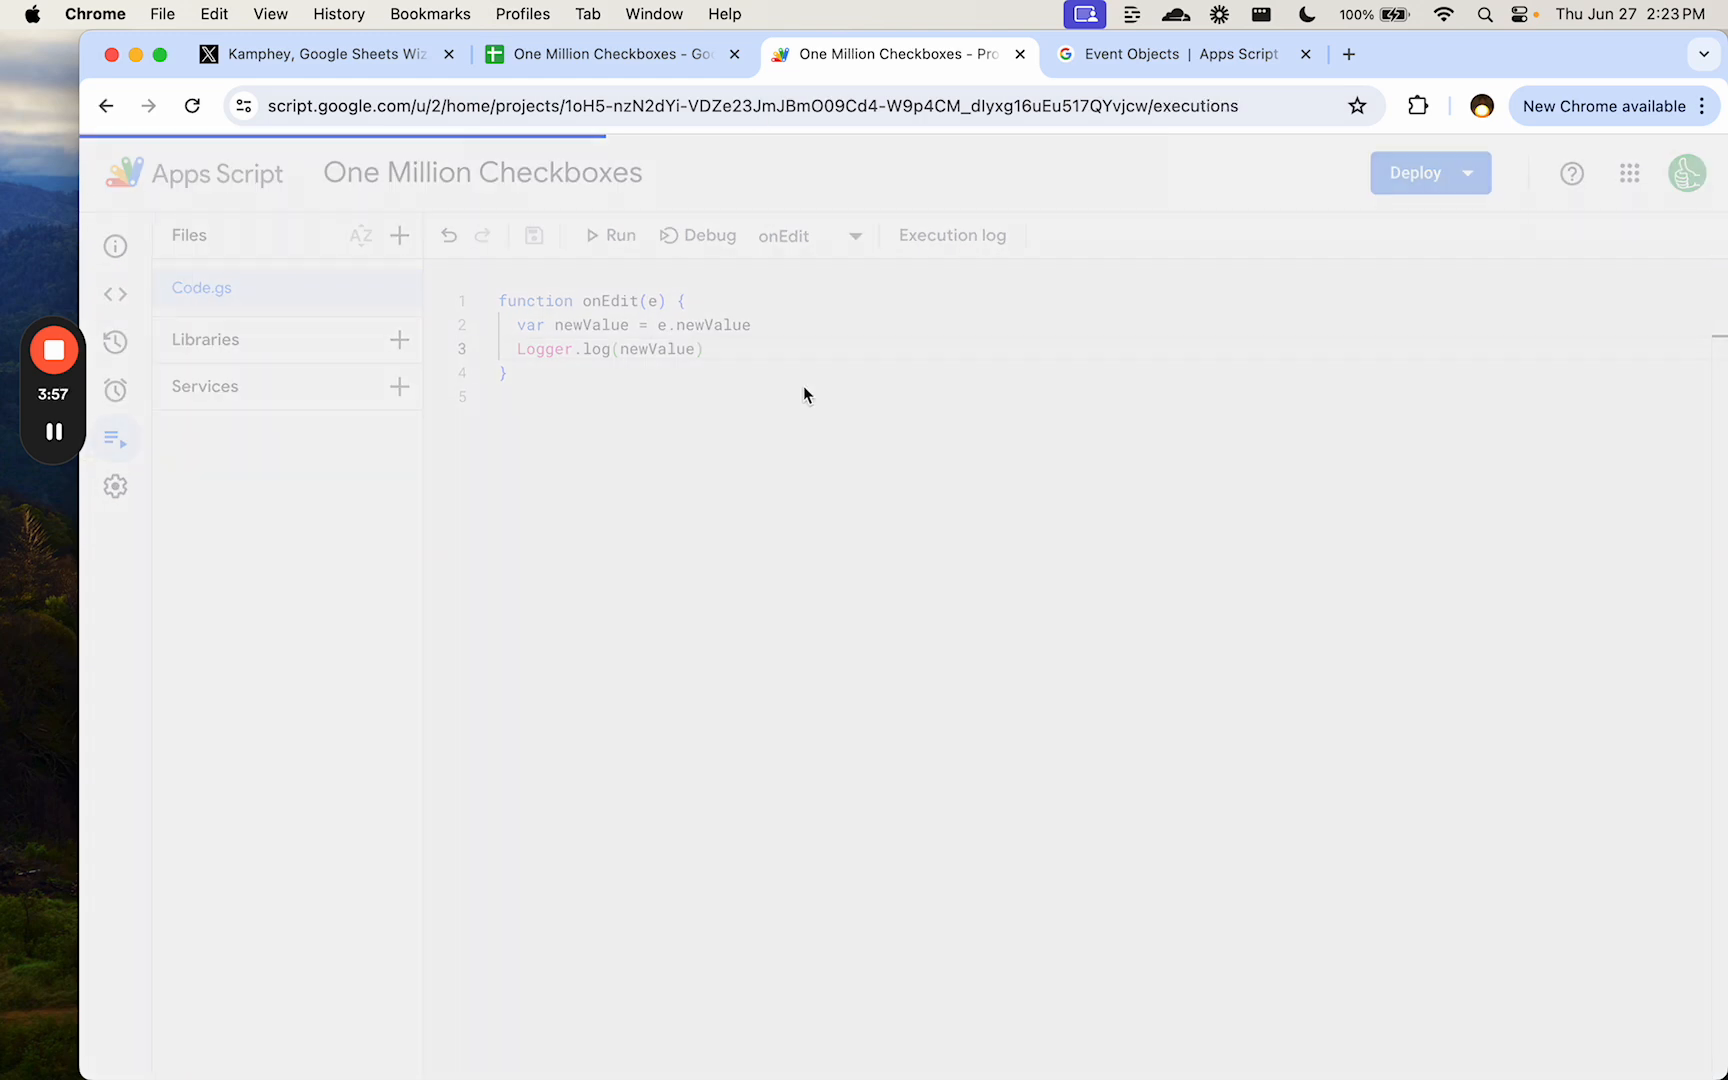
click(115, 436)
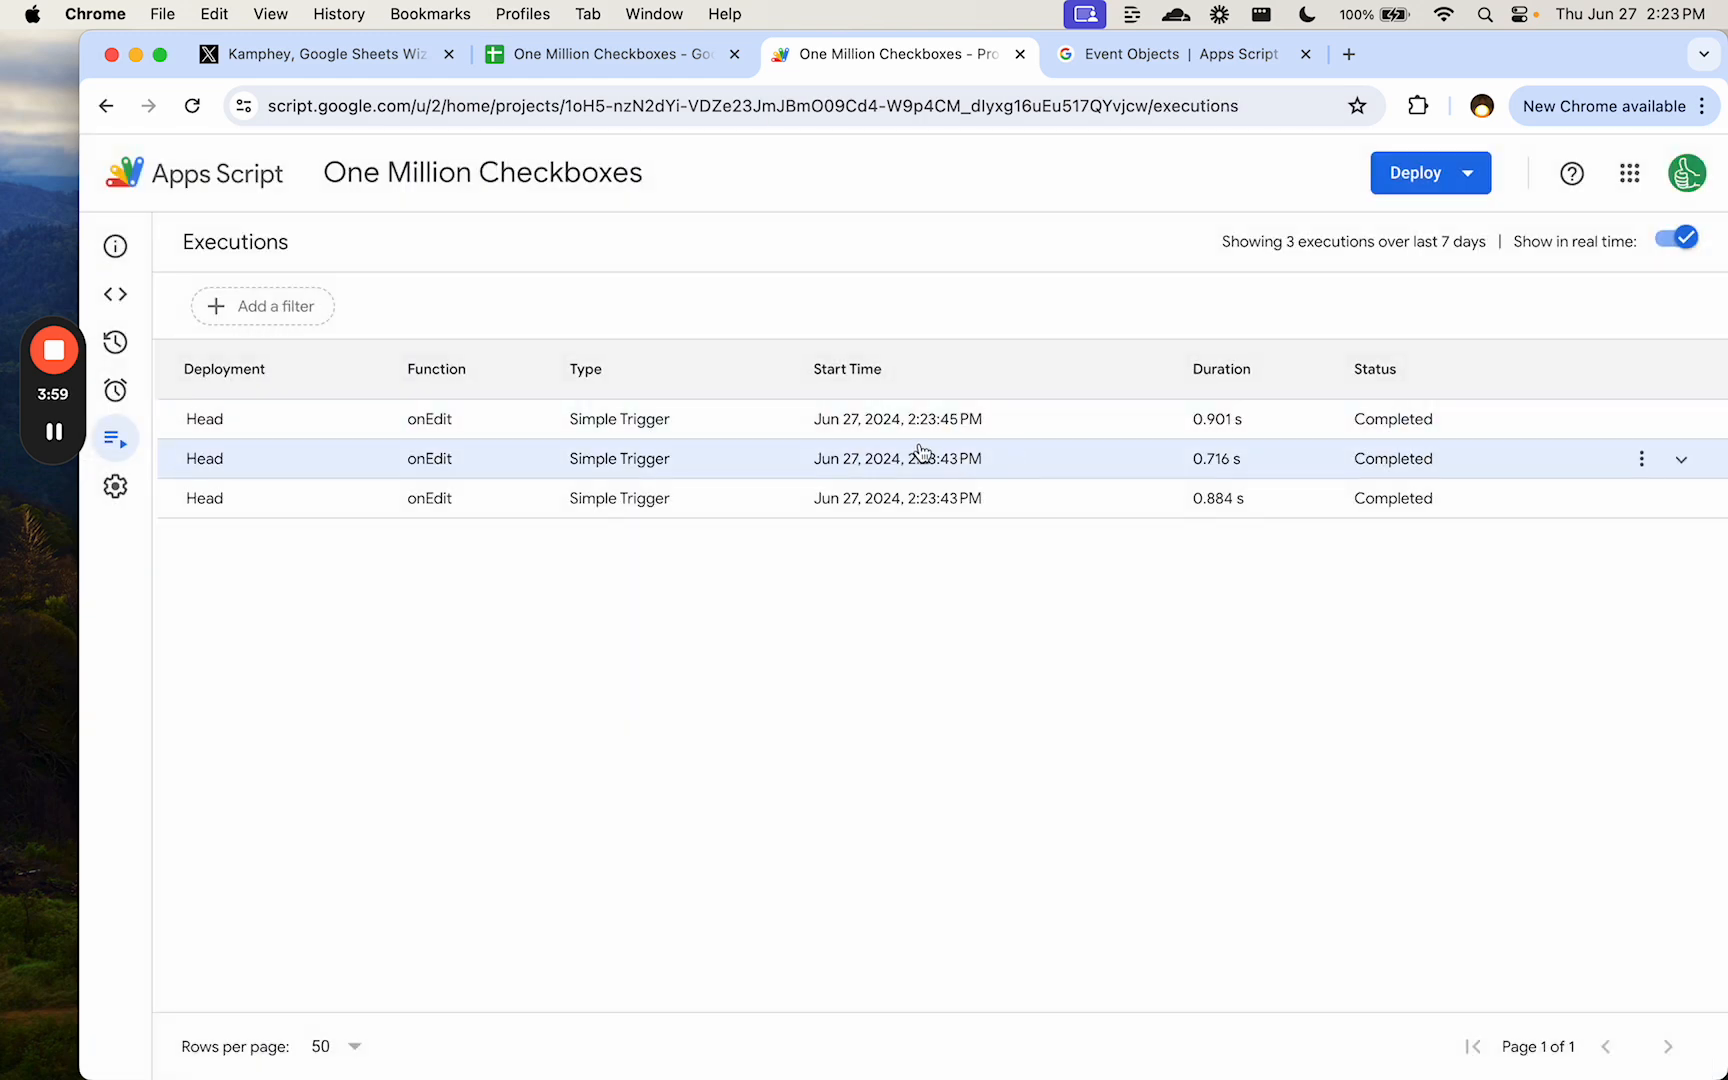
click(1680, 419)
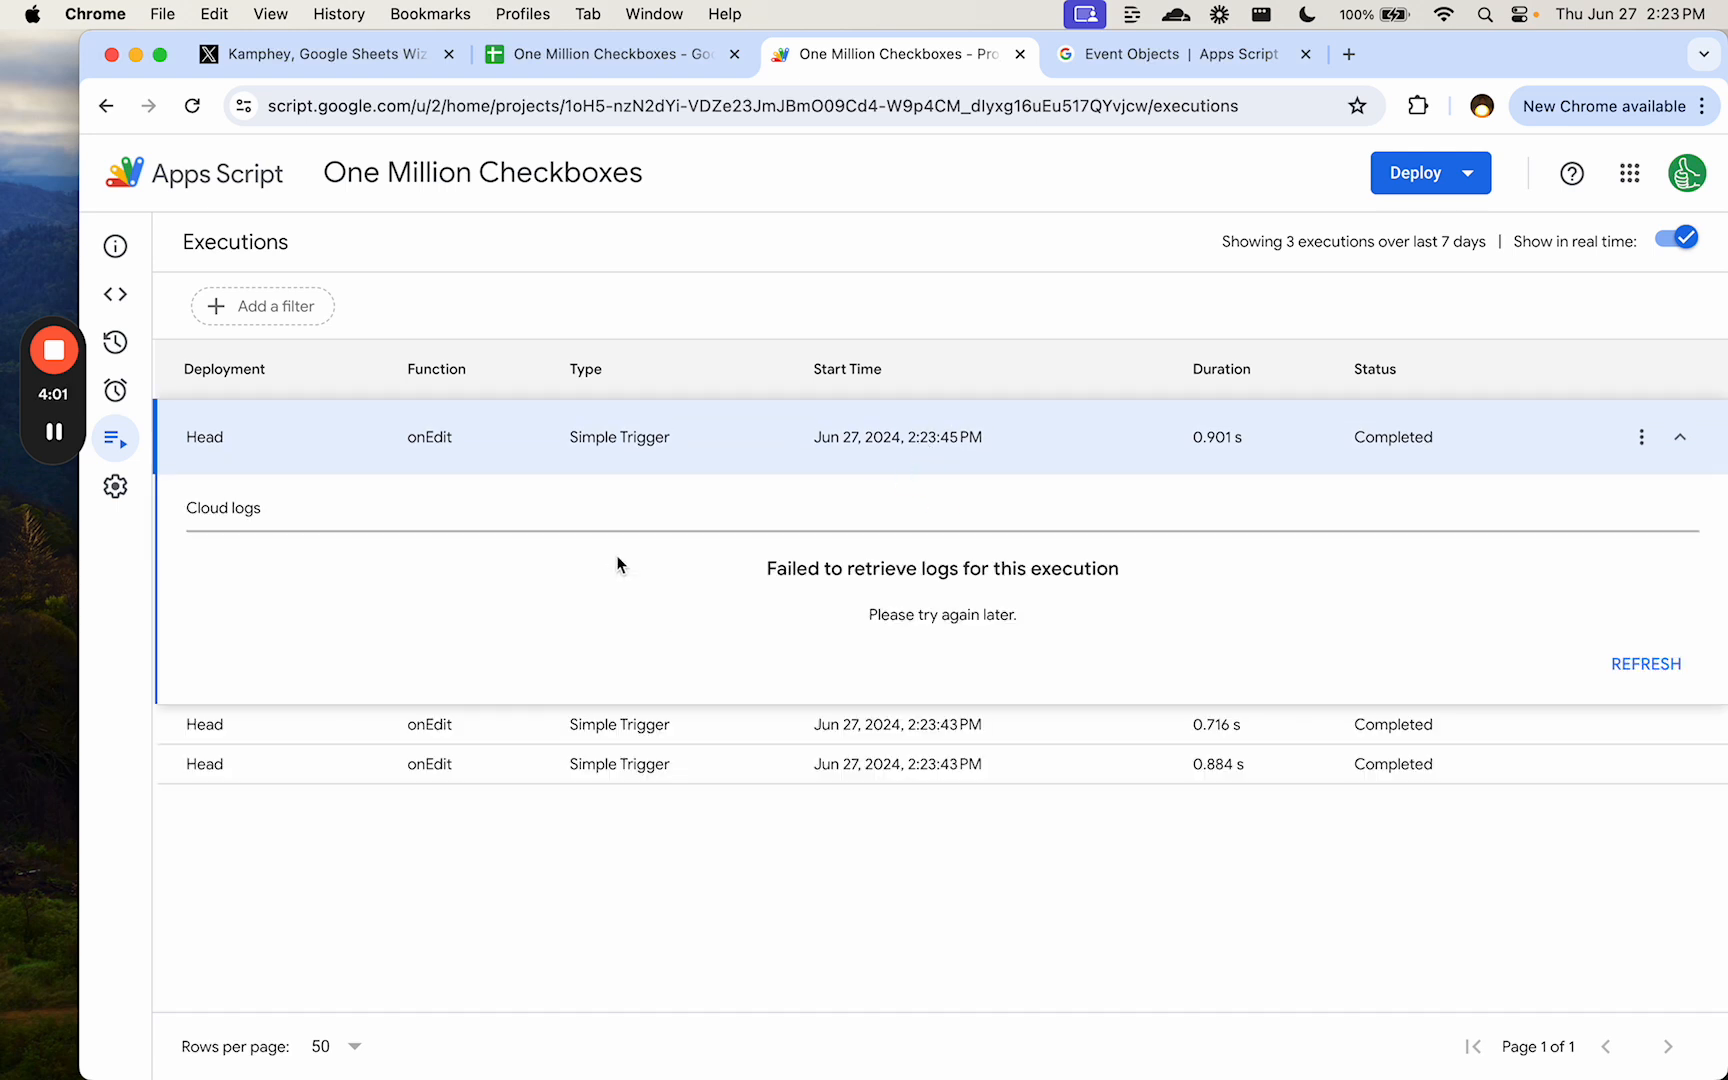
click(1643, 663)
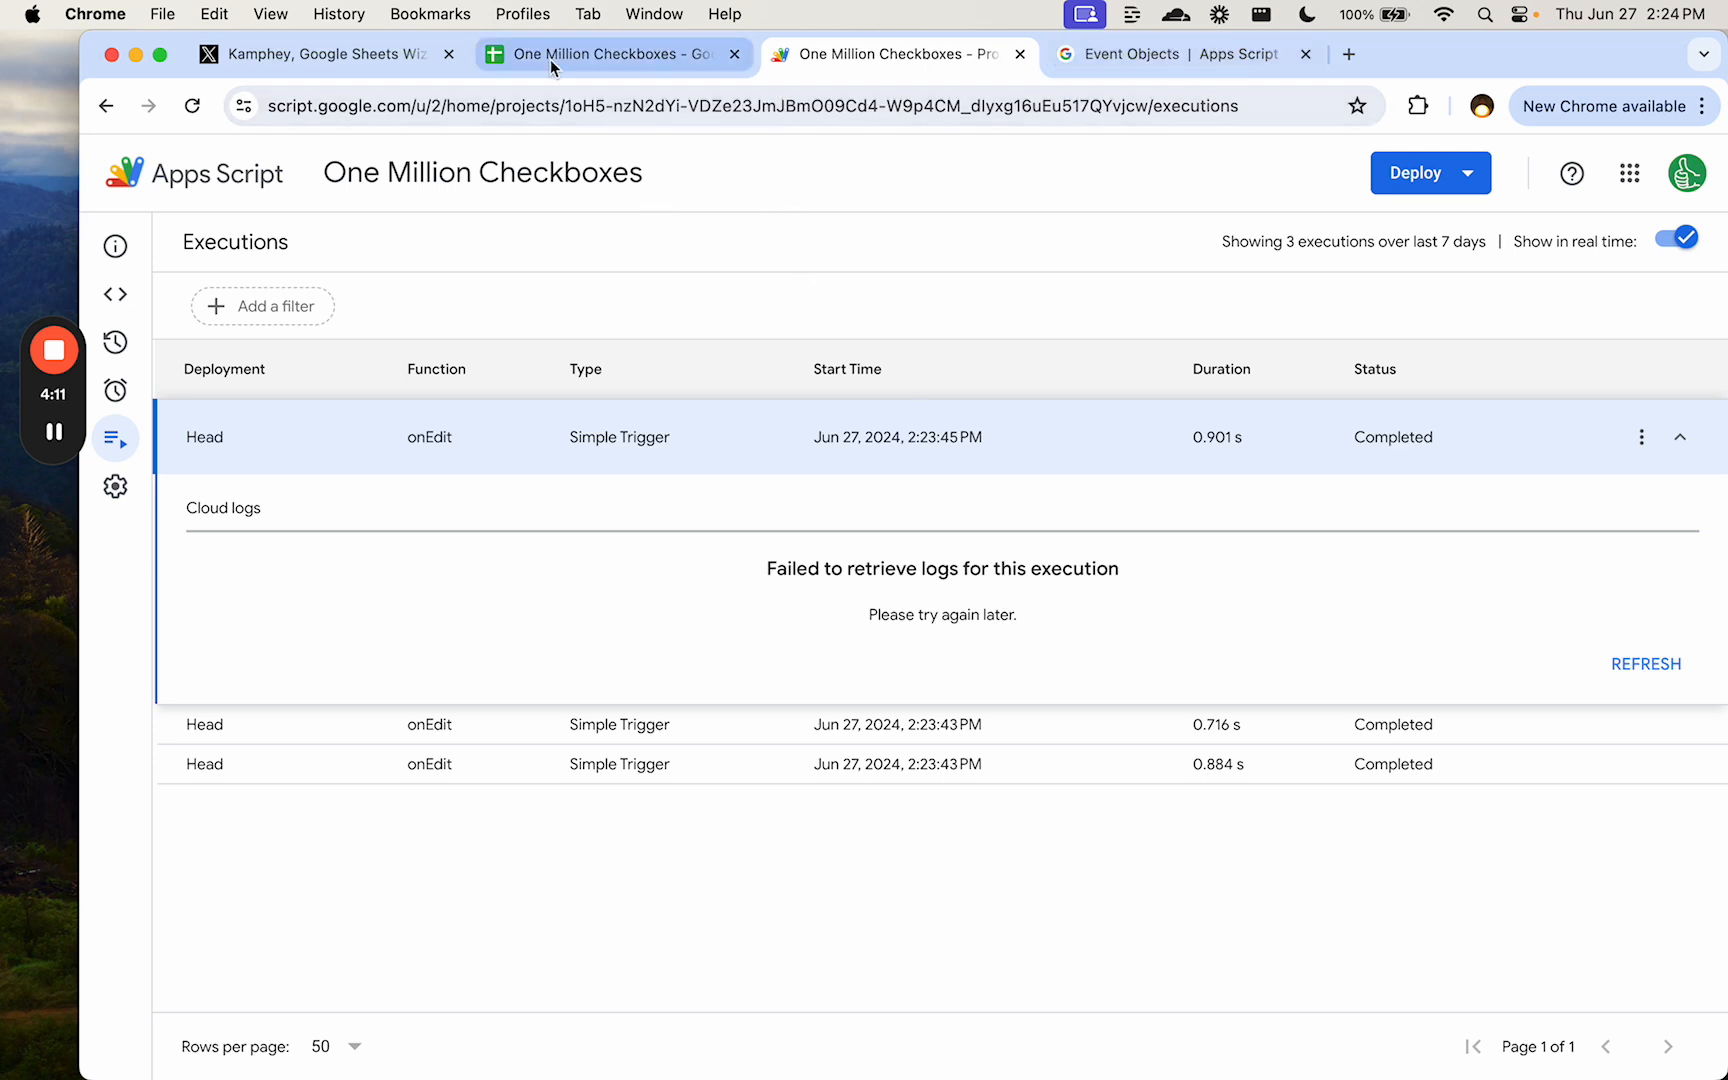
- Tick more boxes in the sheet and expand the newer onEdit run
click(612, 54)
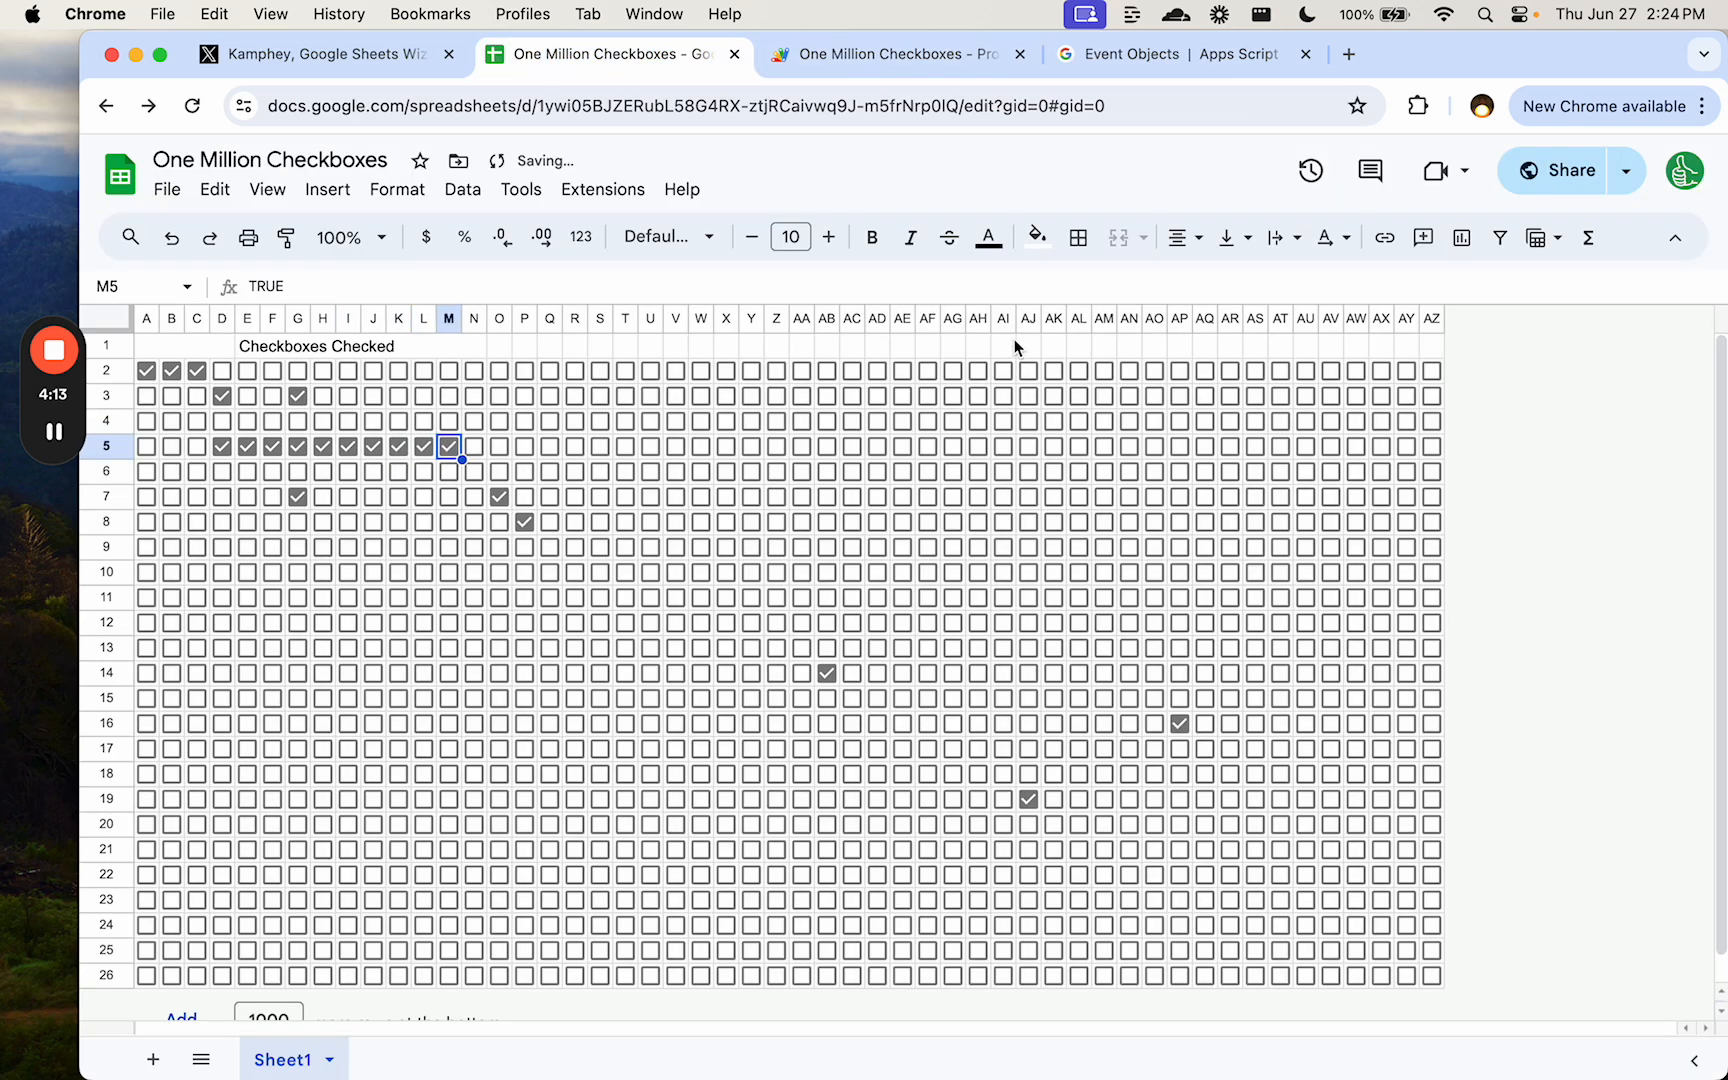
click(896, 54)
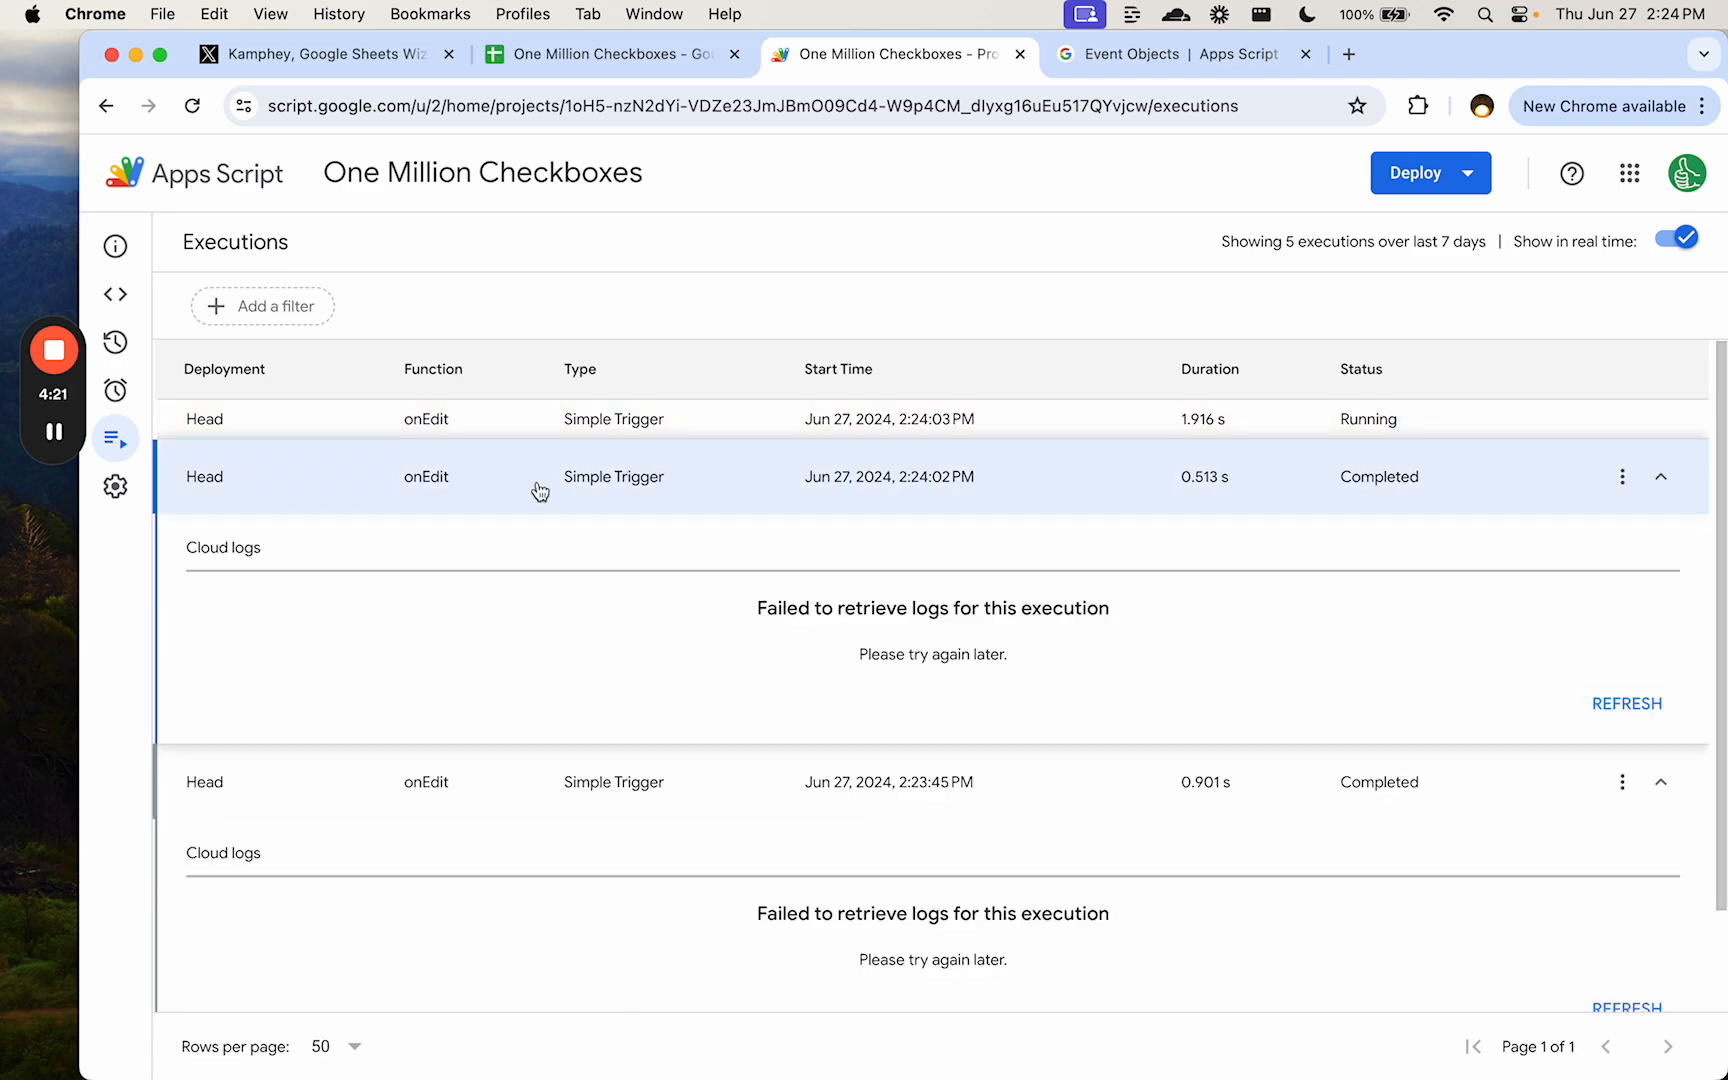
click(604, 53)
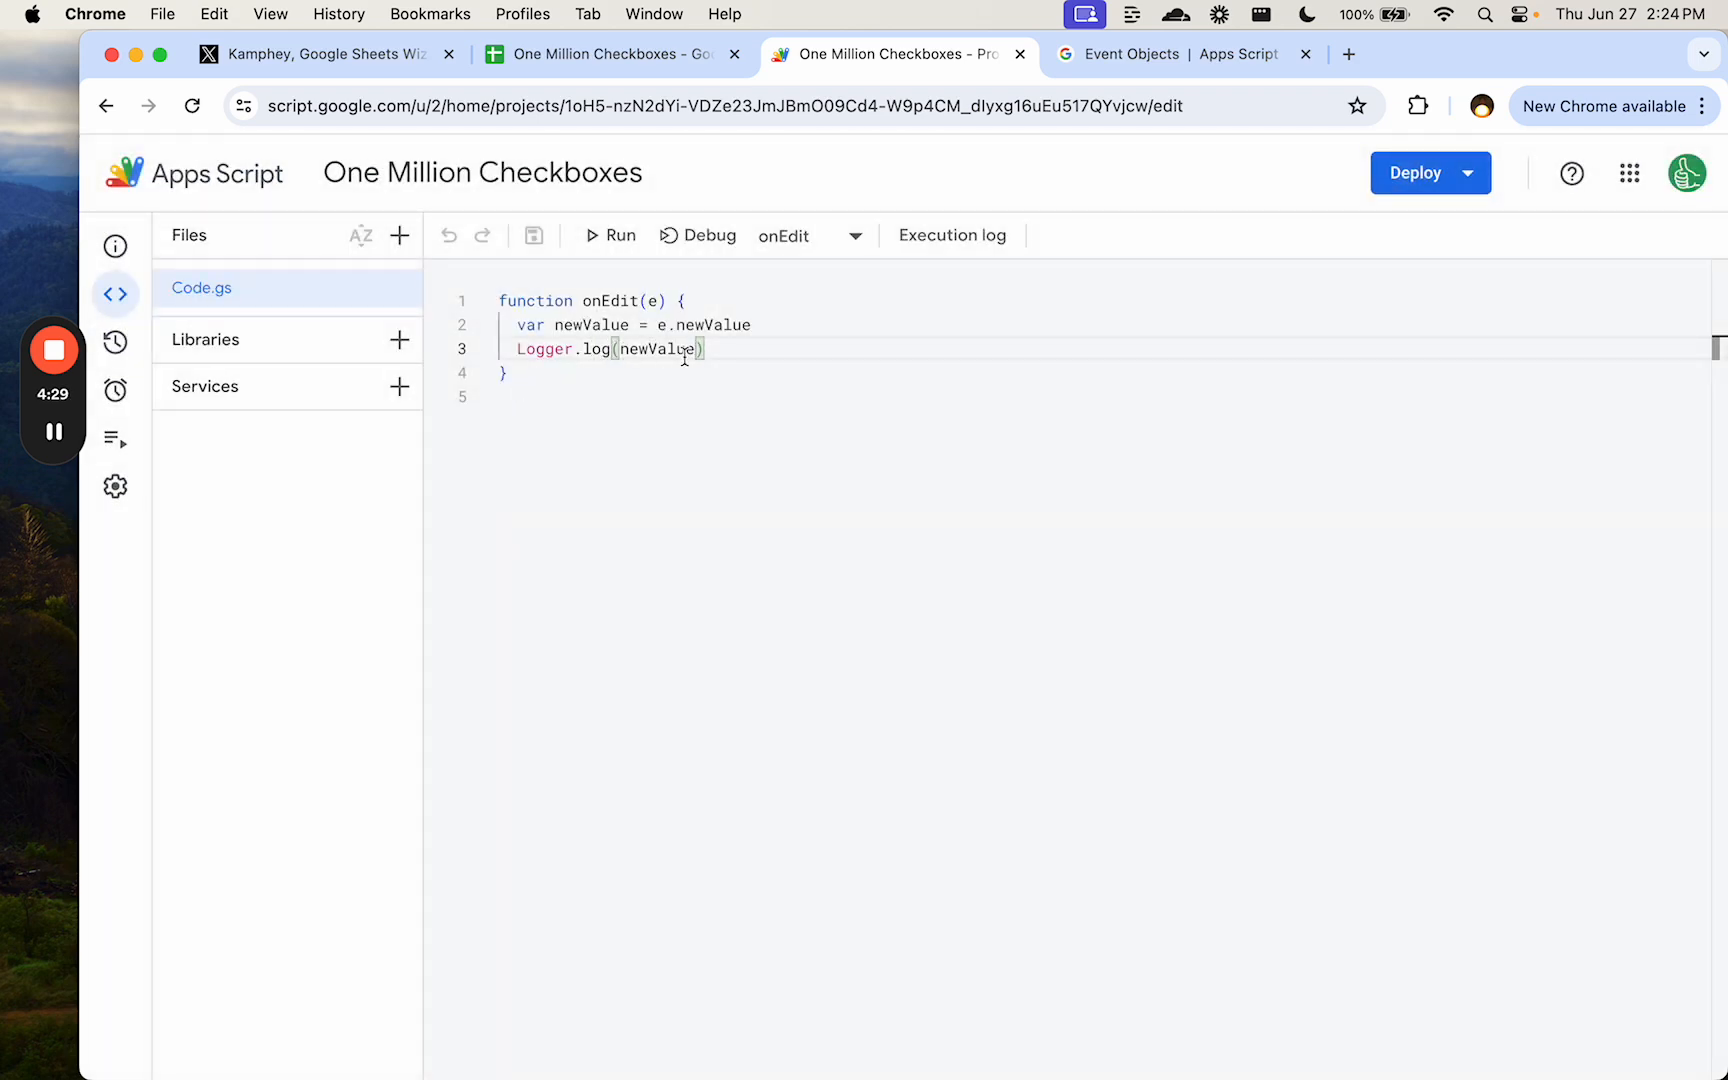
- Change e.newValue to e.value, tick a box, and confirm the newest run logs TRUE
double_click(590, 324)
text(v)
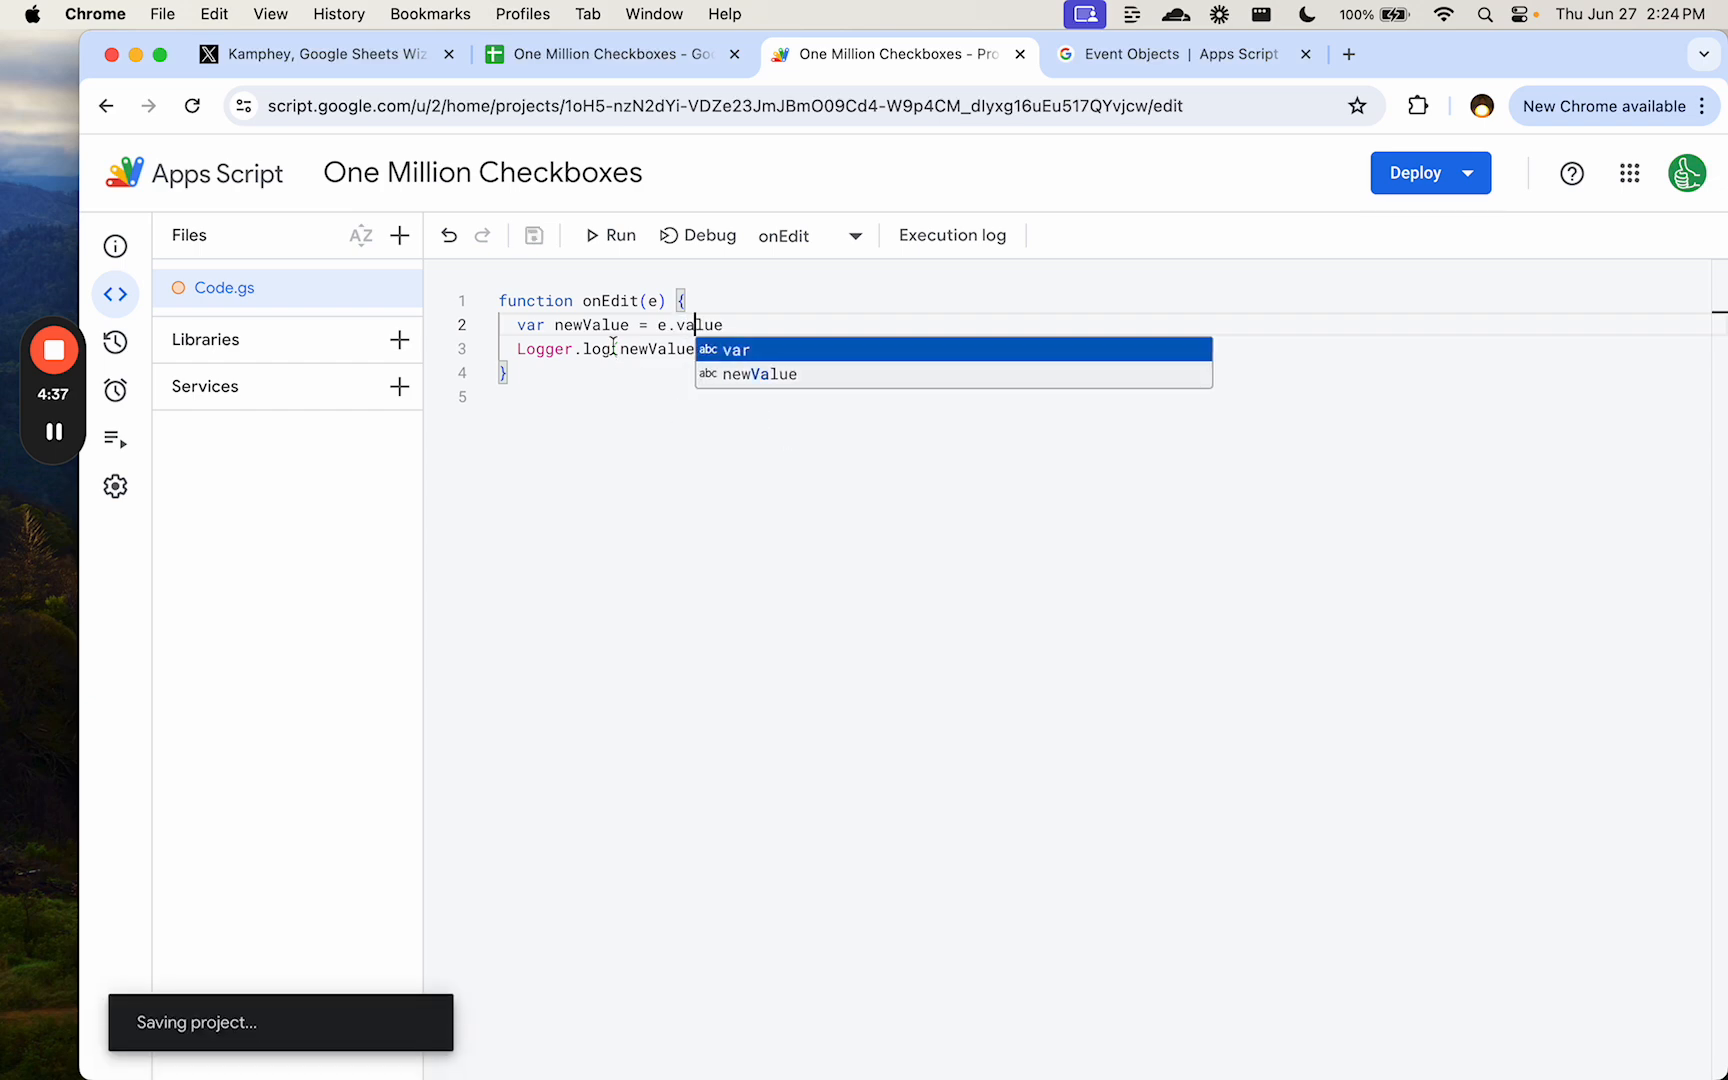
click(606, 54)
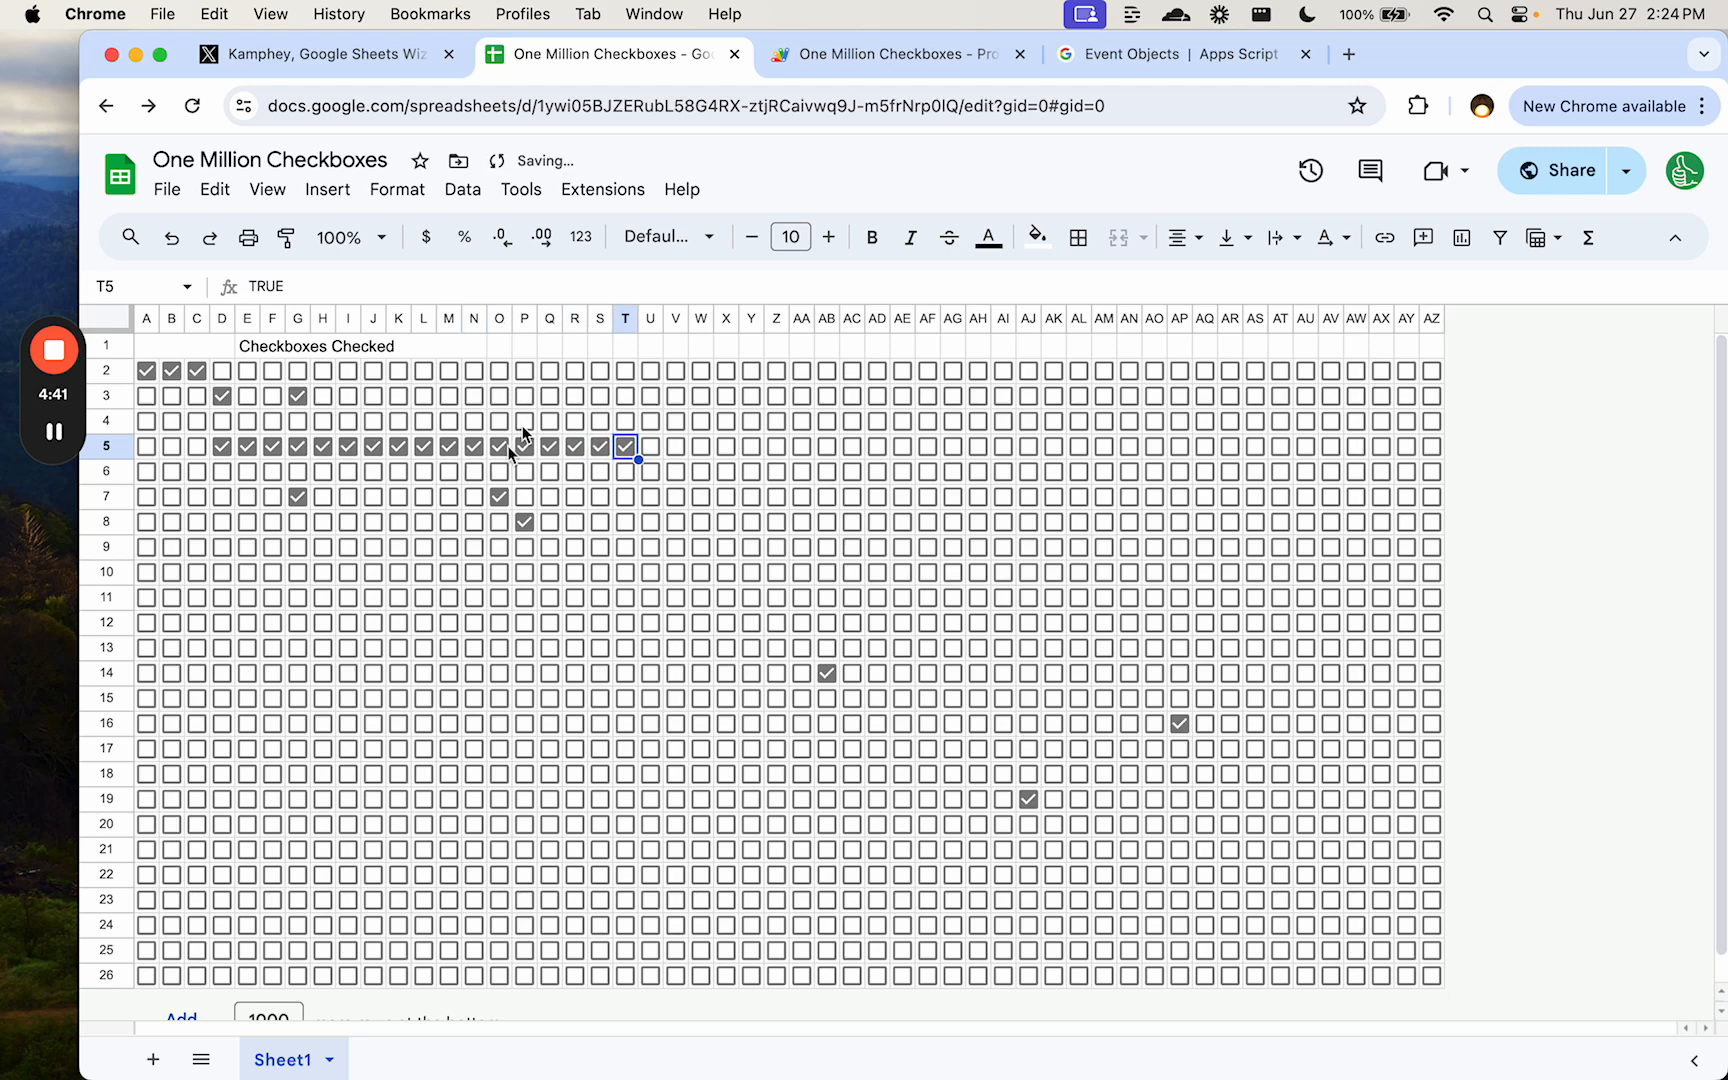
click(893, 54)
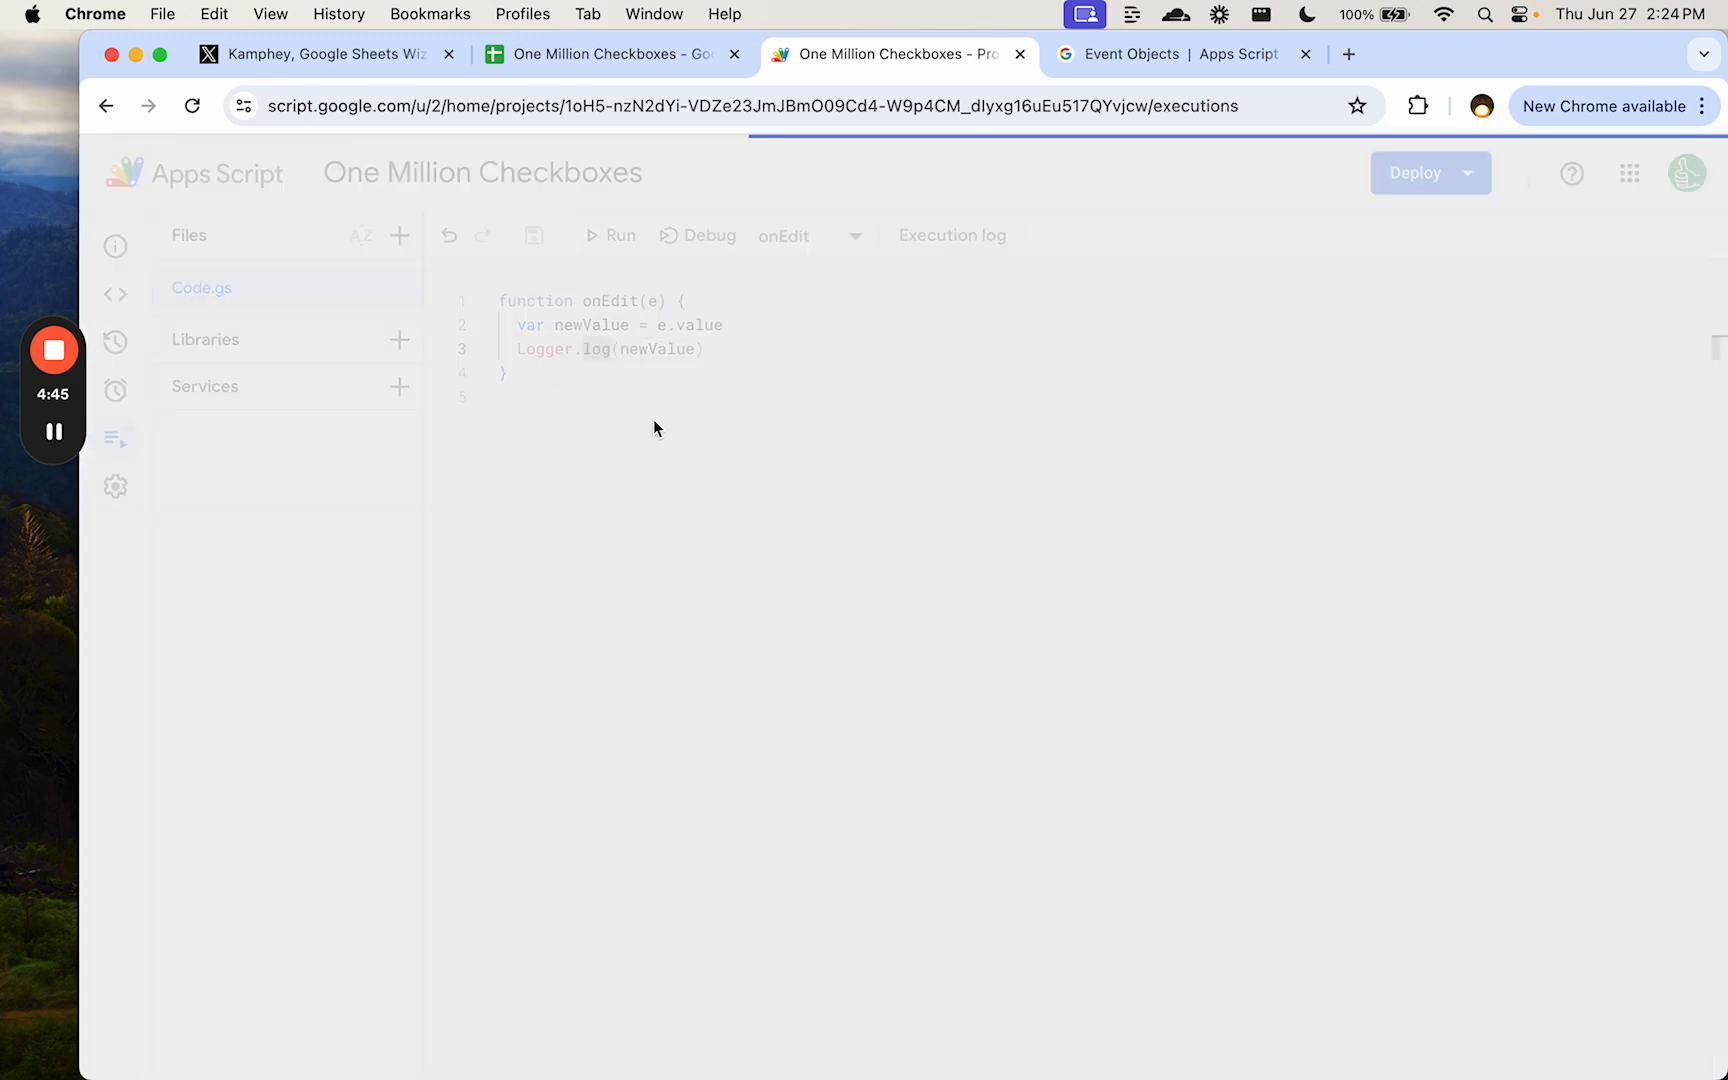
mouse_move(749, 439)
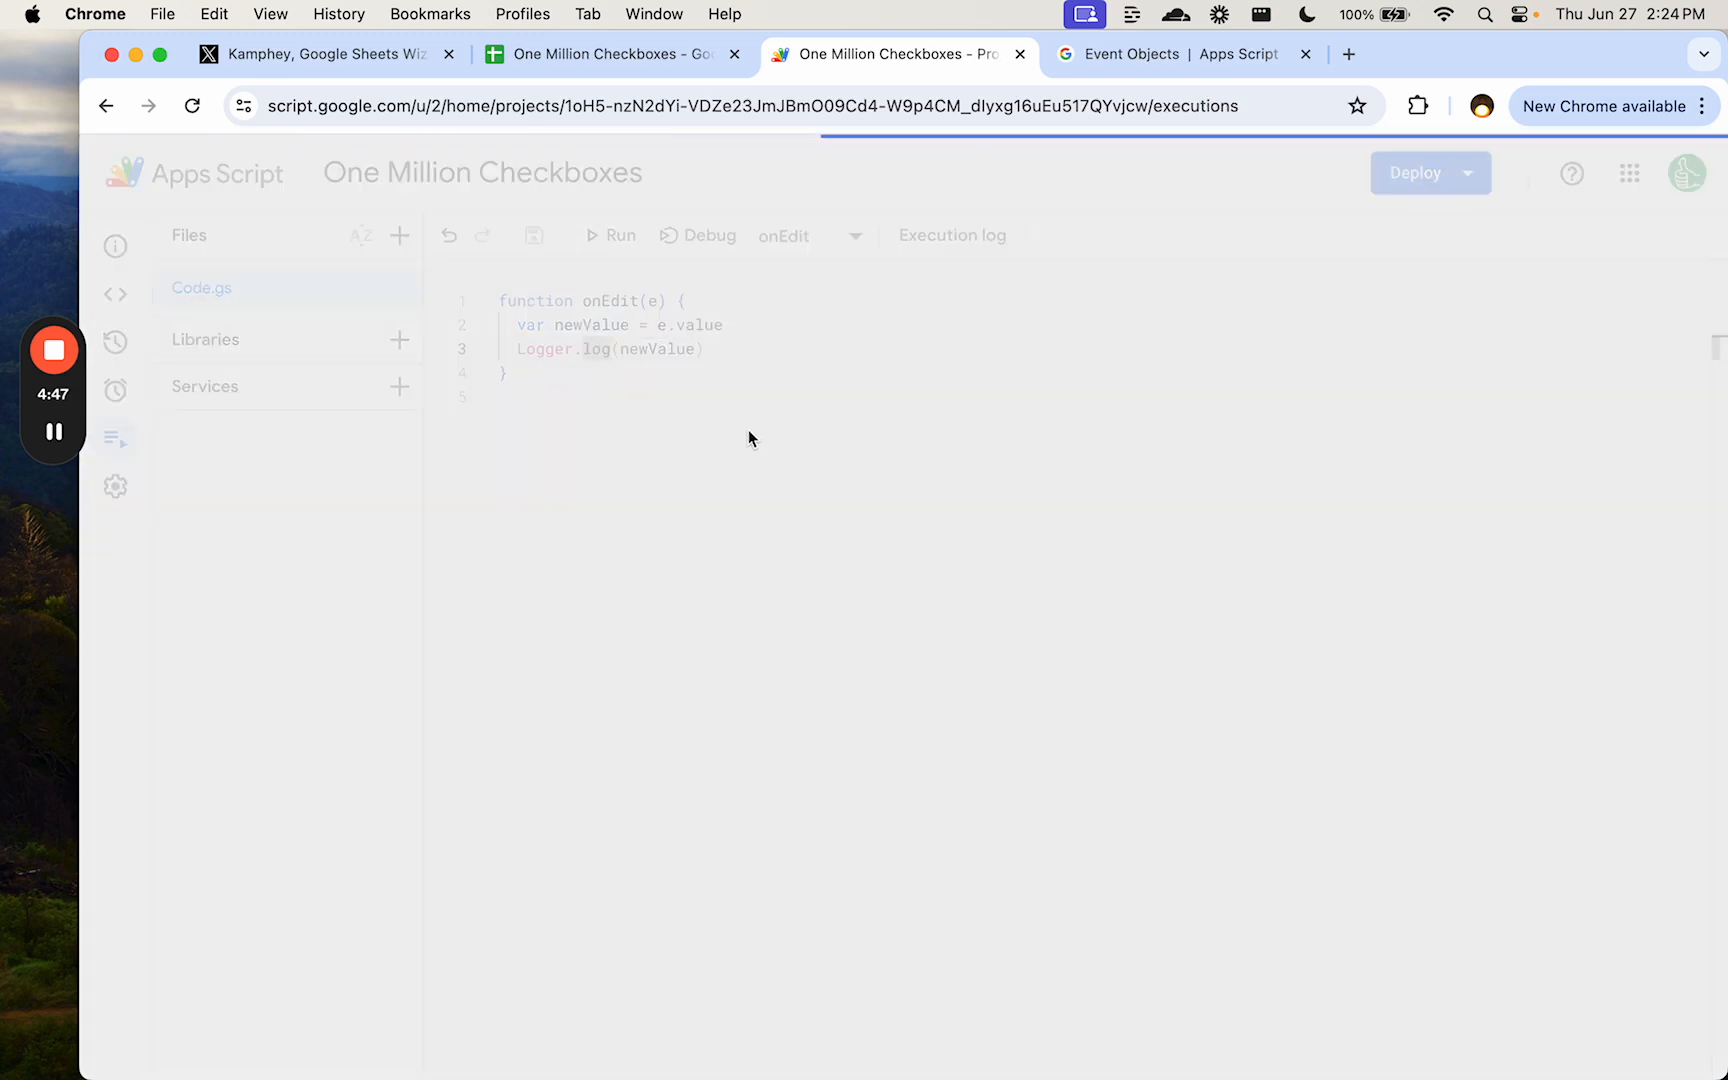
mouse_move(490, 516)
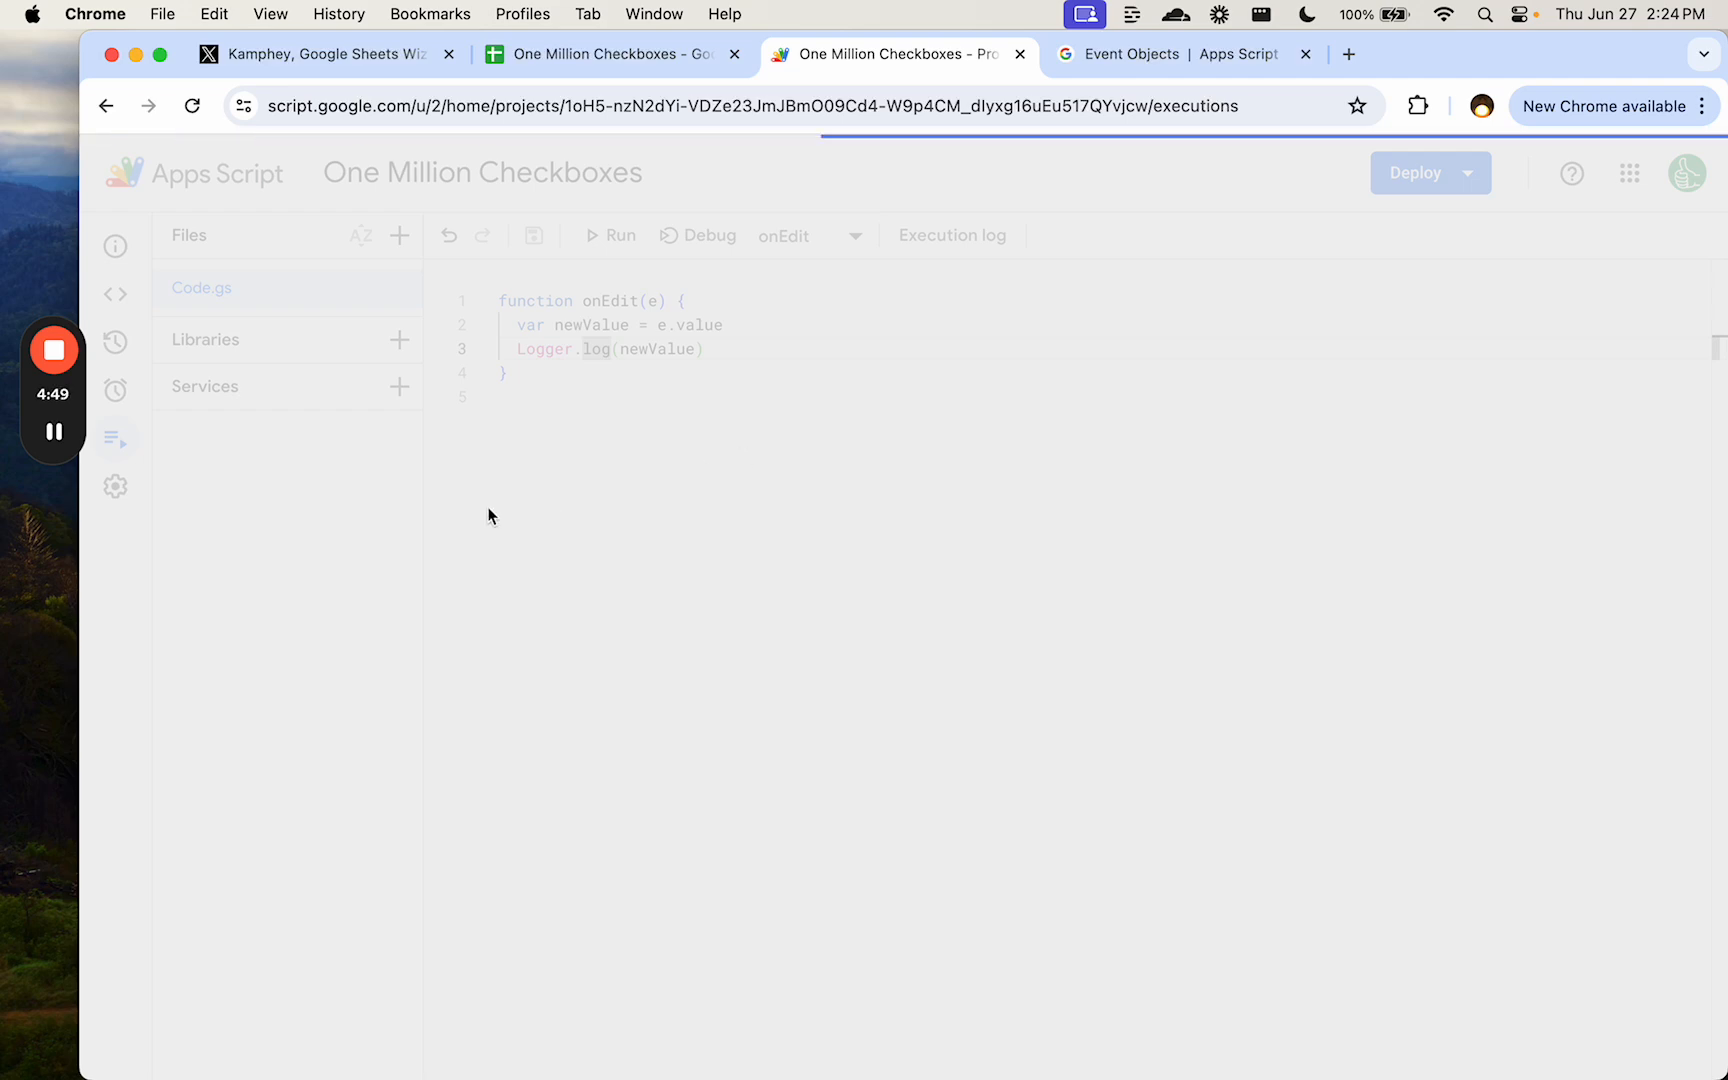
click(115, 436)
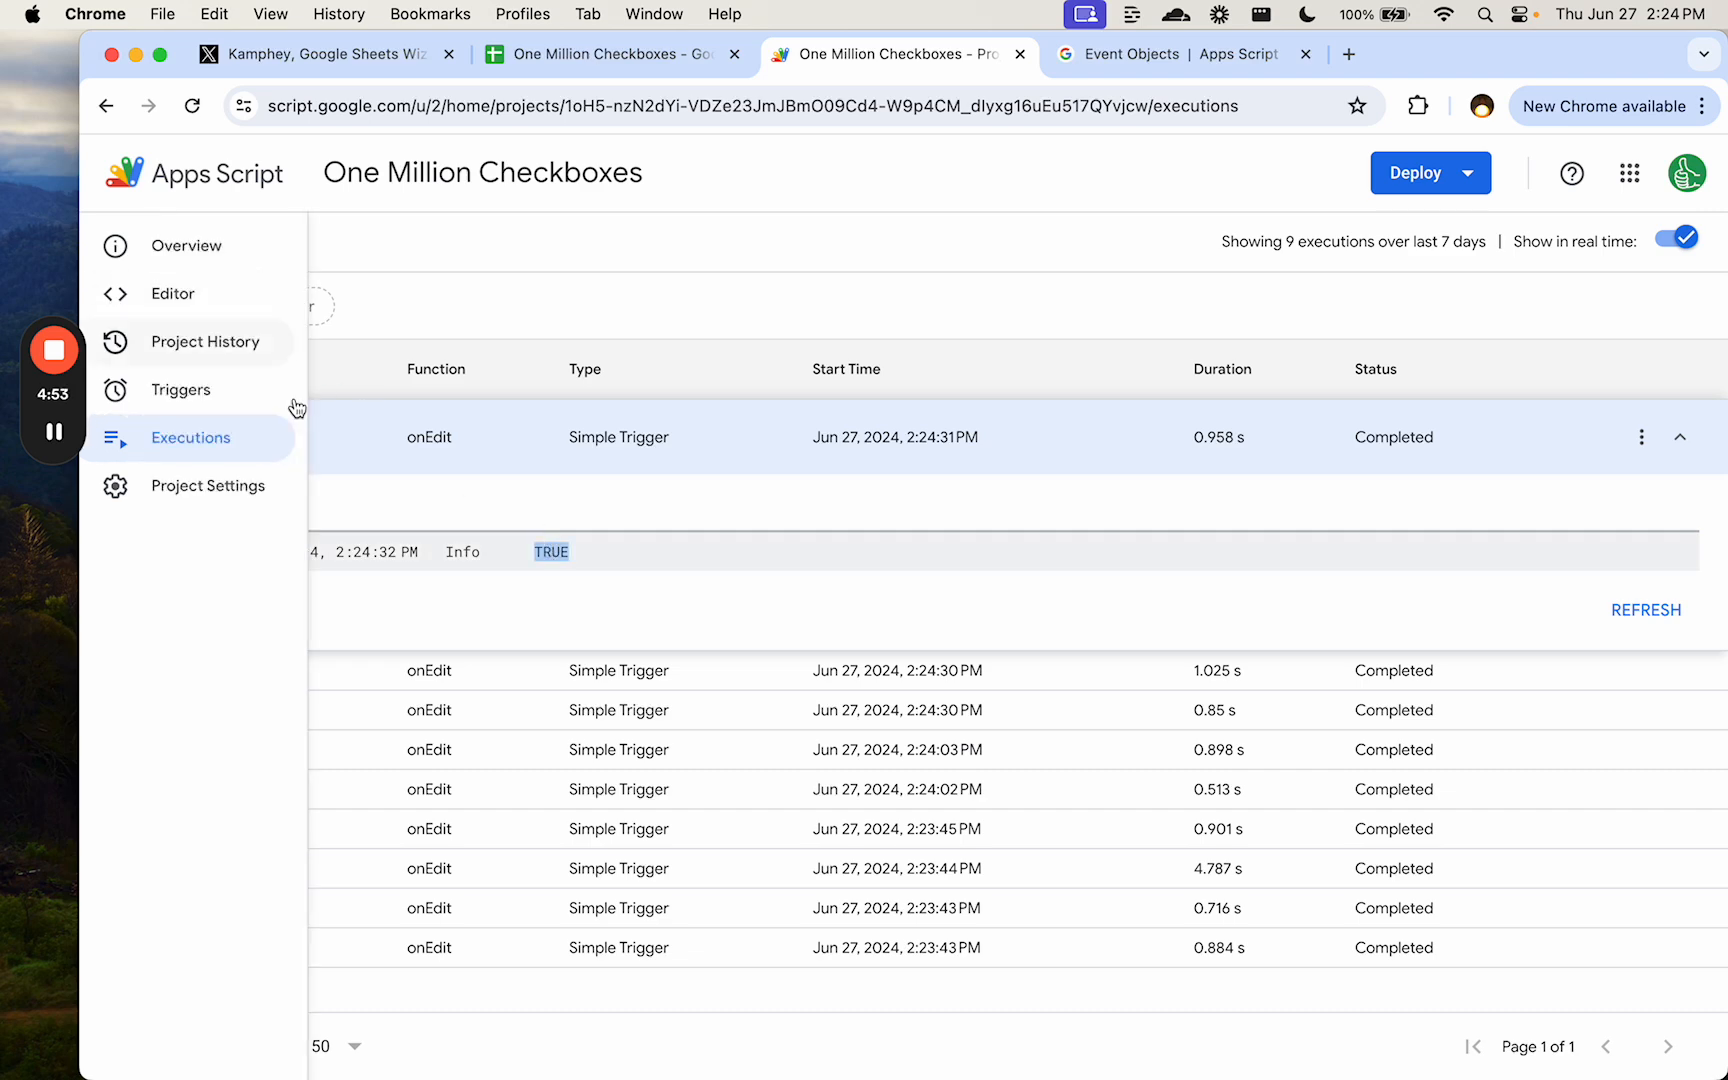
click(172, 293)
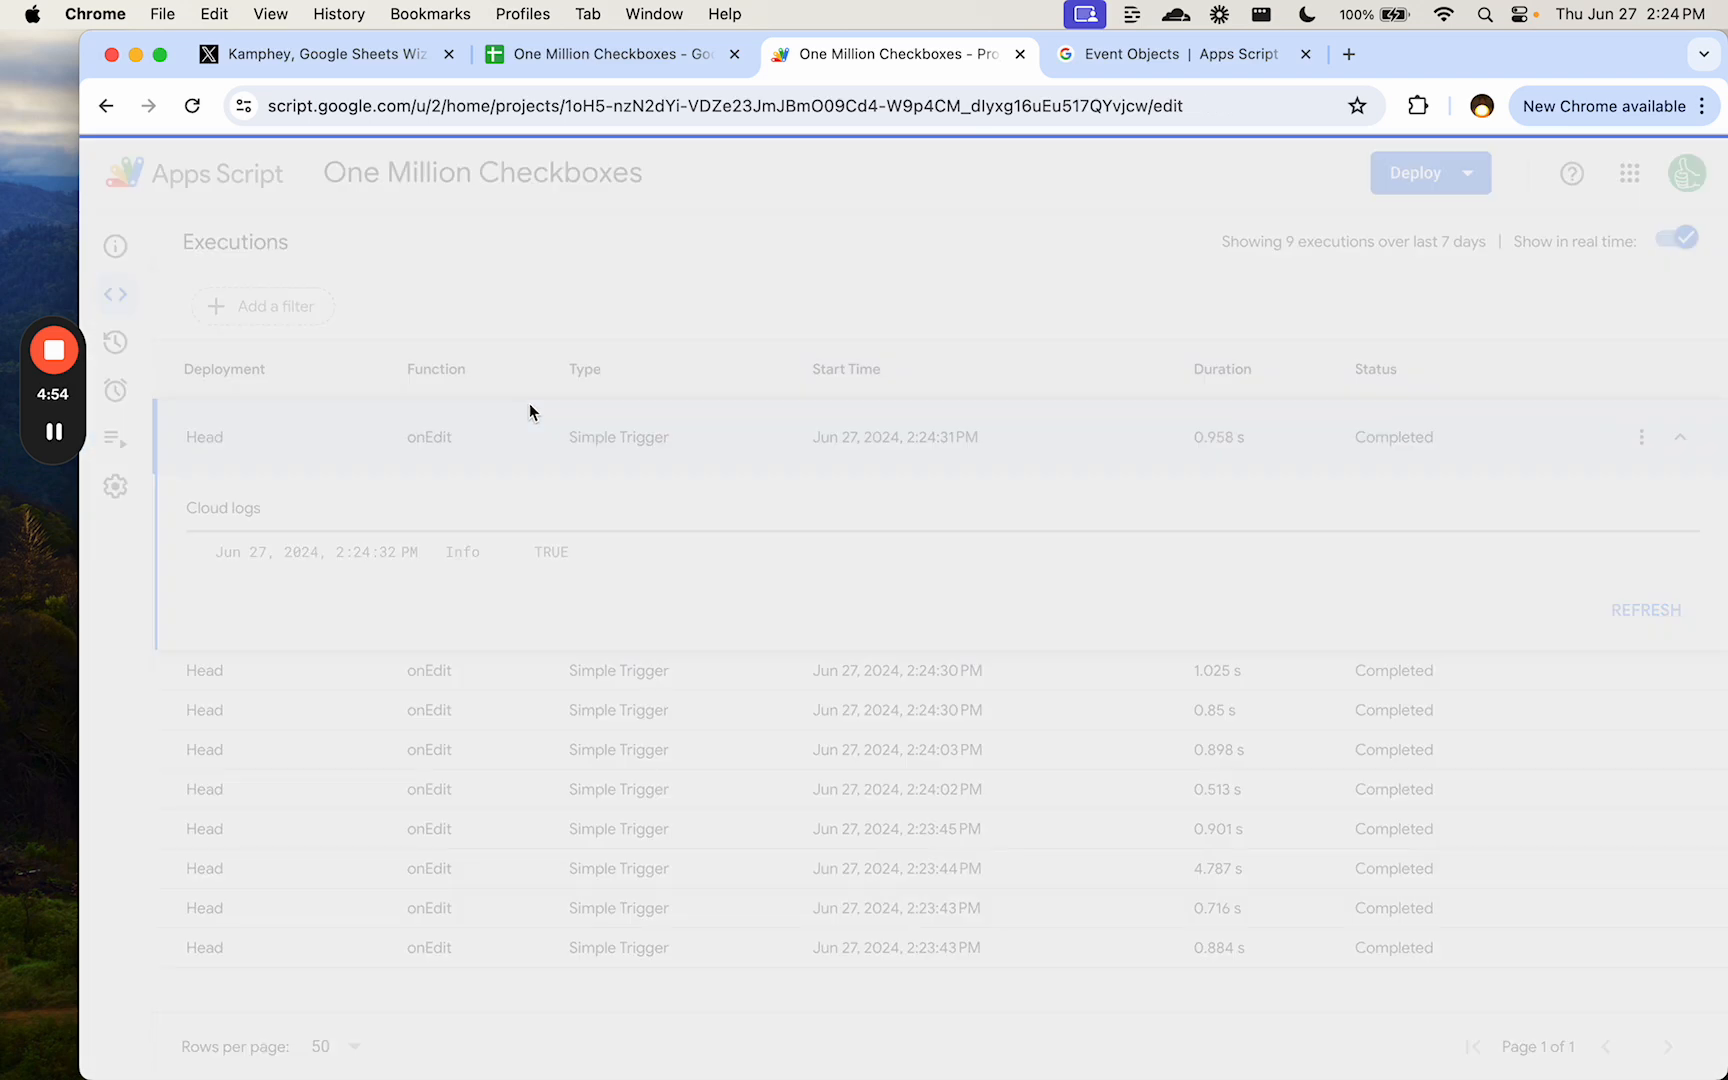
- Write a count statement reading A1's value from the CHECKBOXES sheet, checking the sheet name
click(115, 293)
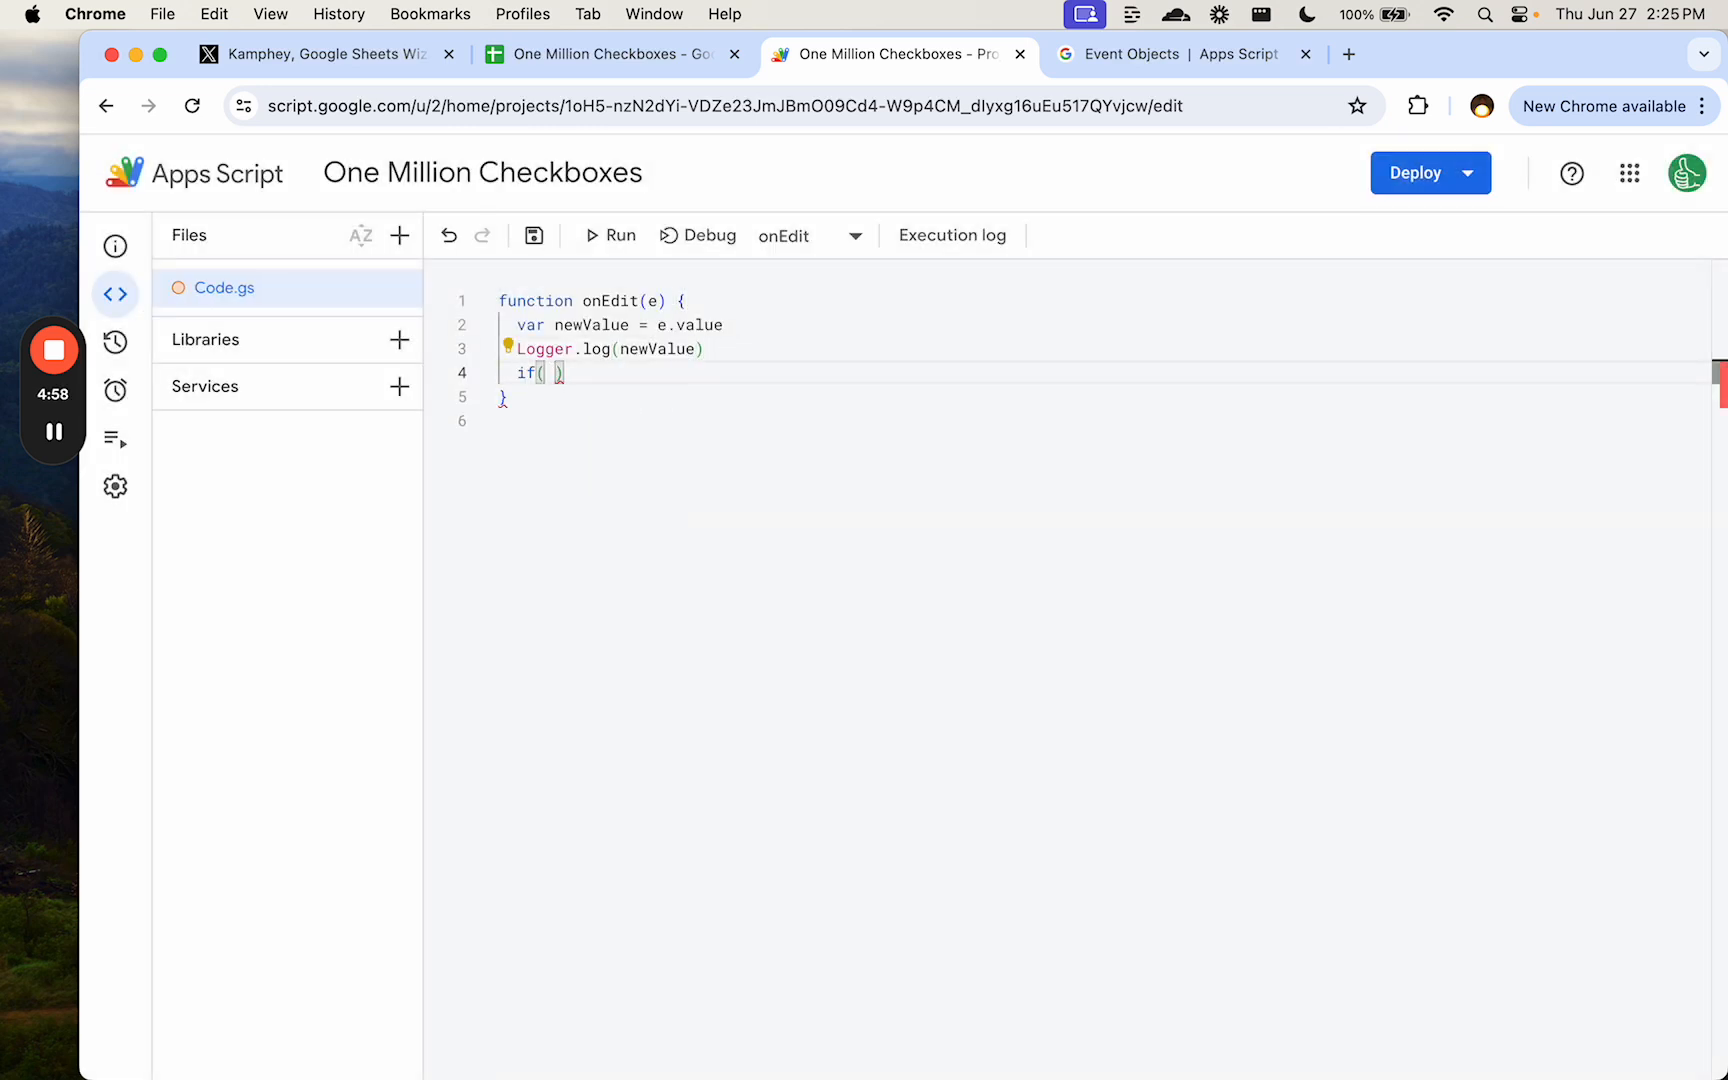
text(var)
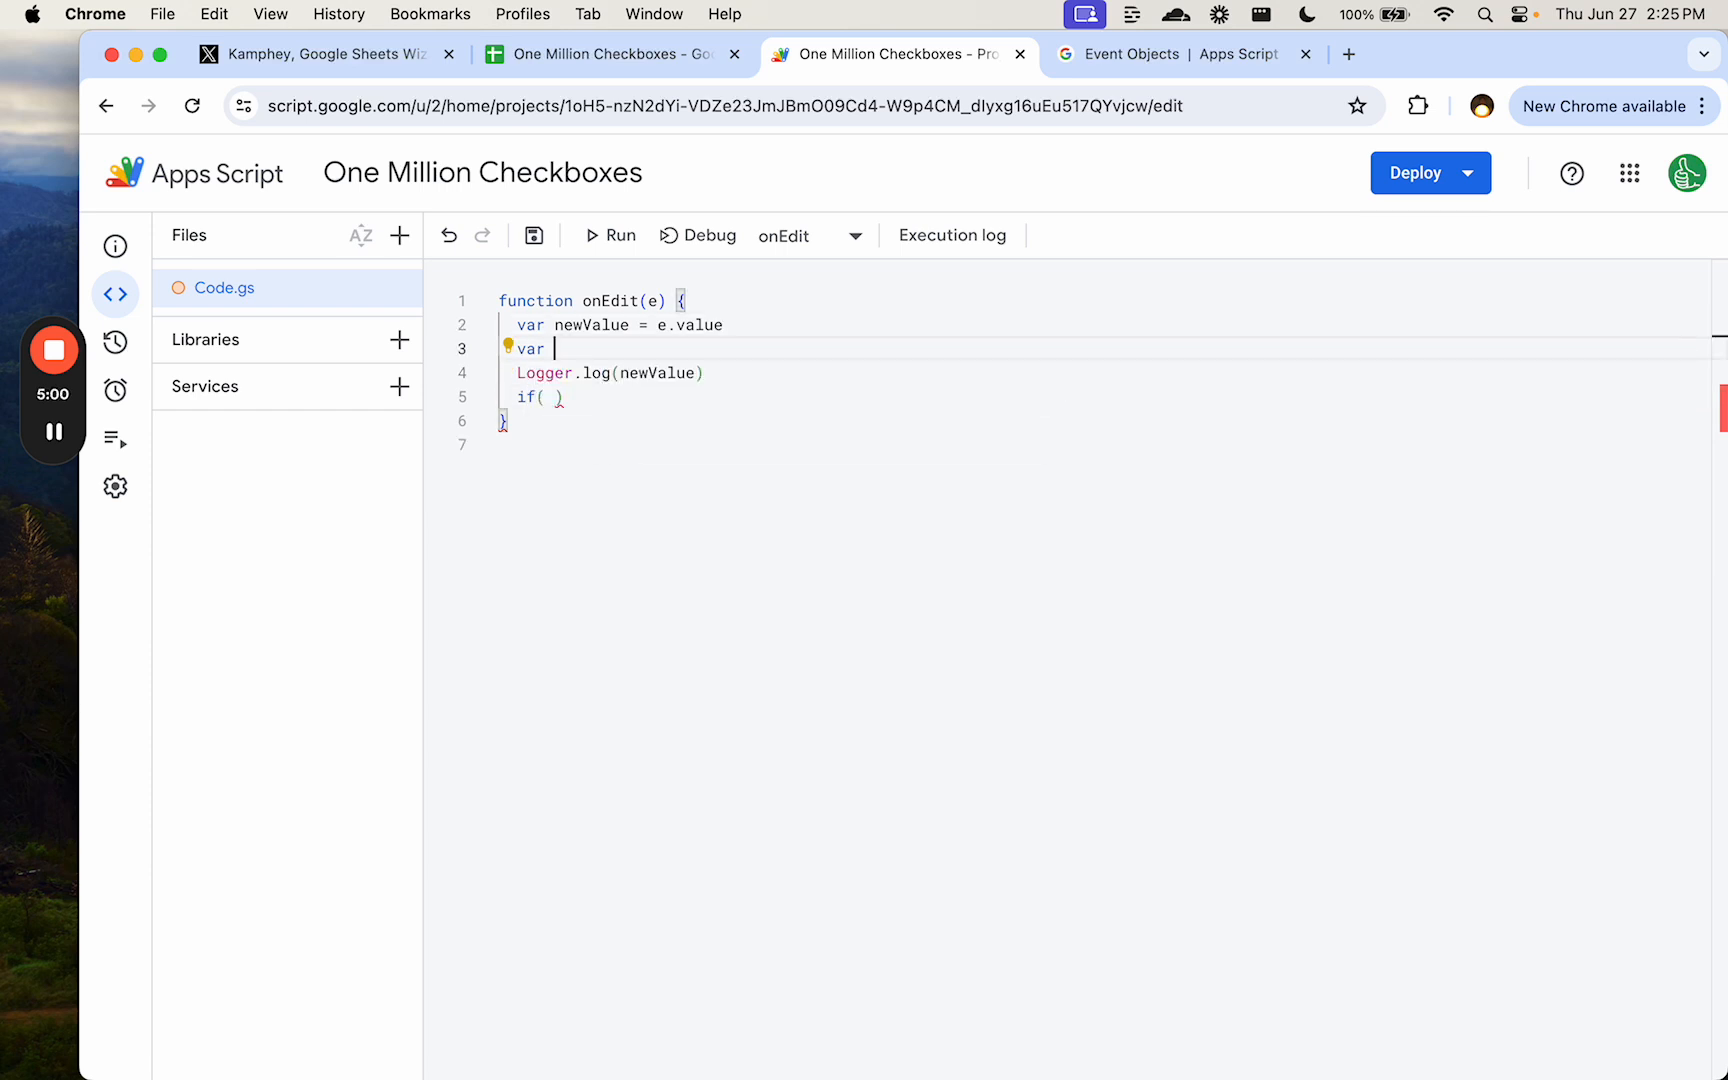
text(count = SpreadsheetApp)
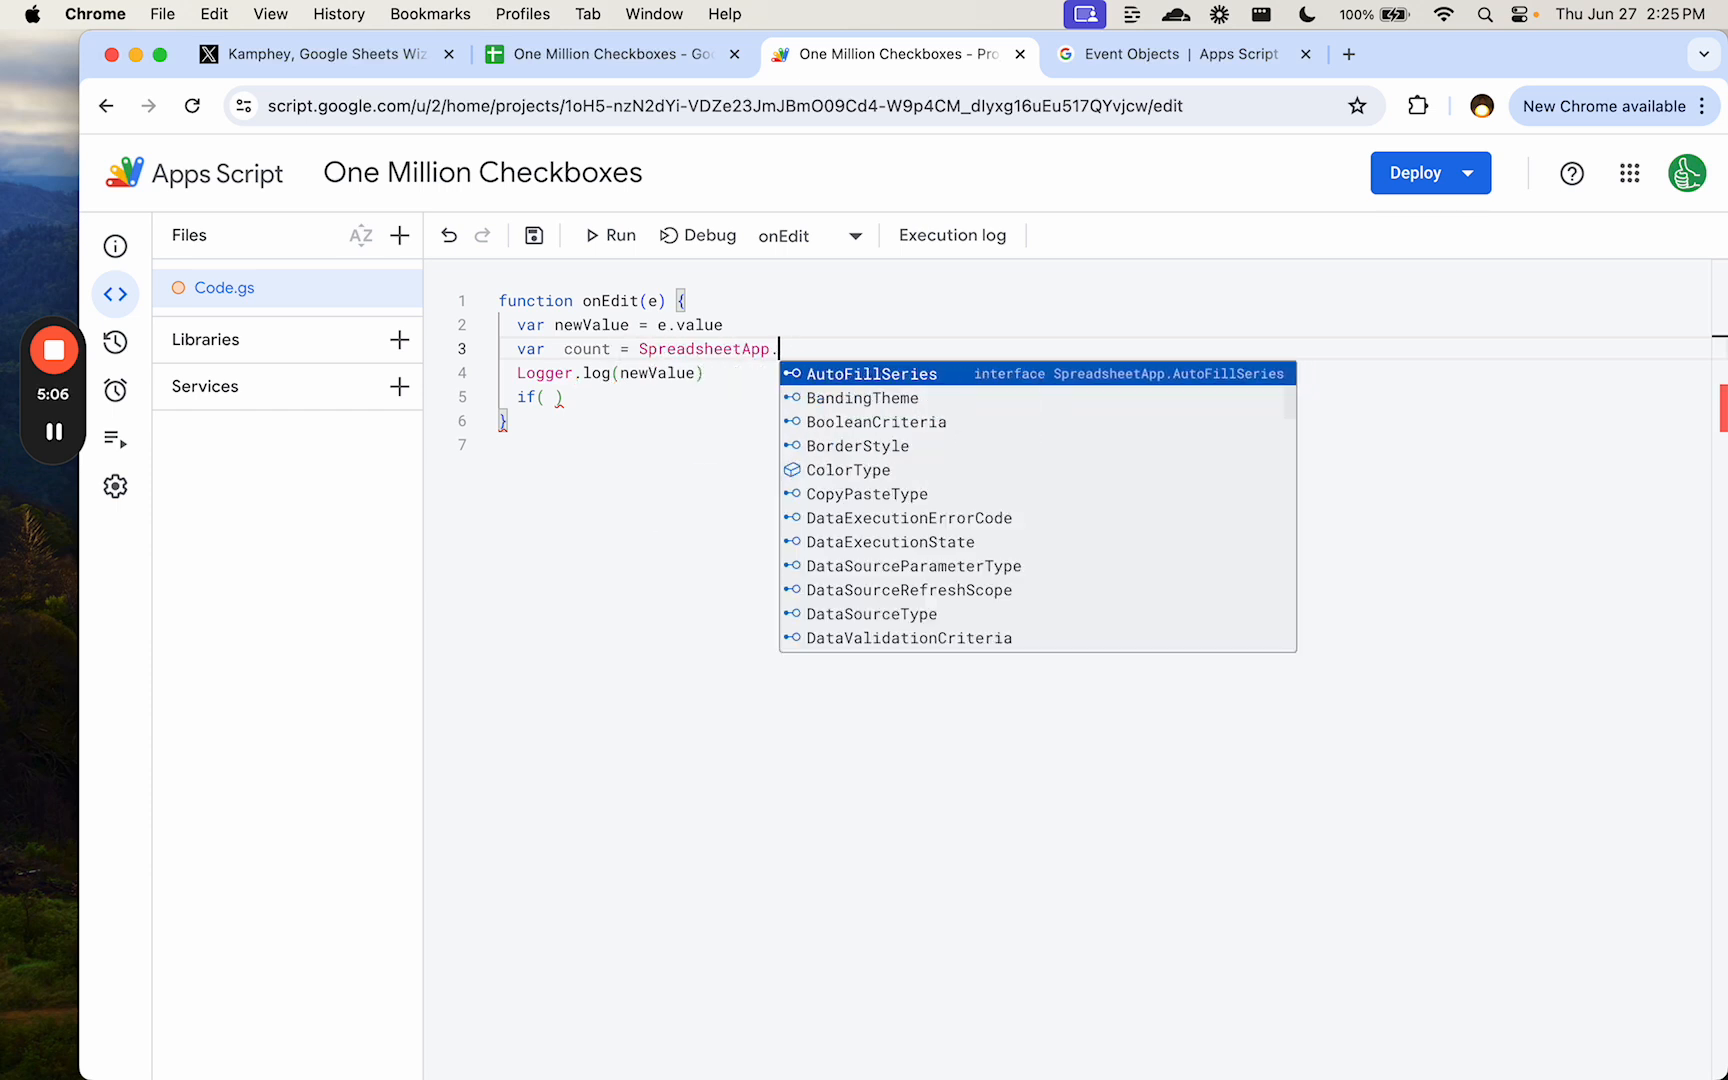
text(.getActiveSpreadsheet())
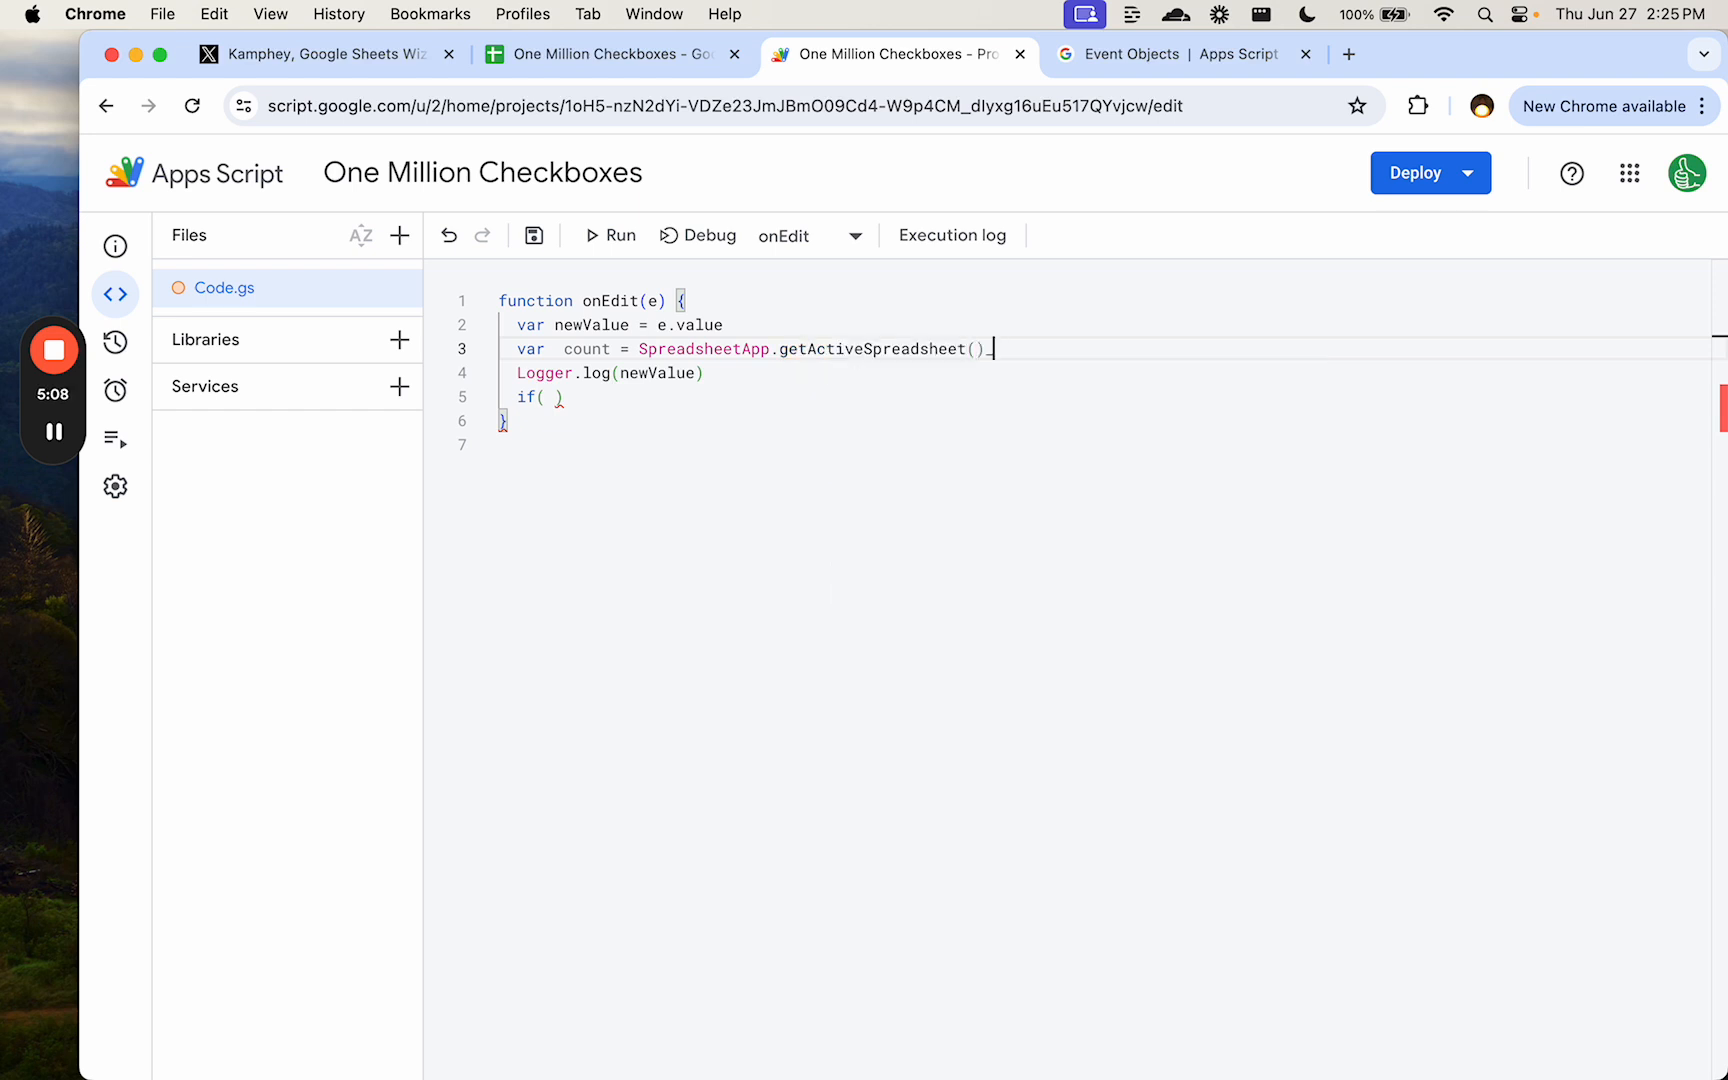
text(.getSheetByName)
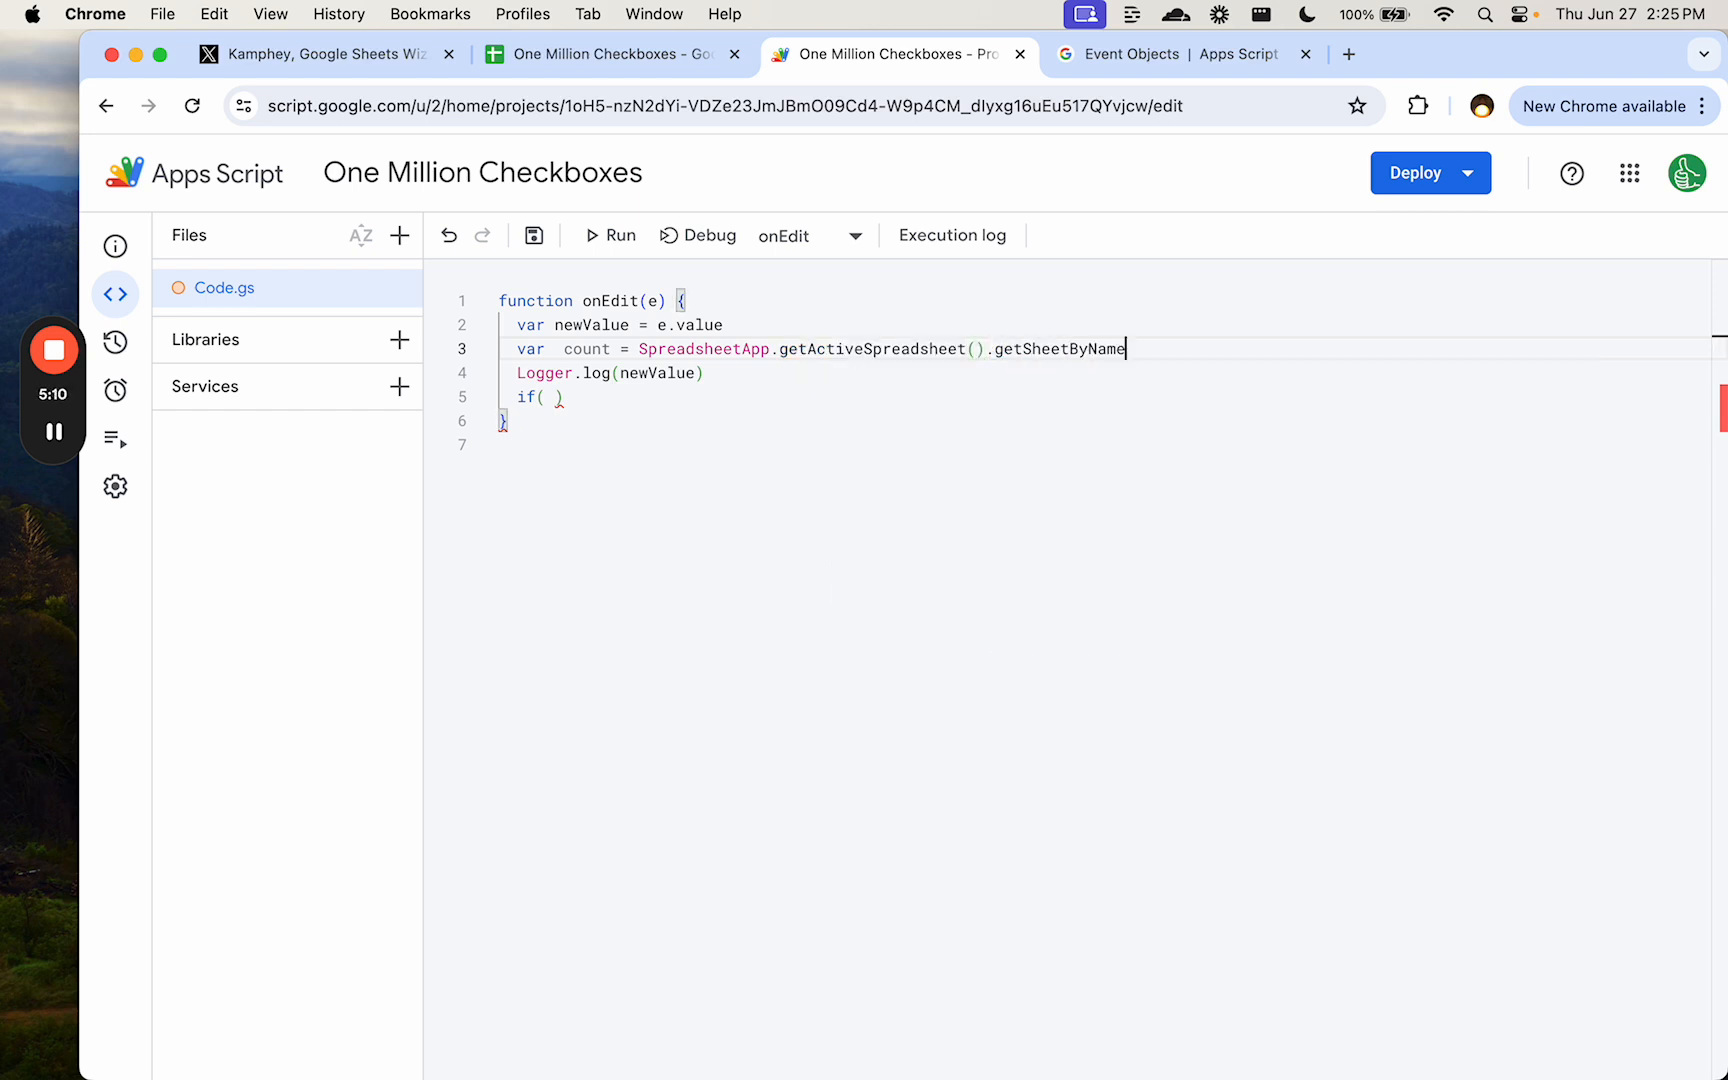
text(("Sheets1"))
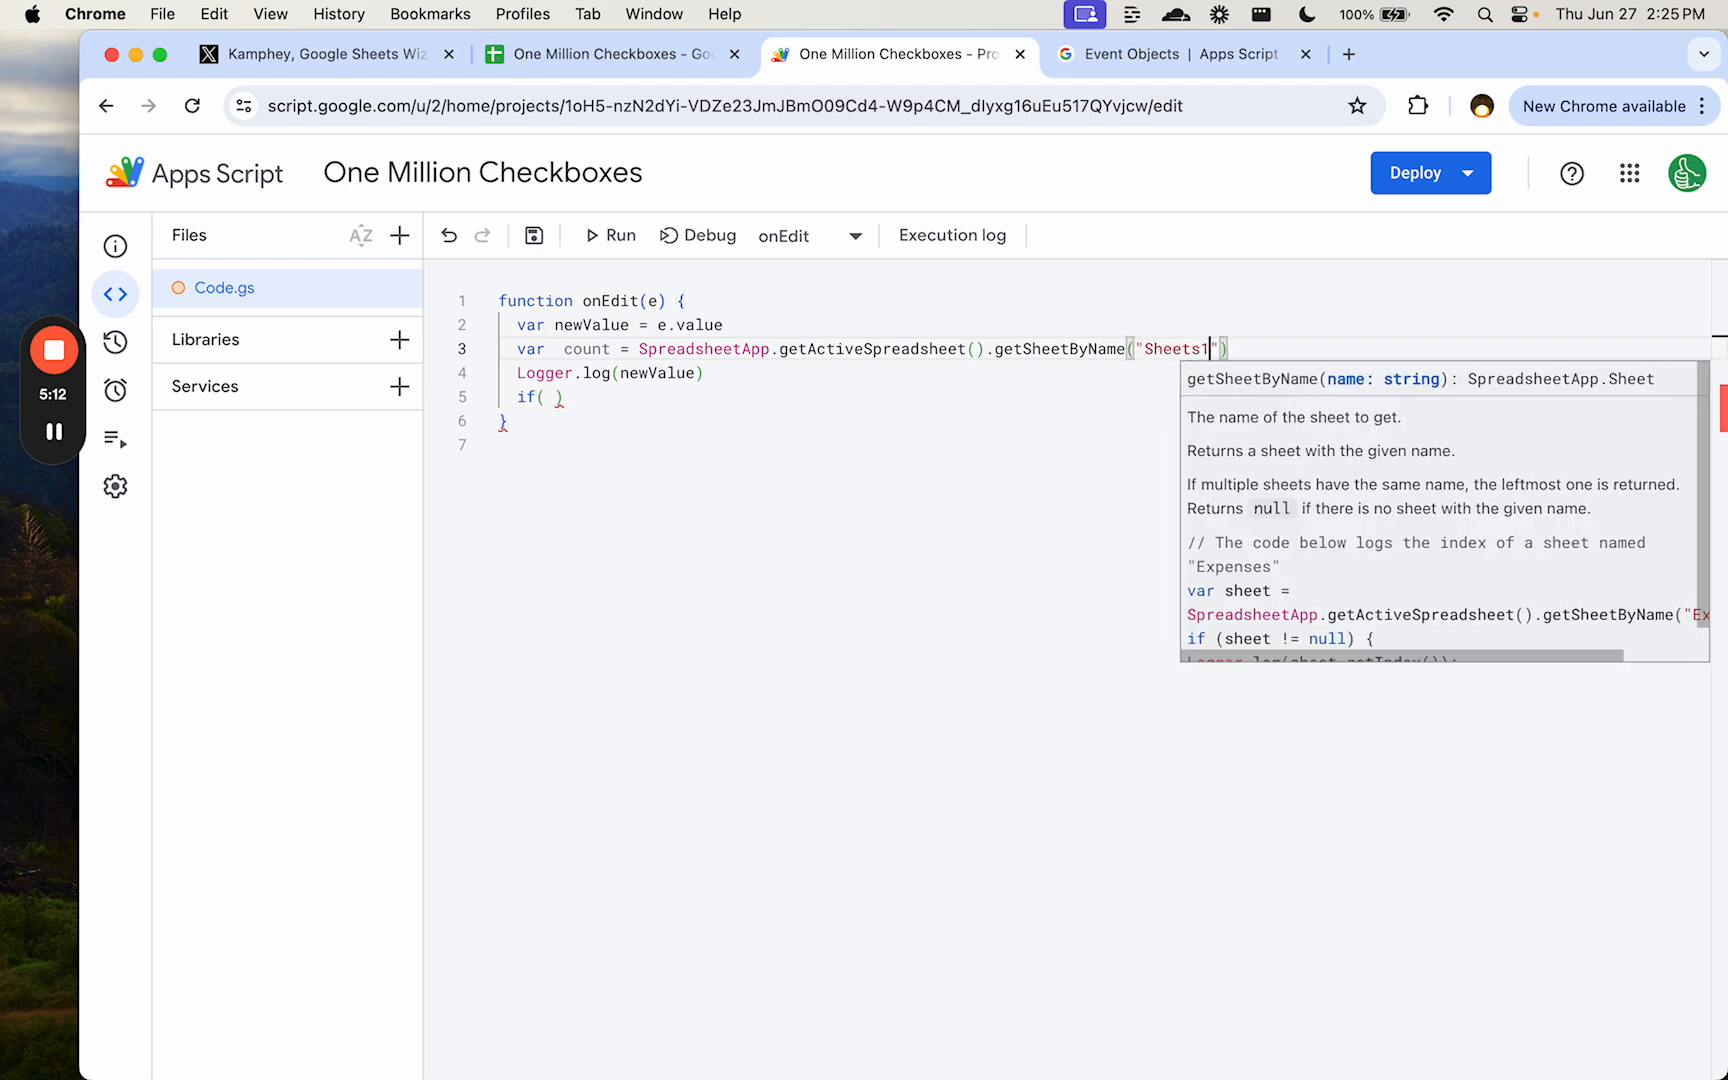
click(606, 54)
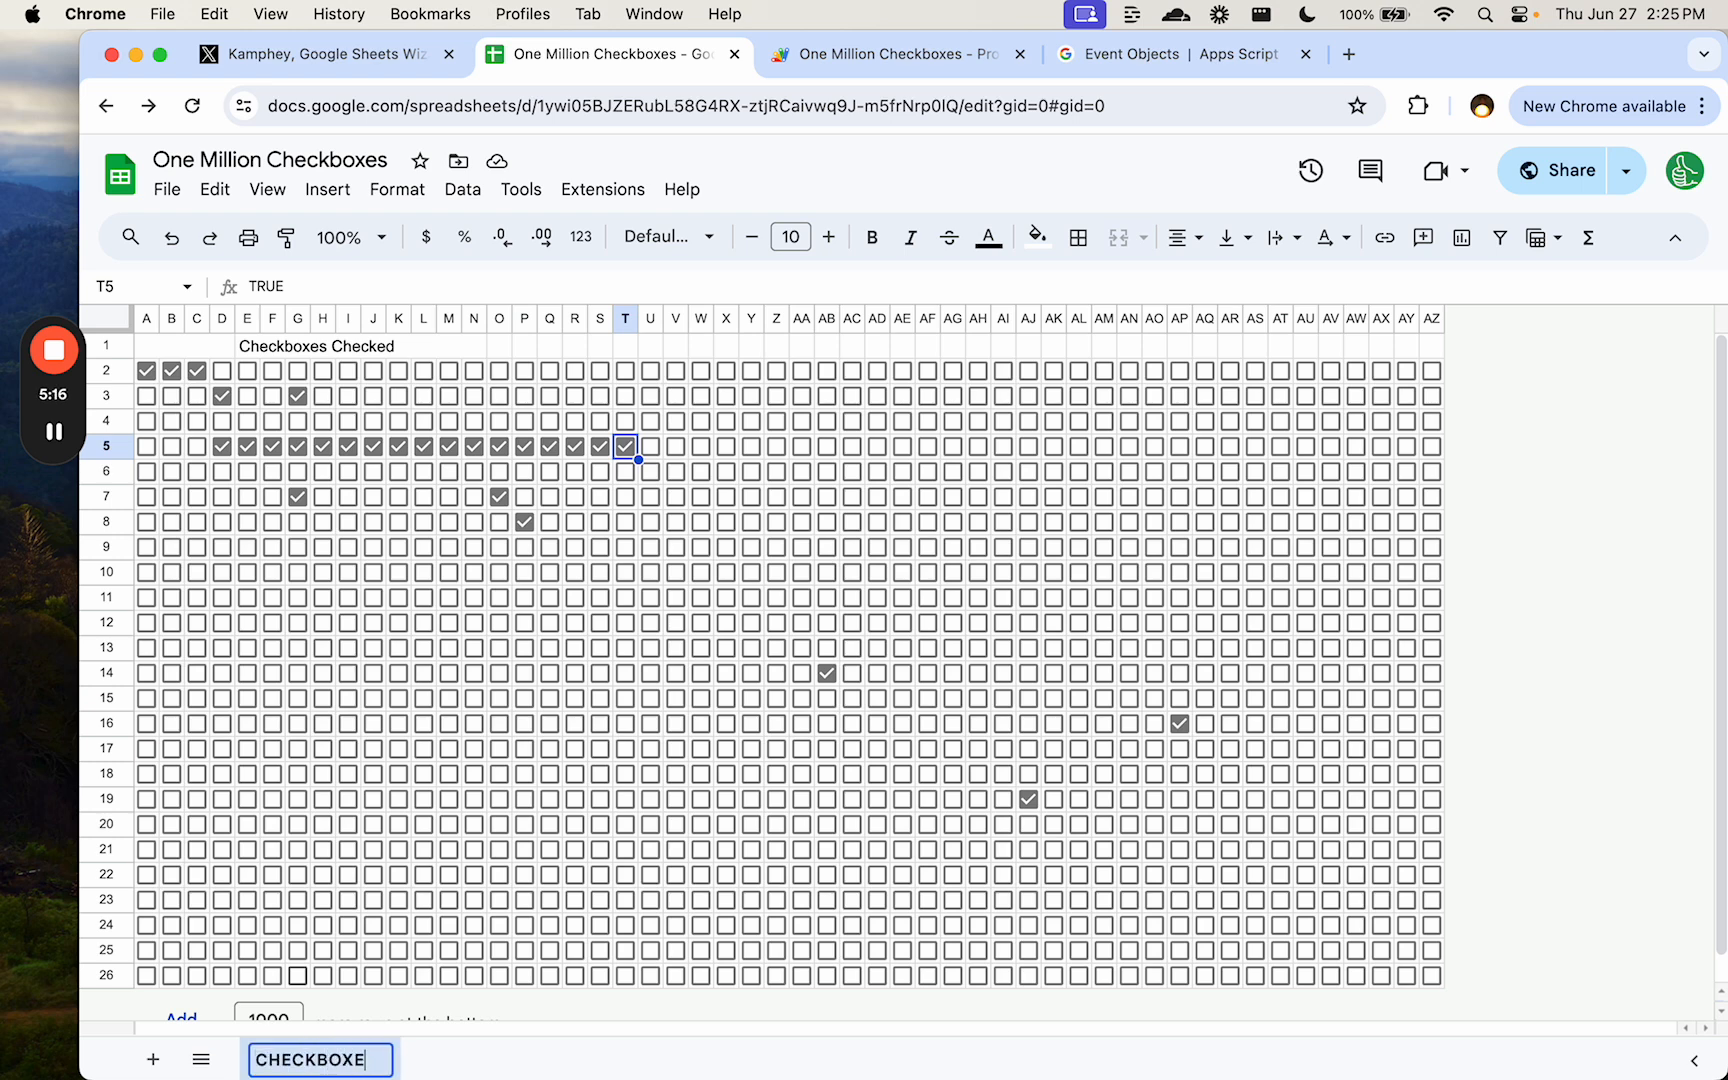
click(893, 54)
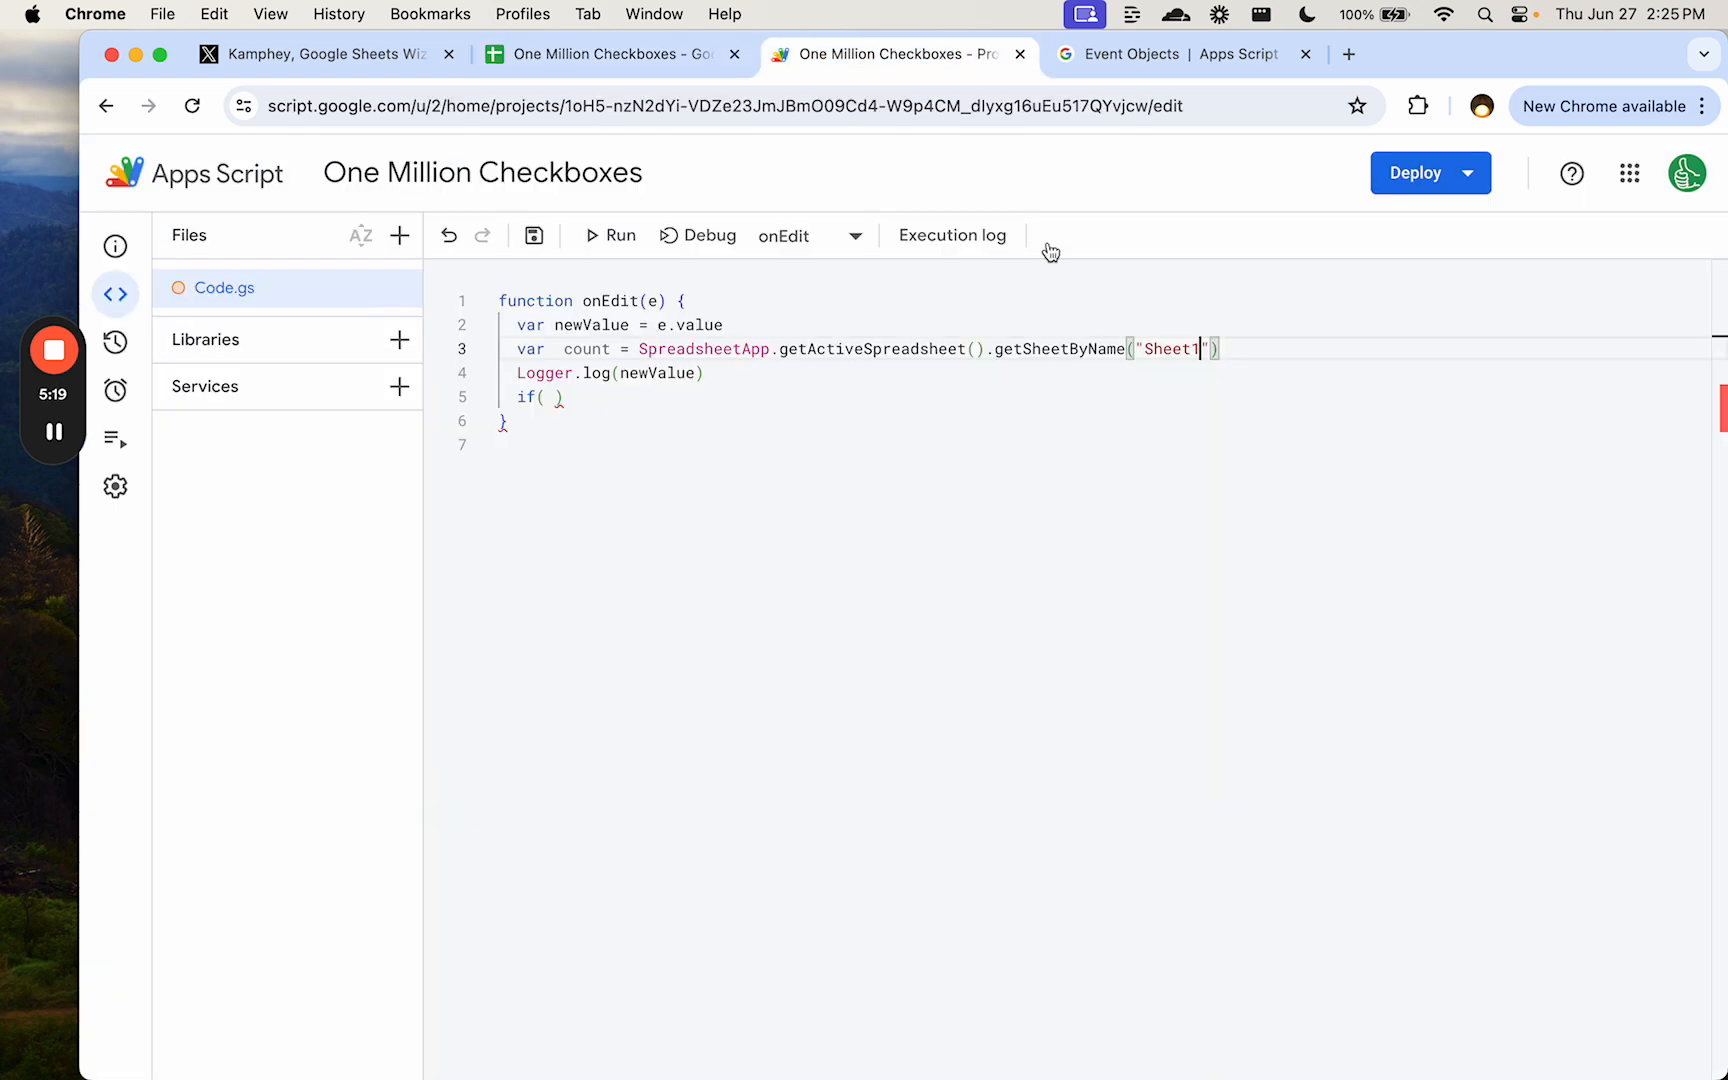
text(CHECKB)
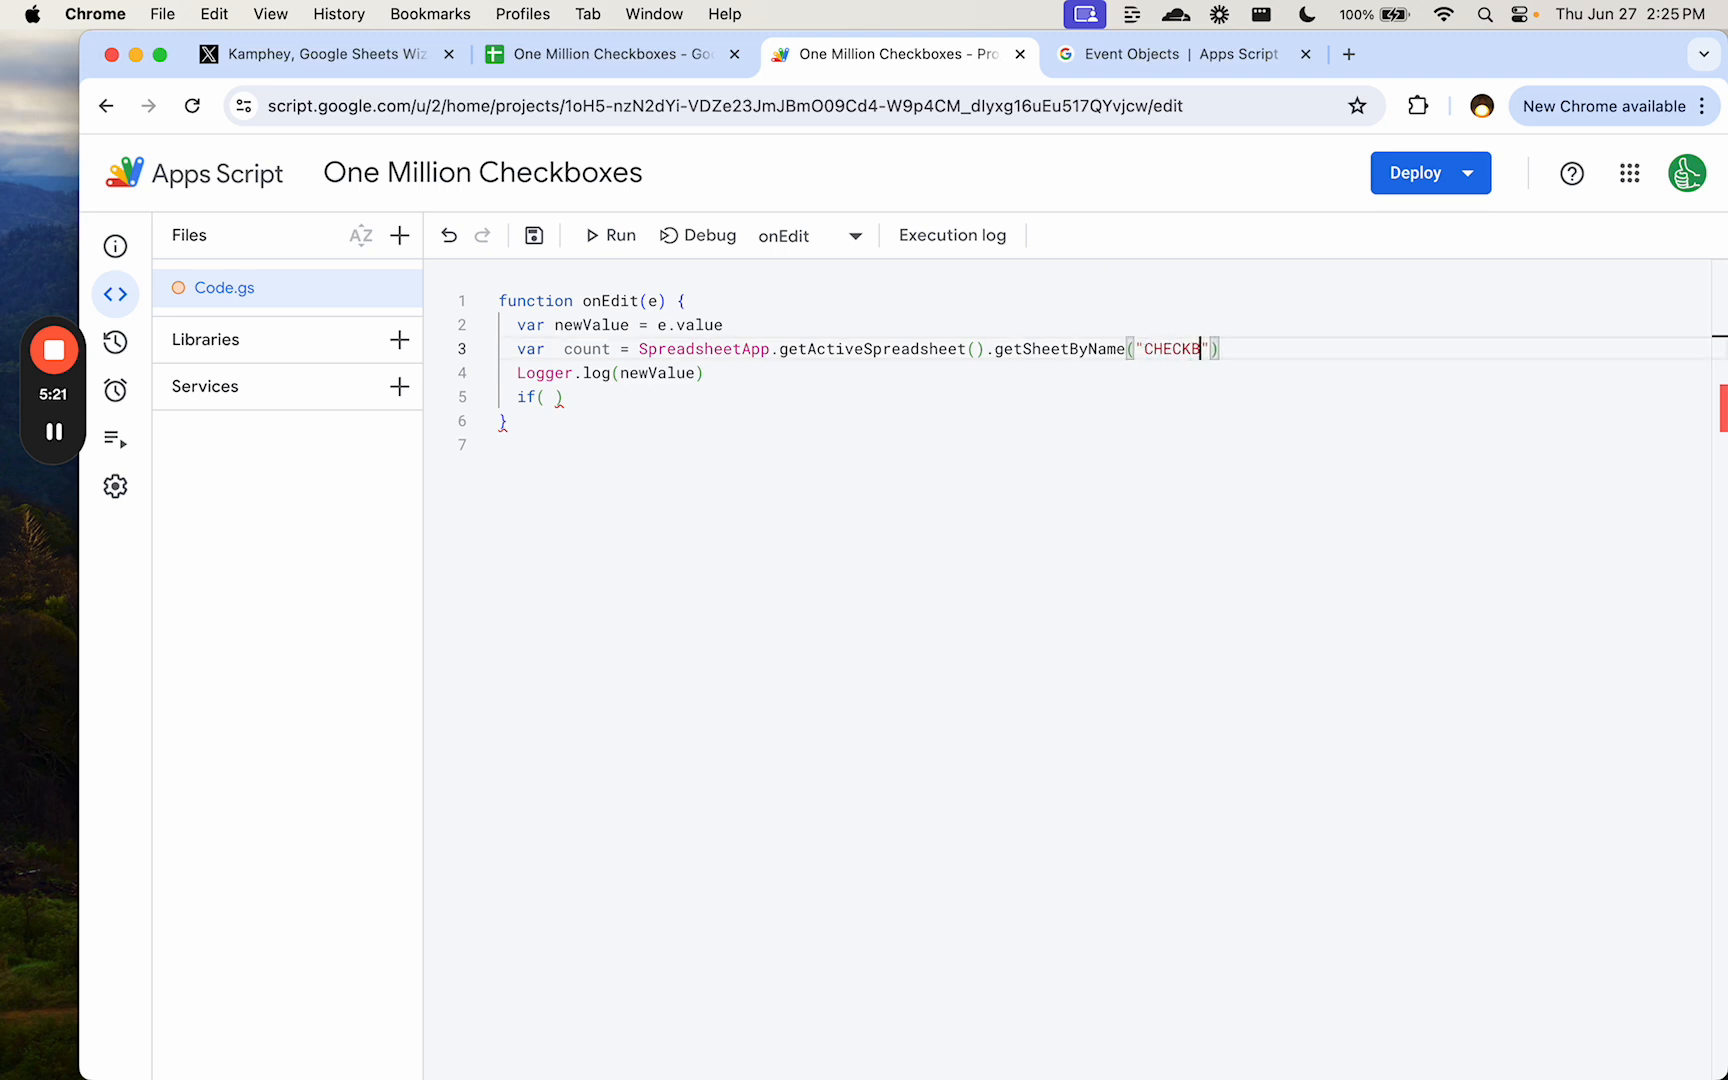
text(OXES)
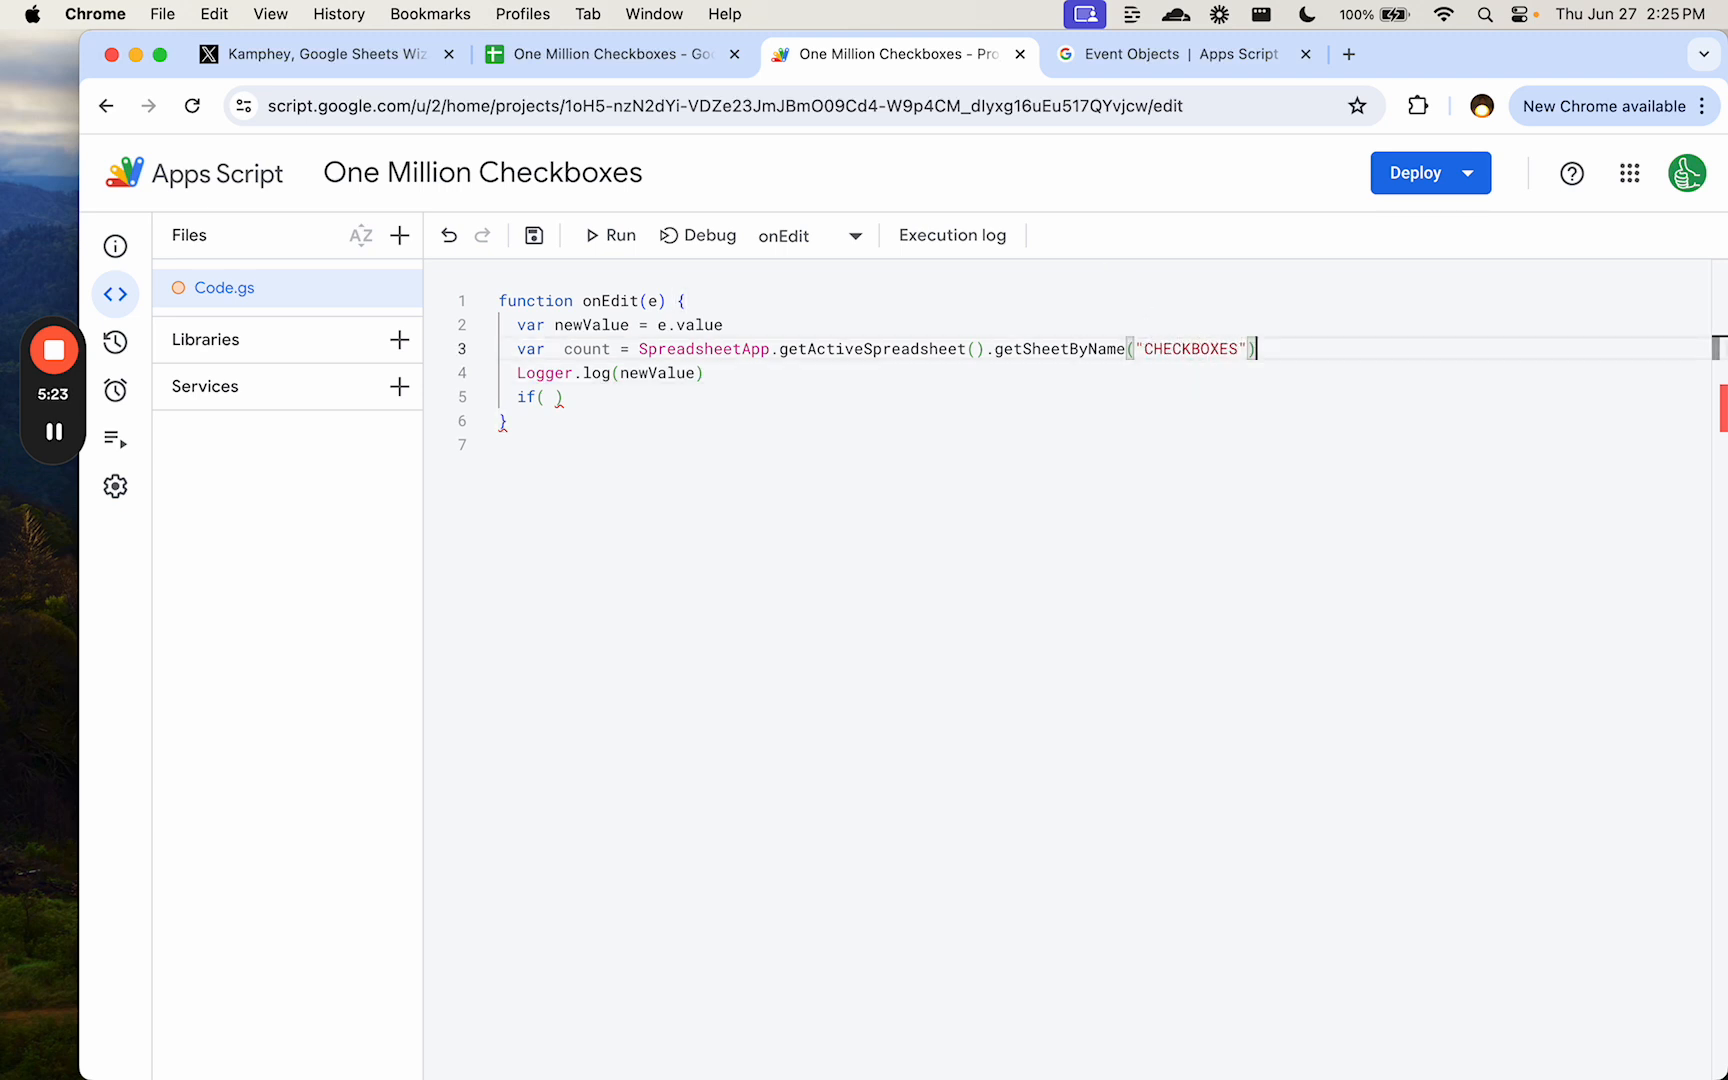
text(.getRange()
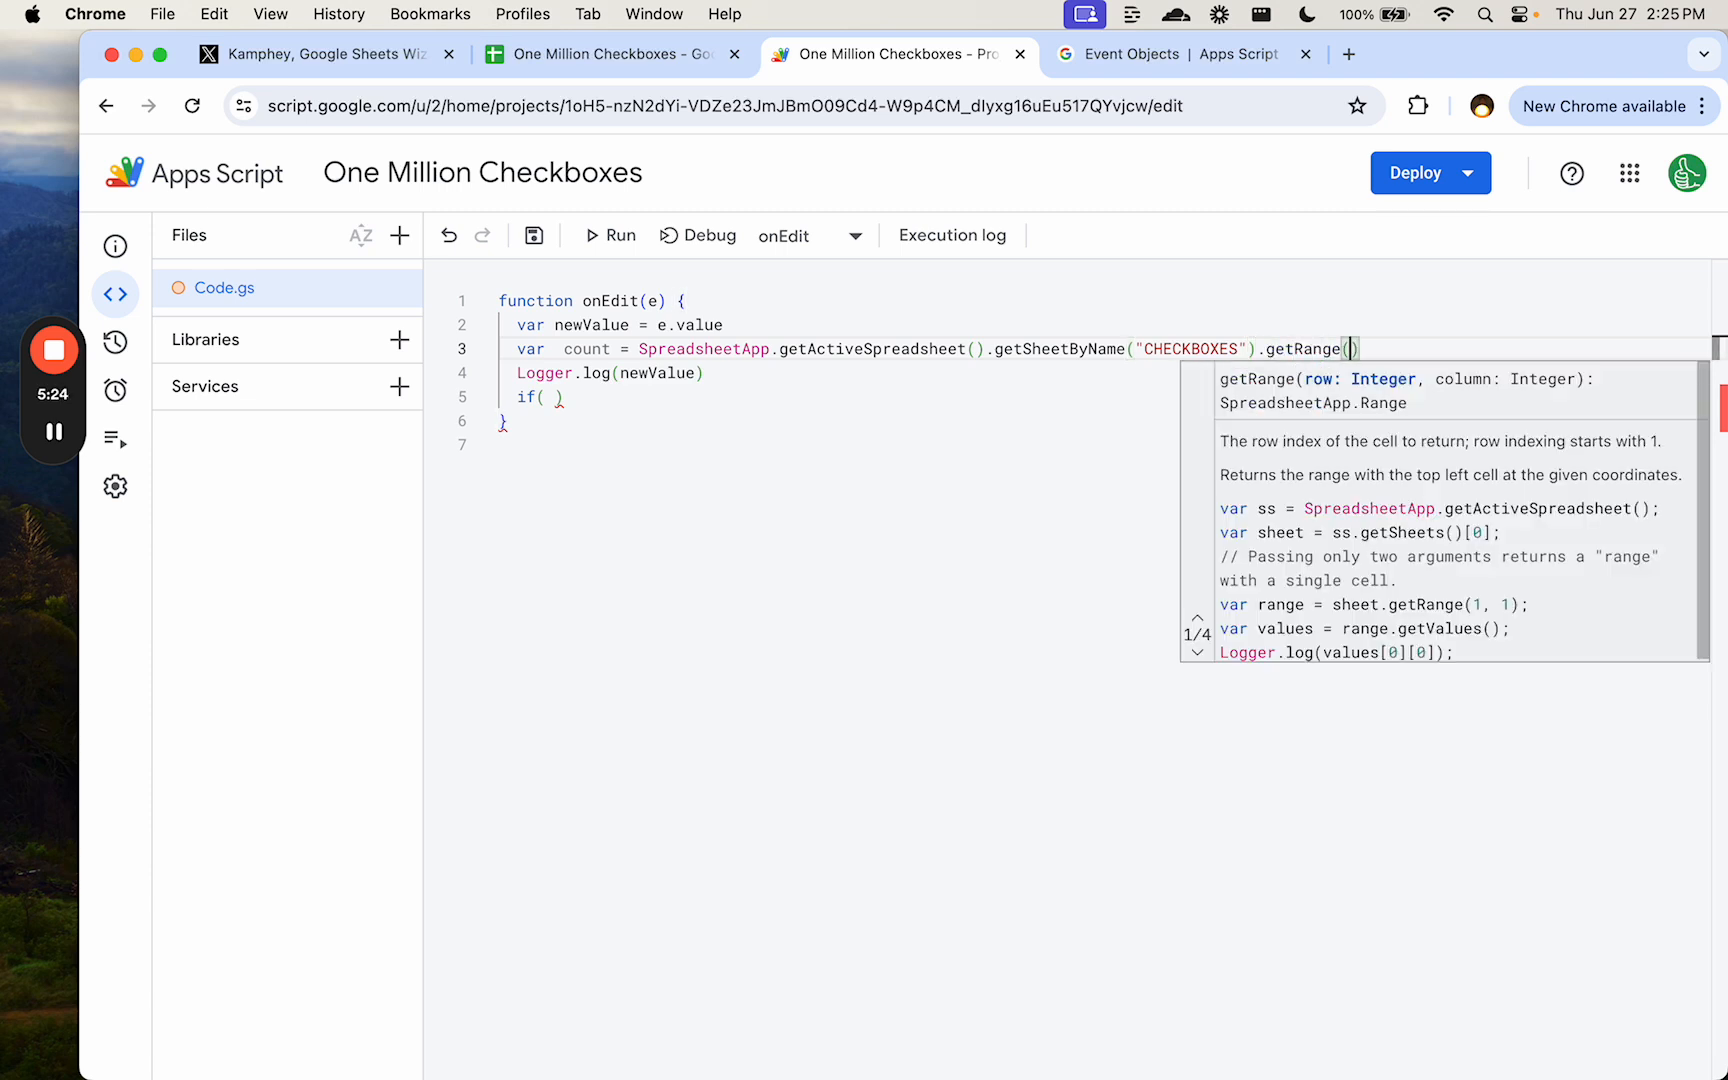
text("A1").getValue()
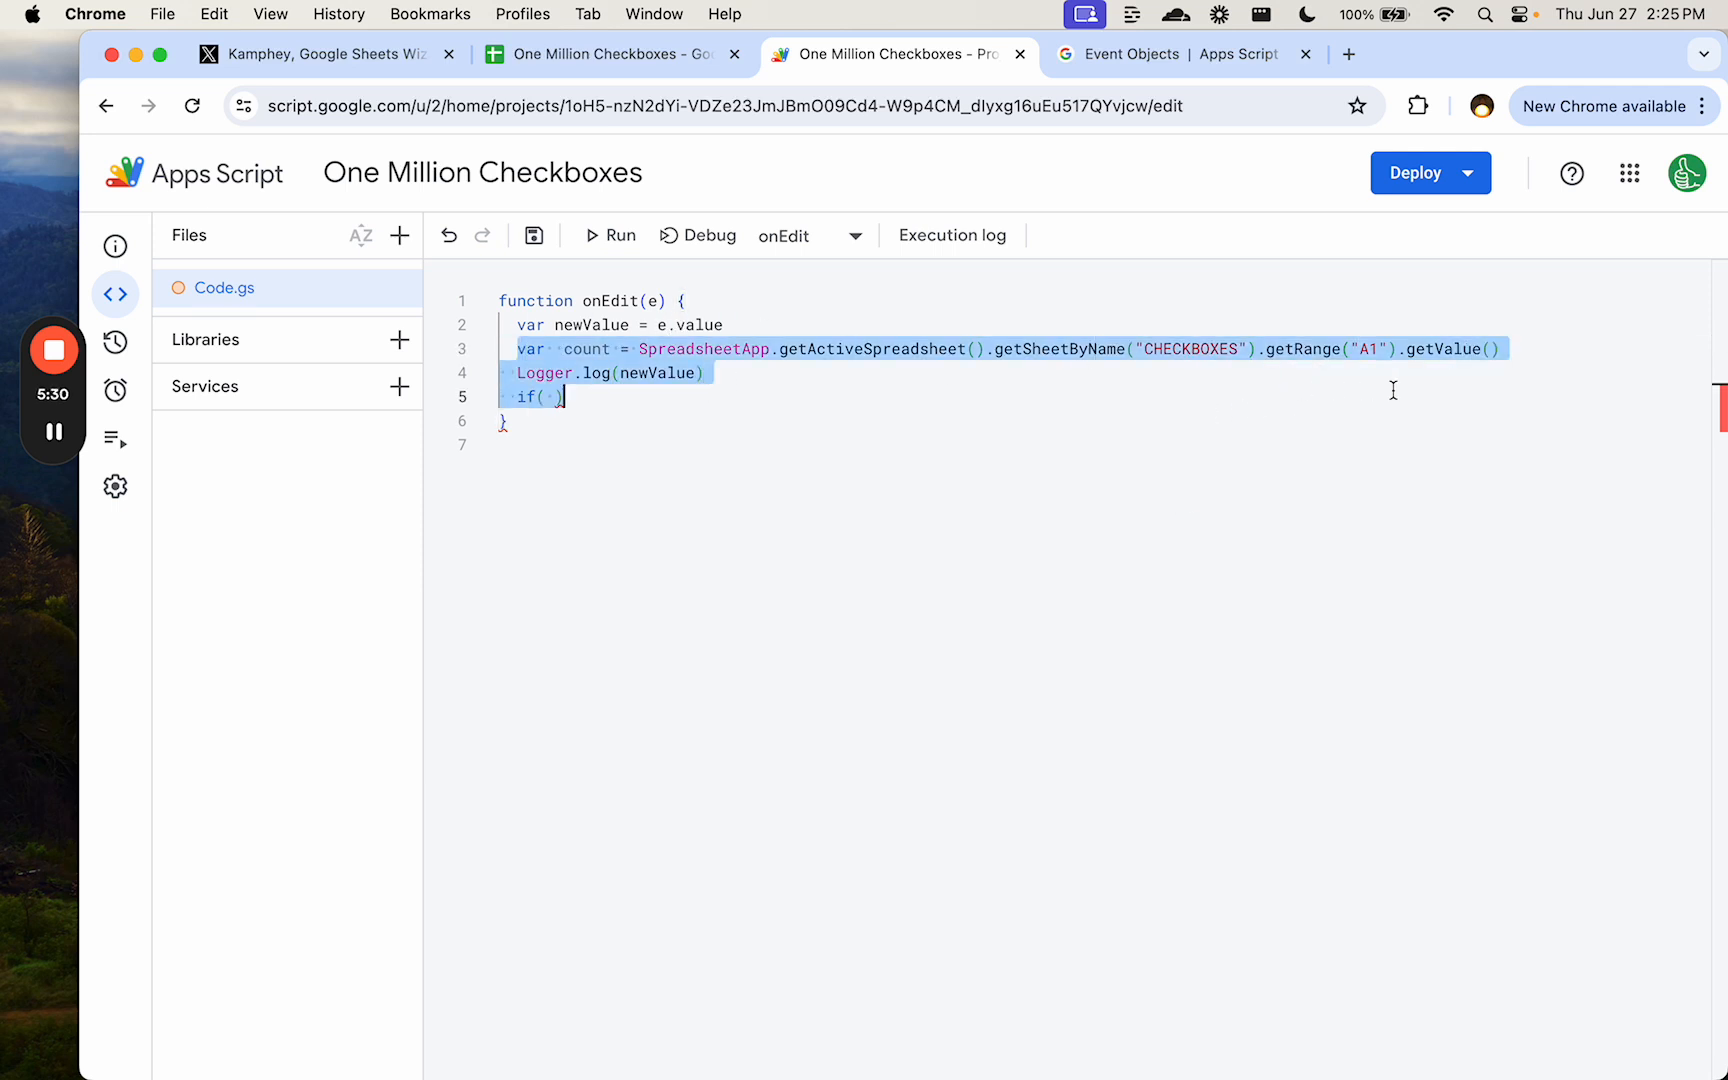
- Move the count statement inside an if (newValue == TRUE) block
key(Backspace)
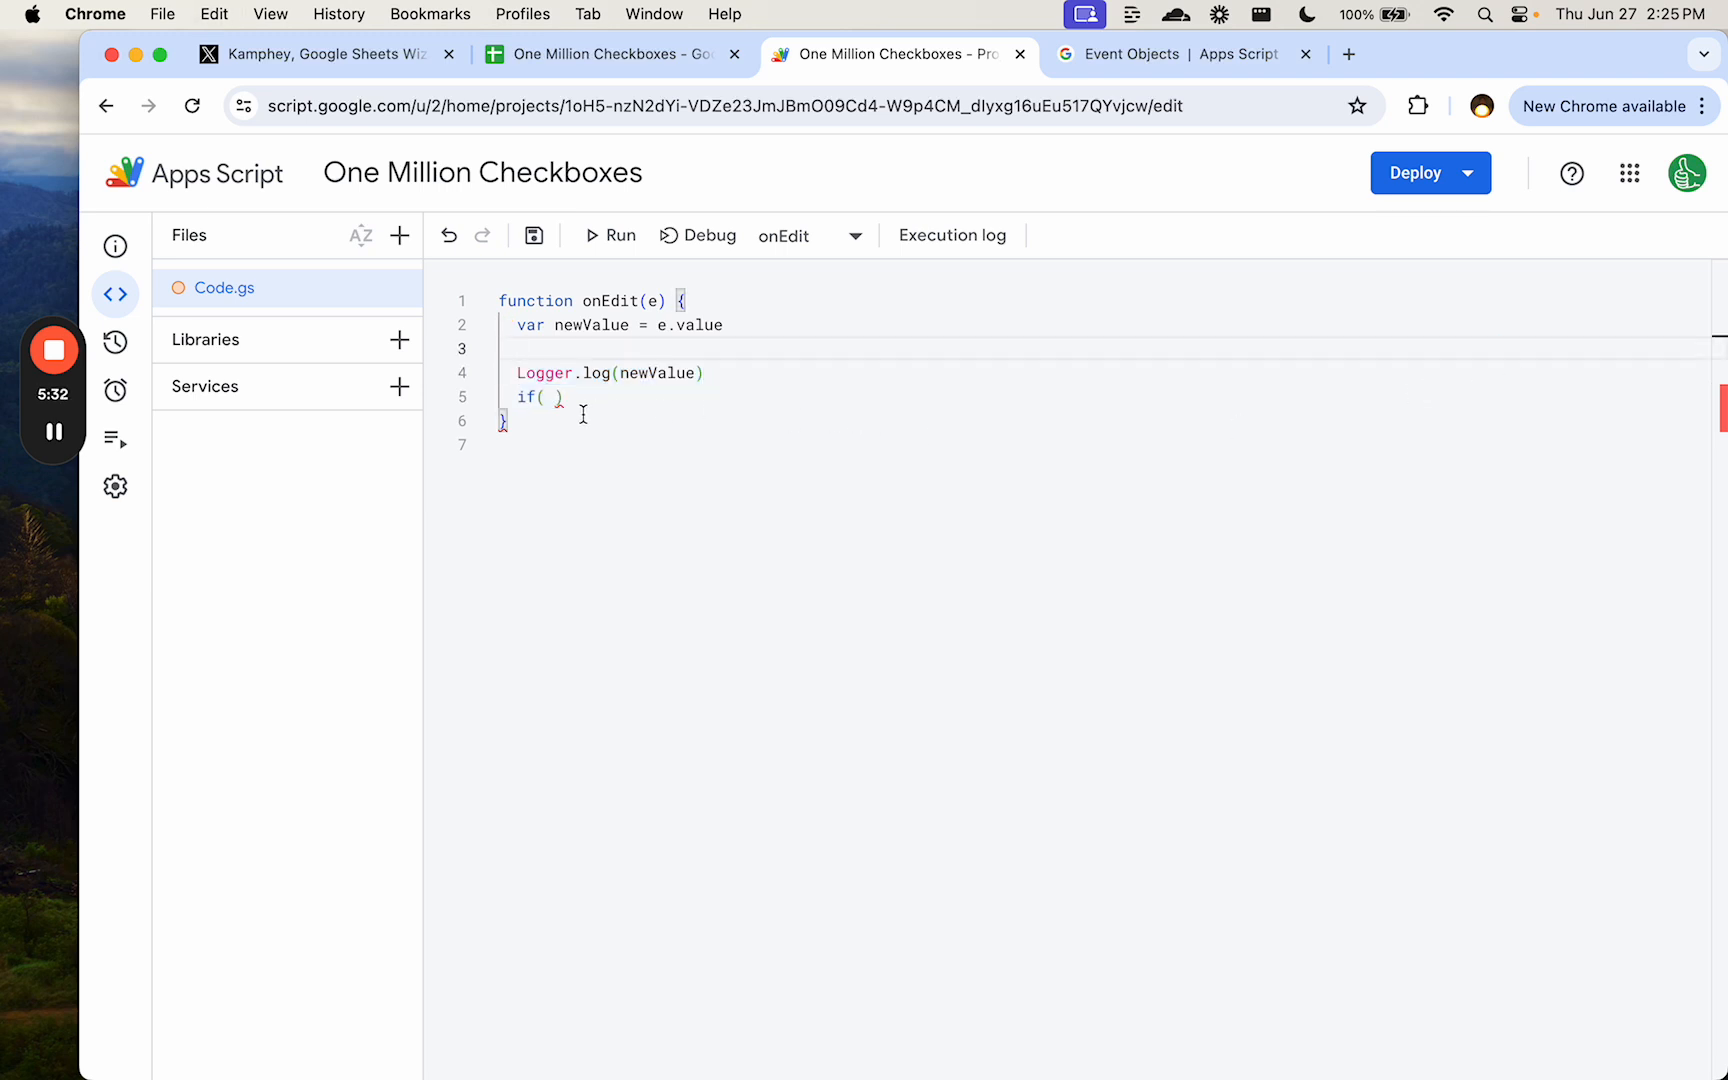
text({)
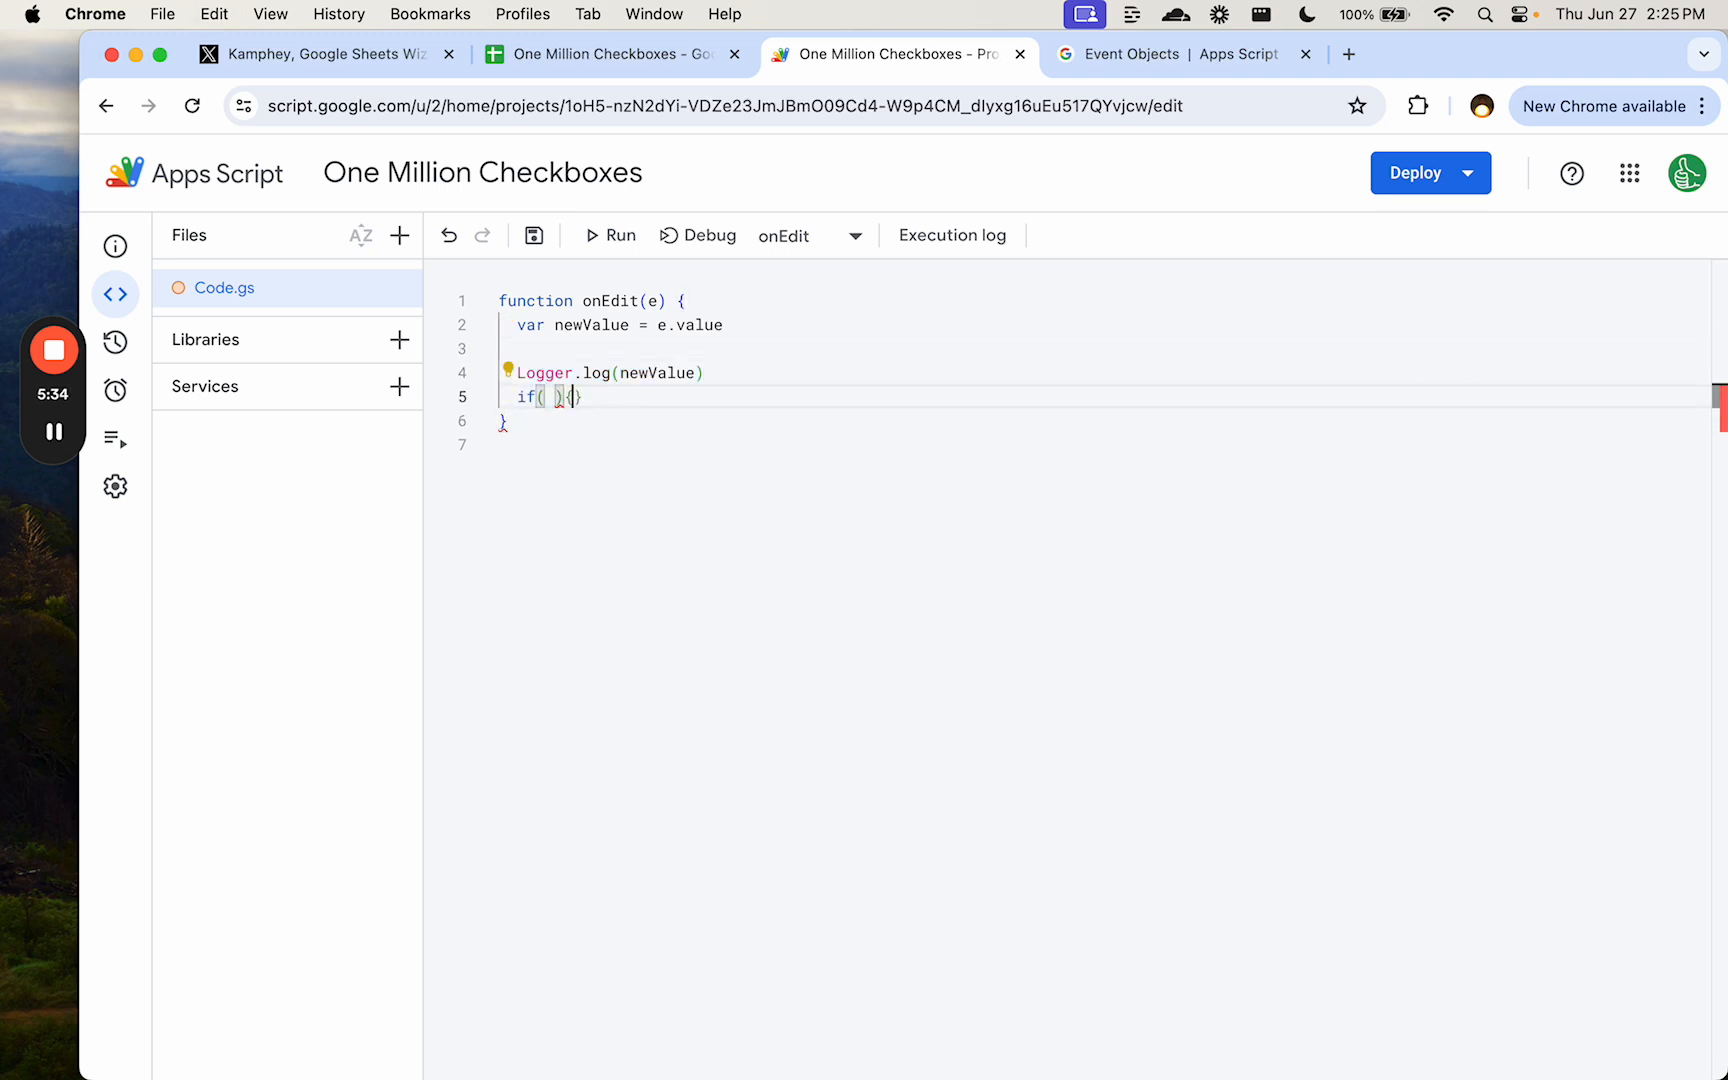
text(var  count = SpreadsheetApp.getActiveSpreadsheet().getSheetByName("CHECKBOXES").getRange("A1").getValue())
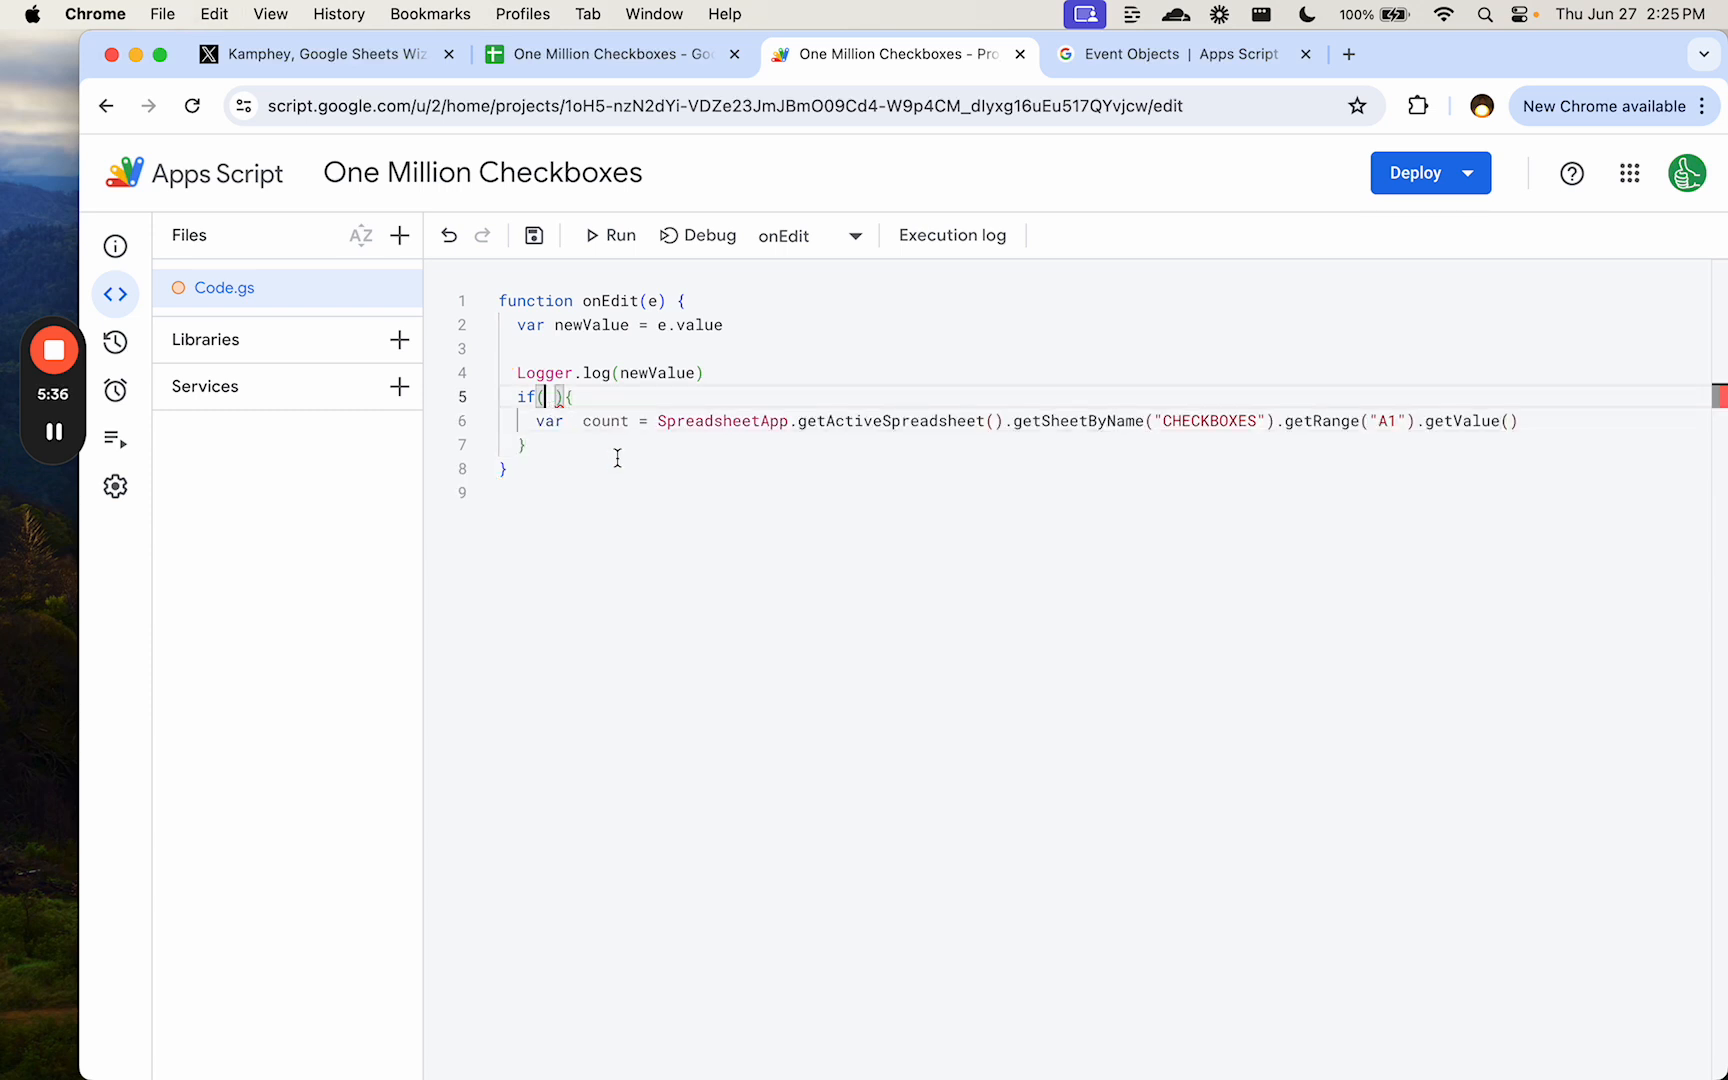
mouse_move(739, 569)
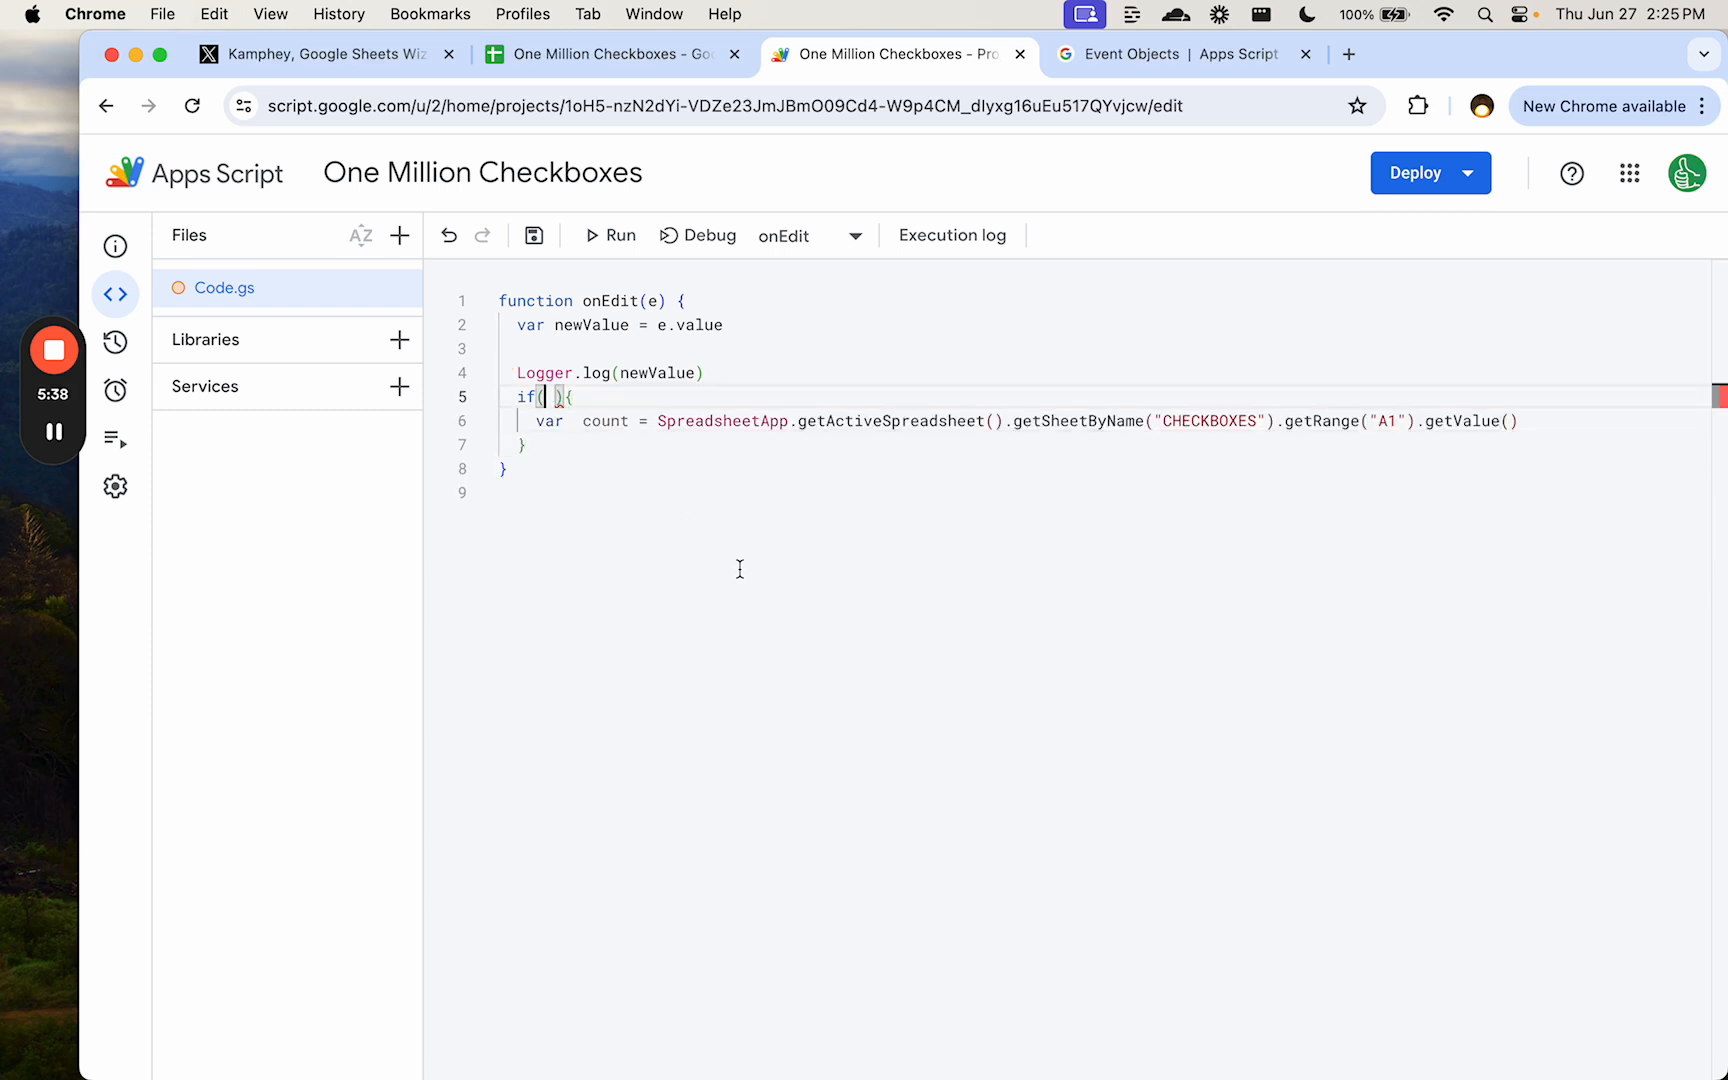
text(newValue ==)
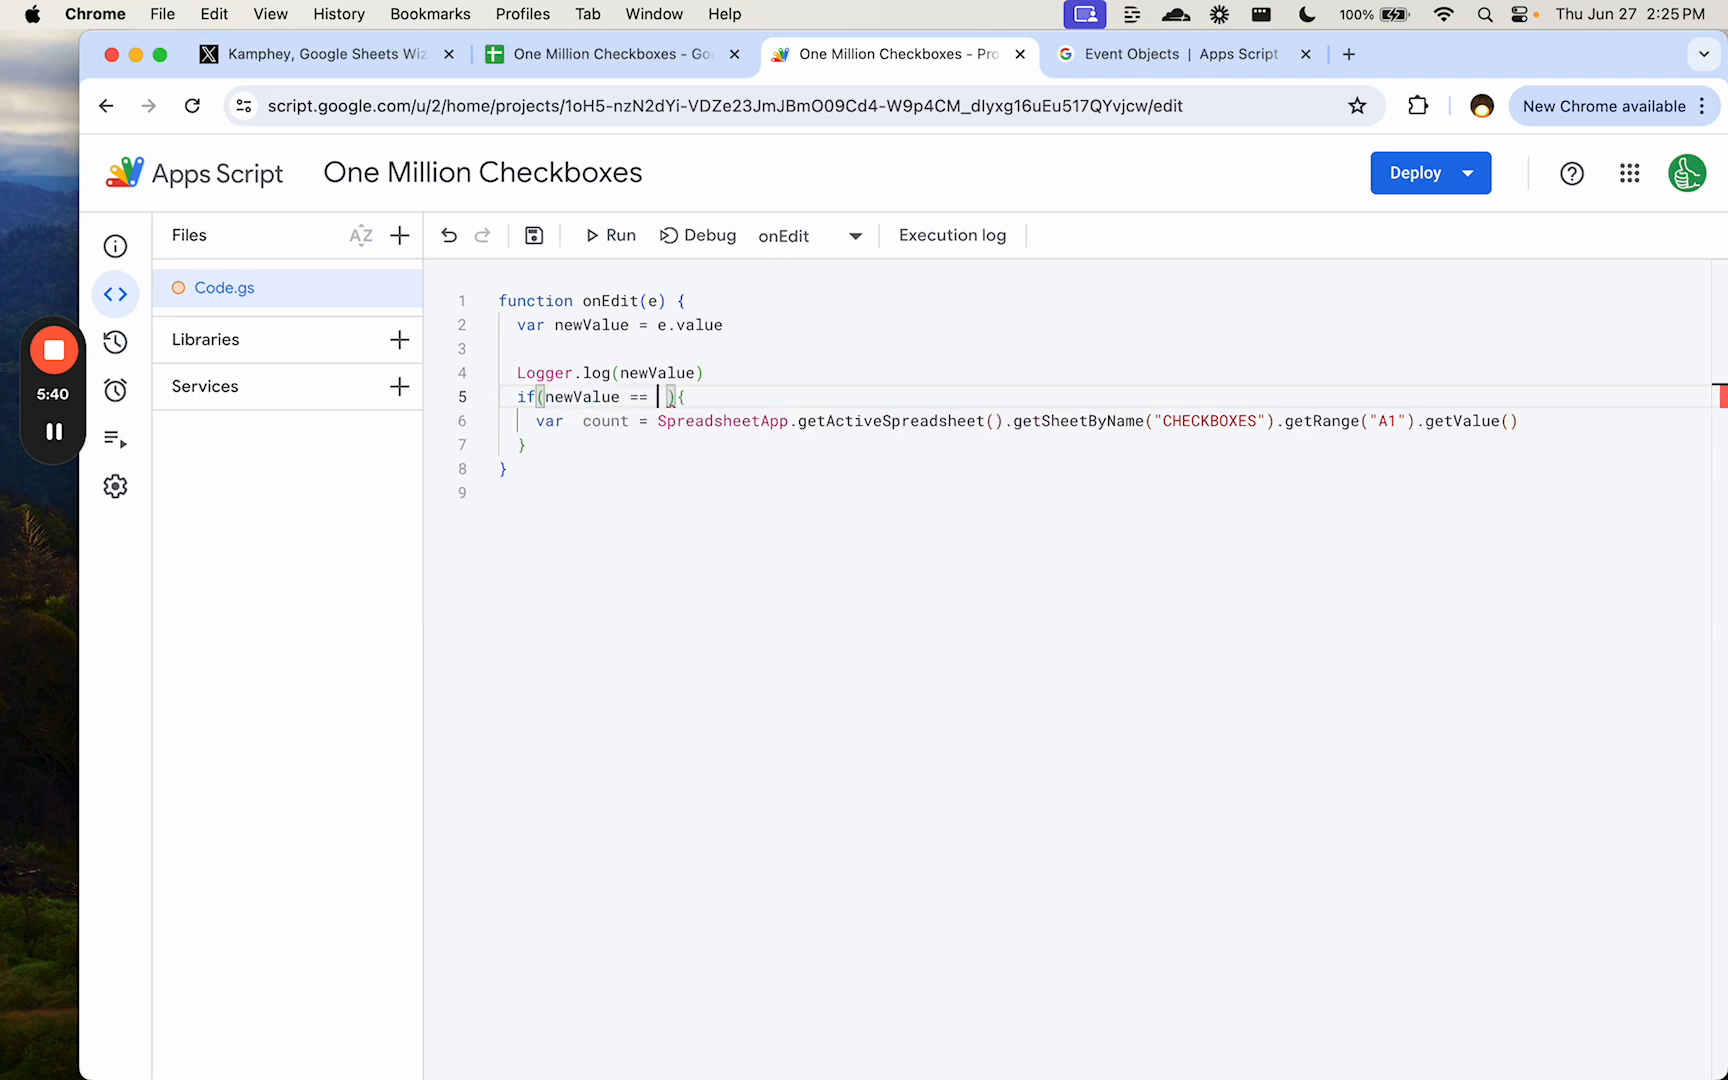
text(TRUE)
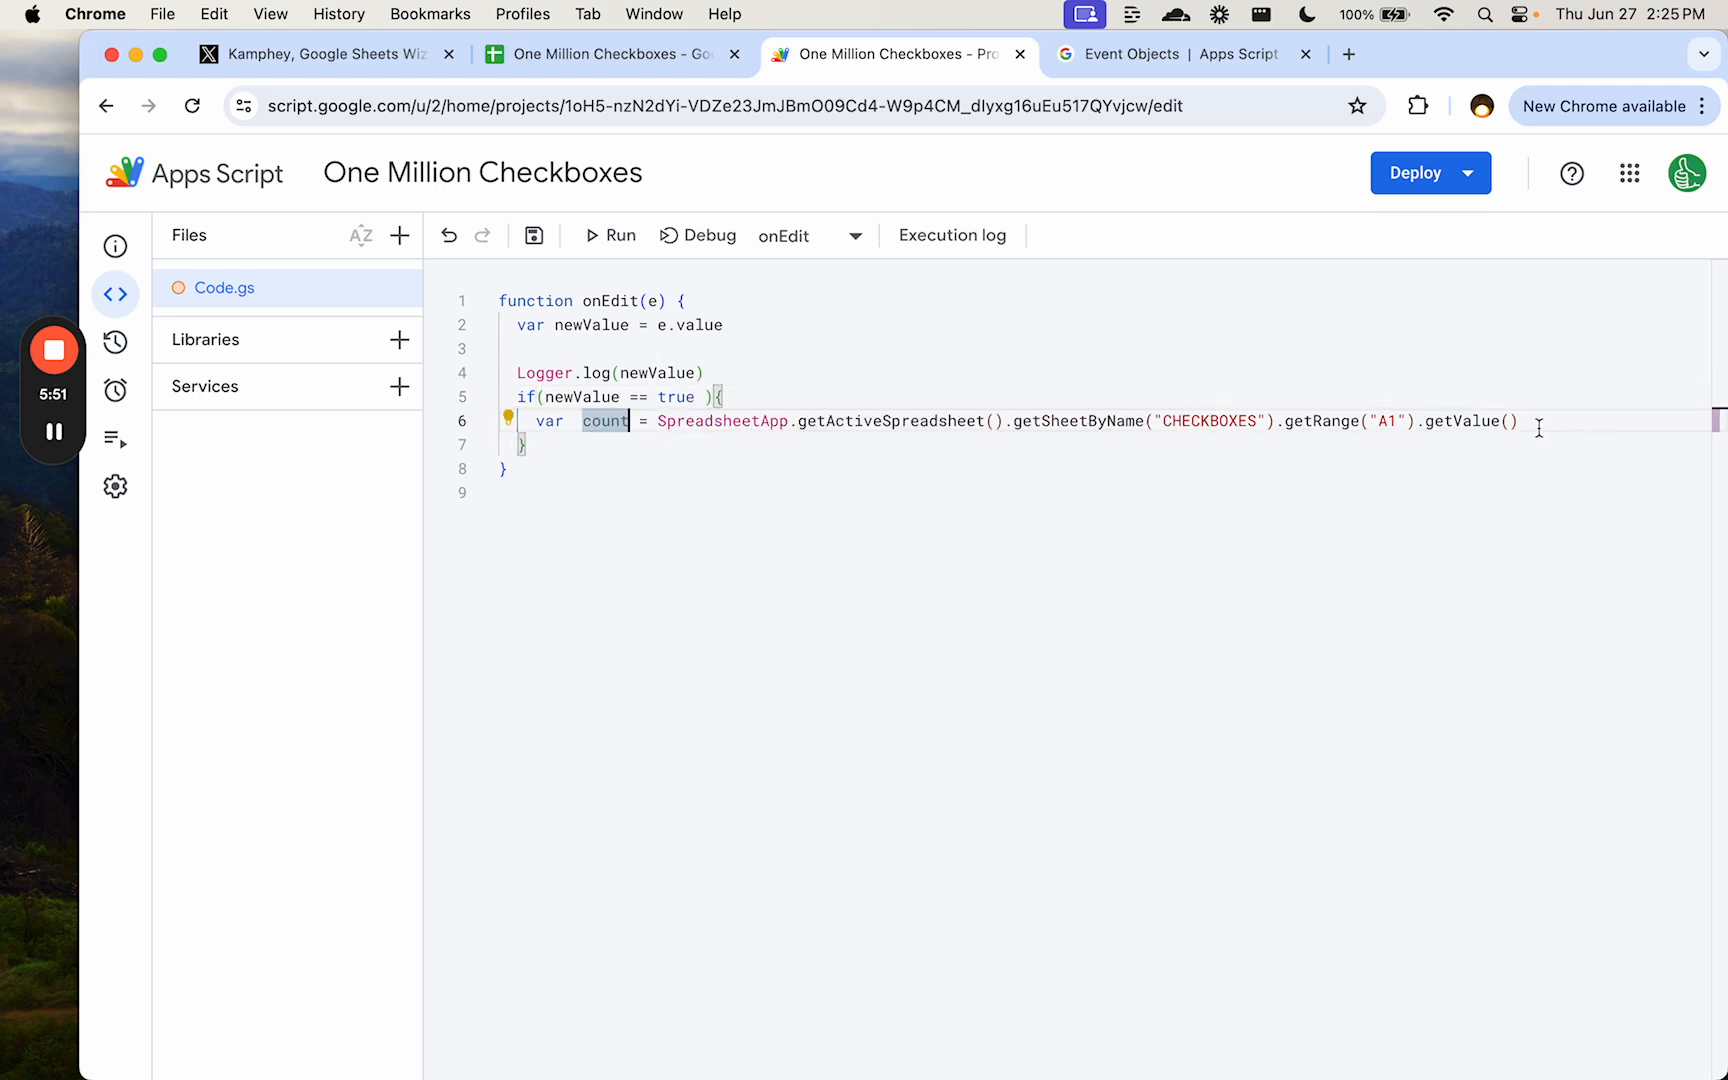
- Compute newCount = count + 1 and write it to CHECKBOXES A1 with setValue
text(v)
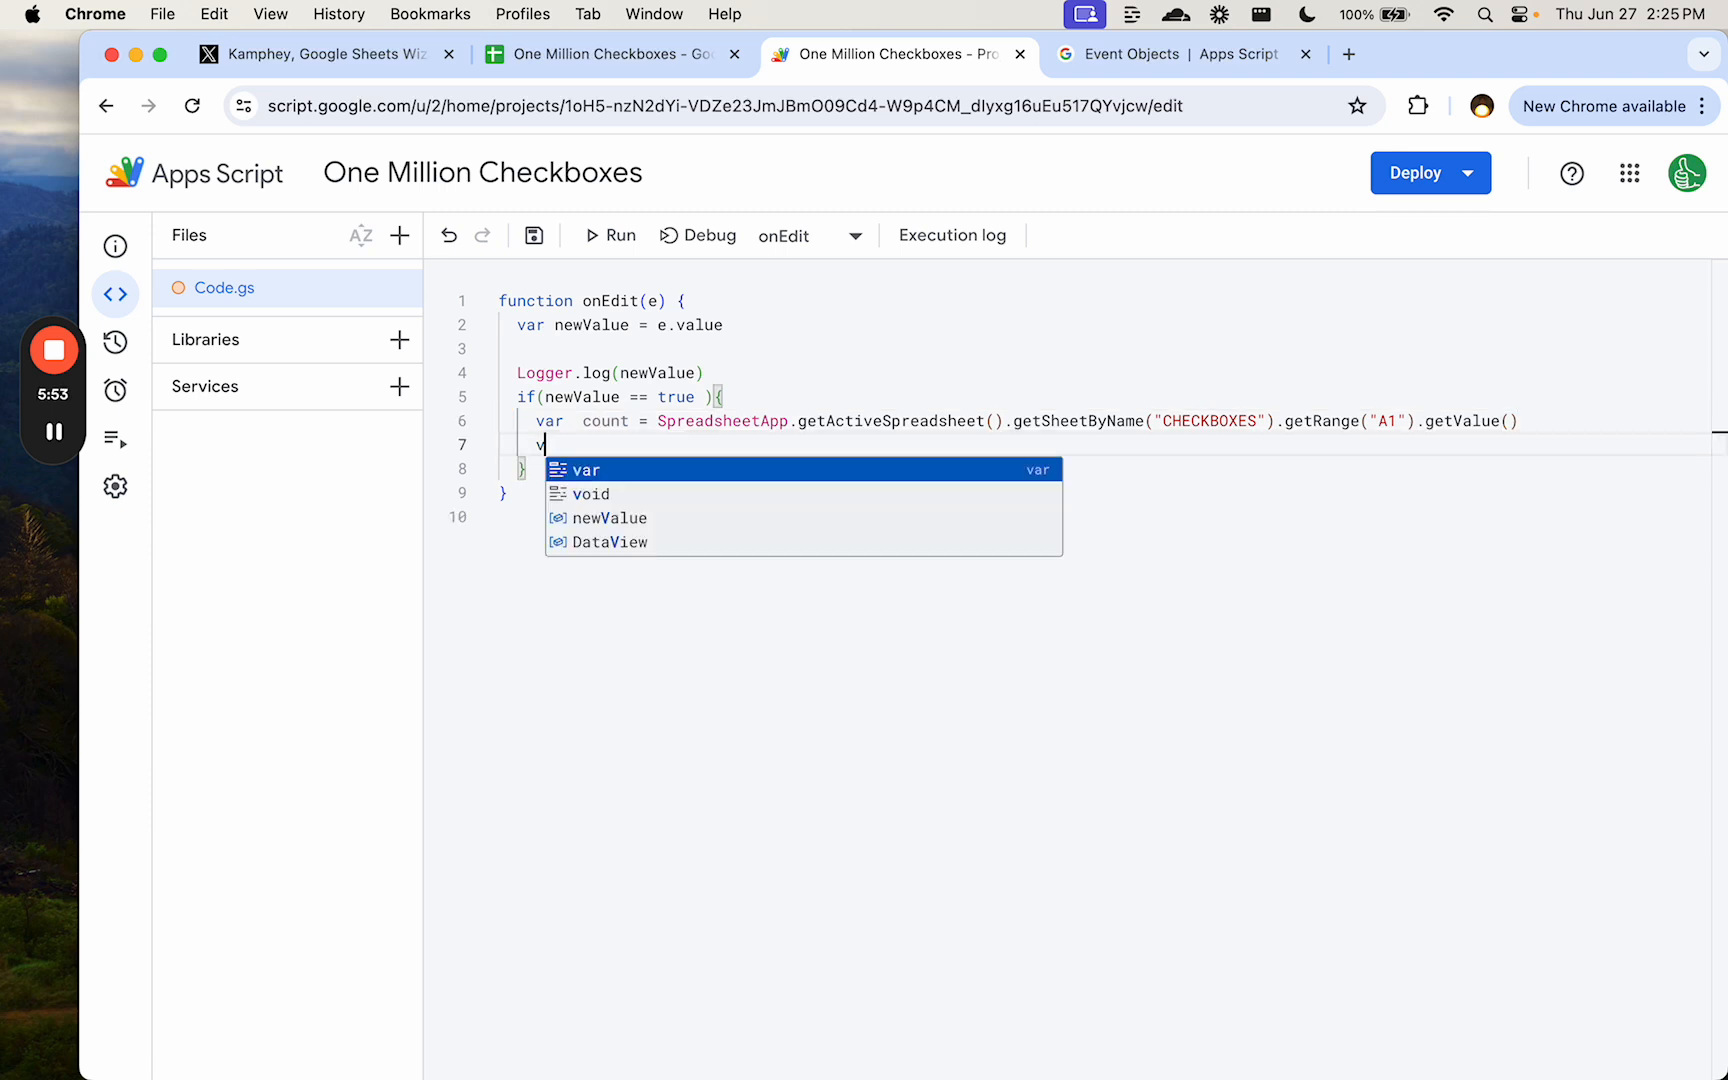
text(var newCoutn)
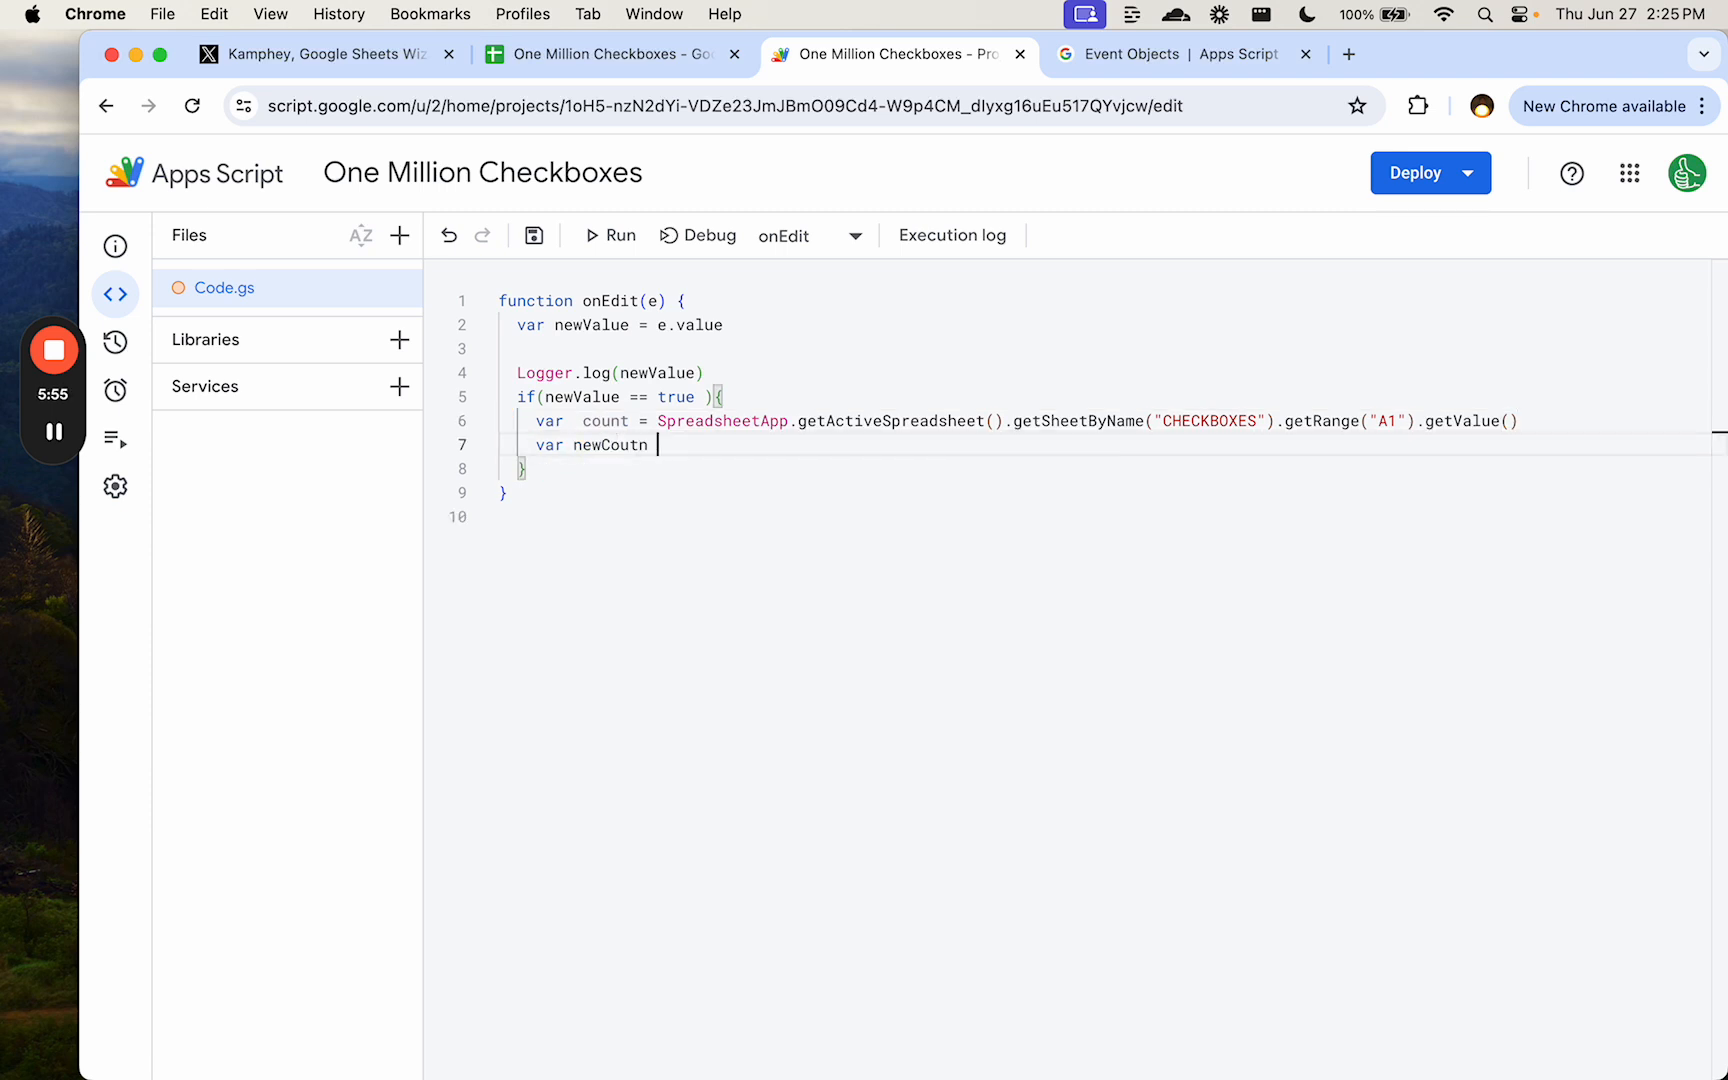
text(Count = count)
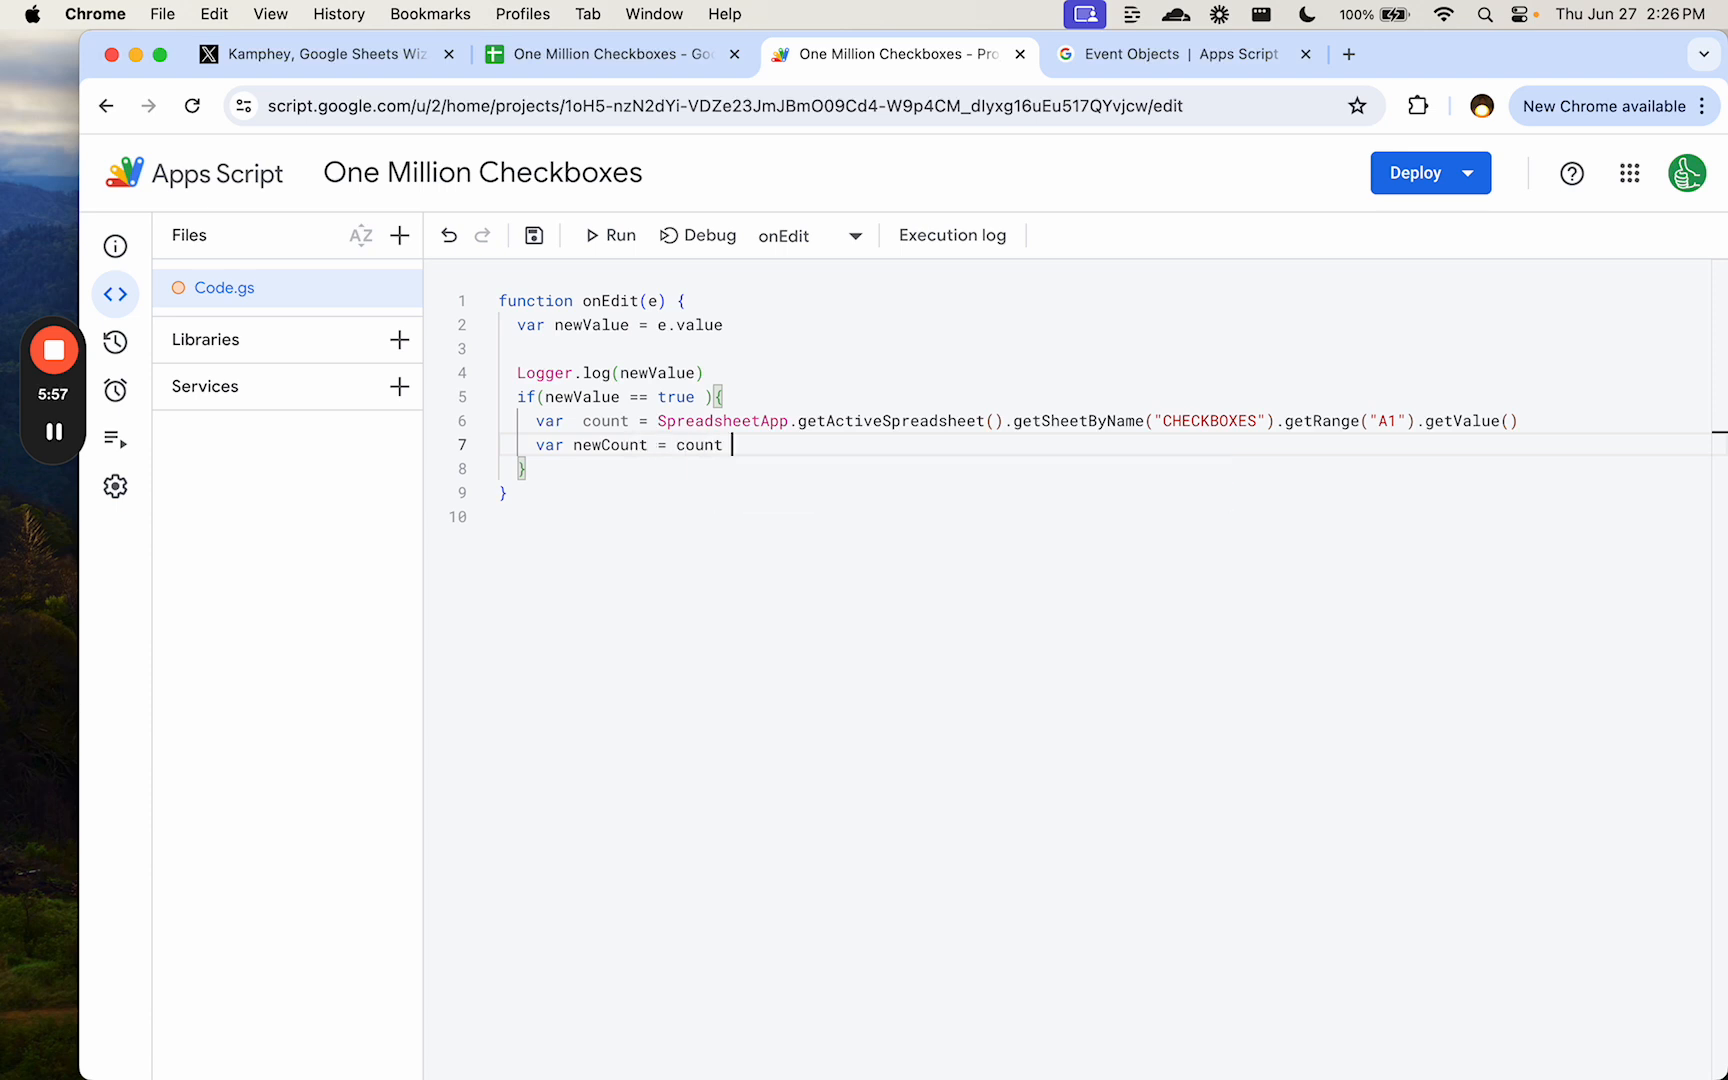
text(+ 1)
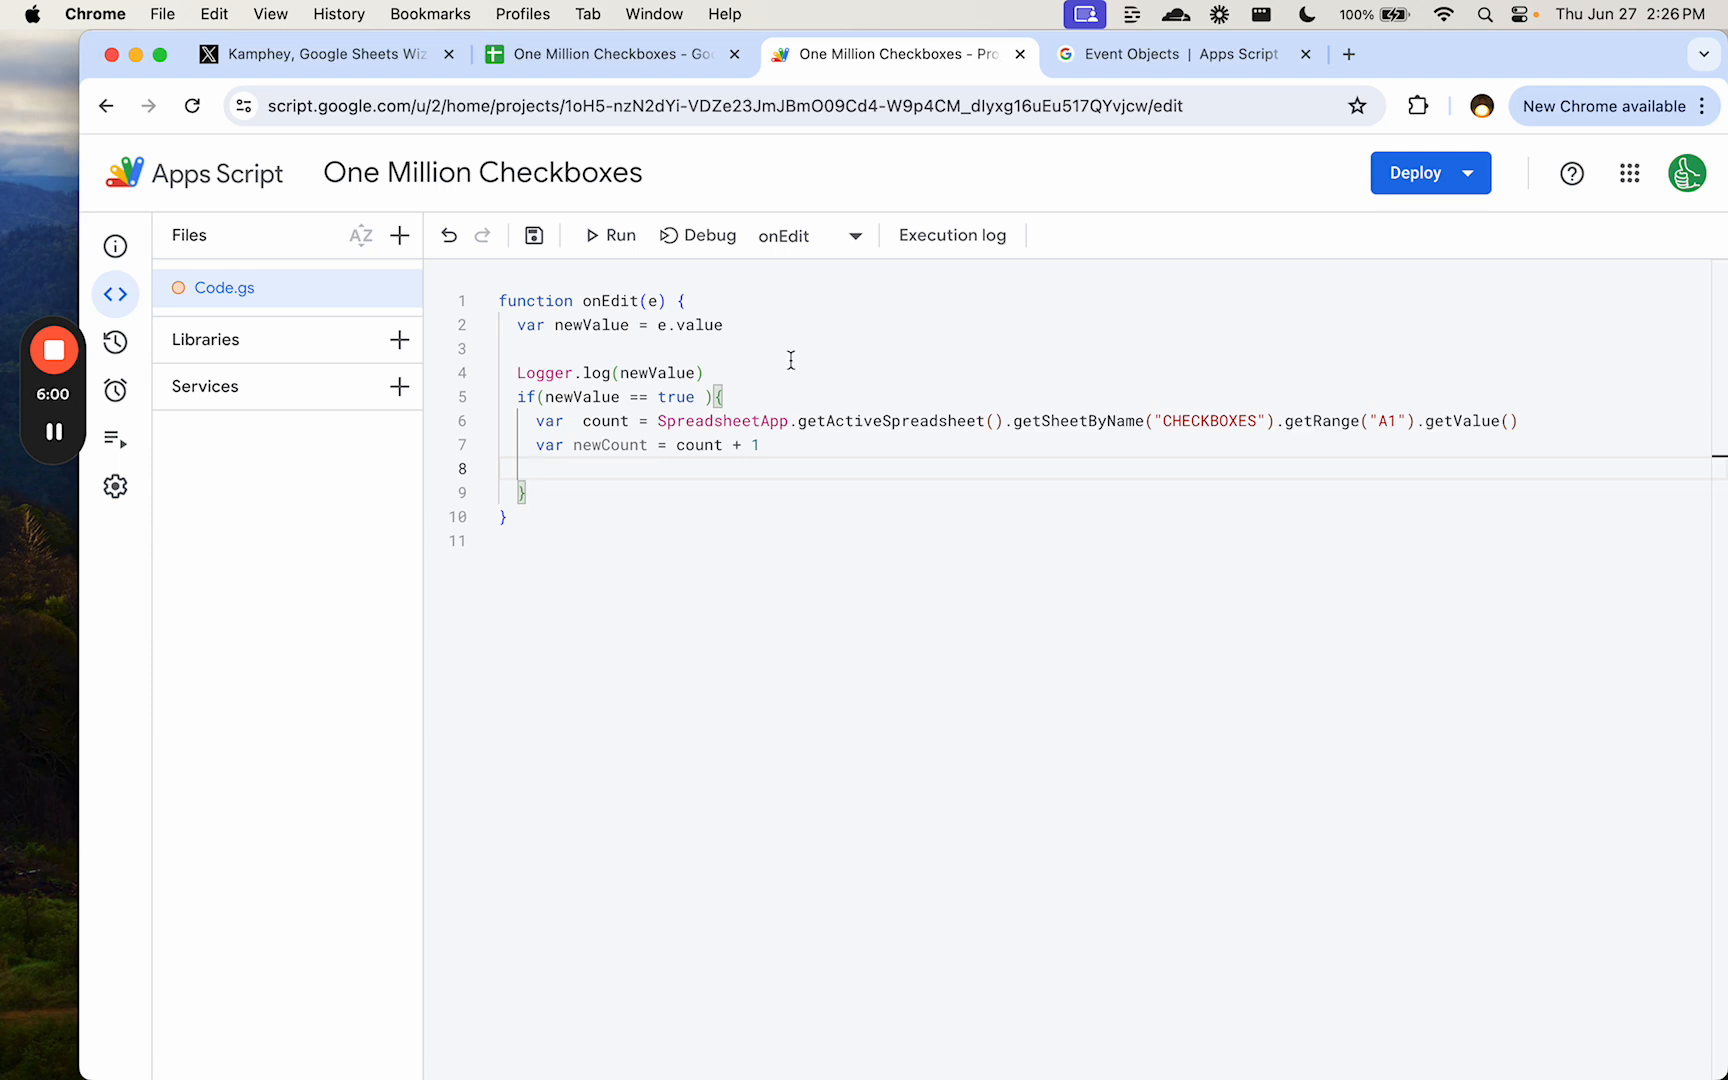
double_click(992, 421)
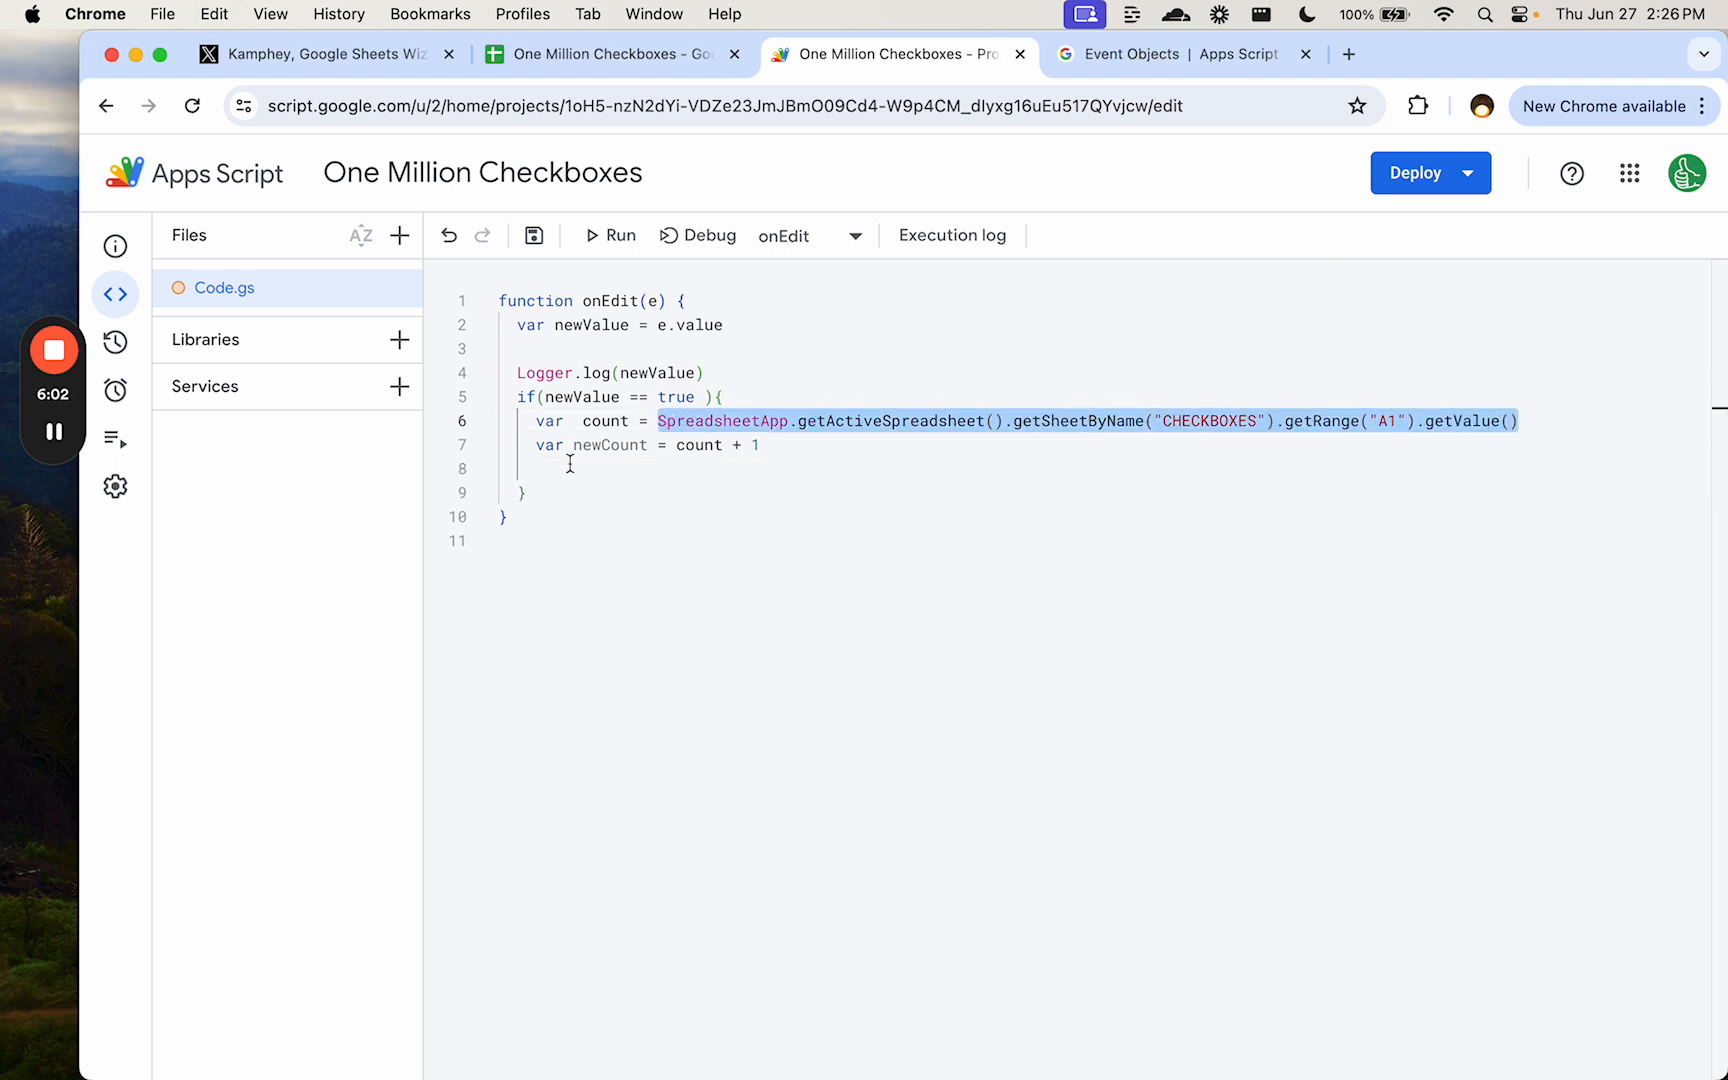
text(SpreadsheetApp.getActiveSpreadsheet().getSheetByName("CHECKBOXES").getRange("A1").getValue())
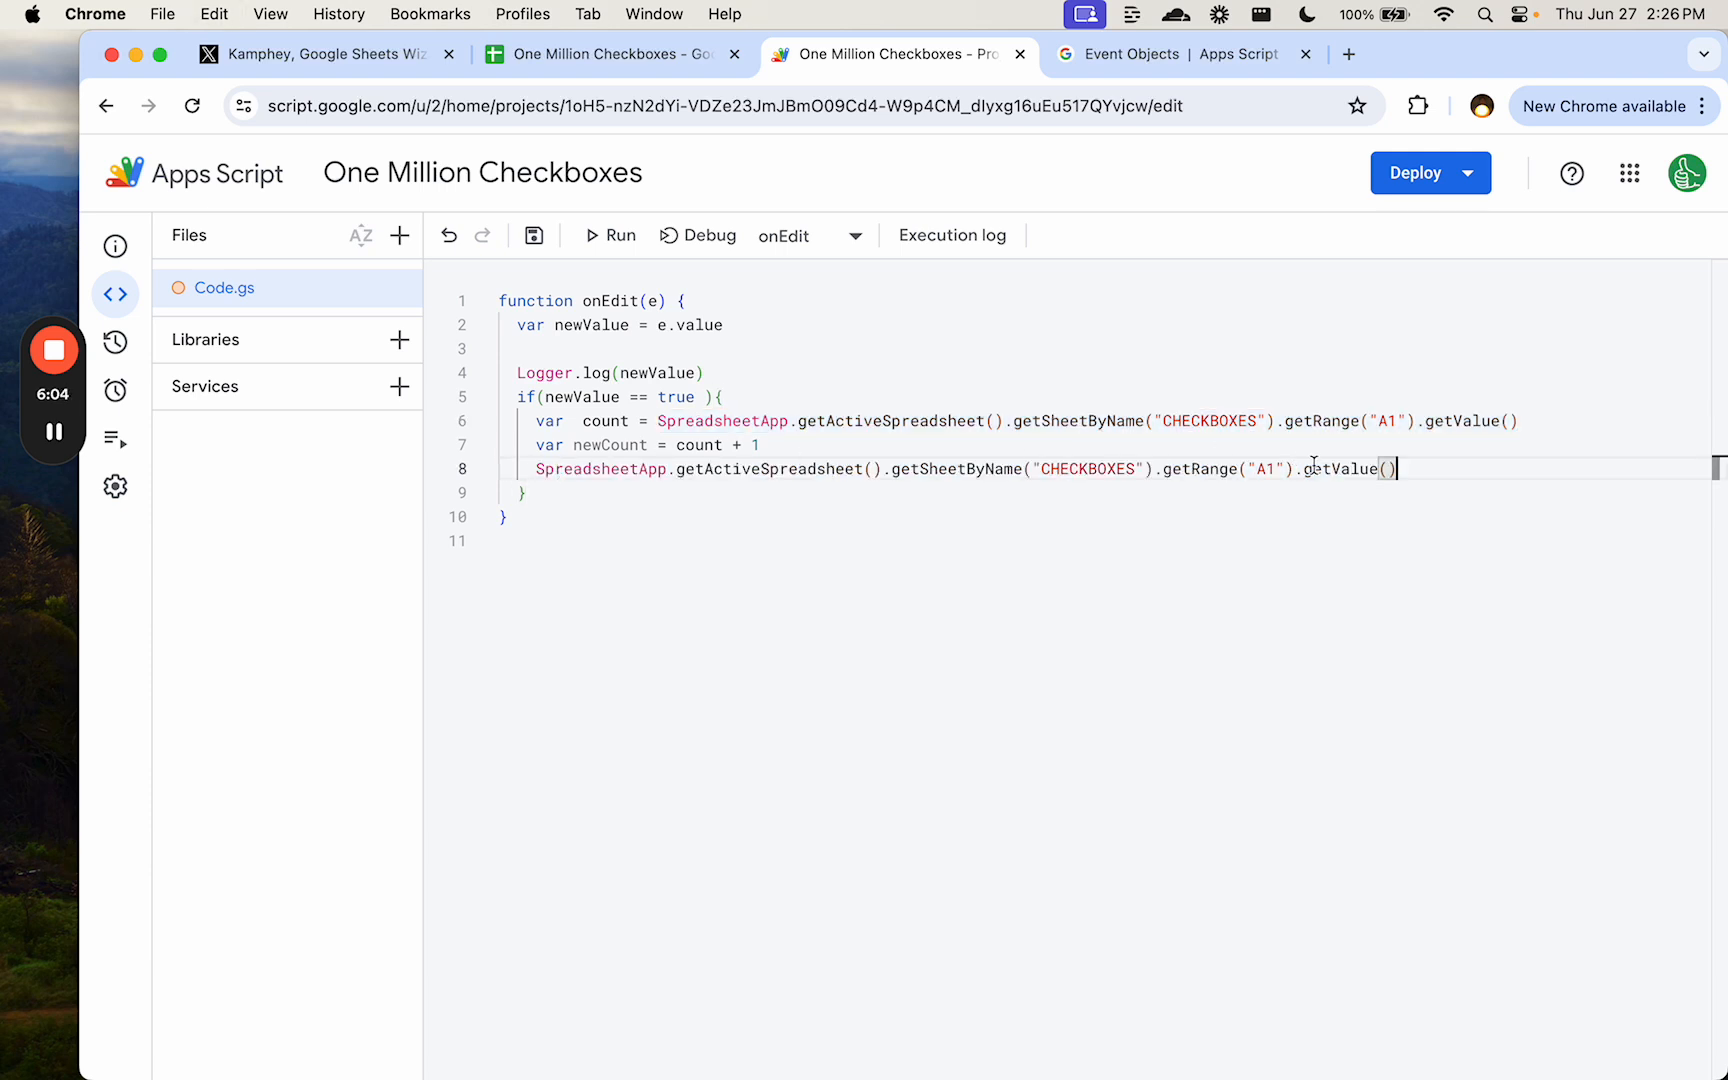
text(setValue)
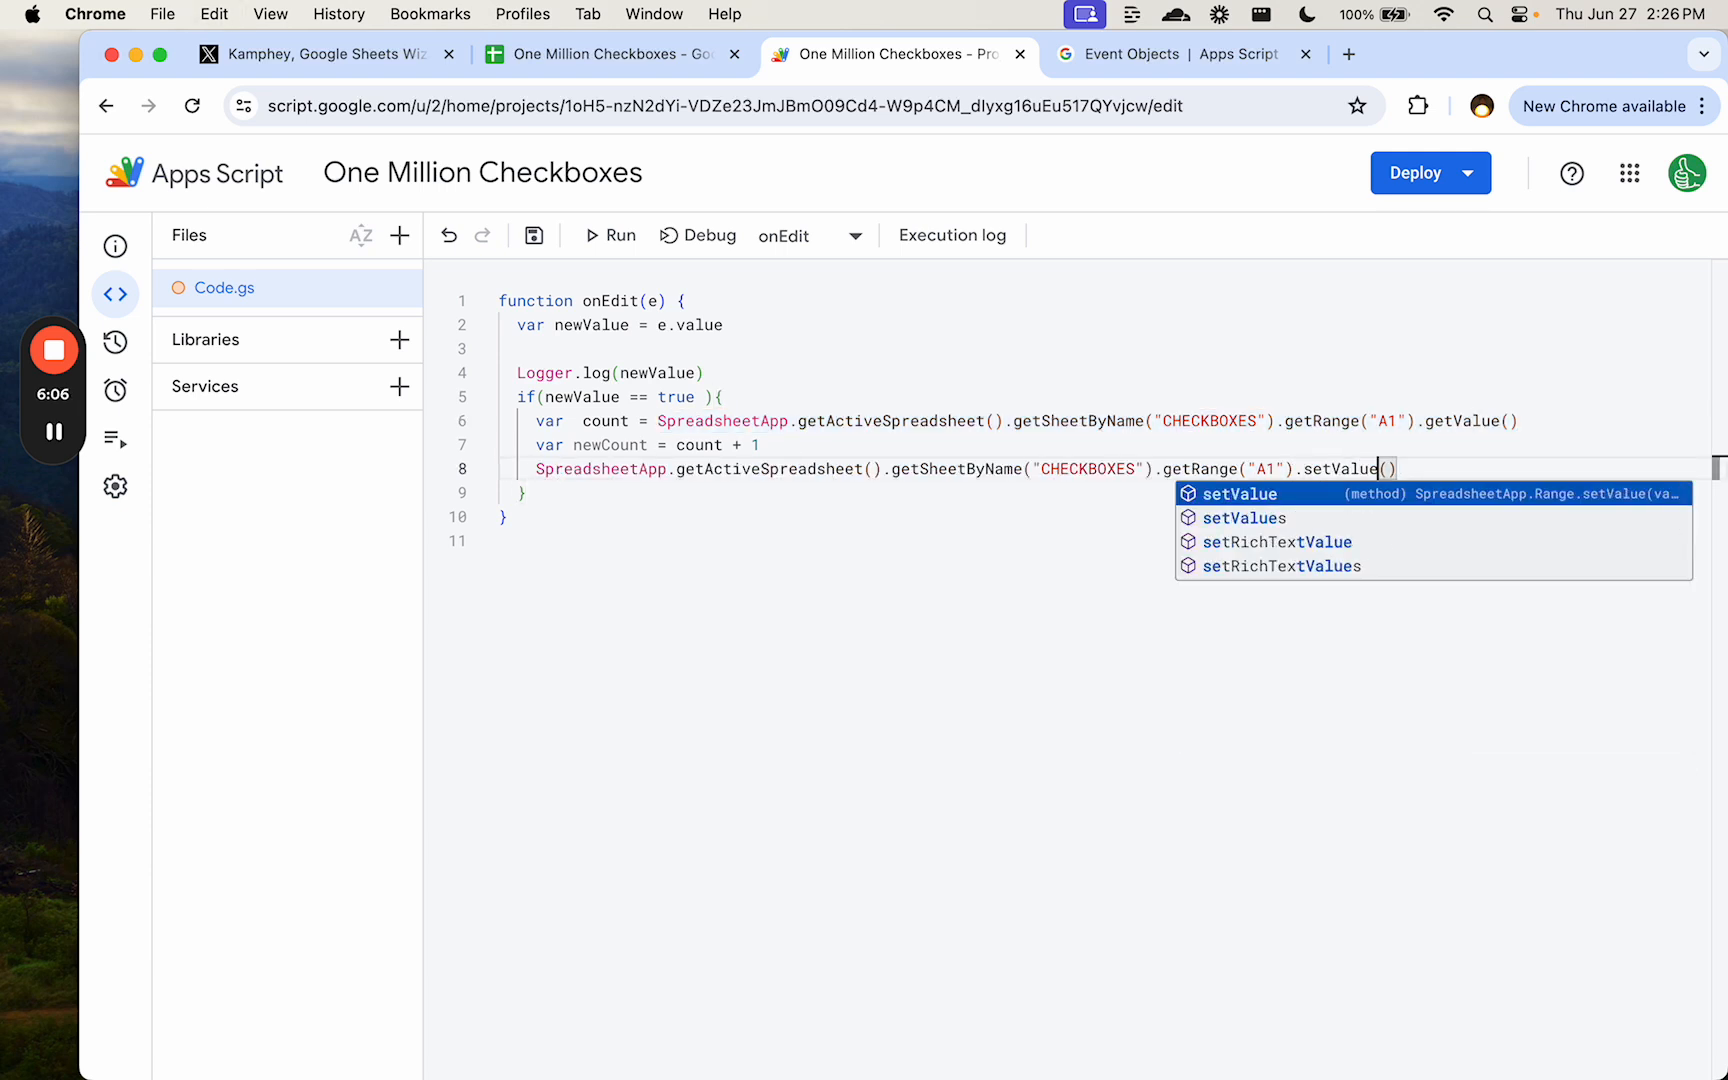
text(newCount)
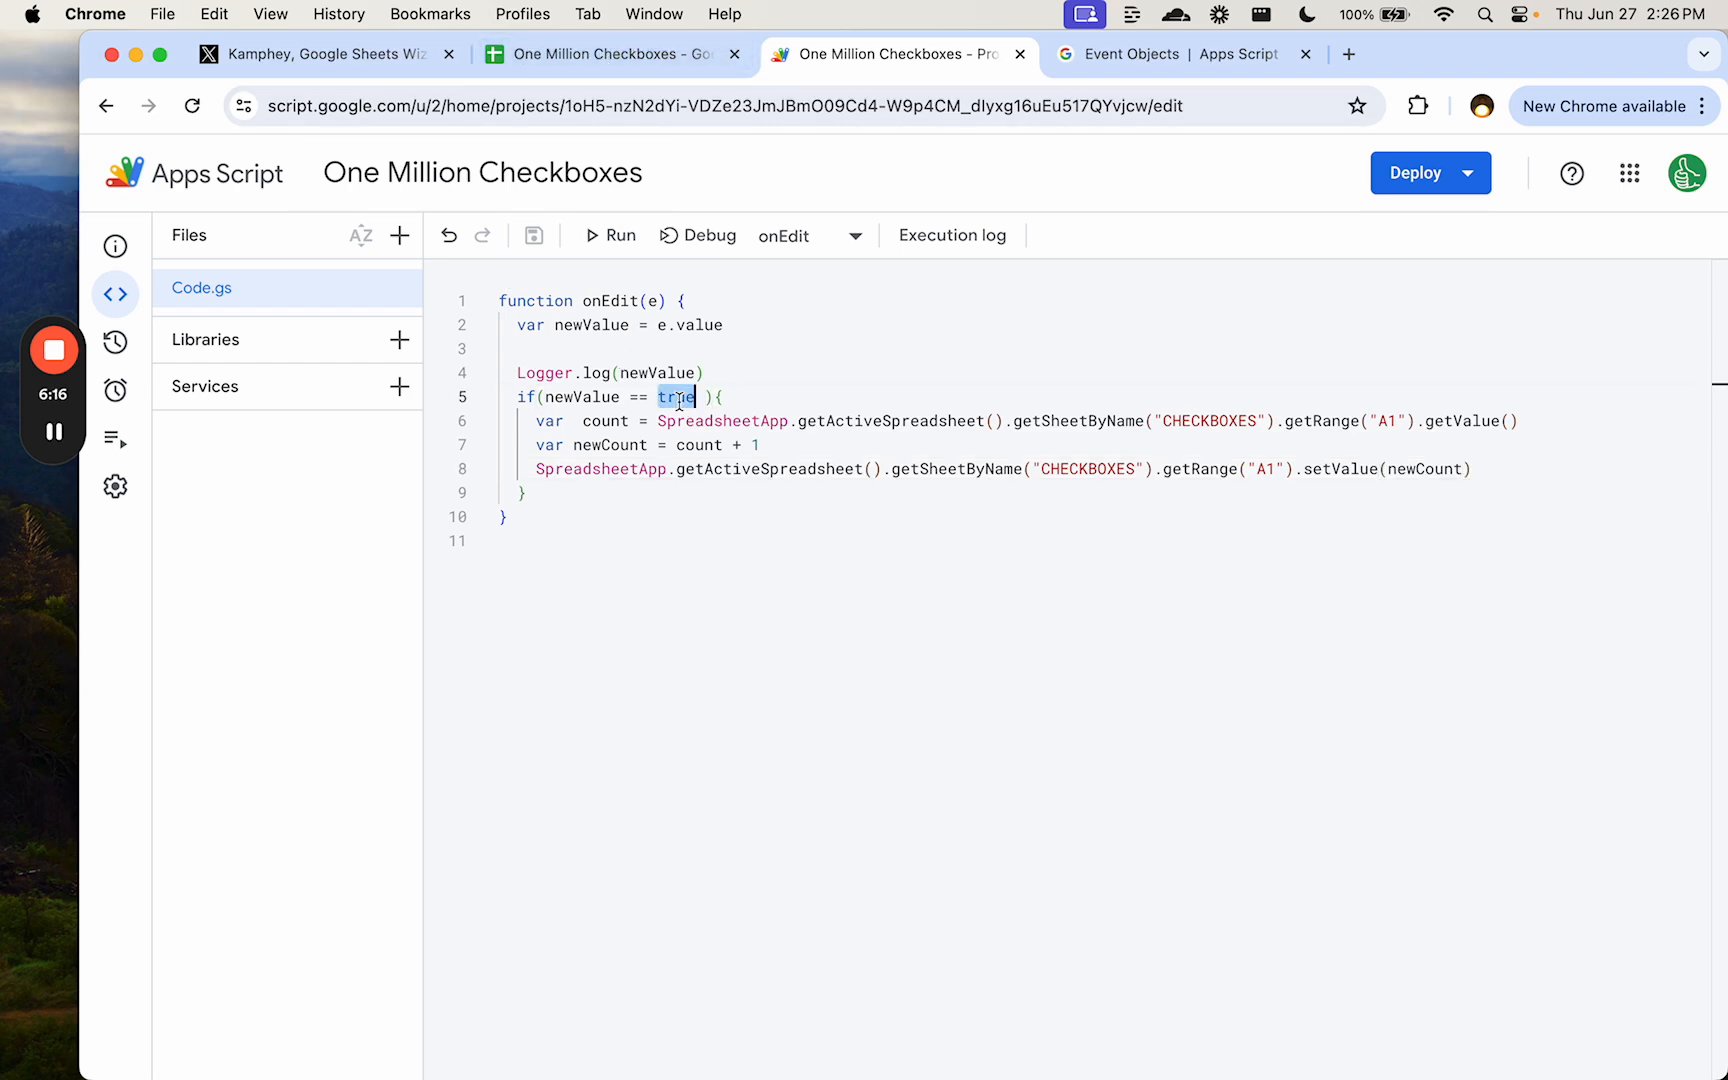
- Compare newValue with "TRUE" and test by ticking boxes in rows 4–6 until A1 shows 6
click(609, 54)
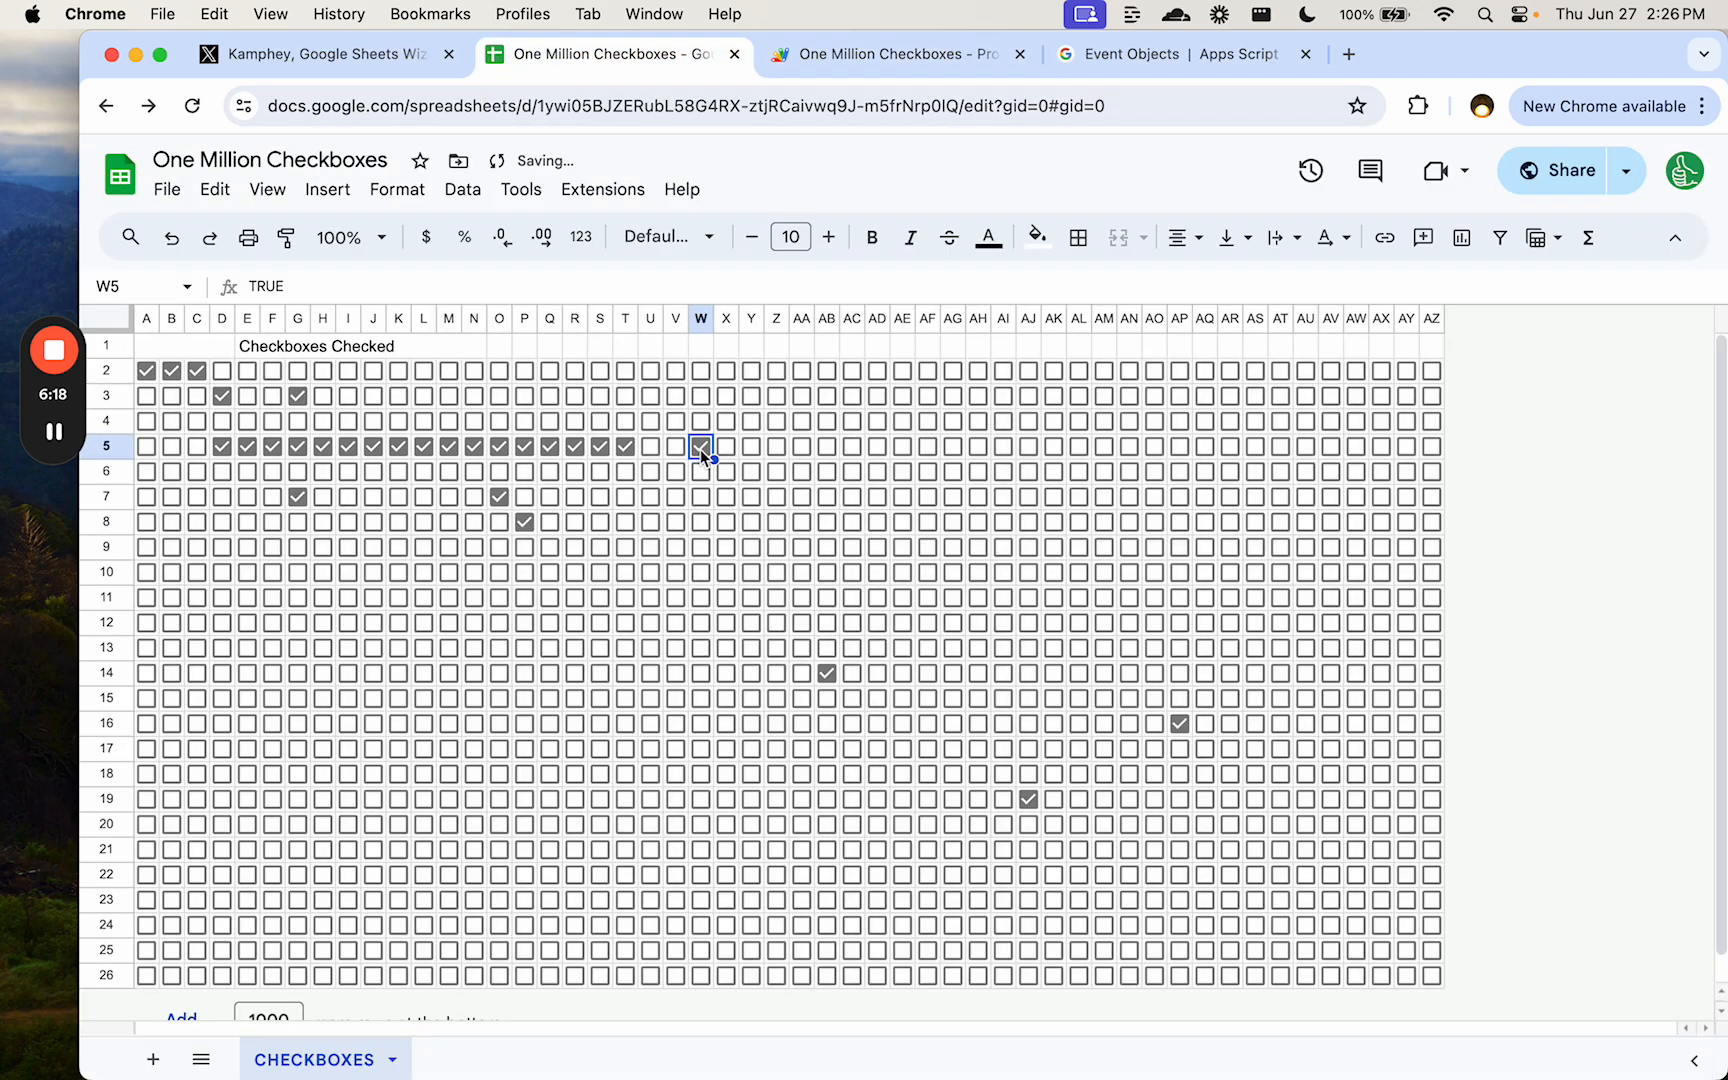
click(750, 446)
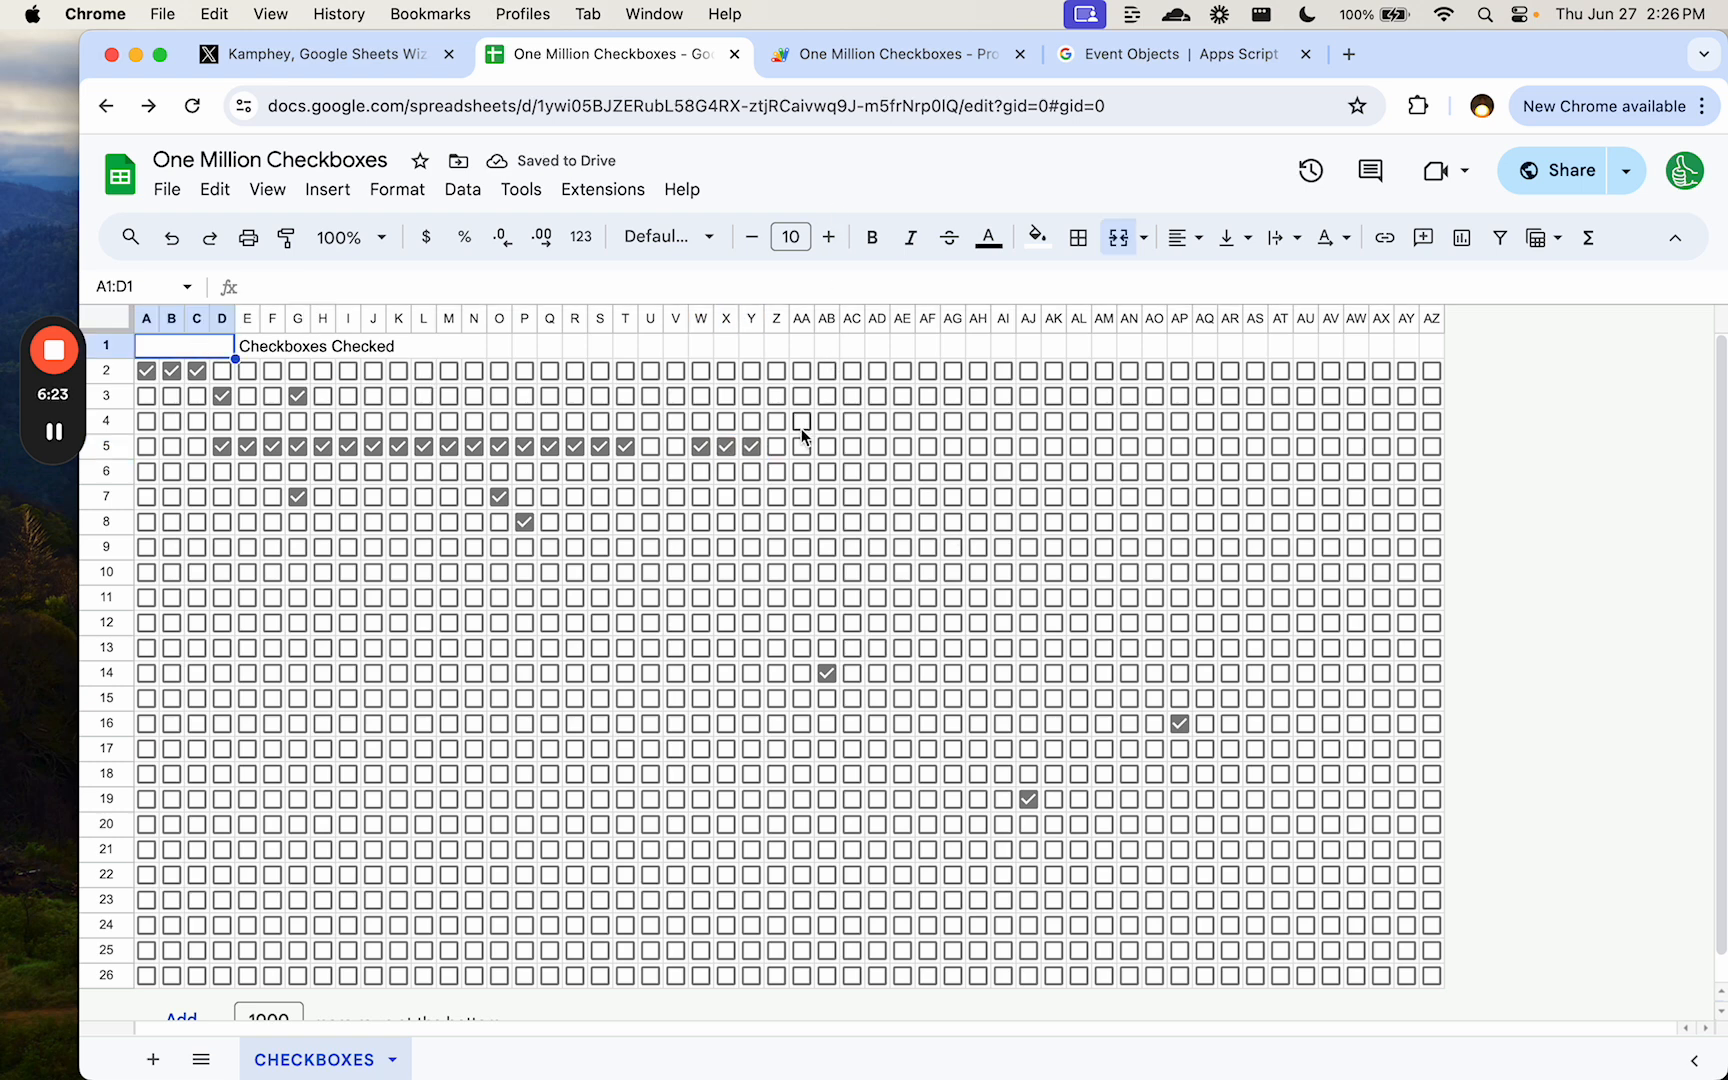
click(801, 421)
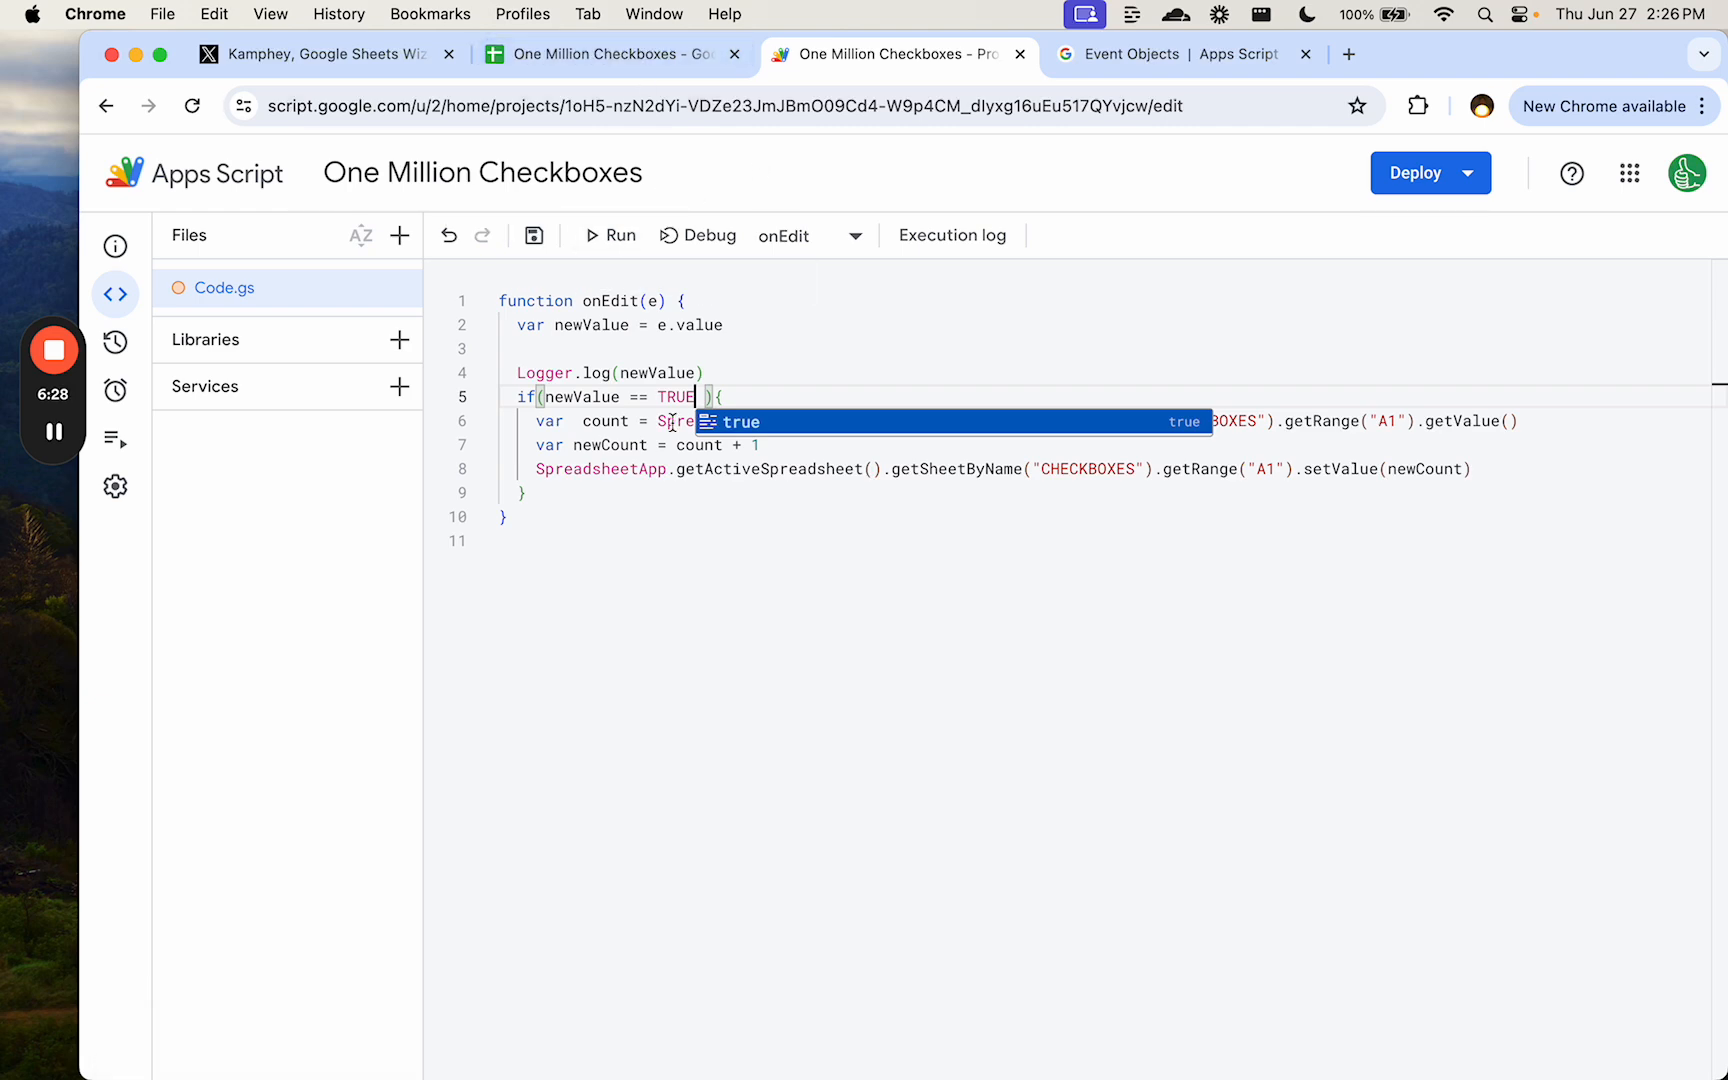
click(606, 54)
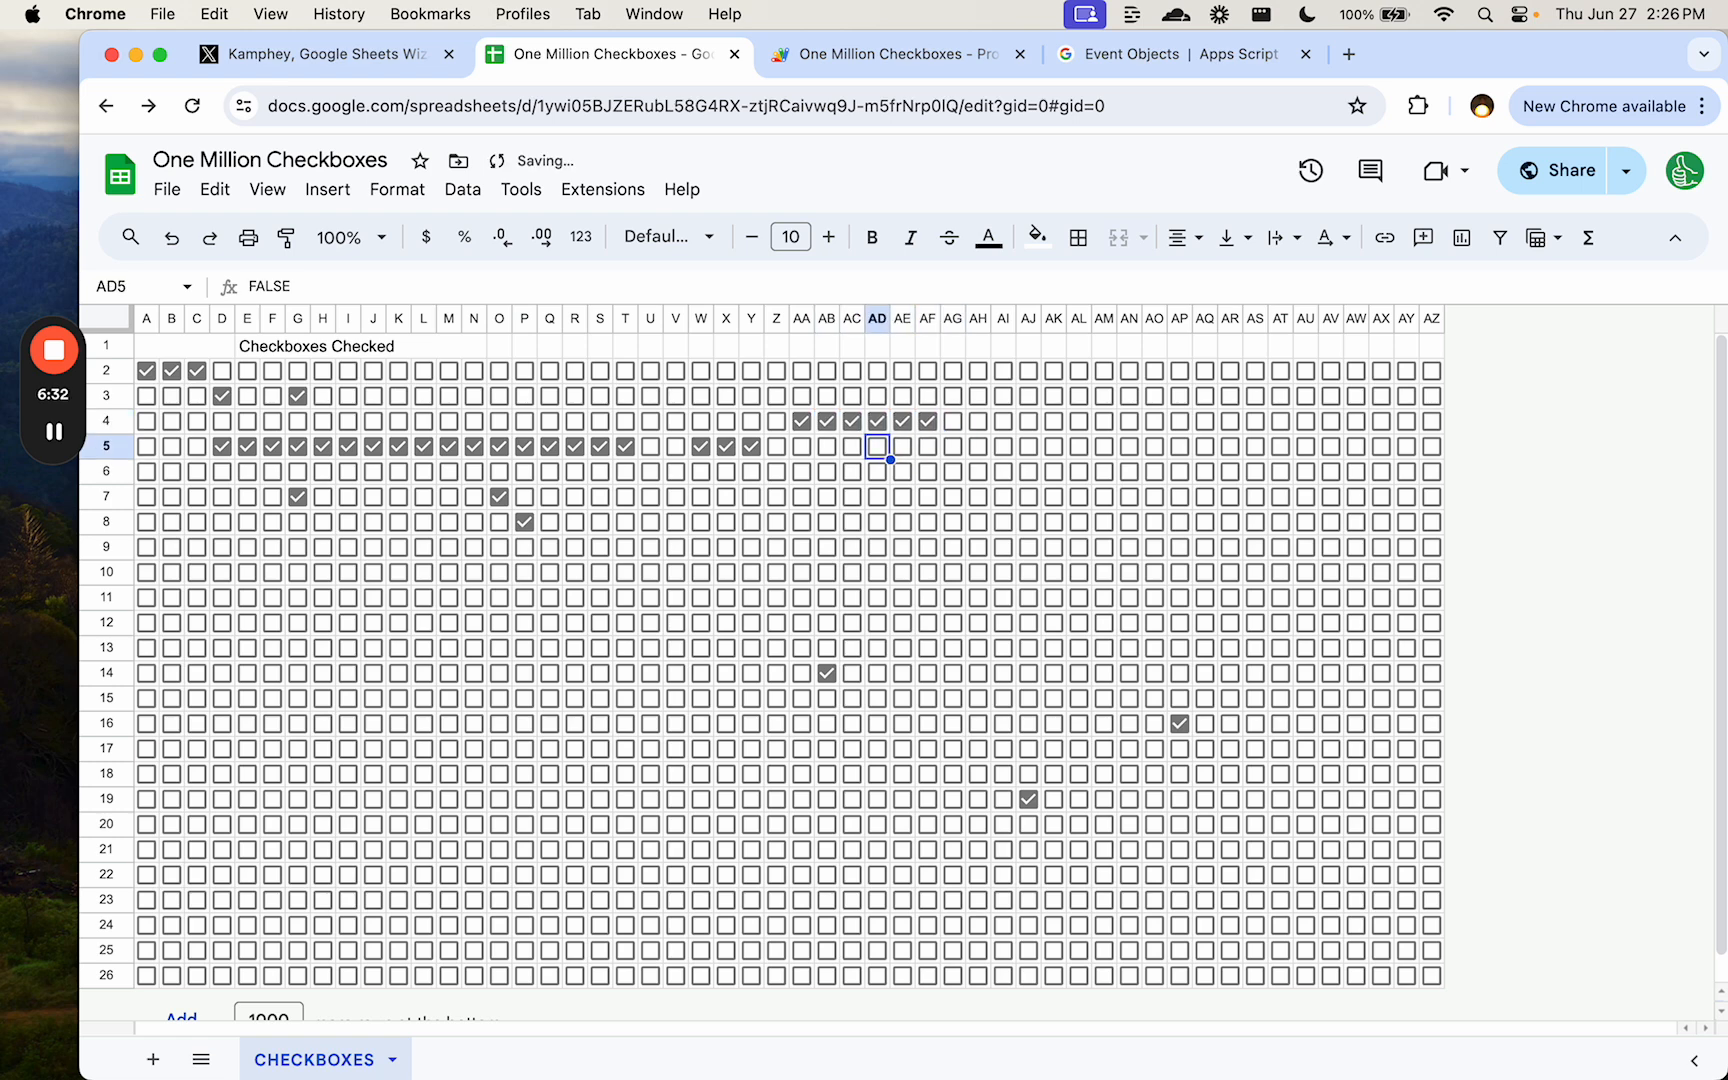
click(827, 471)
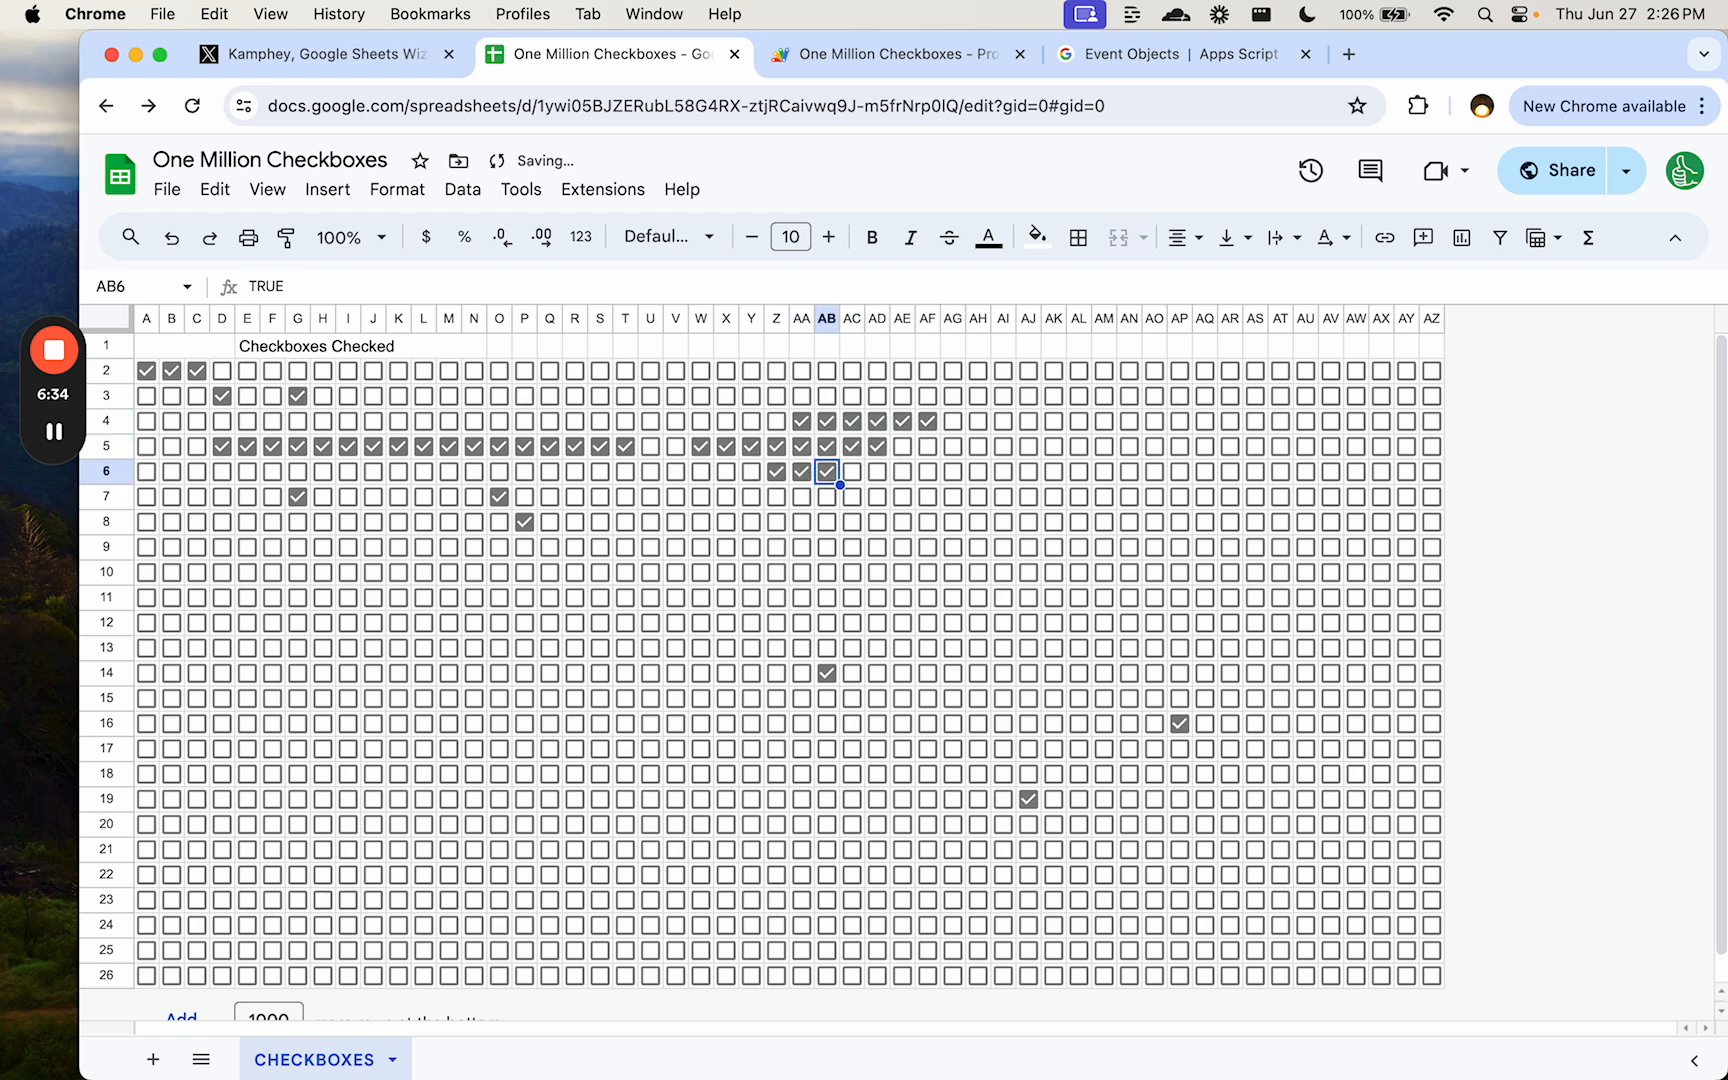
click(895, 53)
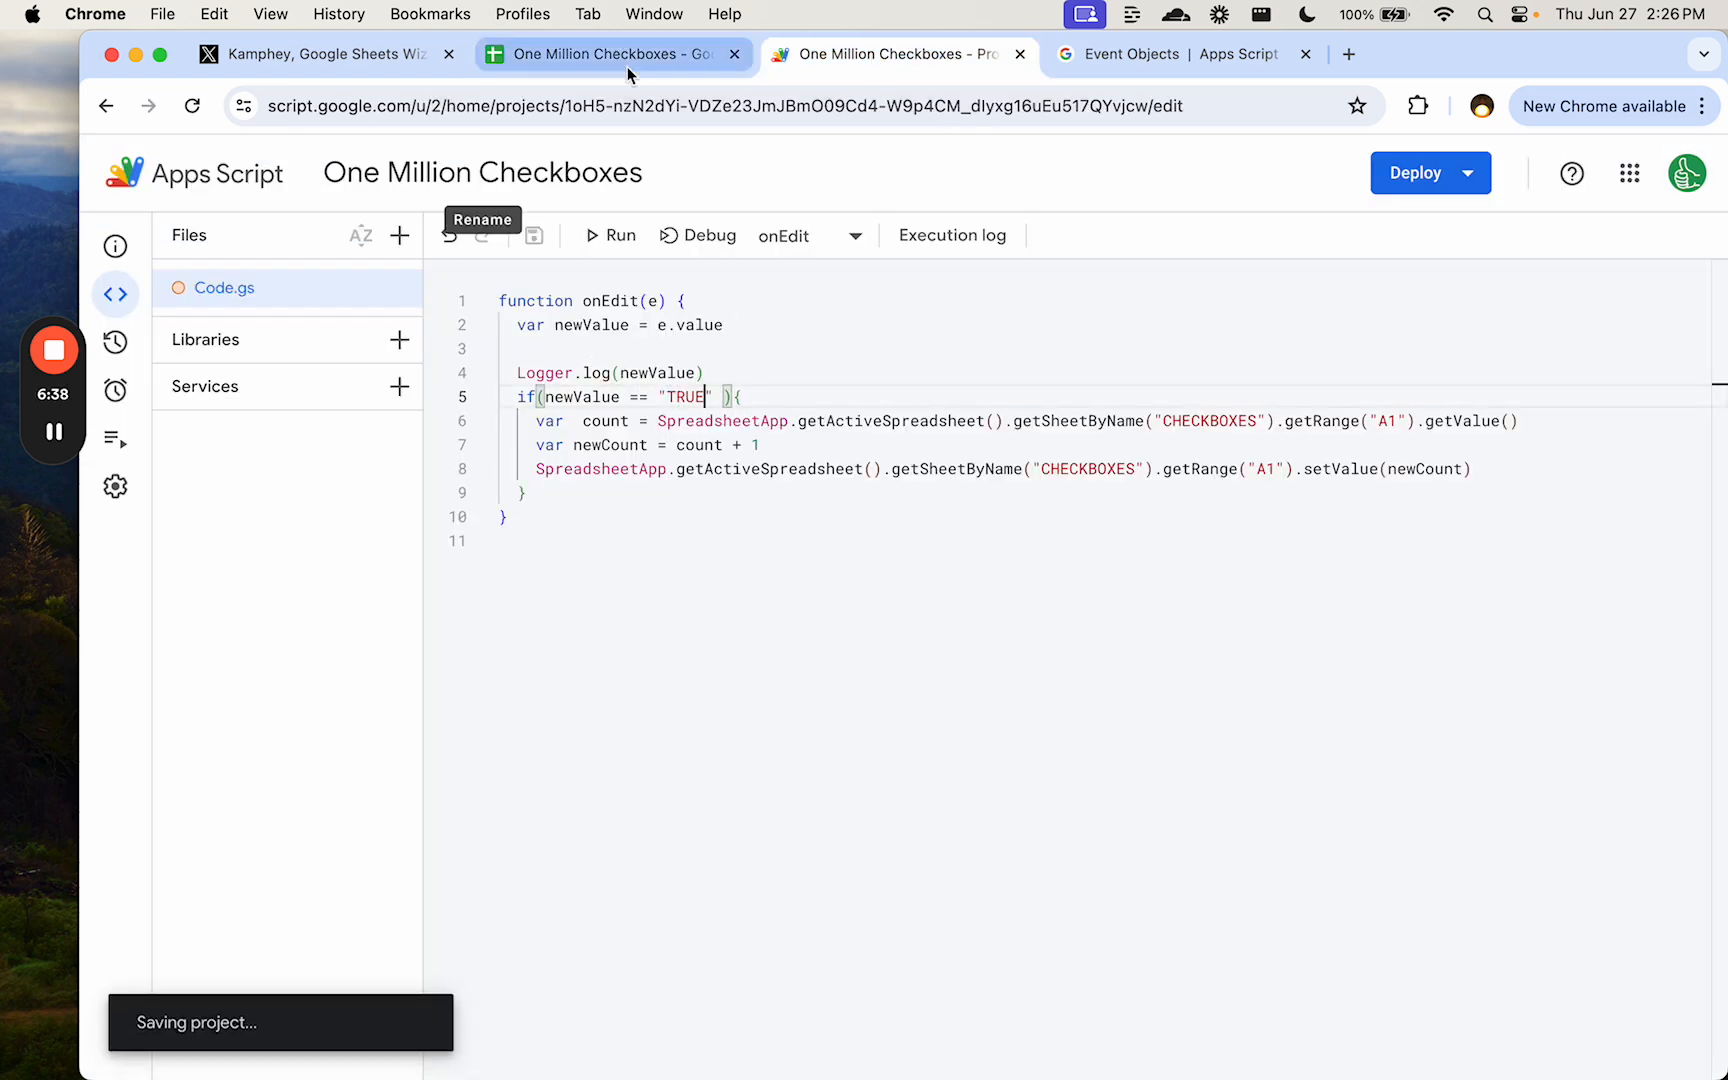
mouse_move(612, 53)
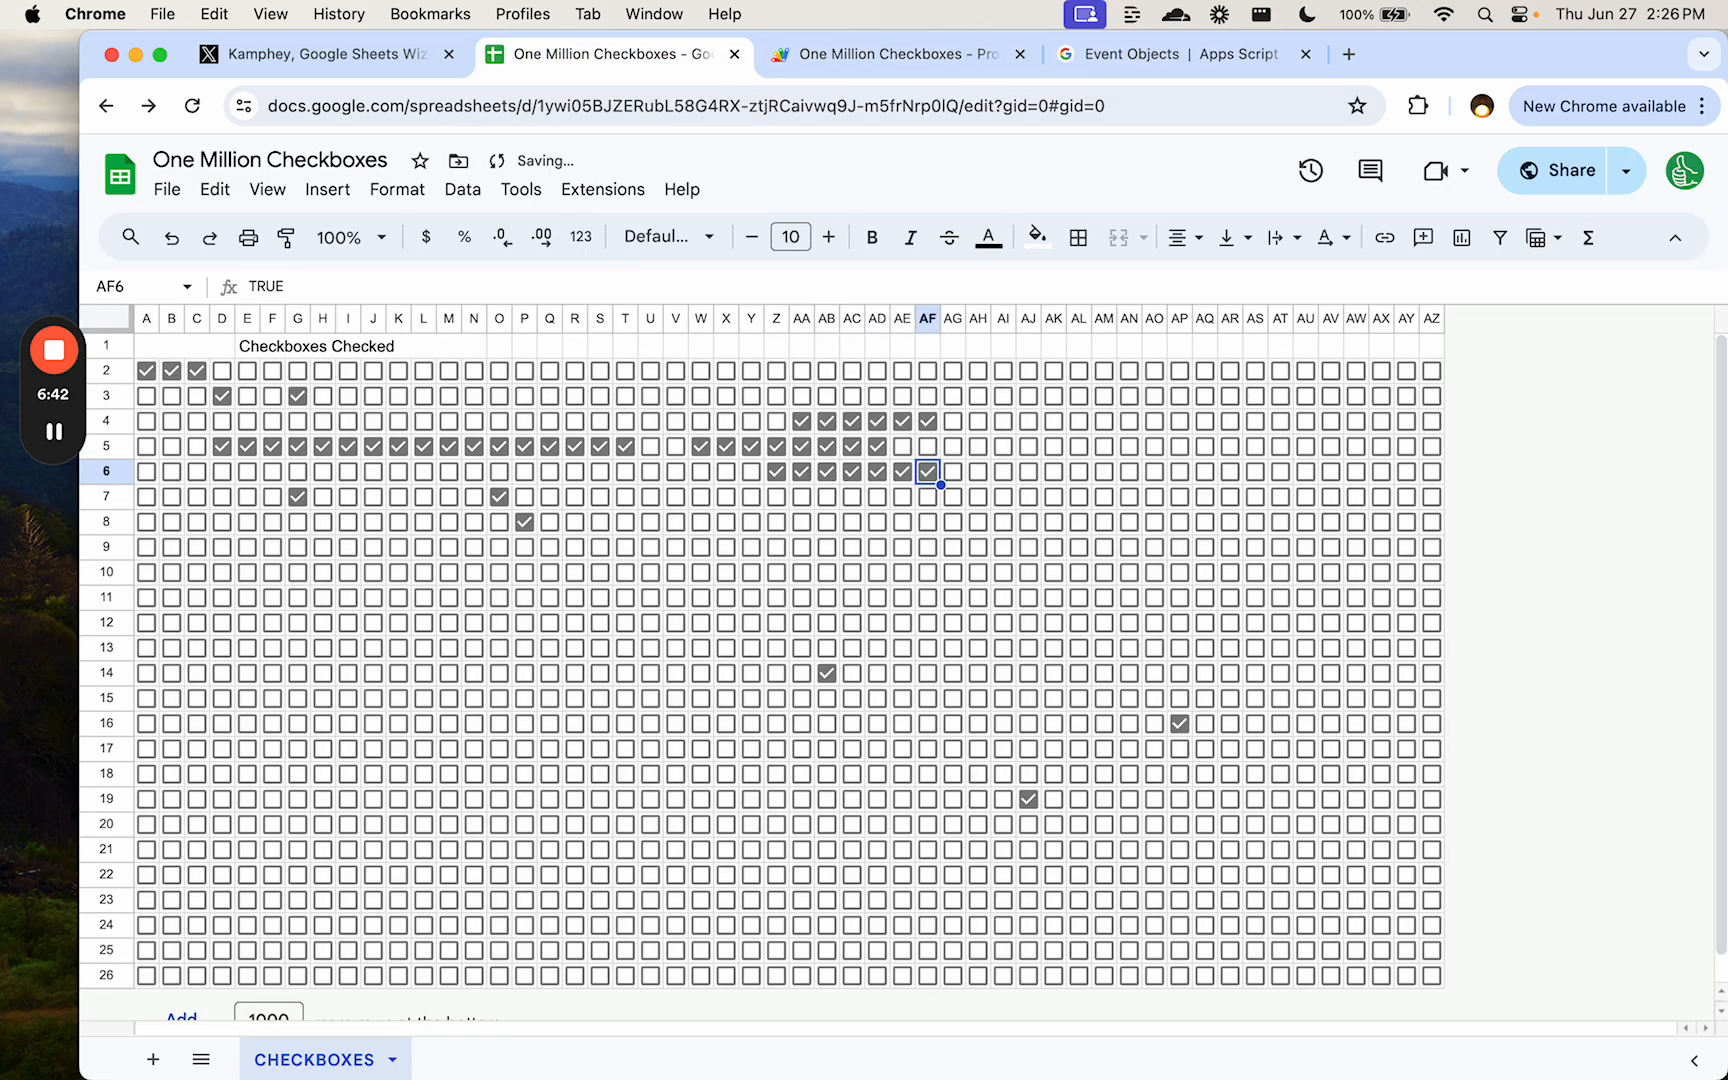
click(725, 496)
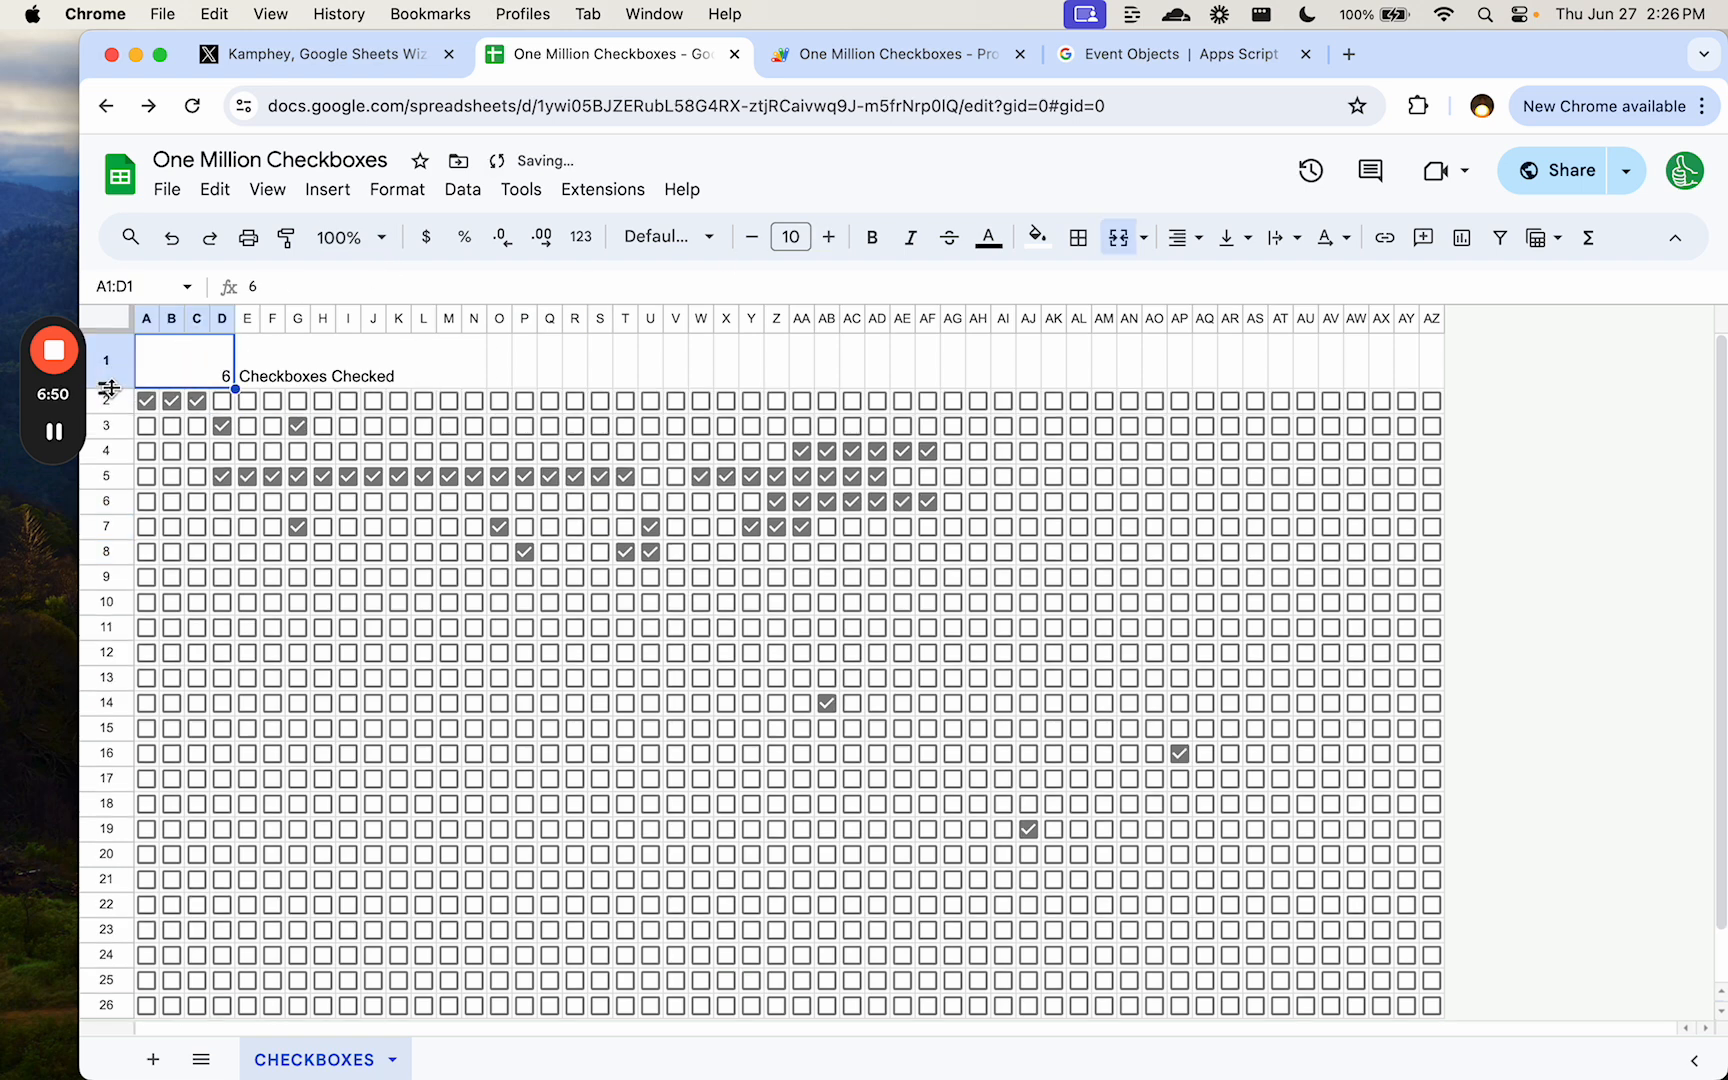
- Change the A1 counter's font to Oswald, then another font, and enlarge its font size
click(661, 236)
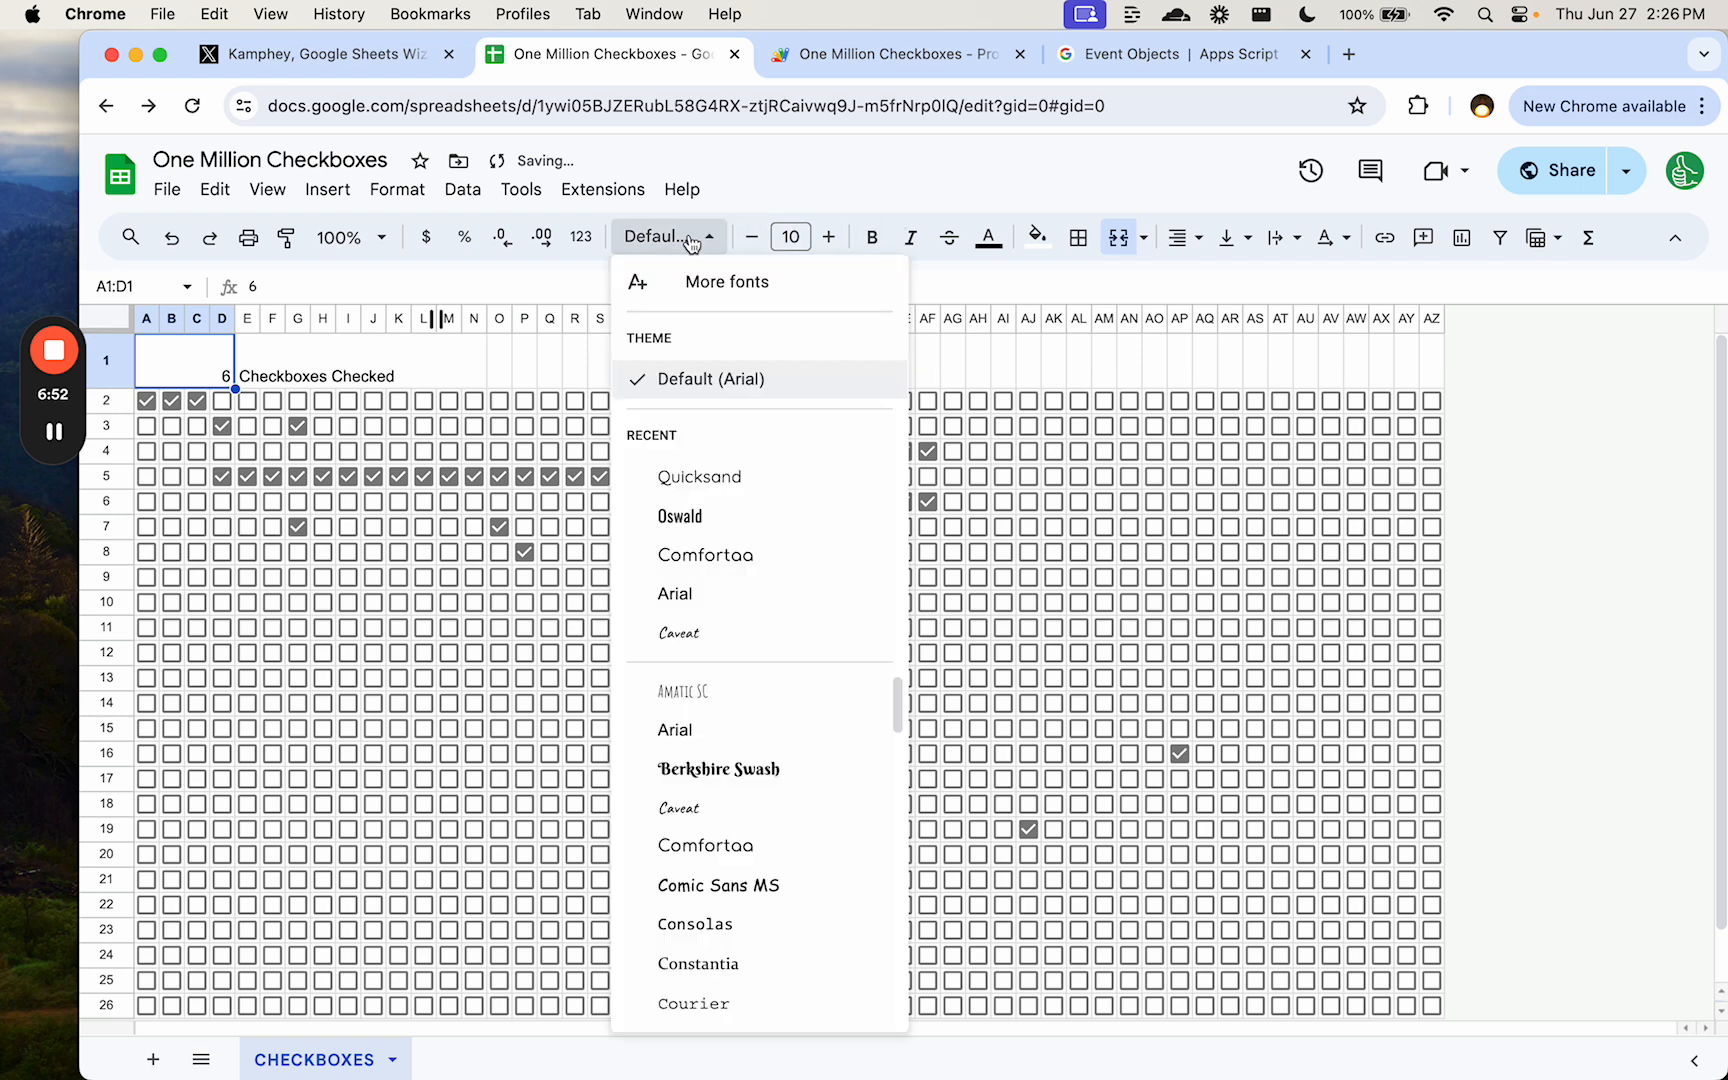
click(679, 516)
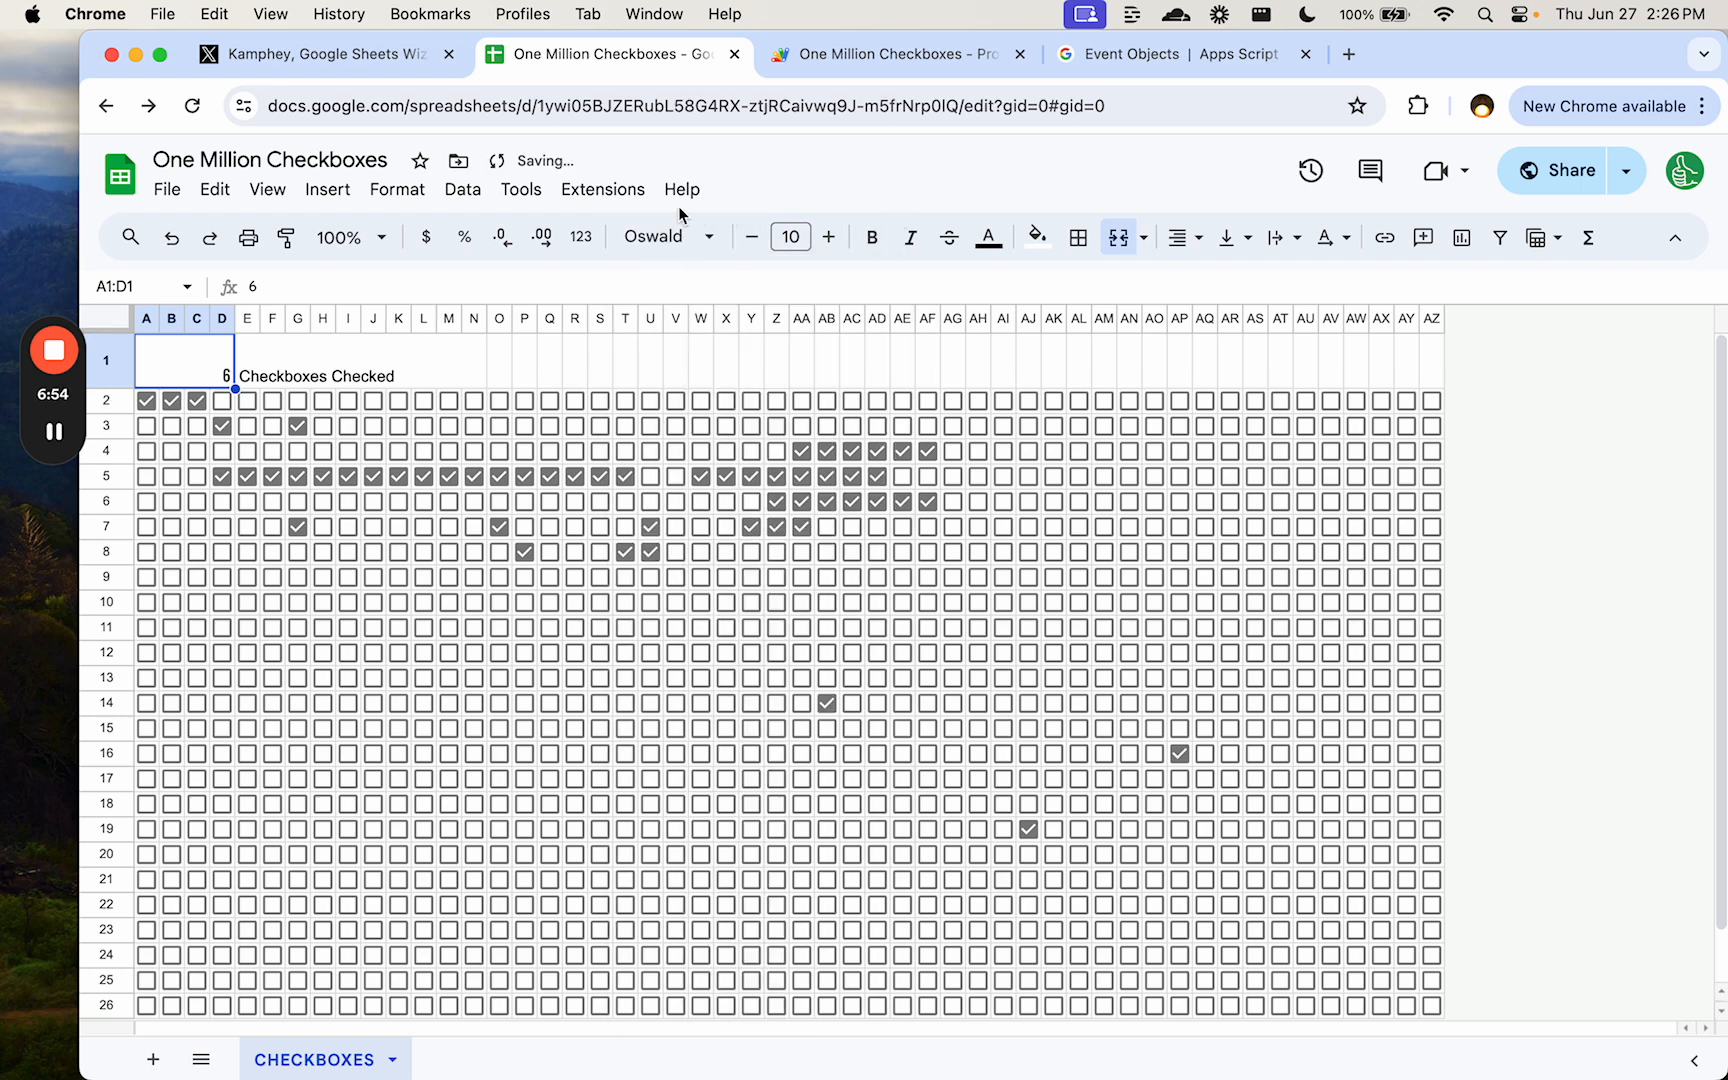
click(662, 236)
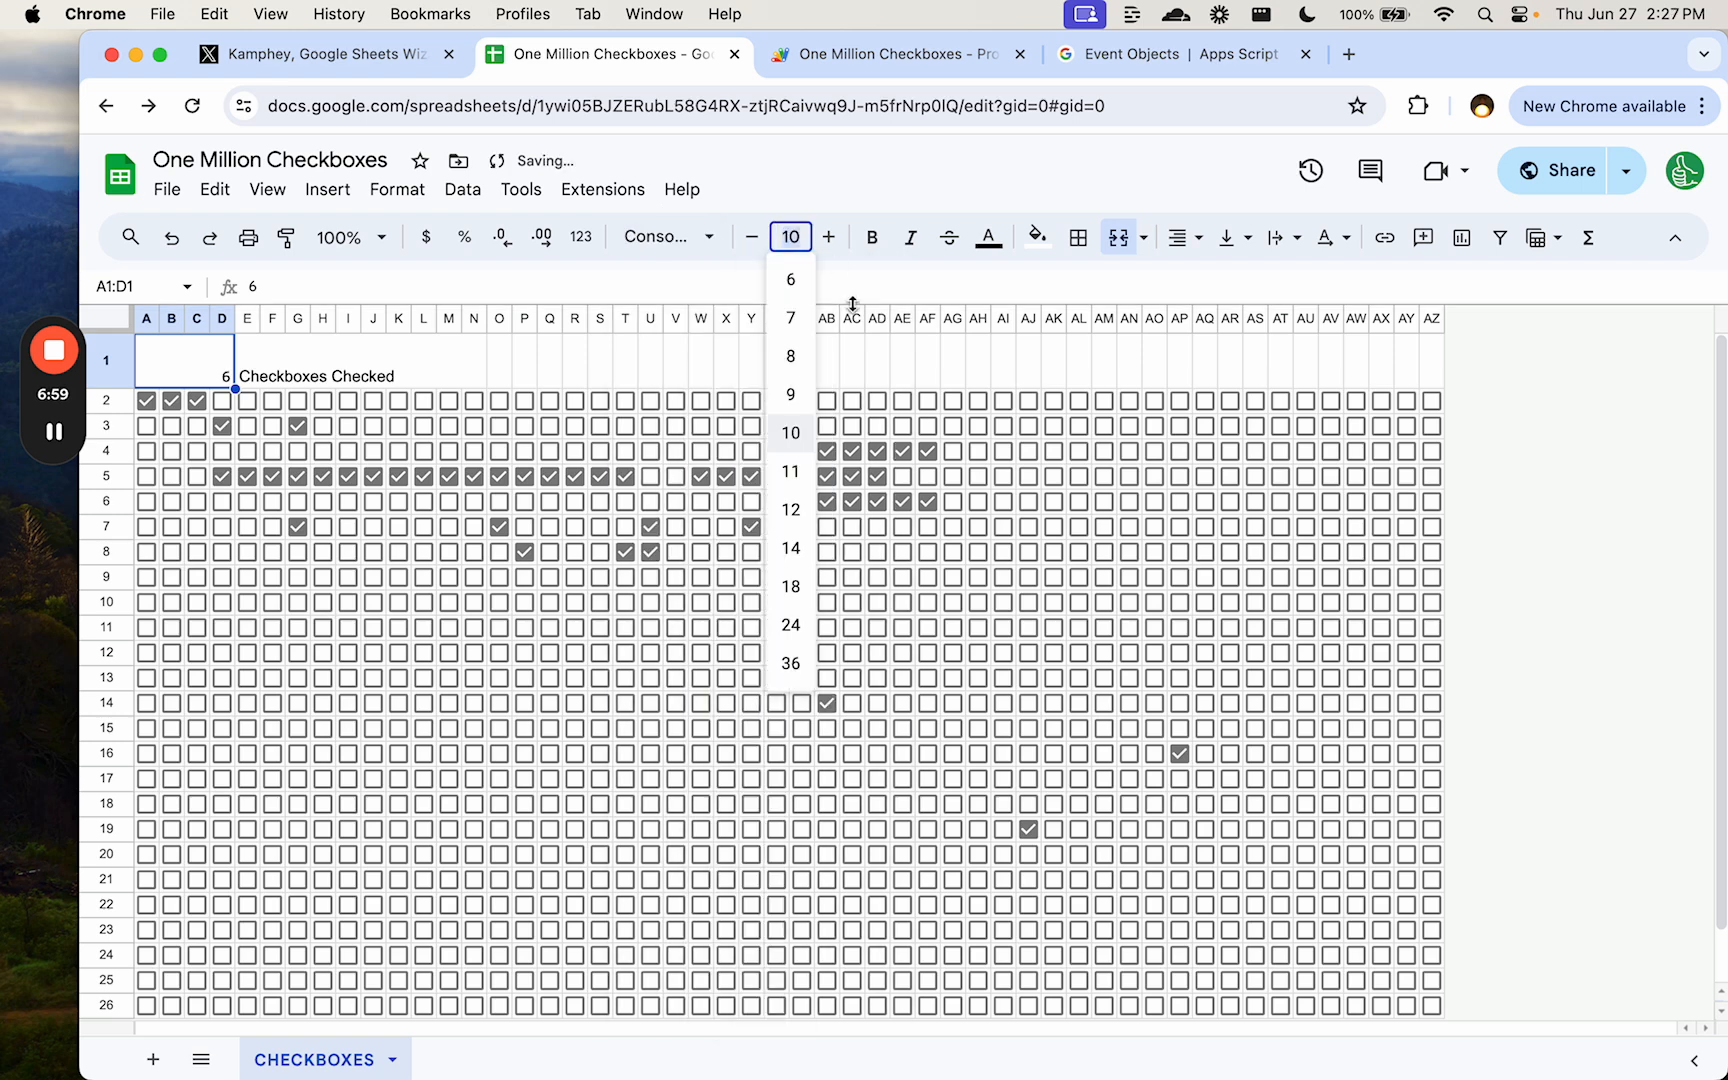
click(399, 500)
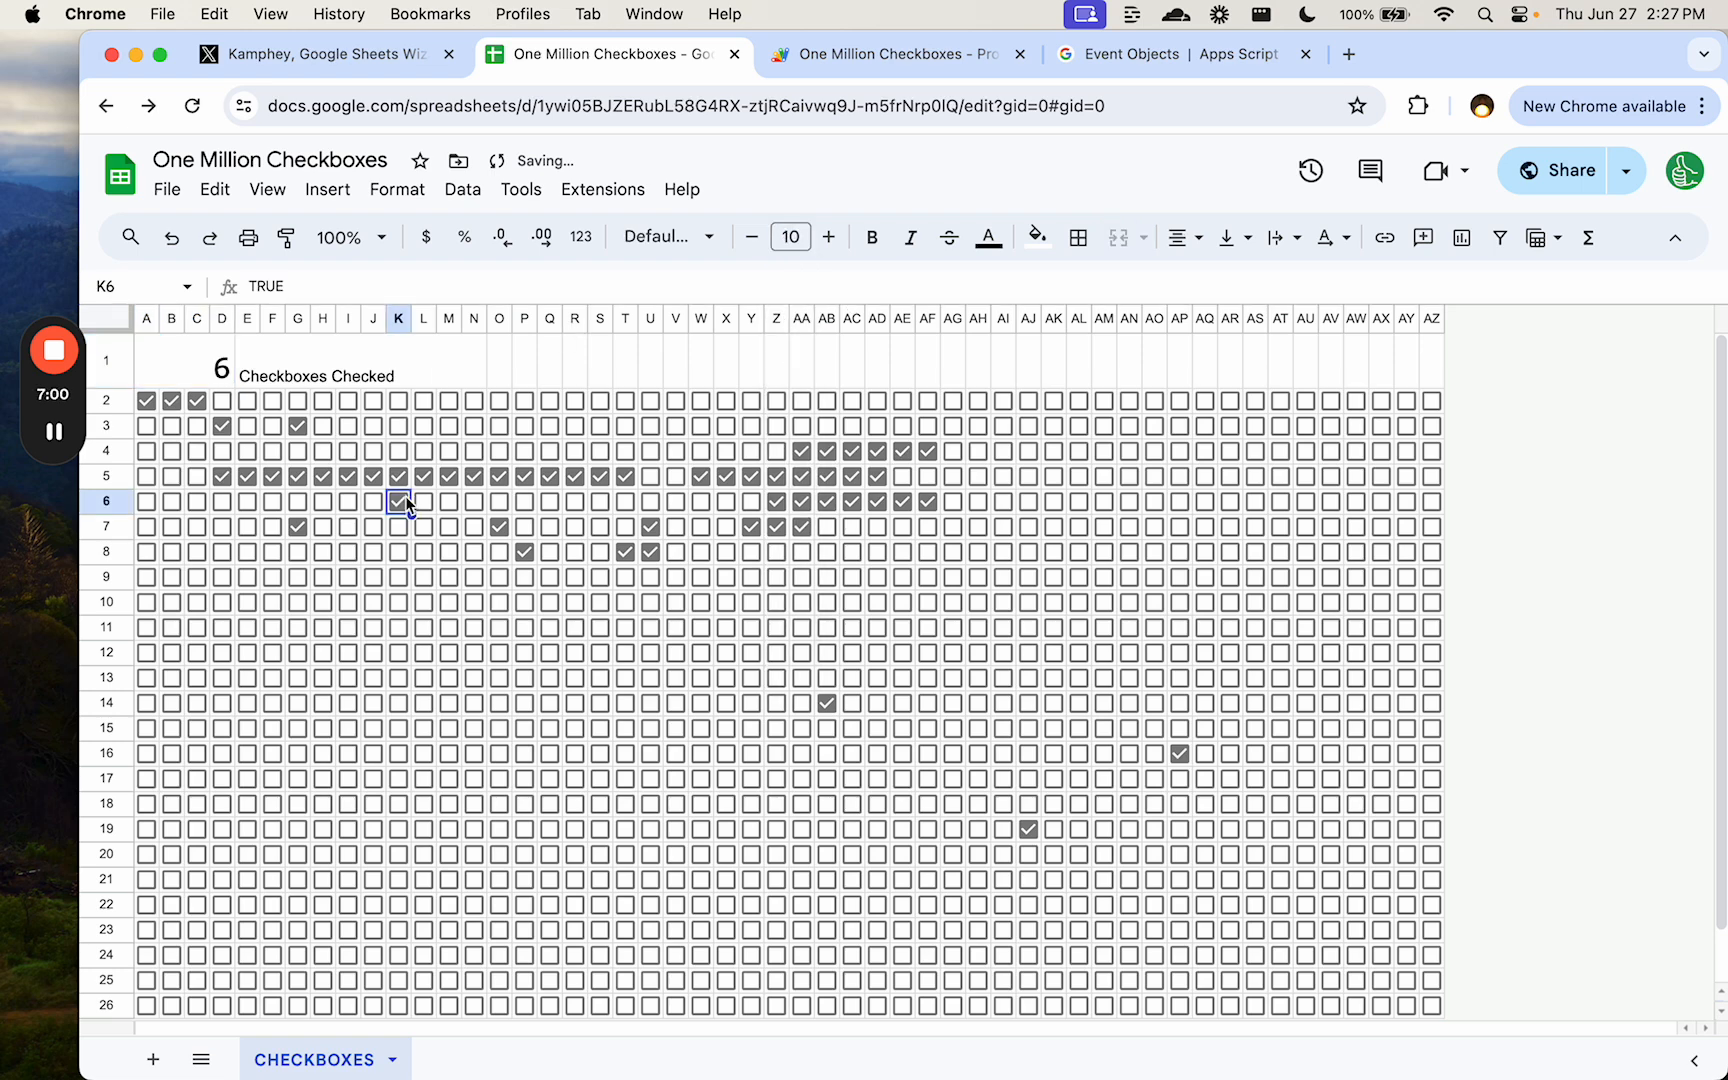
- Tick and untick boxes in row 2 and rows 6–8, raising the A1 counter to 17
click(247, 551)
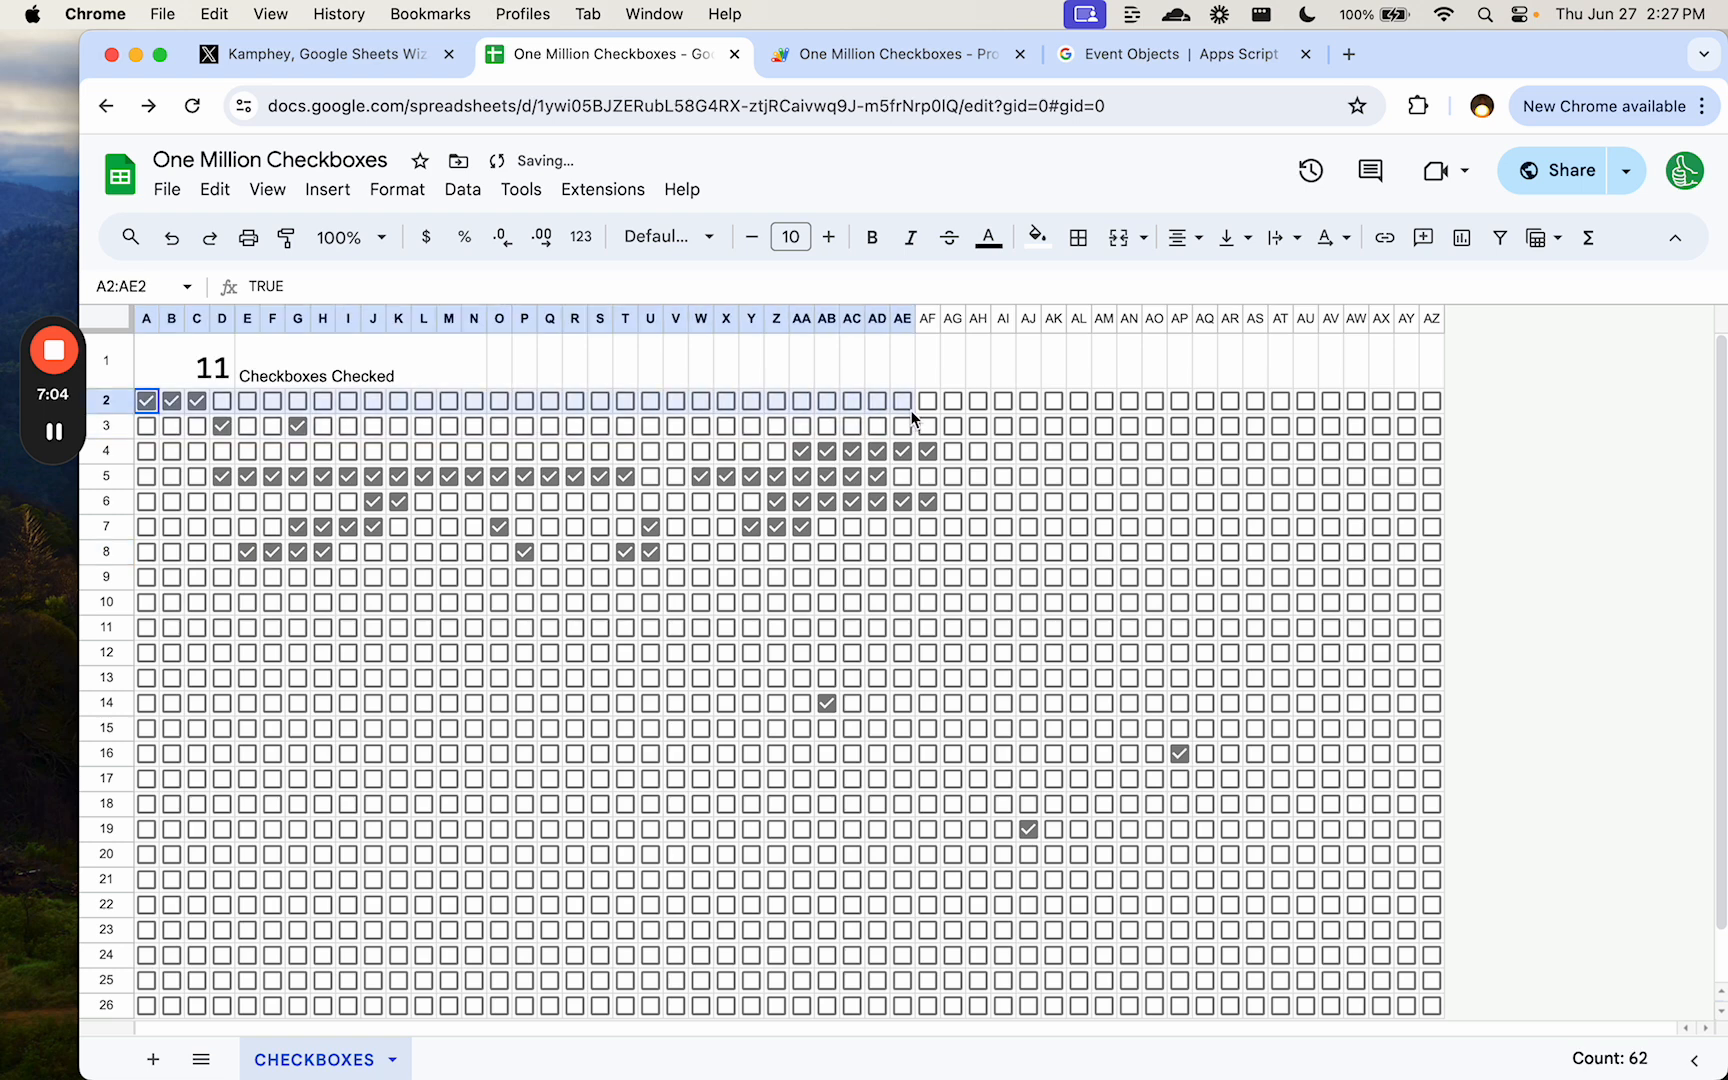
click(172, 400)
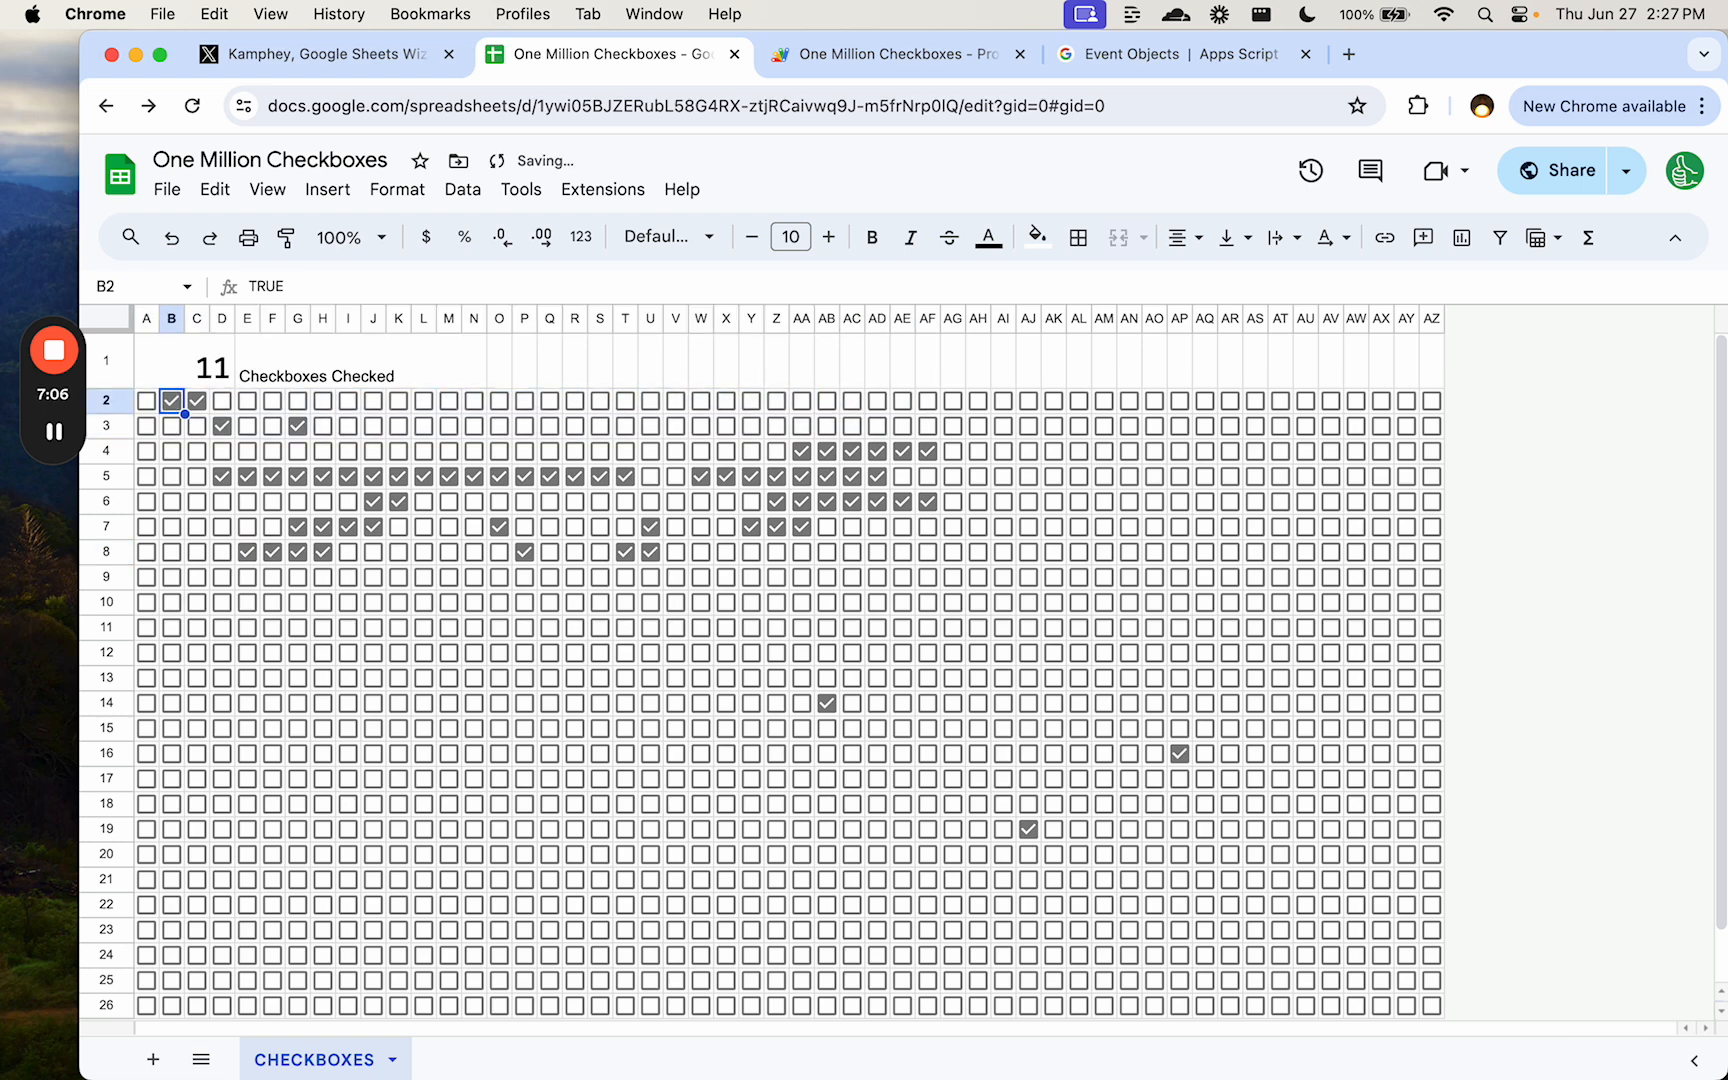
click(220, 400)
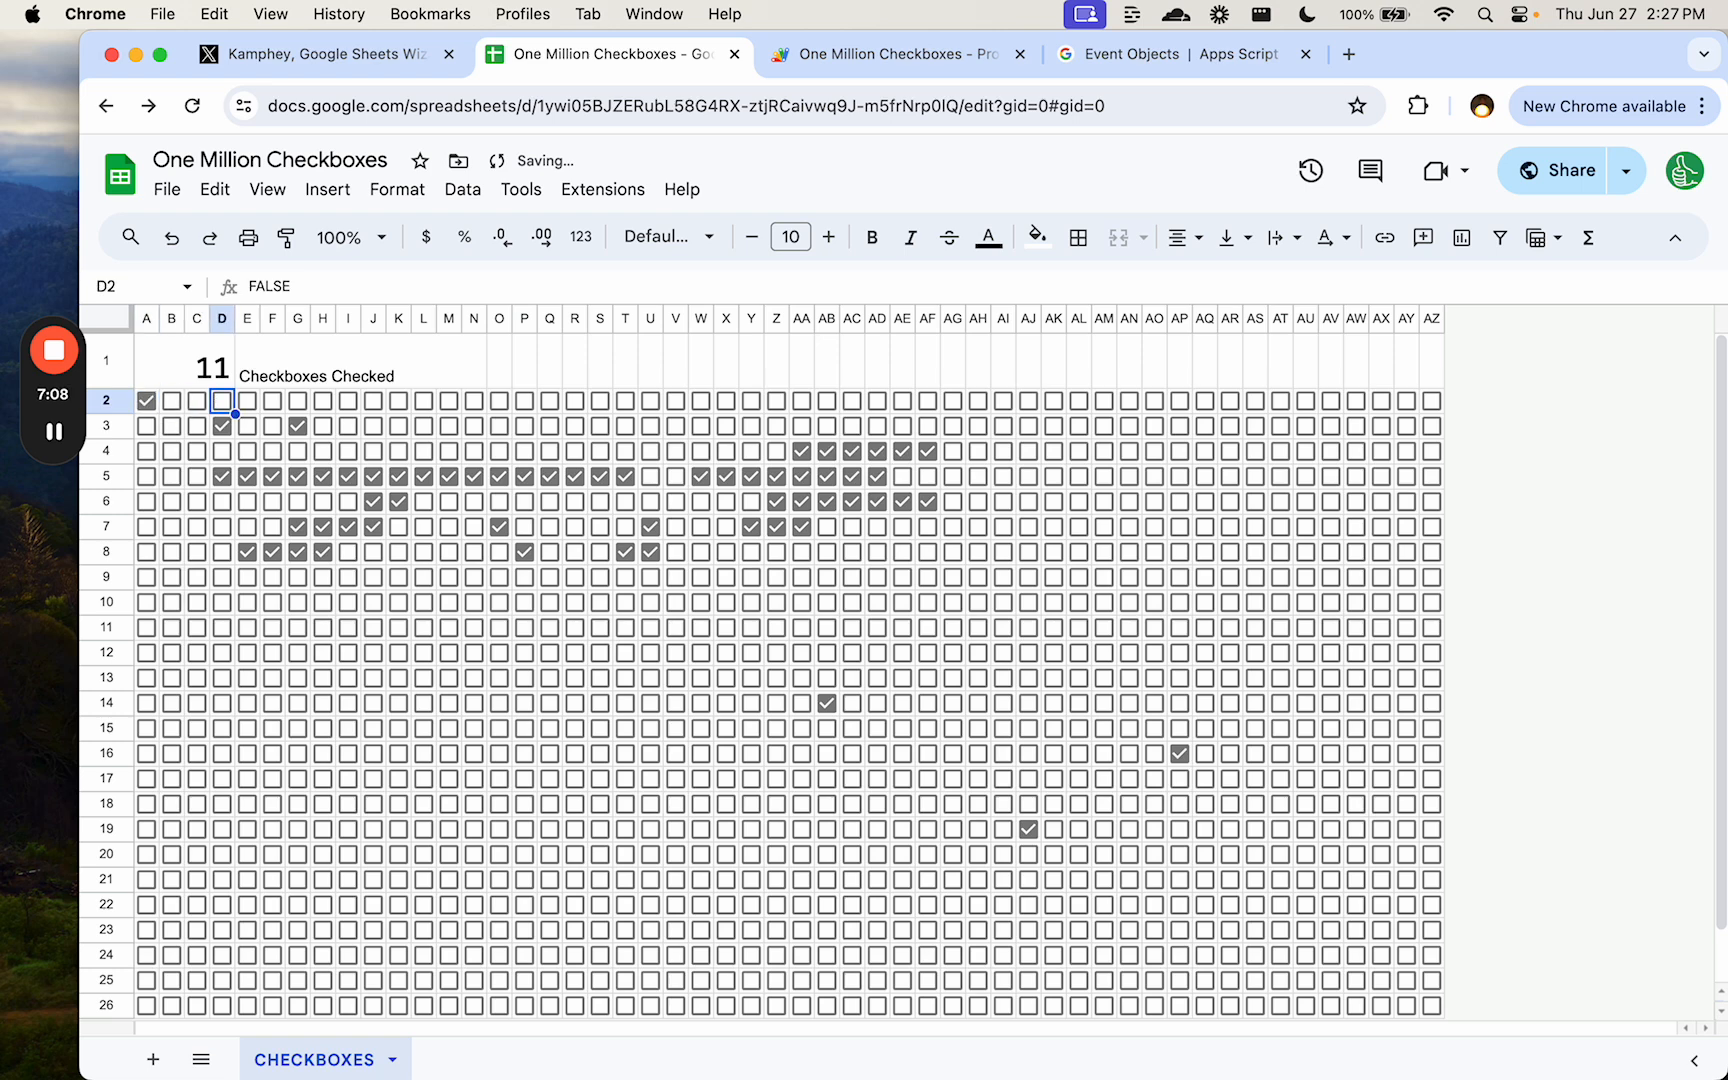
click(323, 400)
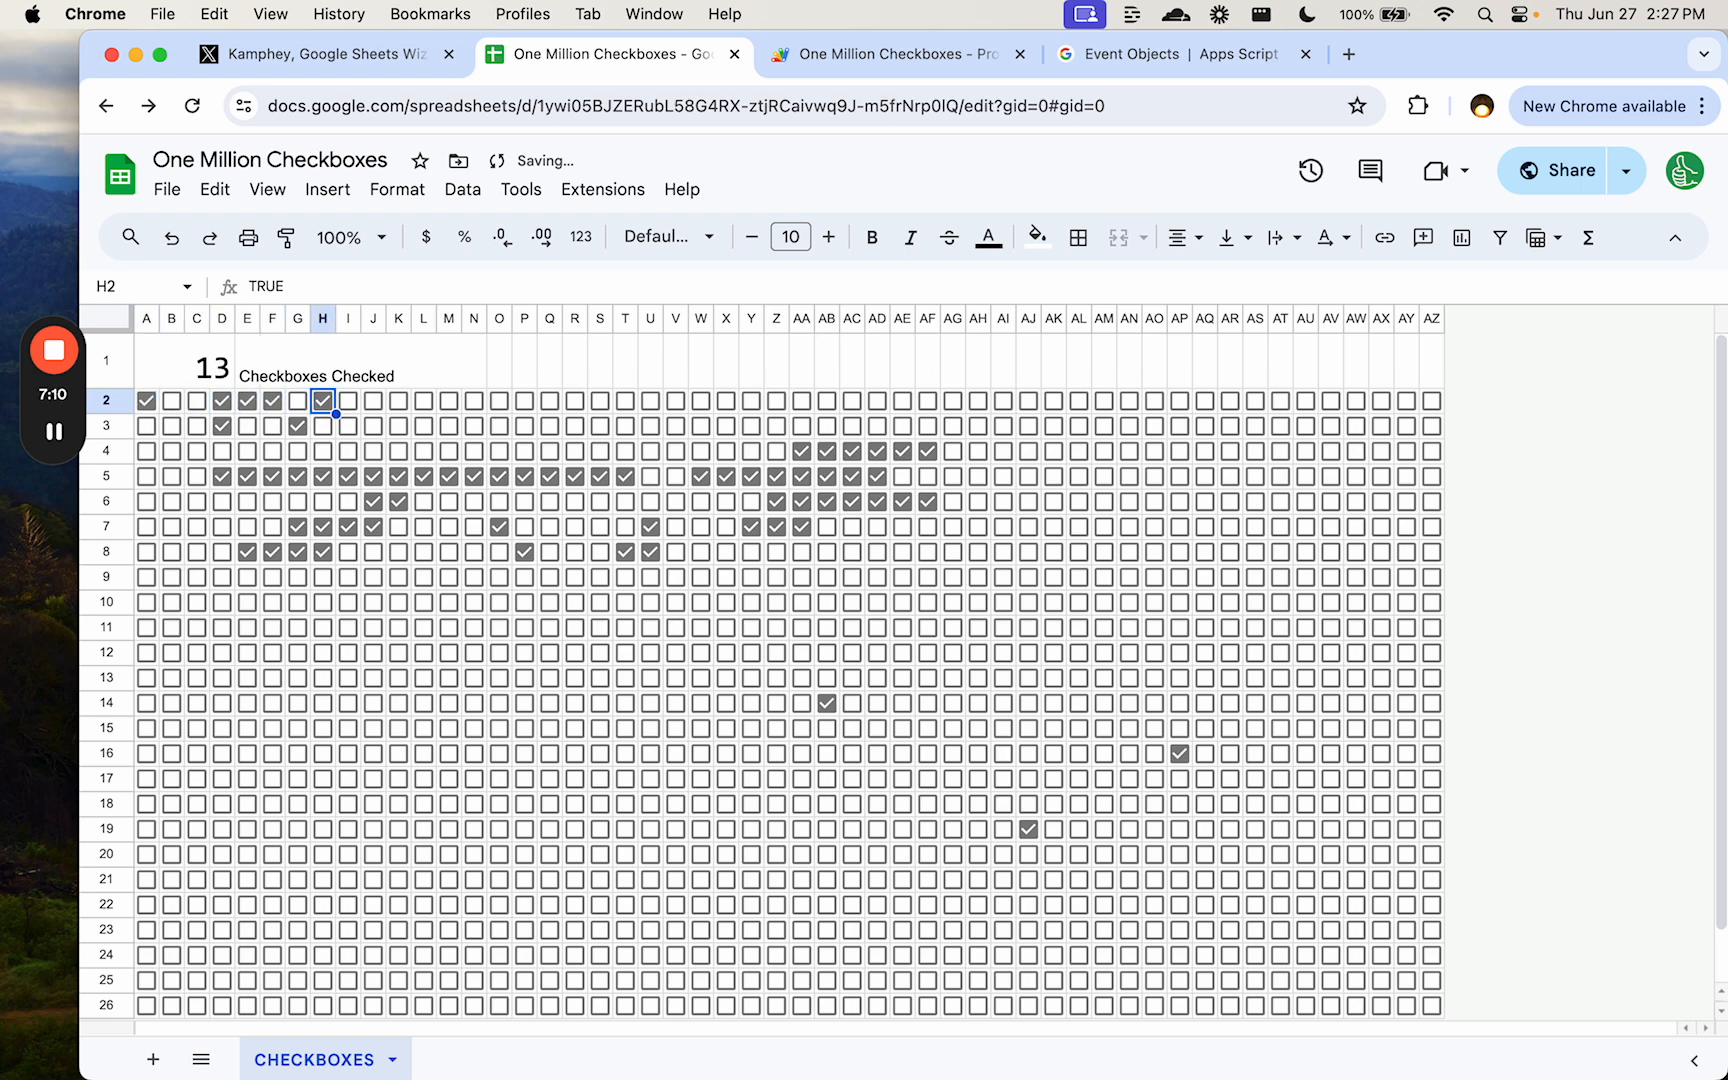
click(398, 400)
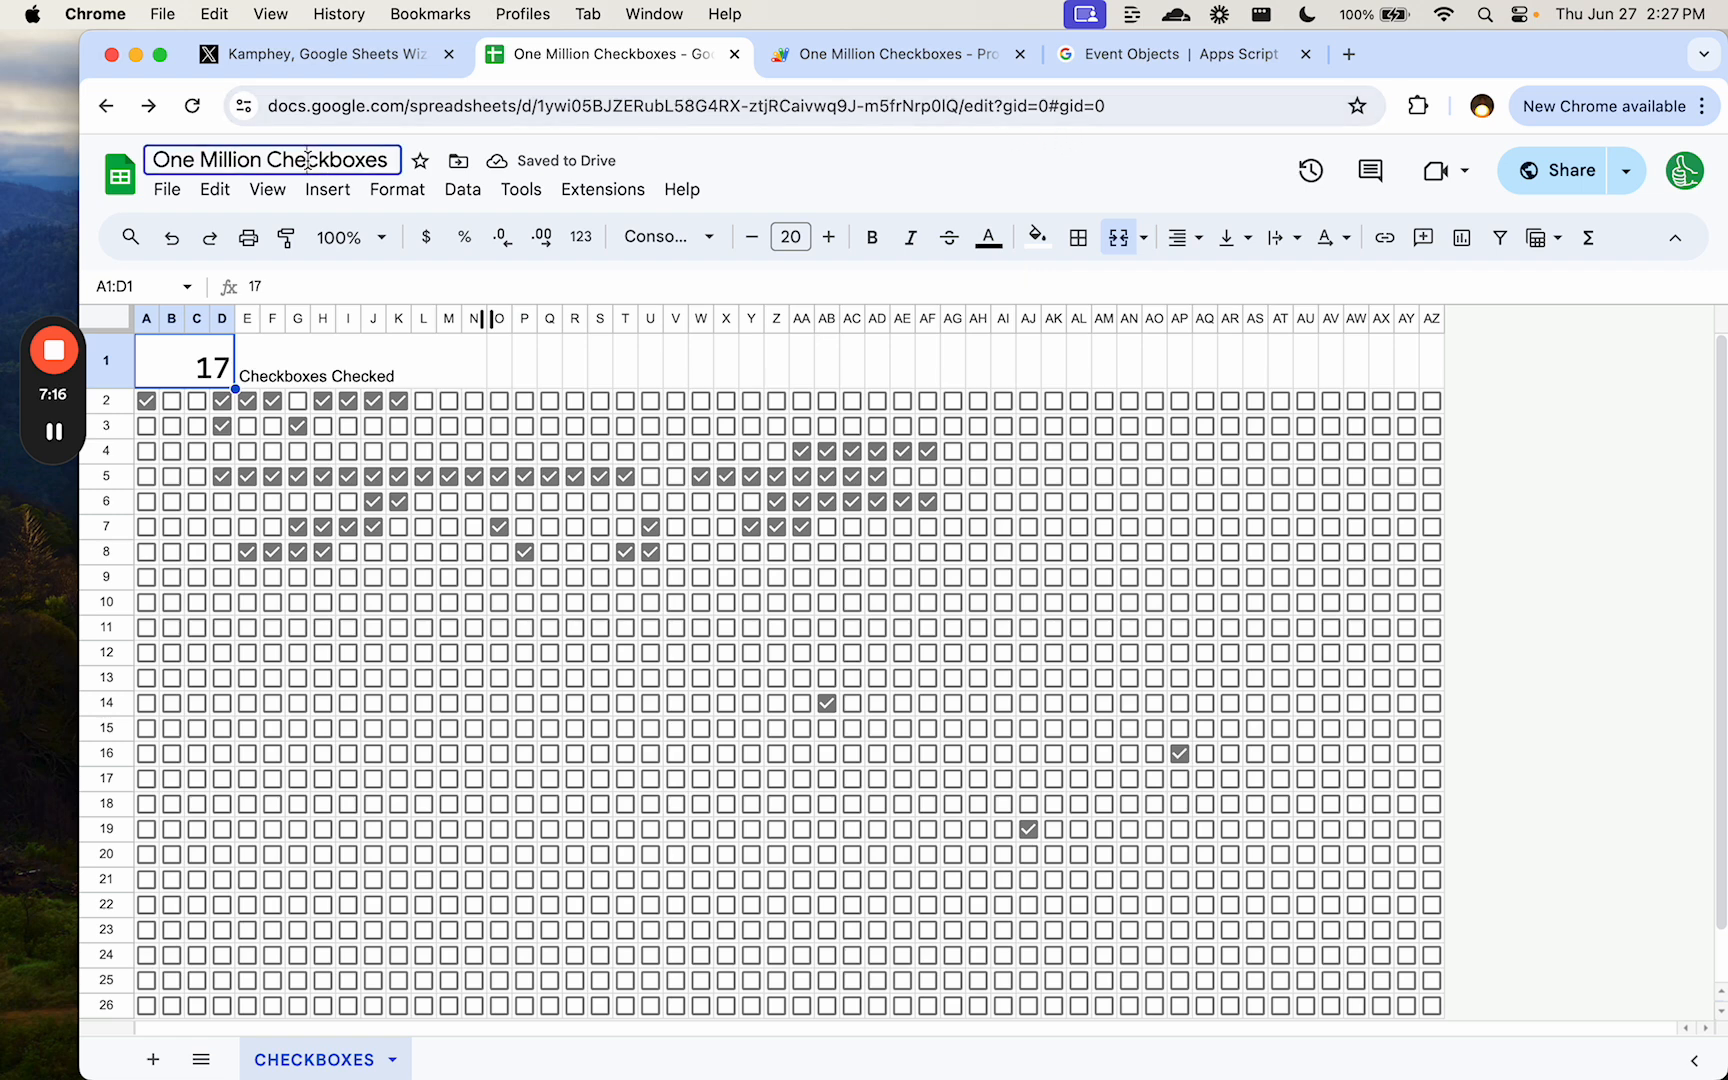
click(214, 190)
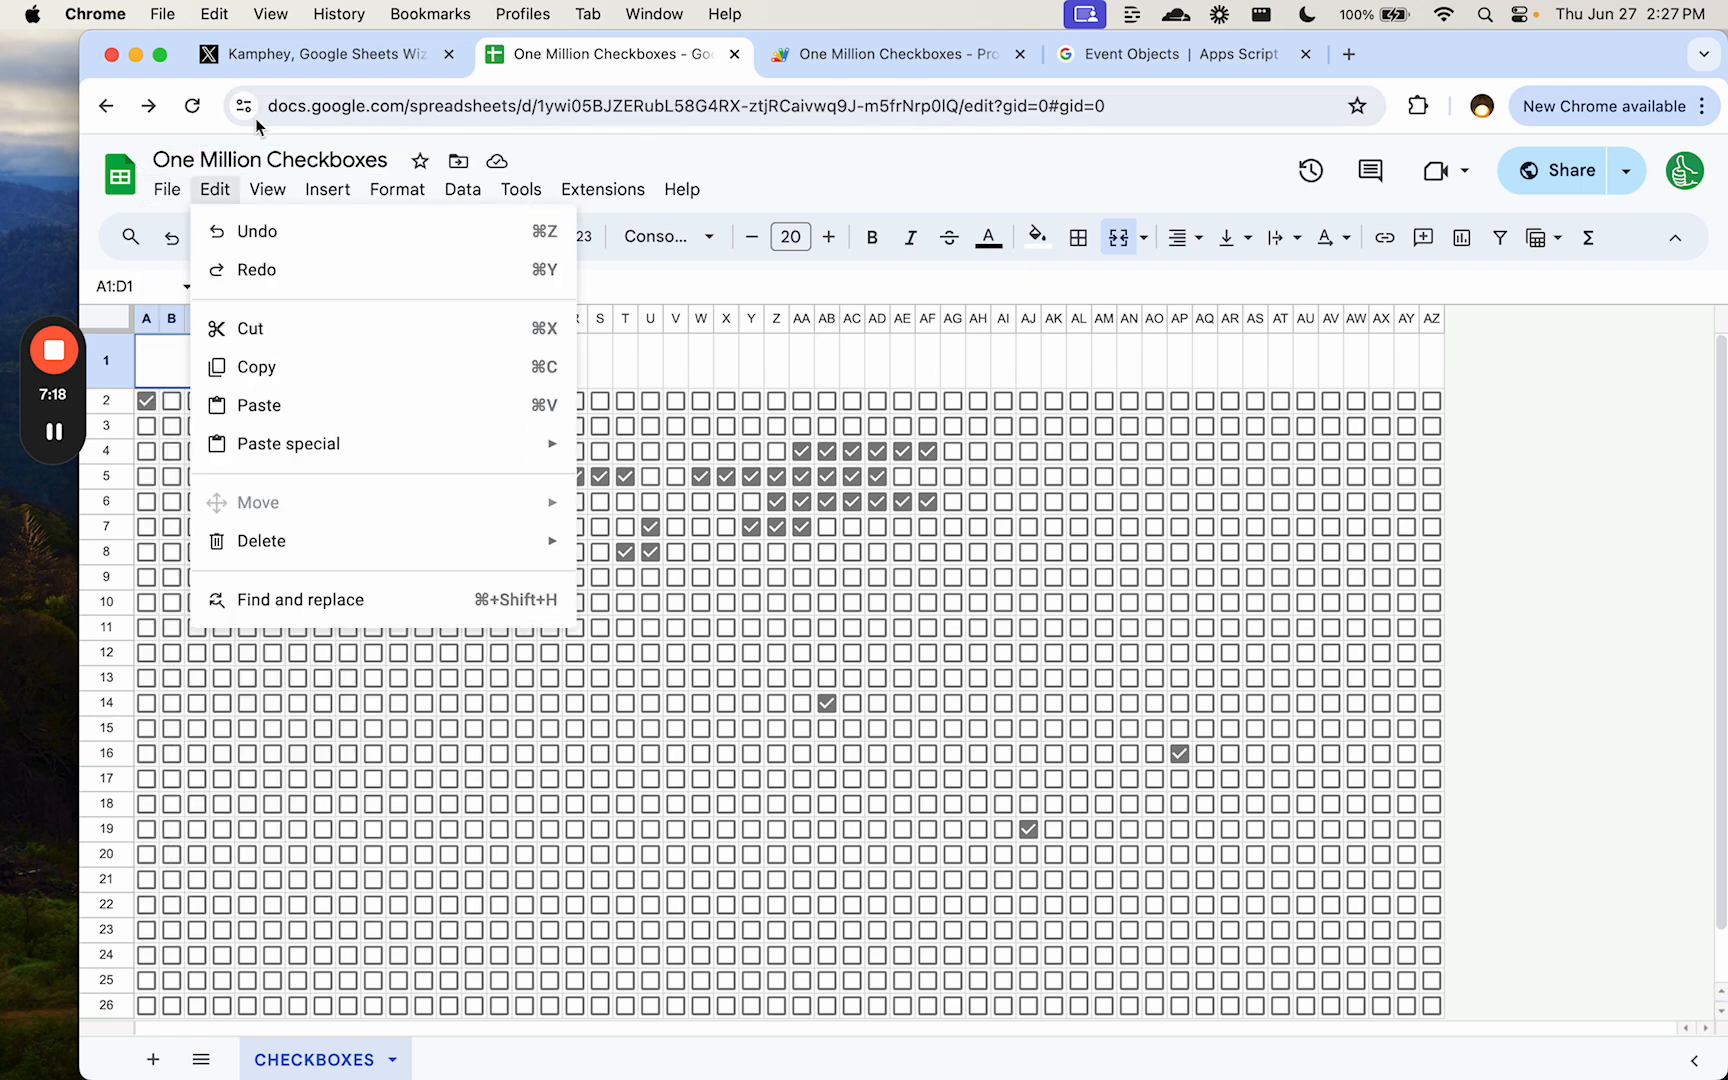
click(397, 188)
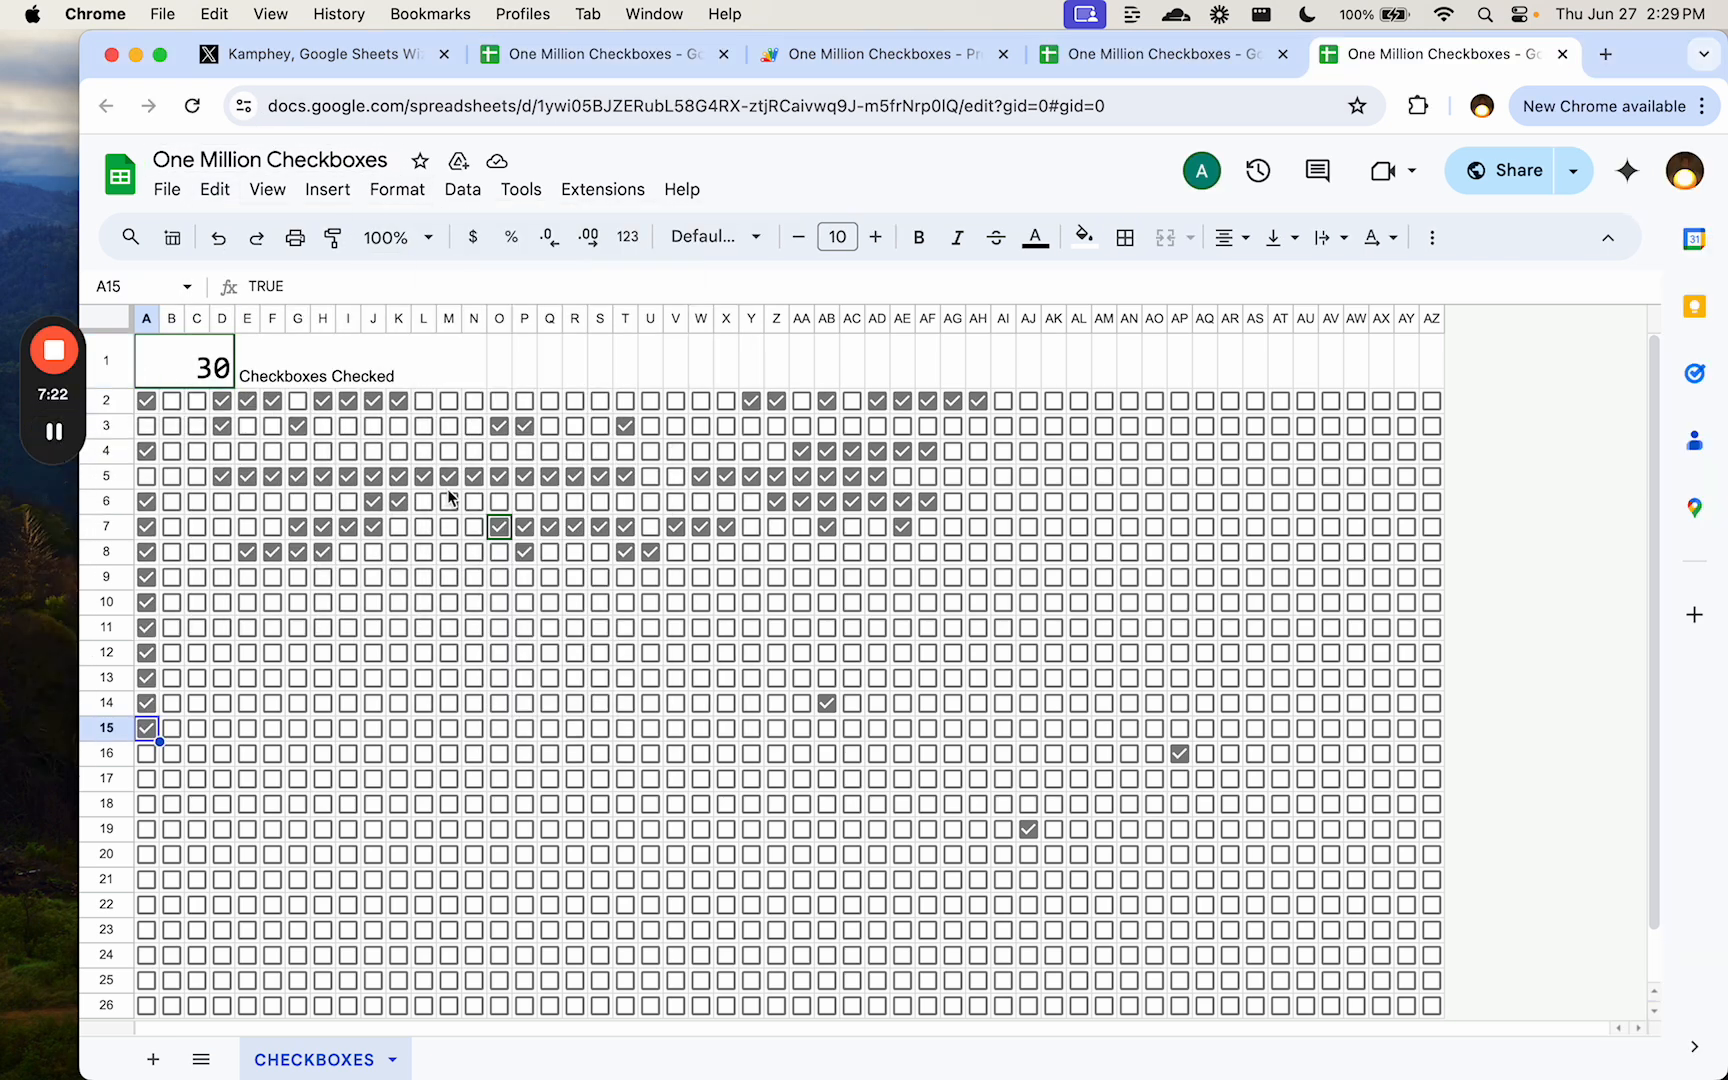
mouse_move(1685, 171)
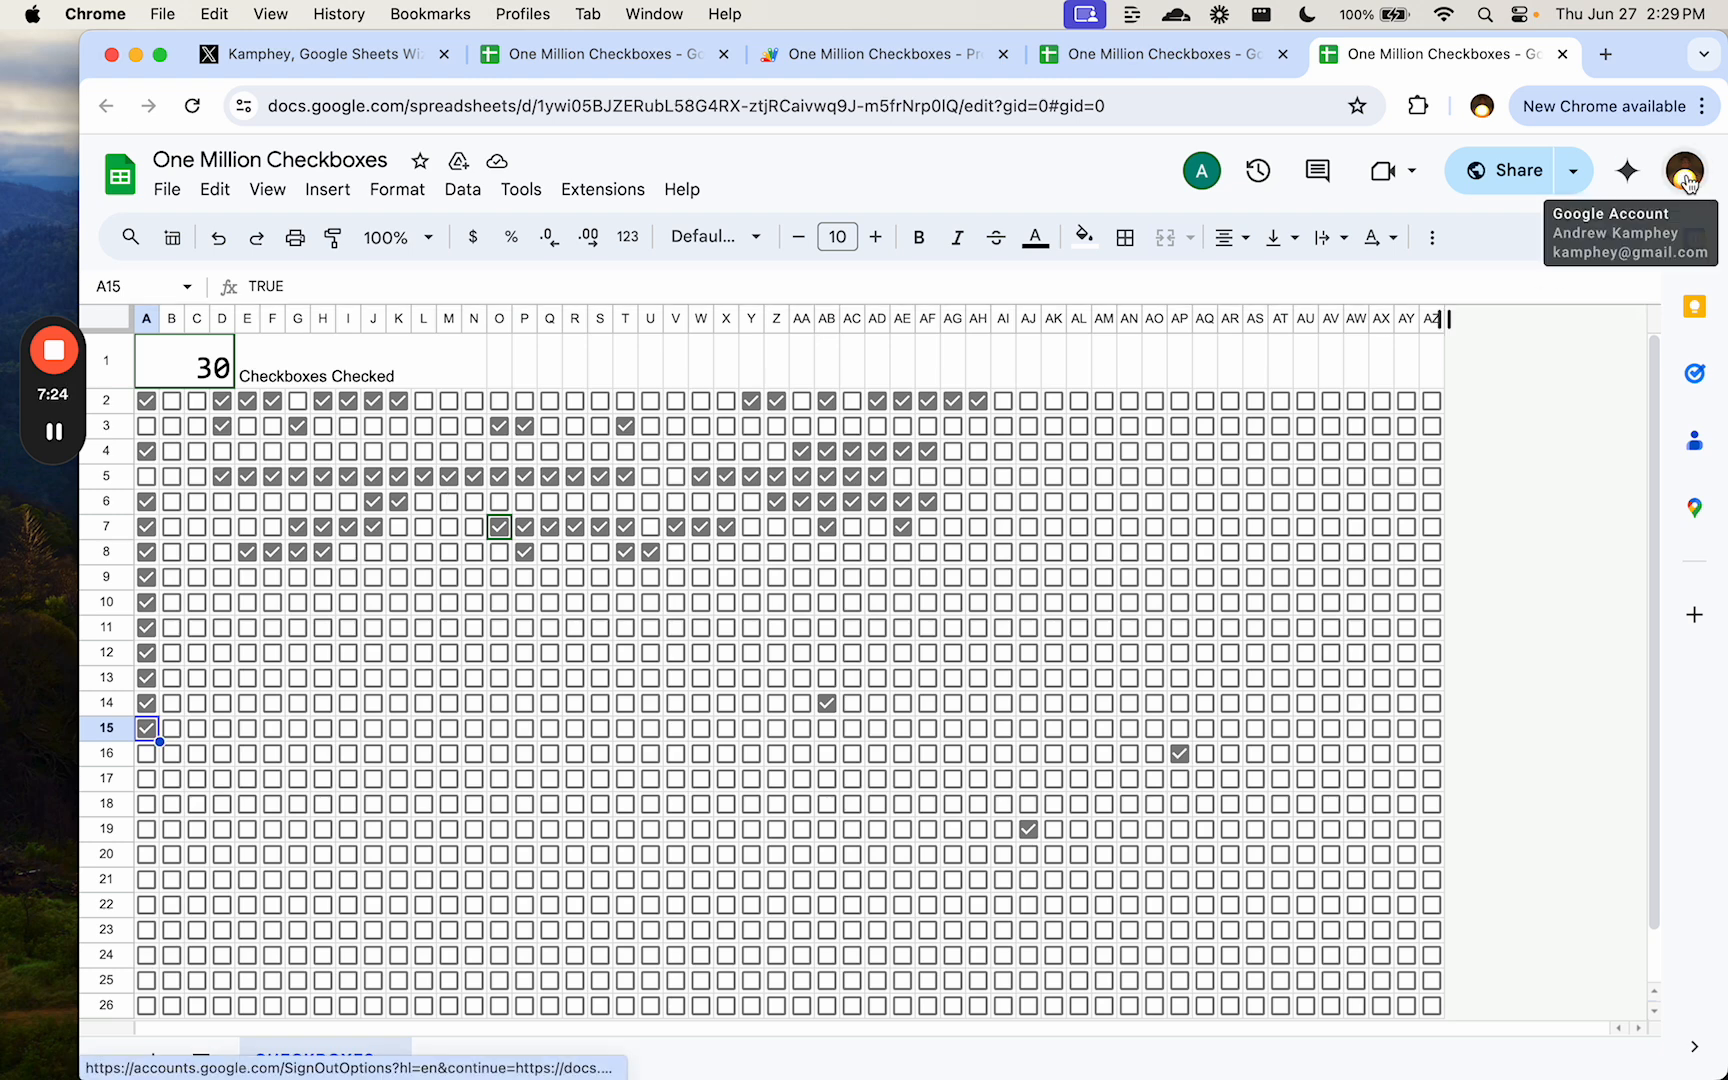
- Tick the checkboxes in B6, B10 and one more cell in column B
click(172, 501)
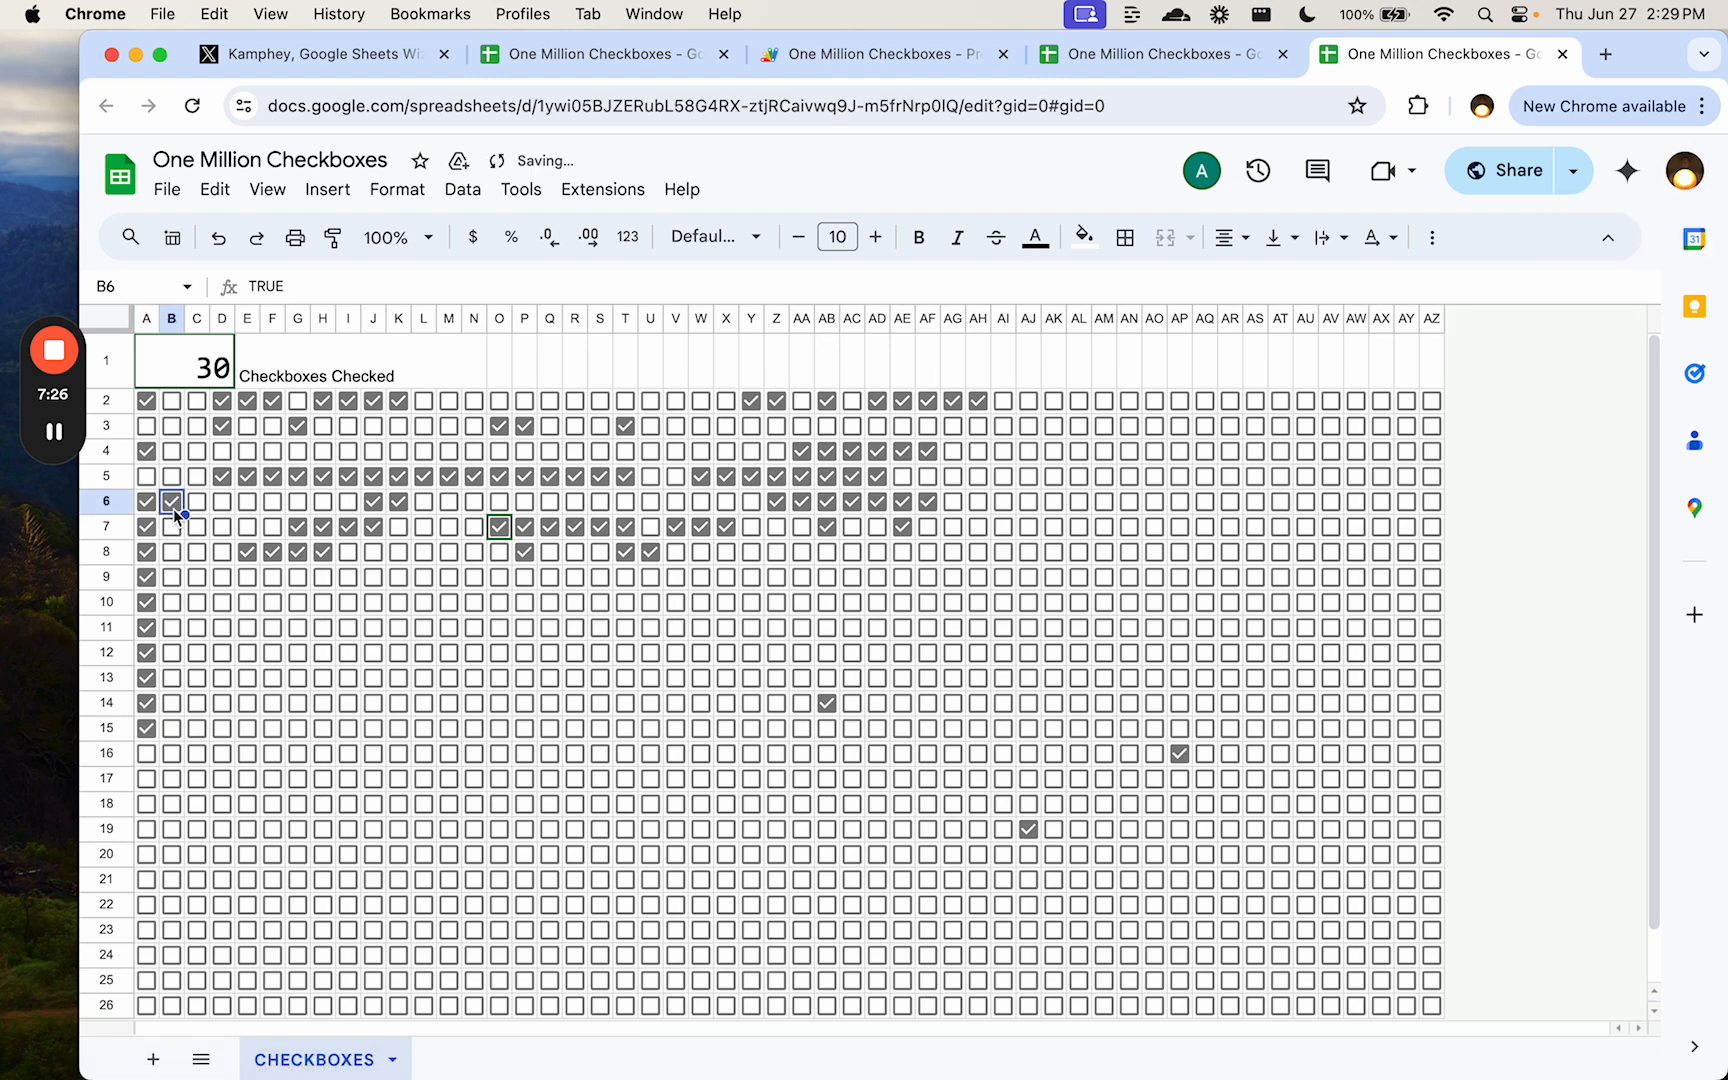
click(171, 602)
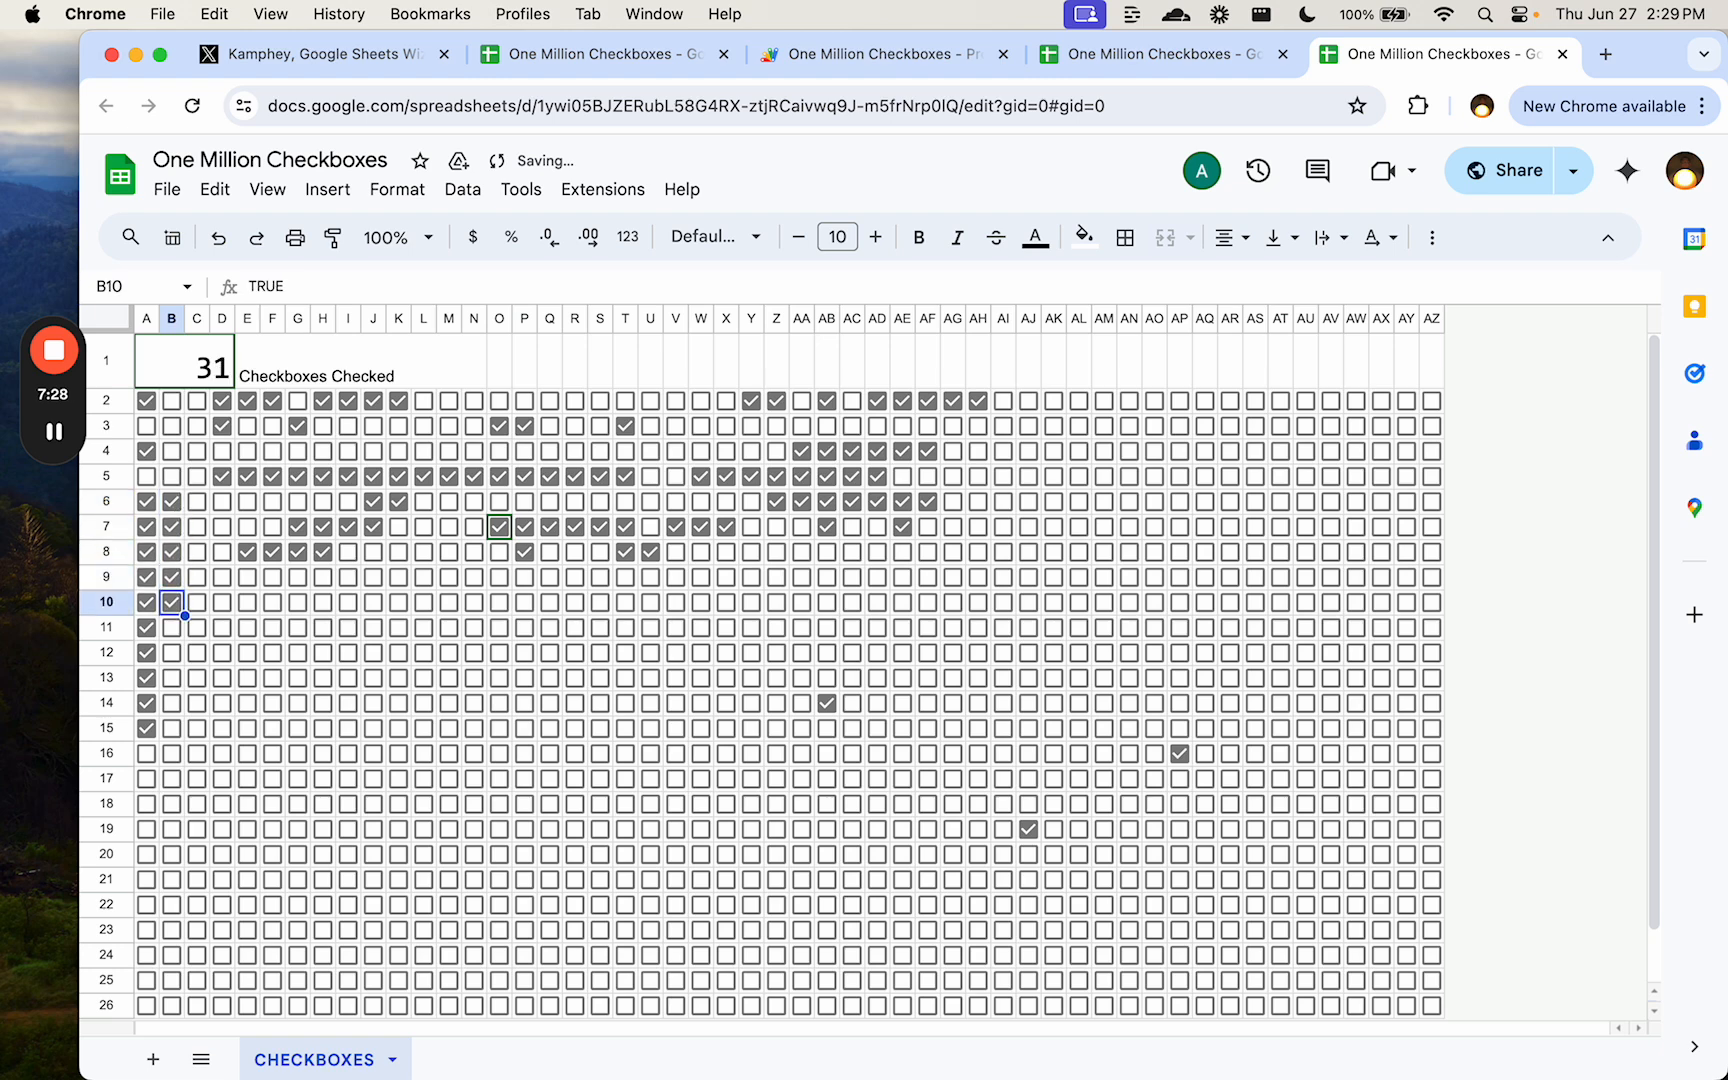
click(172, 627)
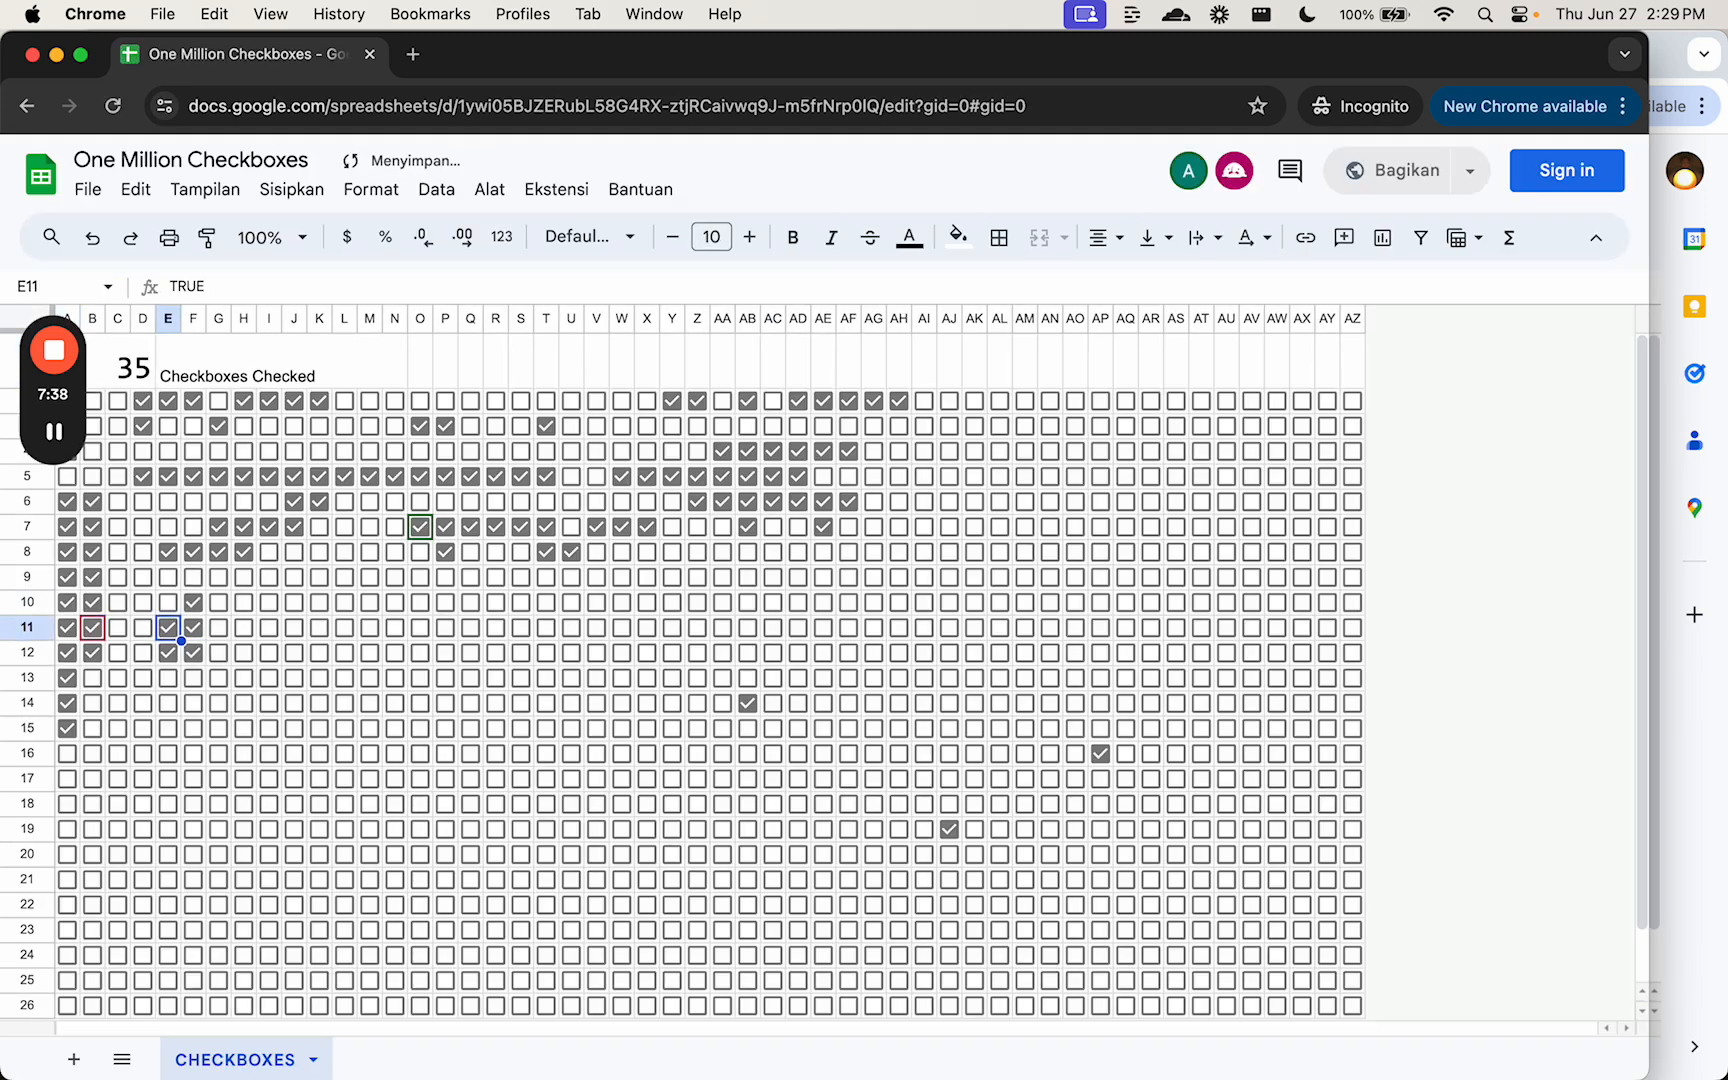
- In the incognito window, select cell A1 to view the count of 35
click(168, 426)
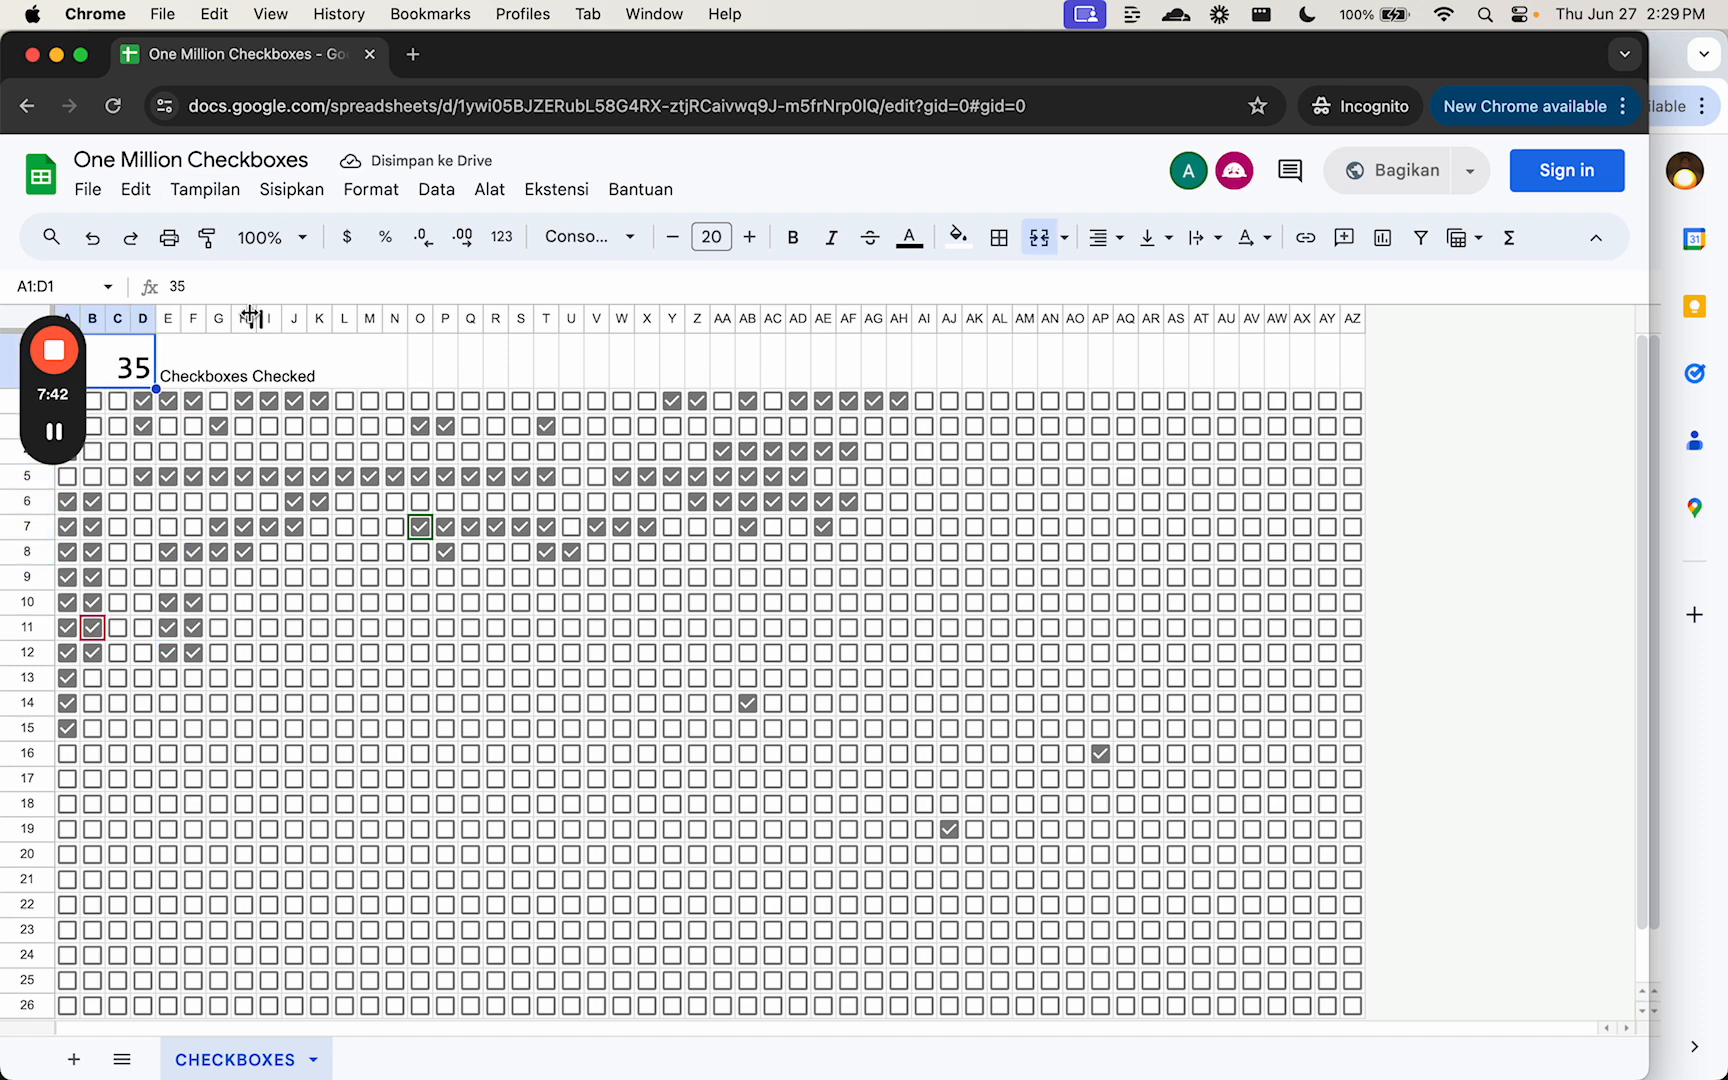
mouse_move(625, 106)
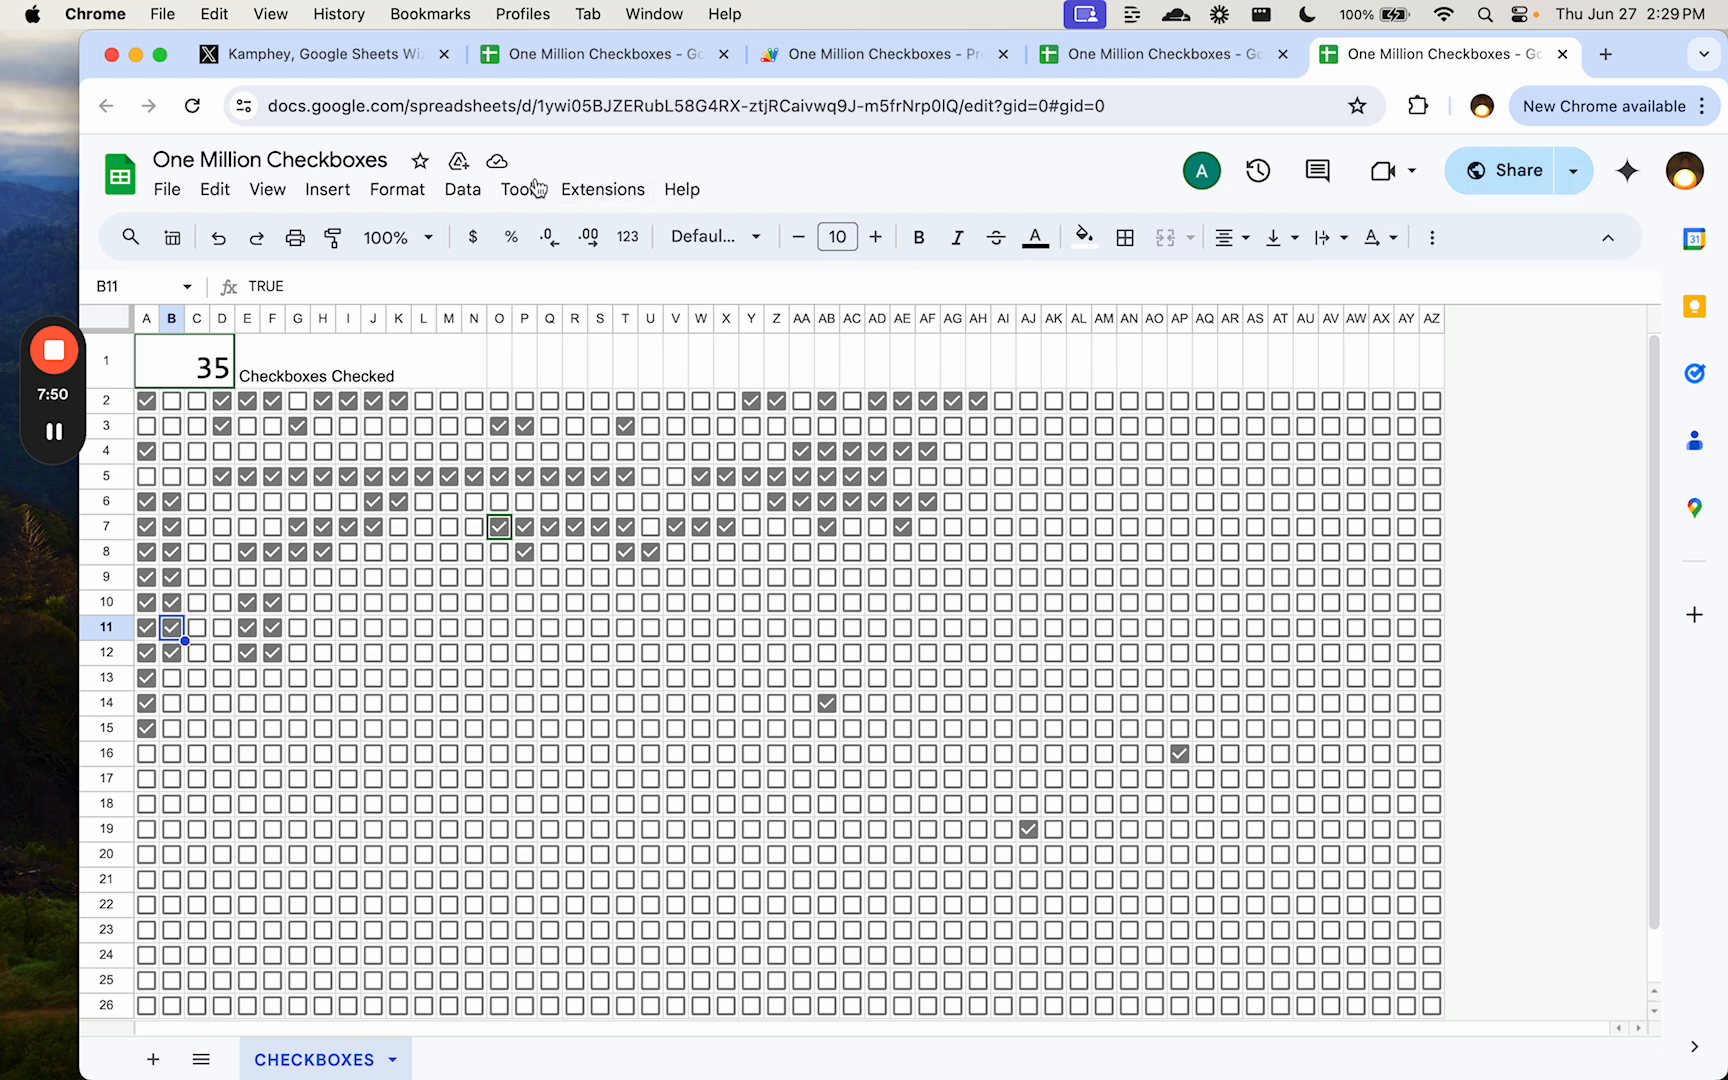
mouse_move(758, 204)
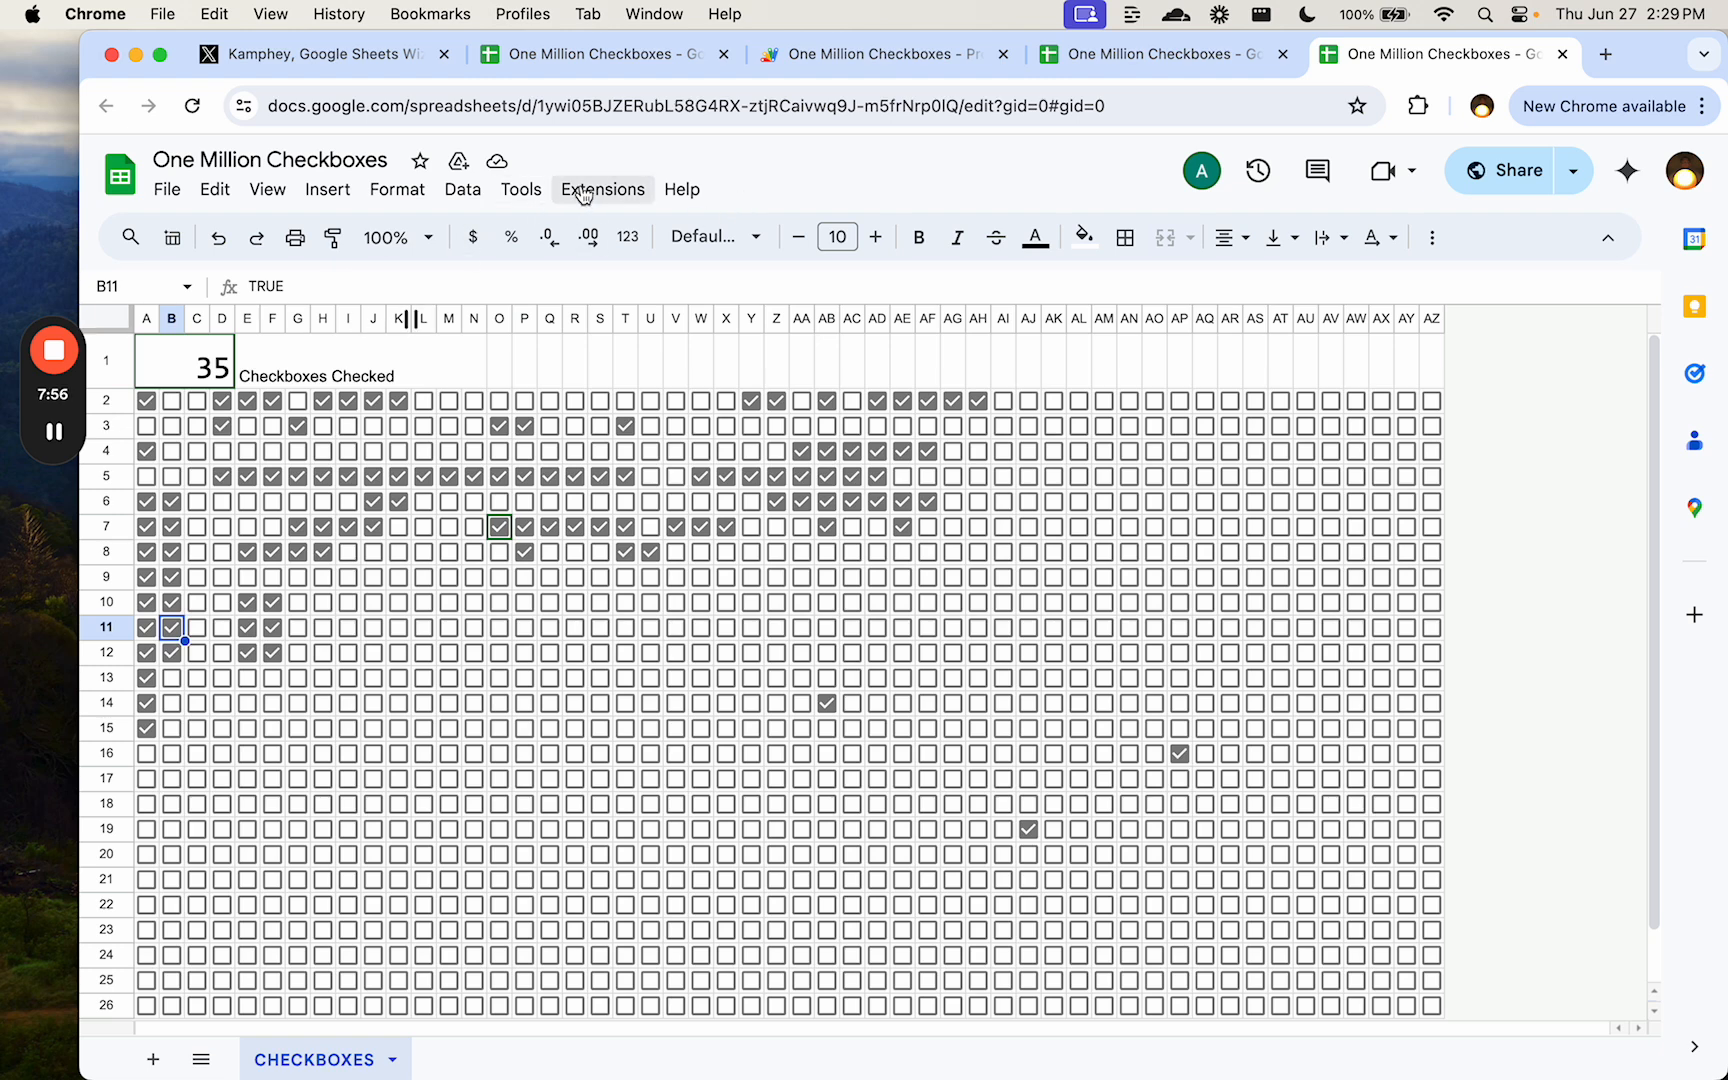
mouse_move(681, 190)
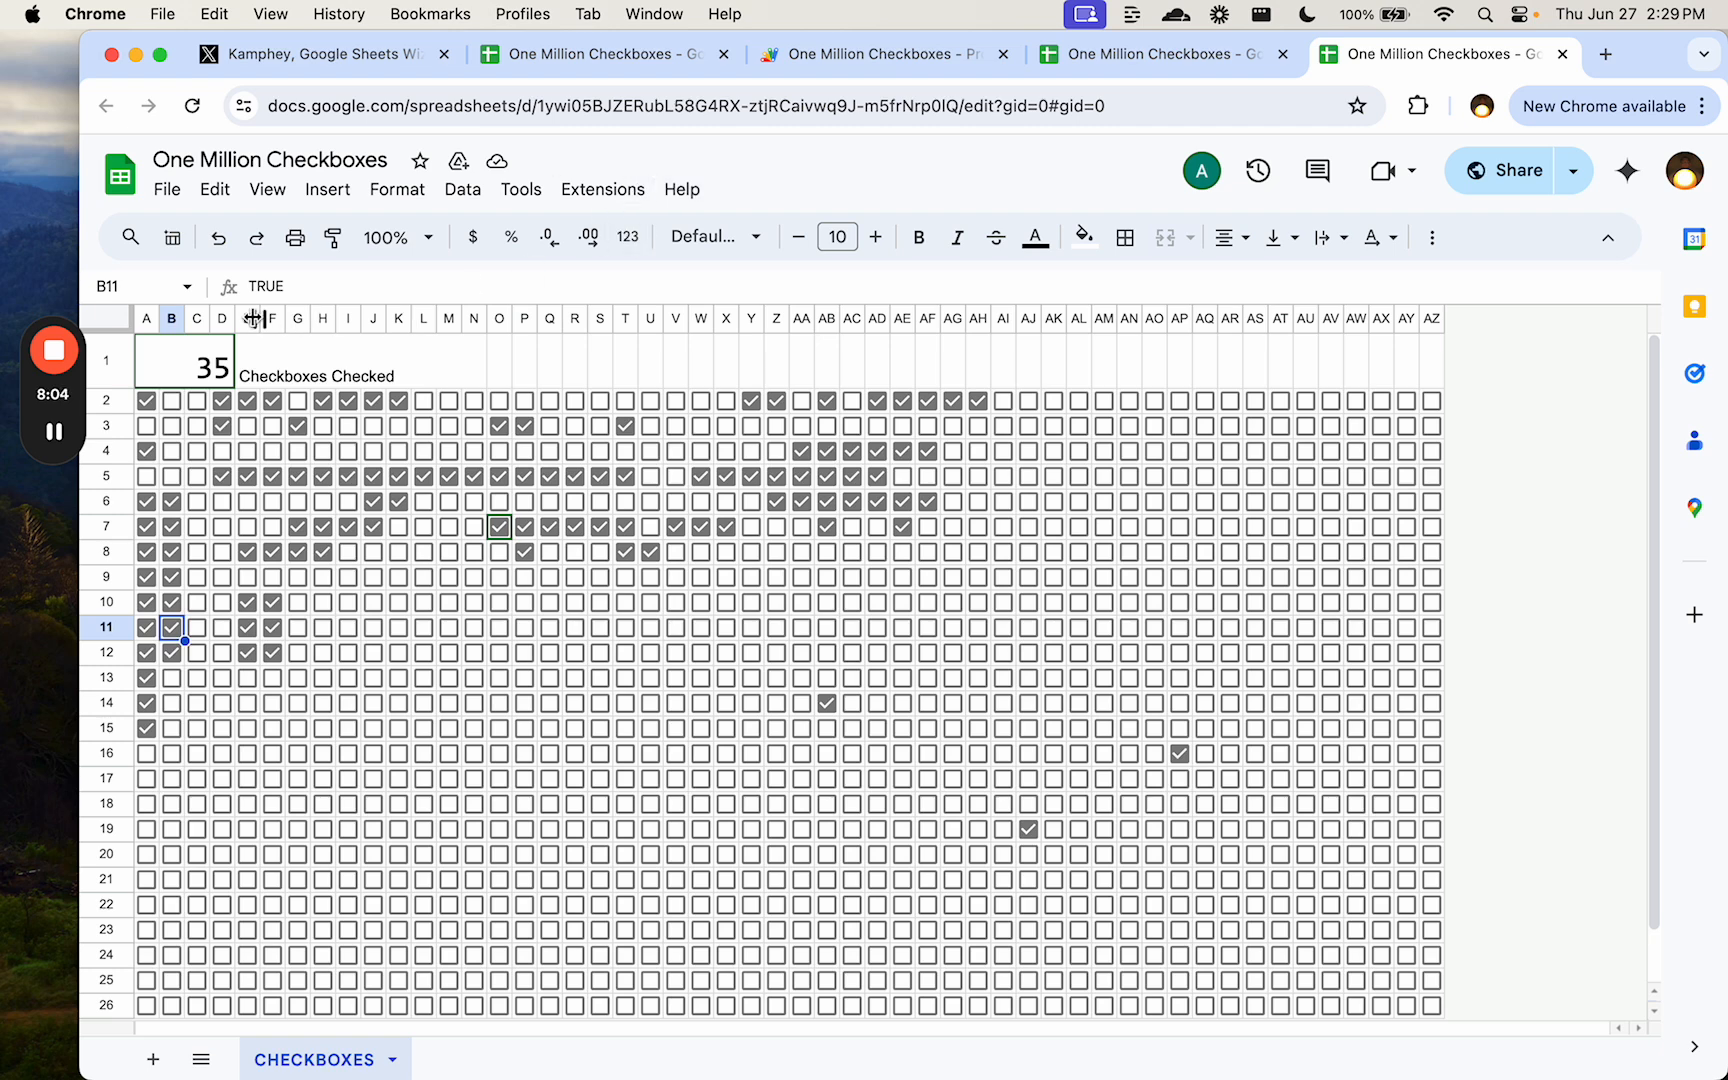
- Tick boxes M8, I9, H9 and three others, bringing the A1 counter to 42
click(447, 551)
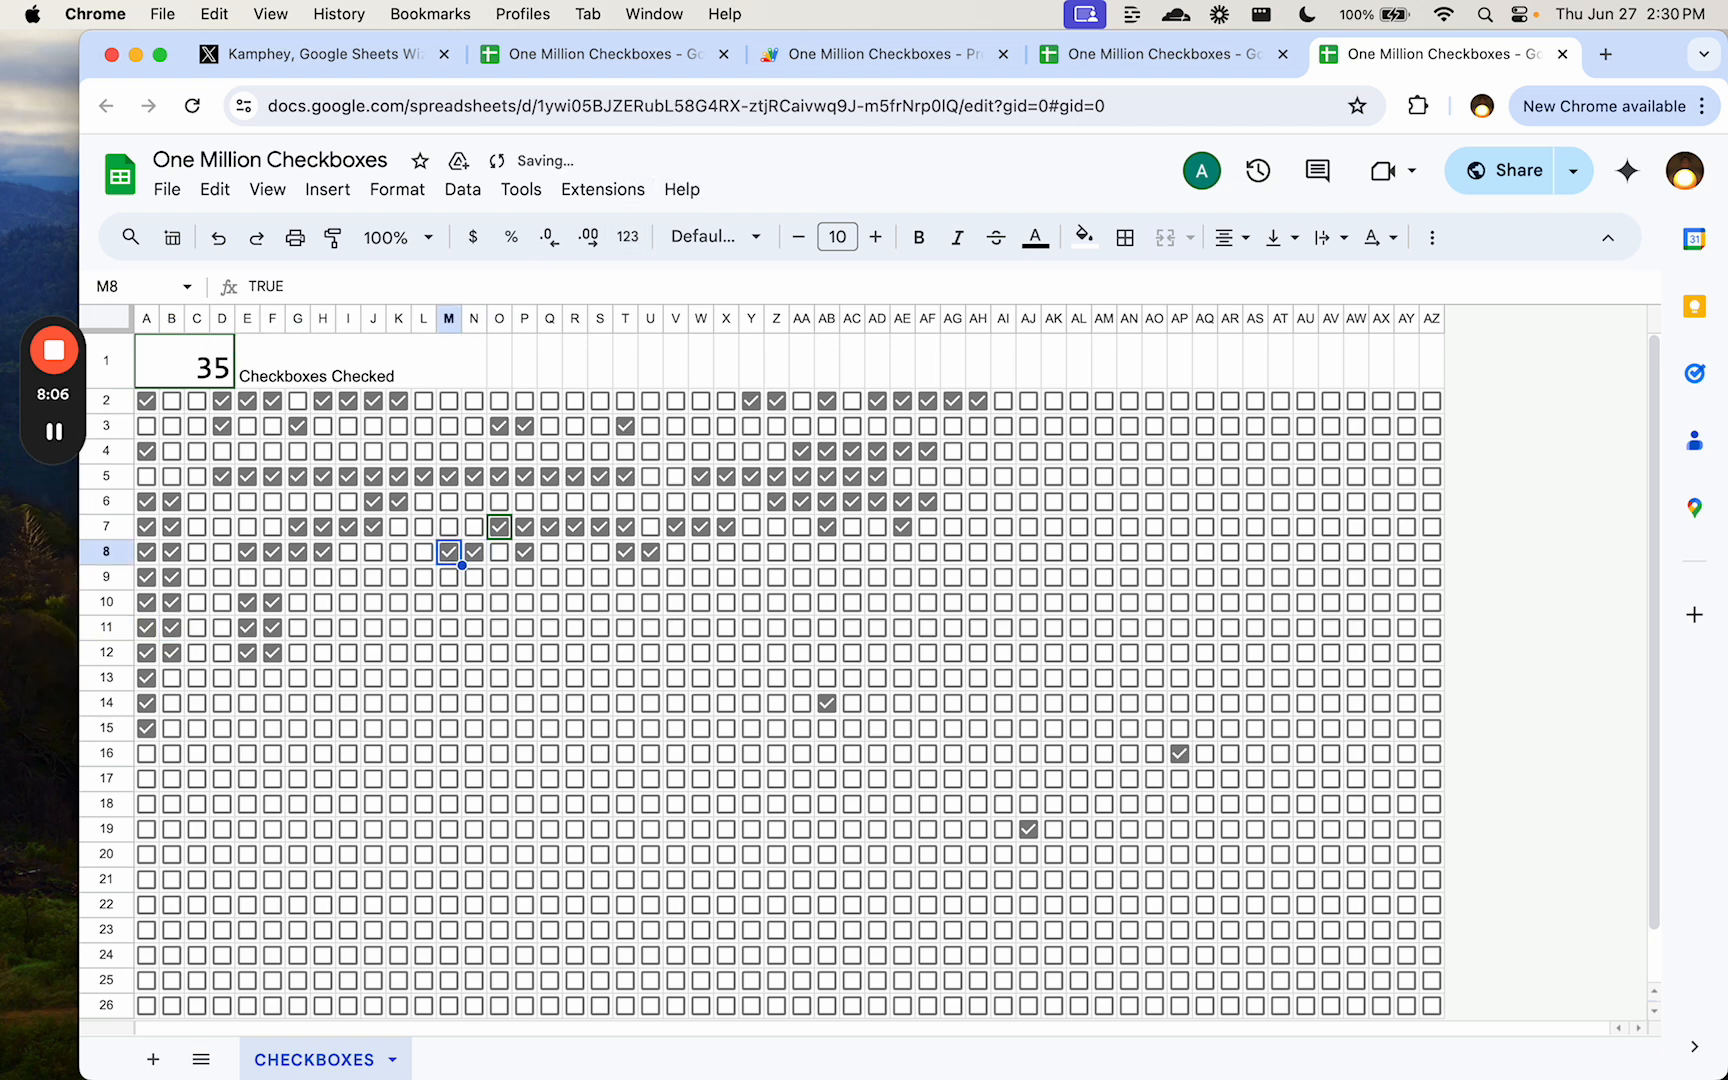
click(346, 576)
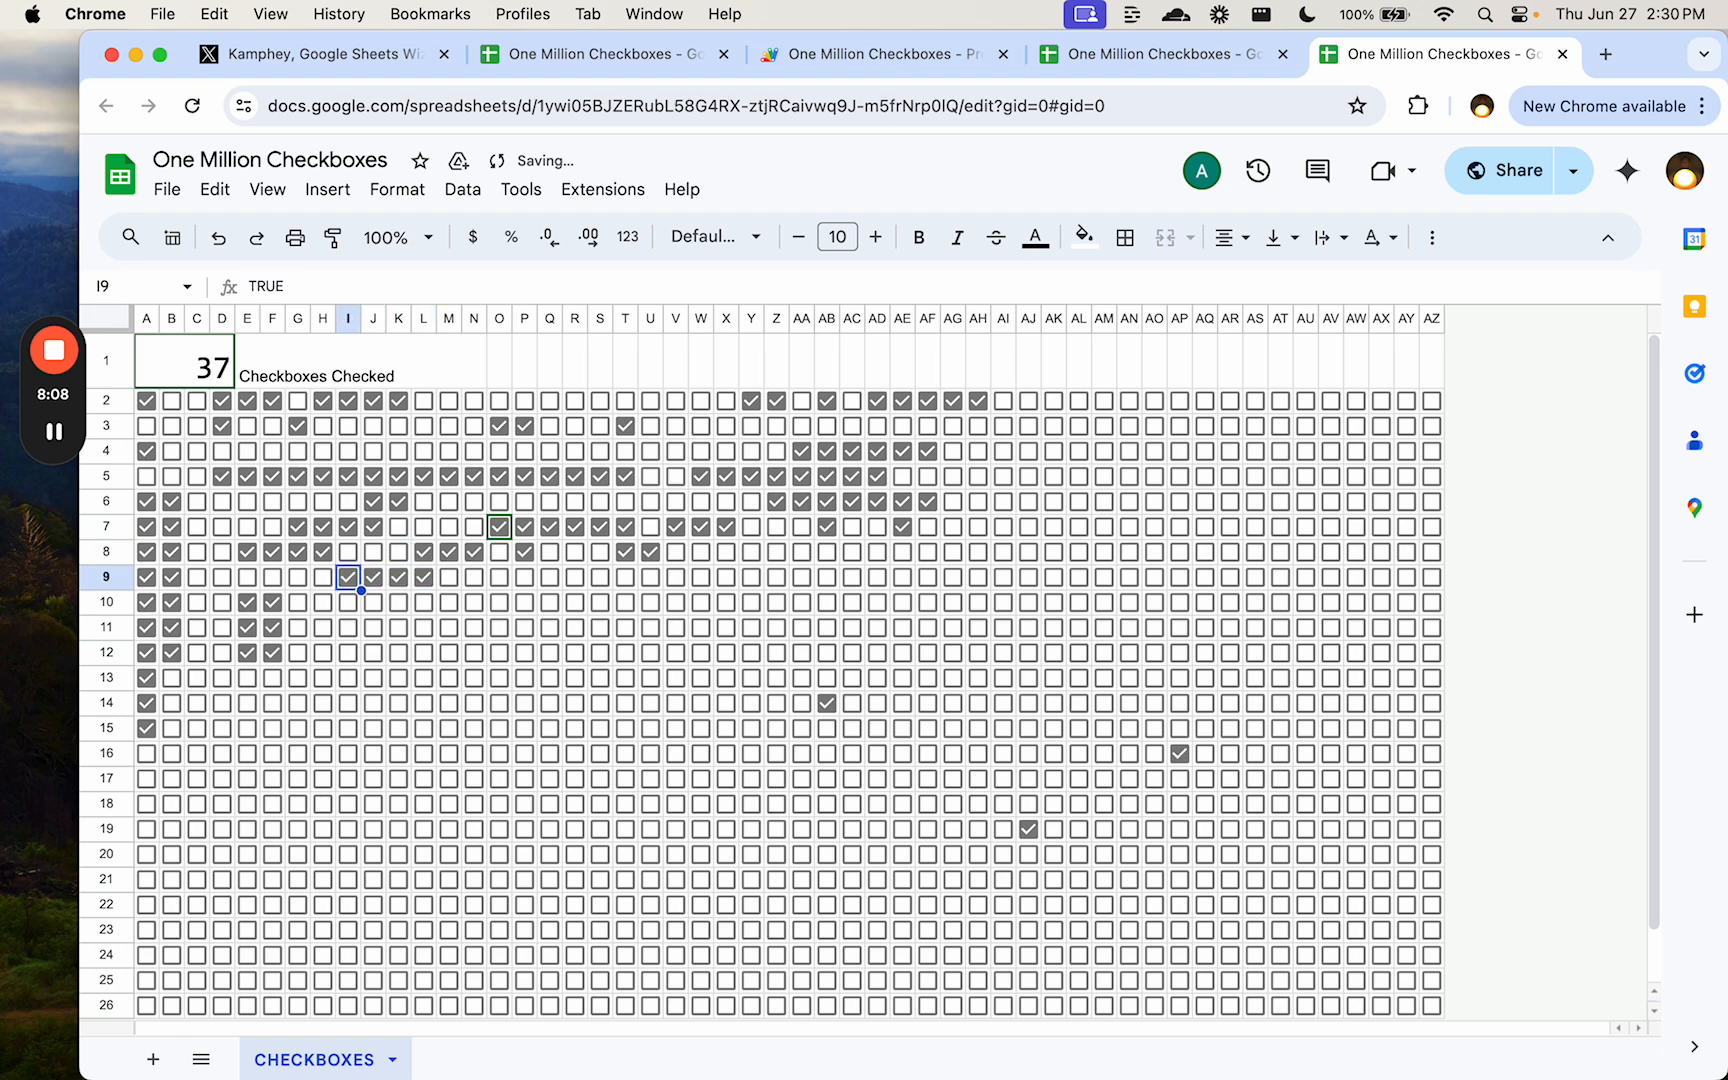
click(222, 425)
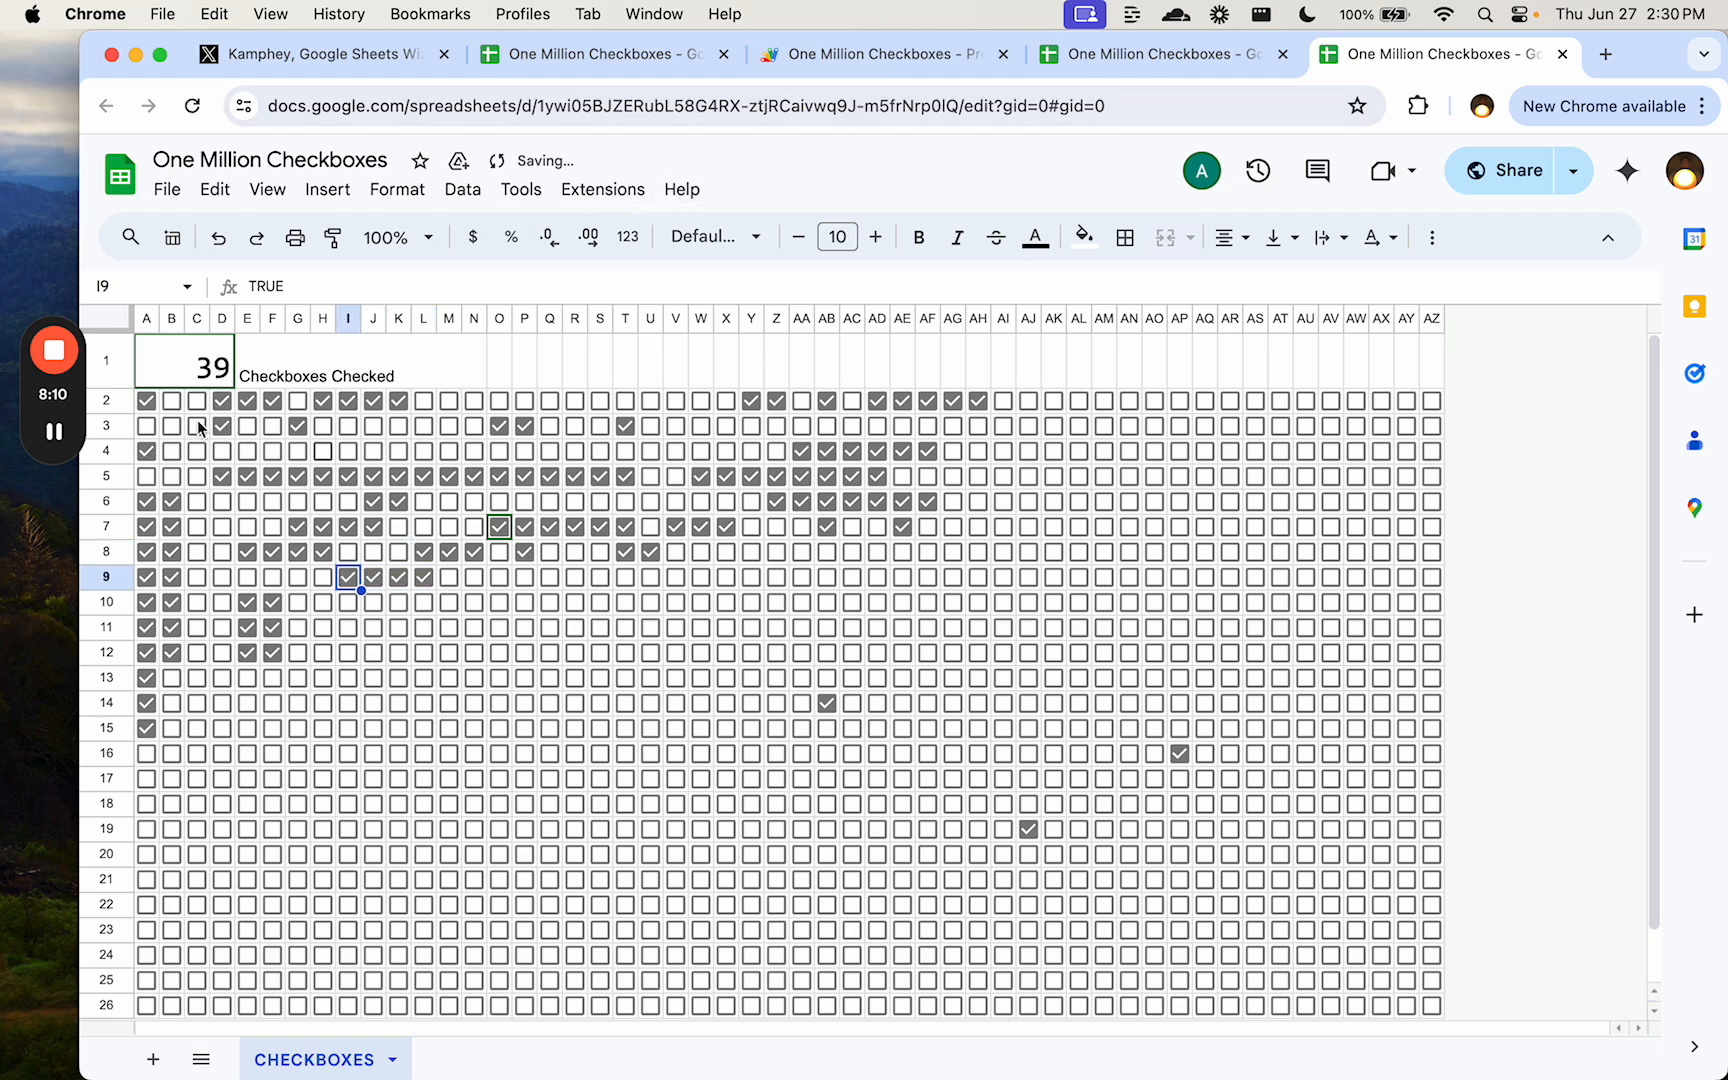
click(322, 576)
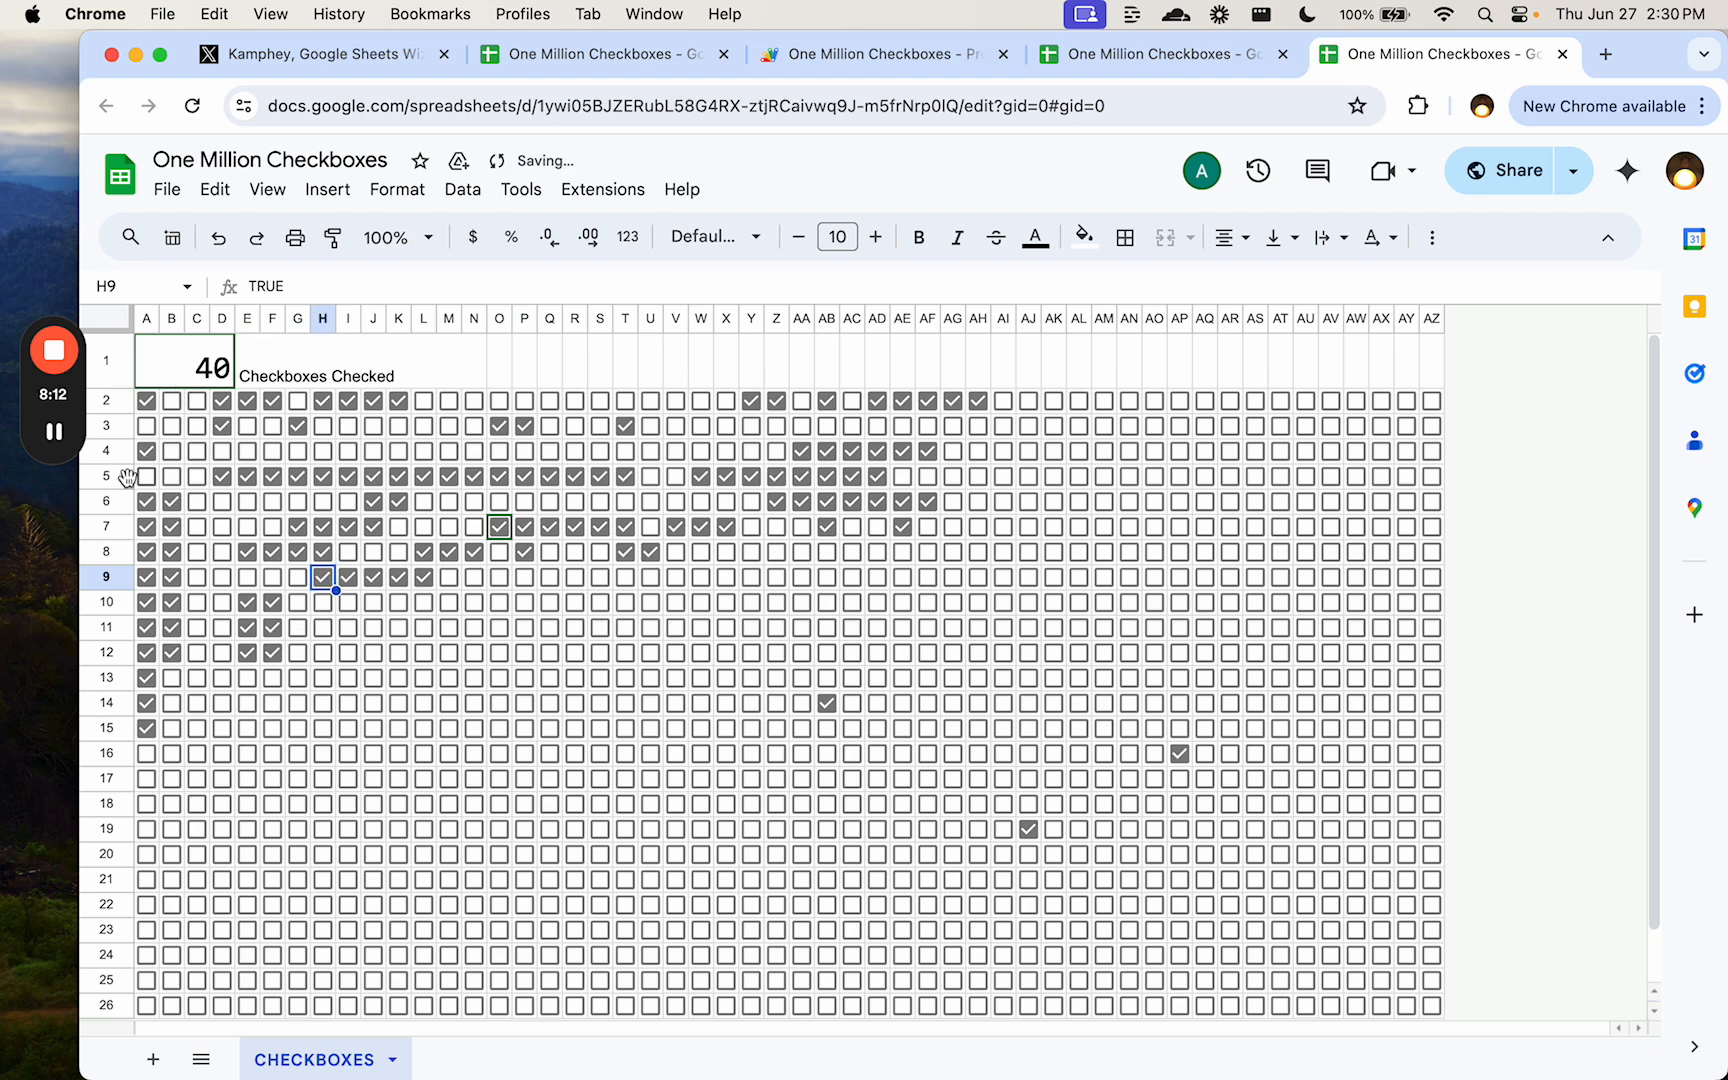
click(144, 476)
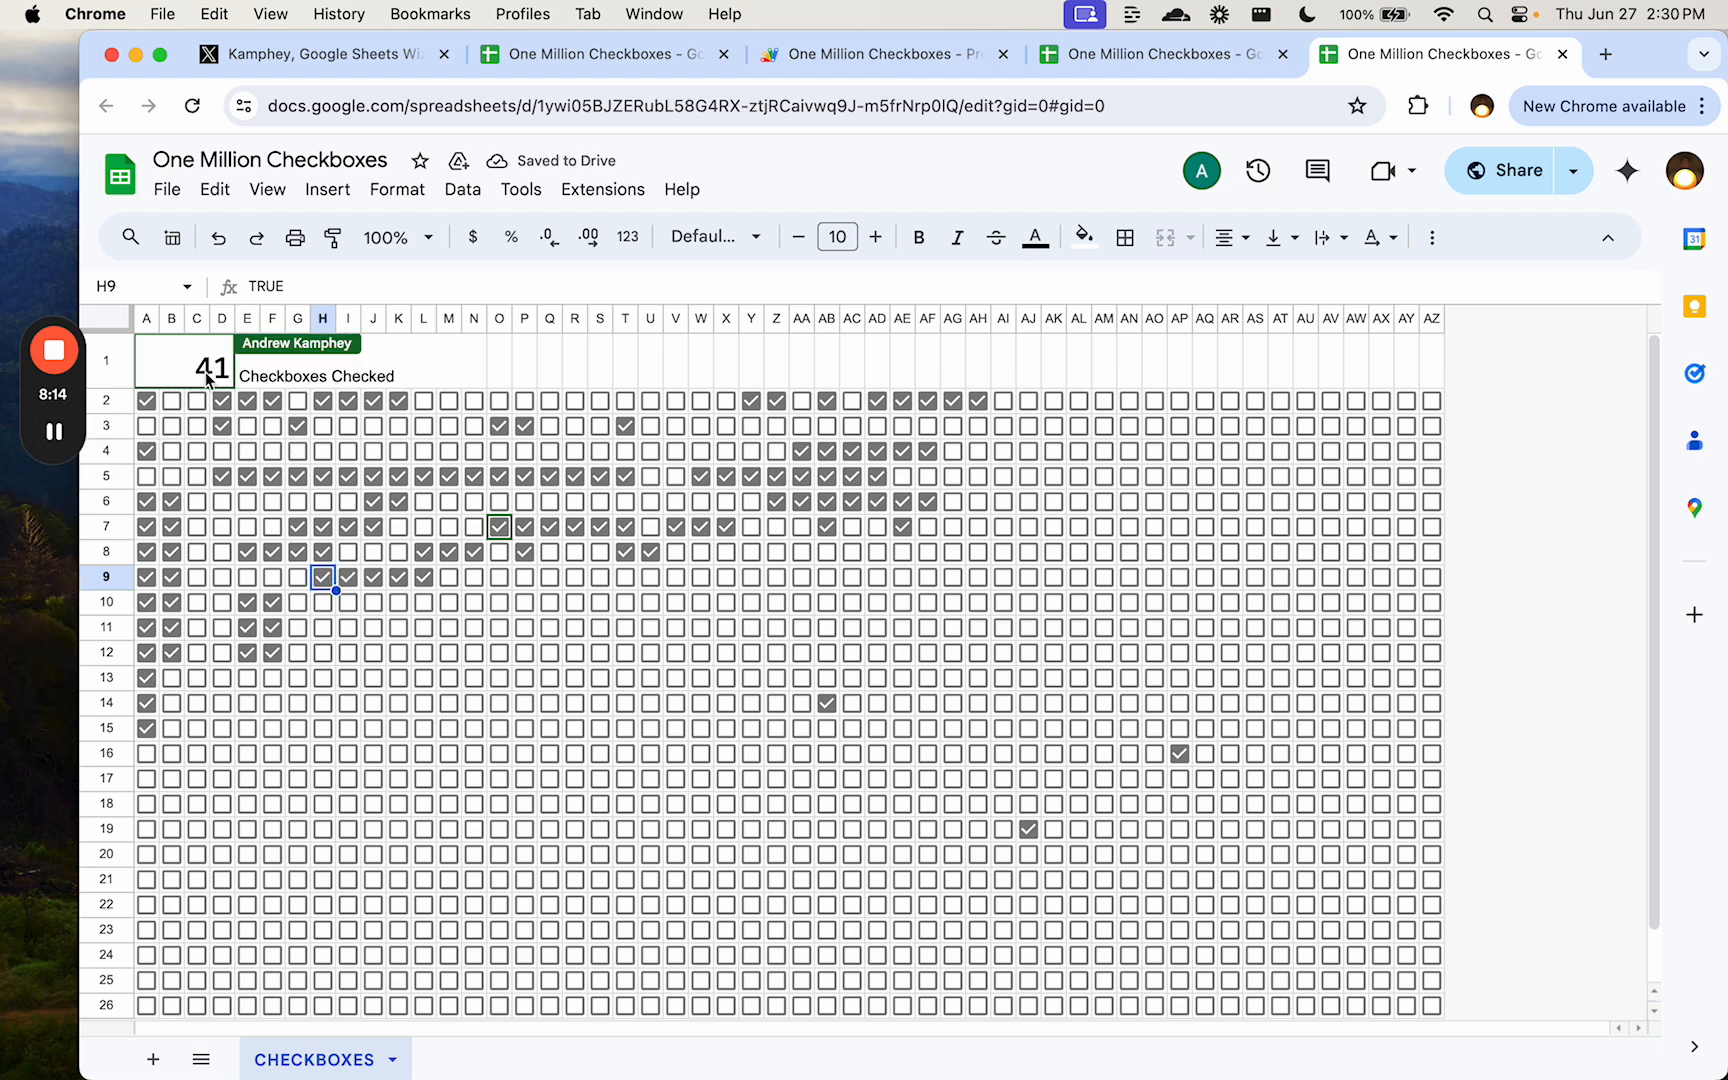
click(323, 626)
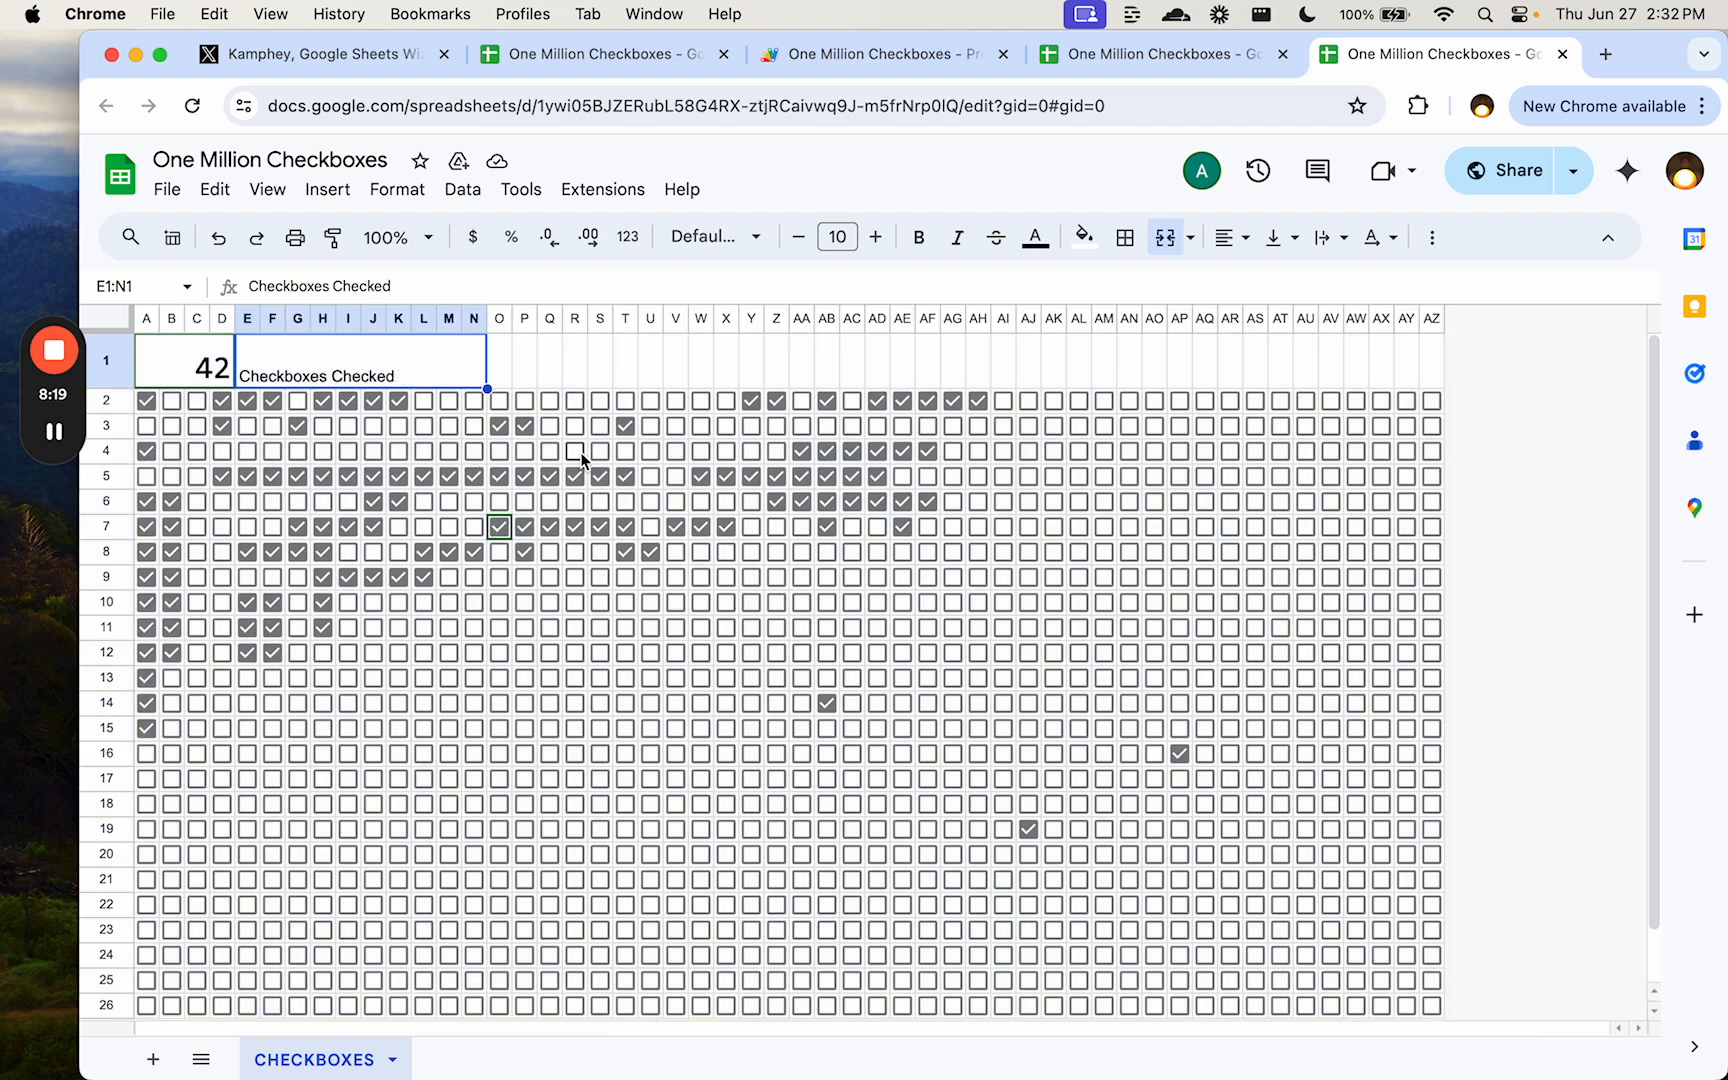
- Add rows at the bottom of the grid and select the last row, 1090
scroll(down, 3)
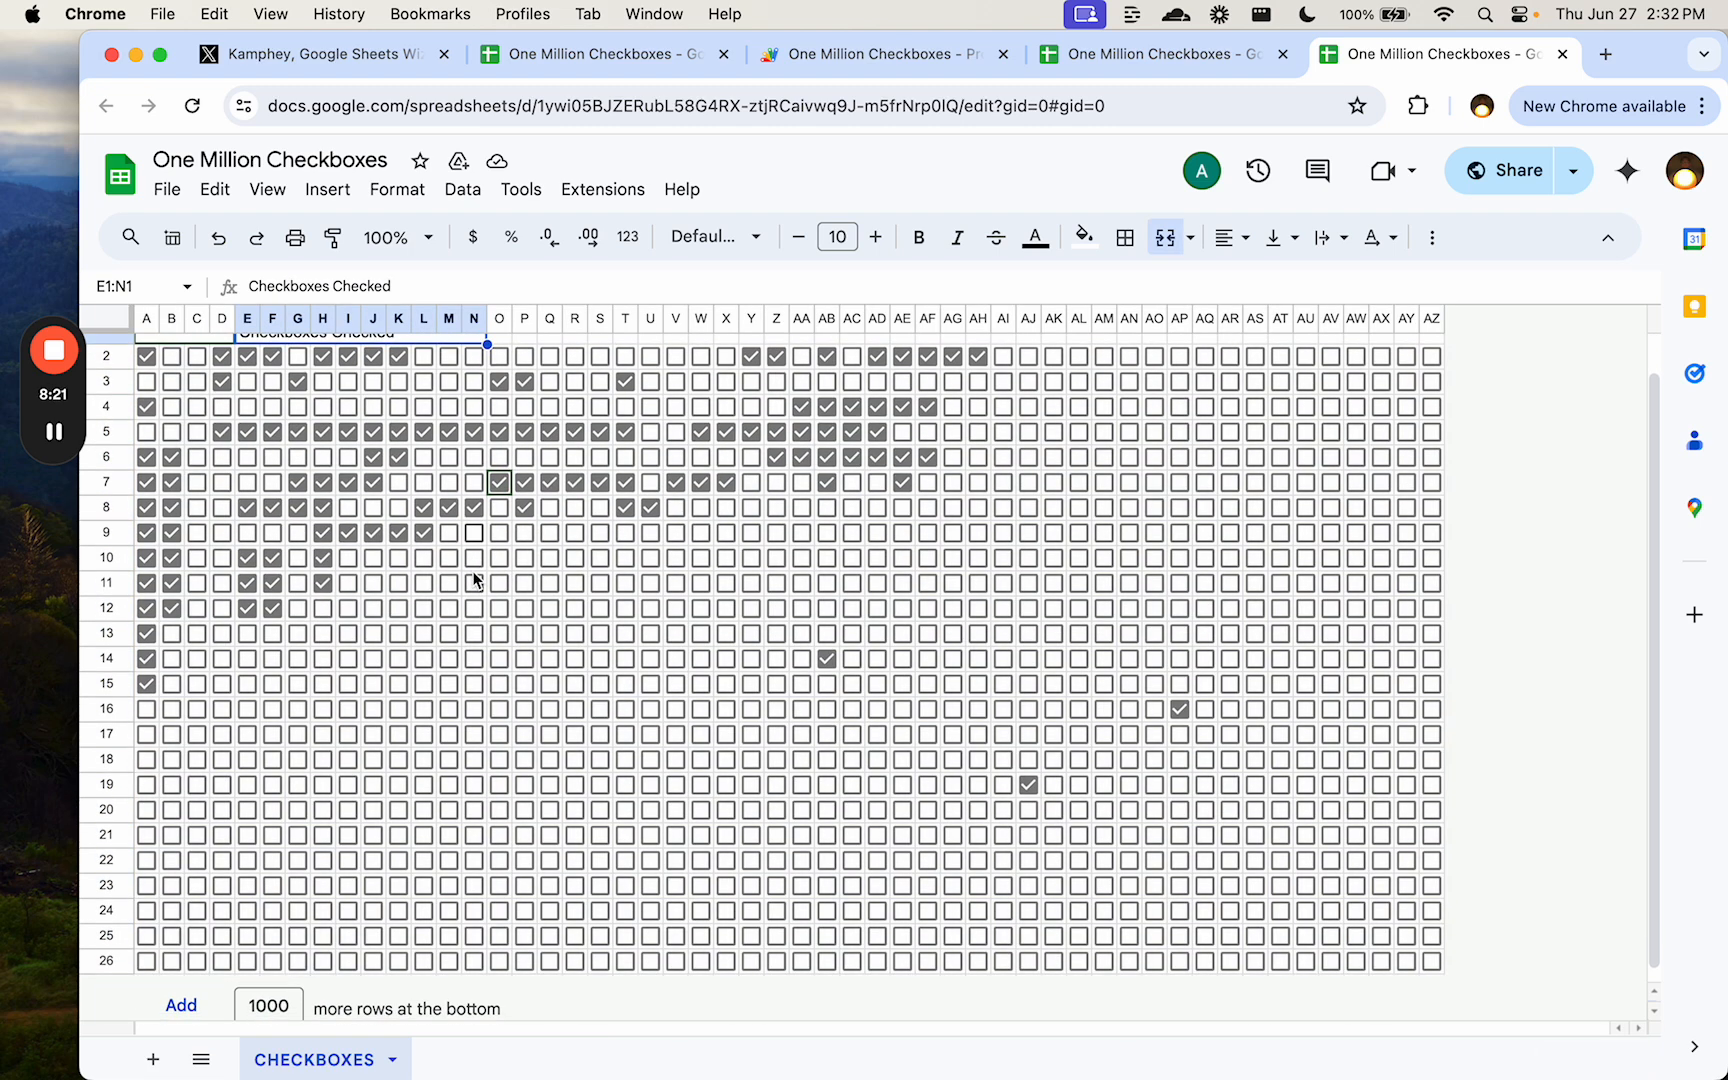
scroll(up, 3)
text(7)
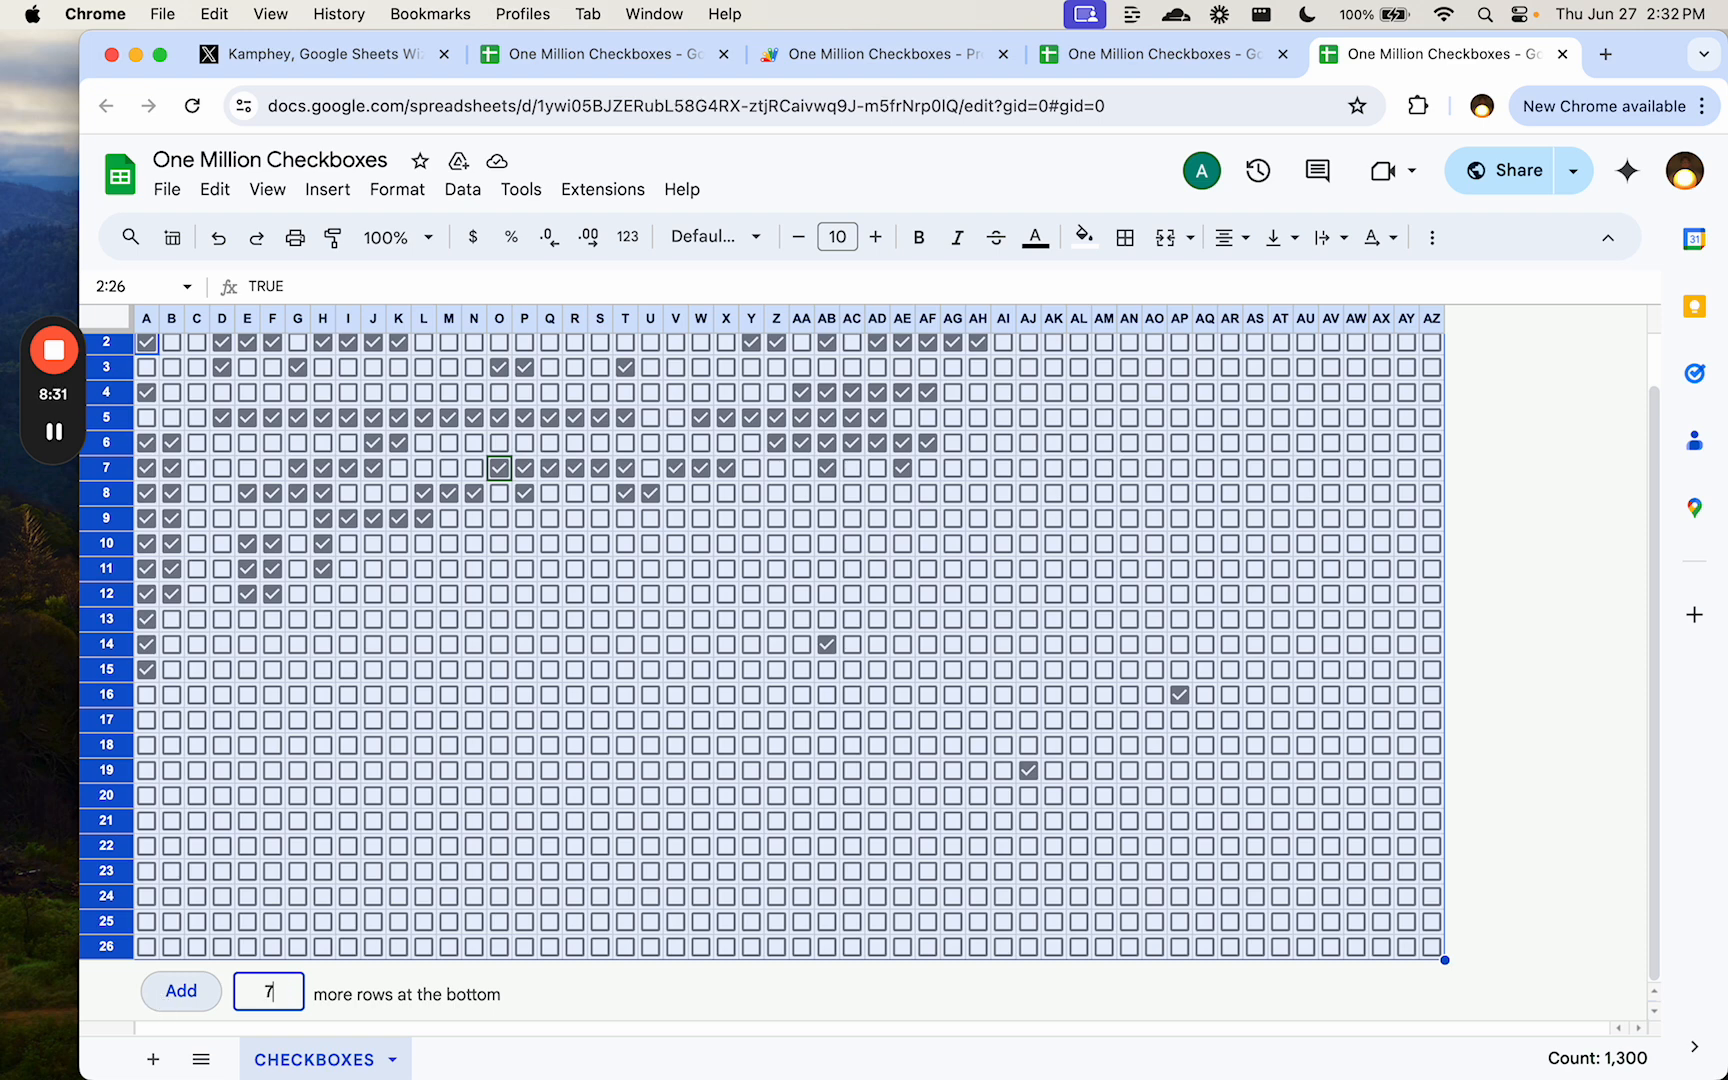
scroll(down, 3)
text(990)
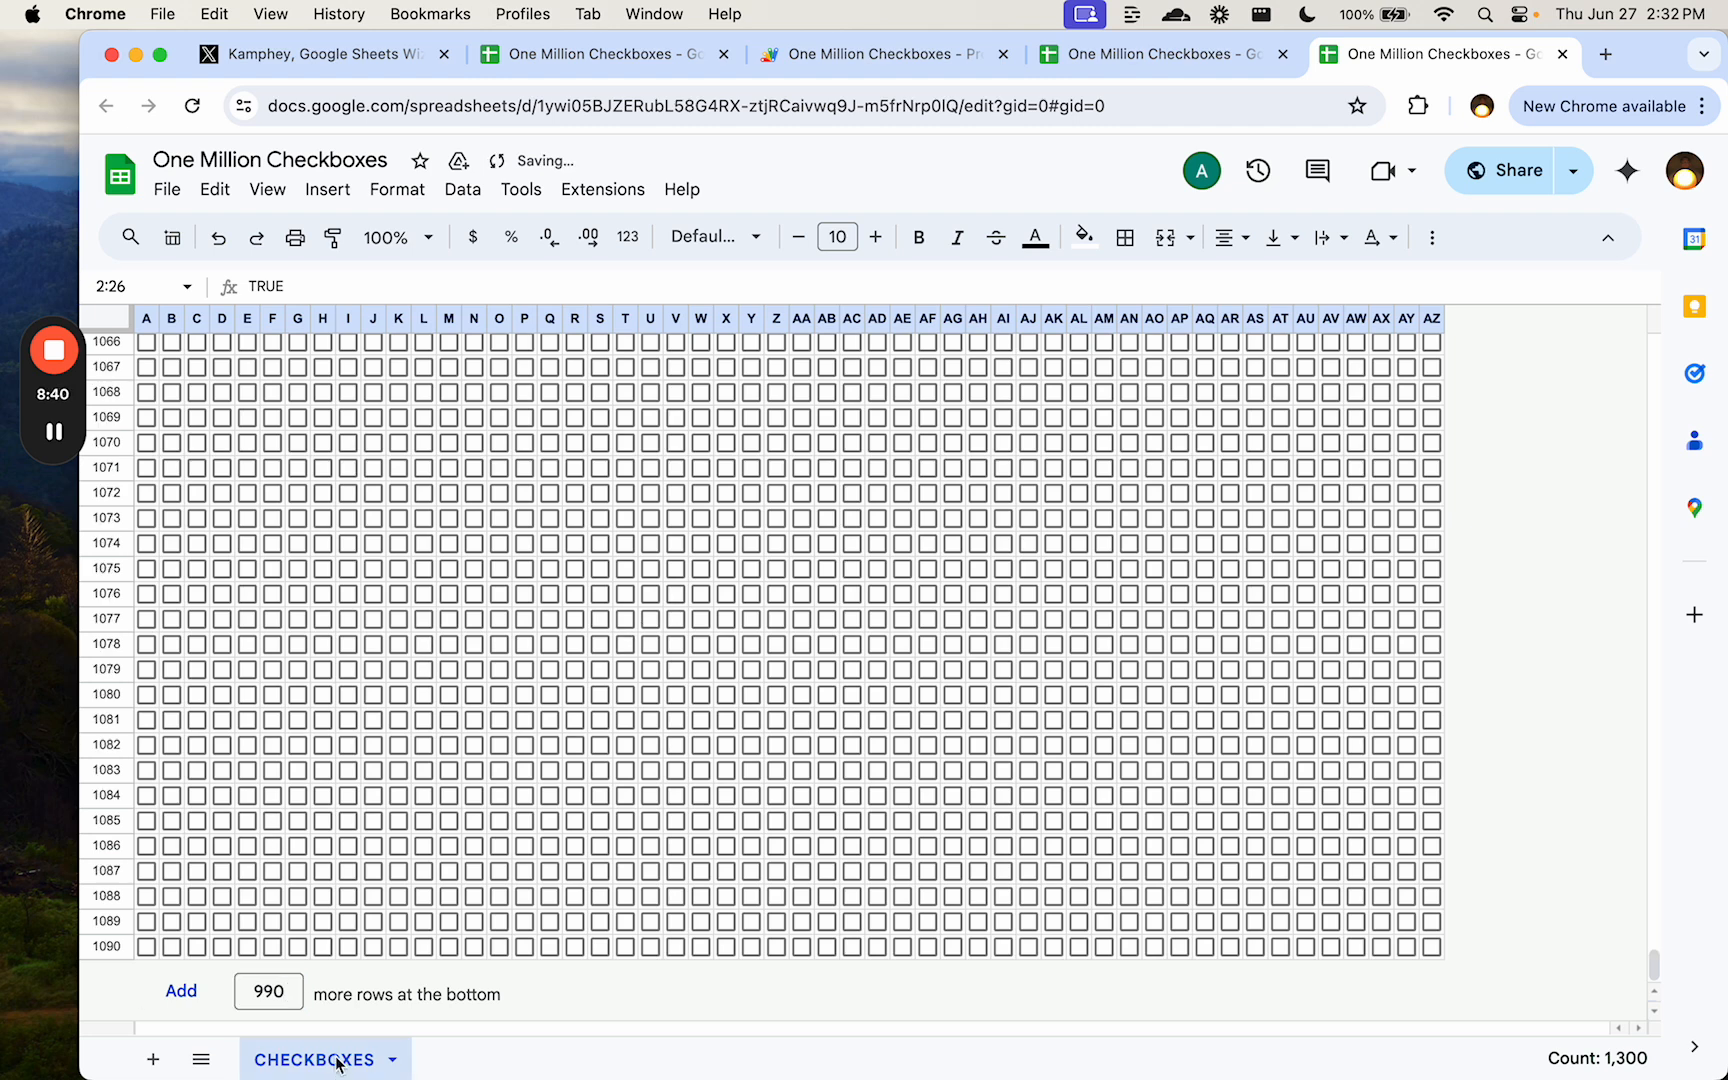
click(106, 946)
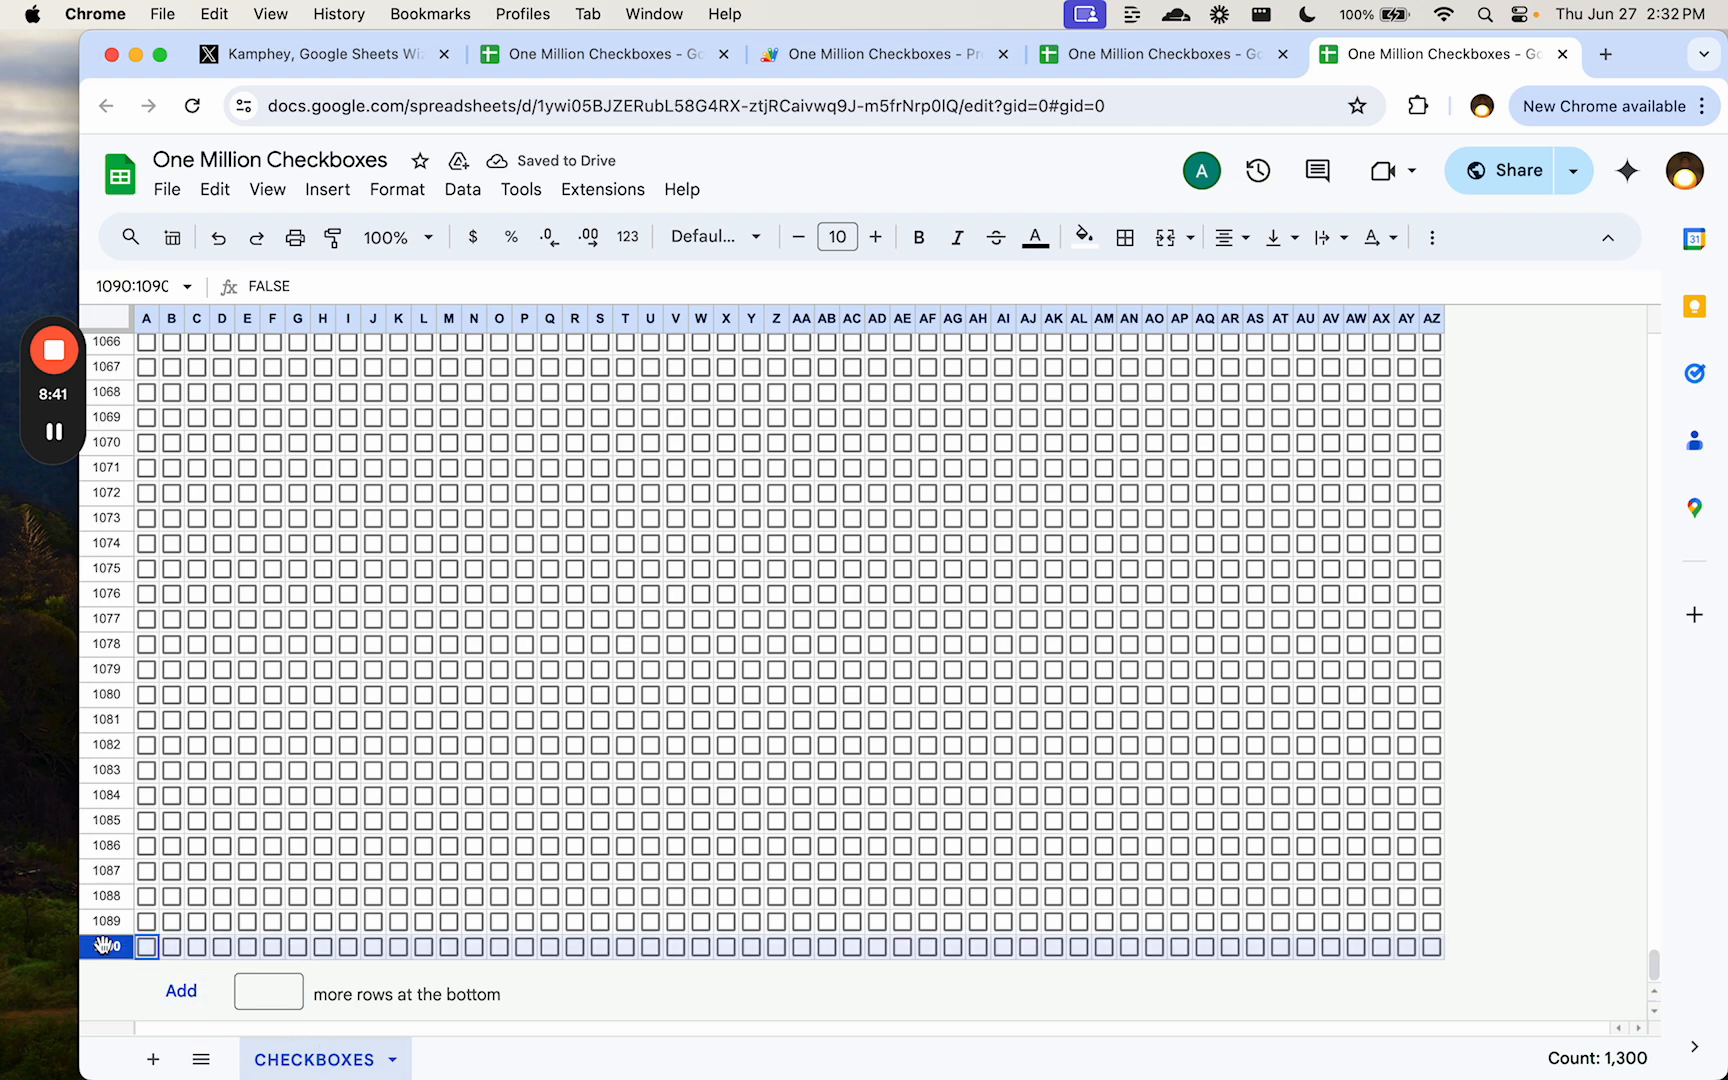
scroll(up, 3)
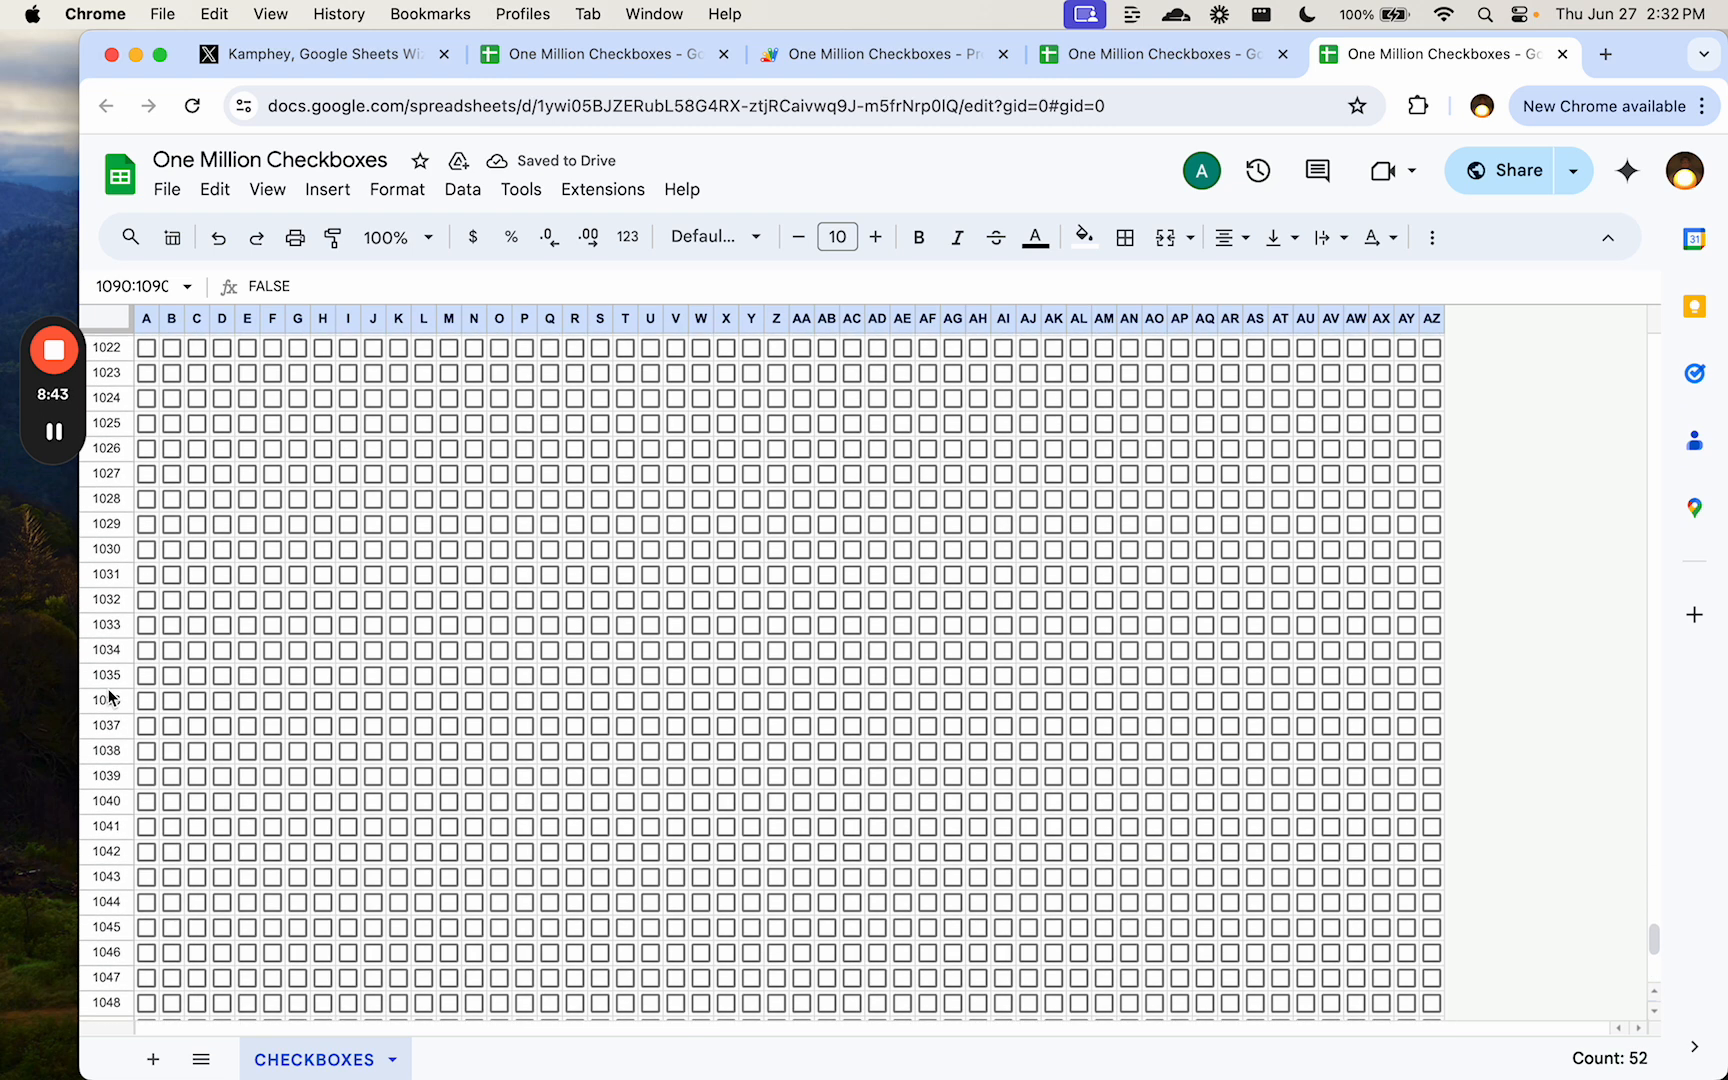
scroll(up, 3)
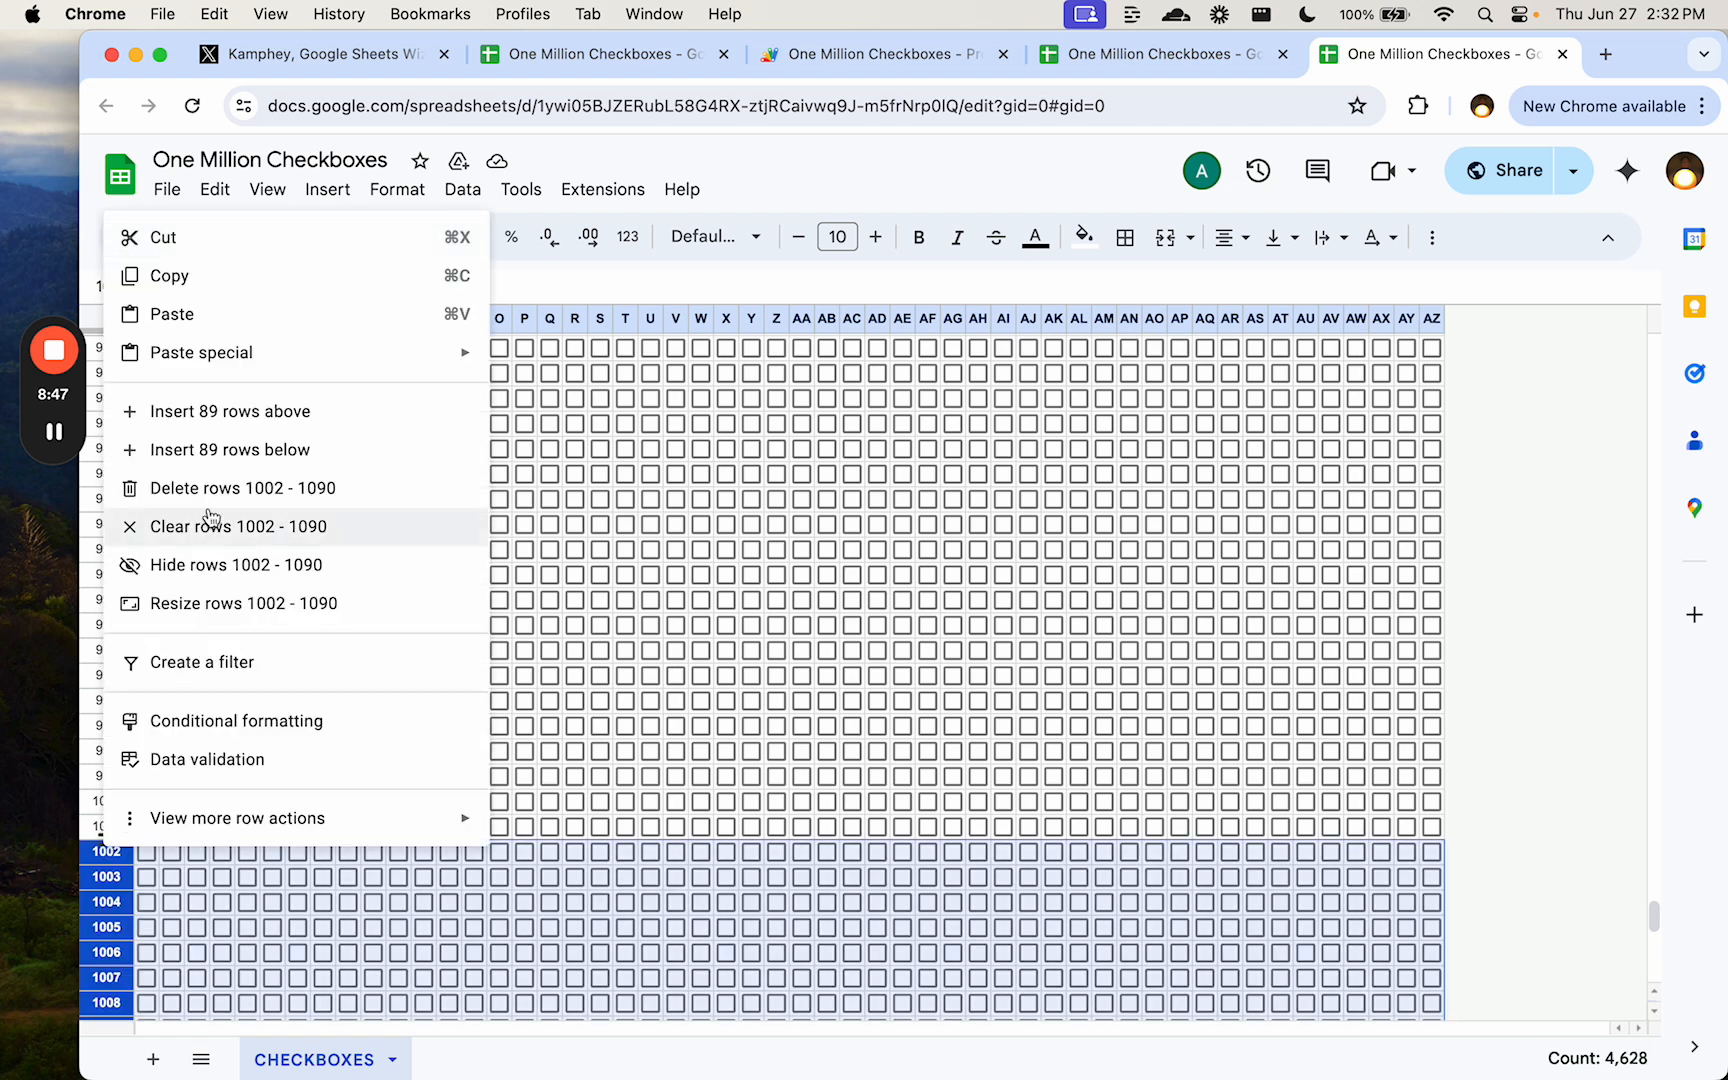
- Delete rows 1002–1090 and insert 48 more checkbox columns to the right
click(242, 488)
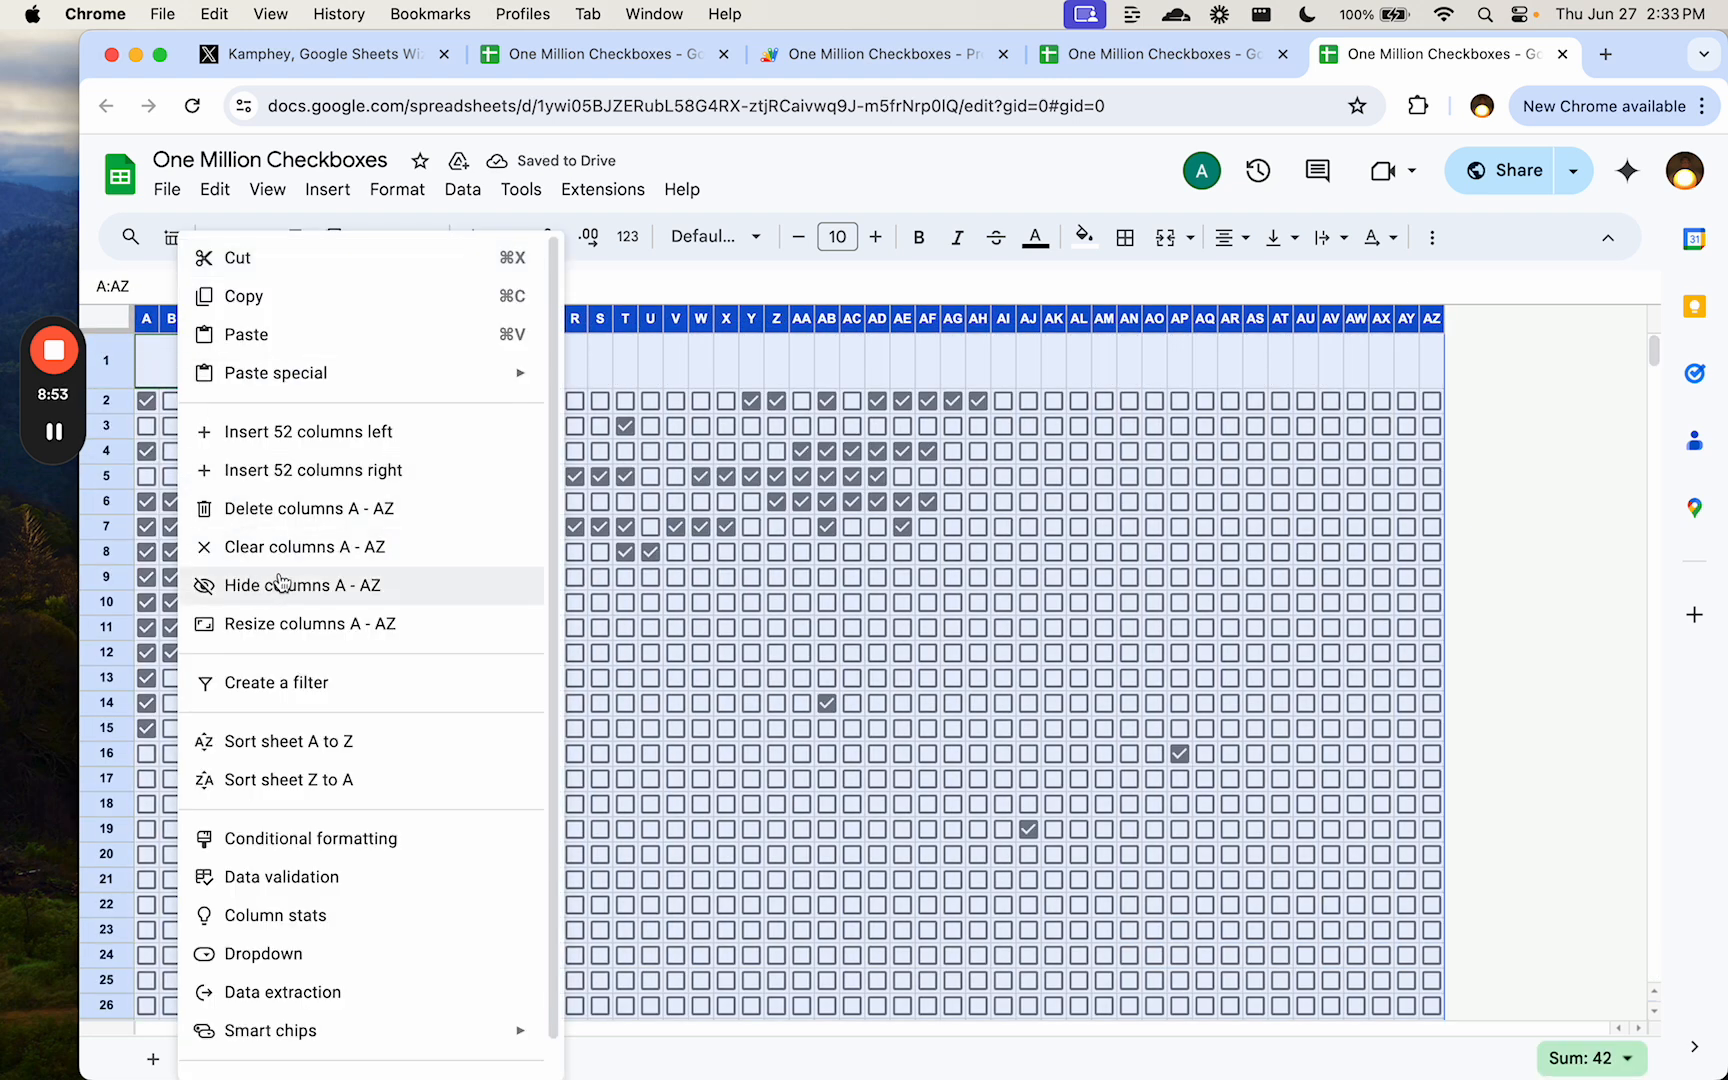
mouse_move(313, 469)
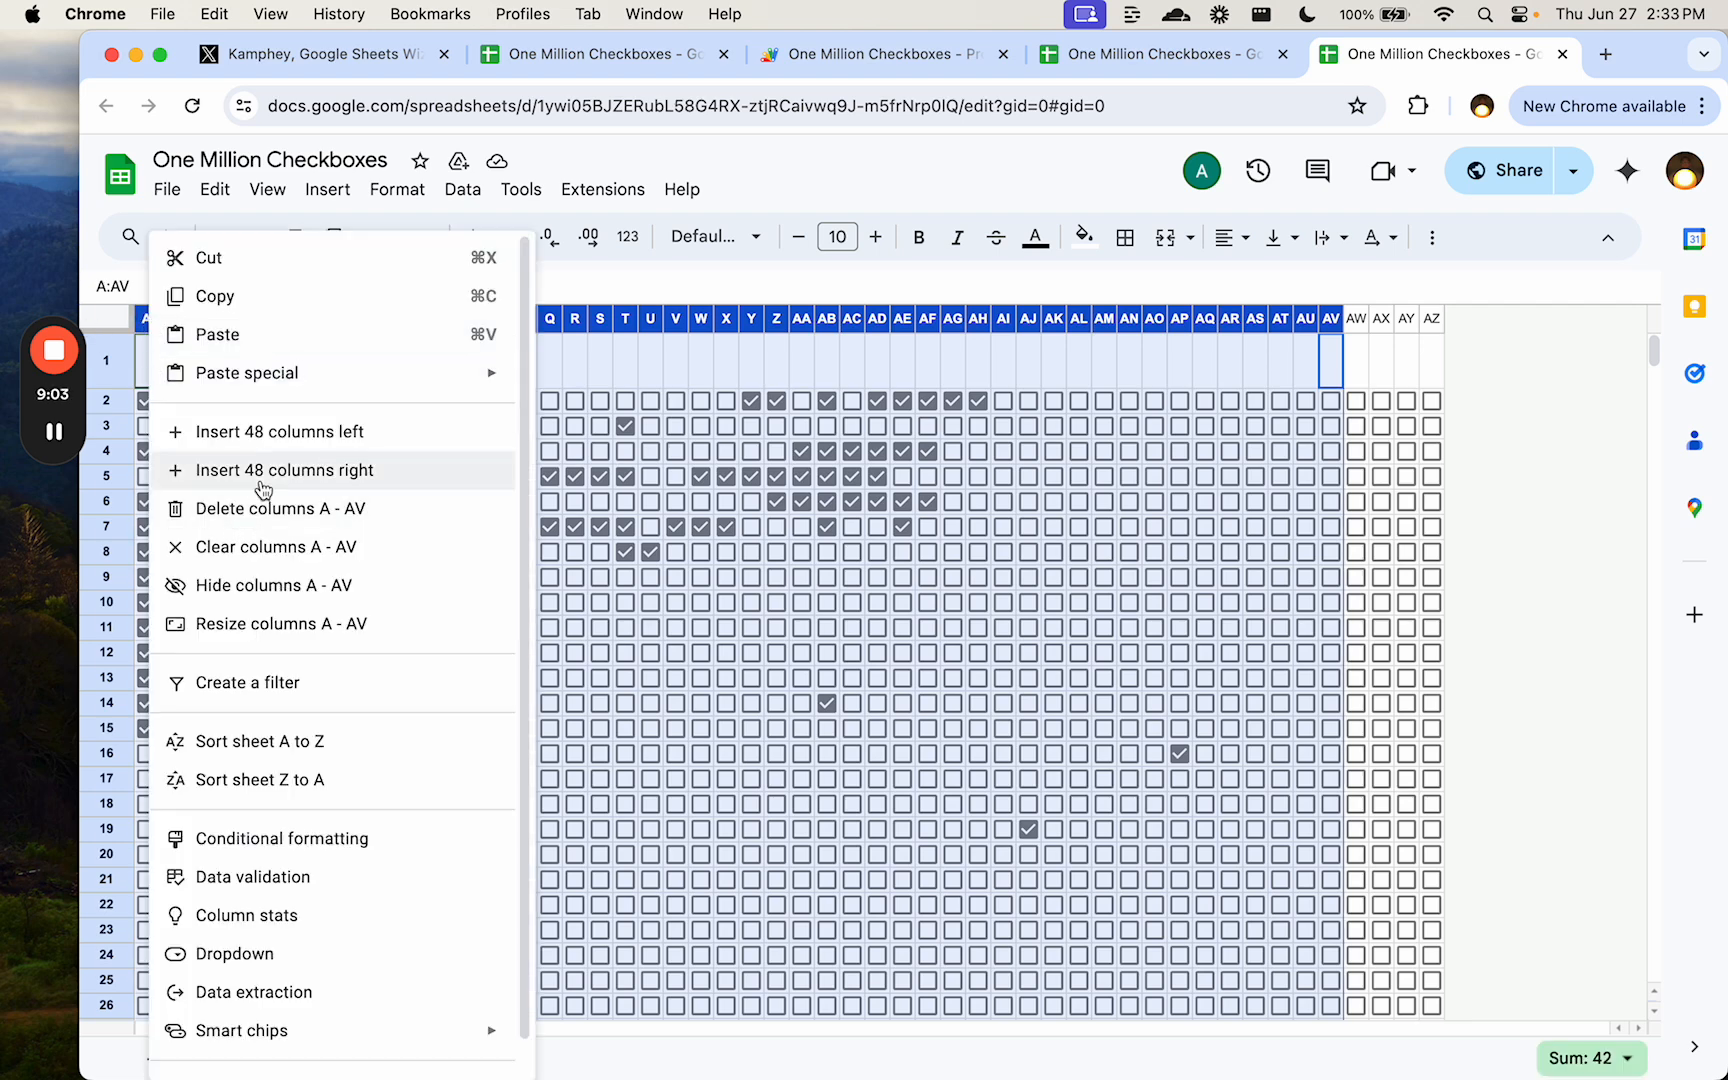
click(284, 469)
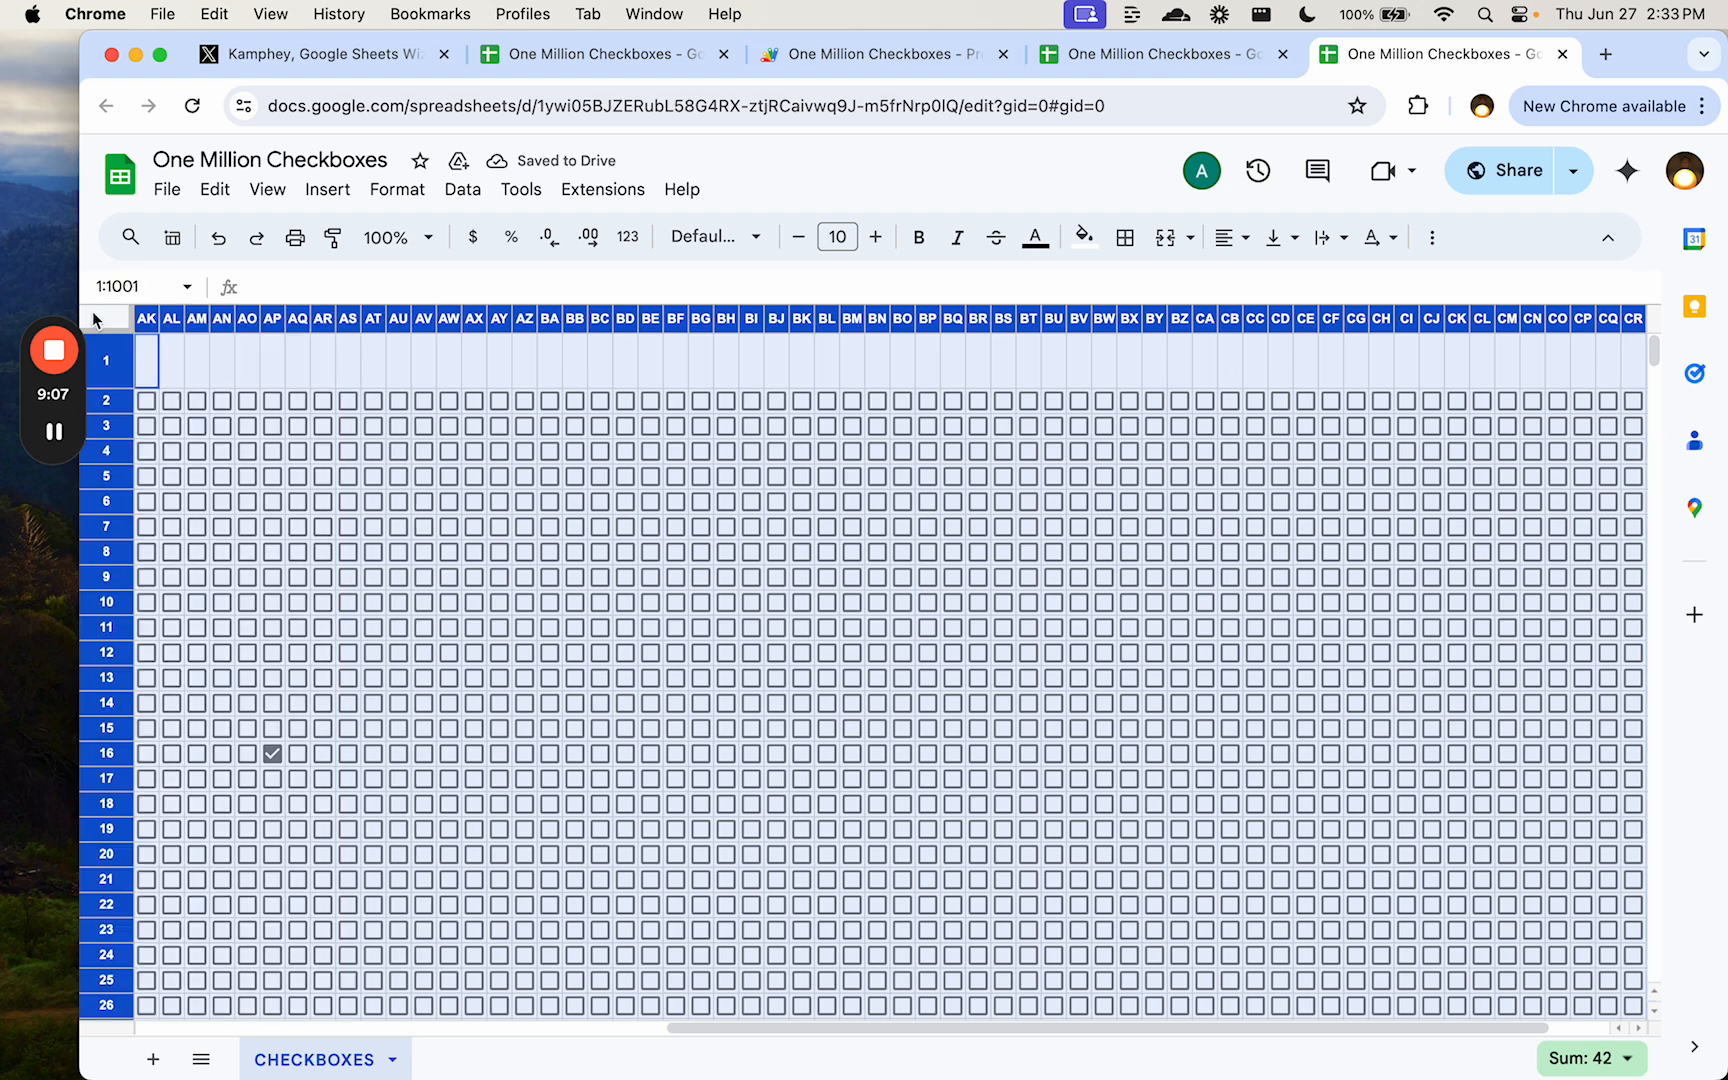
- Select all columns from A to CV and open their column actions menu
right_click(107, 359)
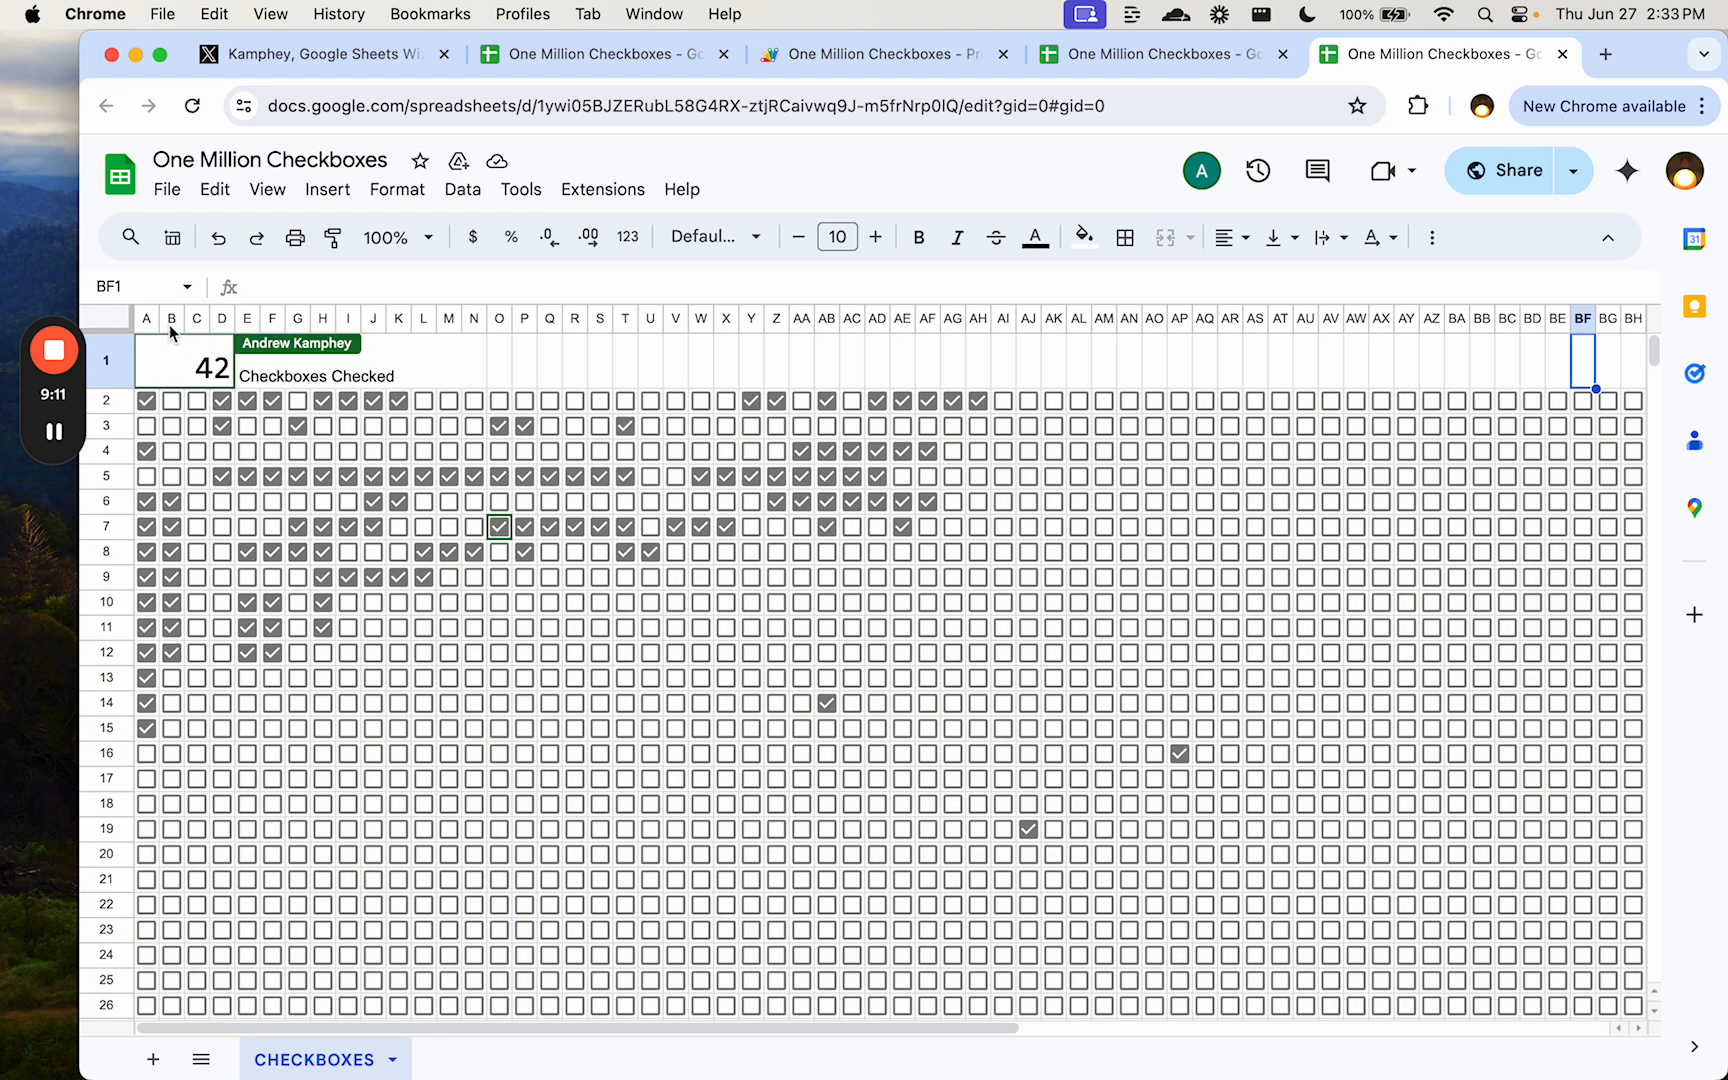
click(106, 318)
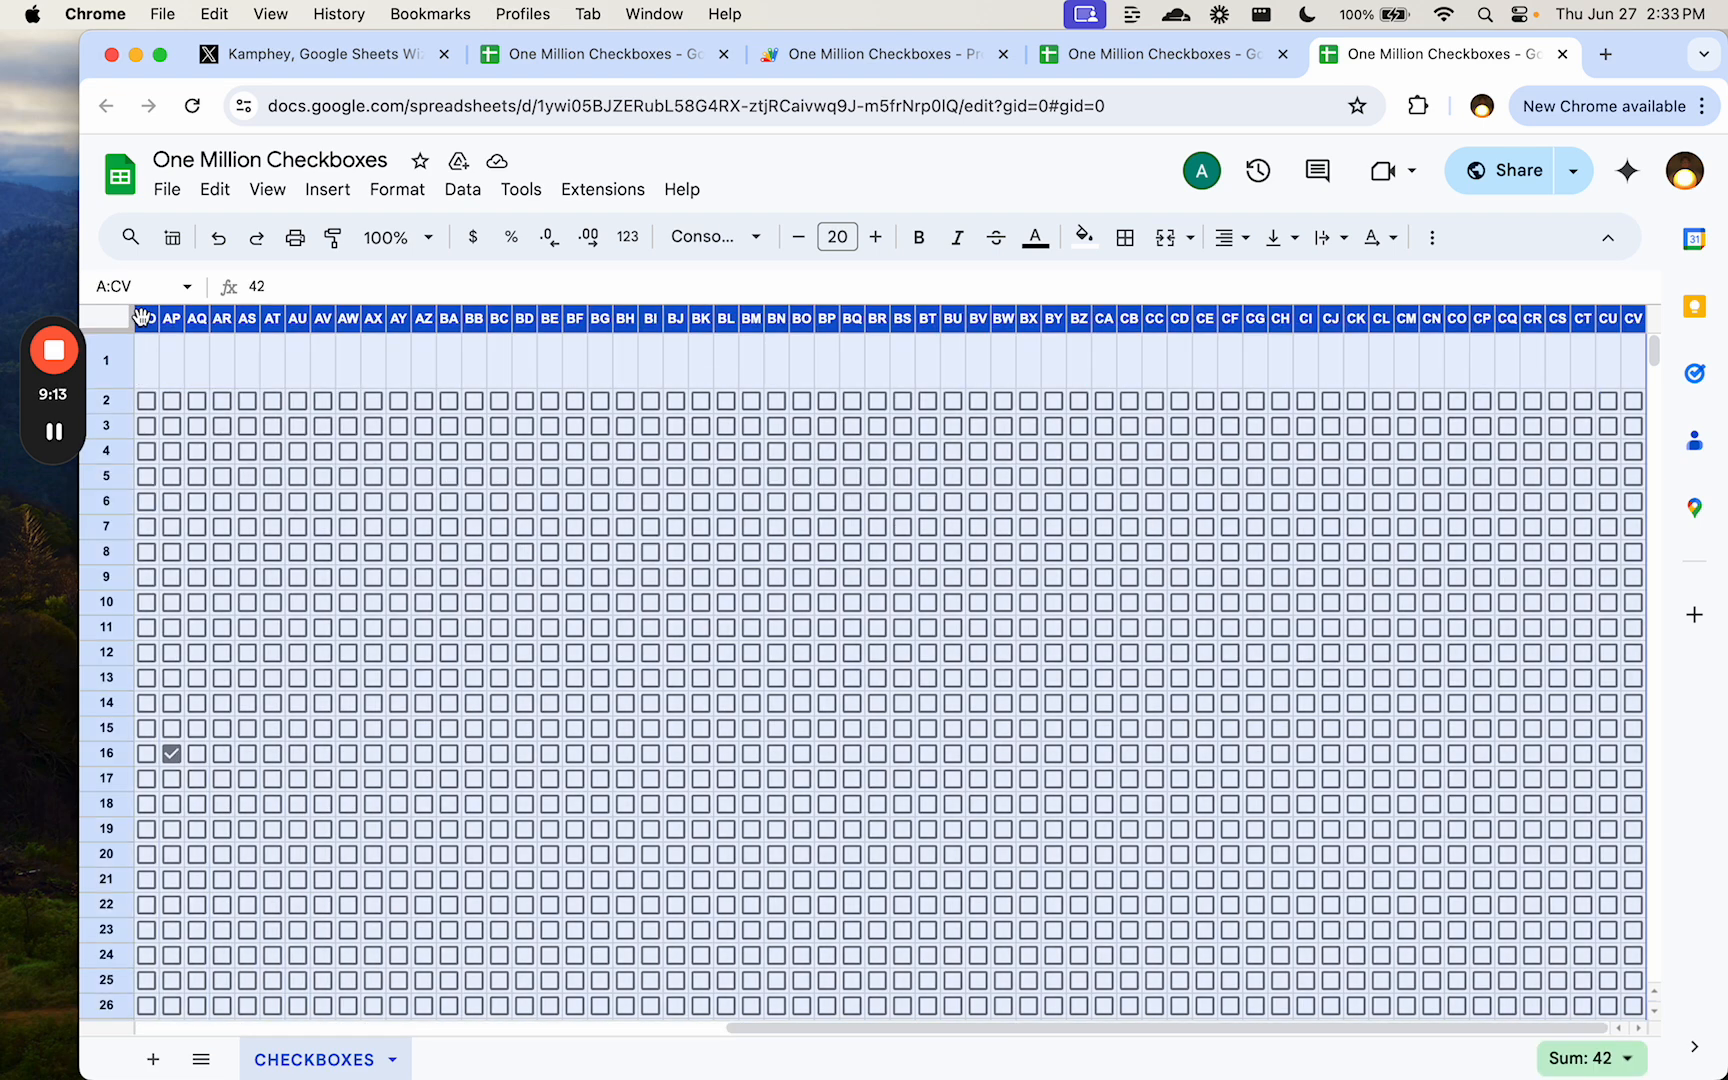
right_click(143, 316)
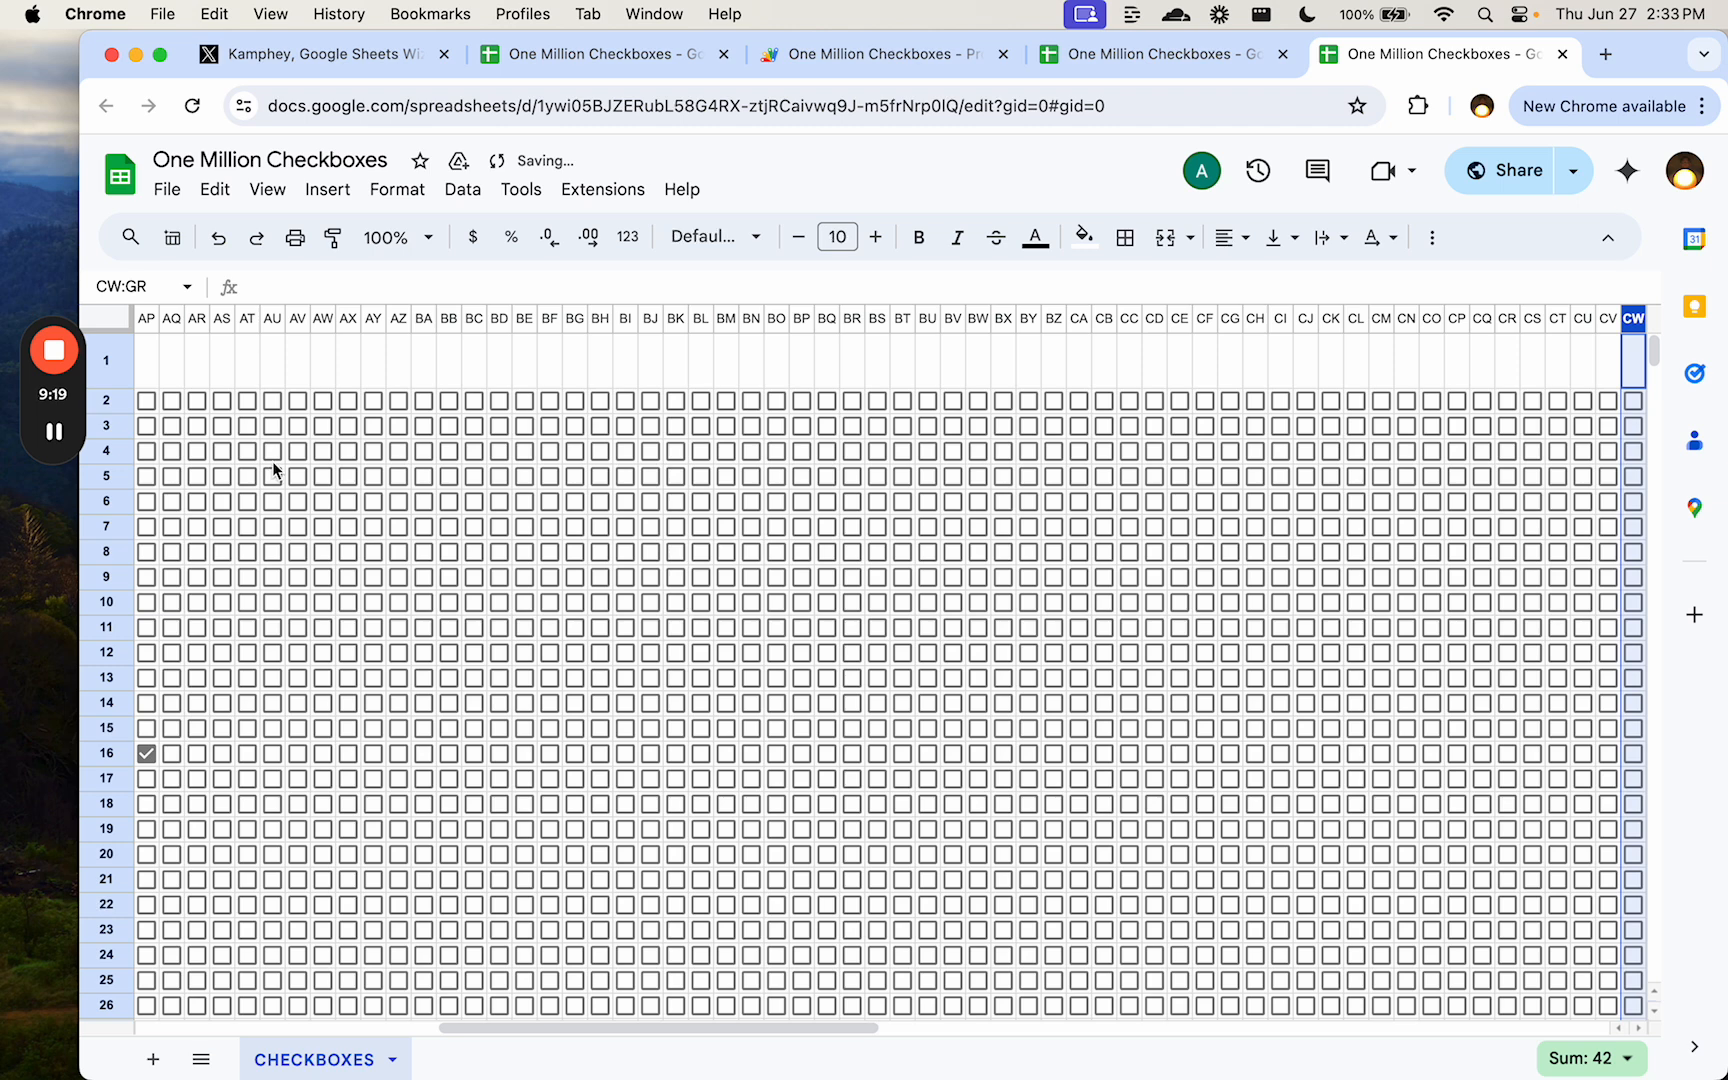
- Unhide columns A–D and reach the top cell of the last column, ADT
scroll(right, 3)
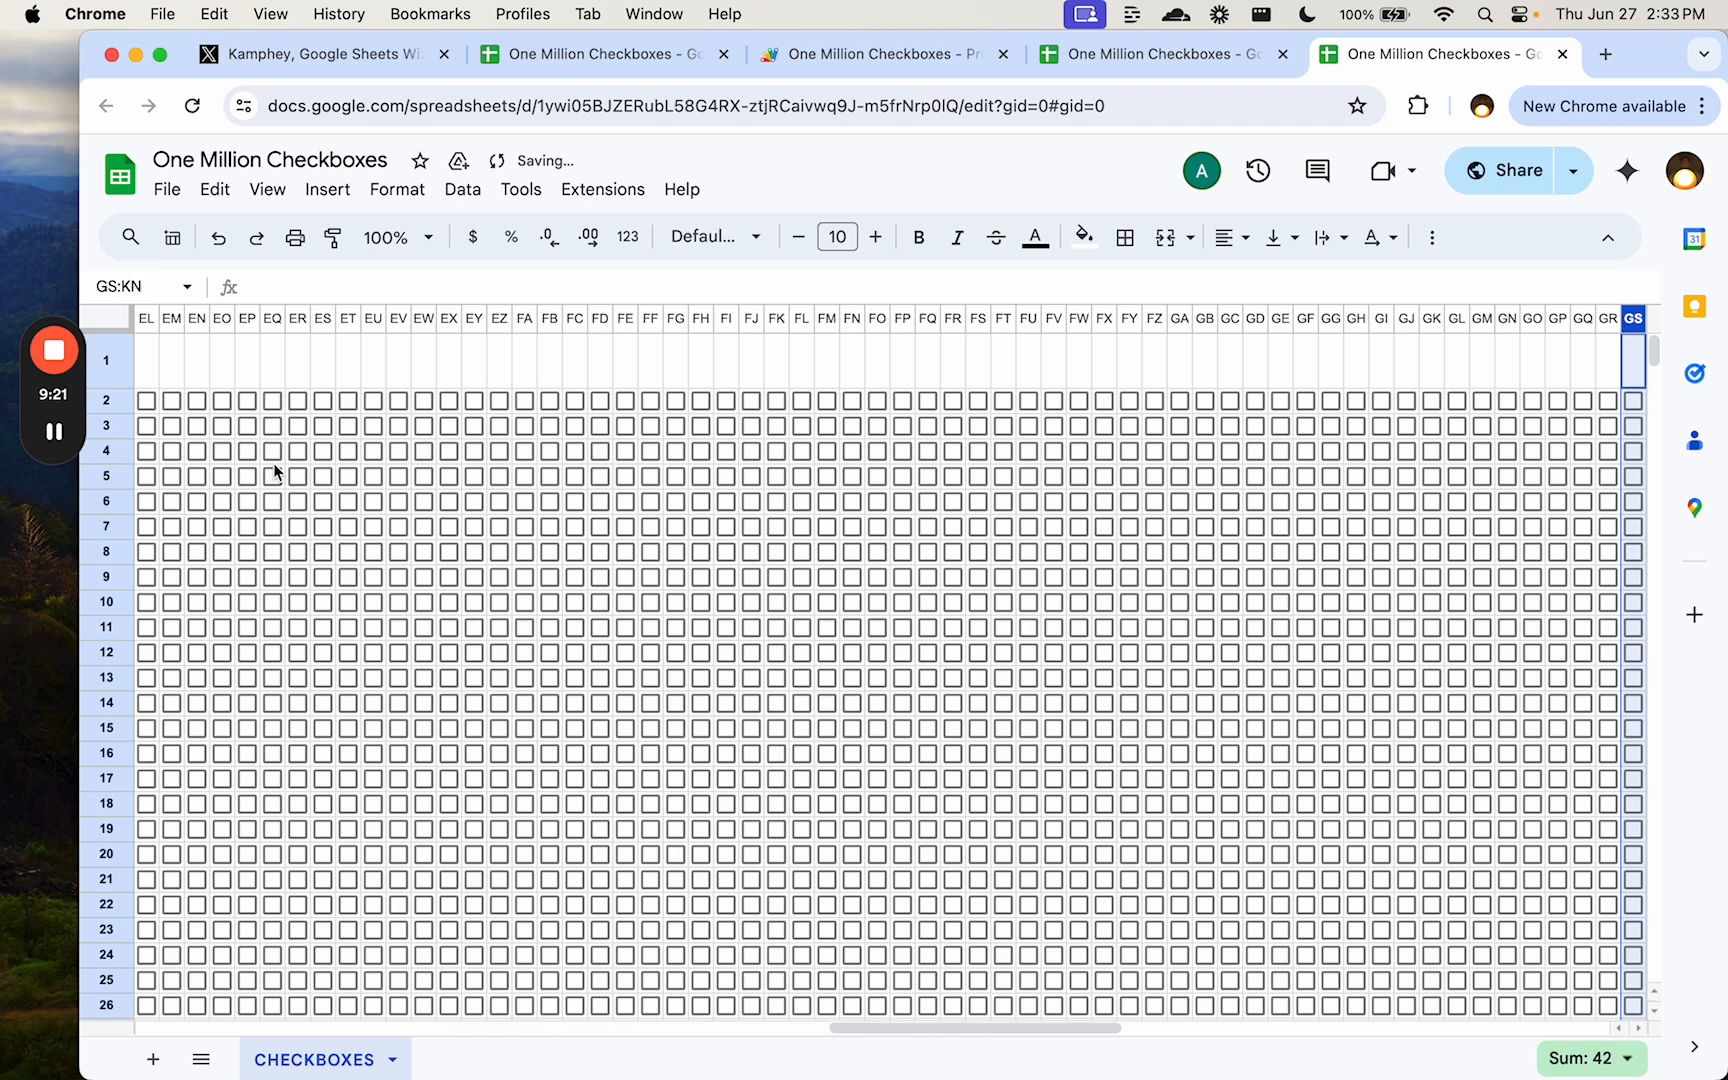
scroll(right, 3)
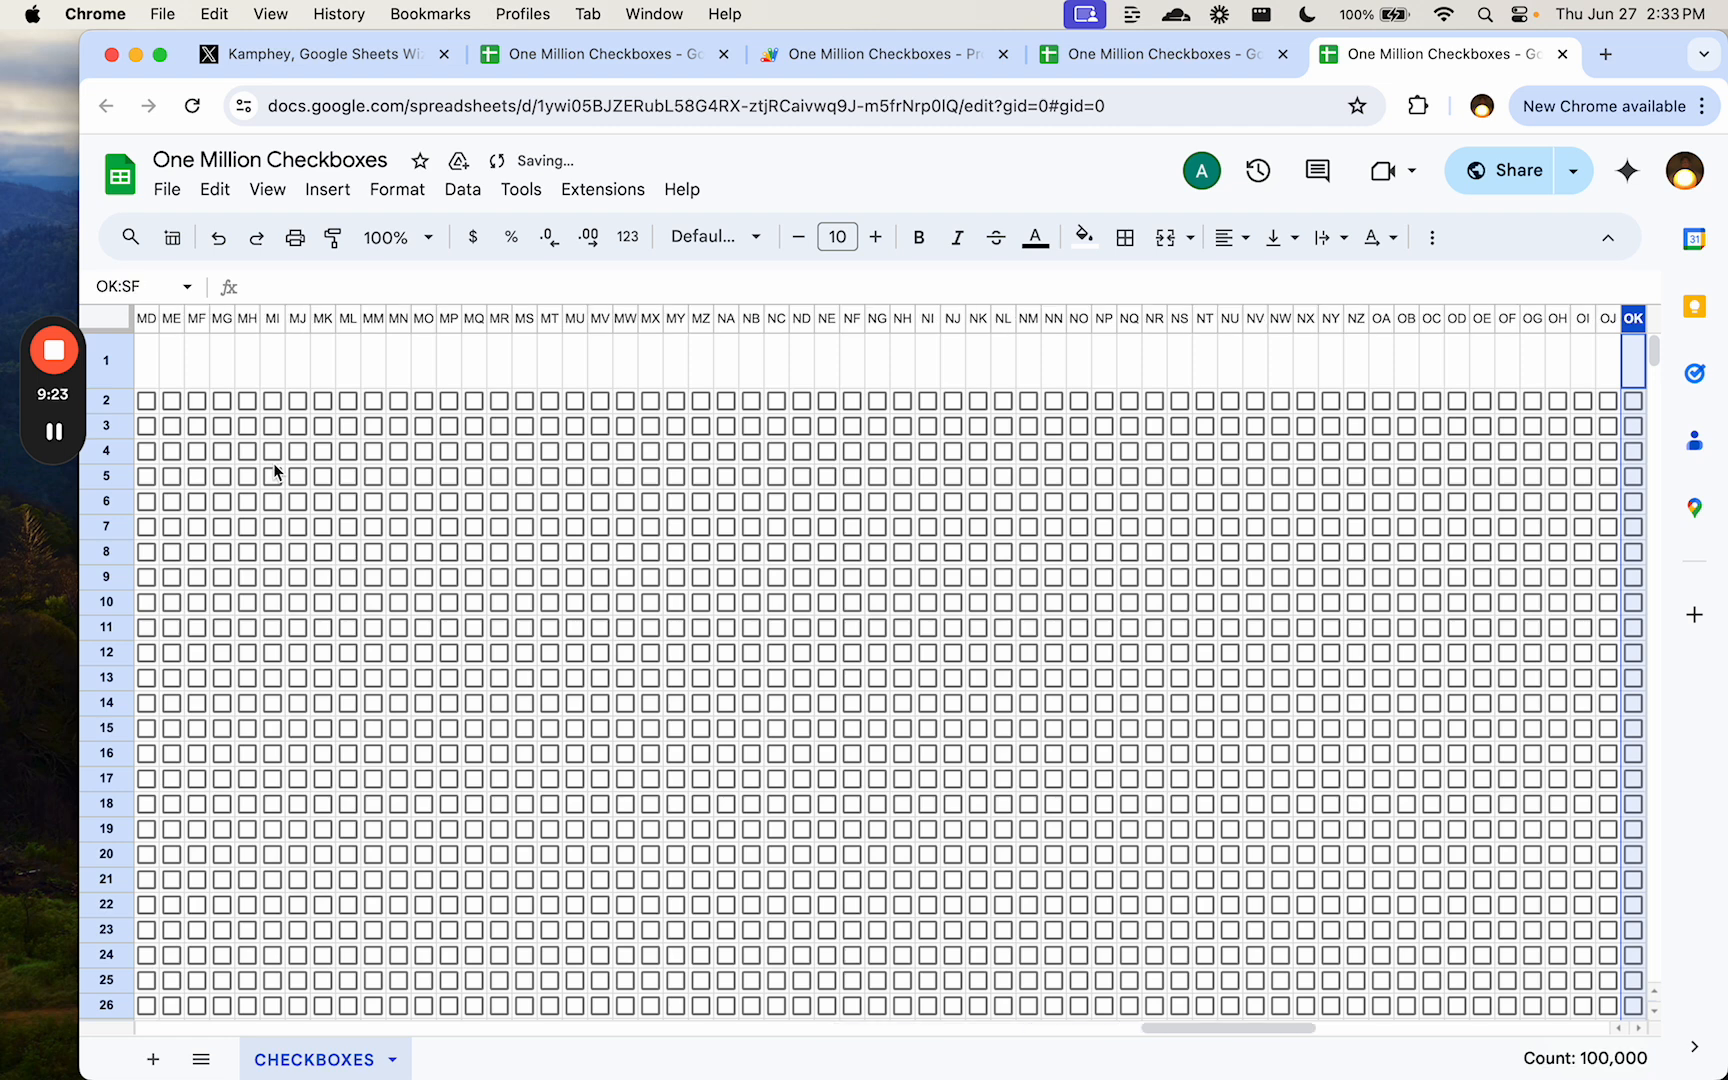
scroll(right, 3)
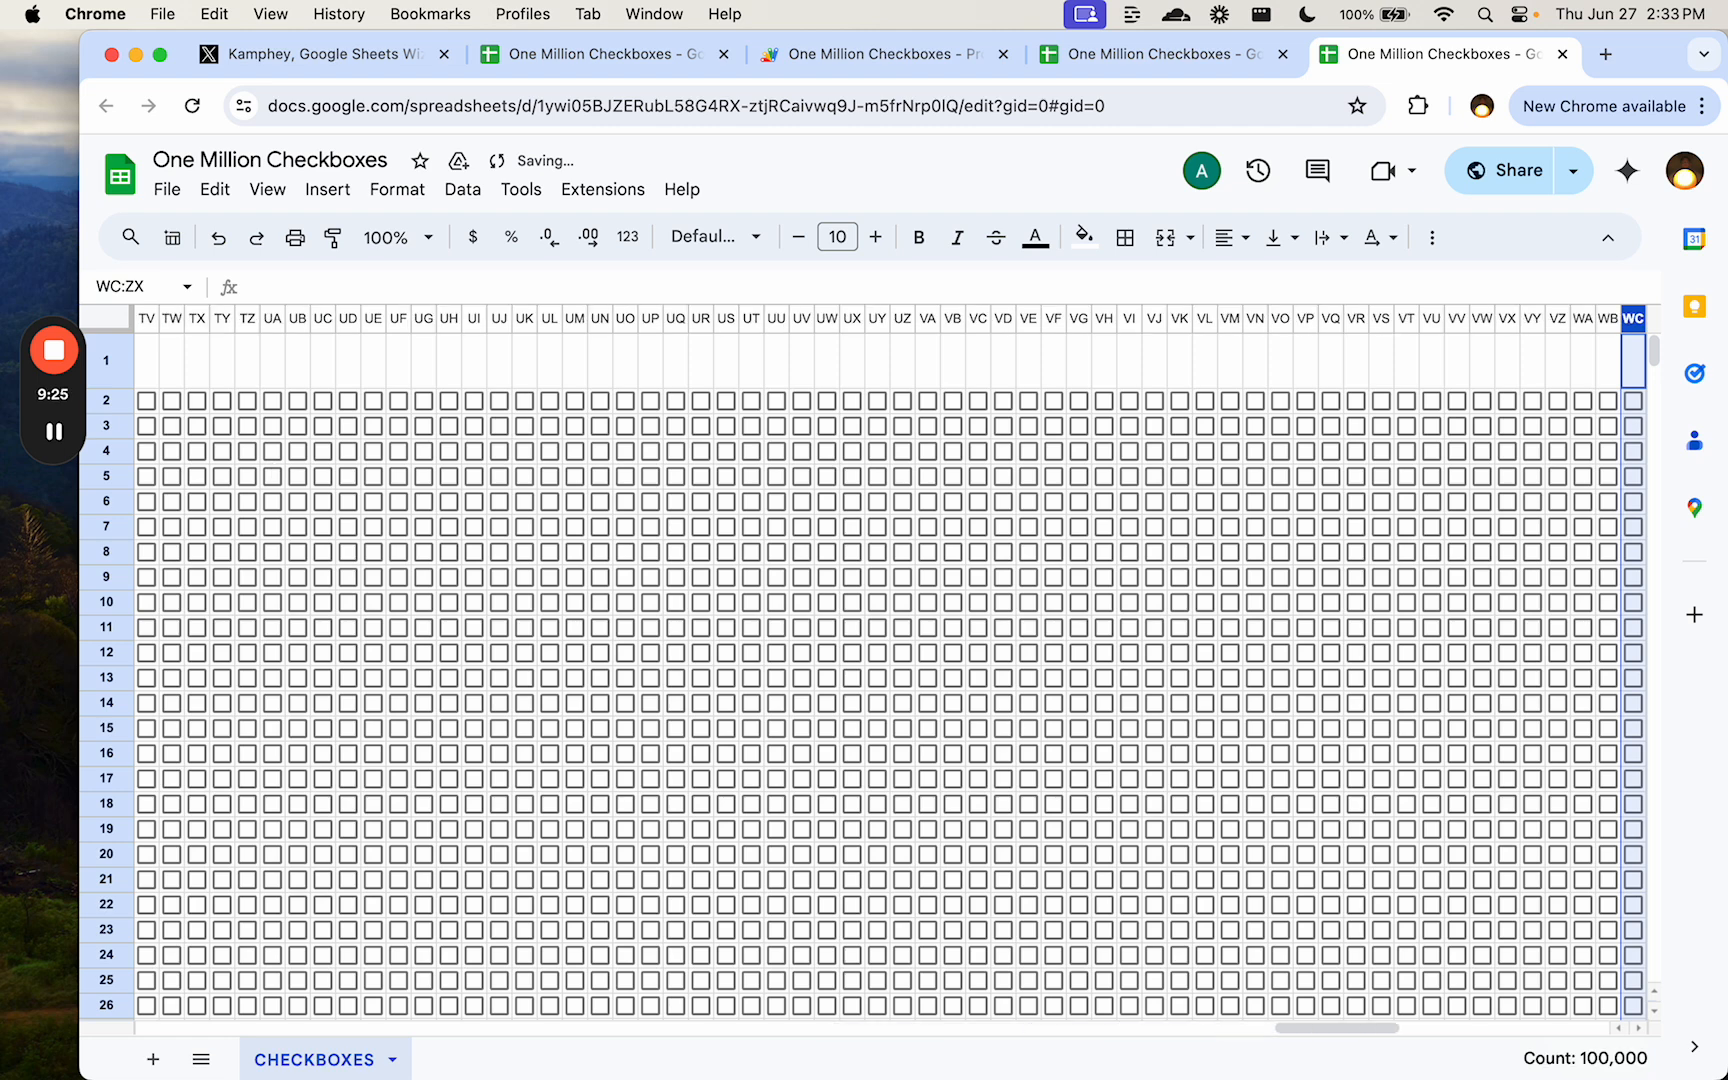
scroll(right, 3)
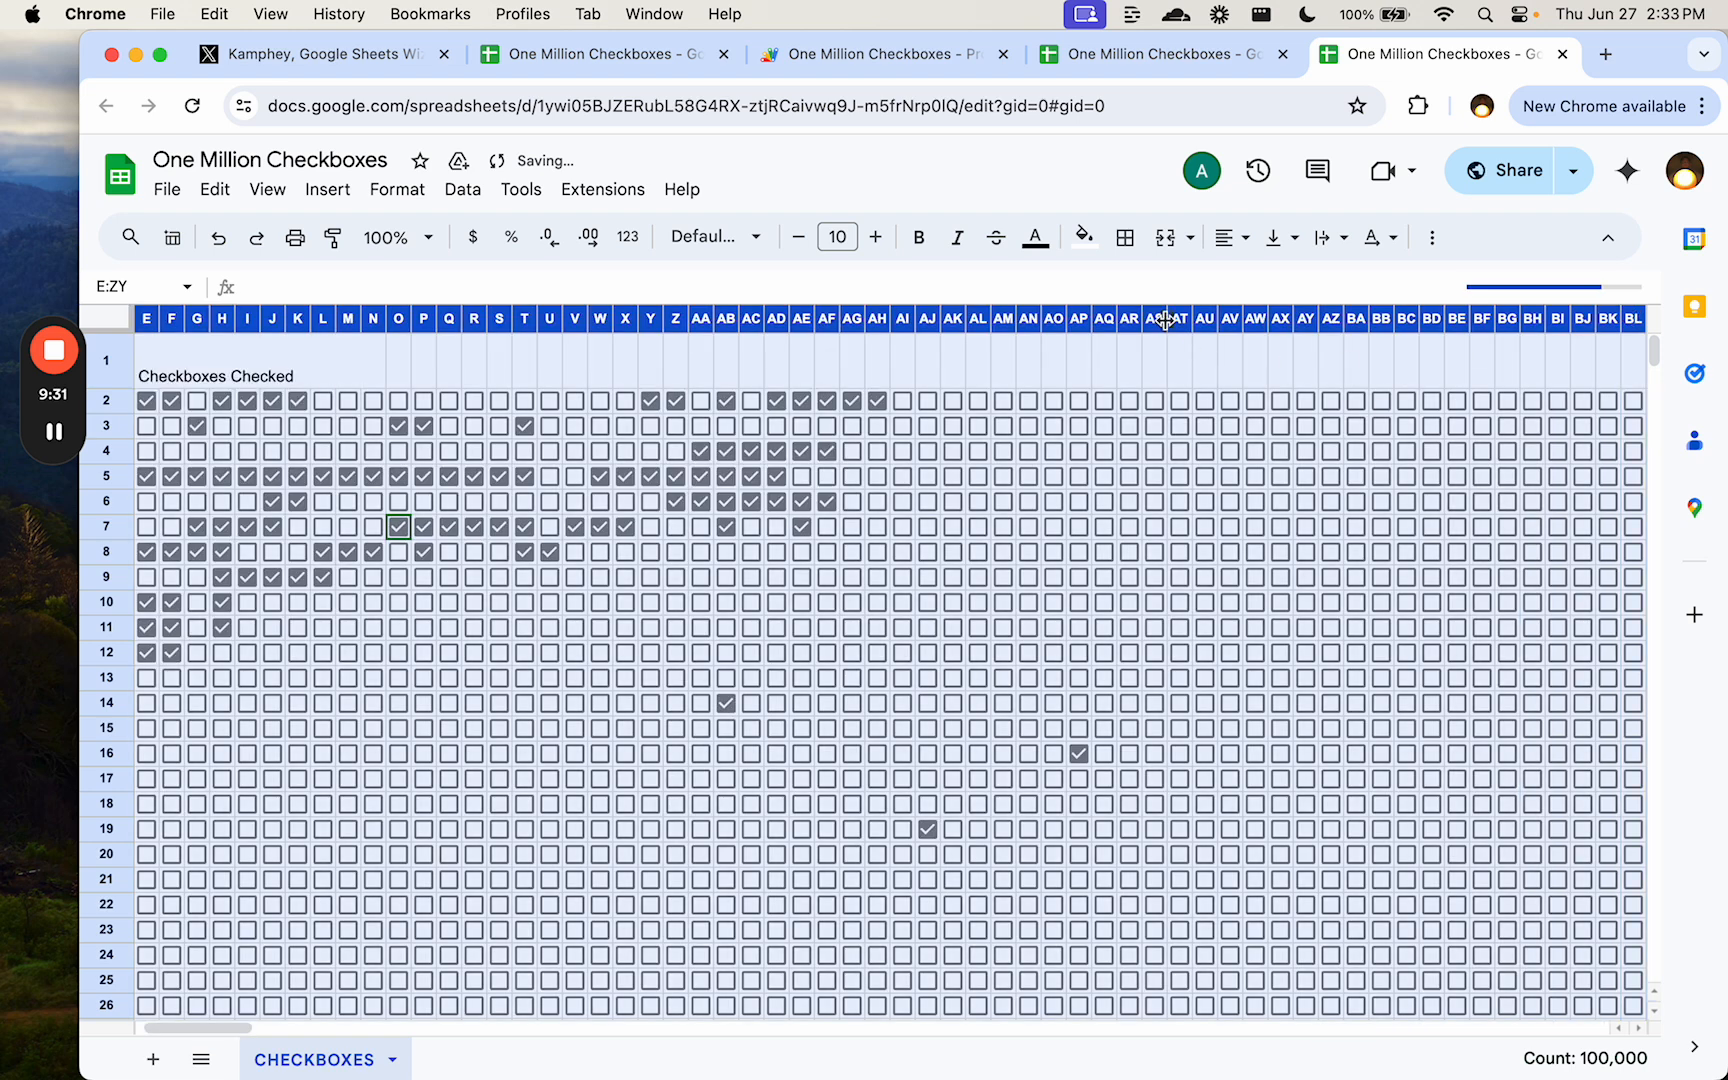
mouse_move(803, 320)
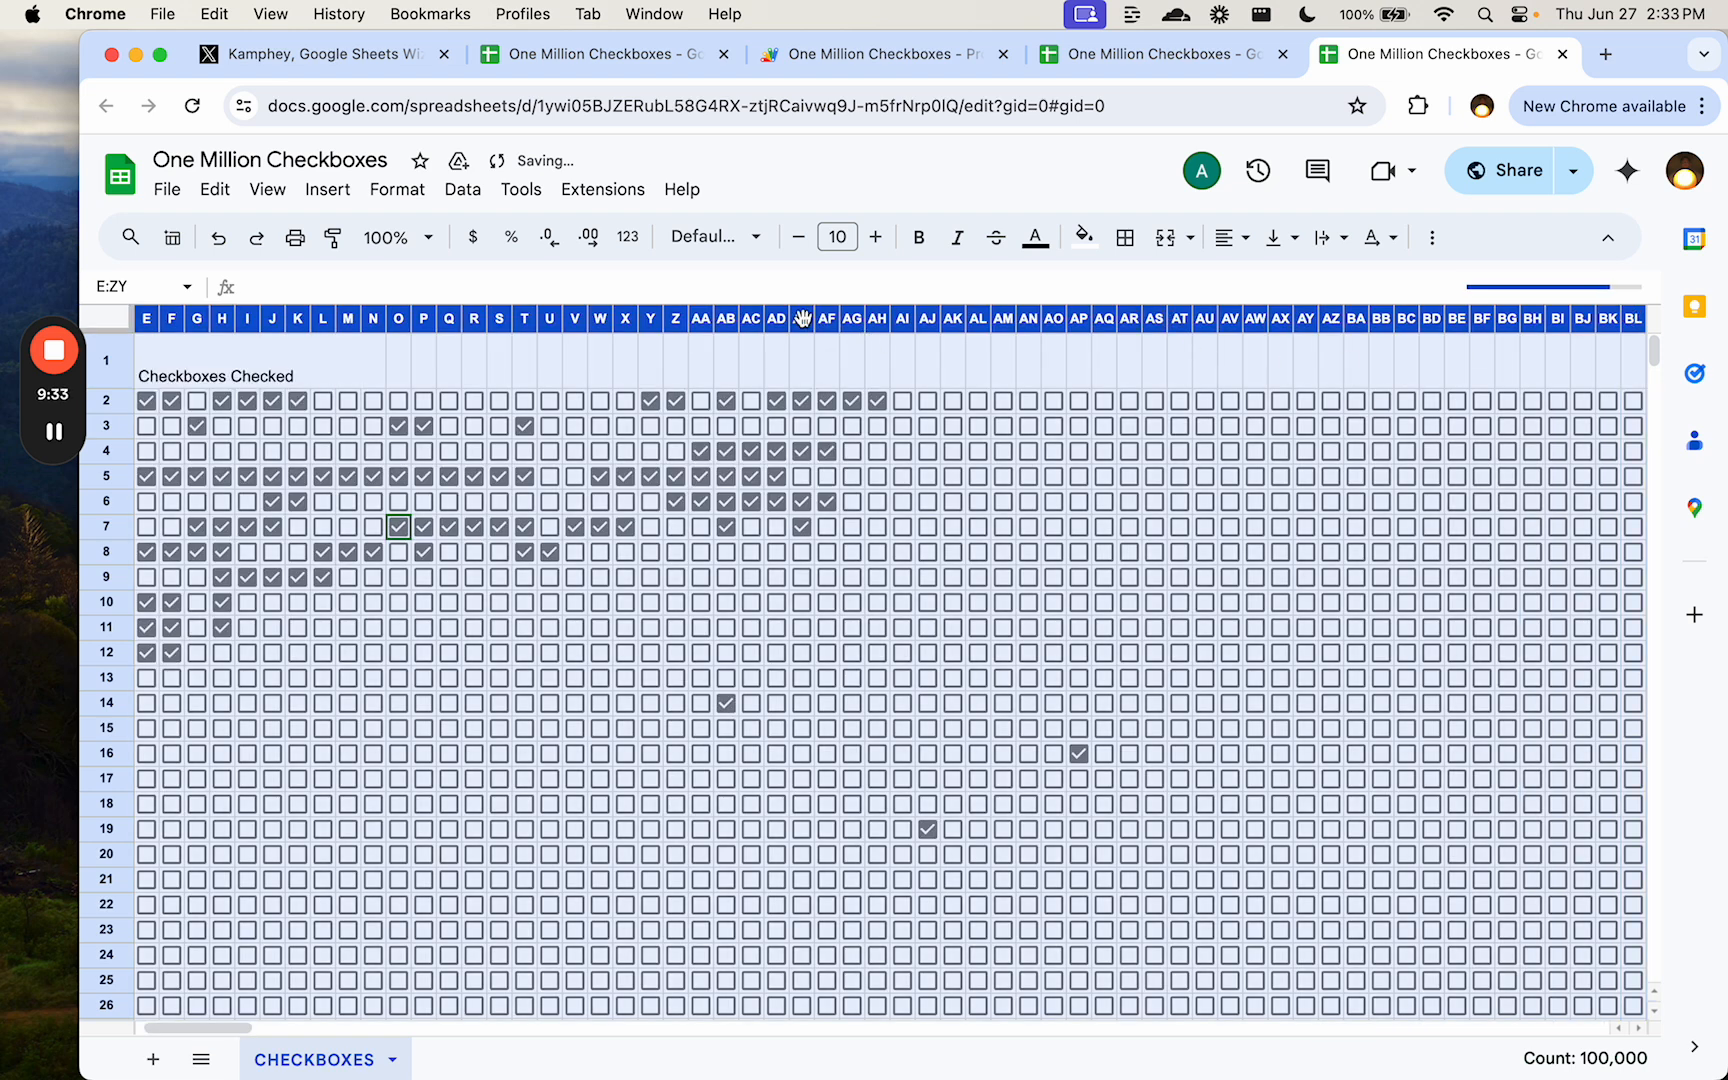
mouse_move(505, 336)
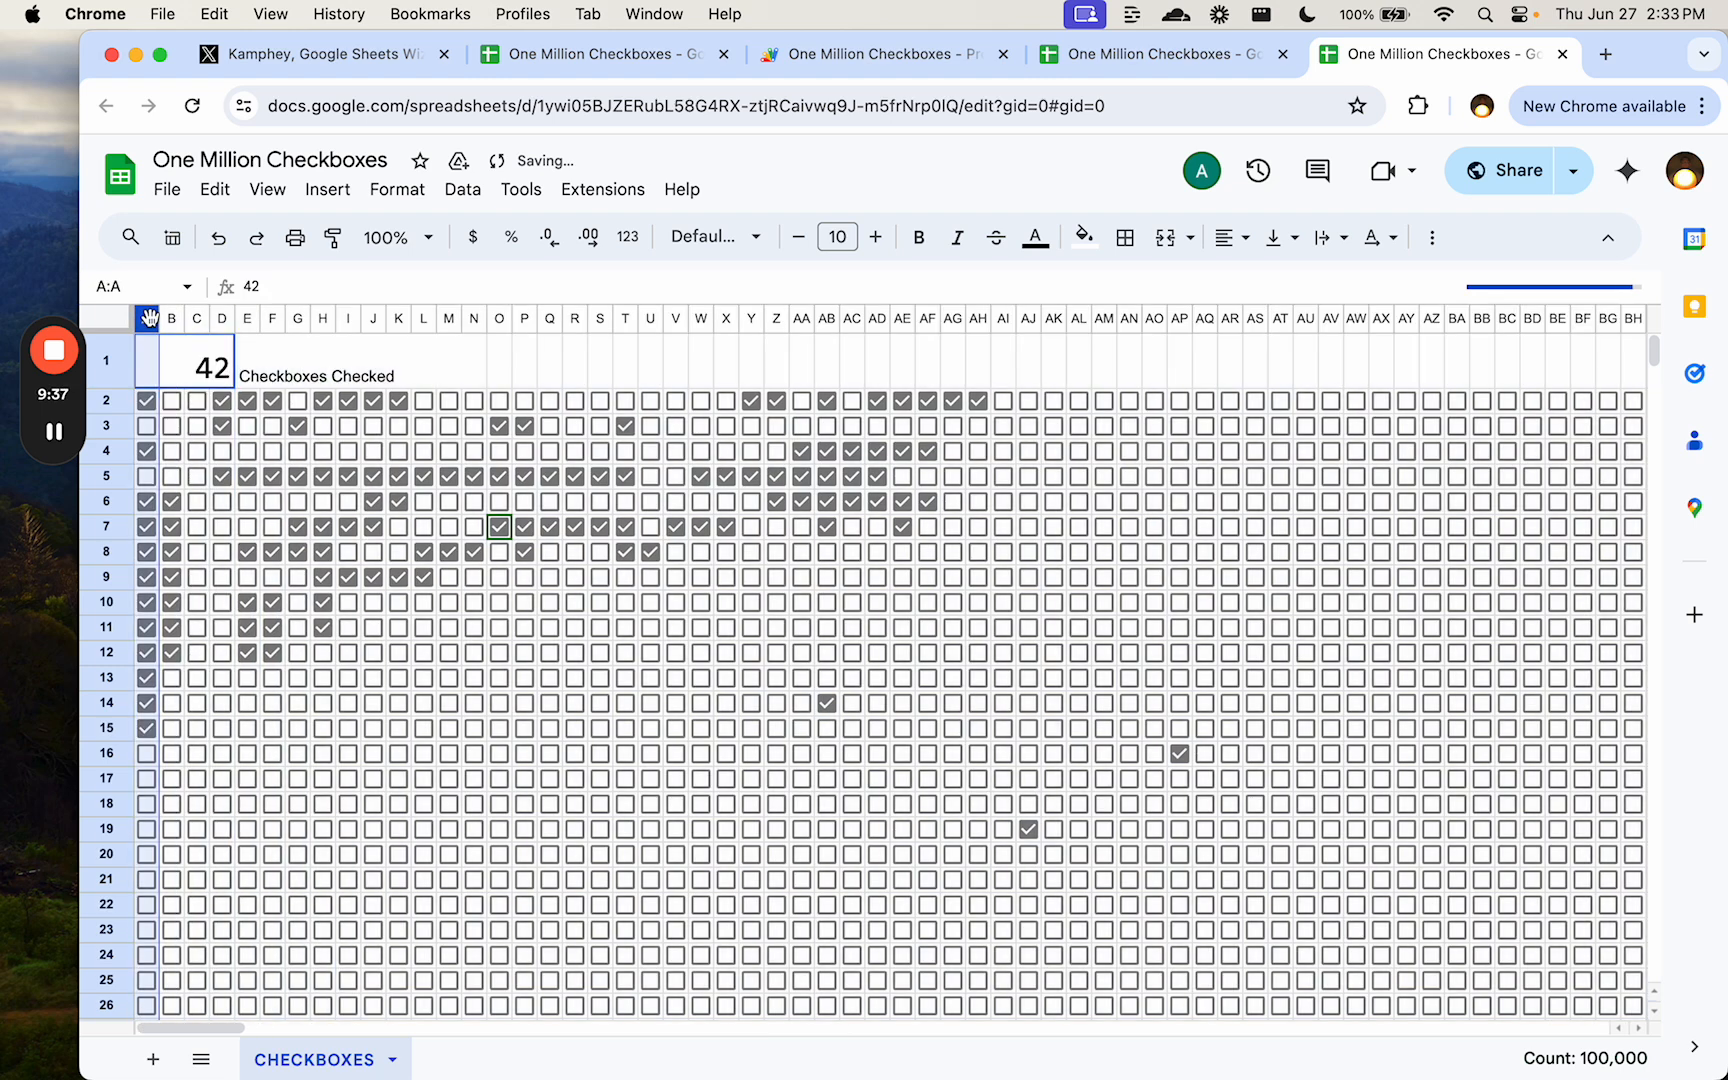
right_click(147, 317)
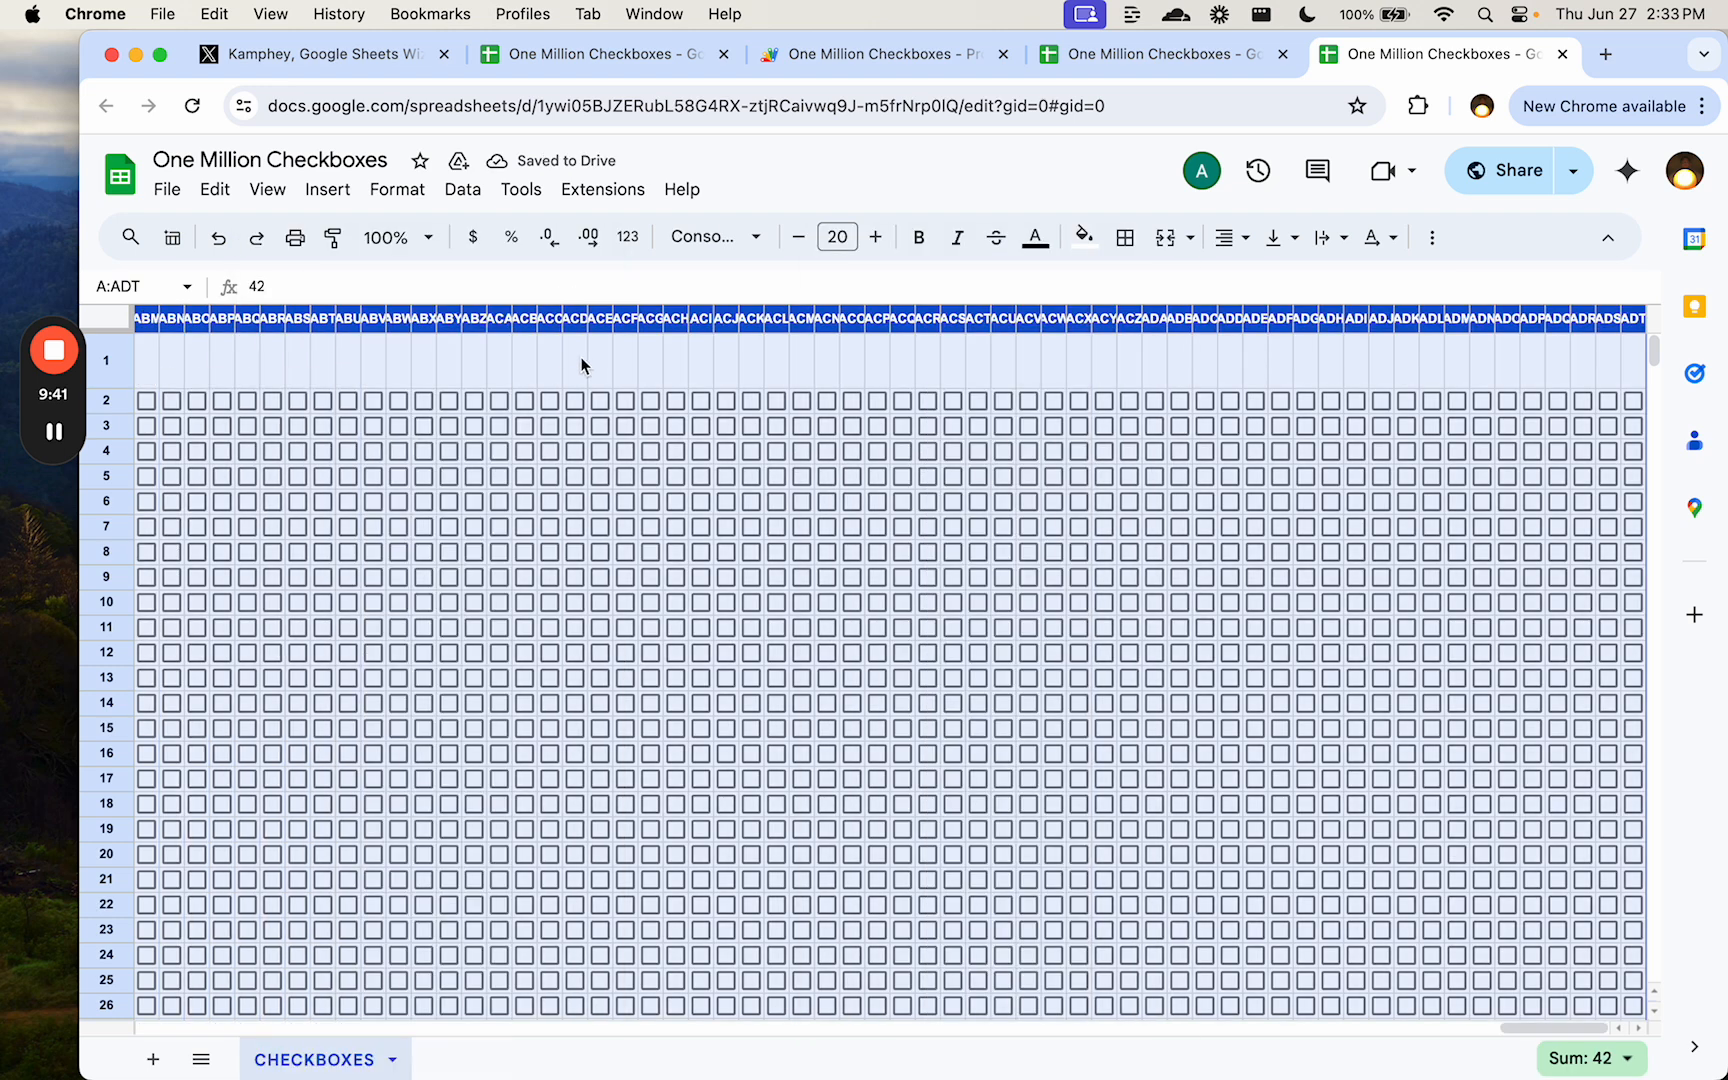
click(1631, 359)
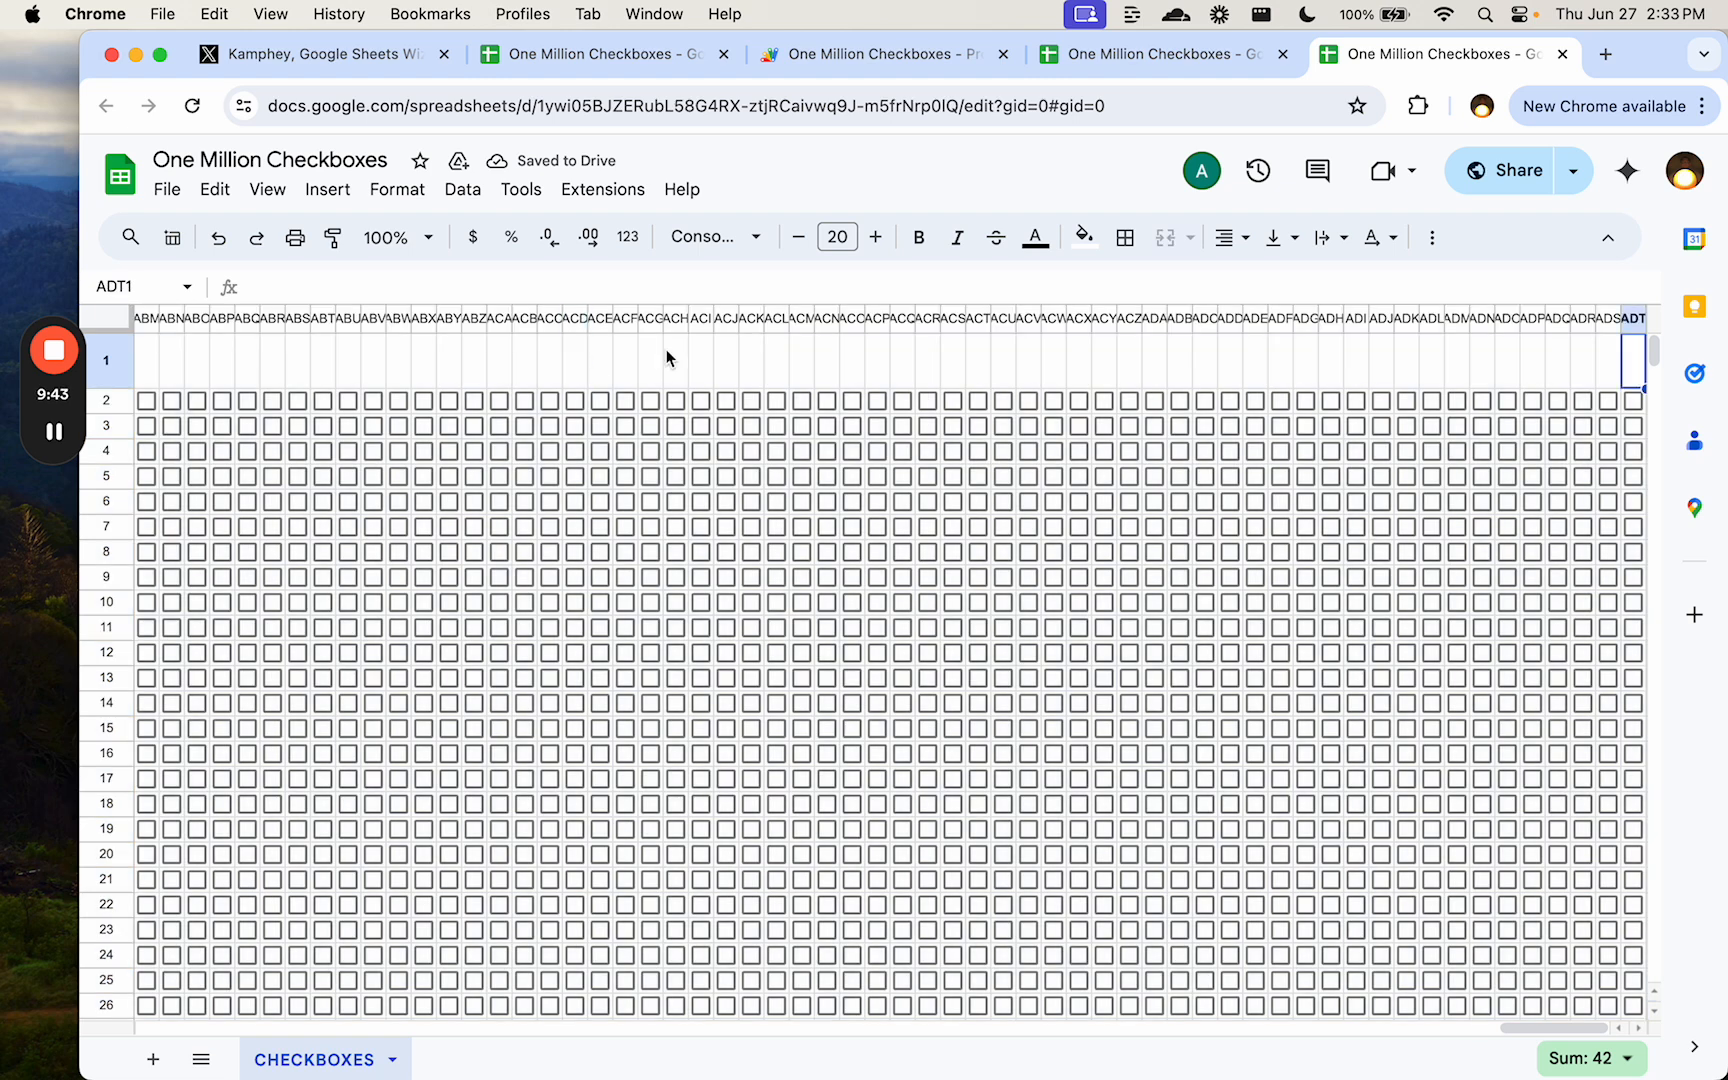
scroll(right, 3)
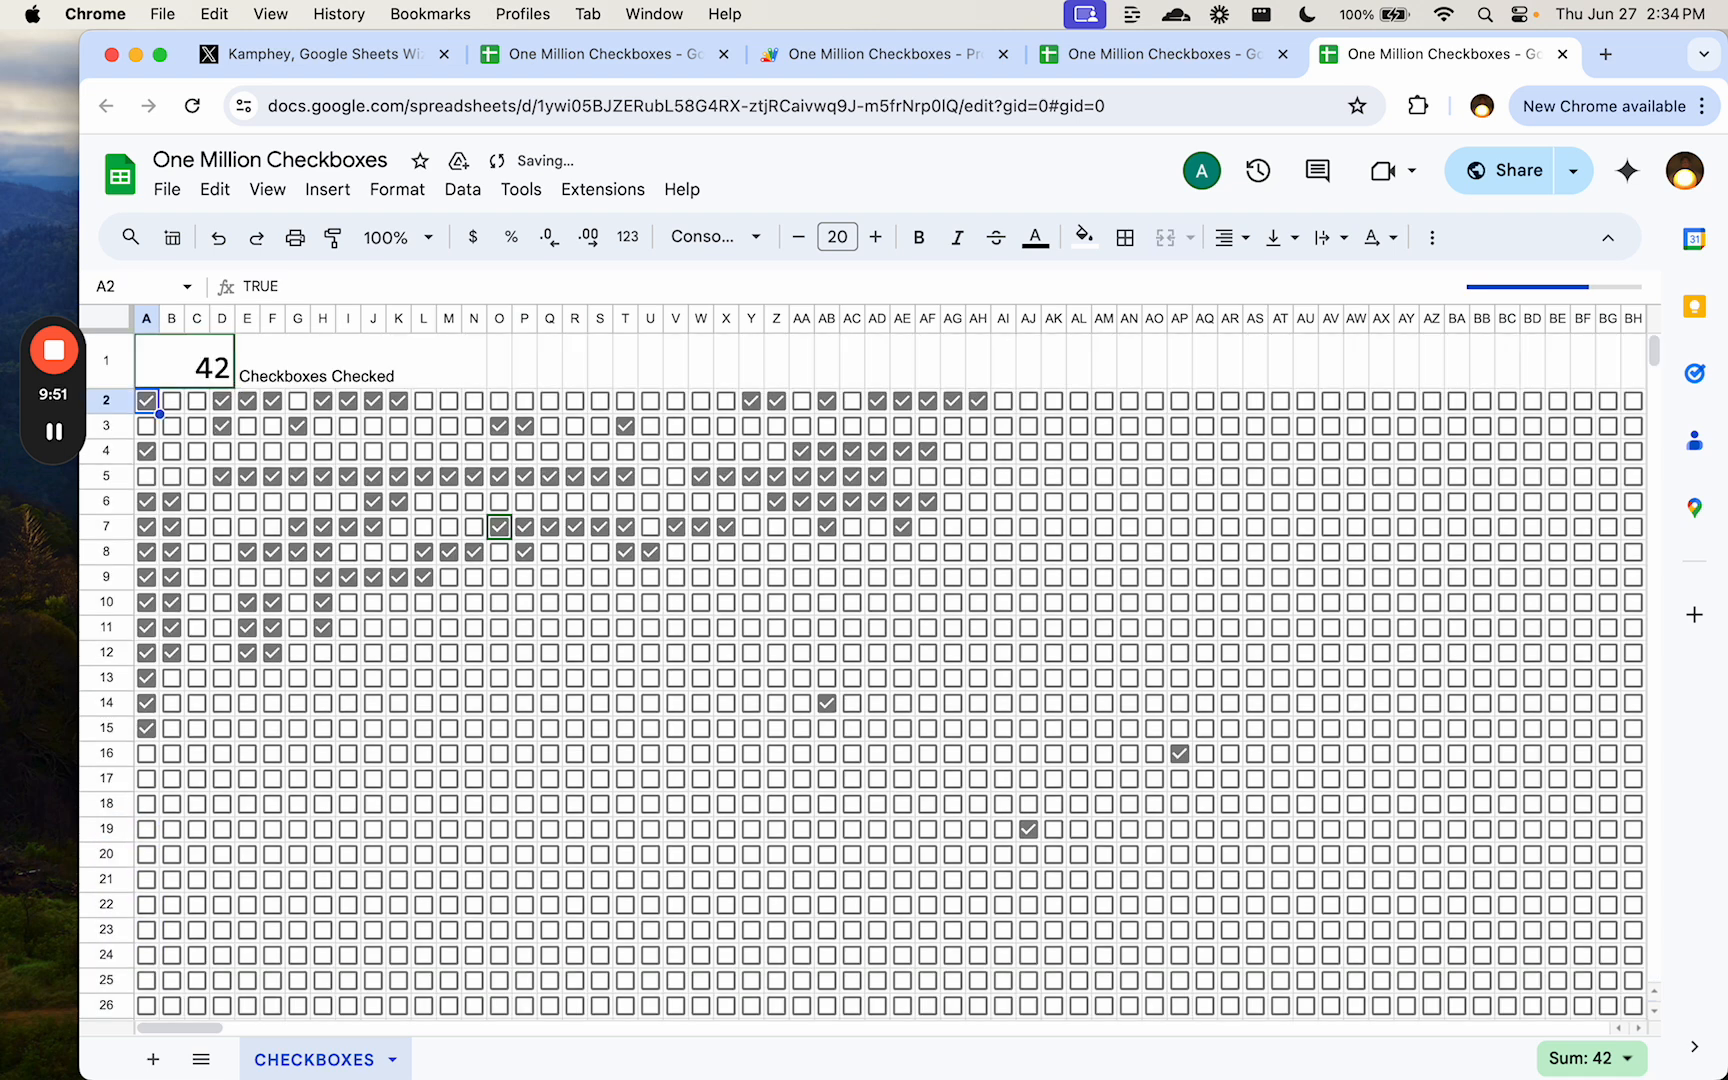
- Check the boxes in cells C3, C7 and C9
click(196, 425)
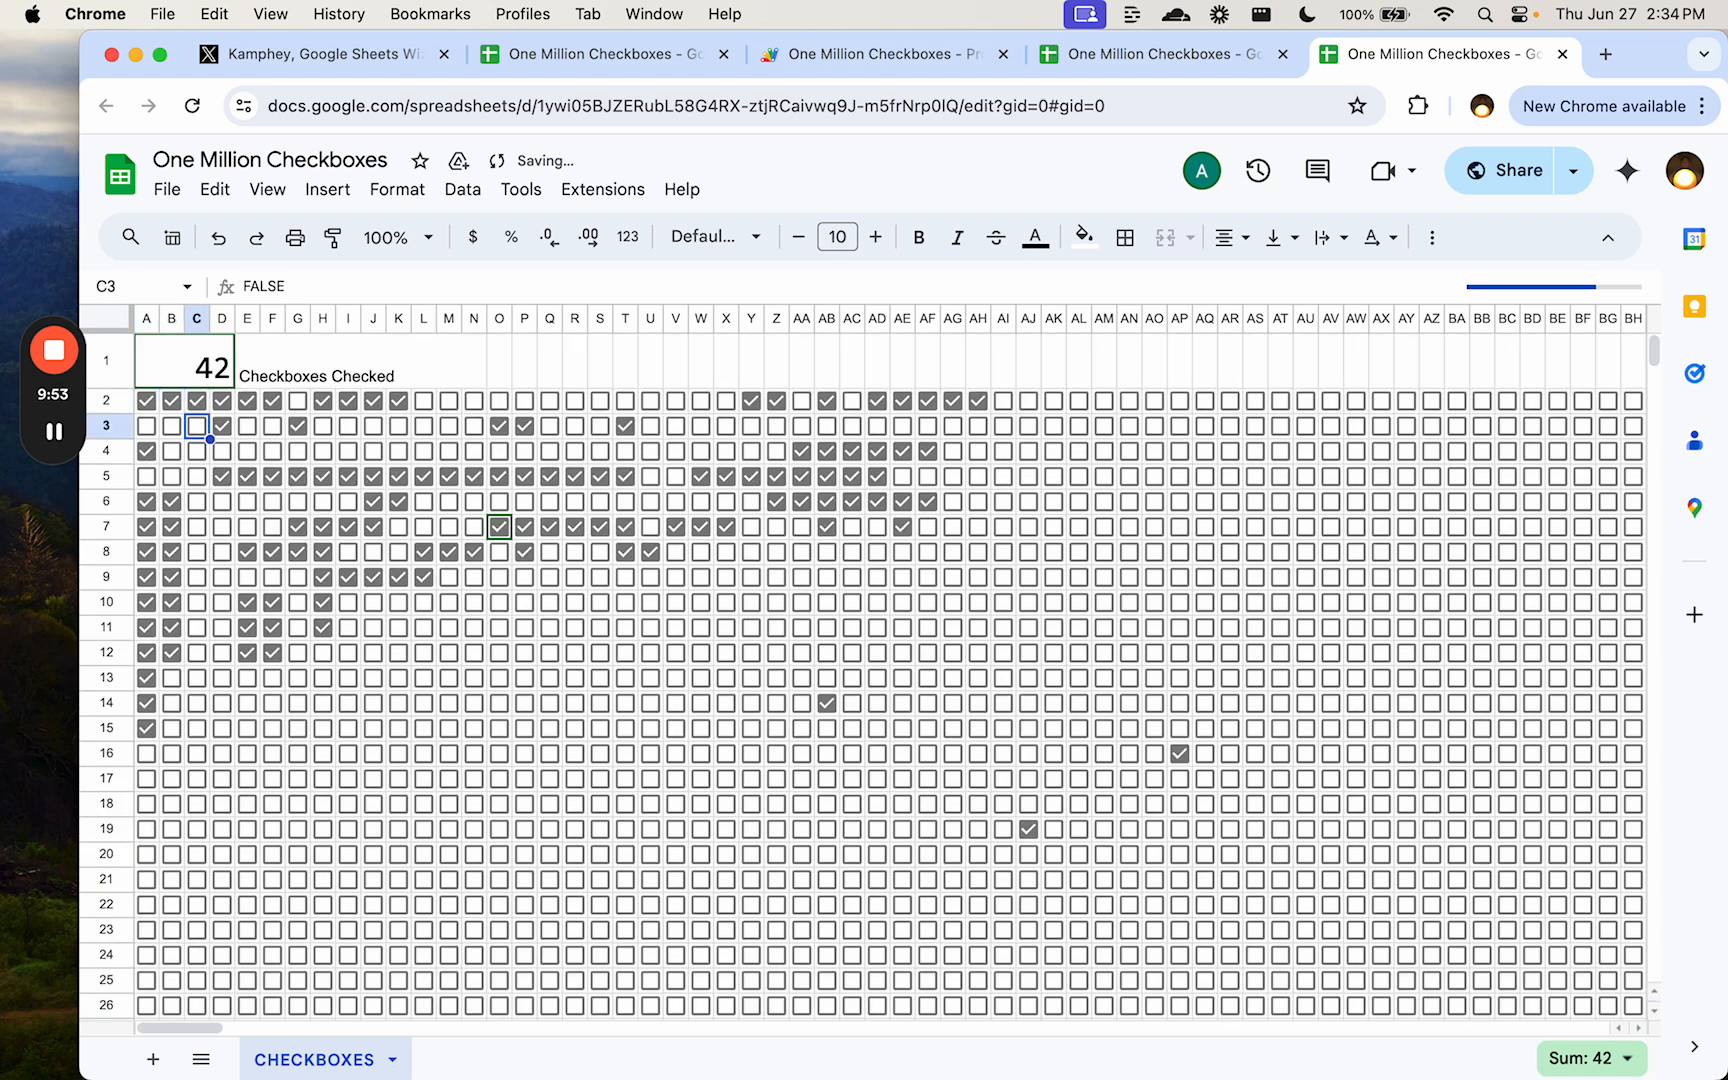
click(196, 527)
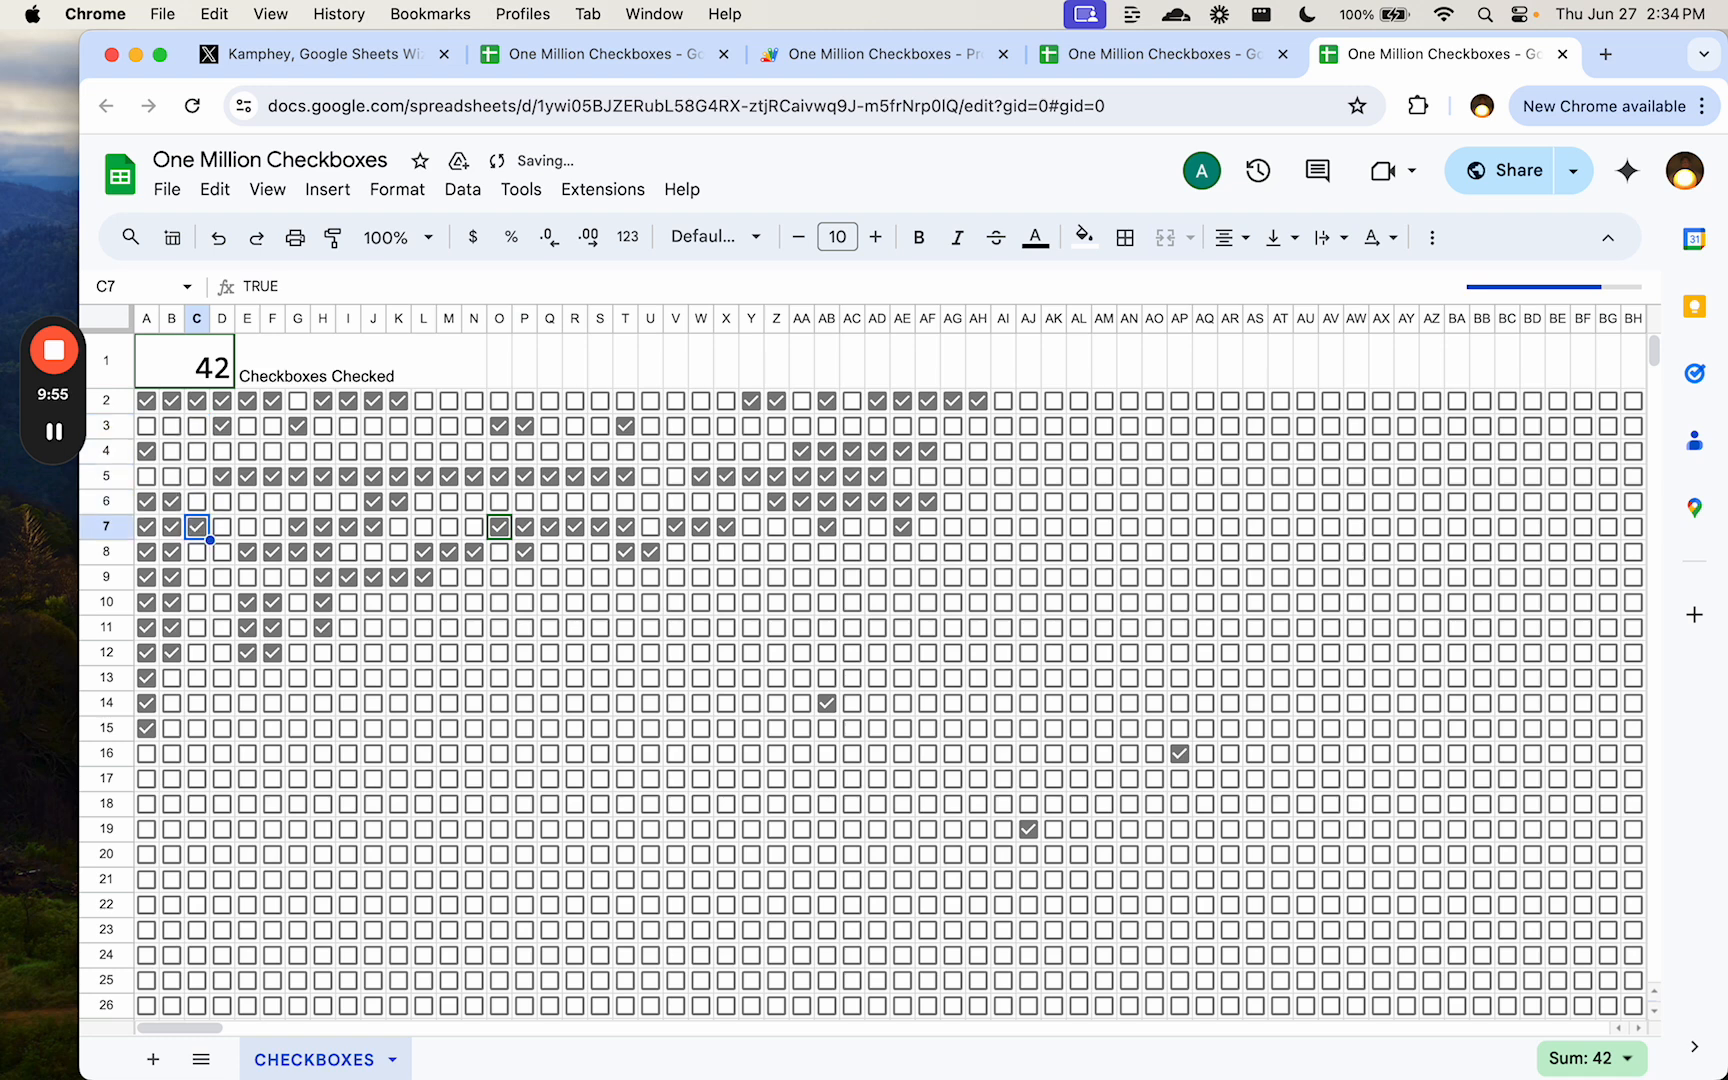
click(196, 576)
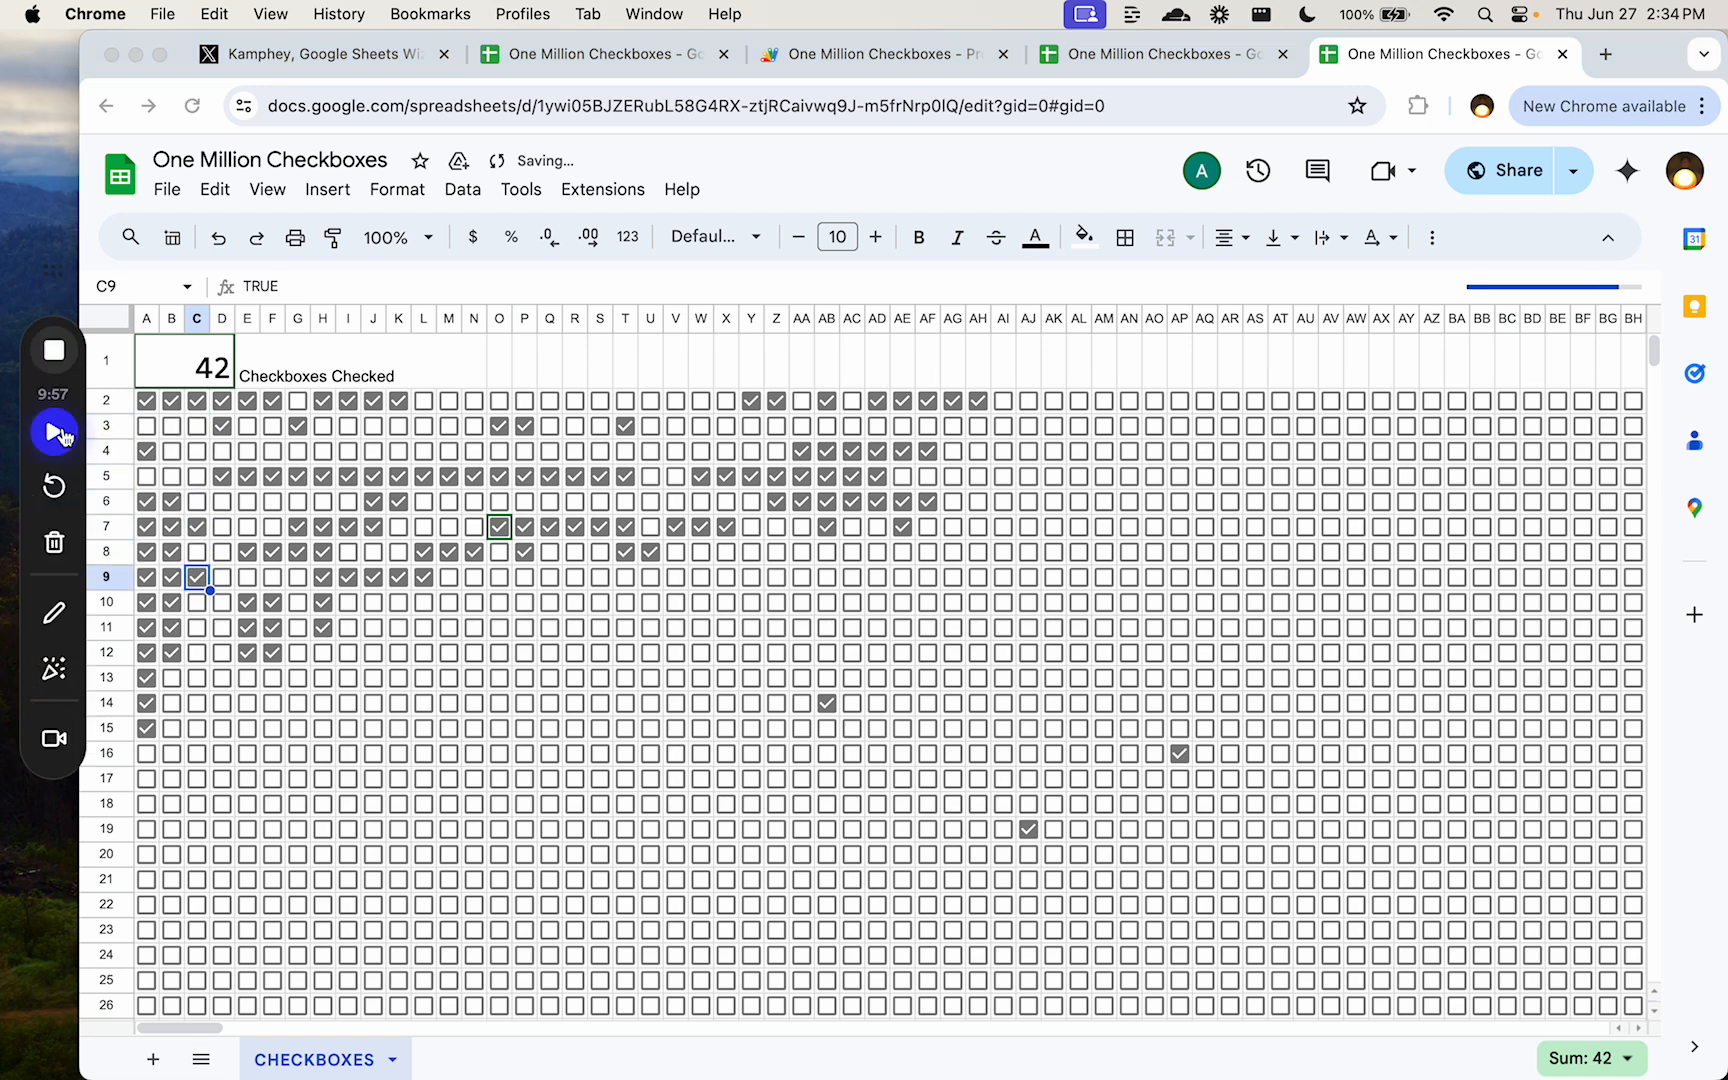
click(53, 431)
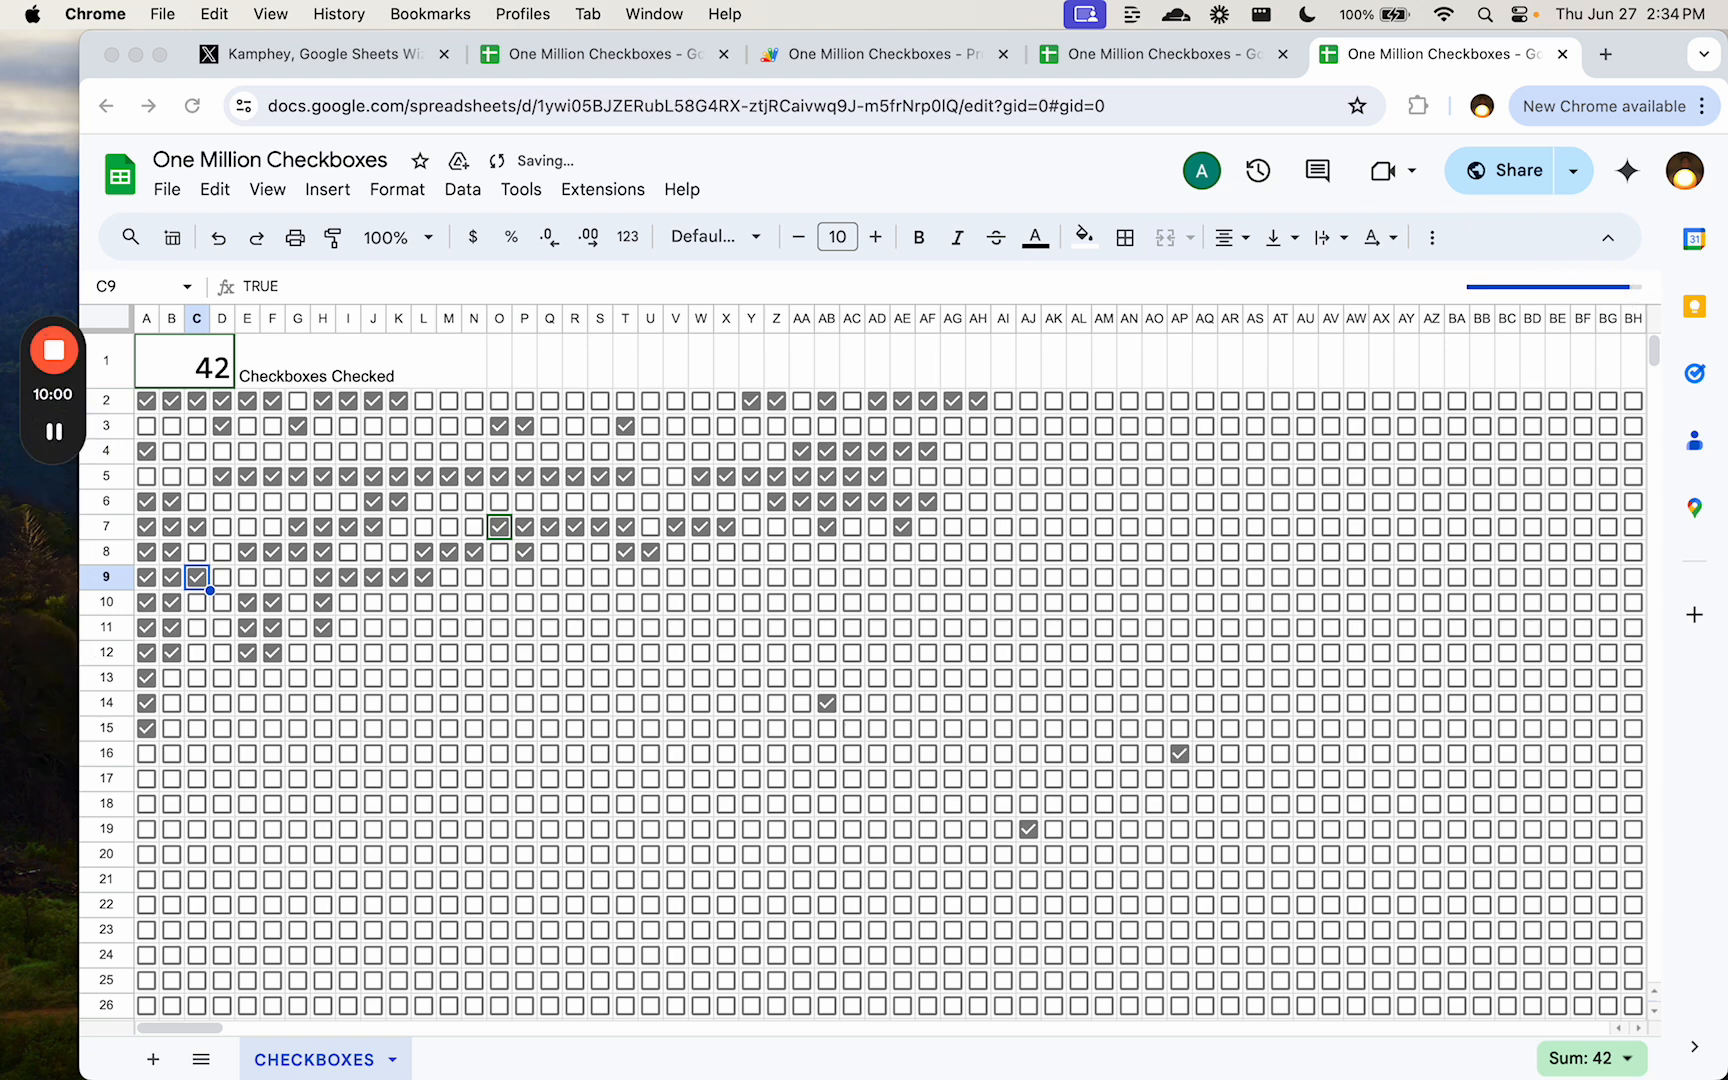
mouse_move(1641, 299)
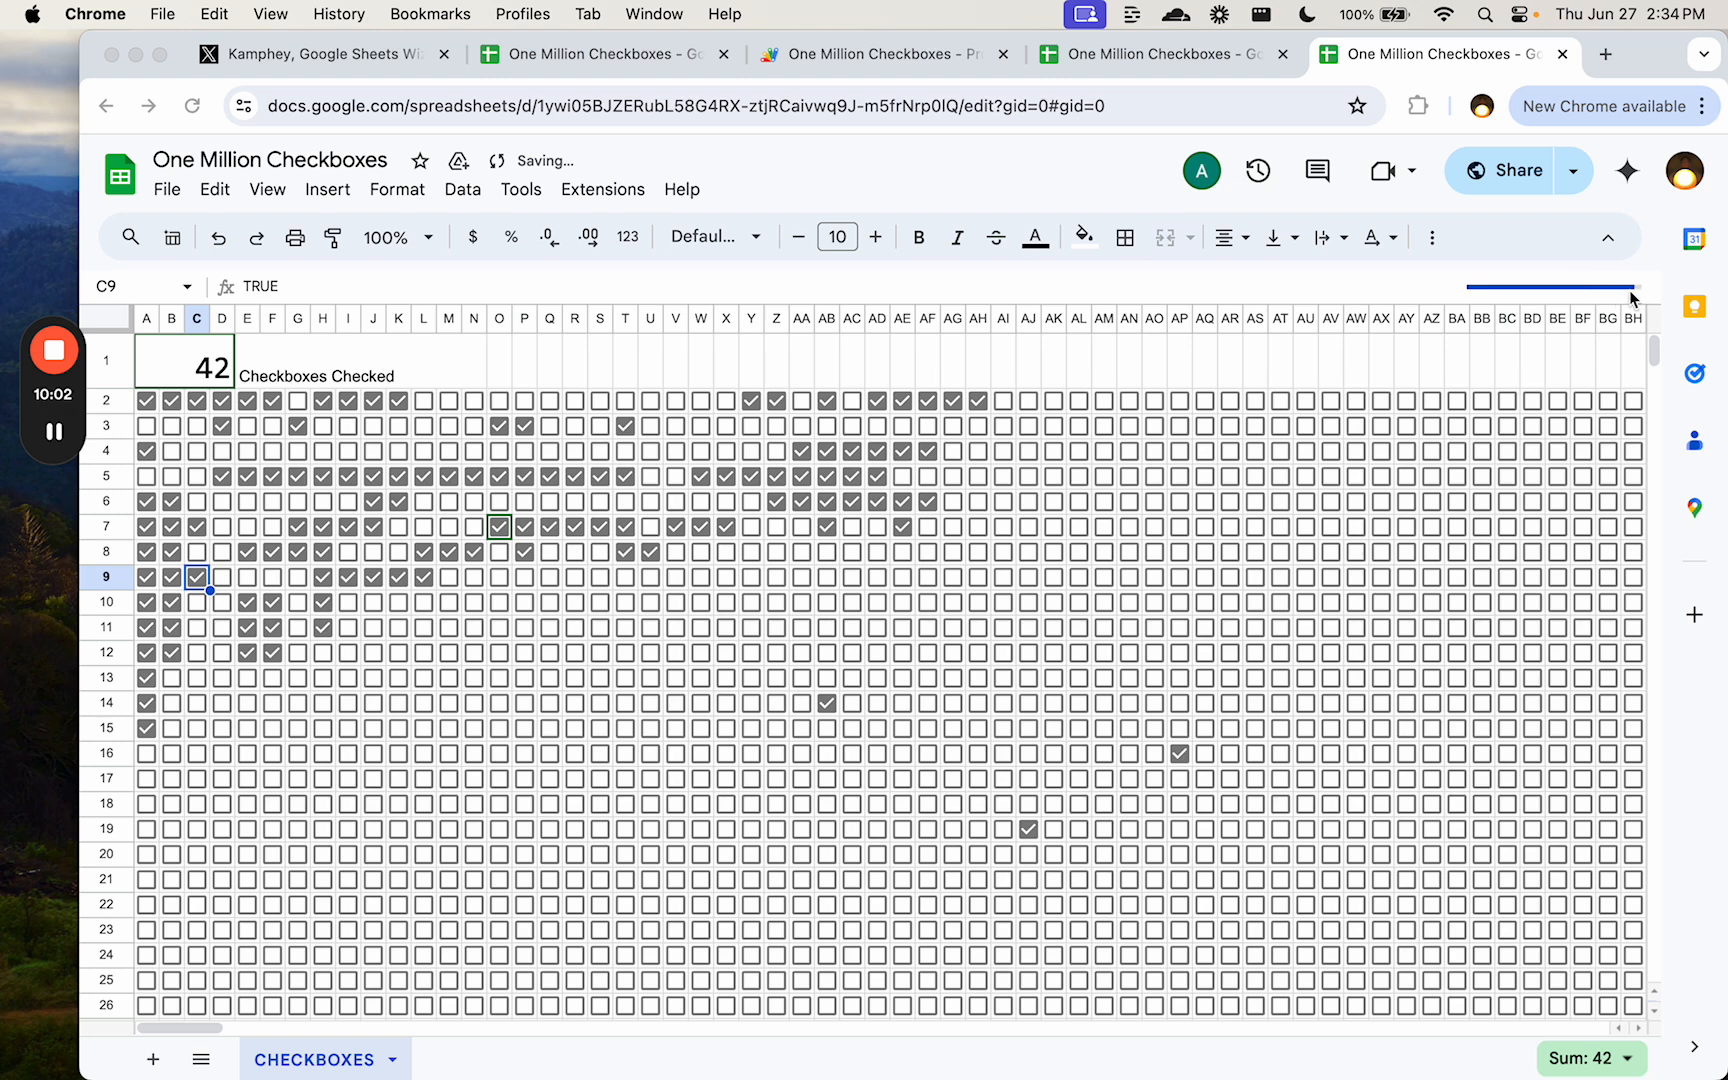
mouse_move(1626, 300)
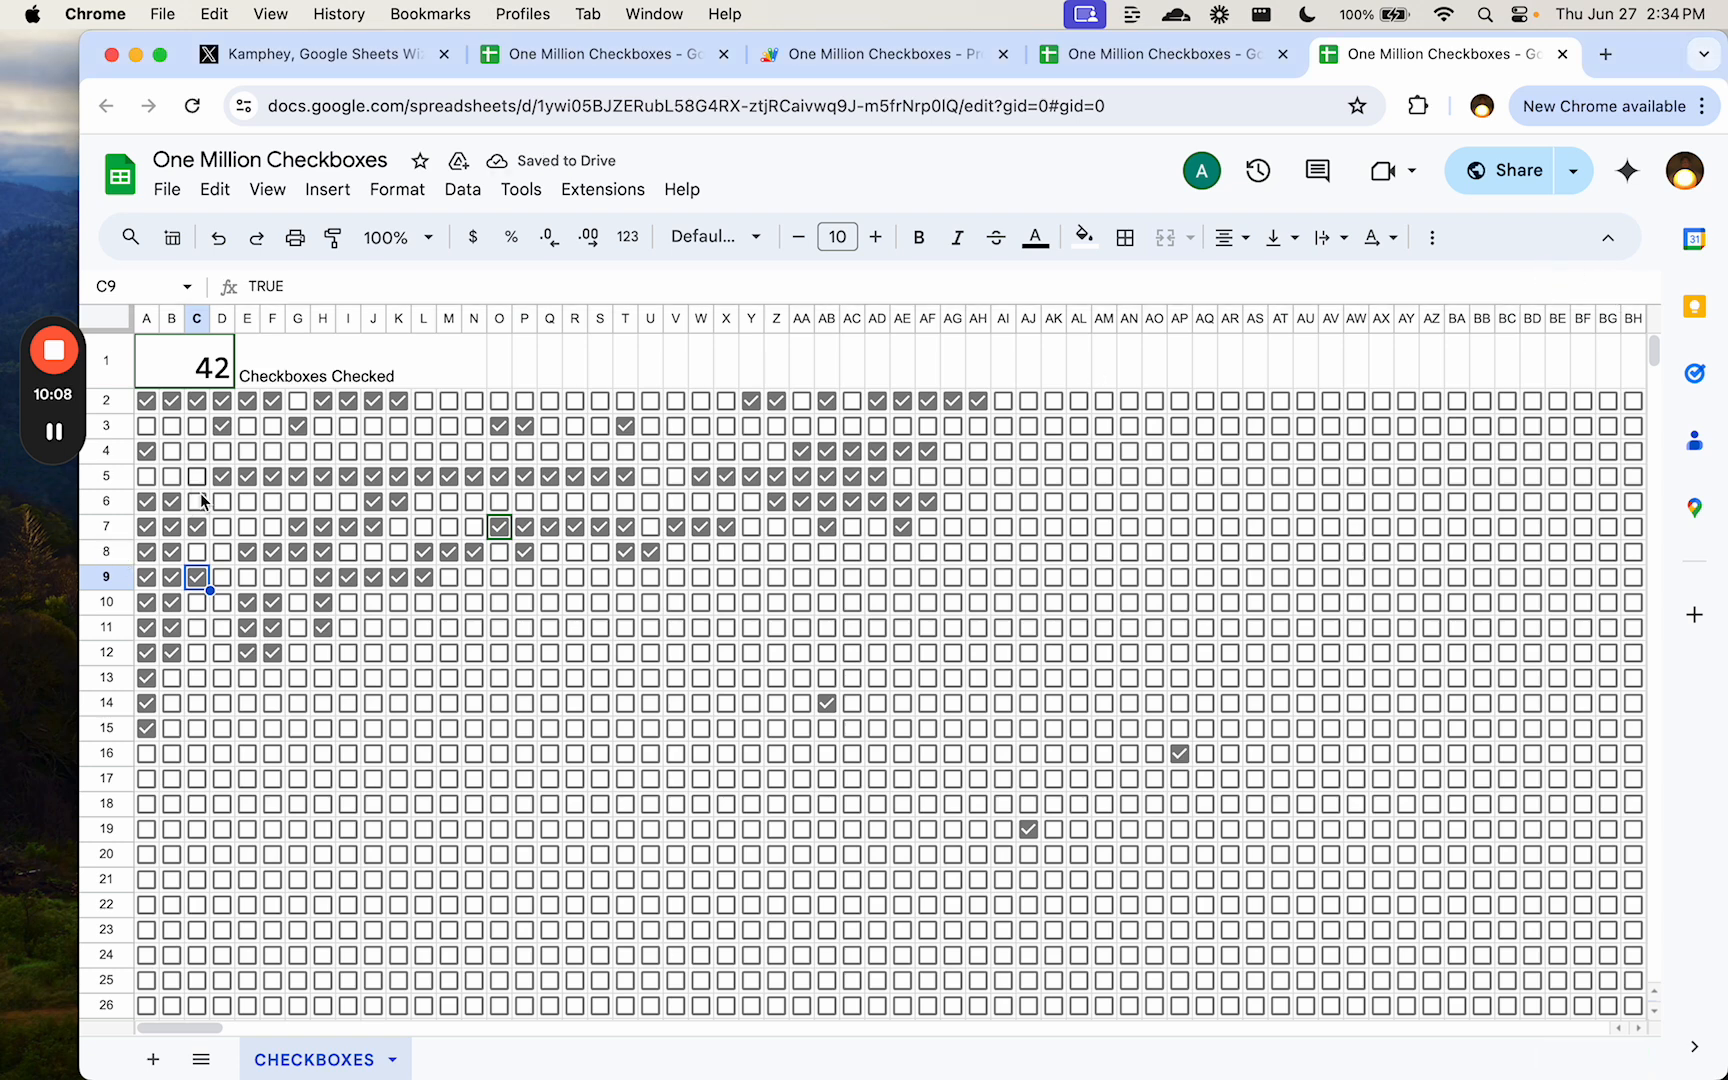
- Check boxes C6, D8, U2 and others in row 2, raising A1 to 48
click(196, 501)
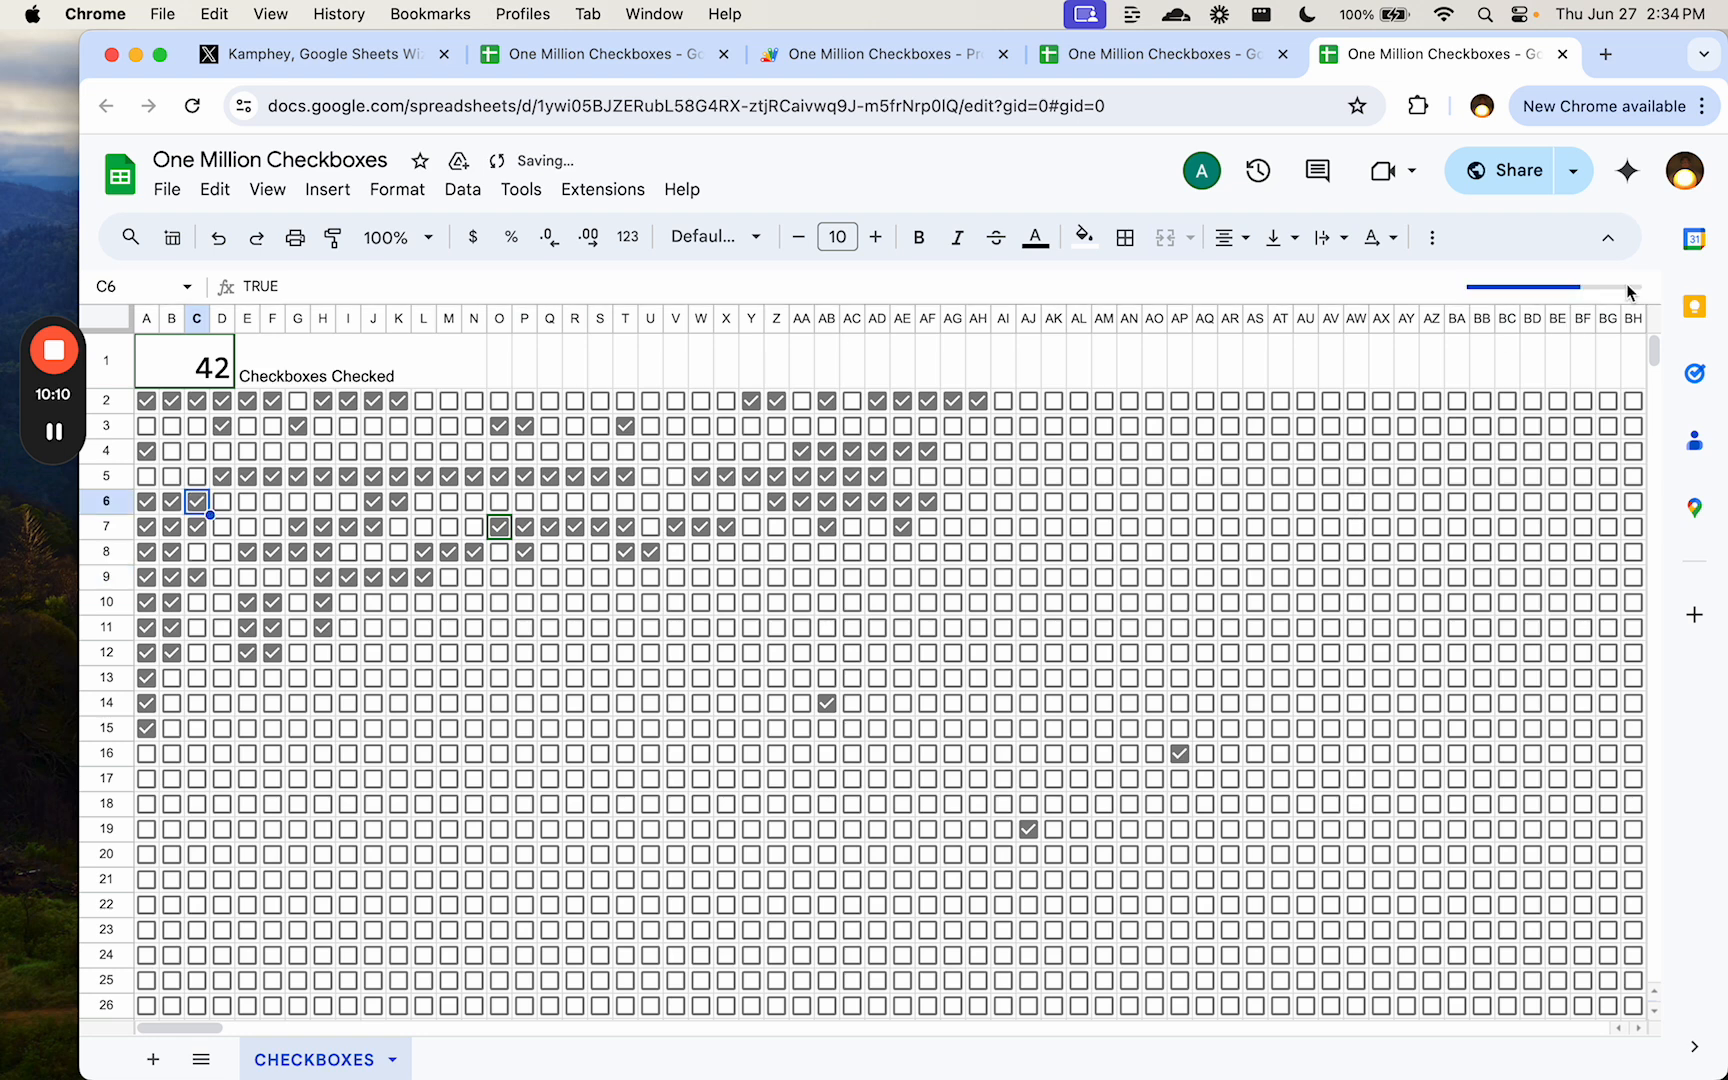
mouse_move(1626, 295)
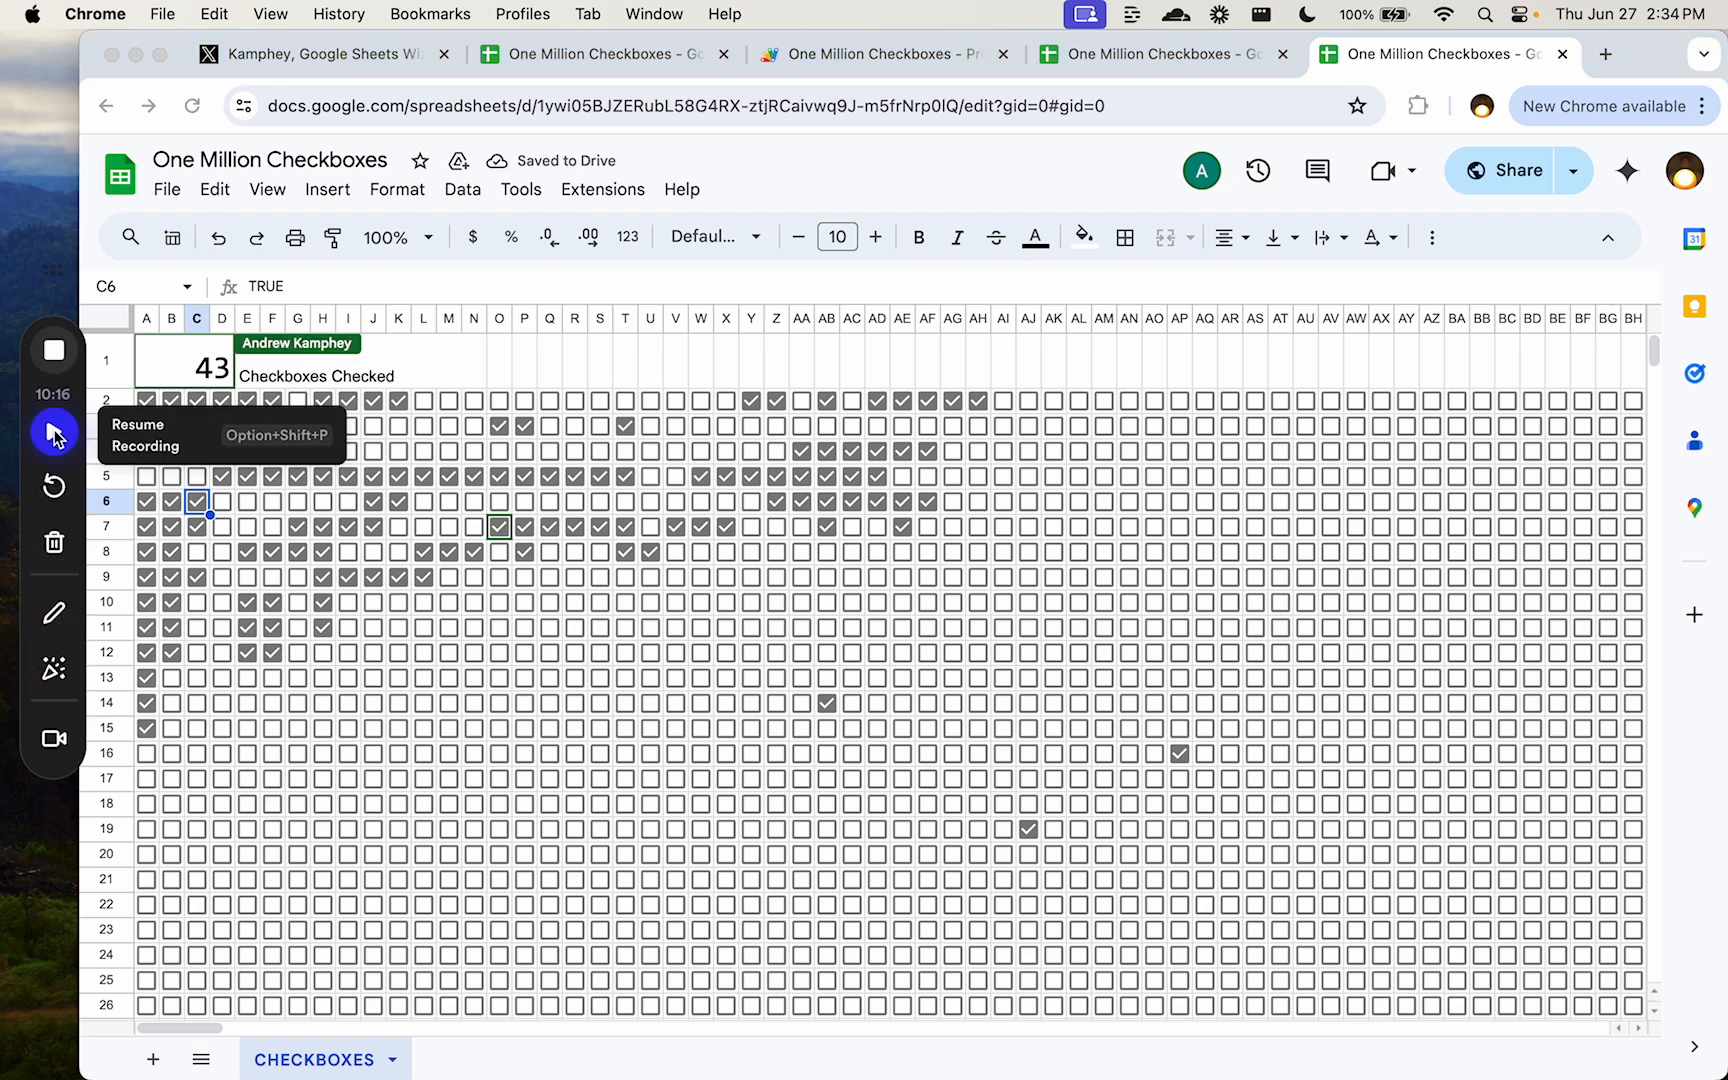
click(53, 432)
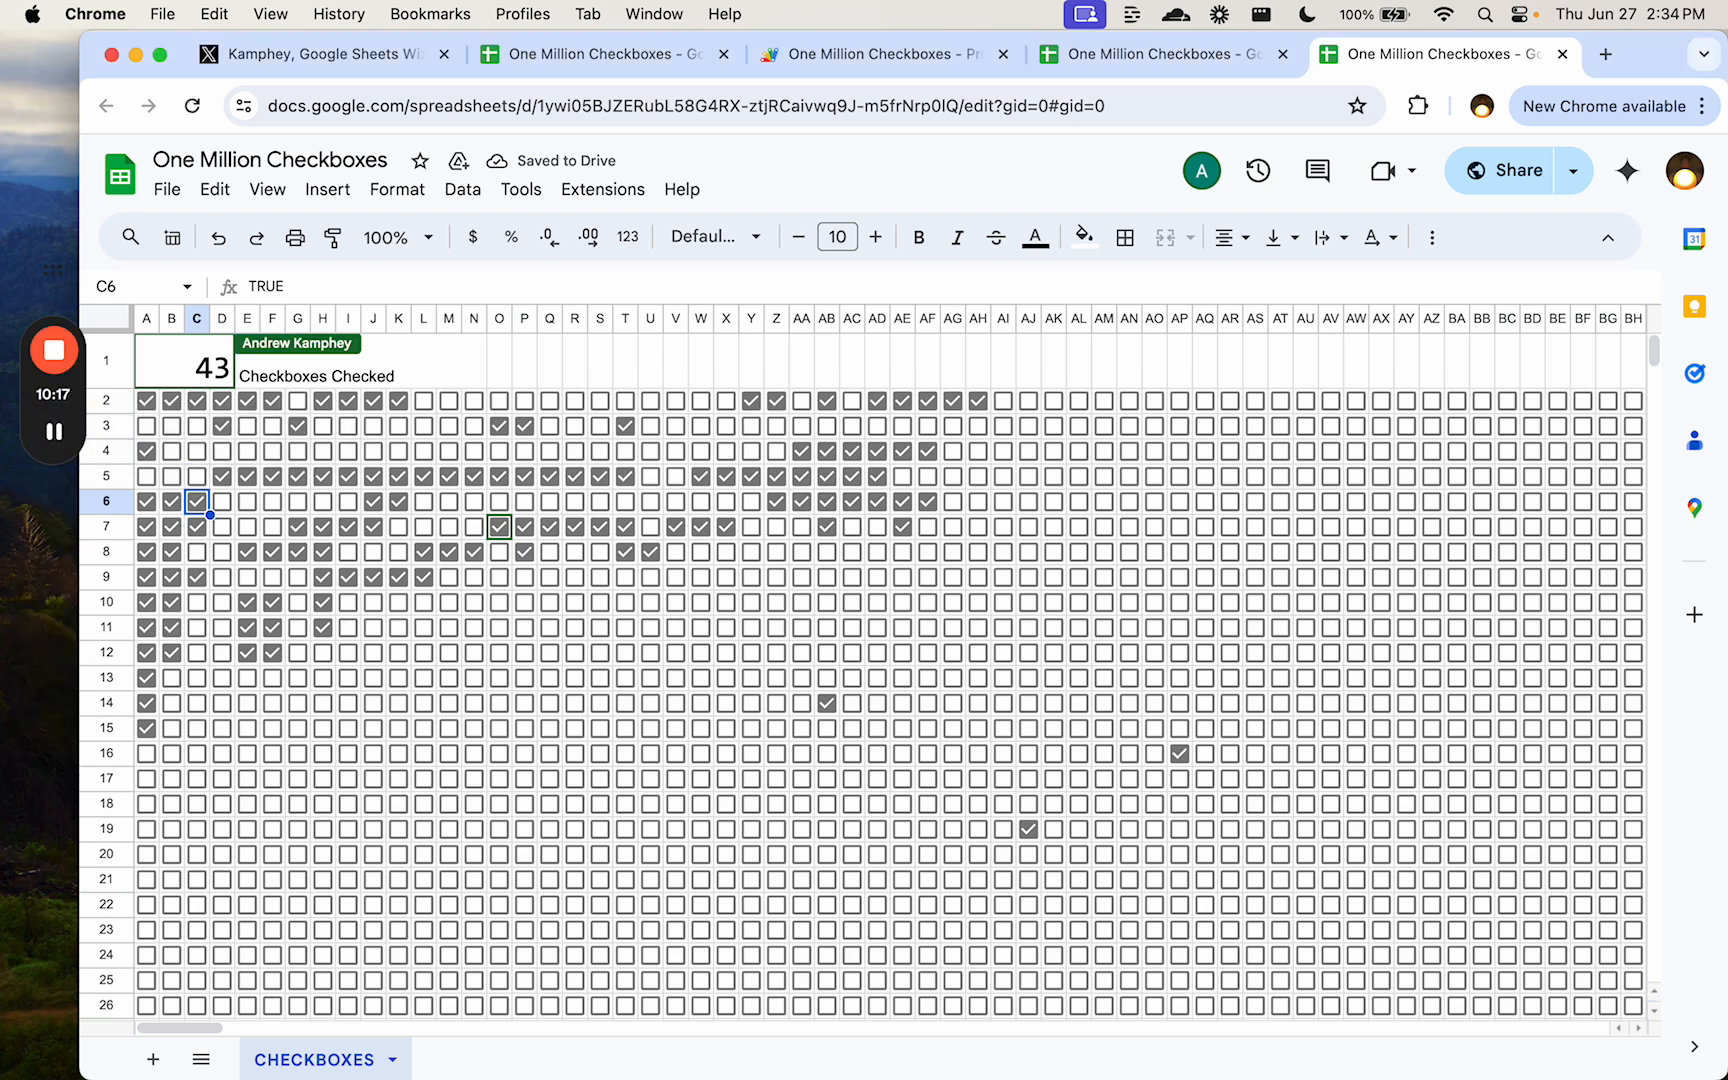
click(222, 552)
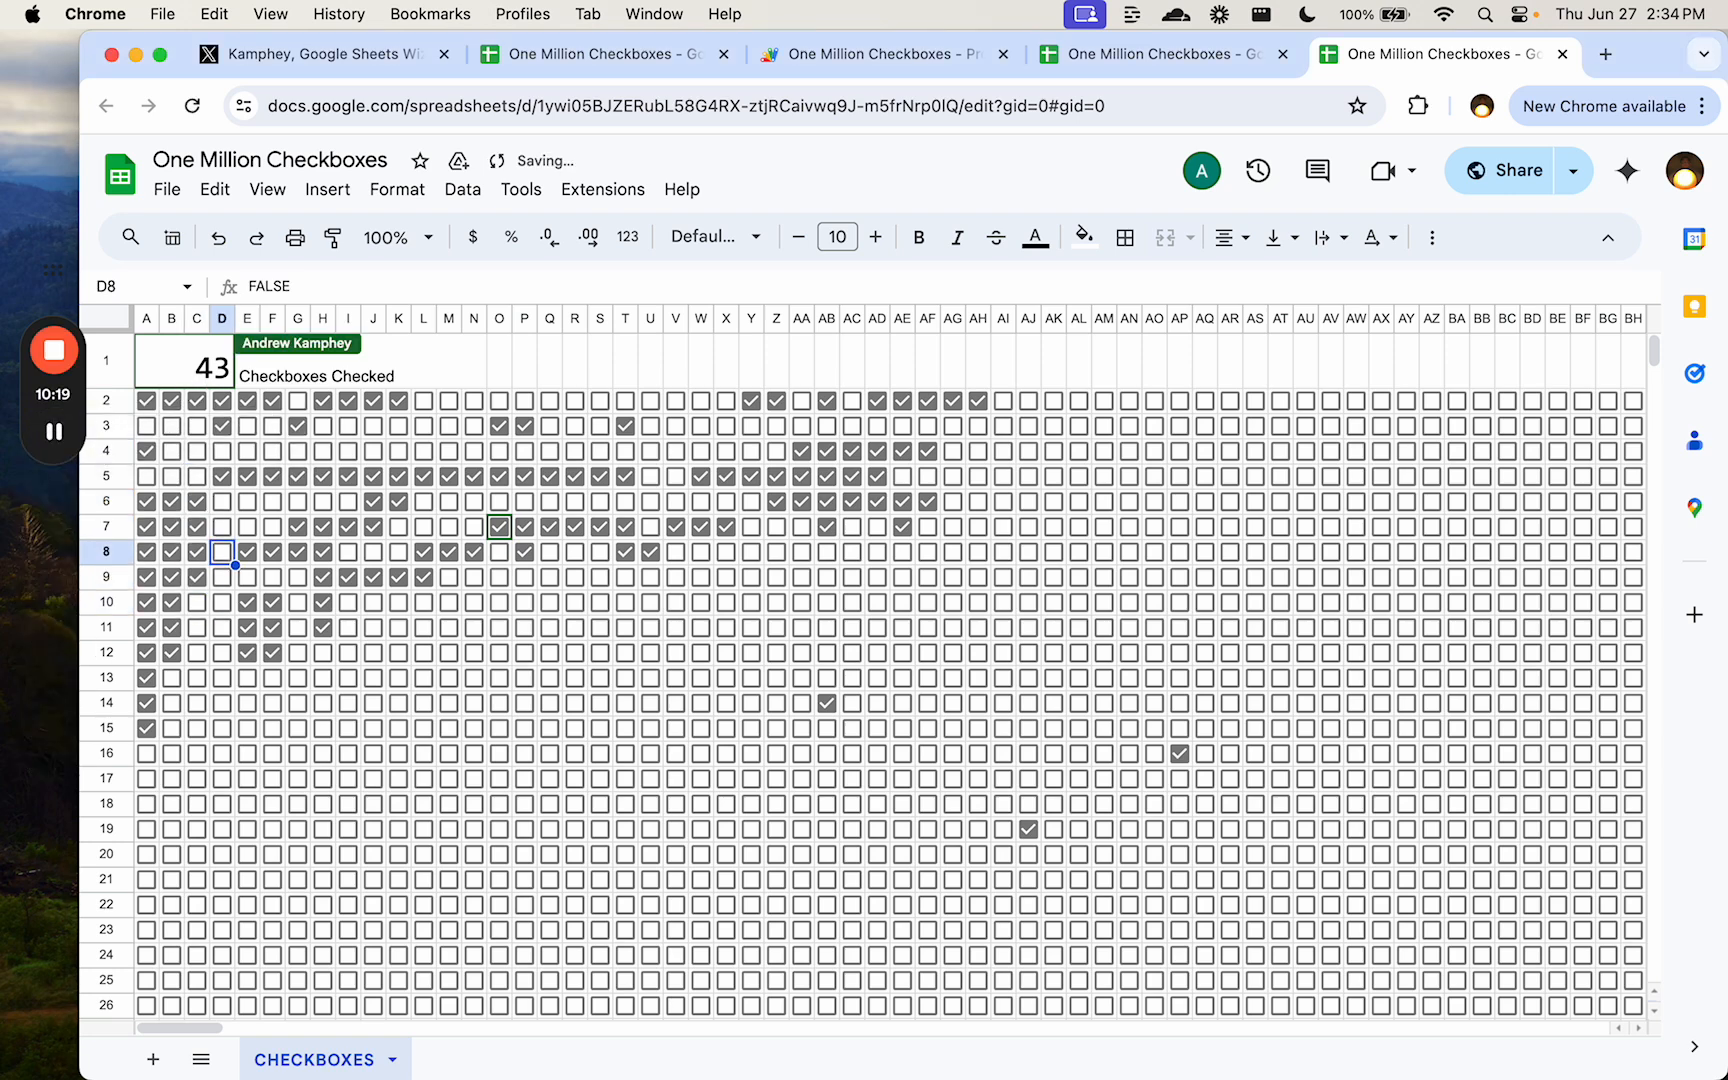
click(423, 400)
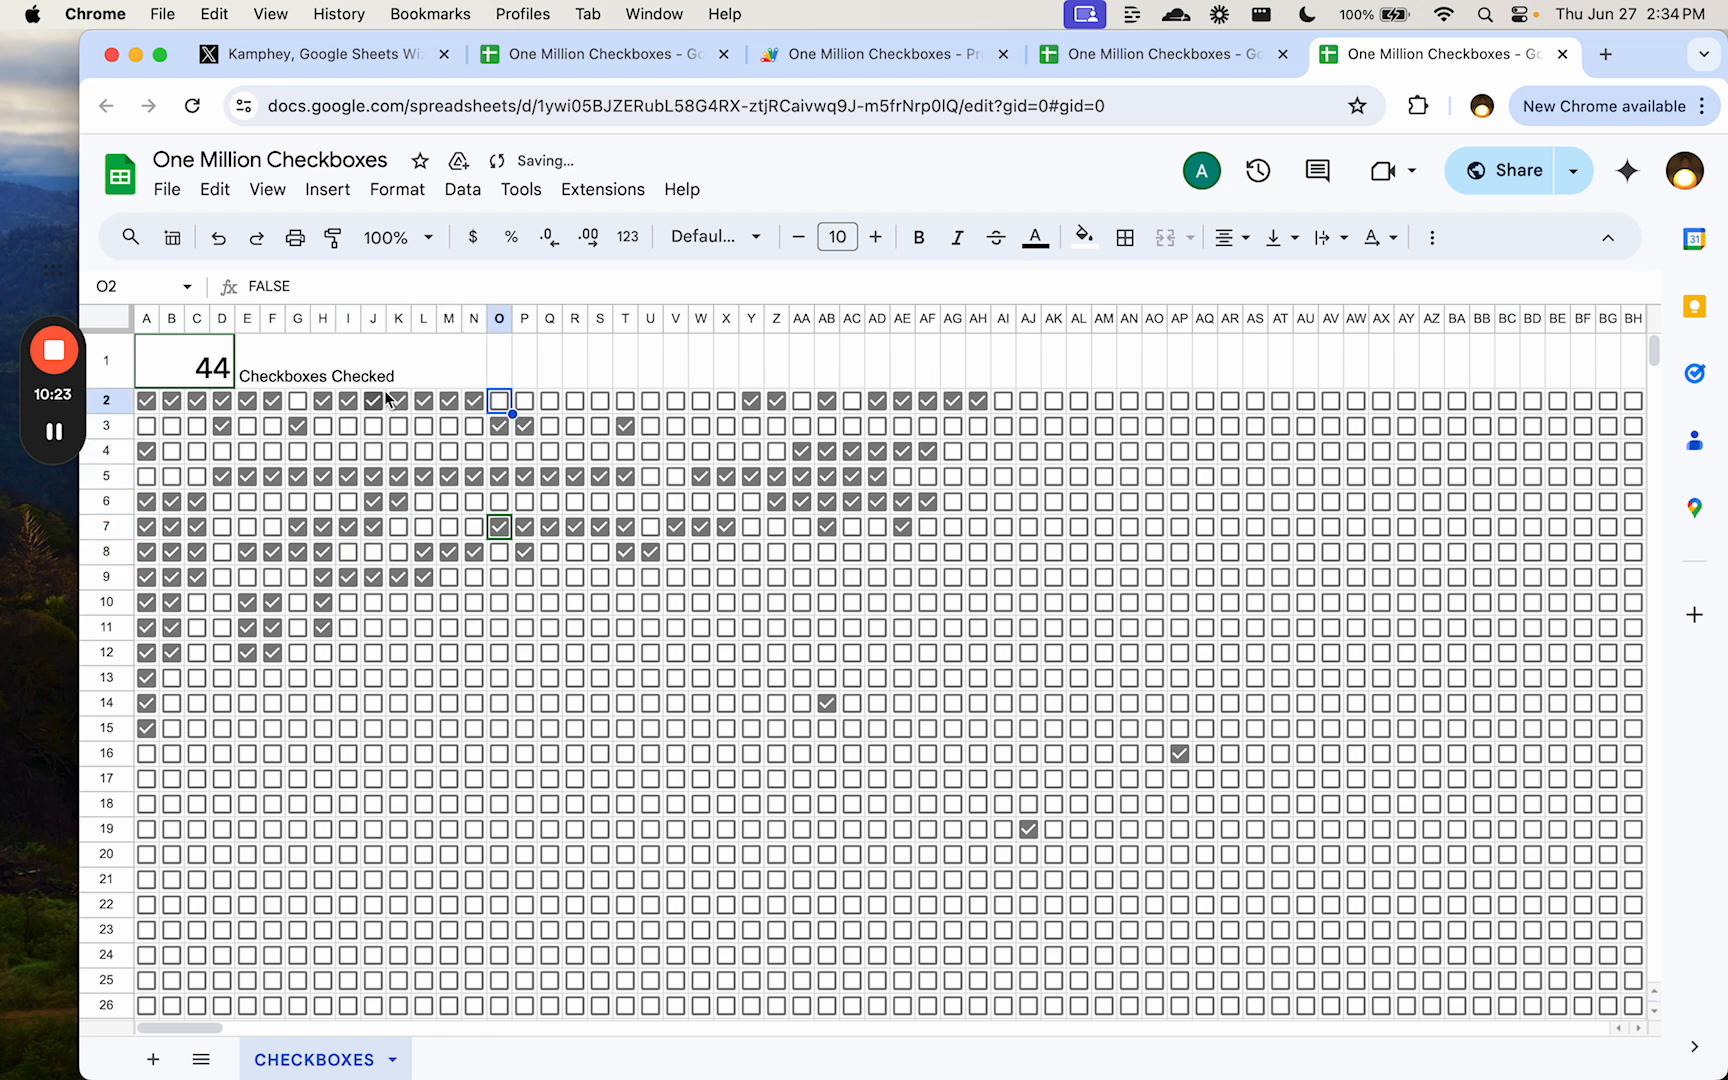
click(650, 400)
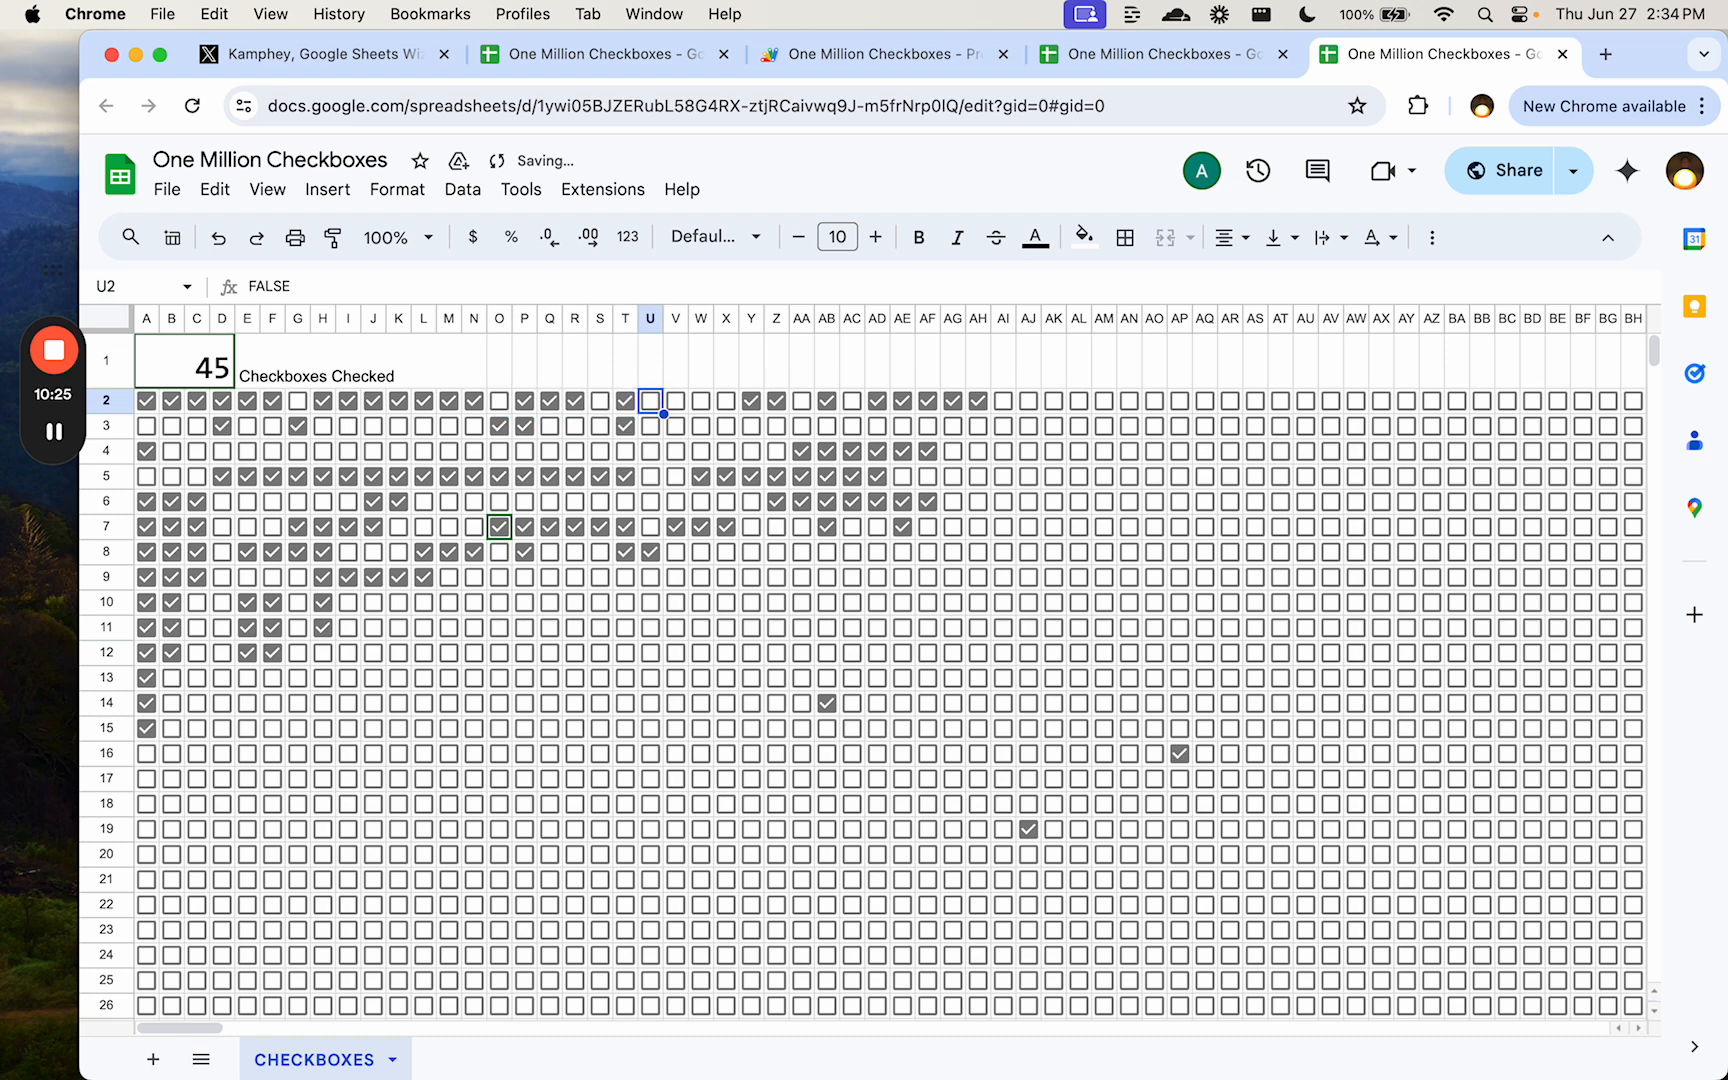
click(650, 425)
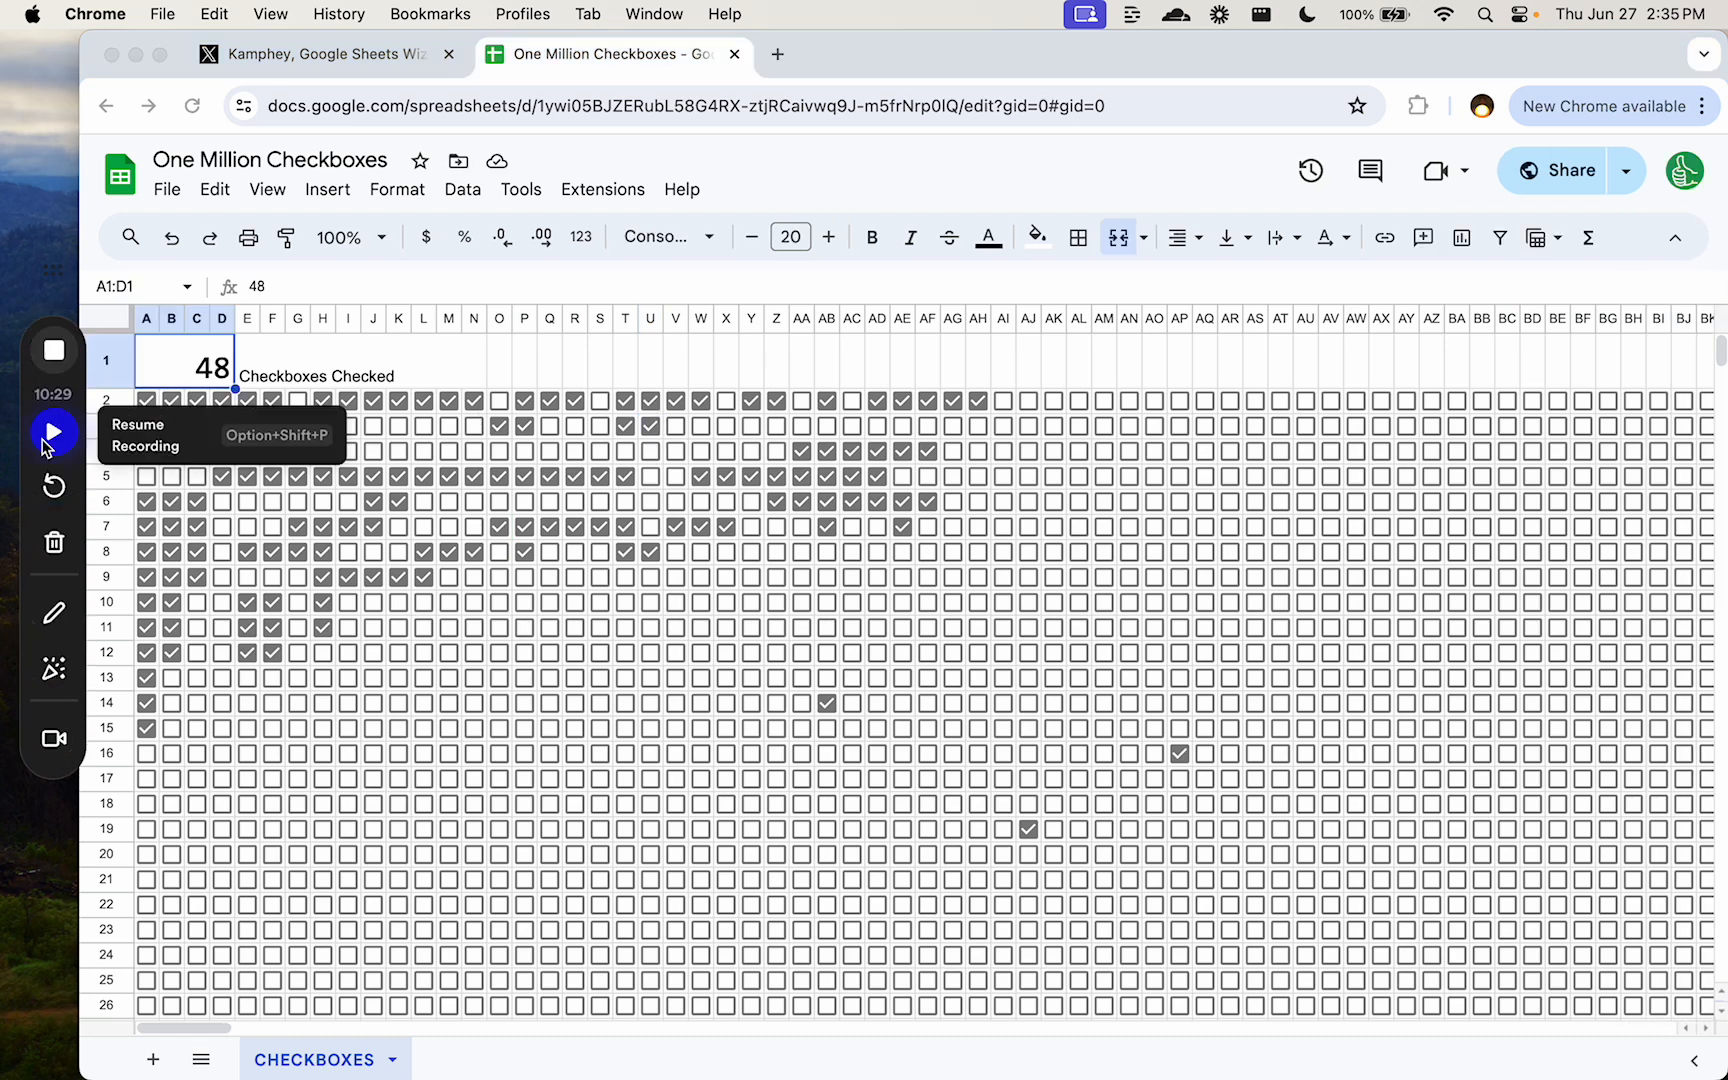
- Reload the sheet, check then uncheck N12, and toggle W11 while A1 reads 49
click(53, 431)
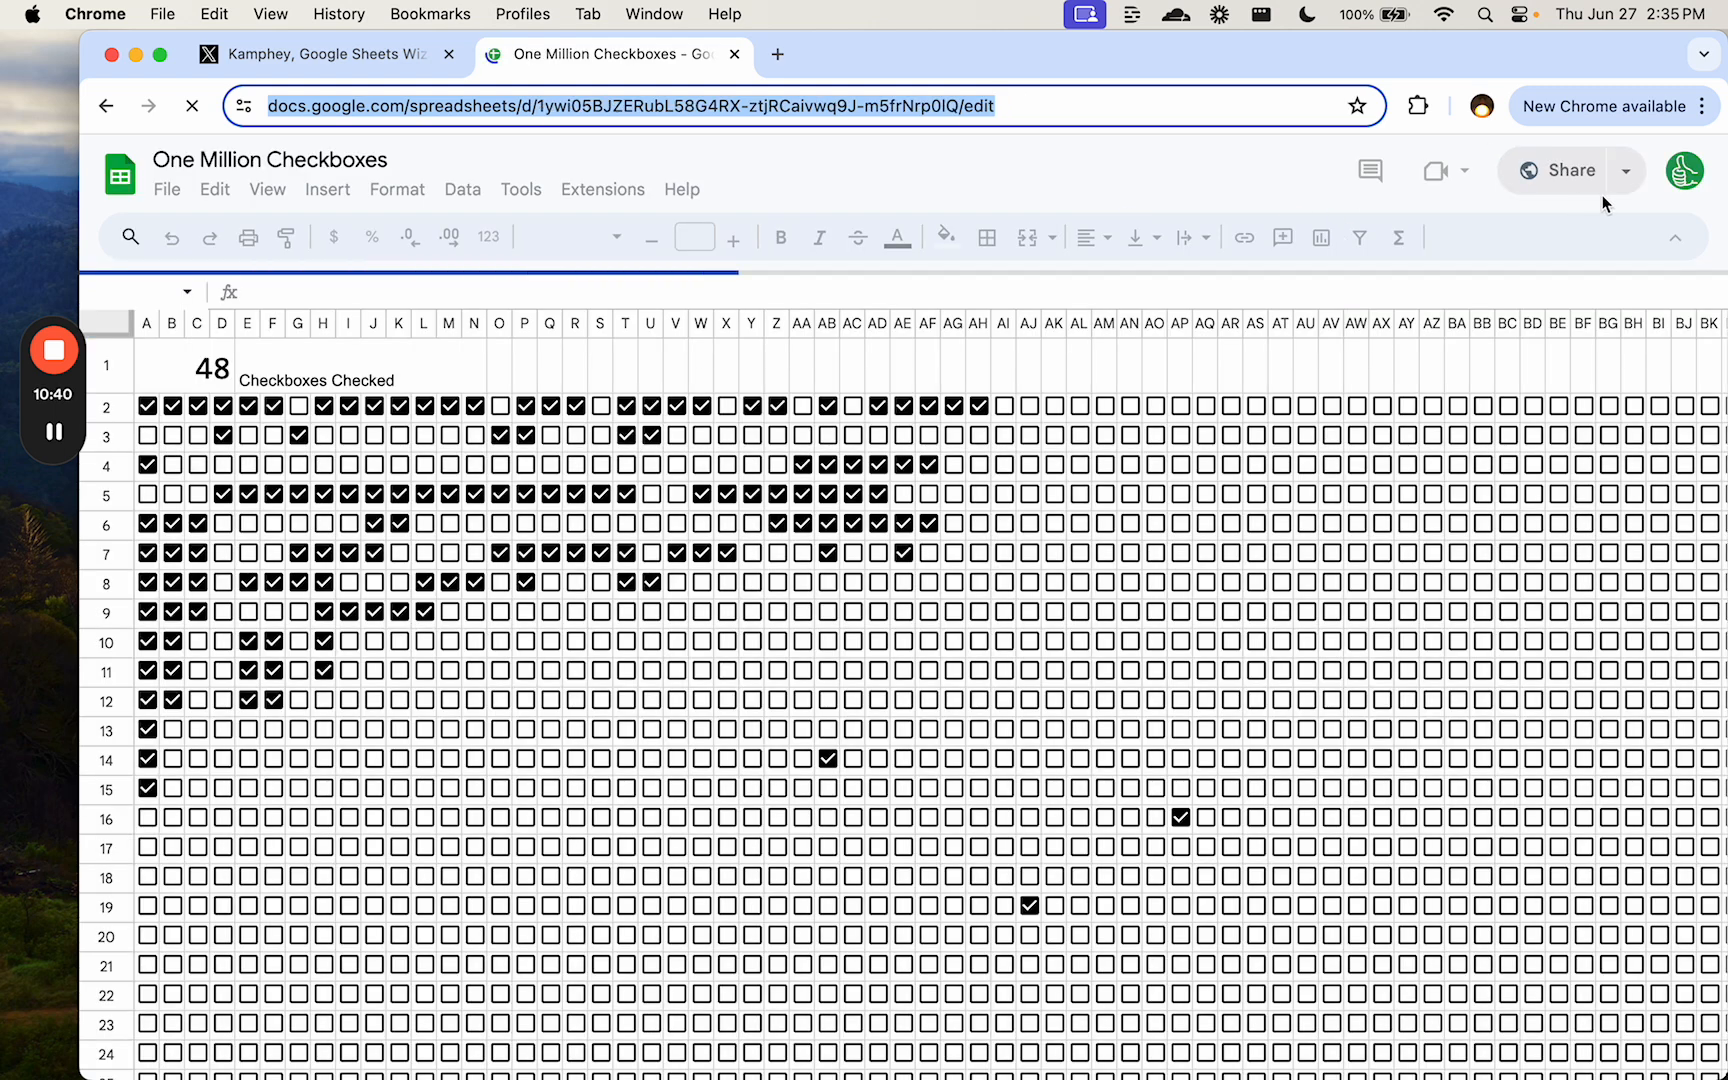
click(498, 678)
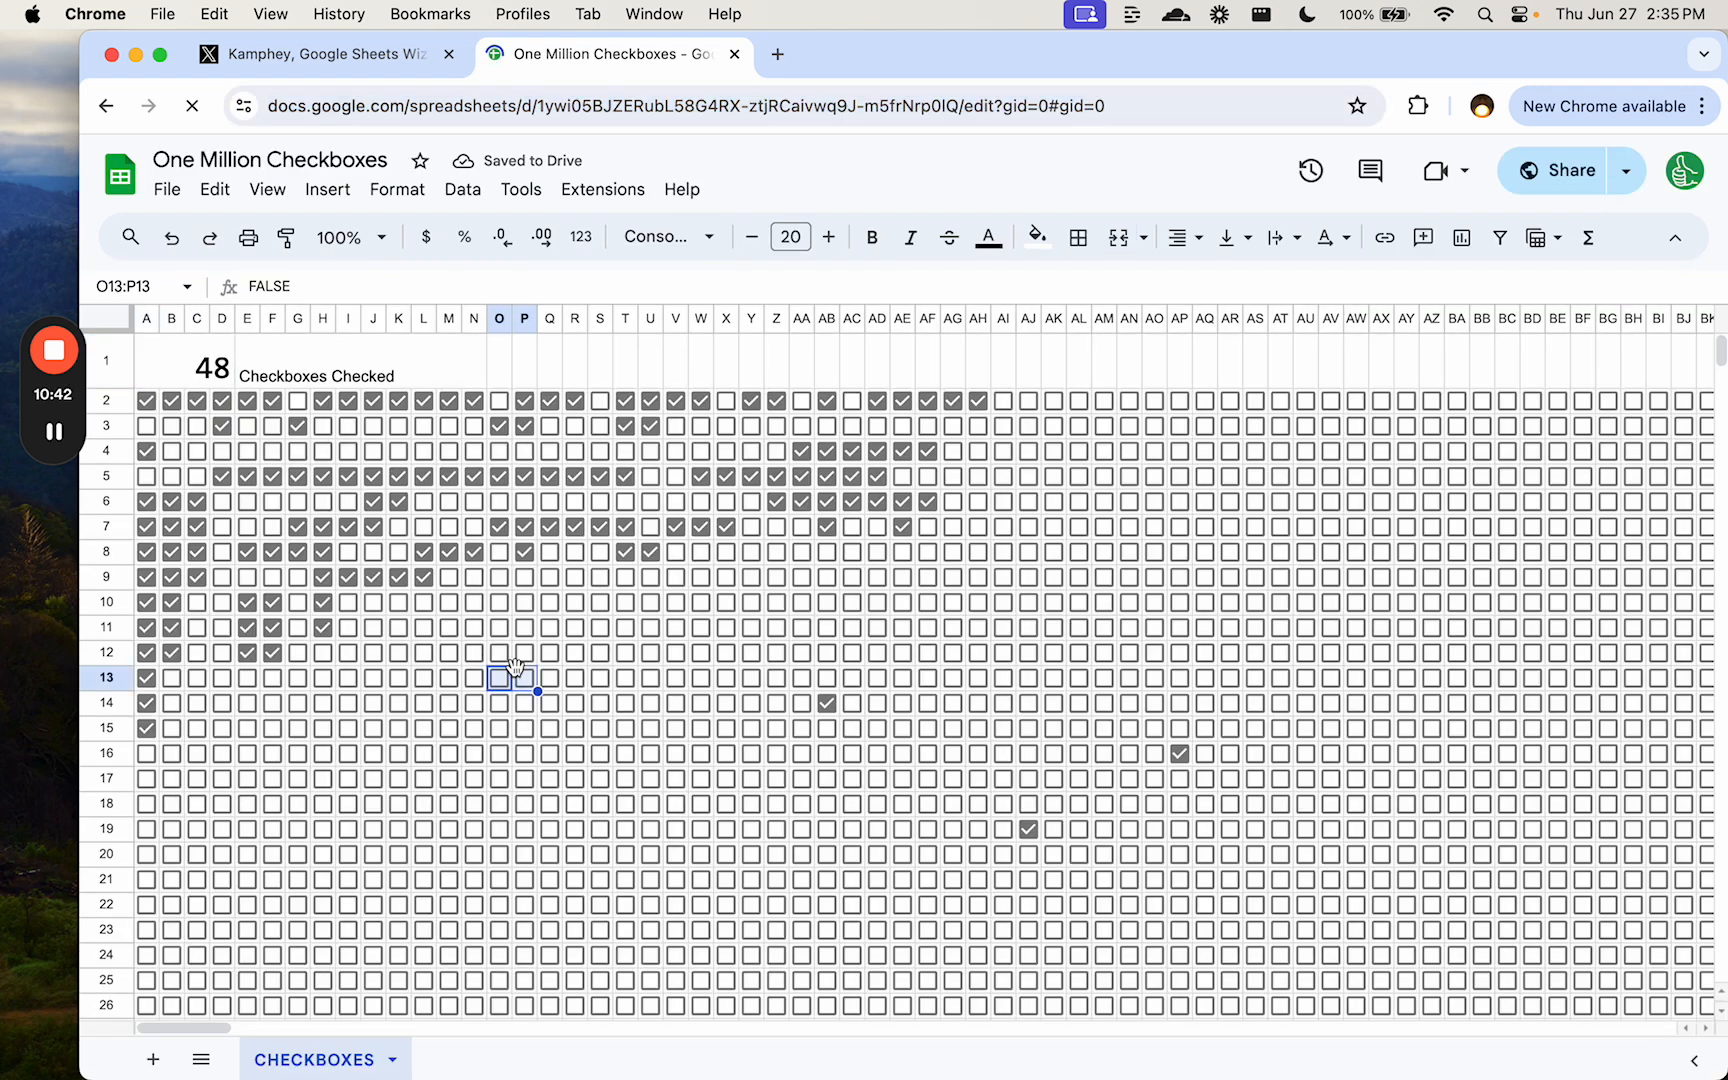
click(474, 652)
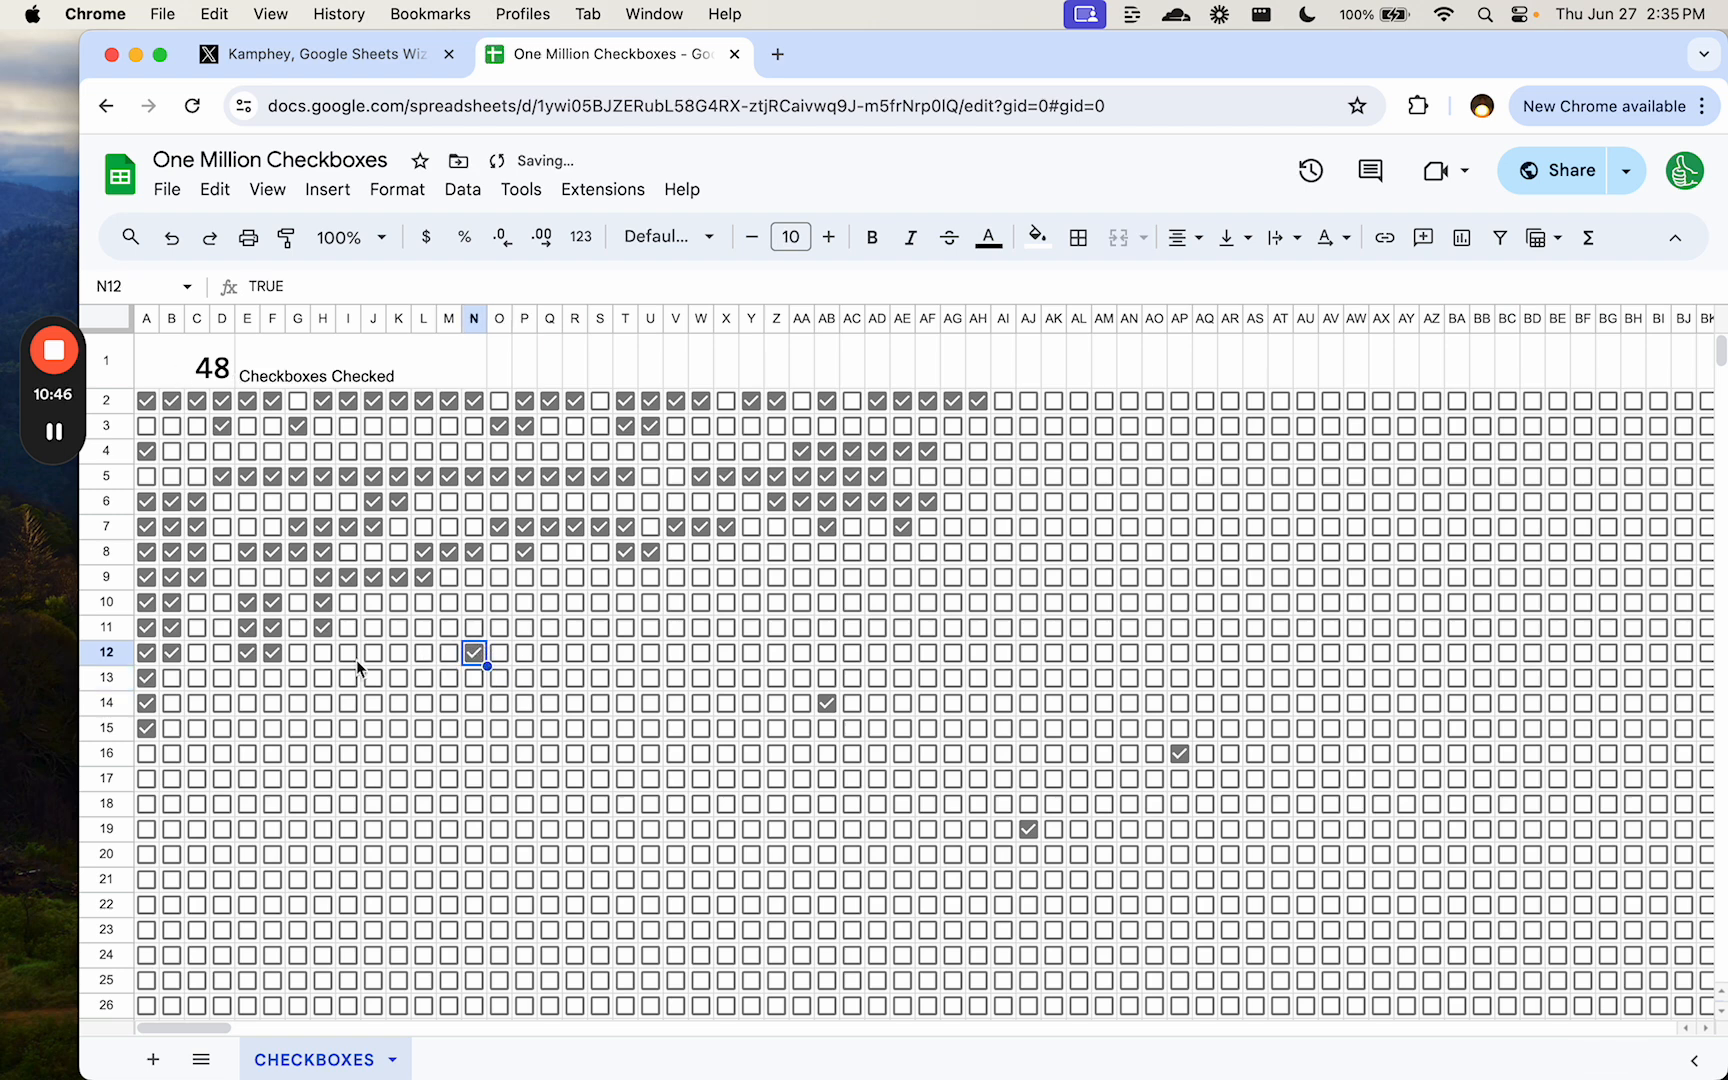
click(474, 651)
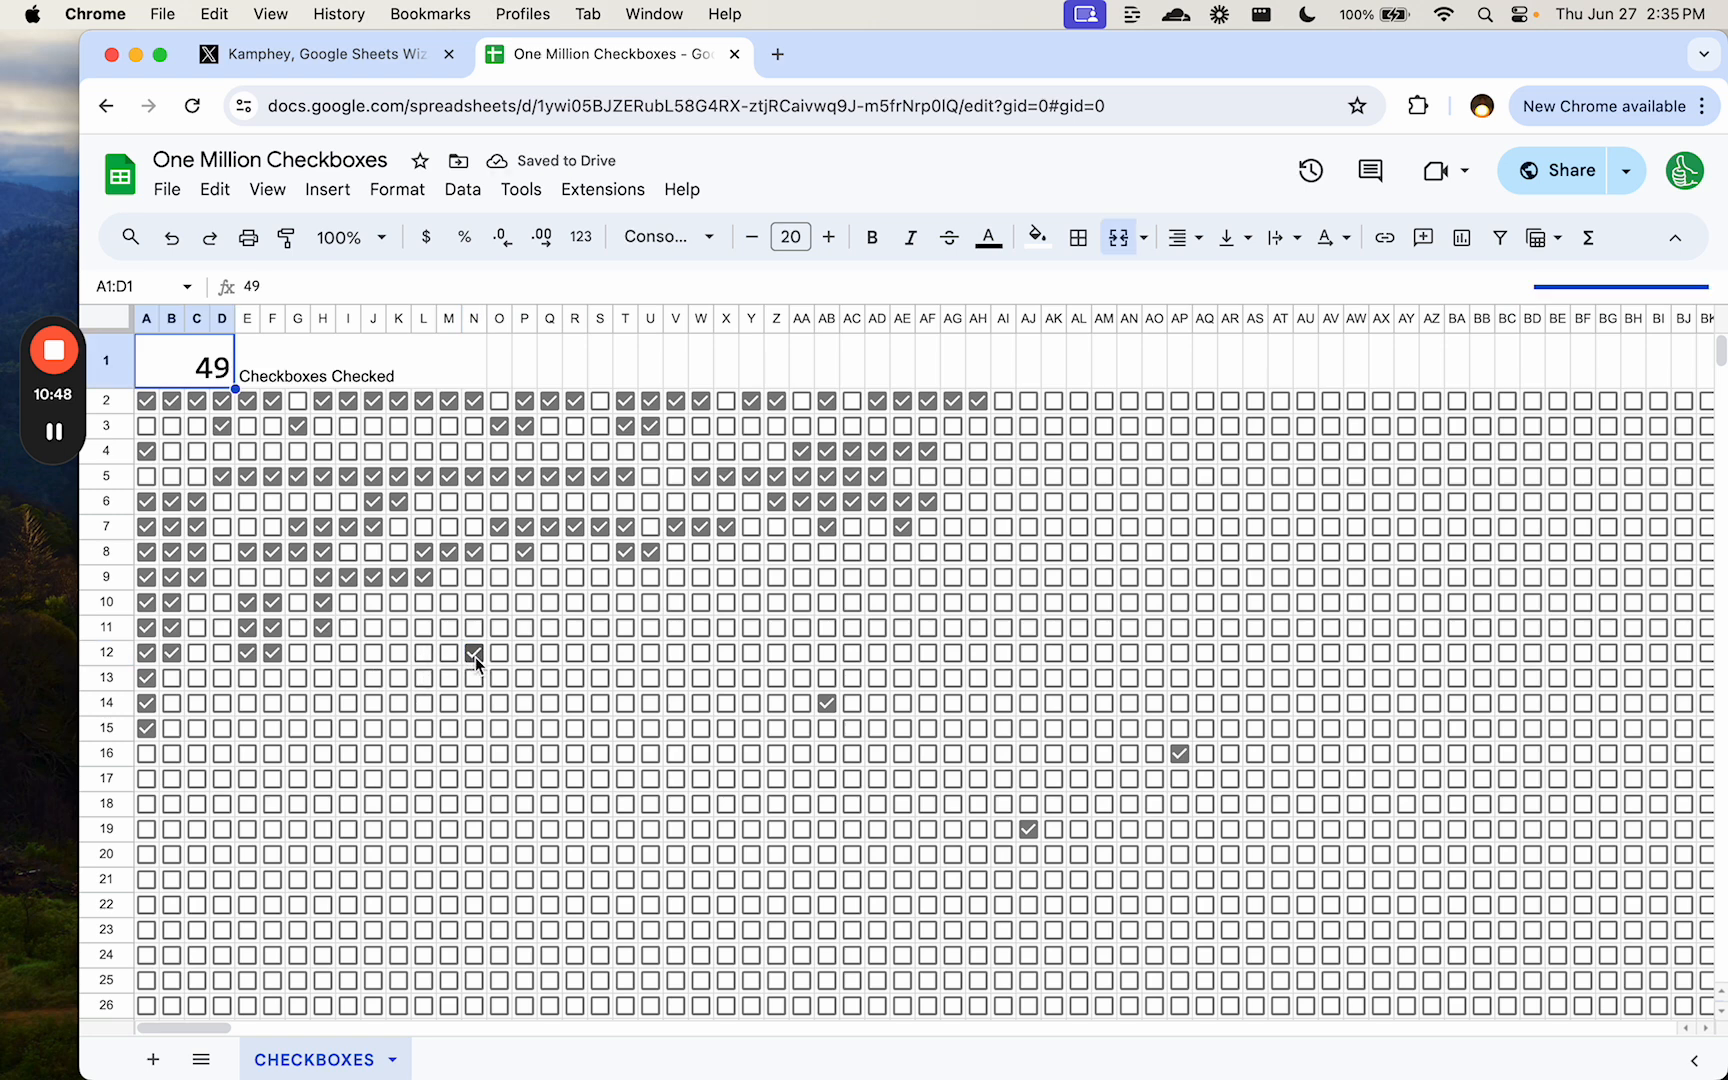
click(474, 652)
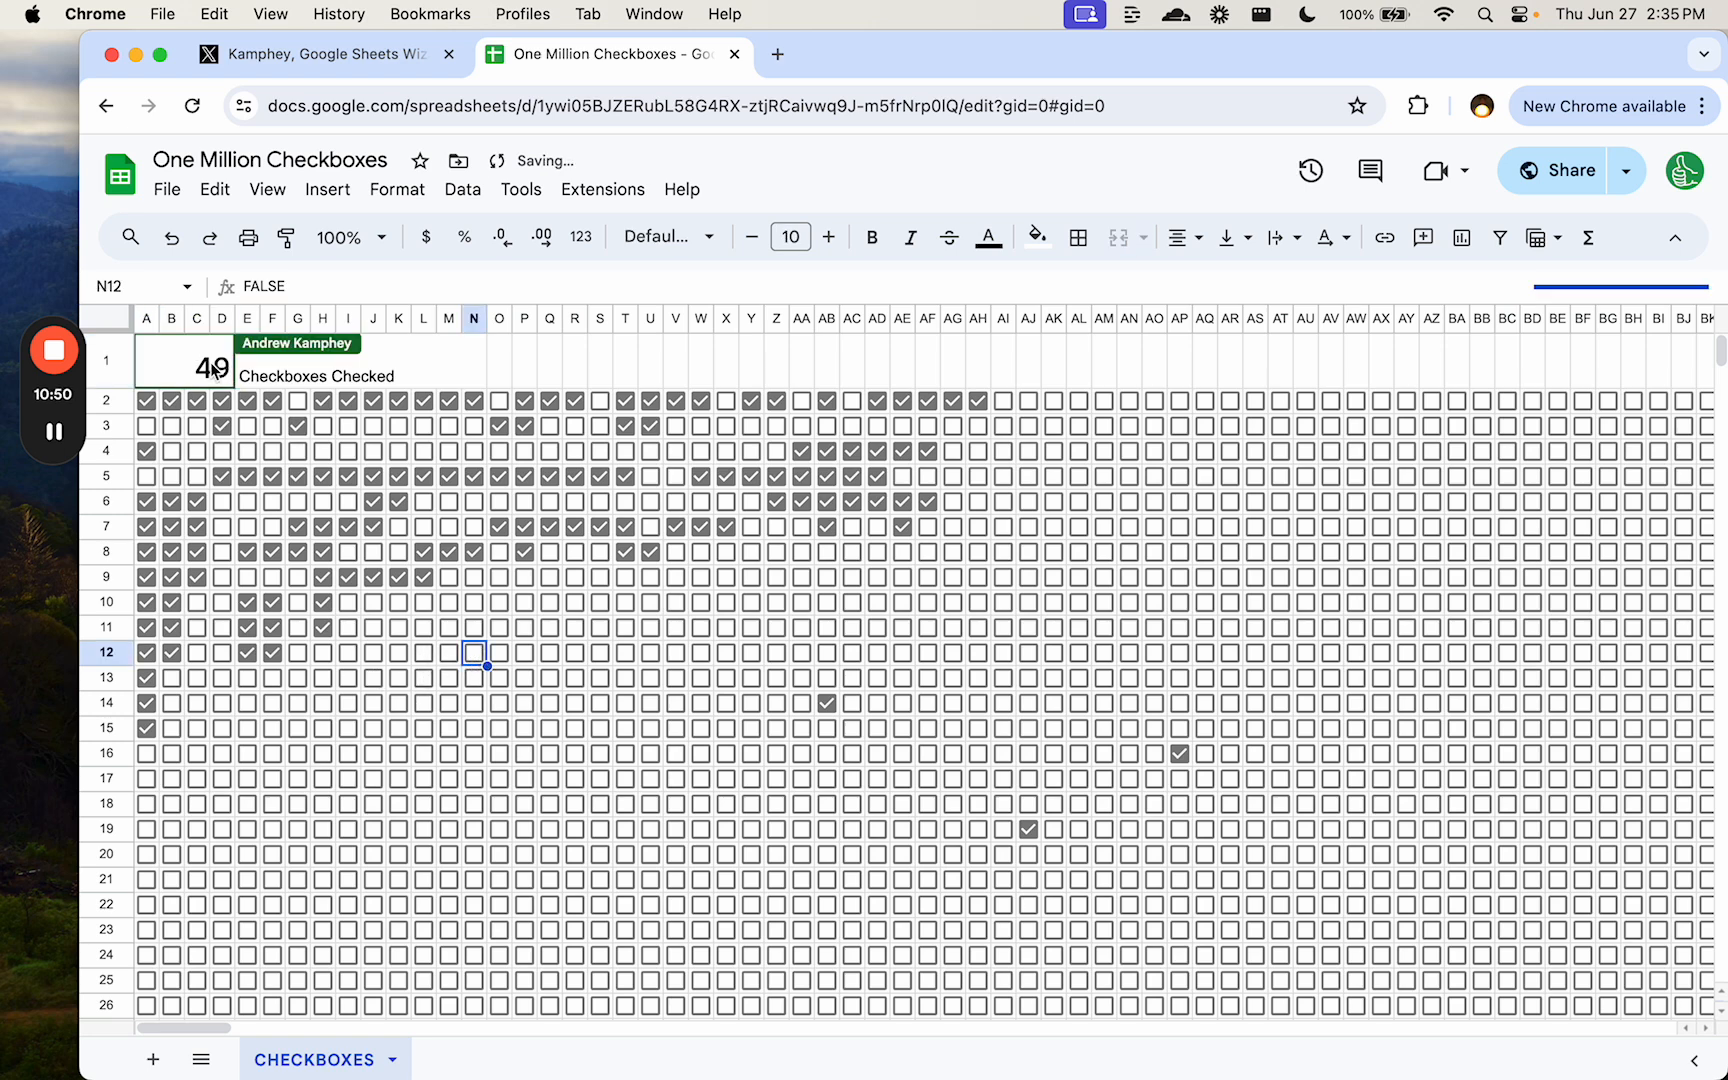
mouse_move(478, 637)
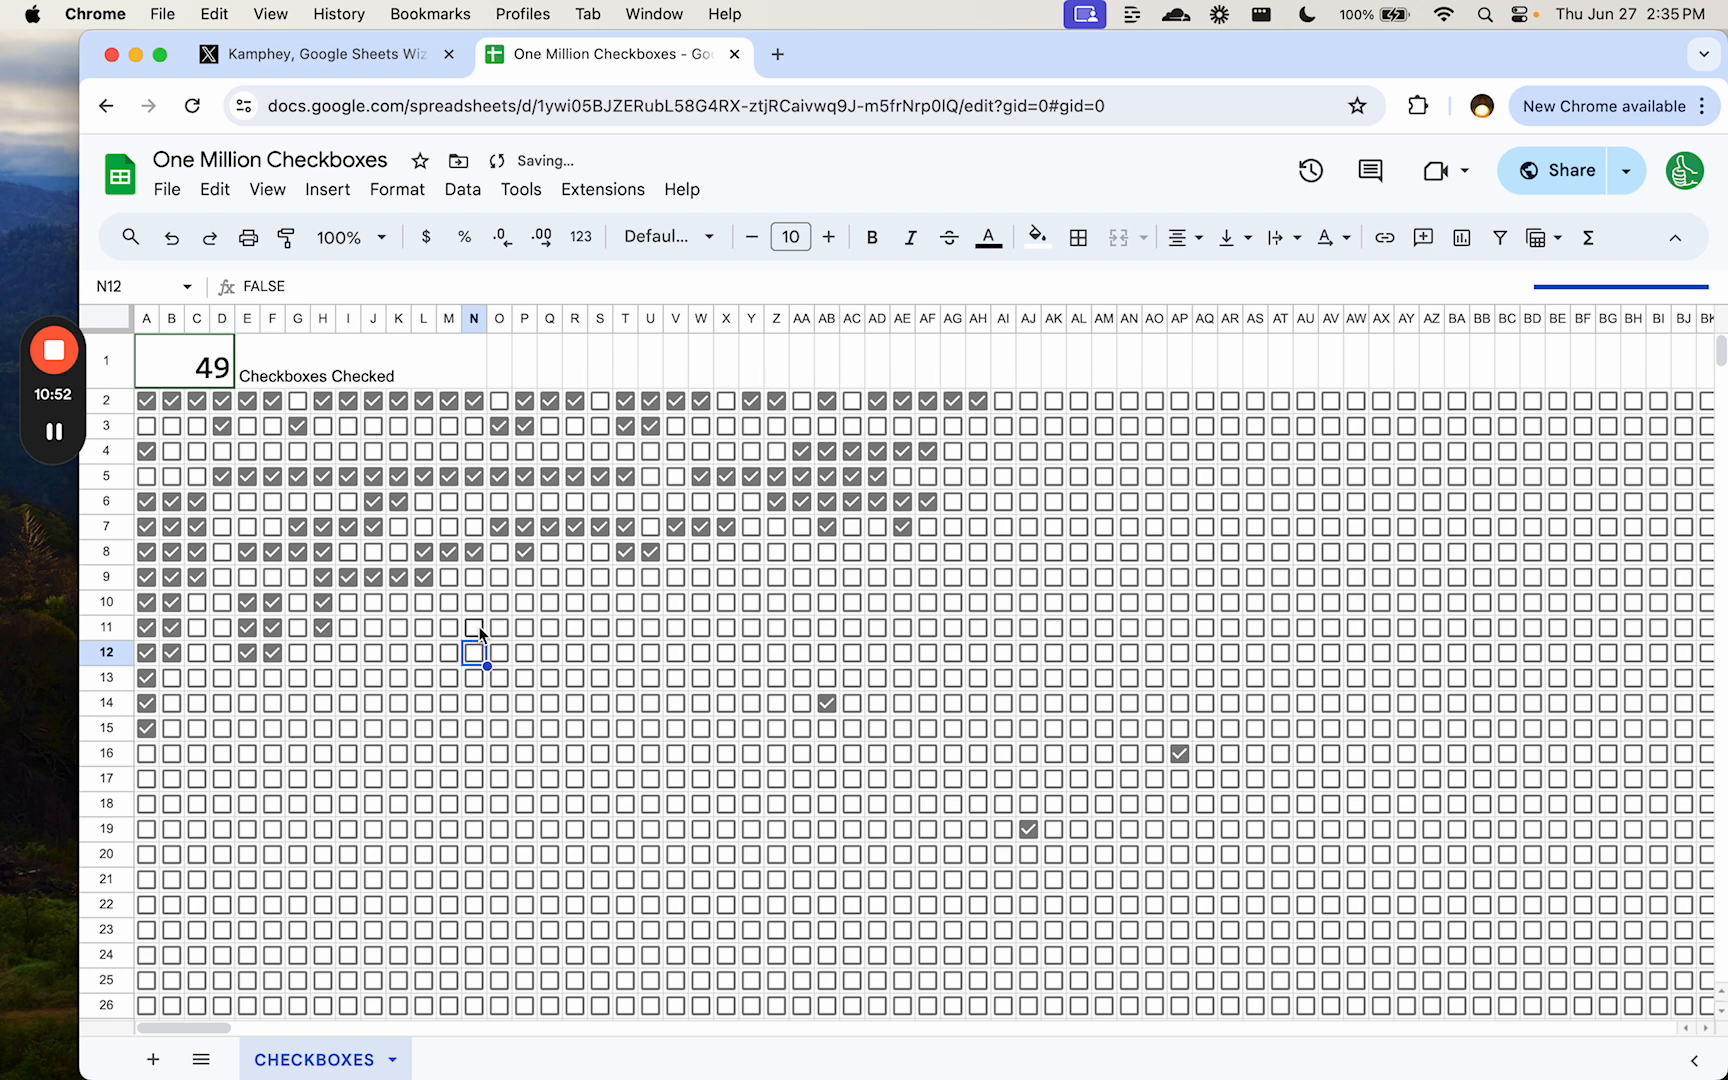
click(624, 627)
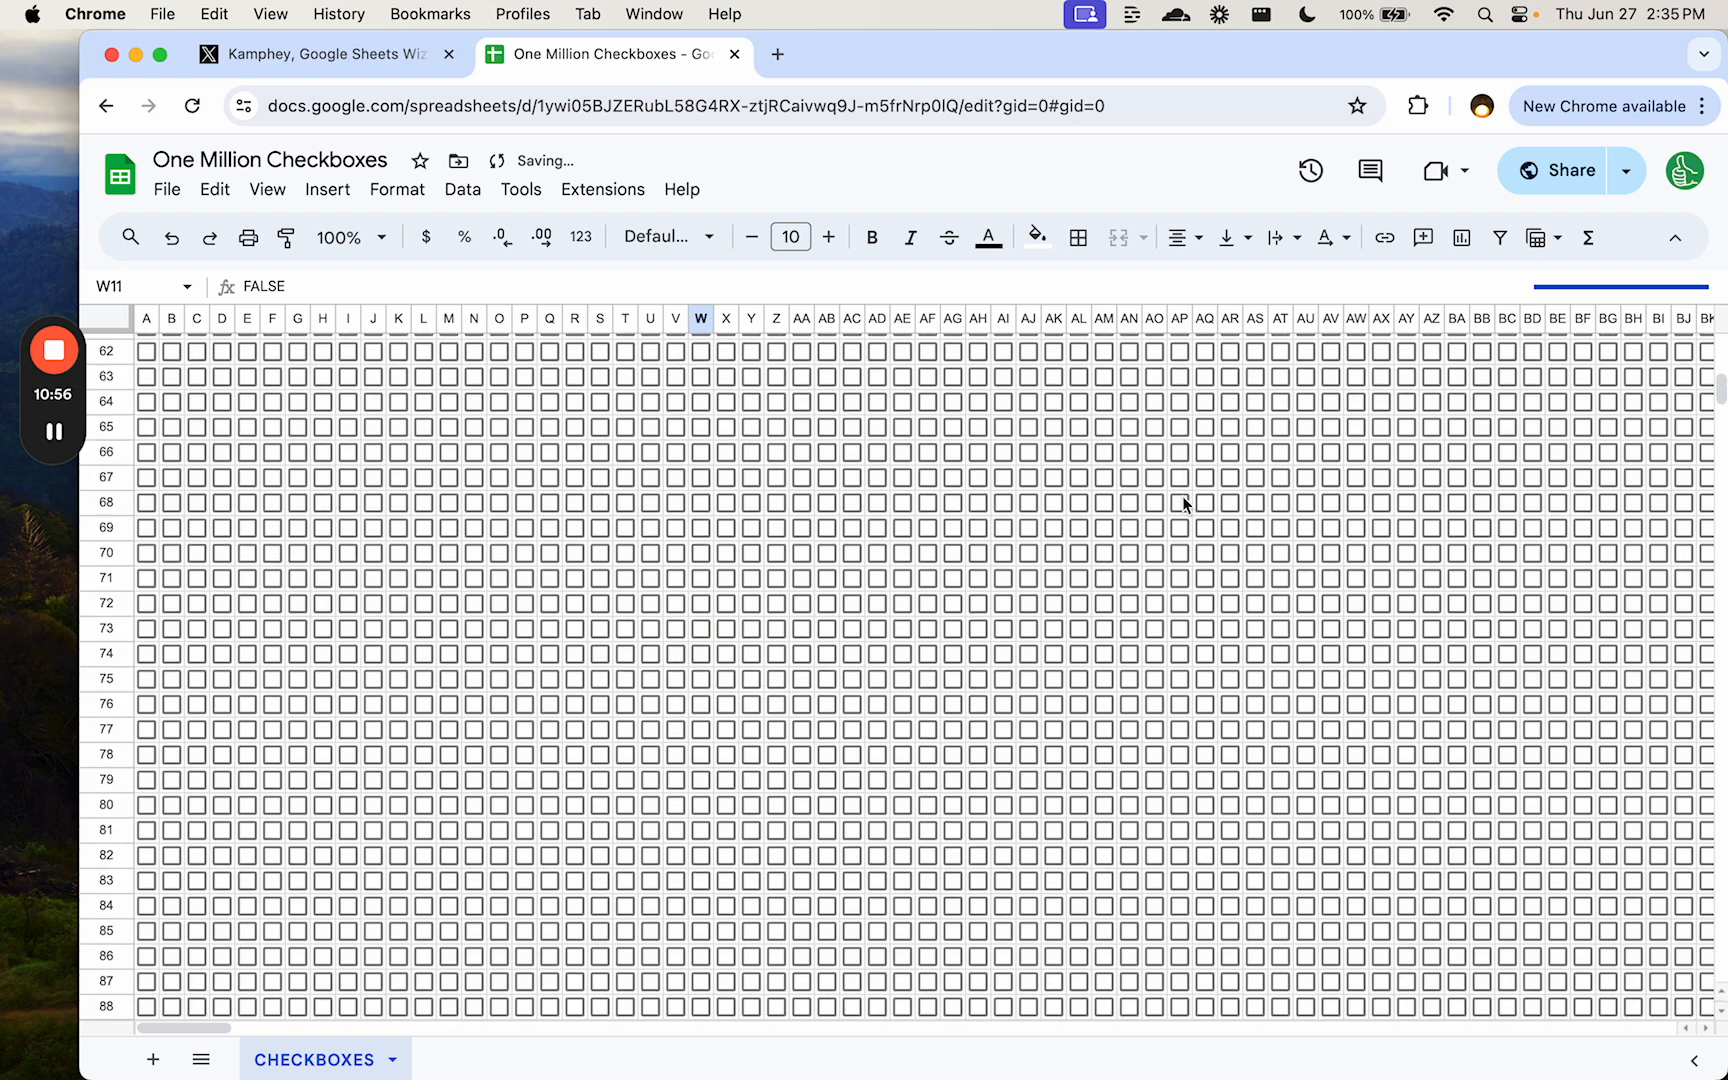
scroll(up, 3)
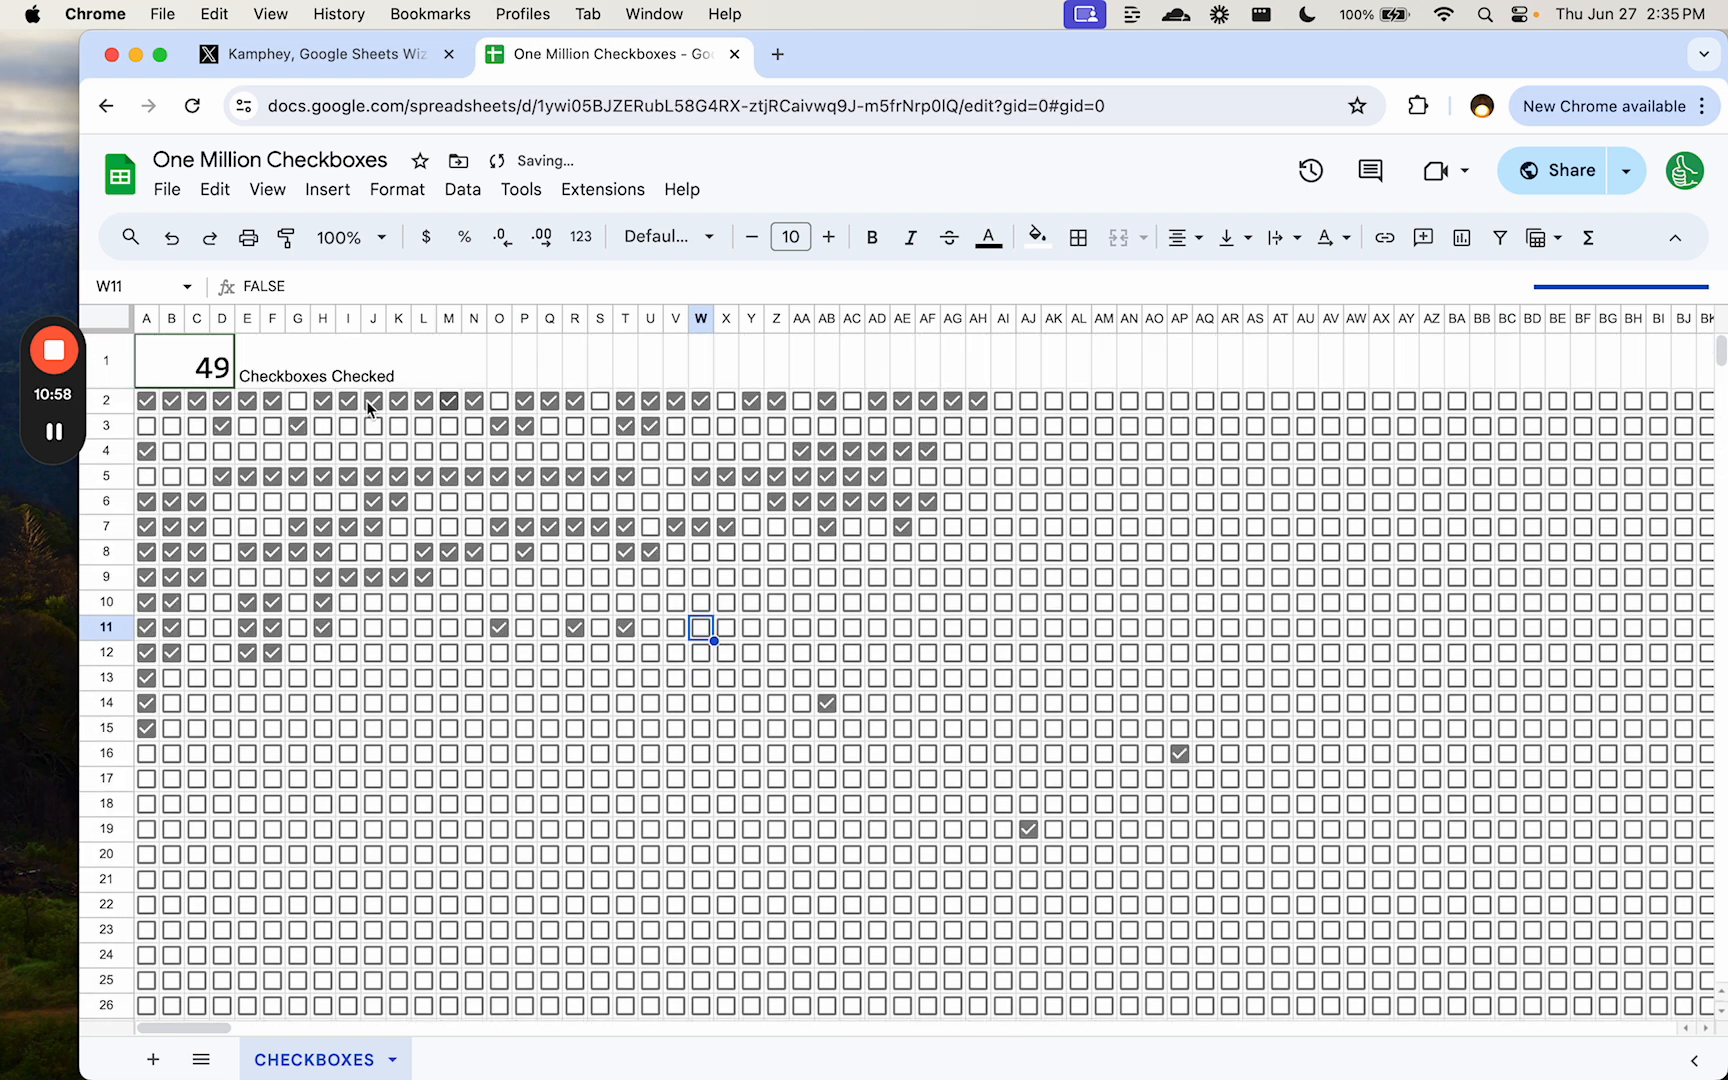